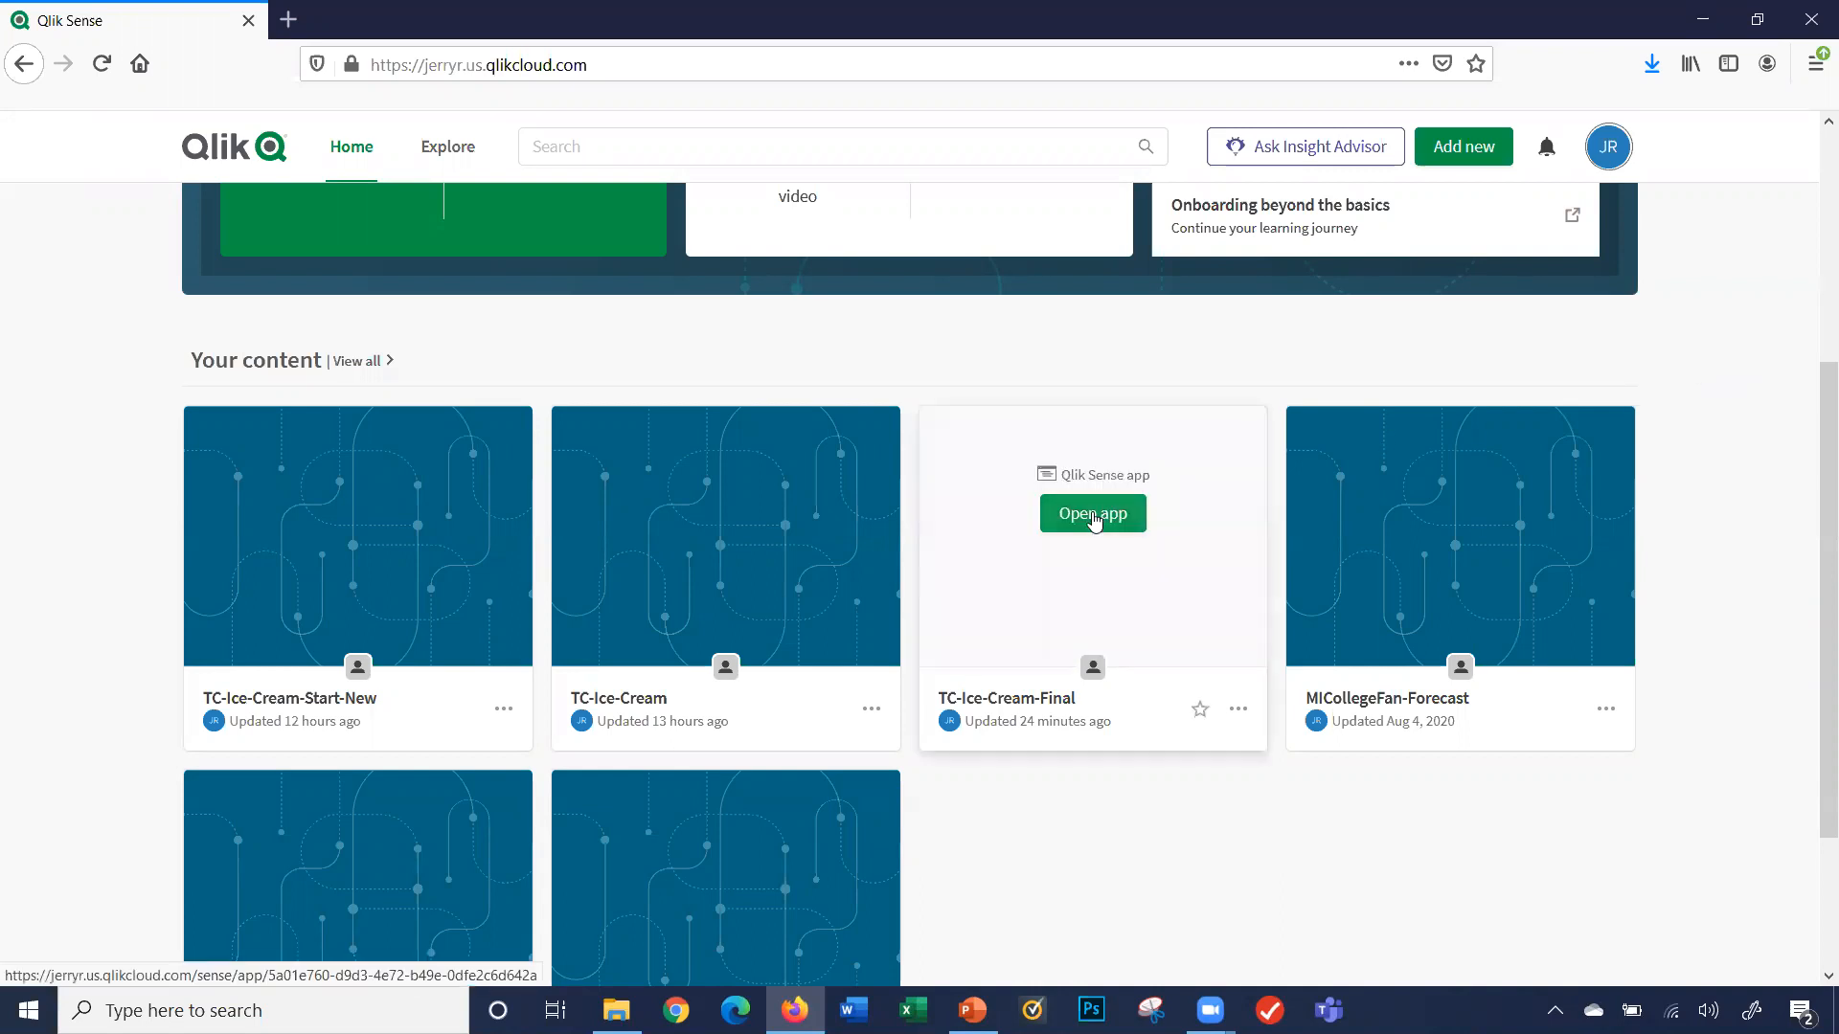
- Open the TC-Ice-Cream-Final app from the hub to reach its overview
left_click(1090, 513)
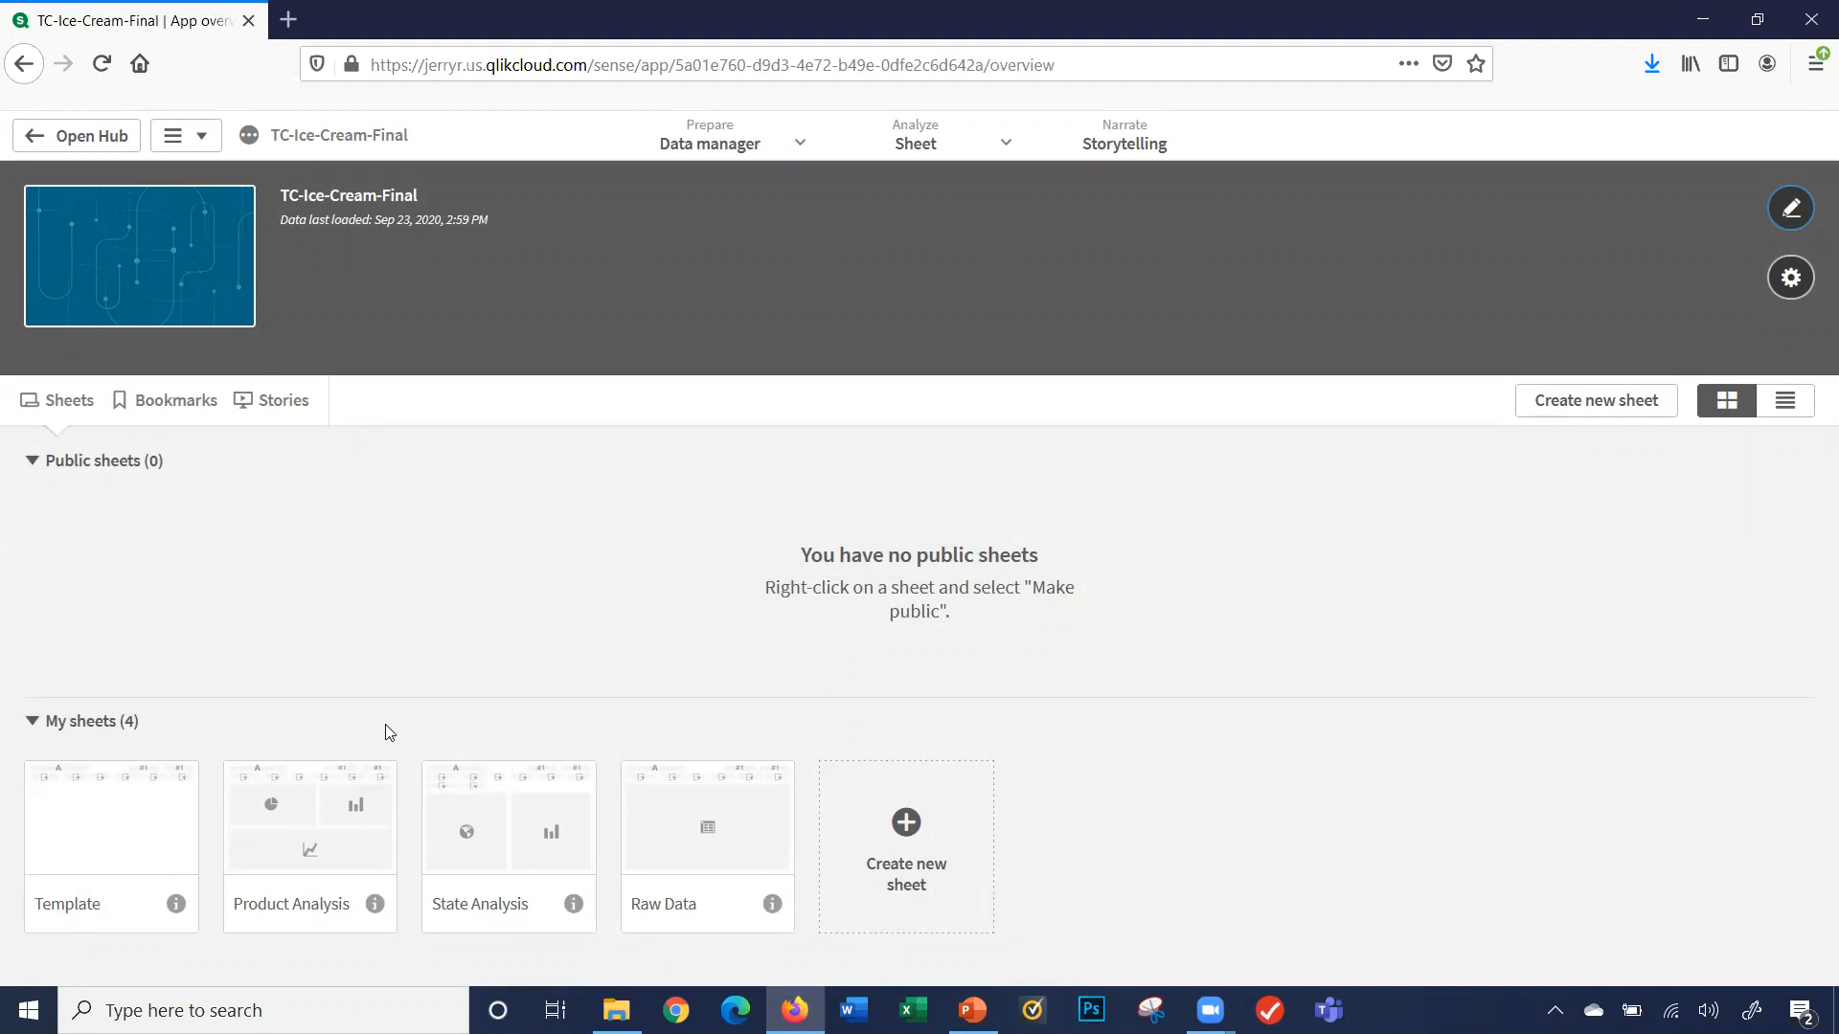
mouse_move(322, 837)
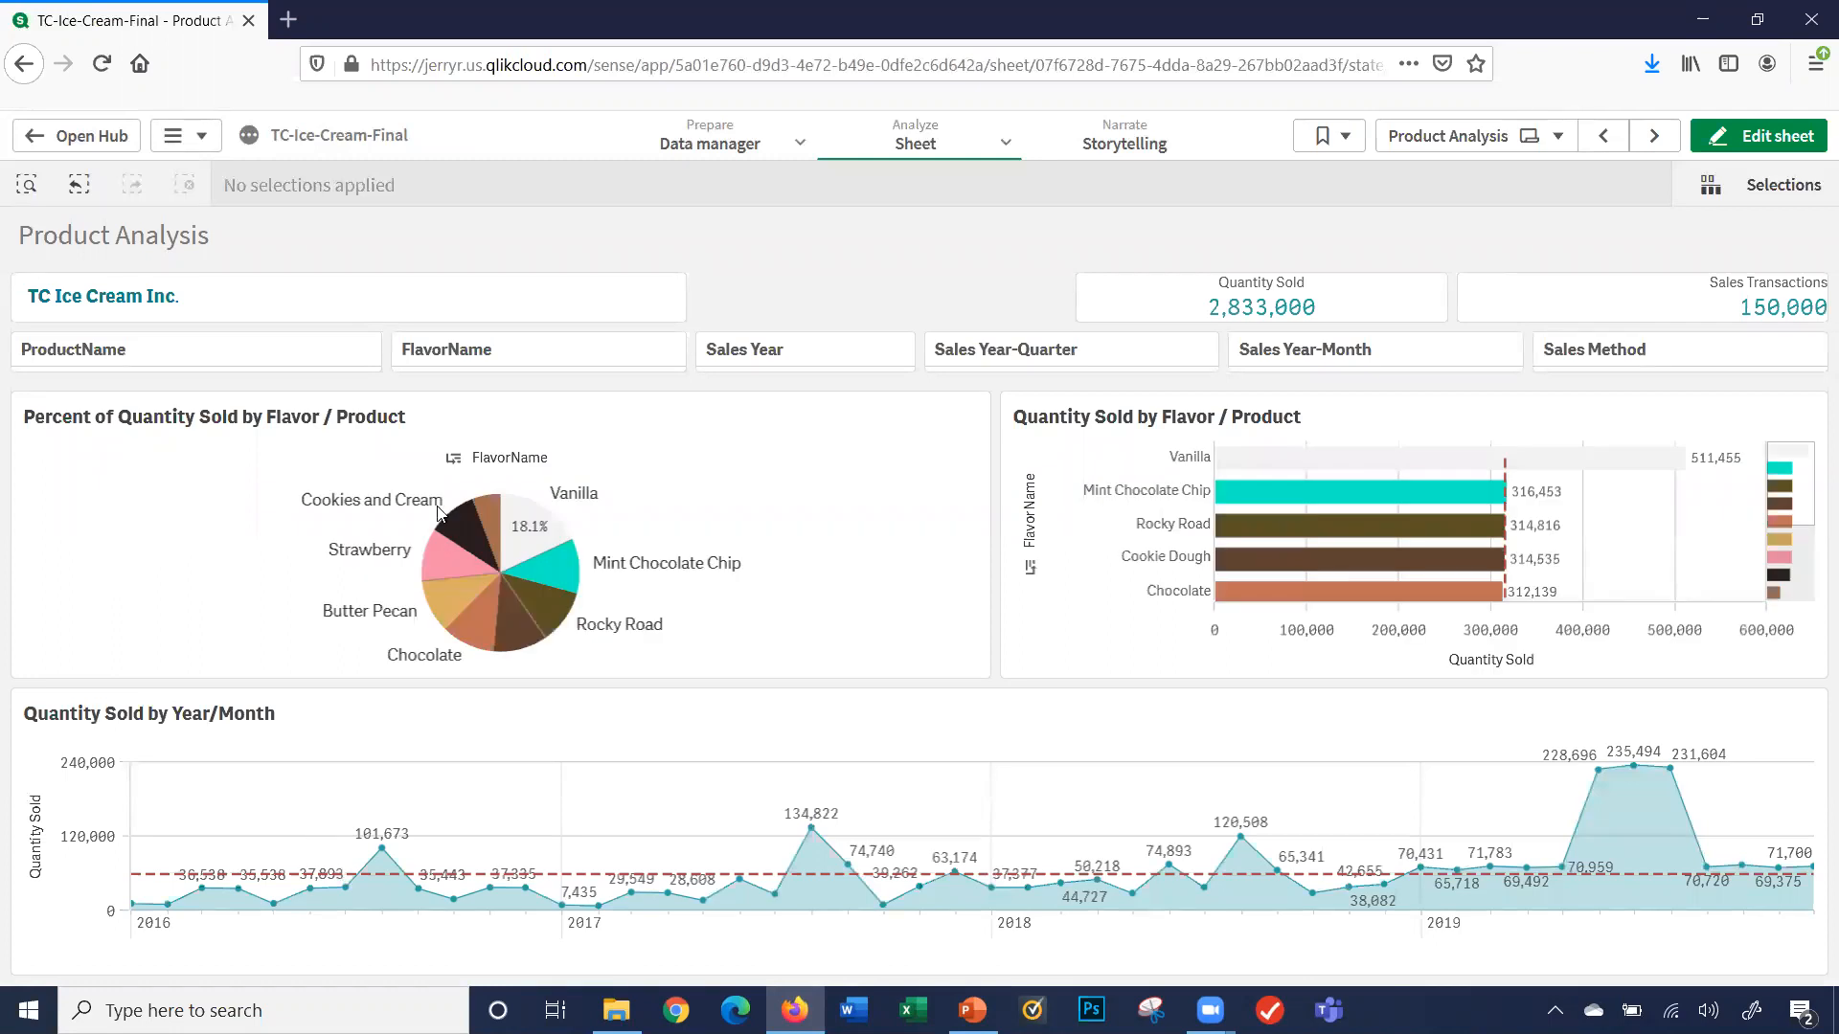
mouse_move(831, 281)
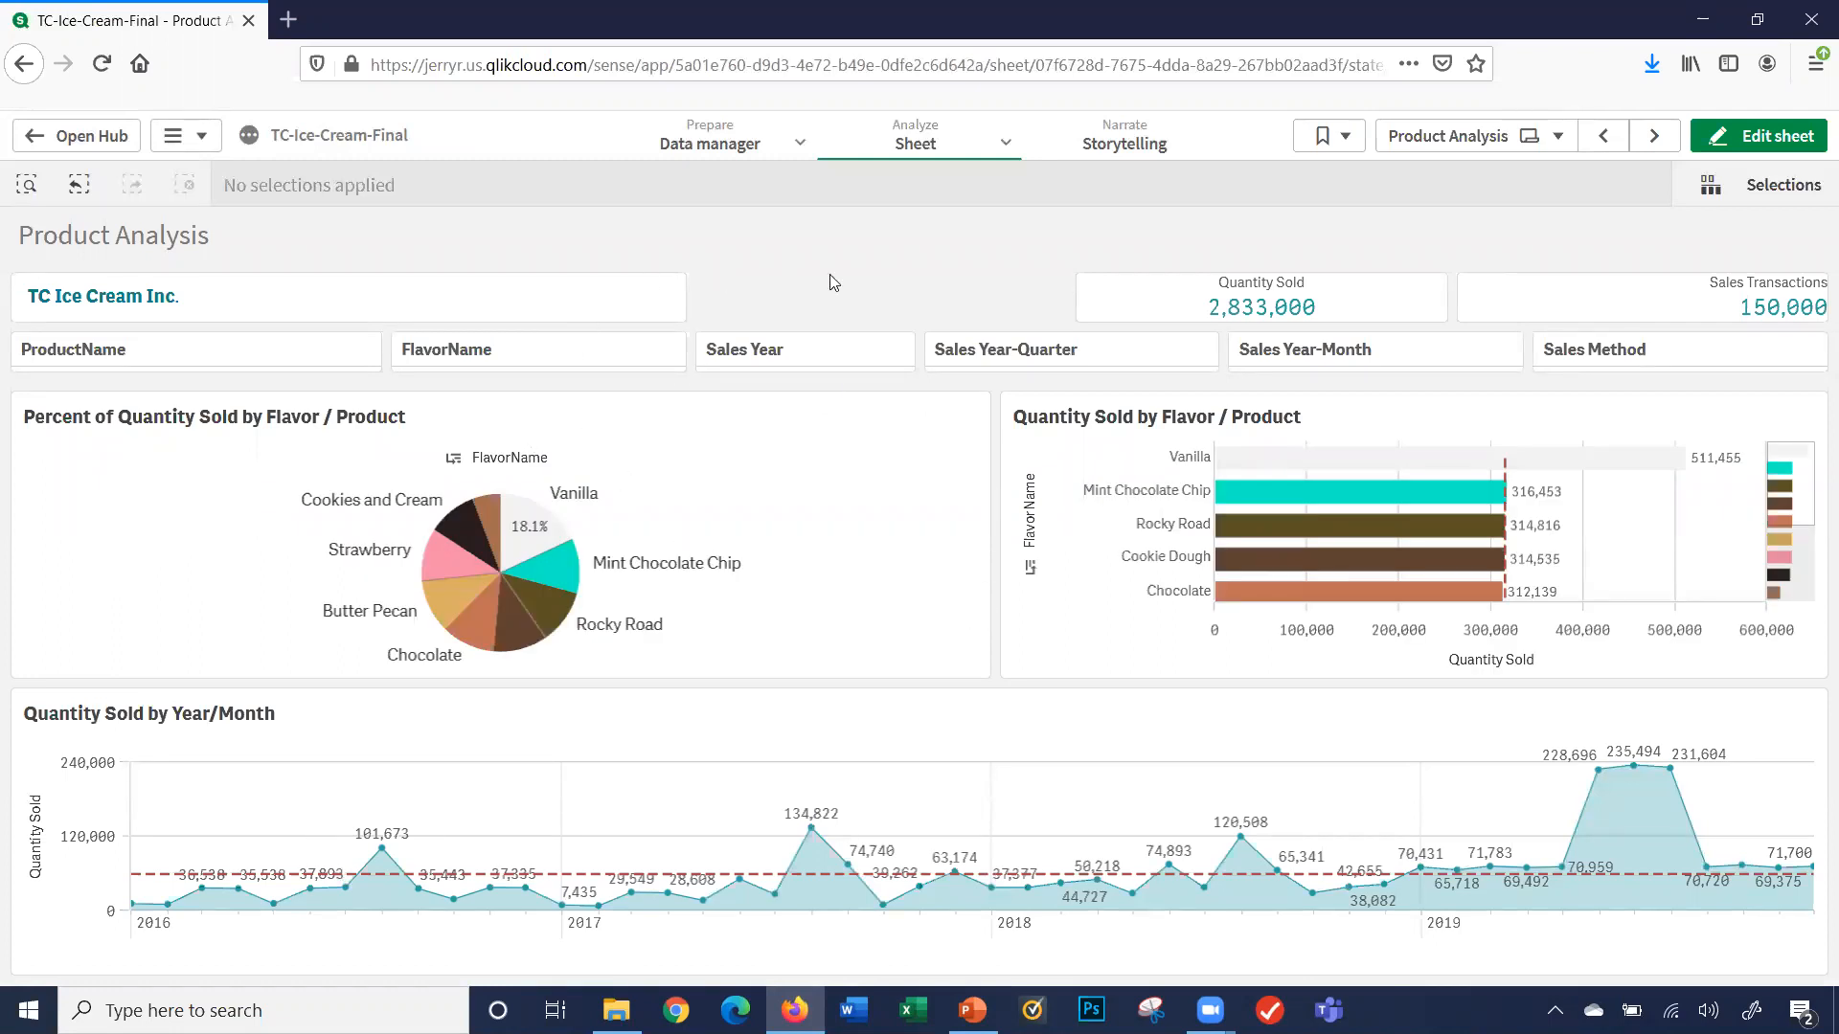
mouse_move(868, 301)
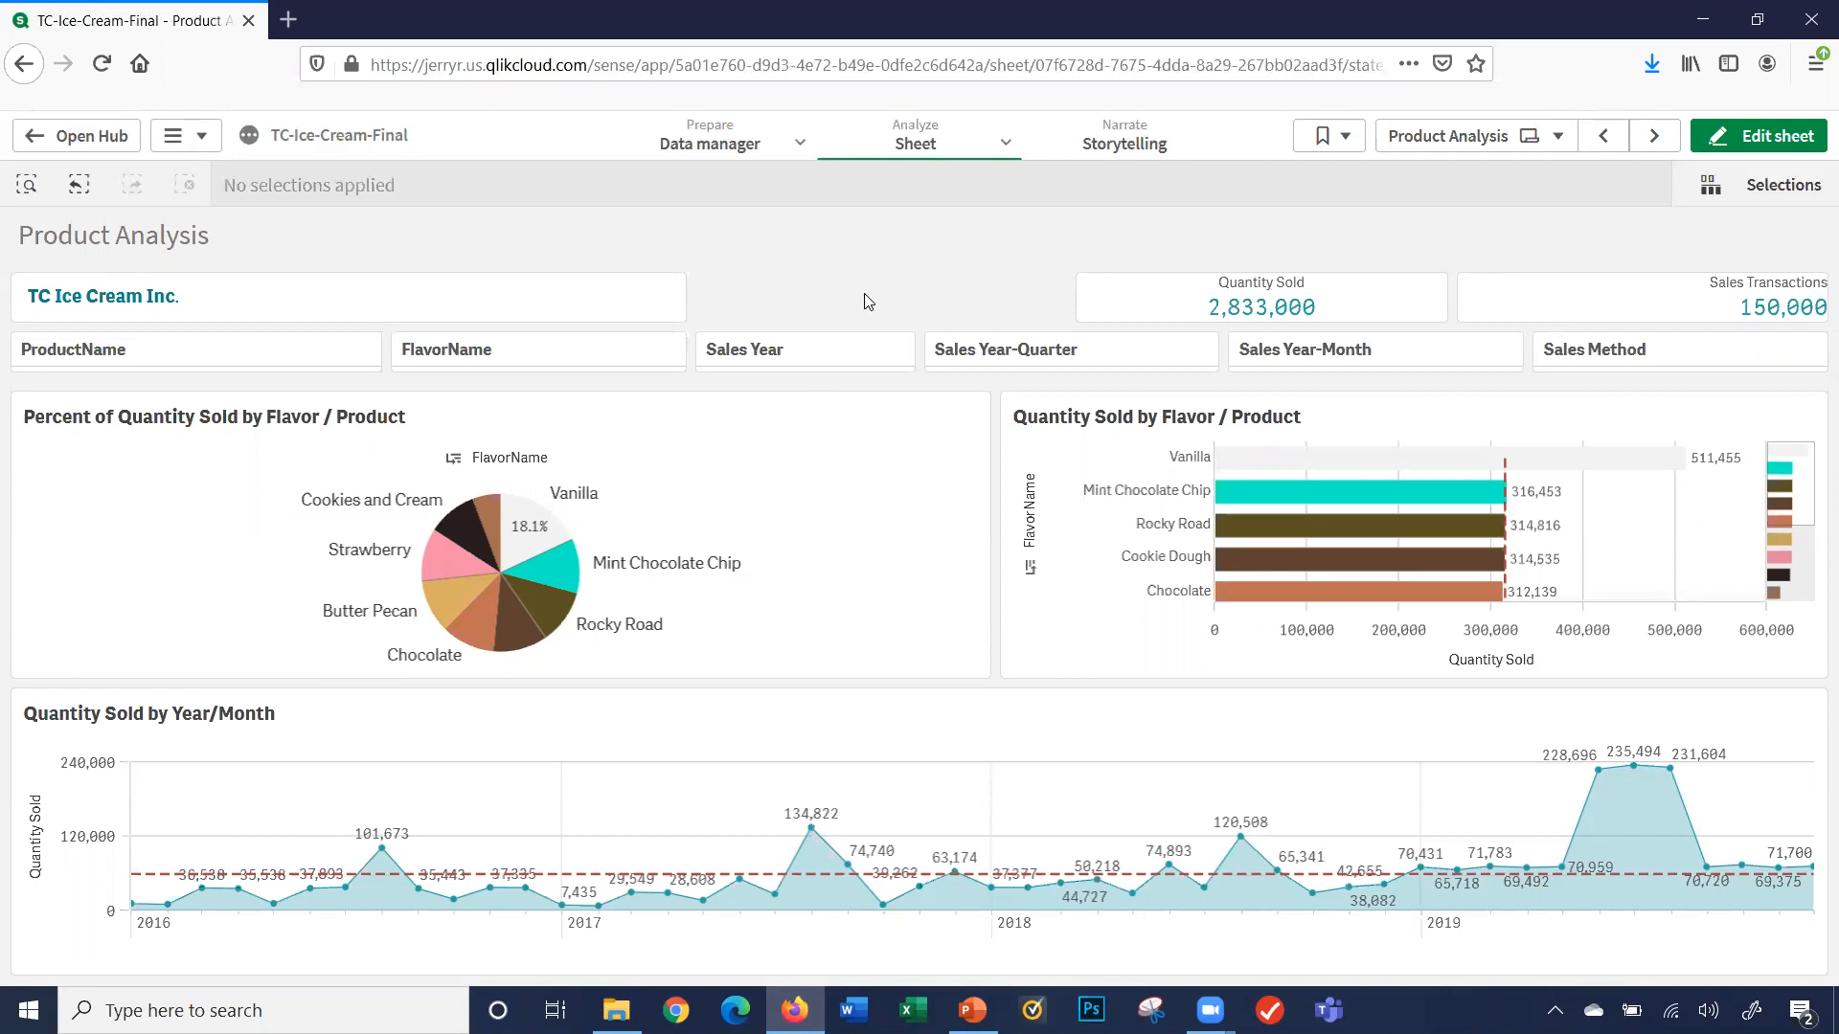
mouse_move(1617, 241)
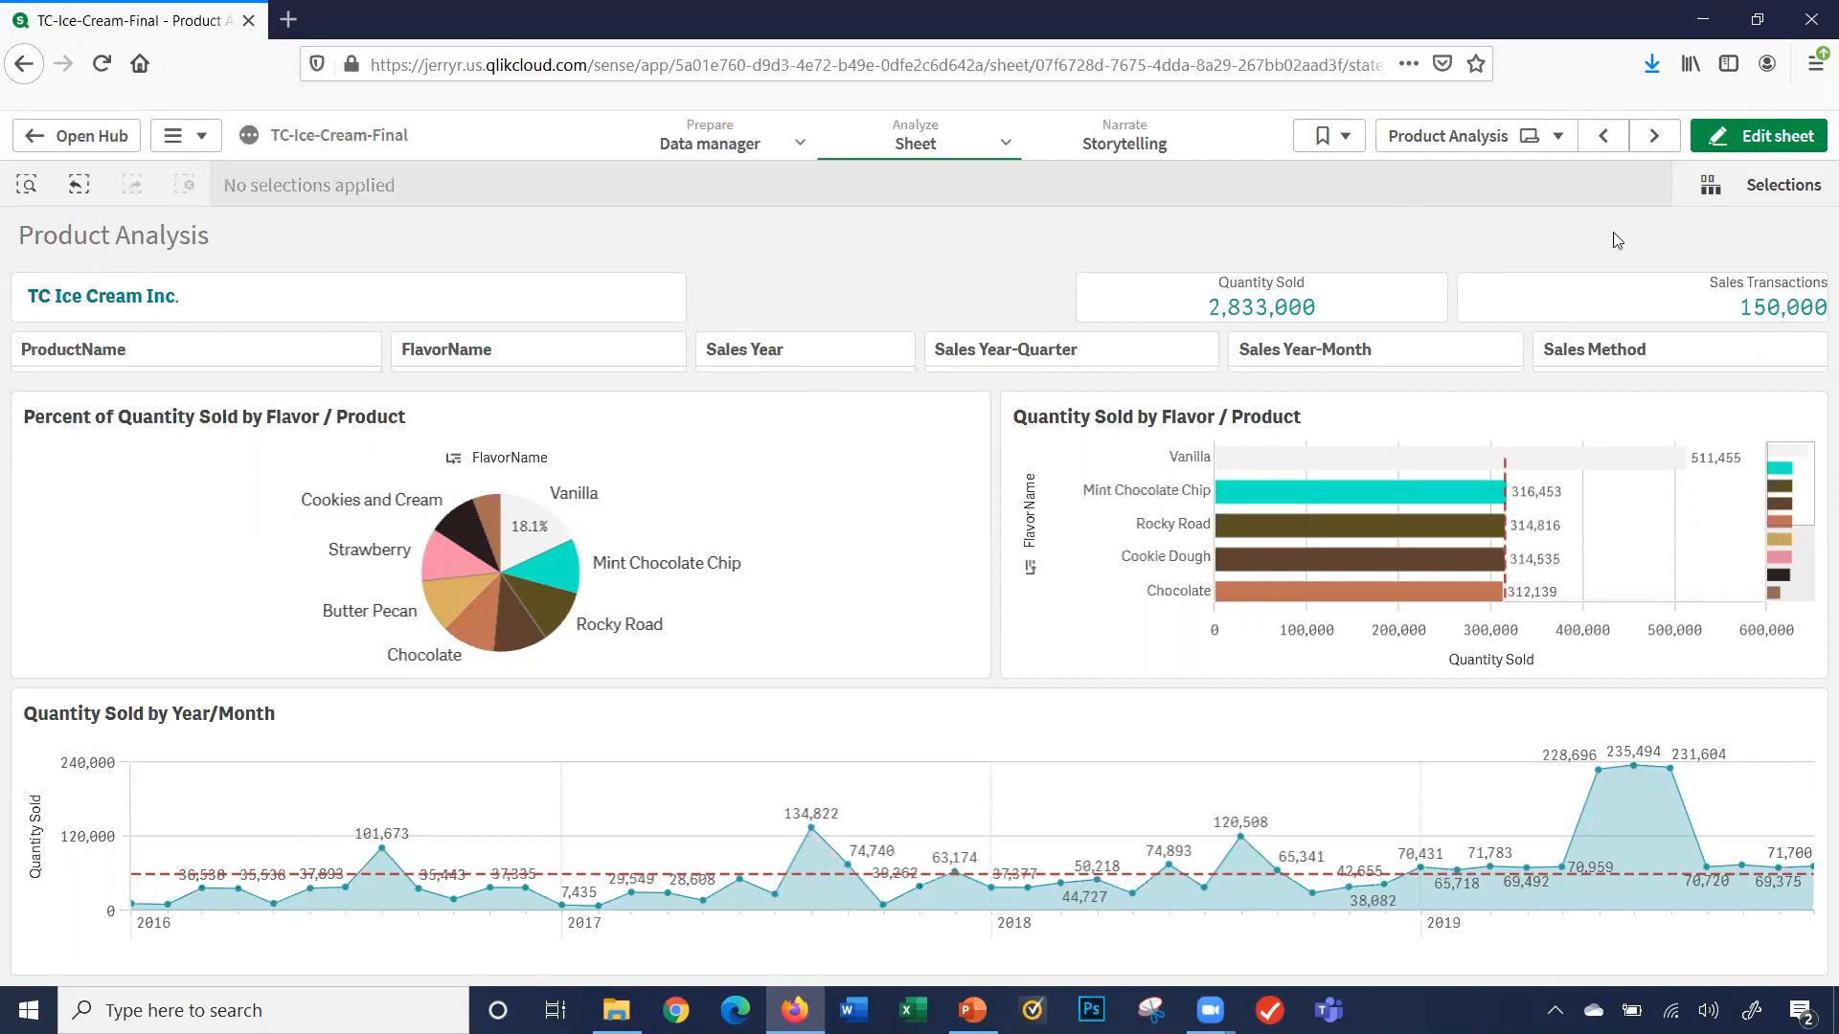
mouse_move(1620, 249)
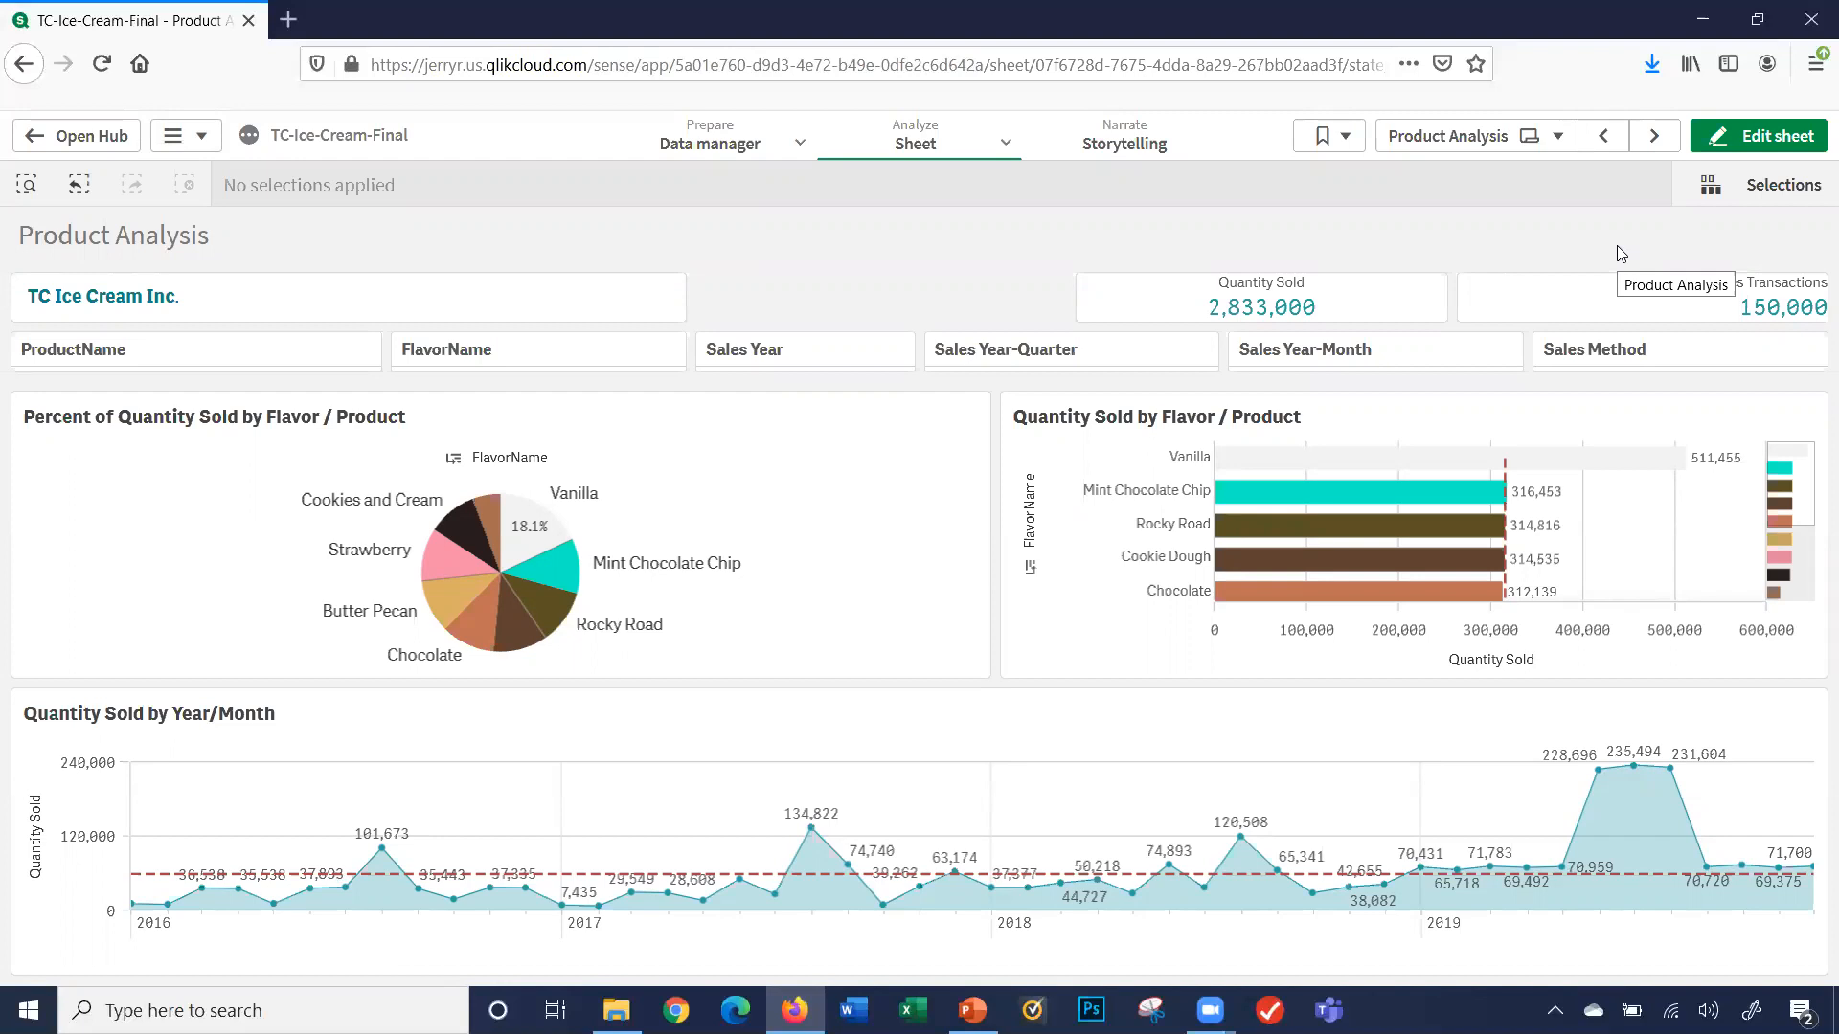
mouse_move(1506, 332)
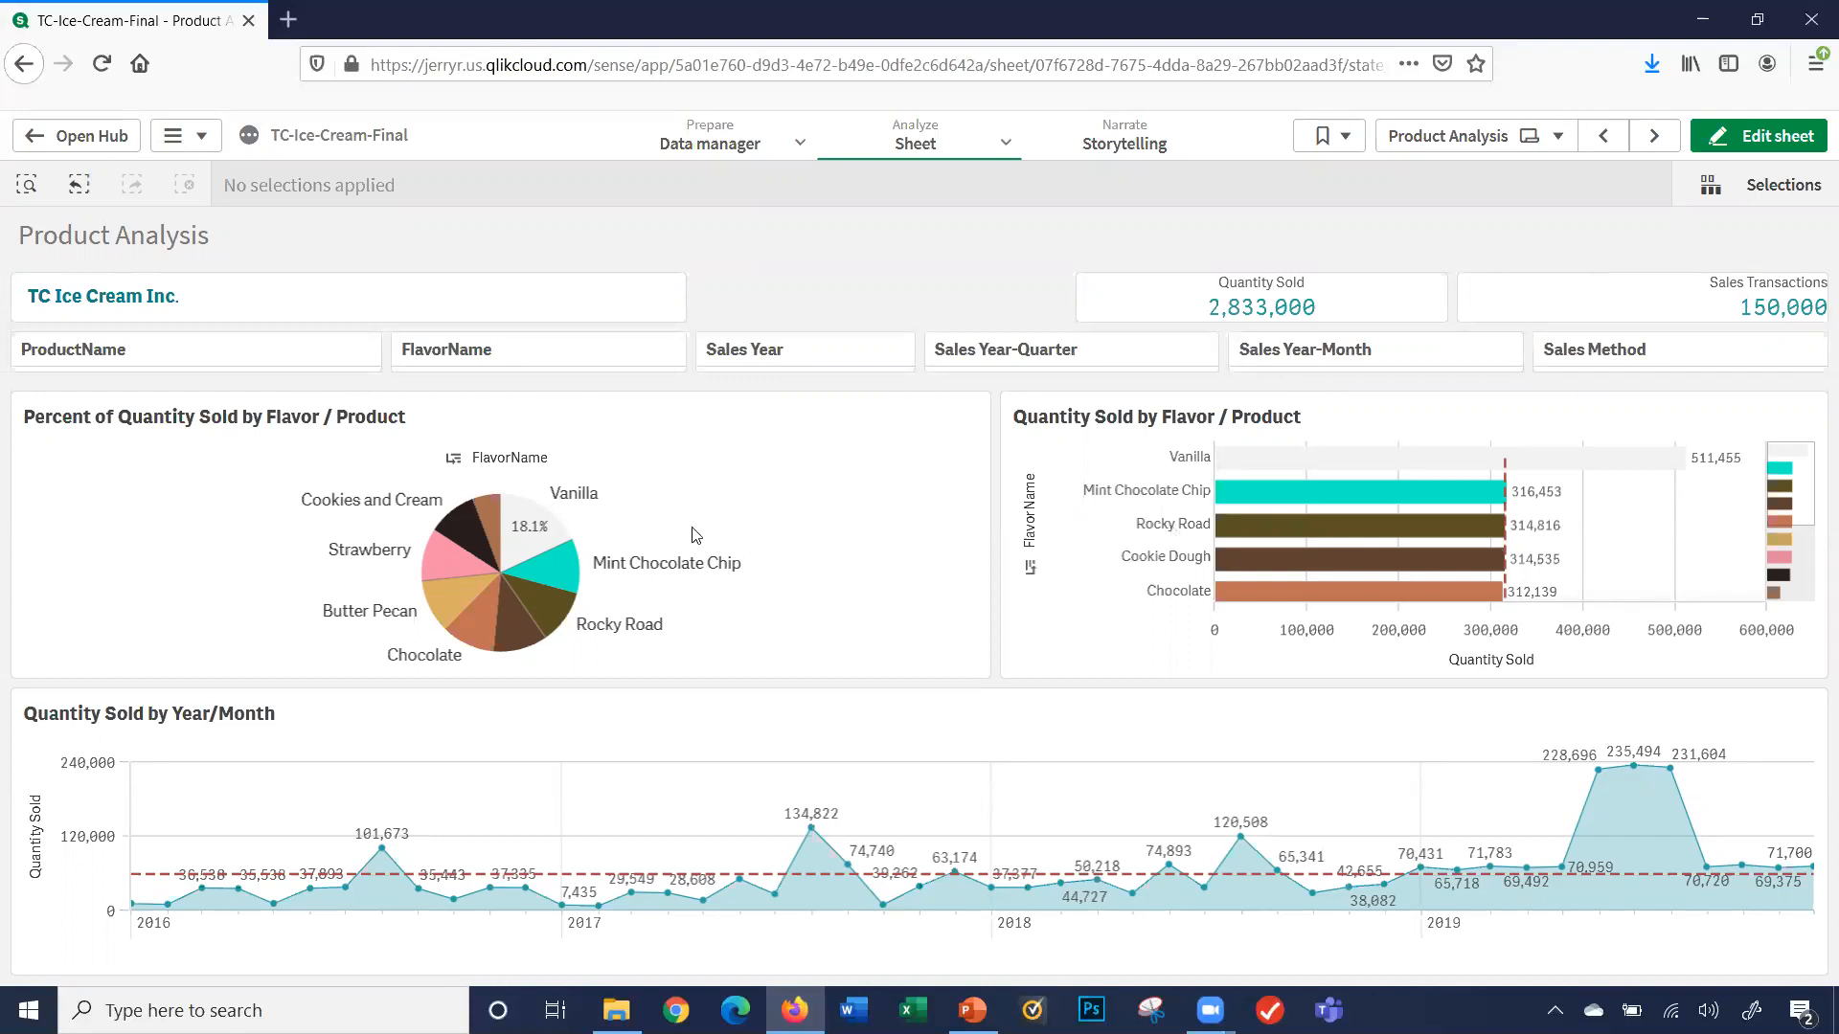
- Select Cookie Dough and Rocky Road in the pie chart and confirm, giving 629,351 units sold
left_click(536, 349)
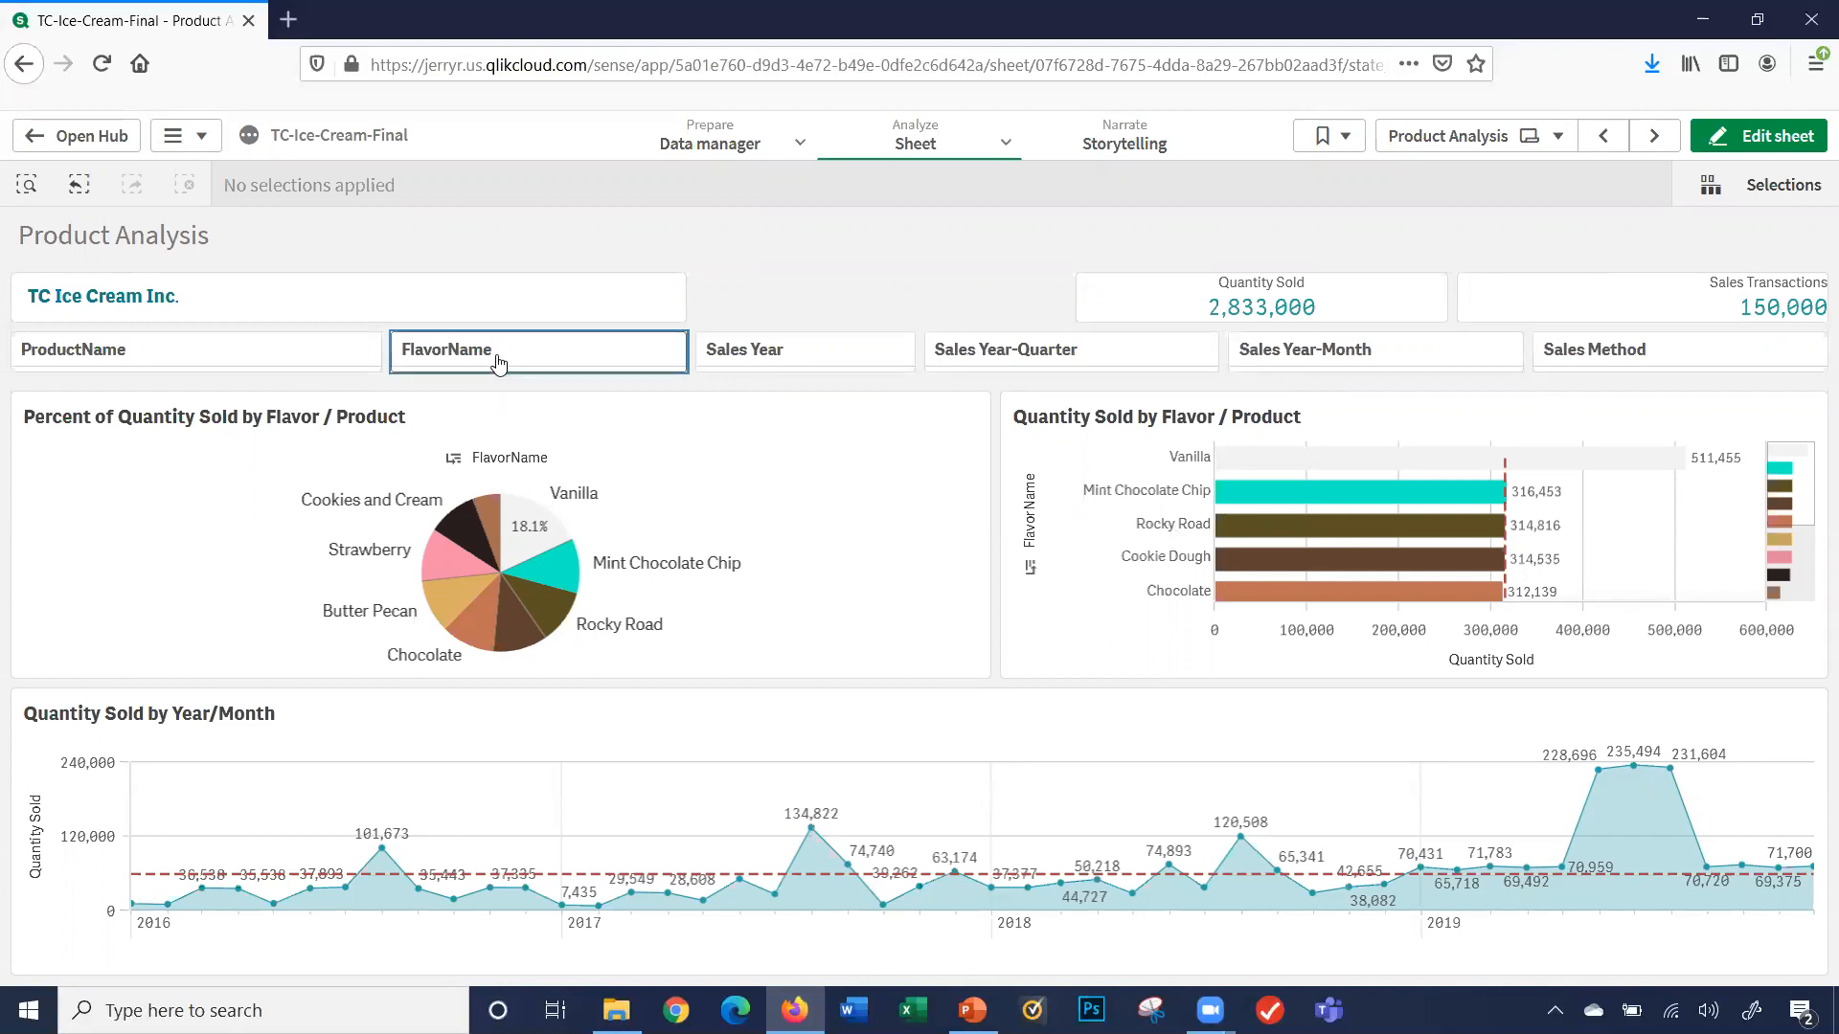
left_click(536, 349)
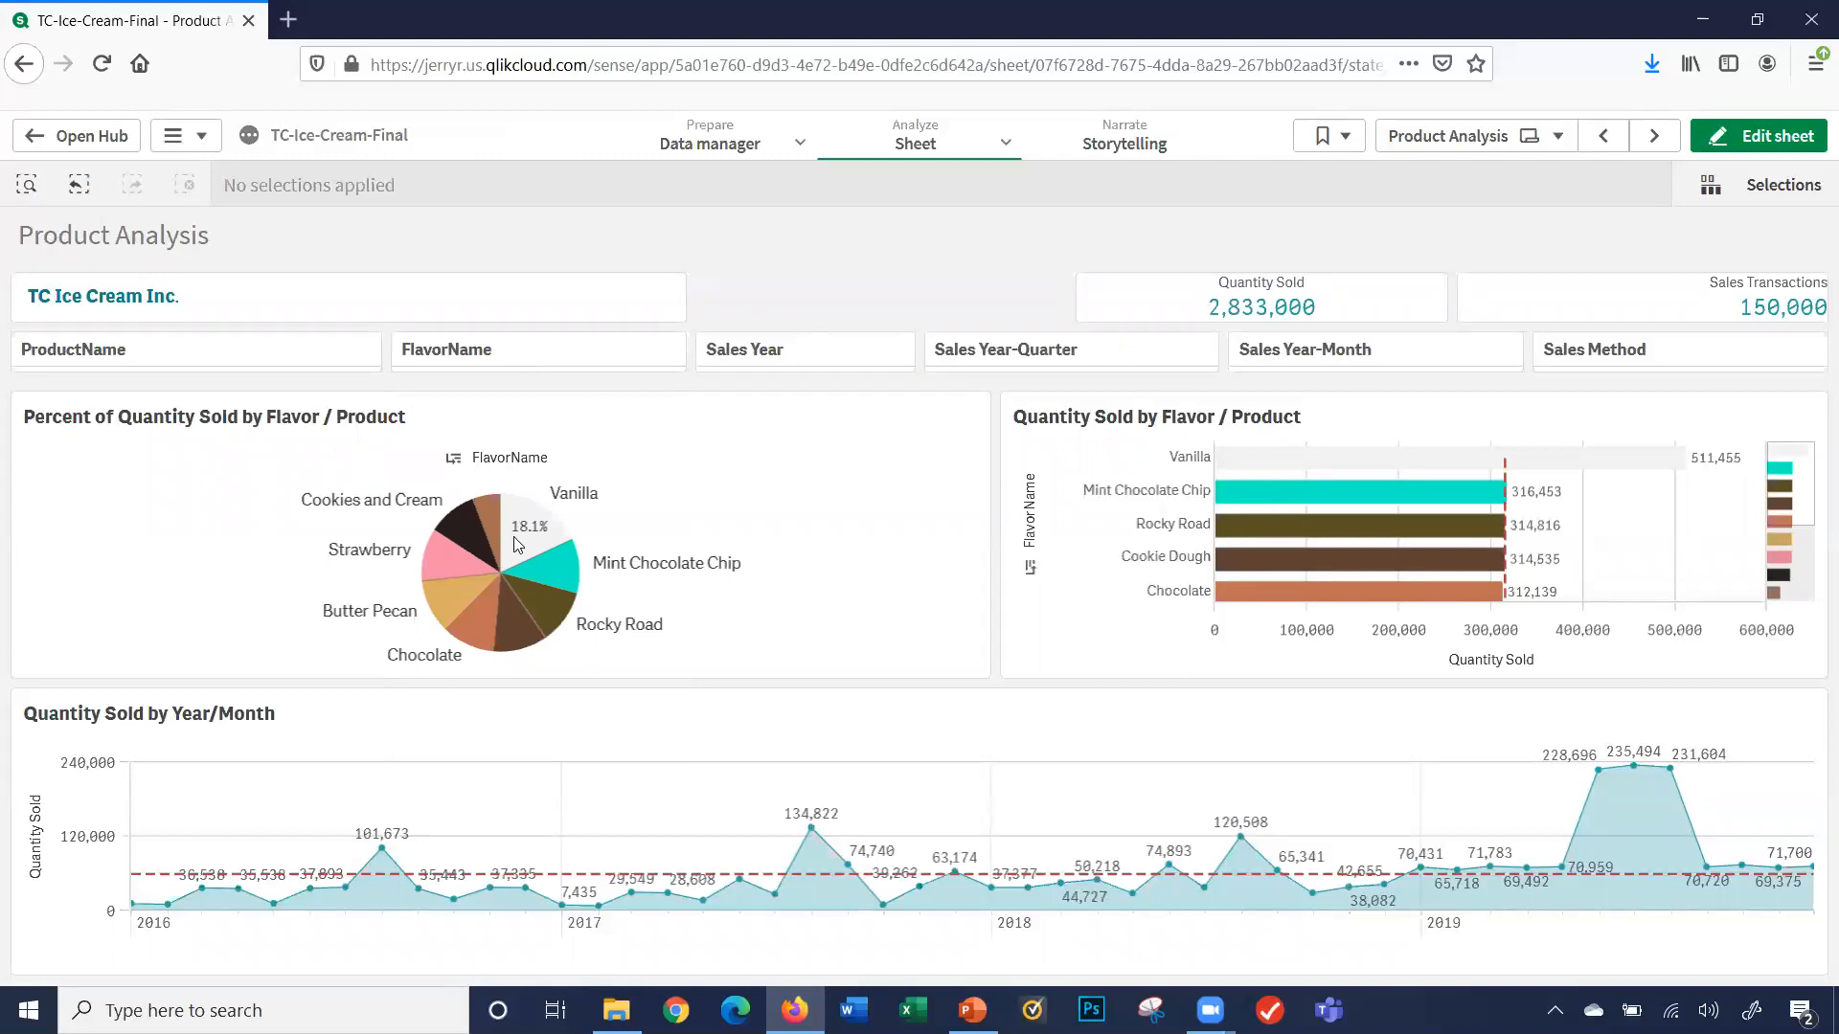
mouse_move(766, 670)
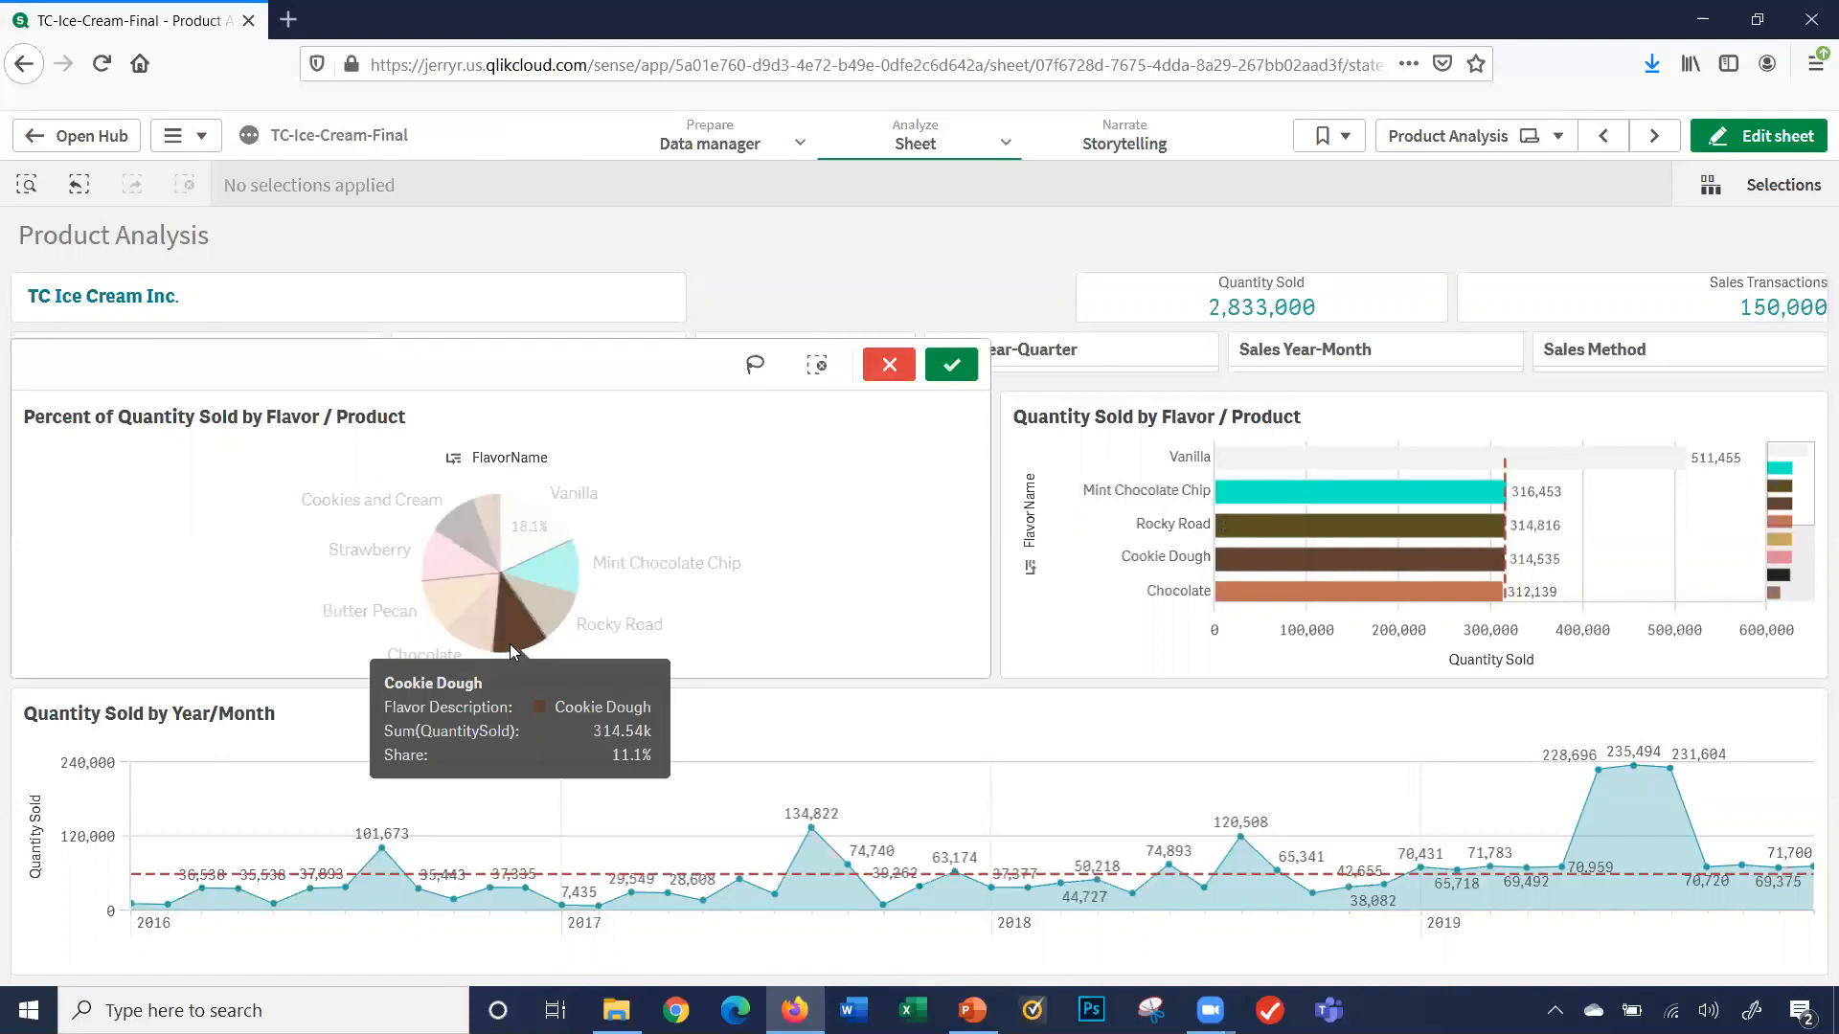
left_click(529, 621)
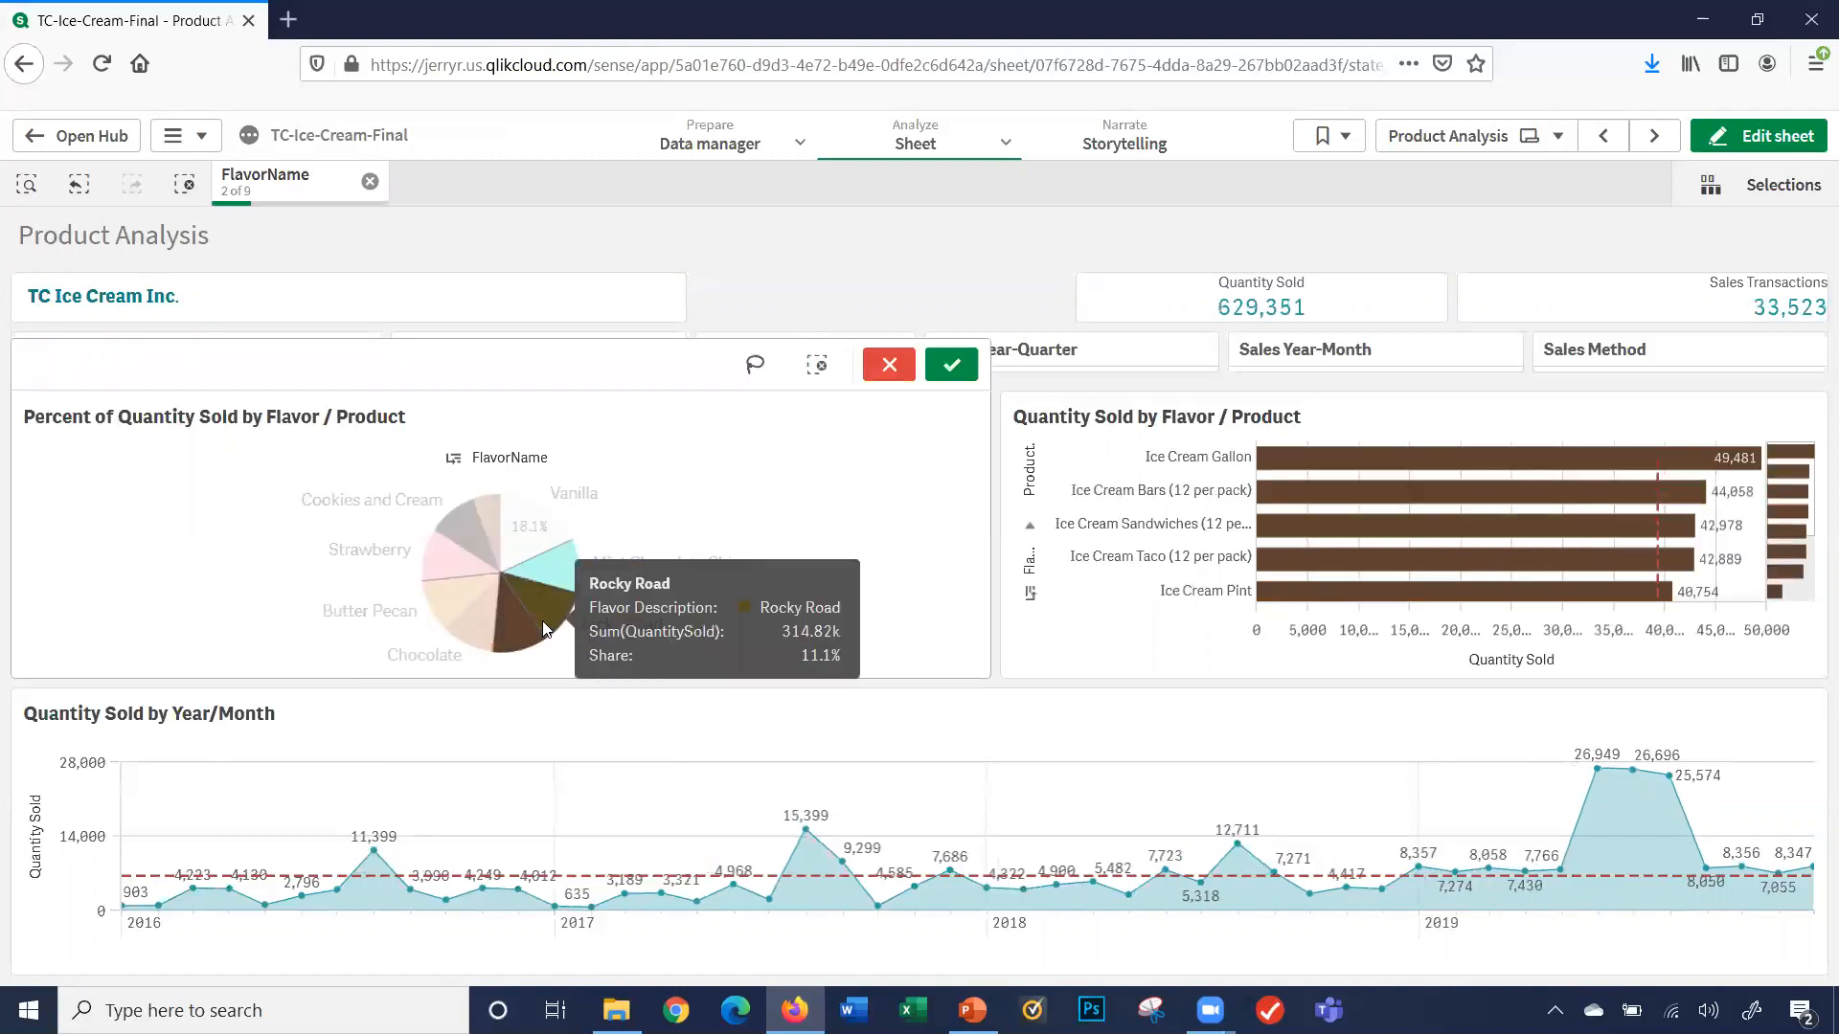
left_click(950, 364)
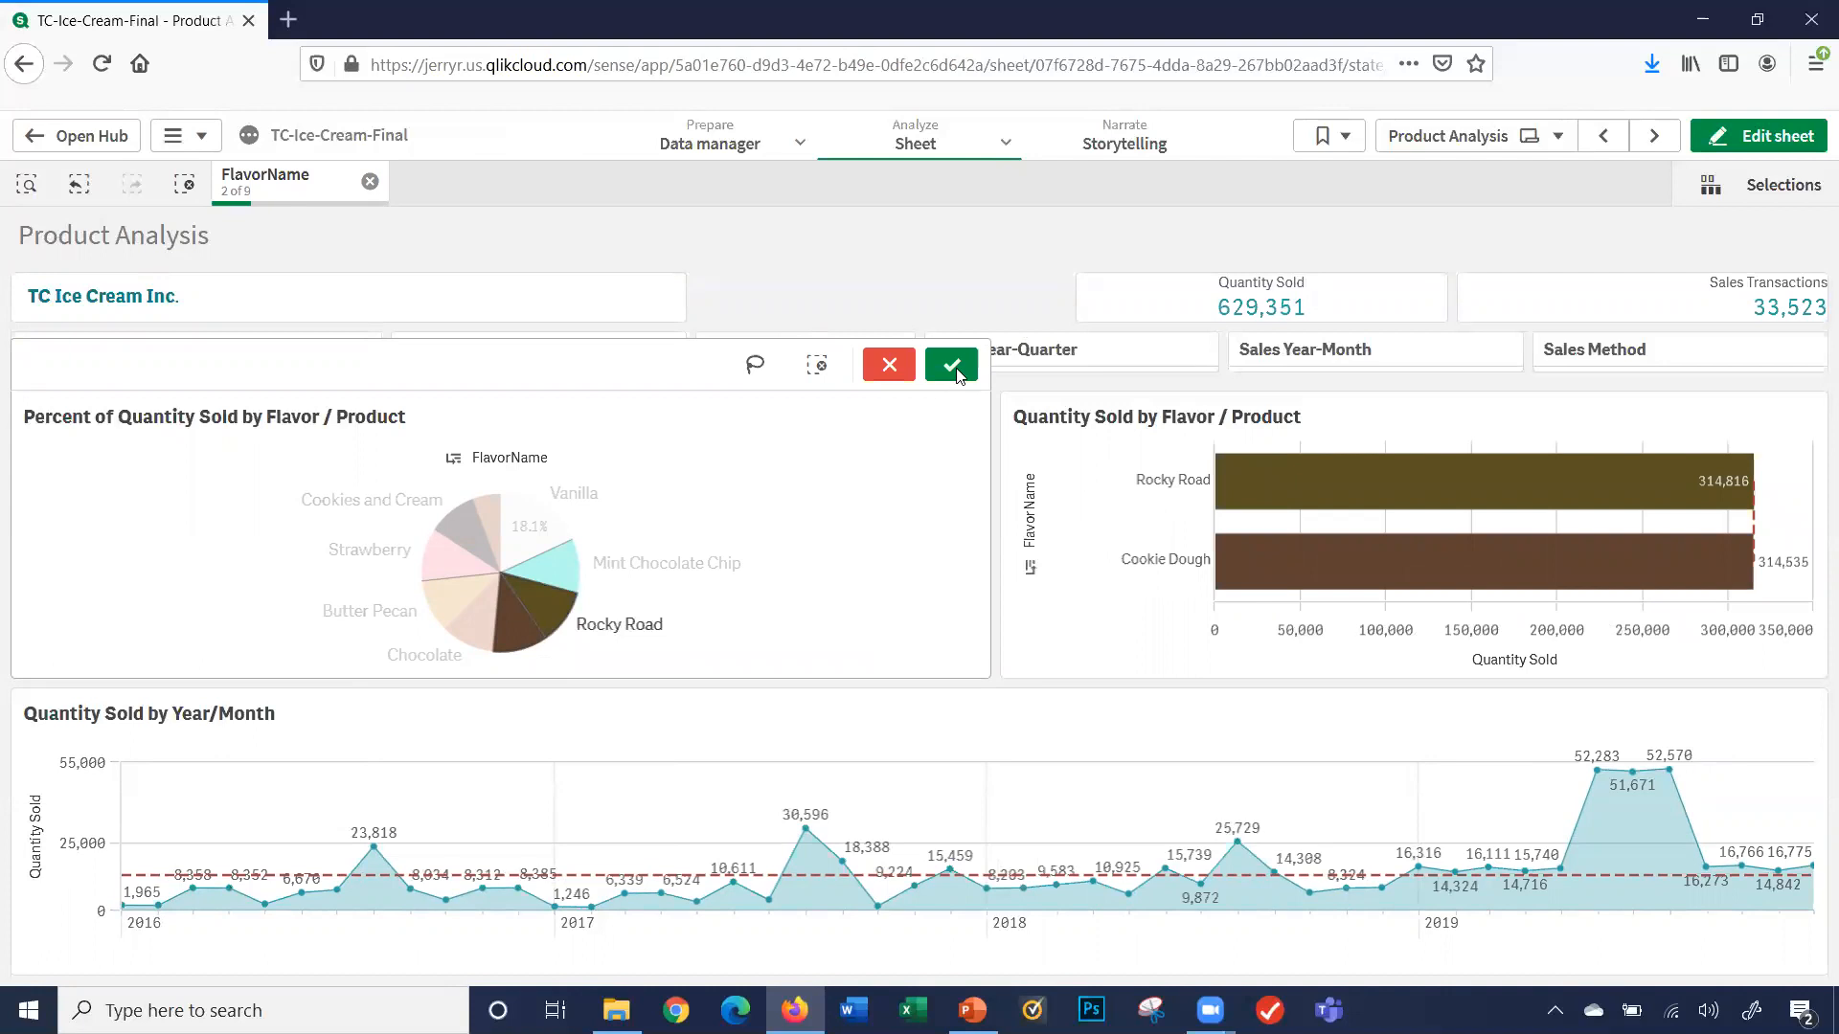
mouse_move(952, 363)
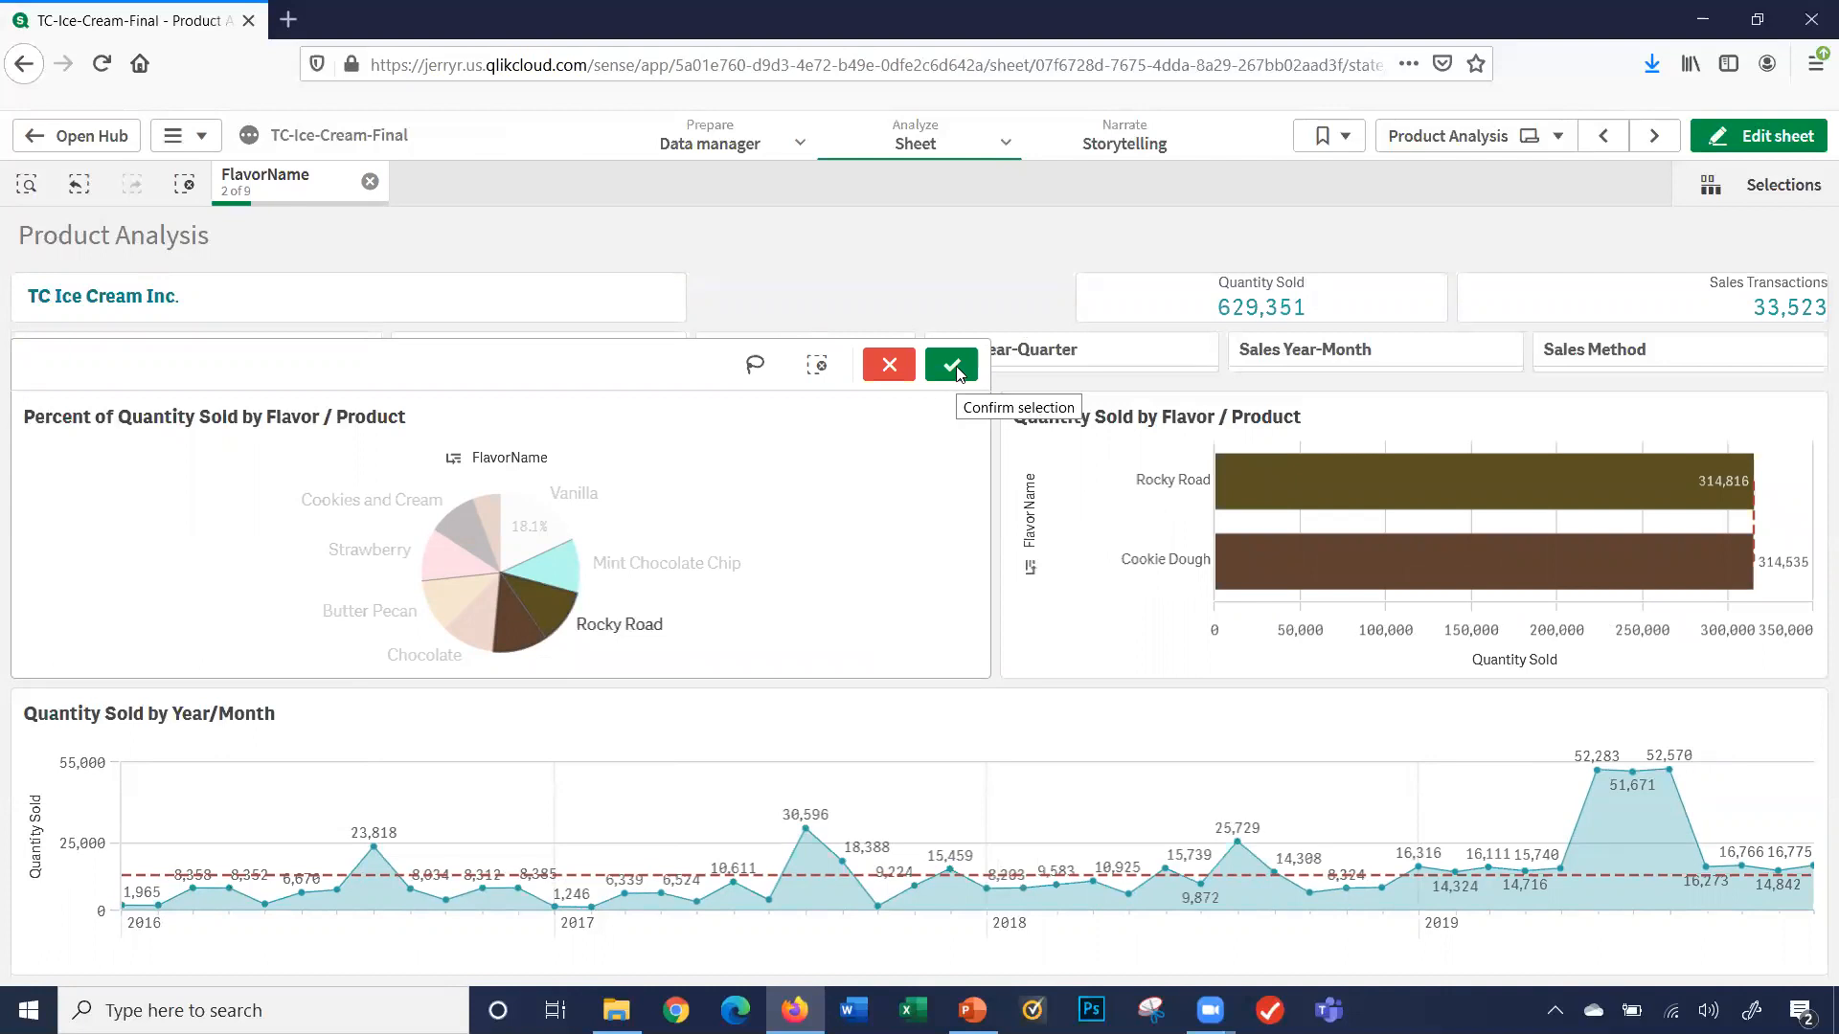
left_click(950, 364)
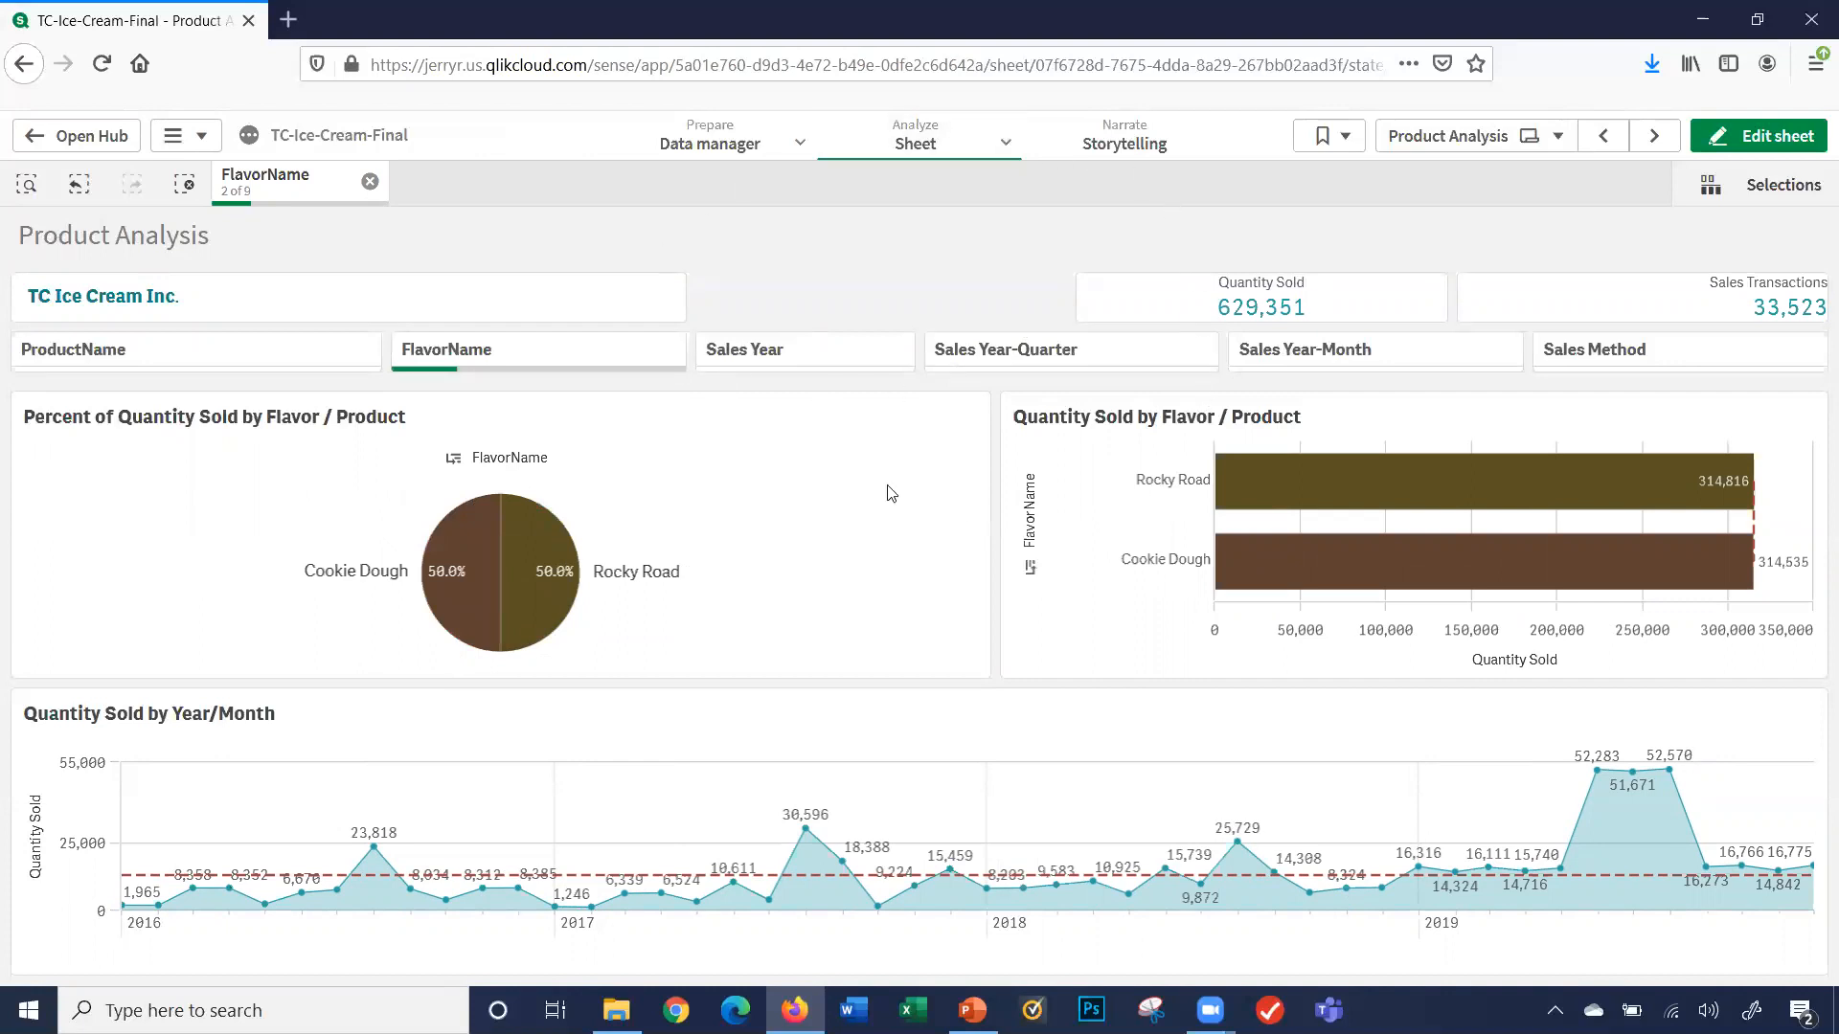
mouse_move(590, 678)
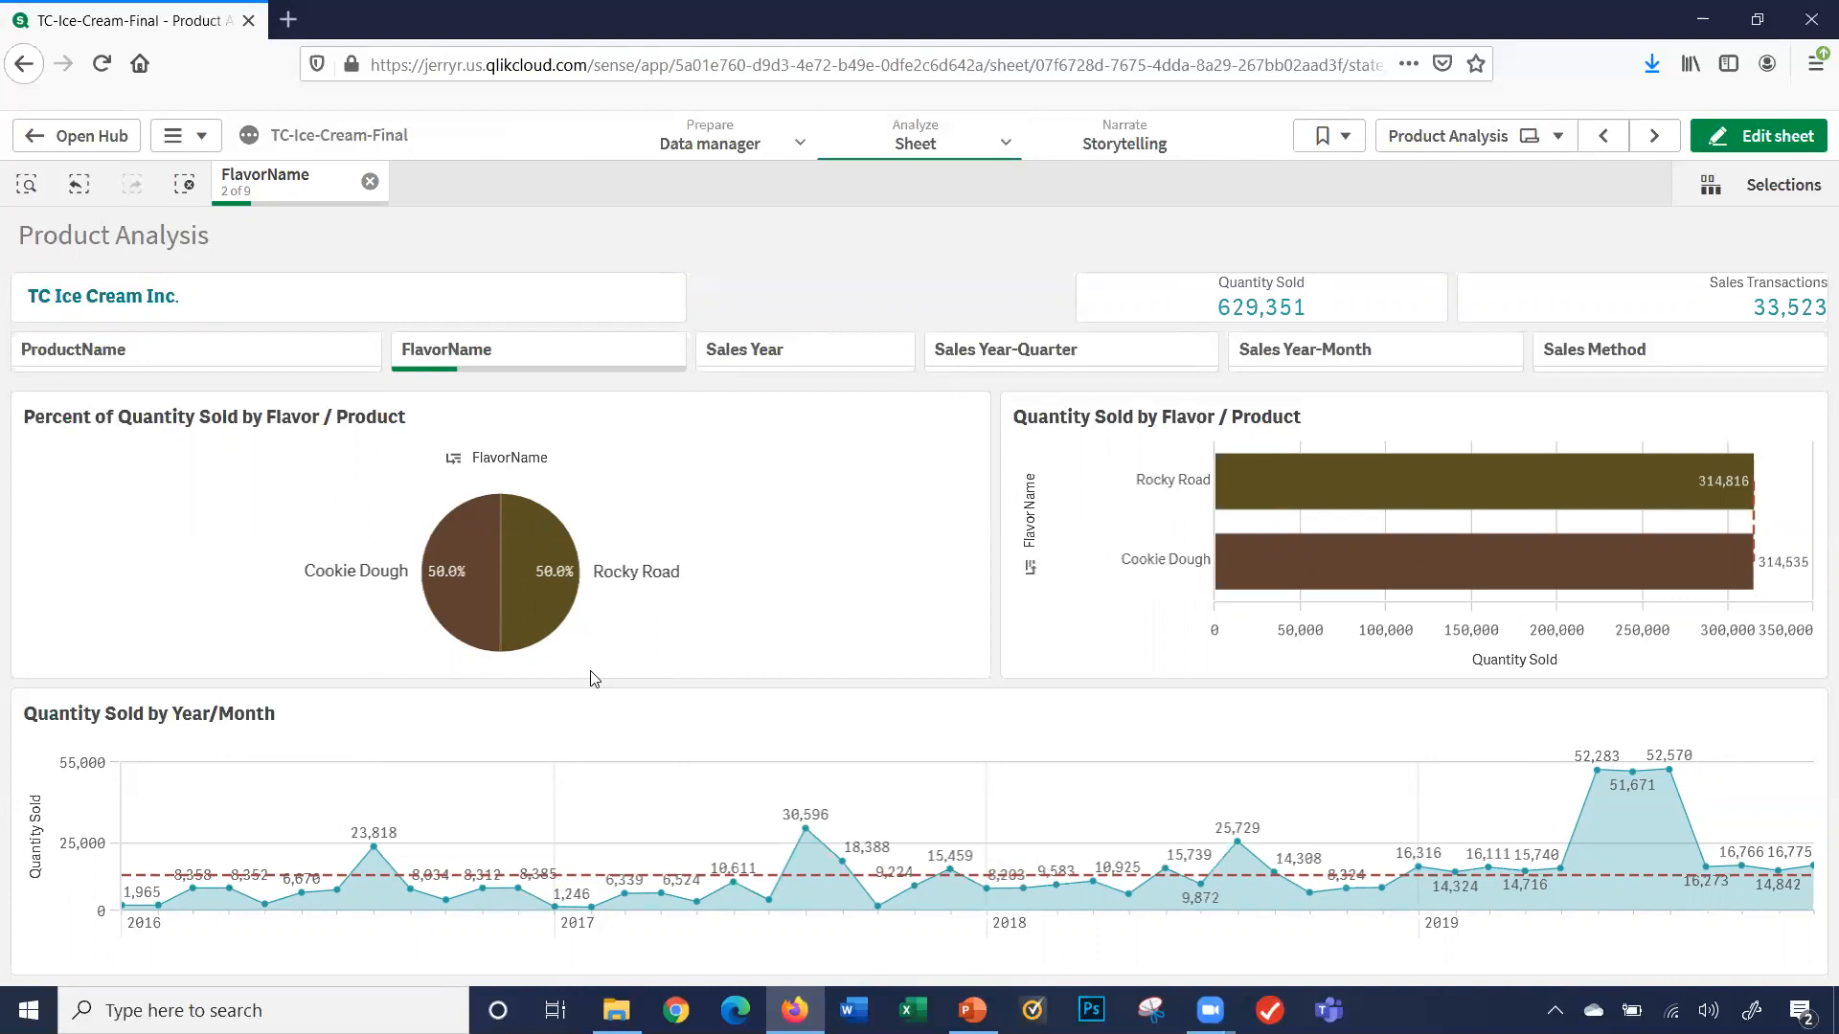
mouse_move(231, 222)
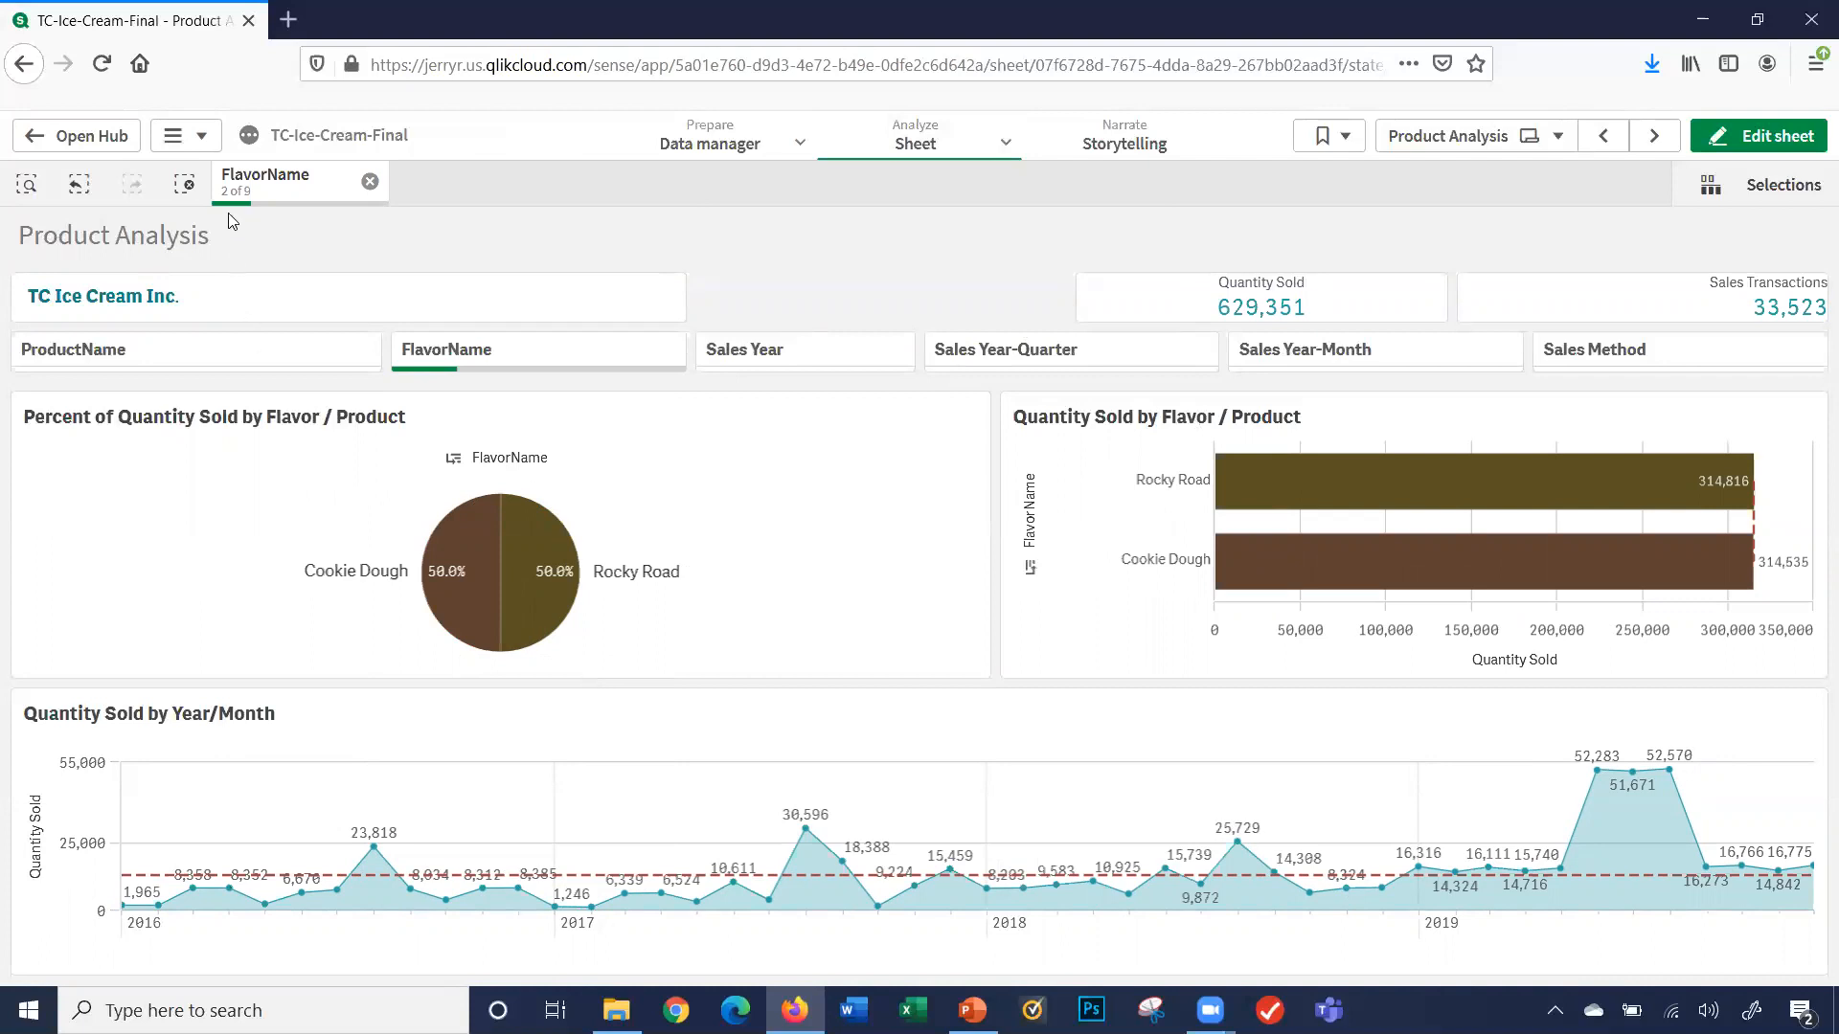
mouse_move(362, 293)
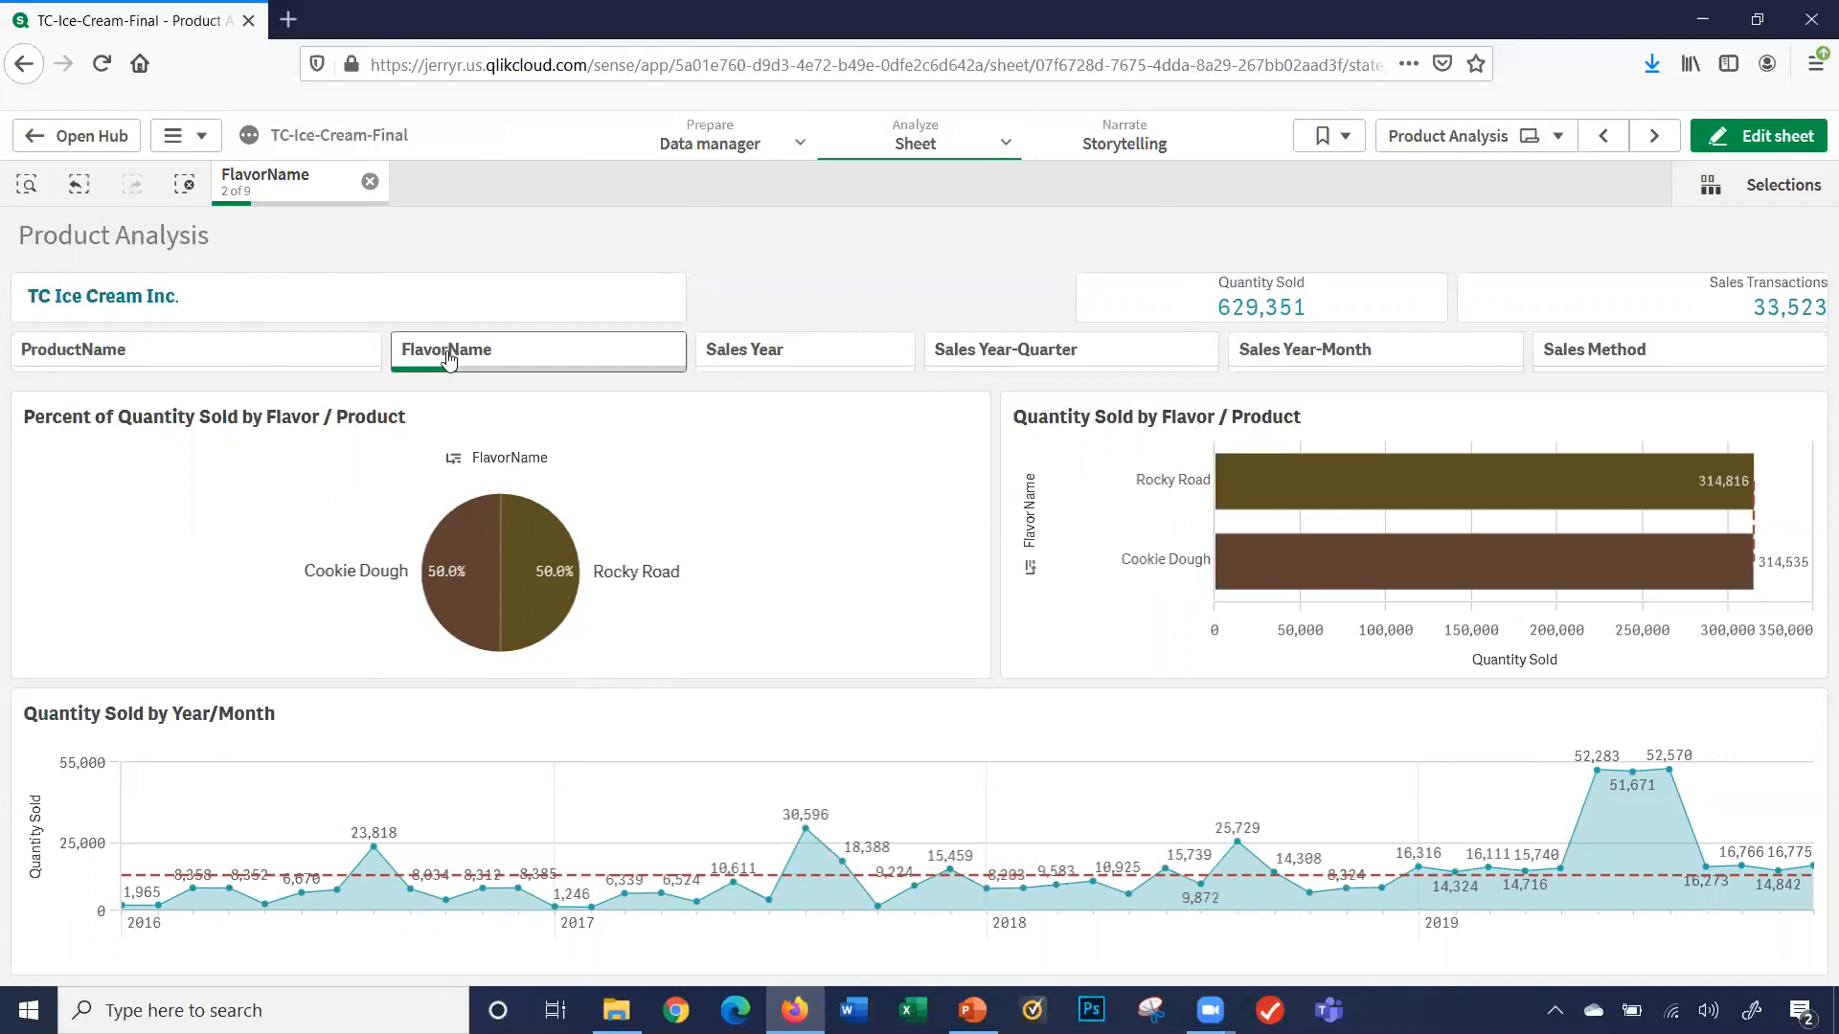
- Add Cookies and Cream via the FlavorName pane and confirm, raising quantity sold to 914,313
left_click(537, 349)
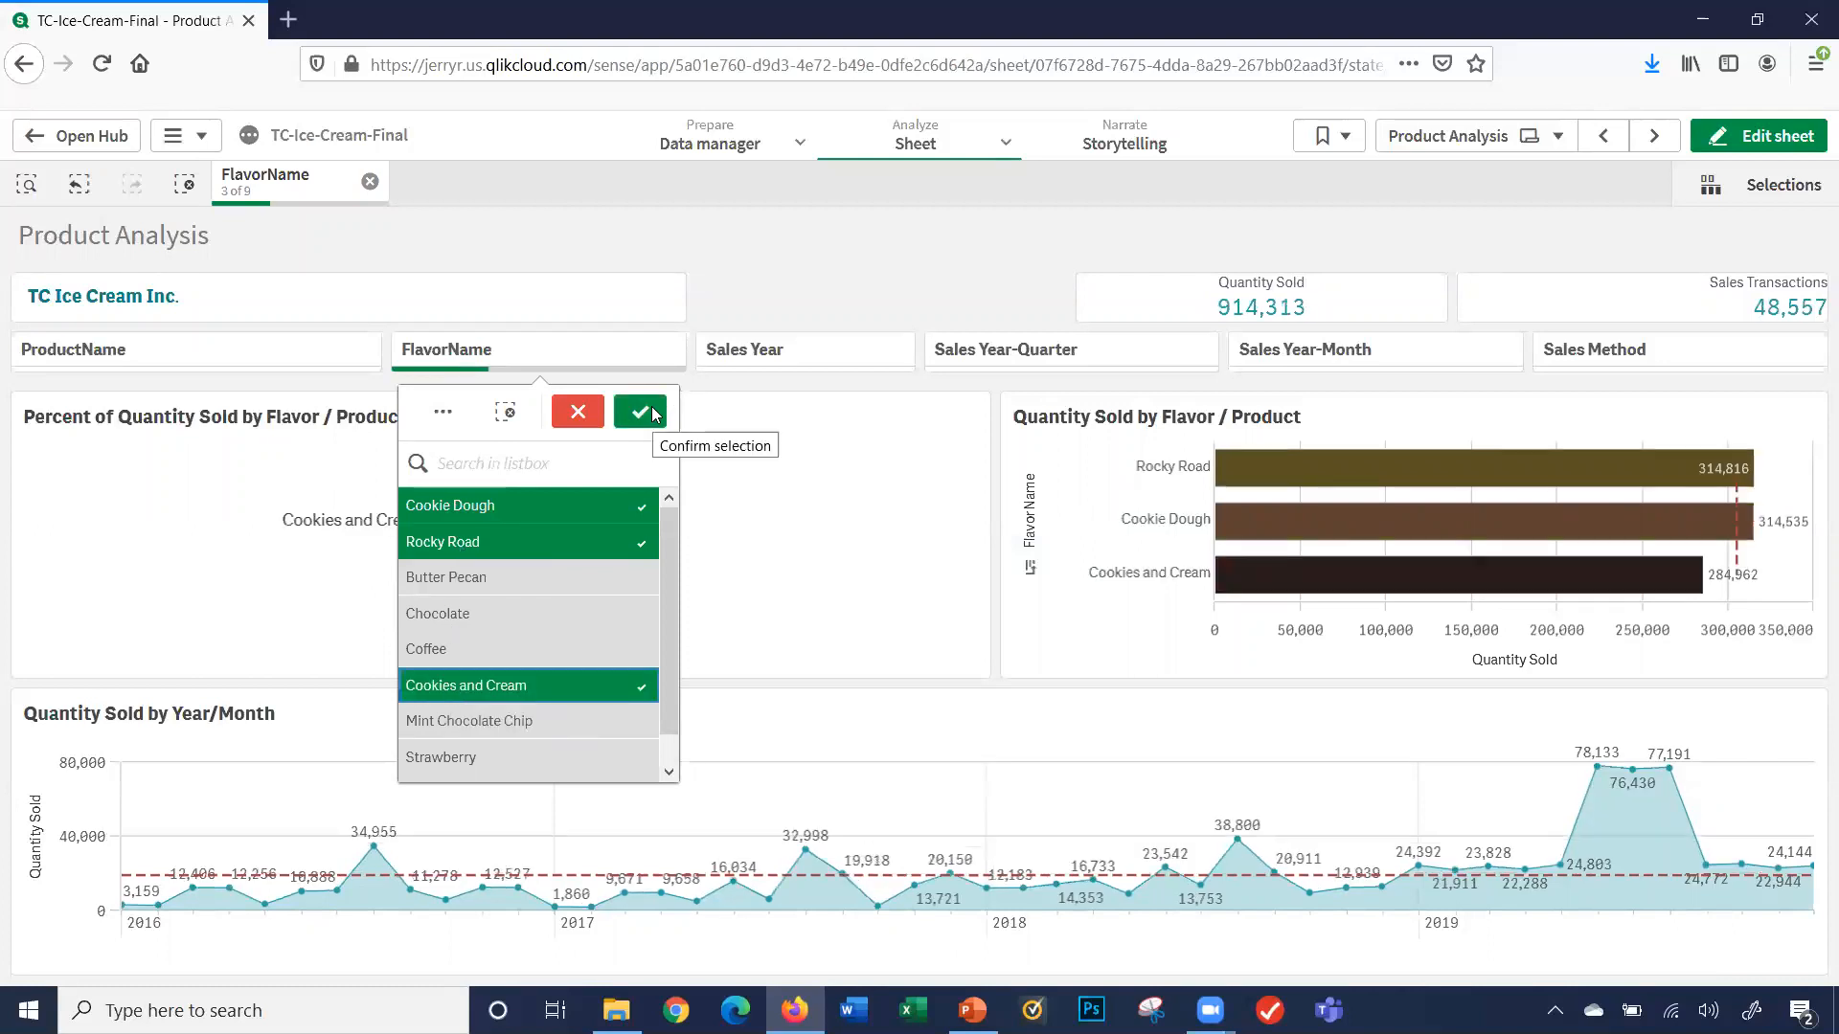
left_click(639, 412)
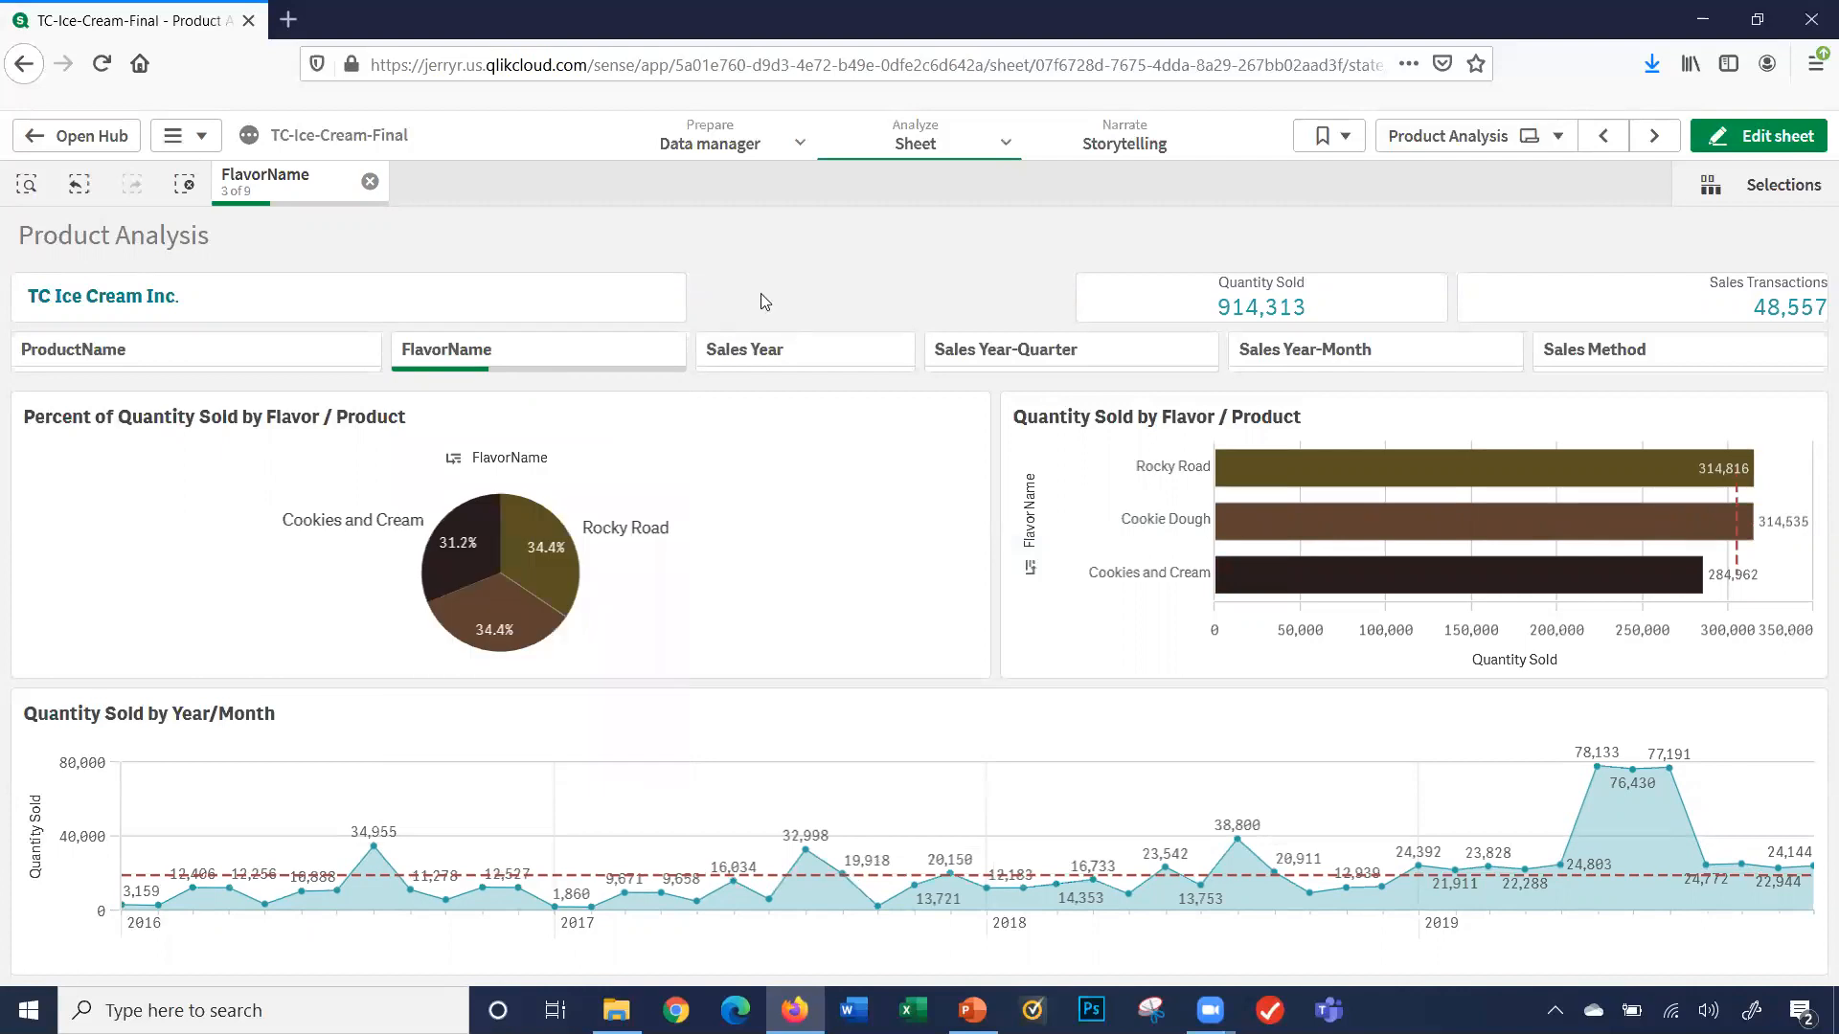
mouse_move(881, 253)
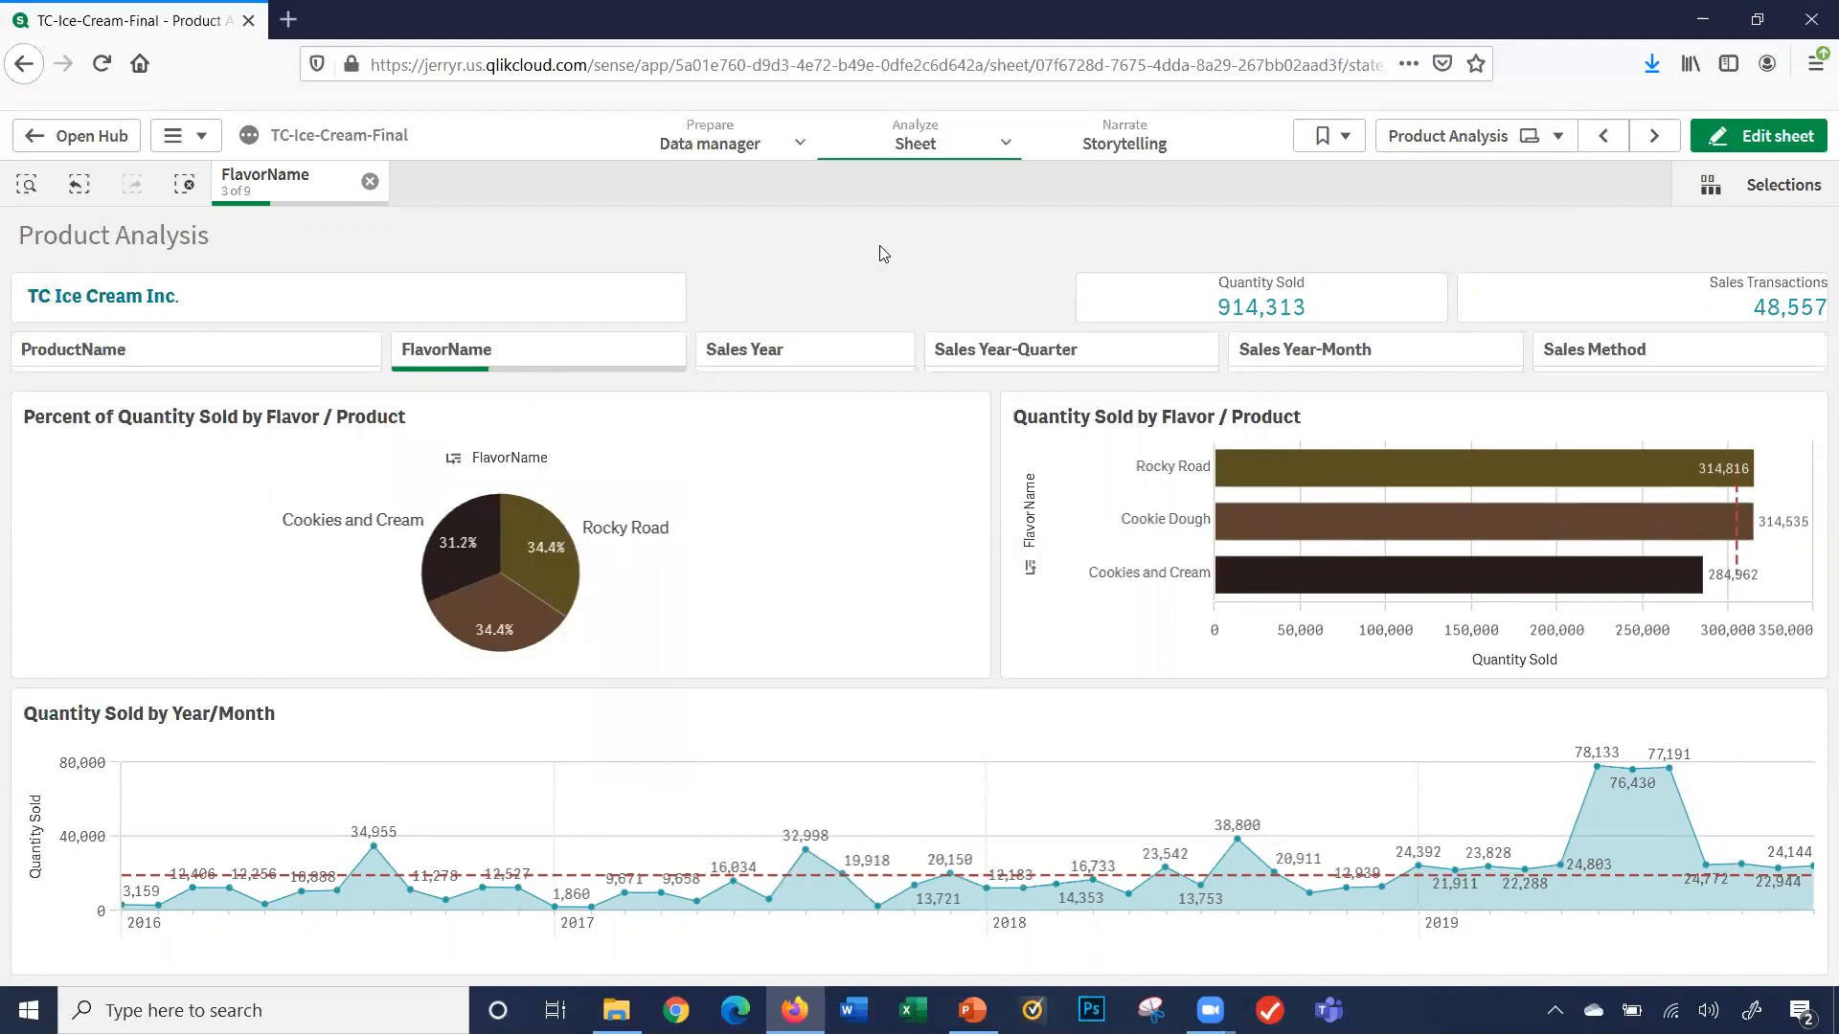
mouse_move(619, 489)
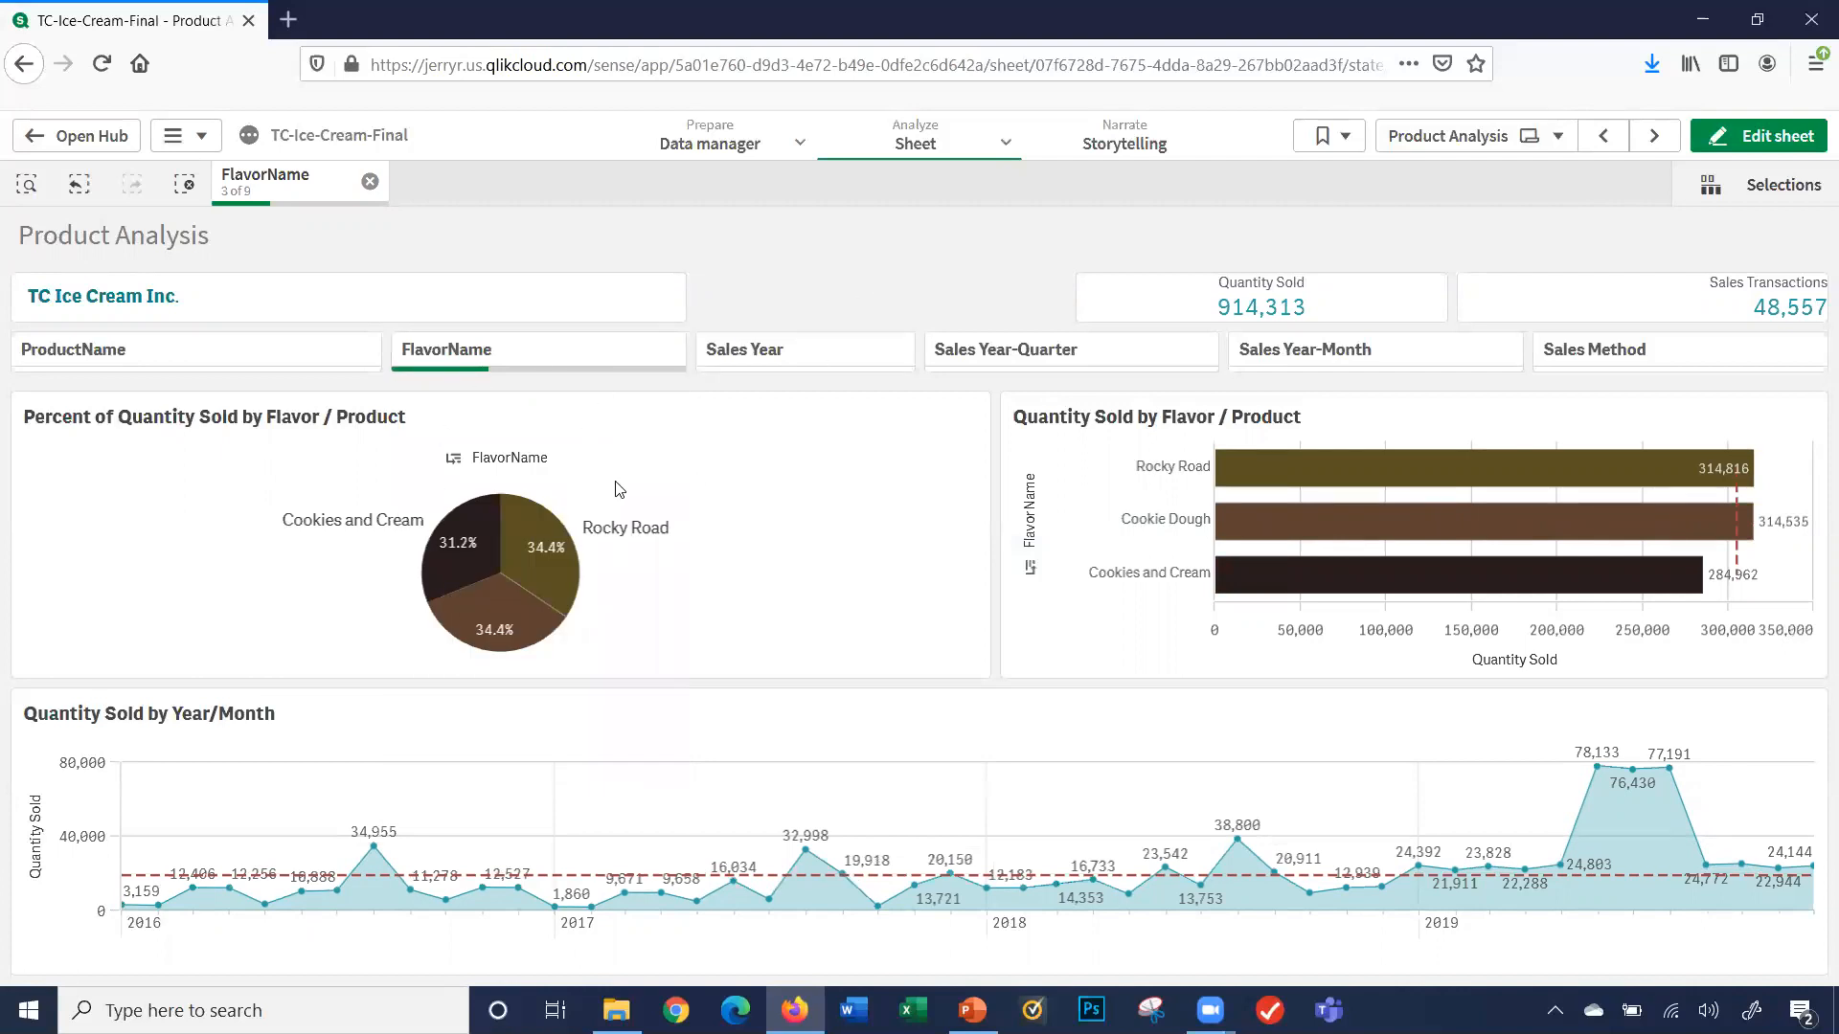
mouse_move(304, 758)
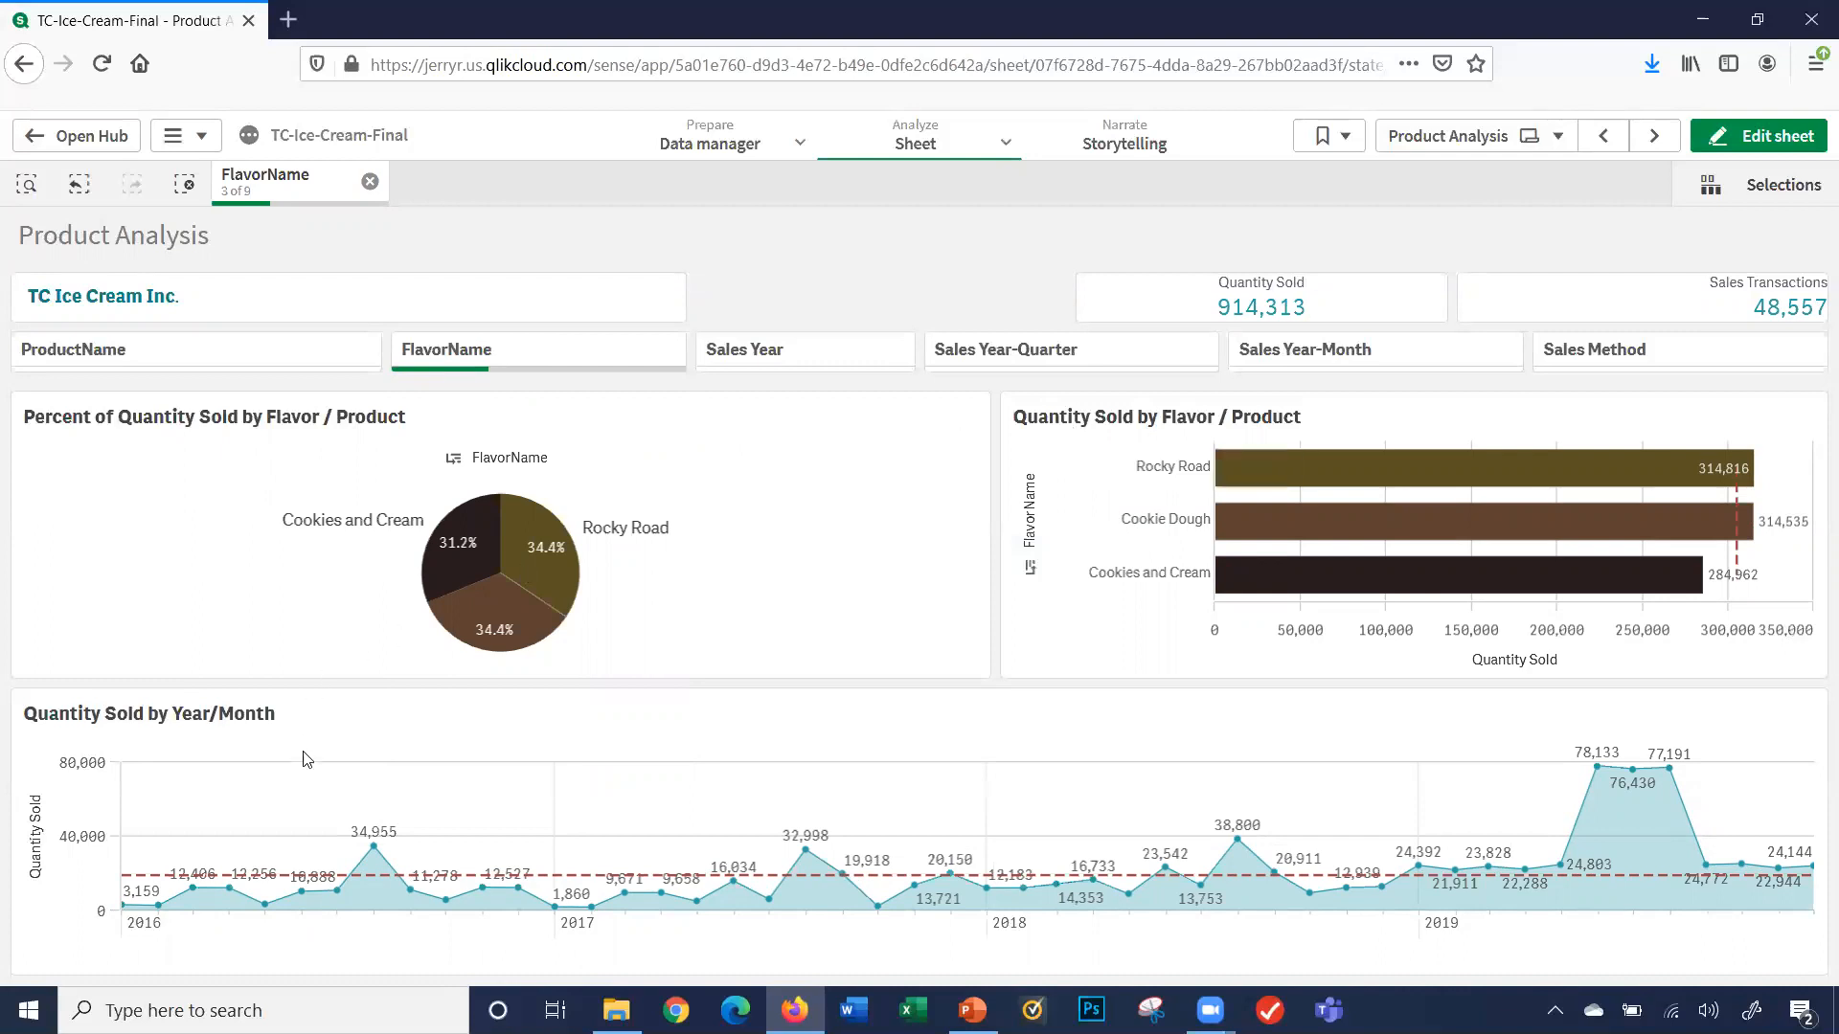
mouse_move(1220, 780)
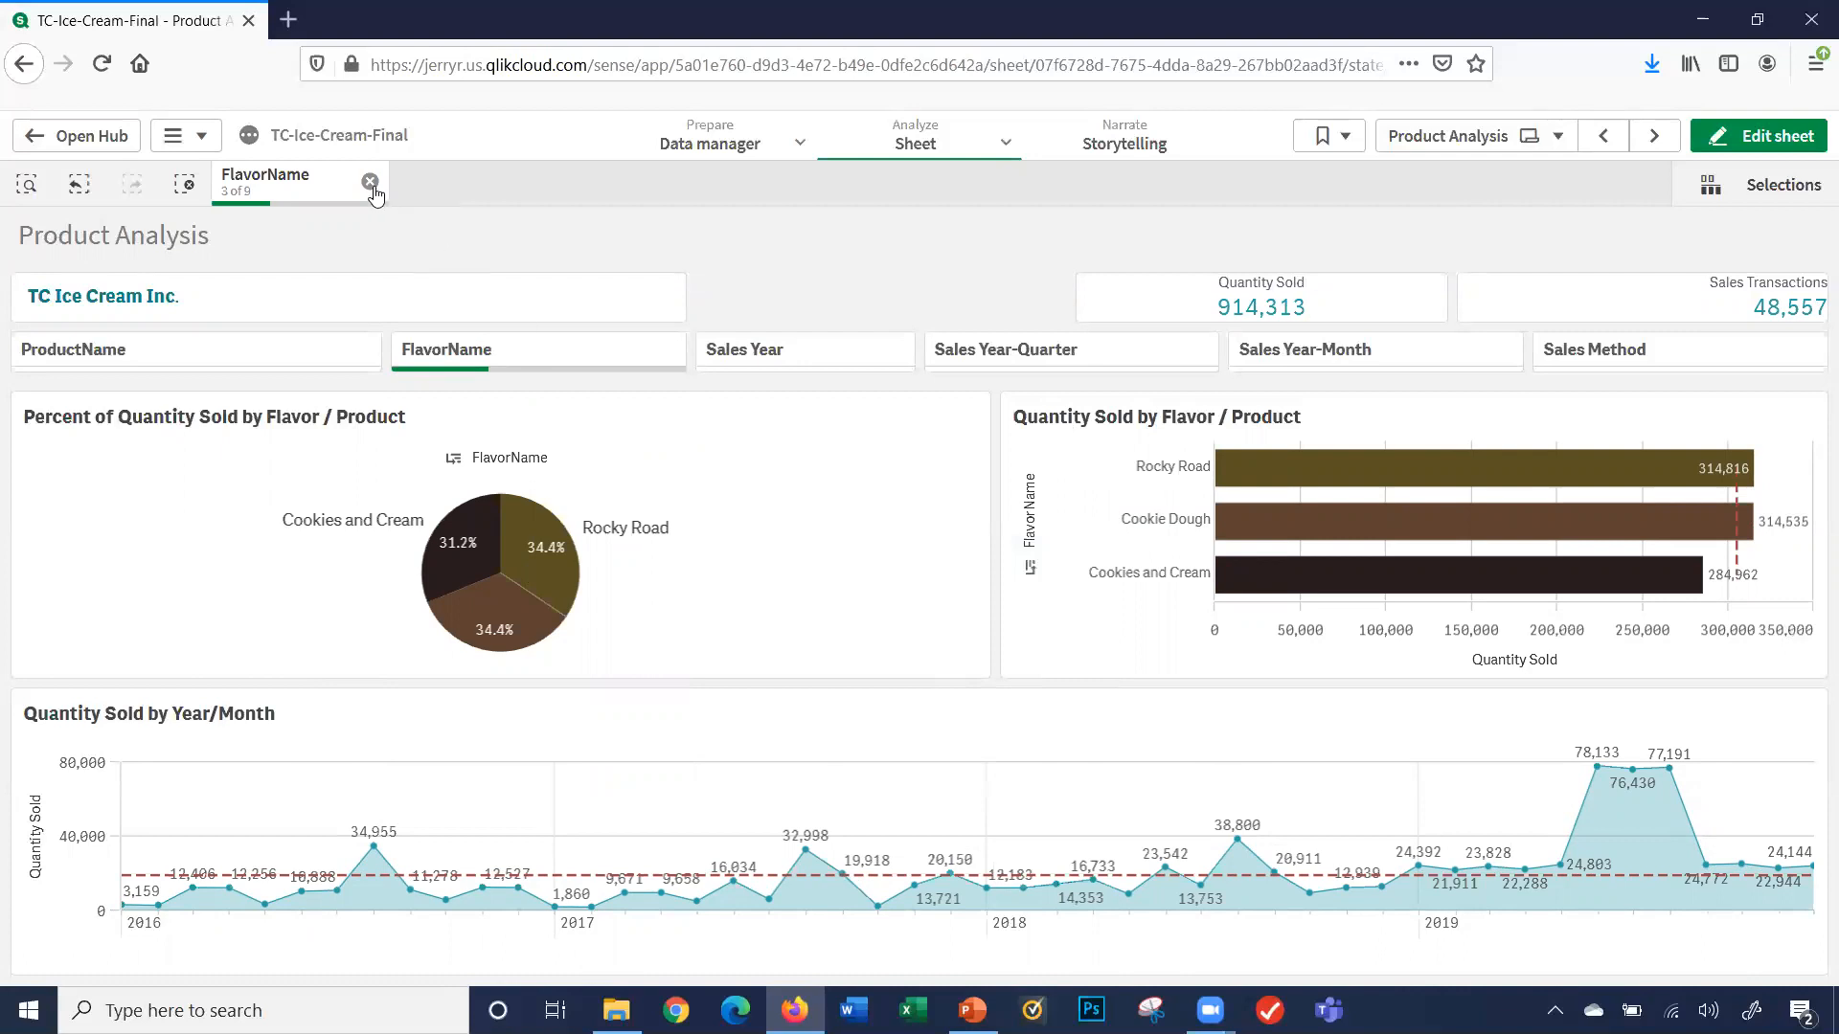
mouse_move(178, 186)
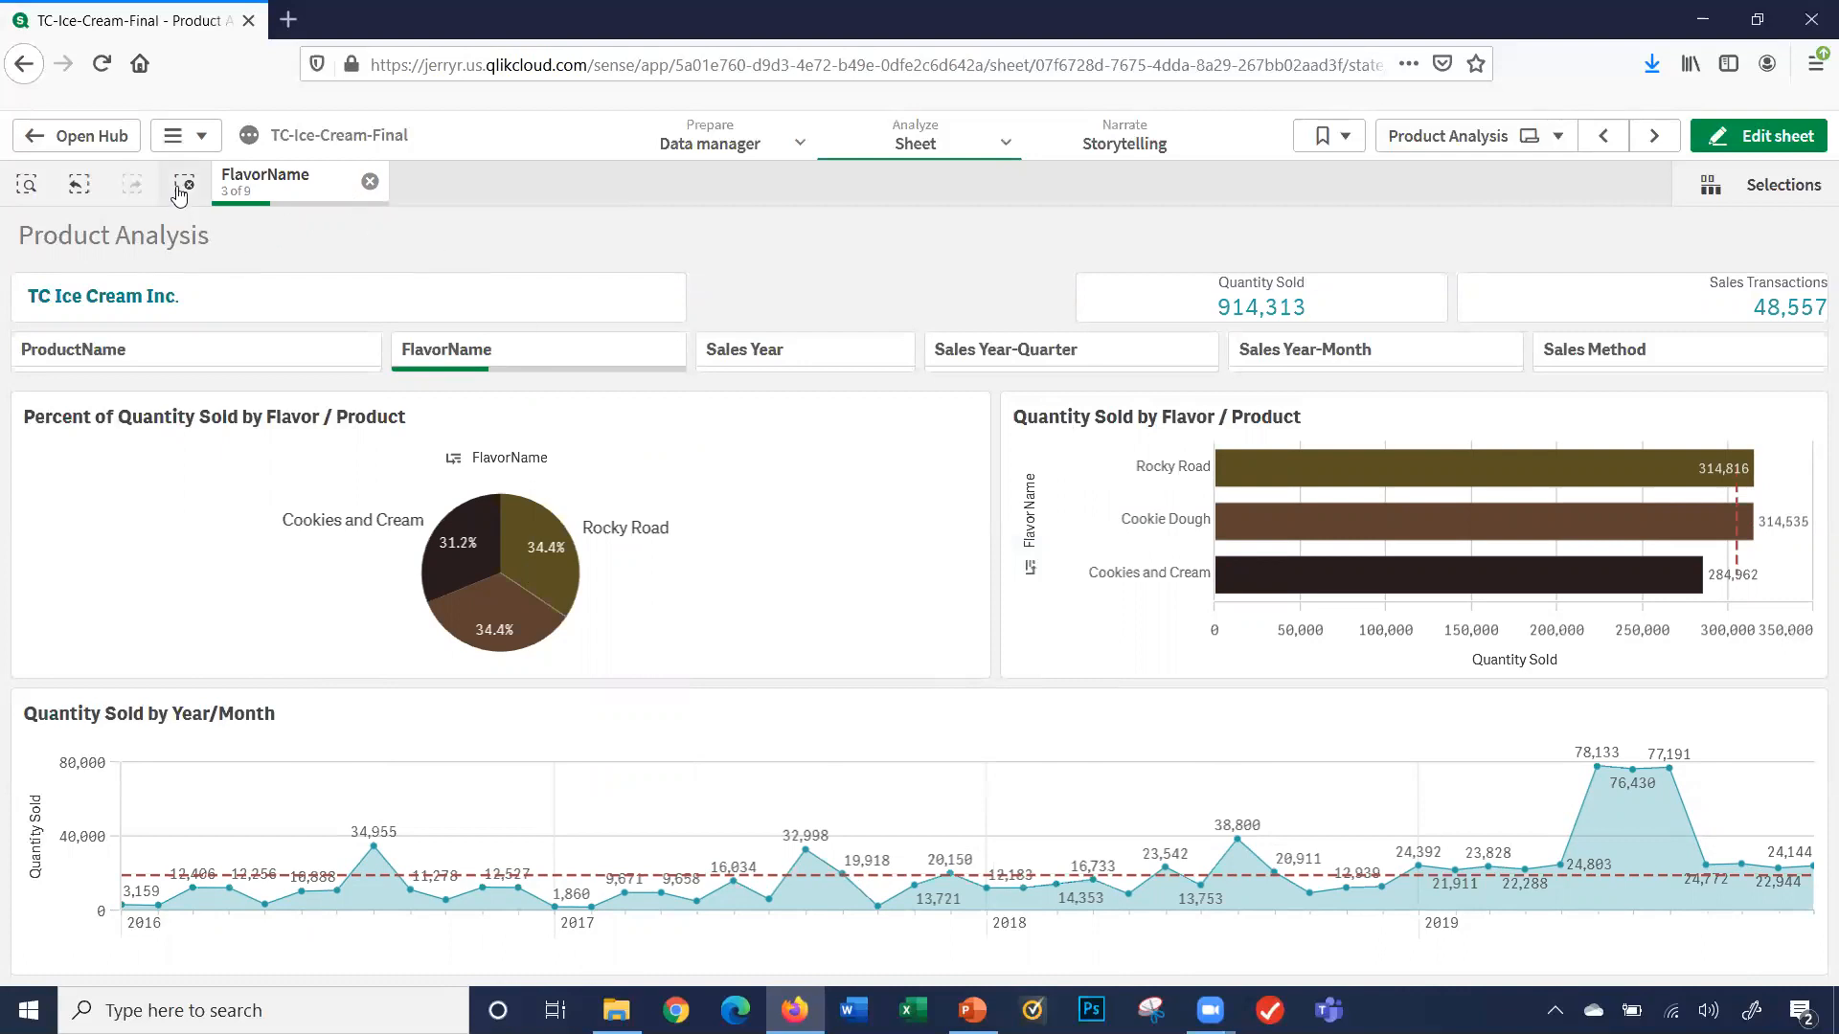
mouse_move(184, 186)
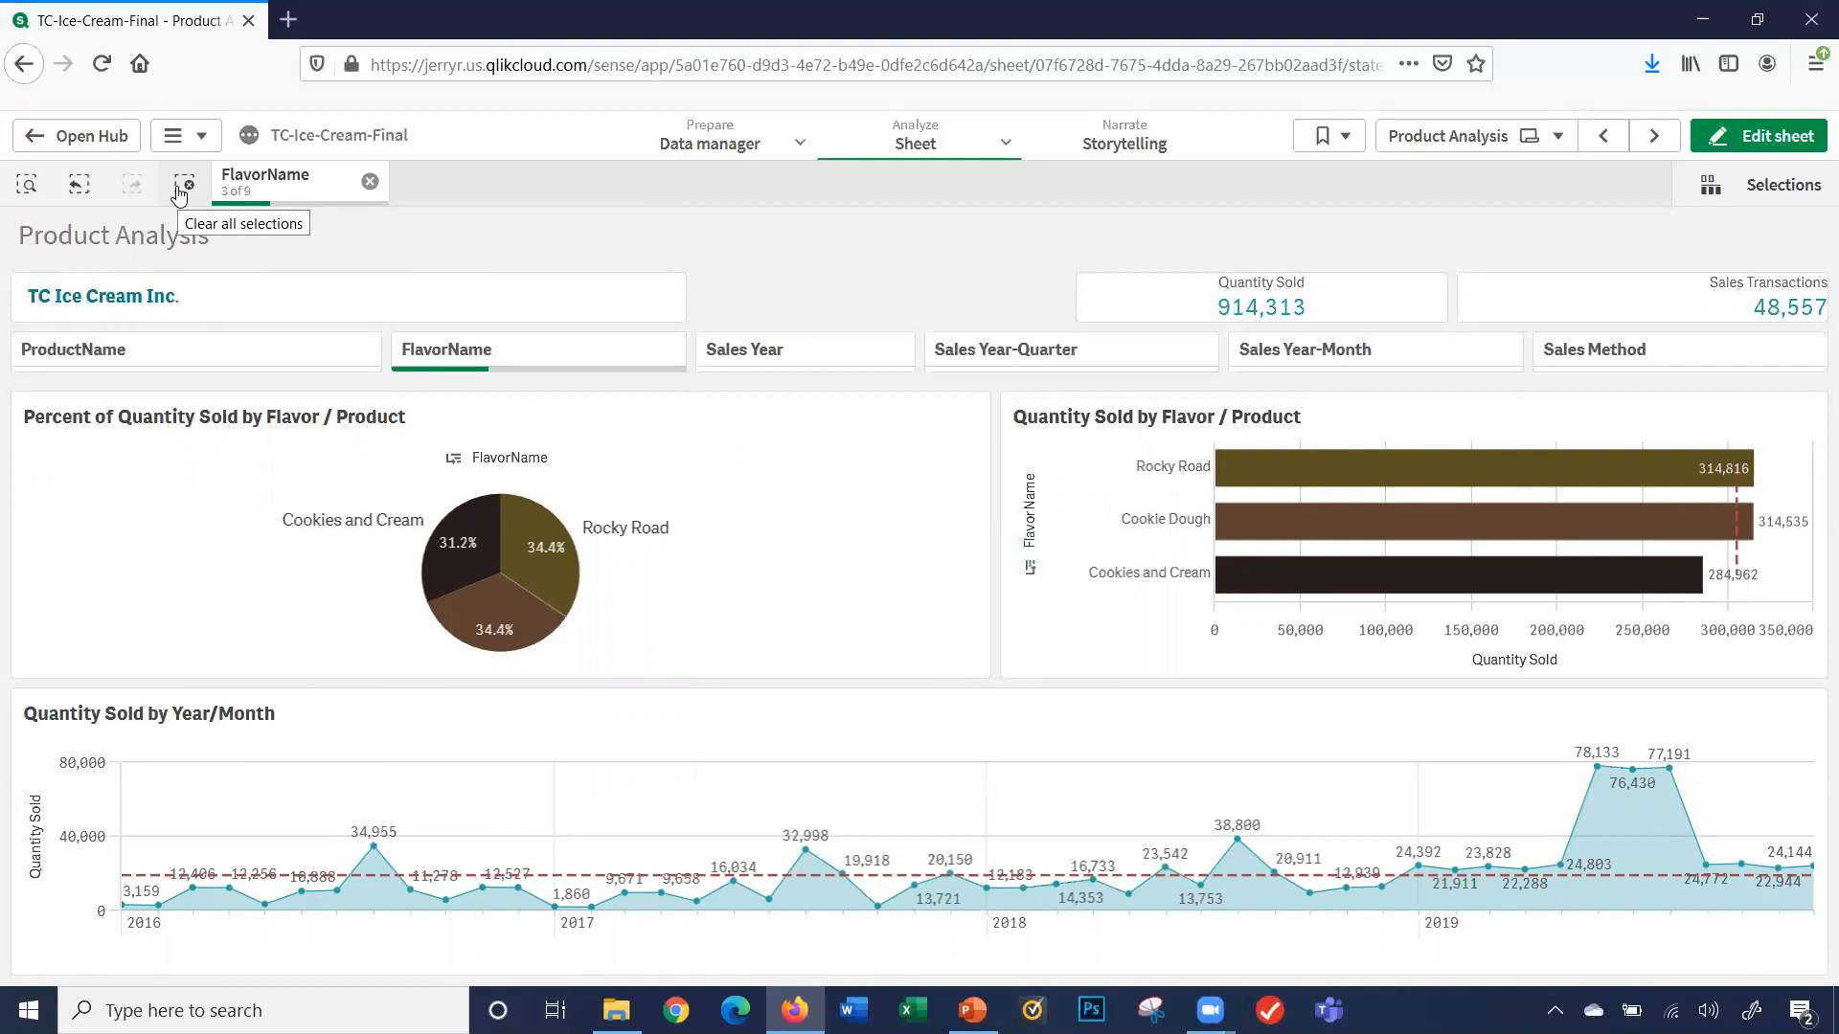
- Clear all selections to restore the full 2,833,000 quantity sold
left_click(182, 185)
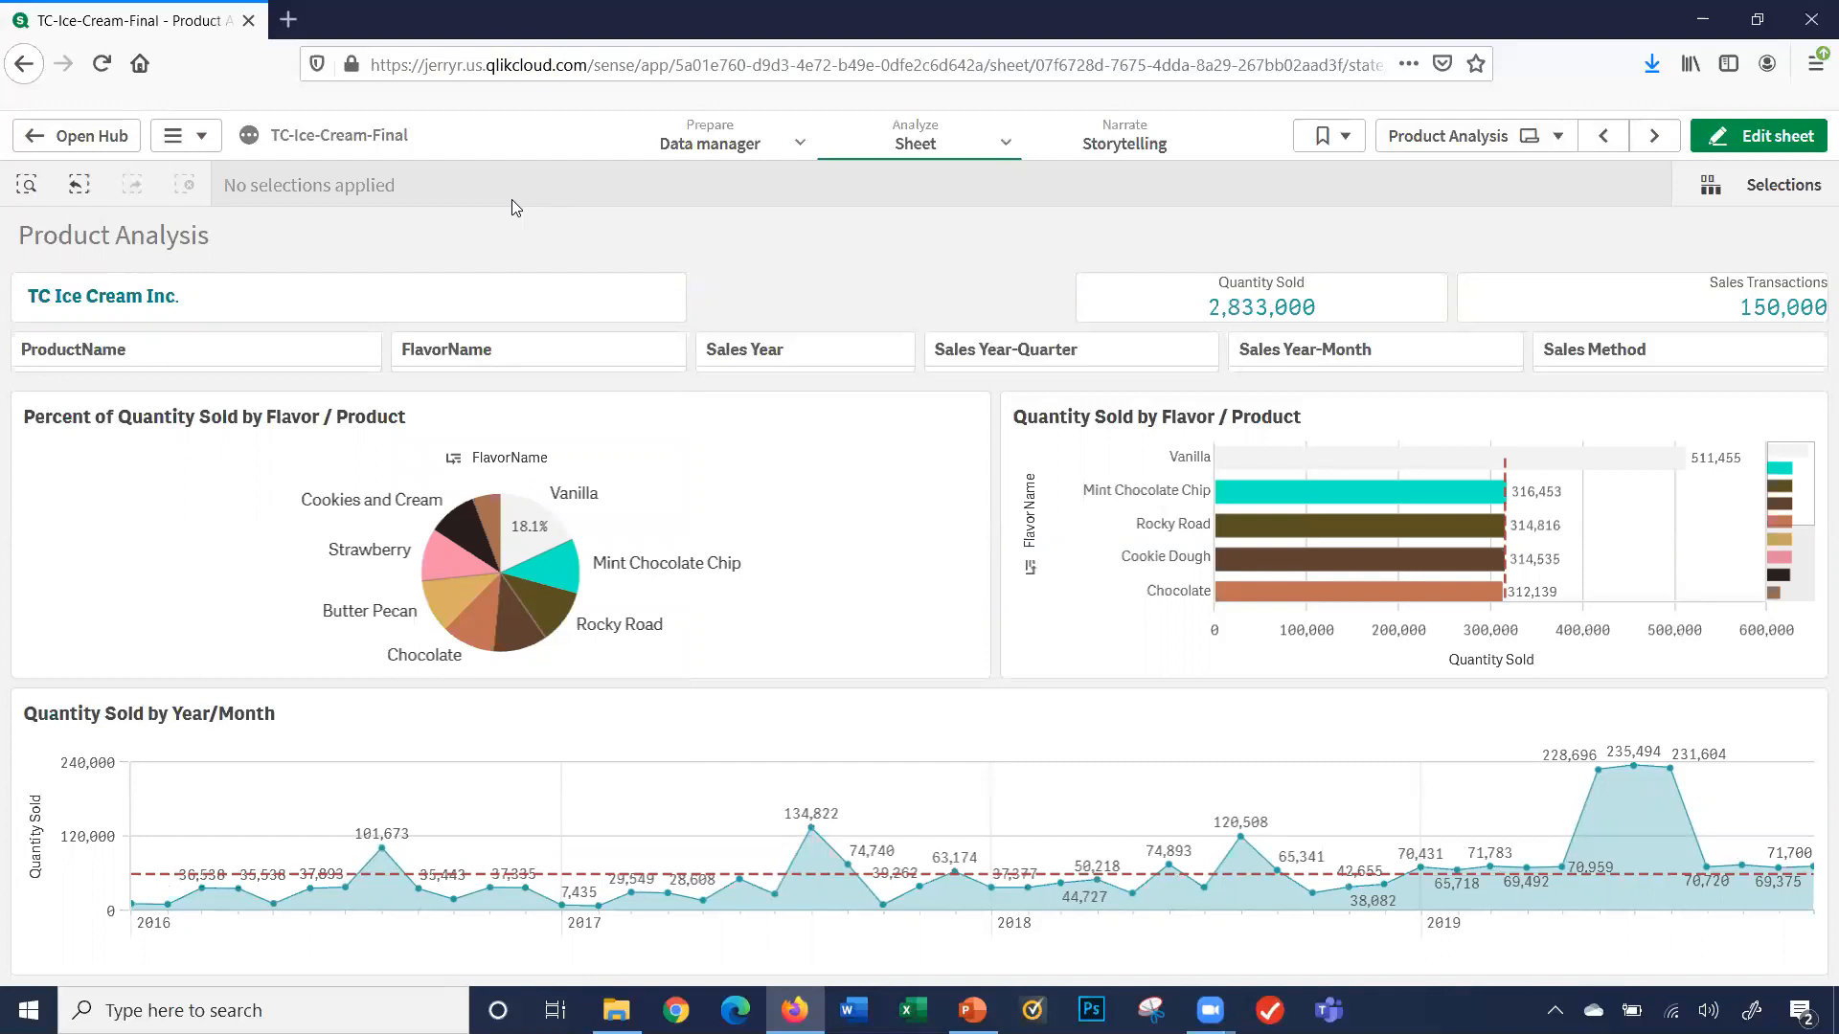
- Filter ProductName to Ice Cream Gallon and confirm, alongside the Vanilla flavour selection
left_click(195, 349)
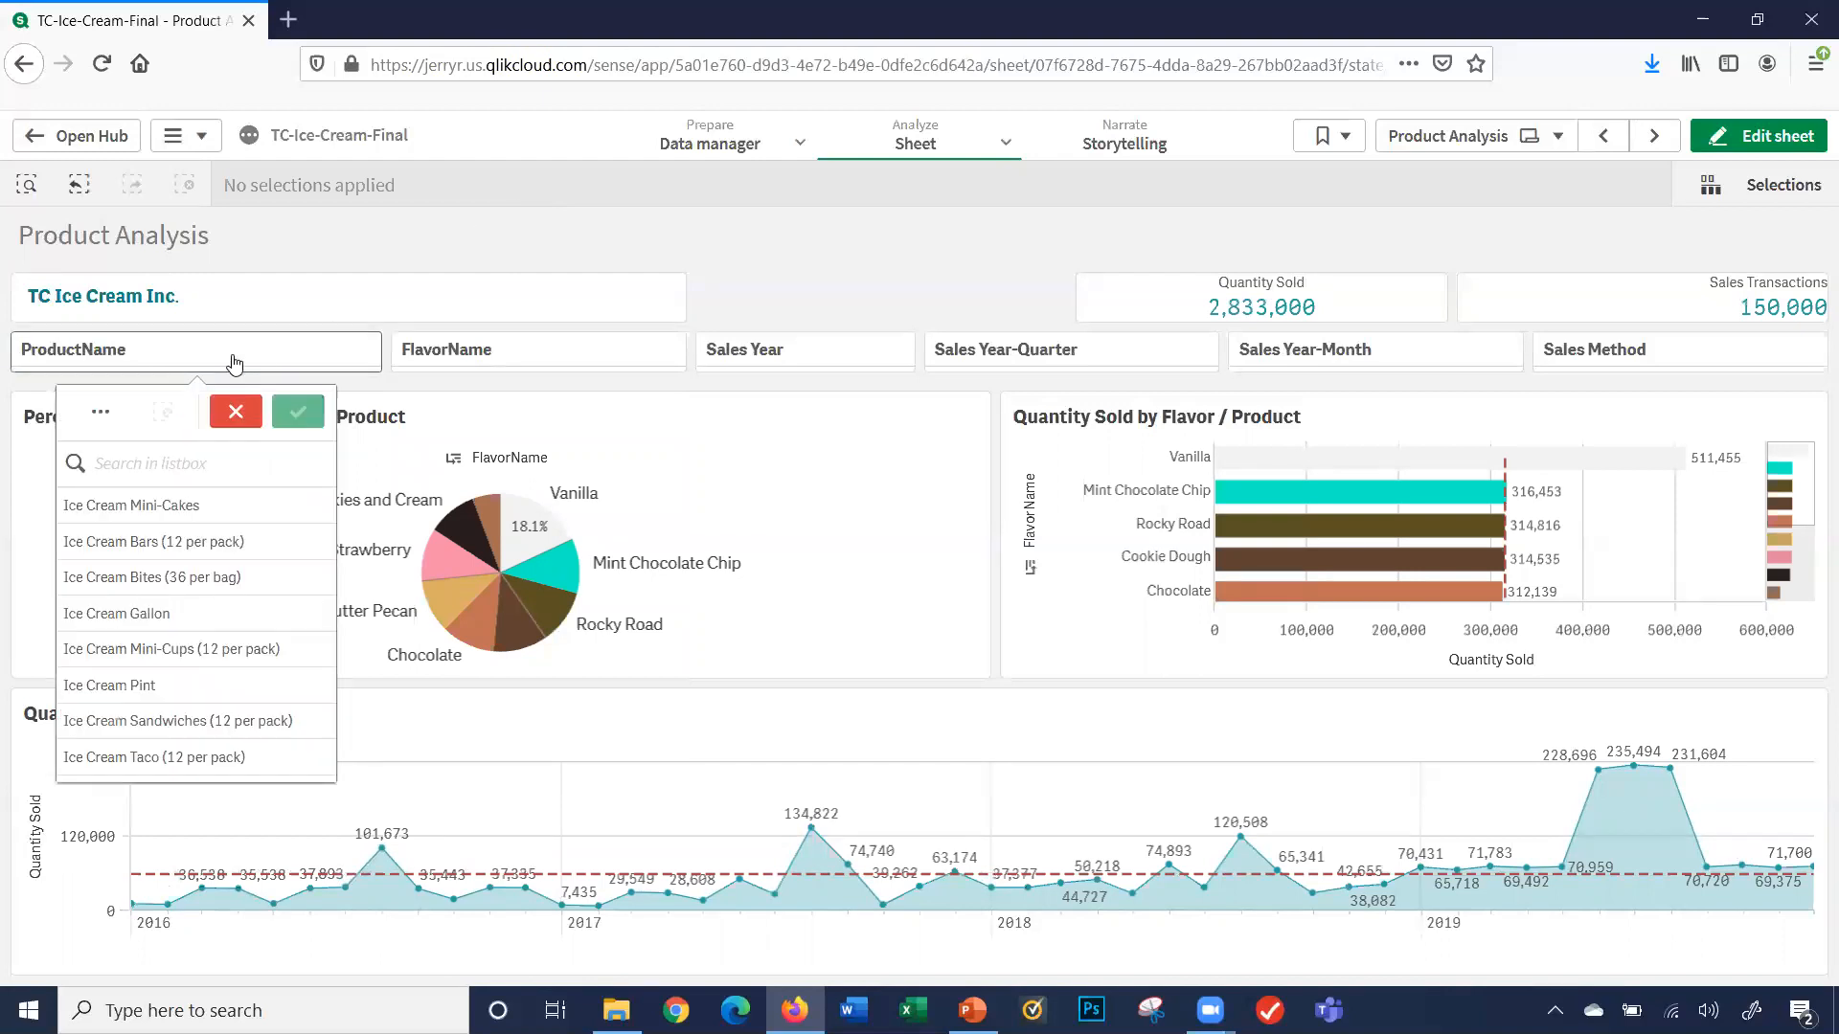
left_click(117, 613)
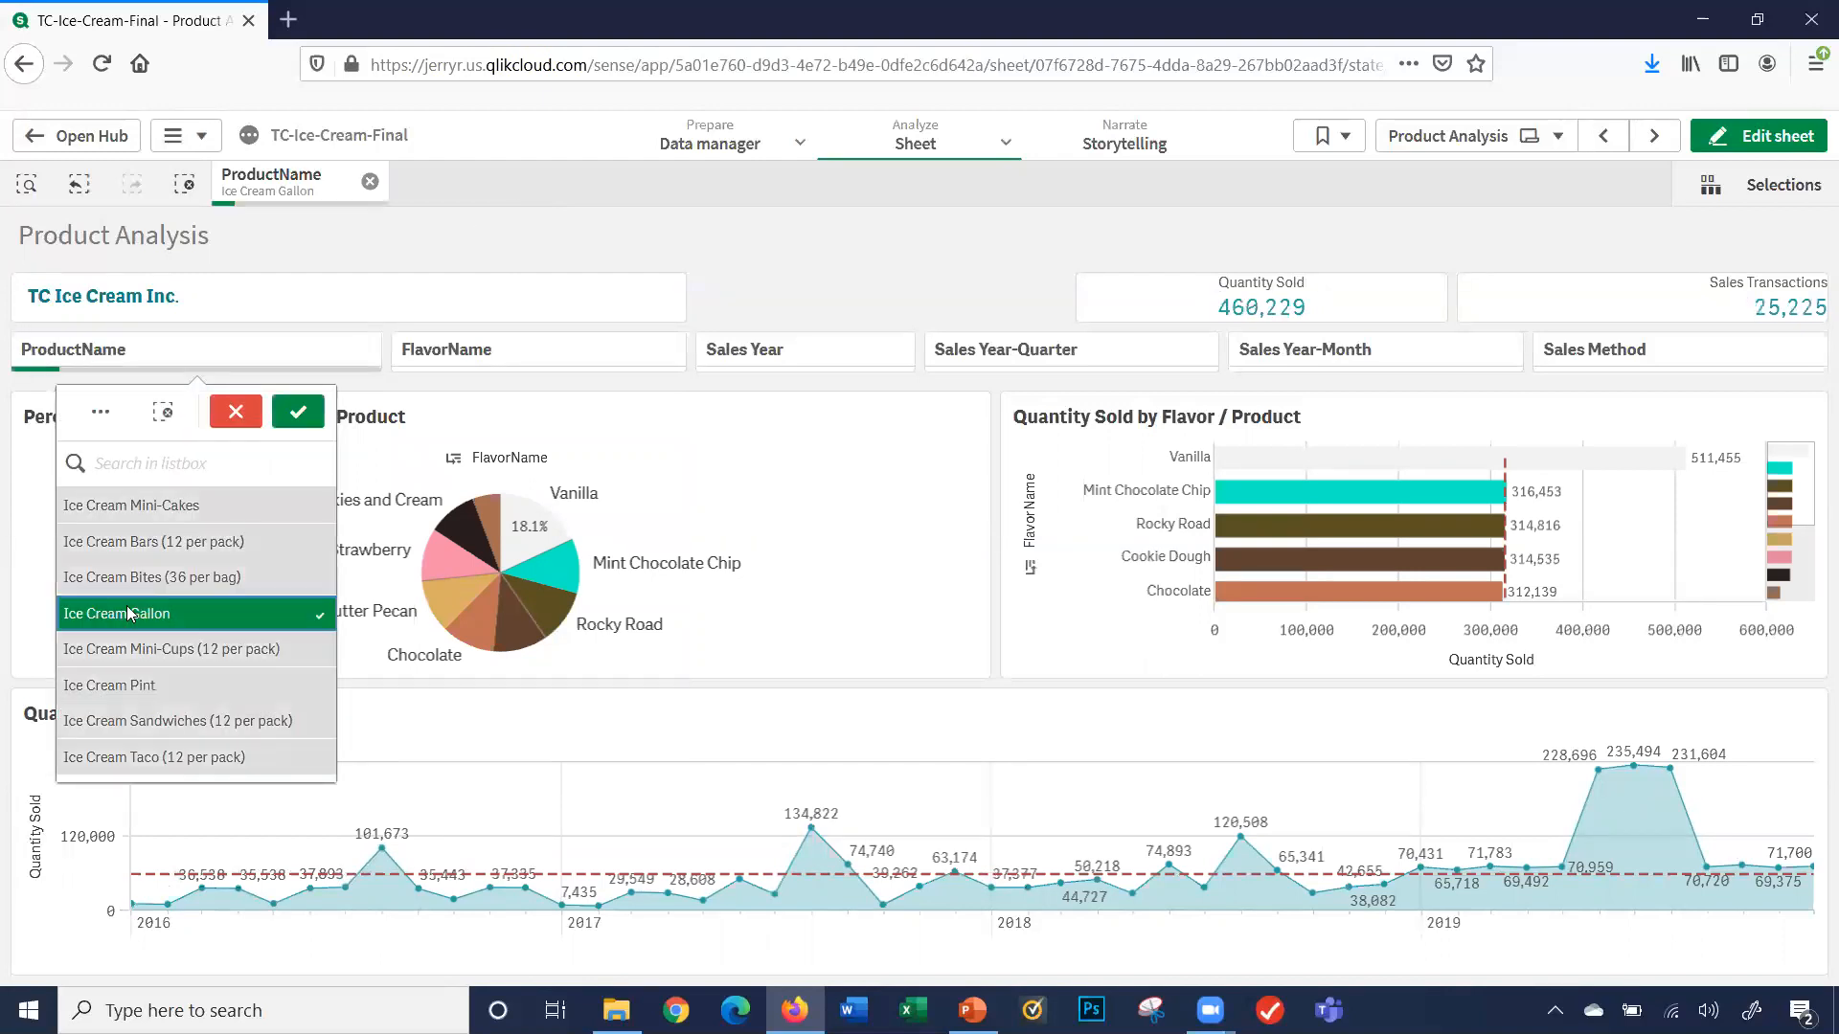
left_click(297, 410)
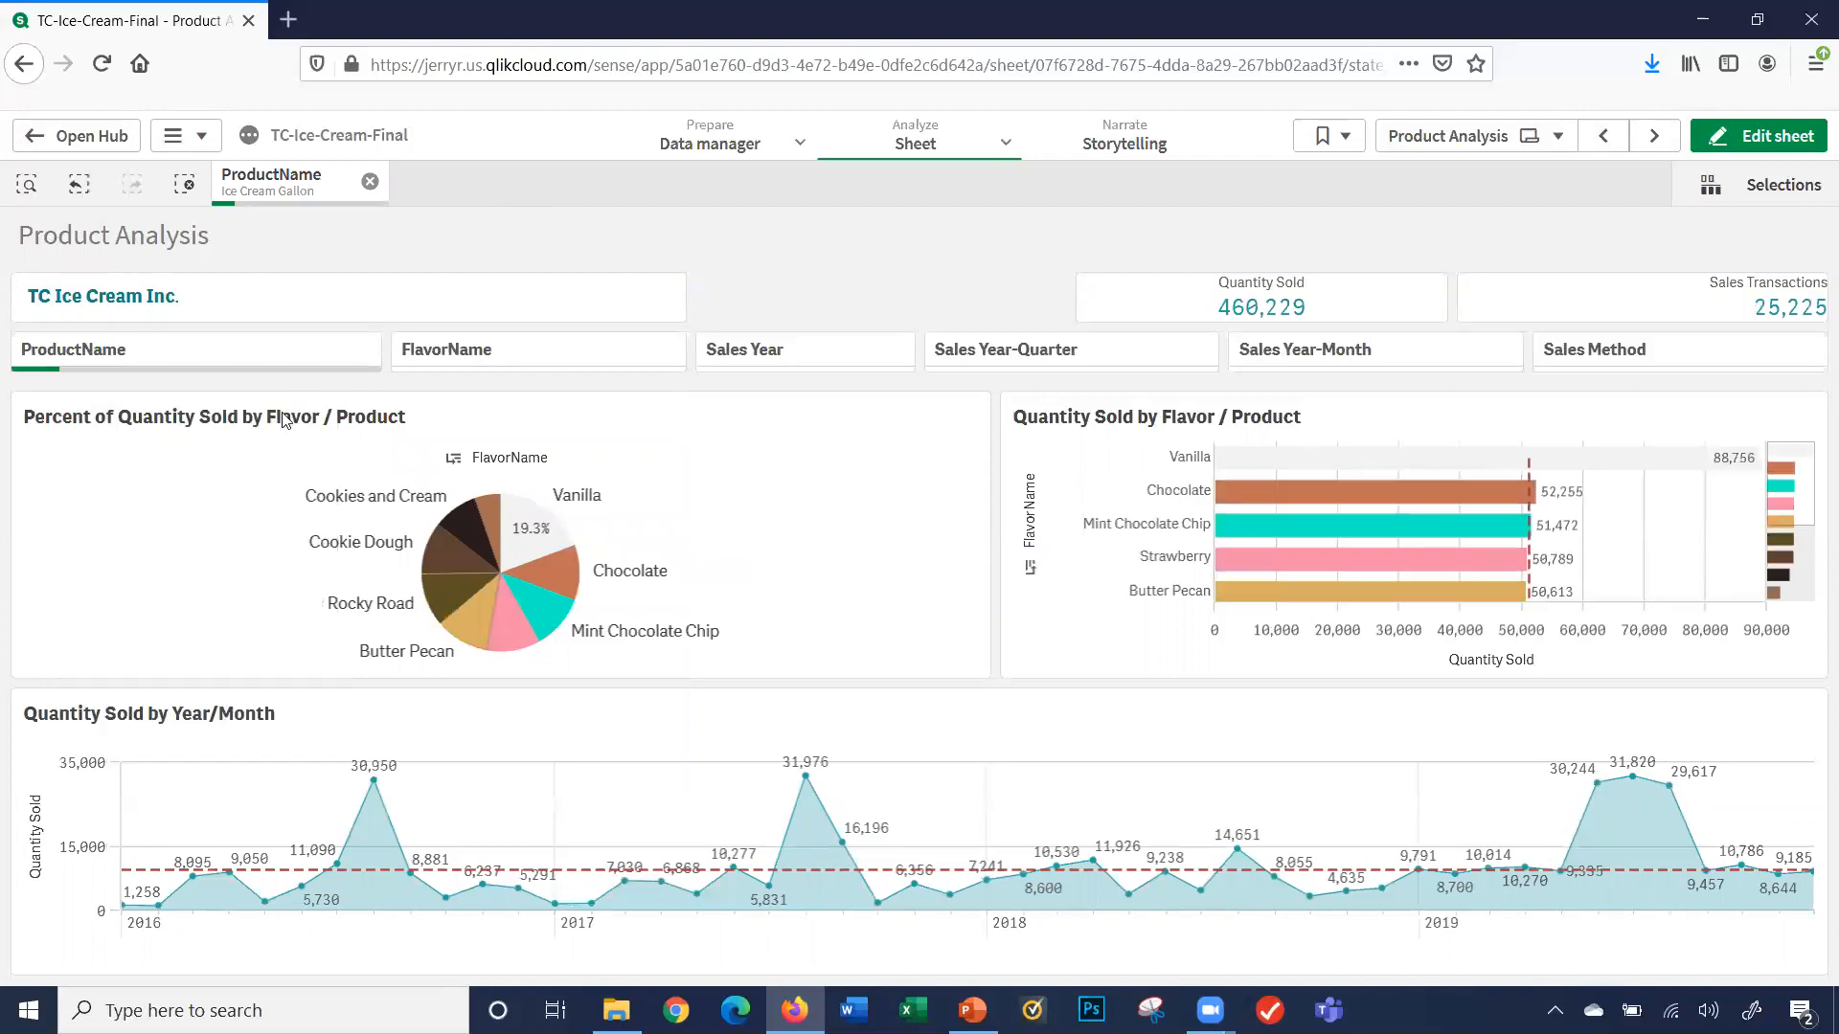
mouse_move(525, 528)
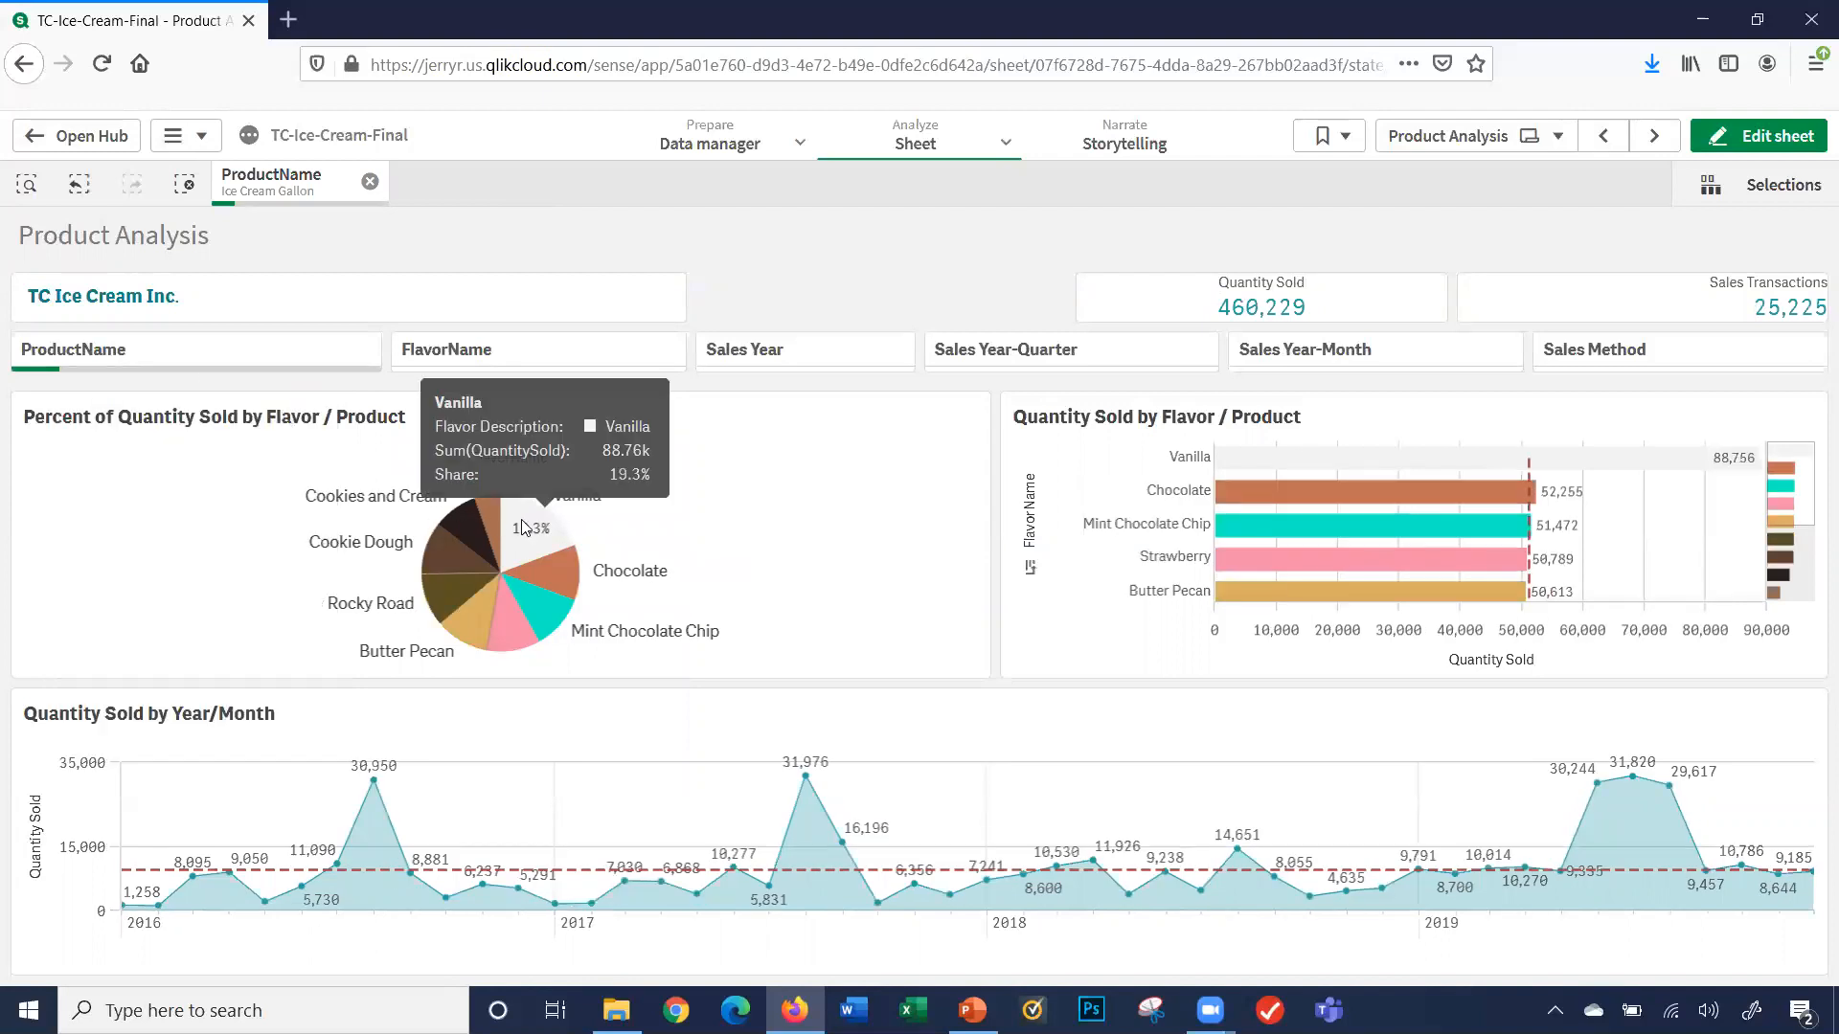
left_click(536, 349)
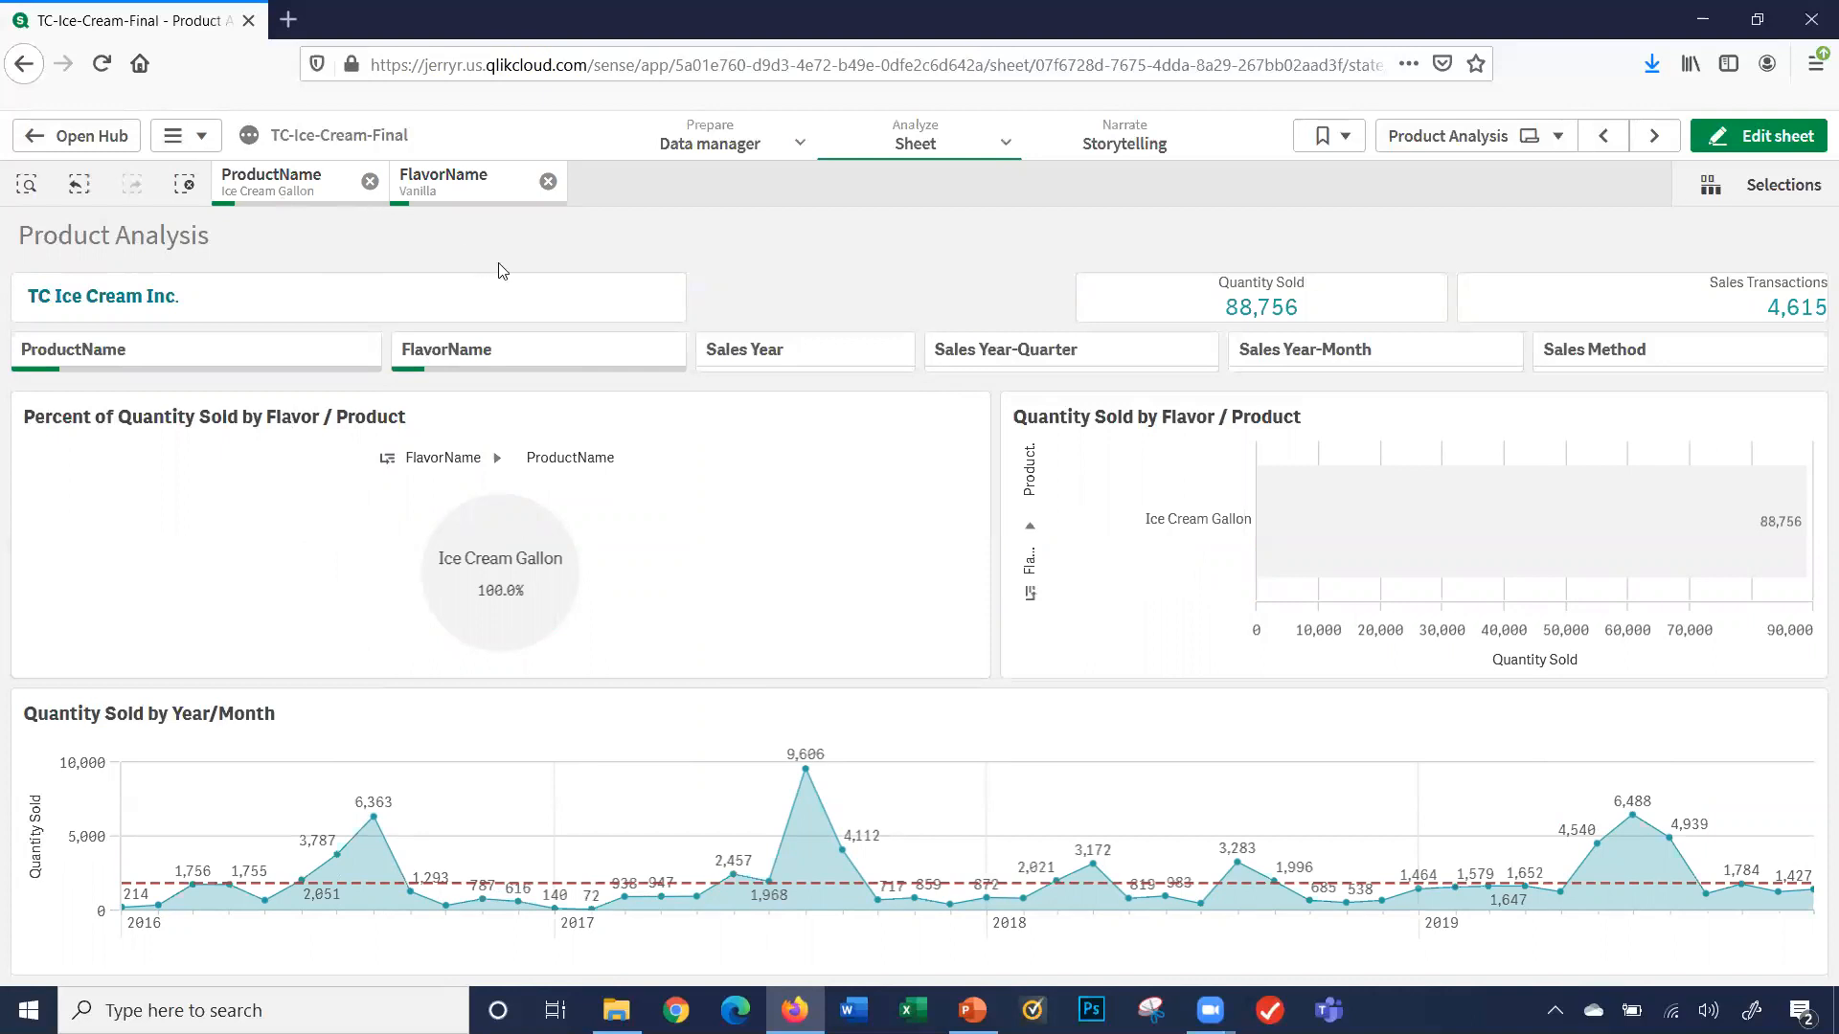
- Filter Sales Year to 2019 and confirm, narrowing quantity sold to 29,197
left_click(805, 349)
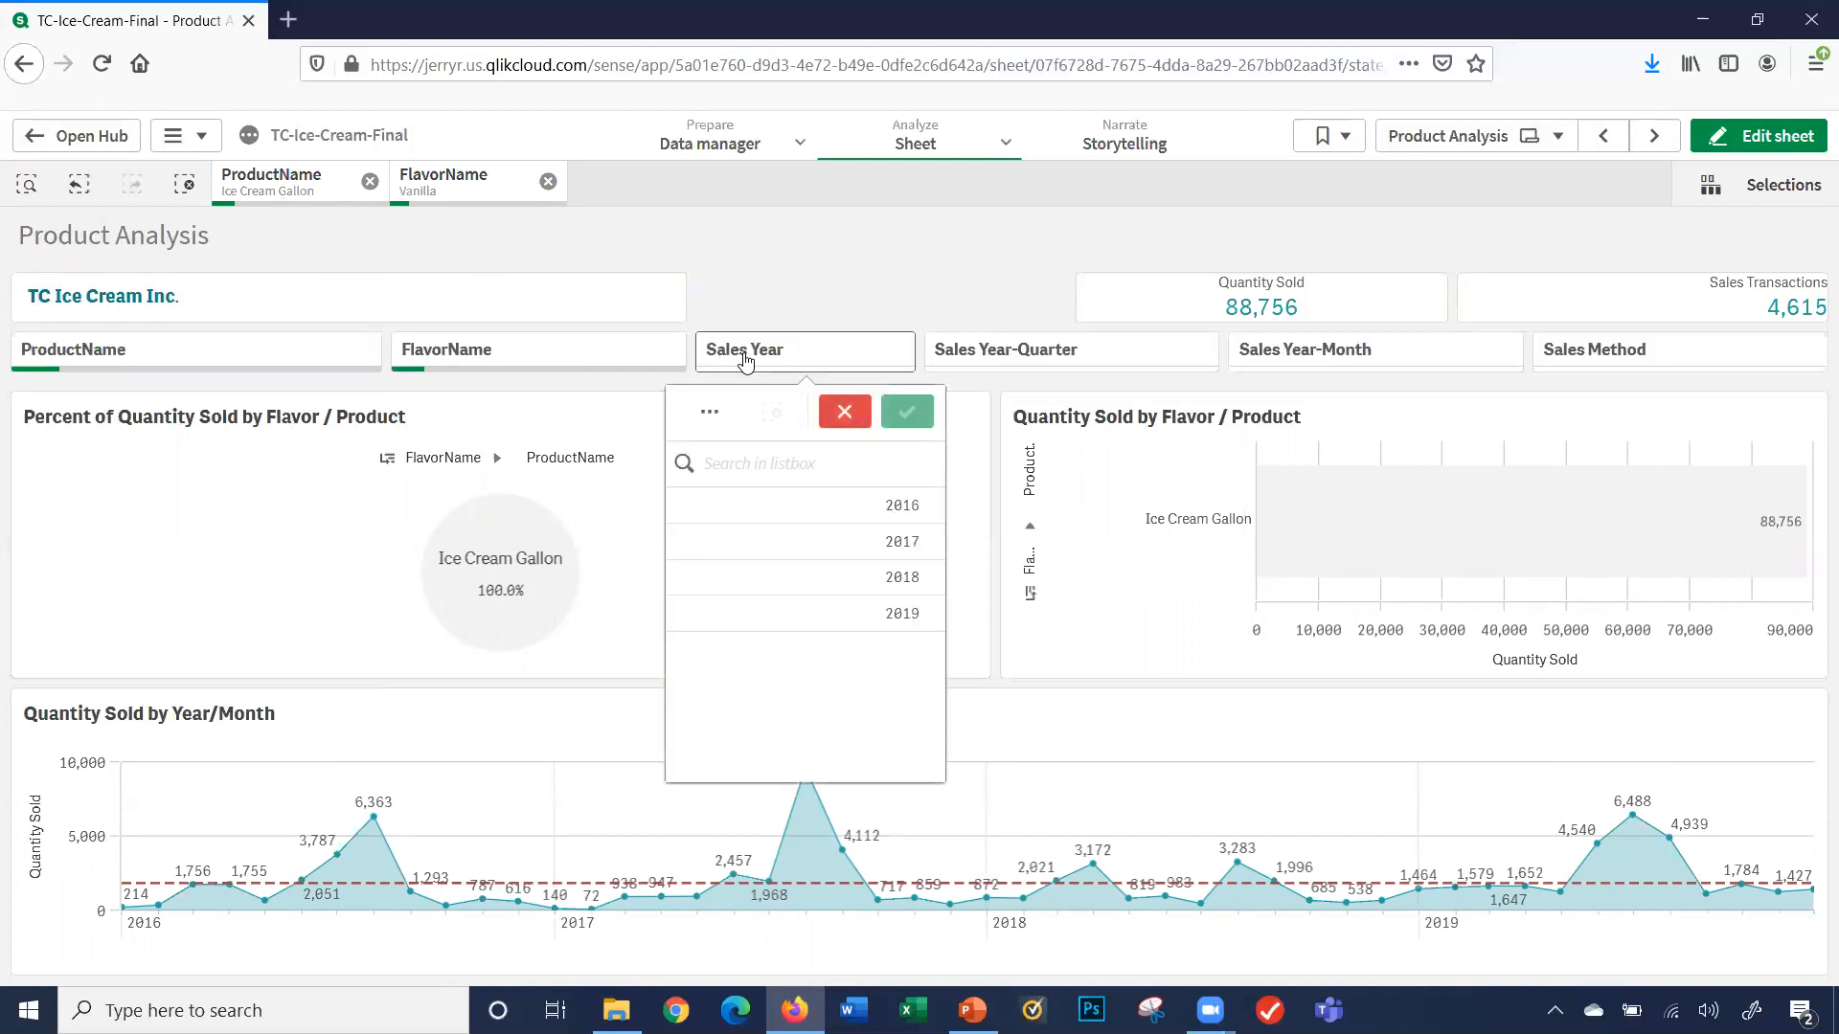
mouse_move(906, 624)
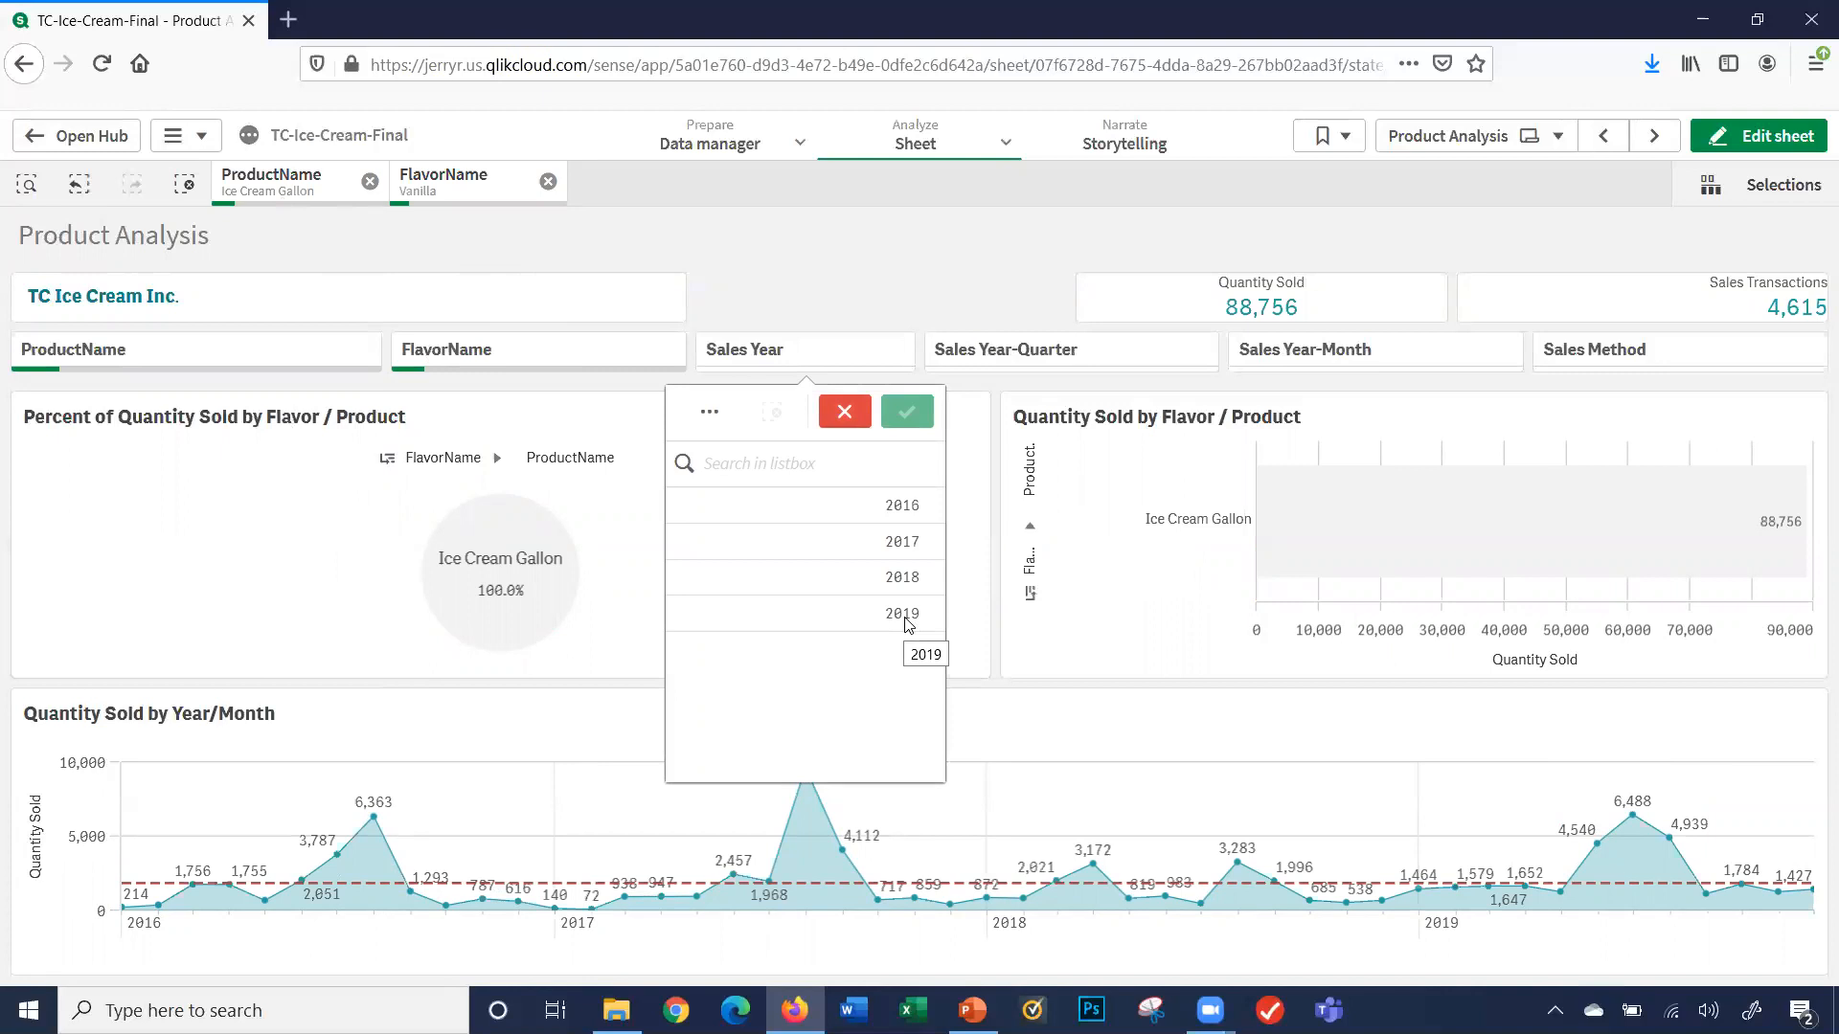
left_click(902, 613)
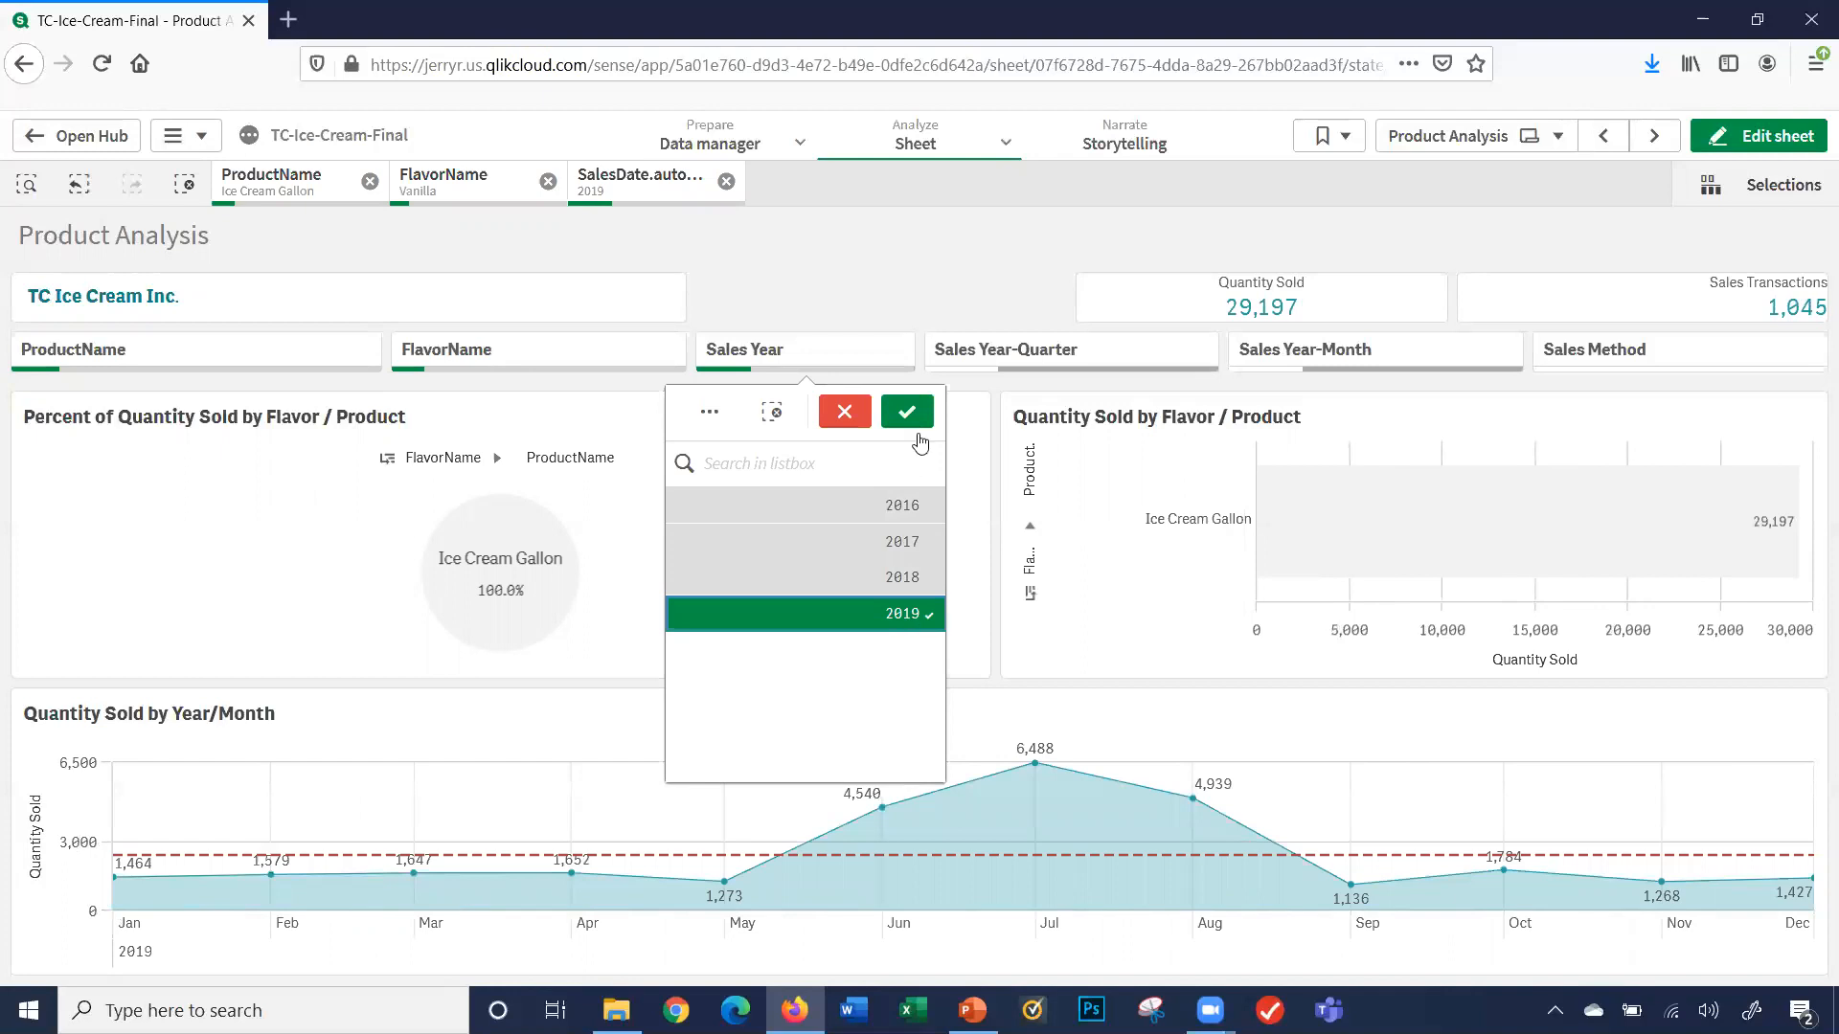
left_click(906, 412)
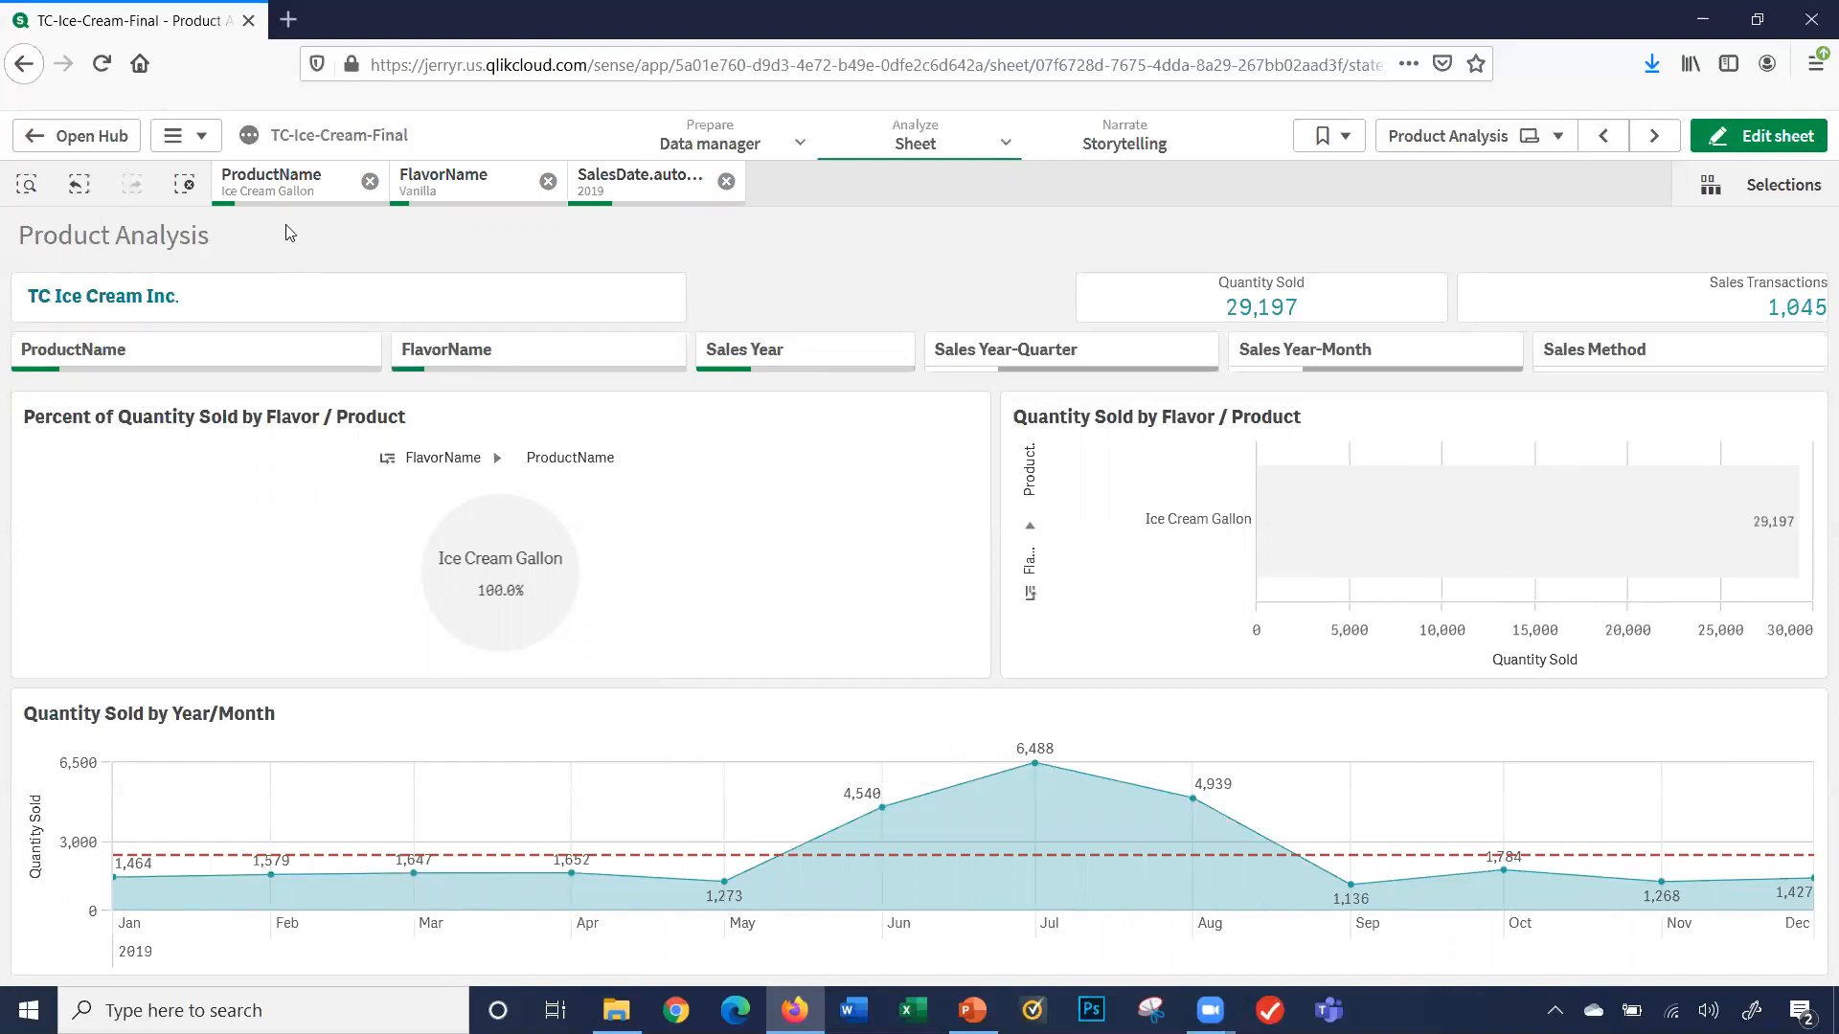
mouse_move(287, 211)
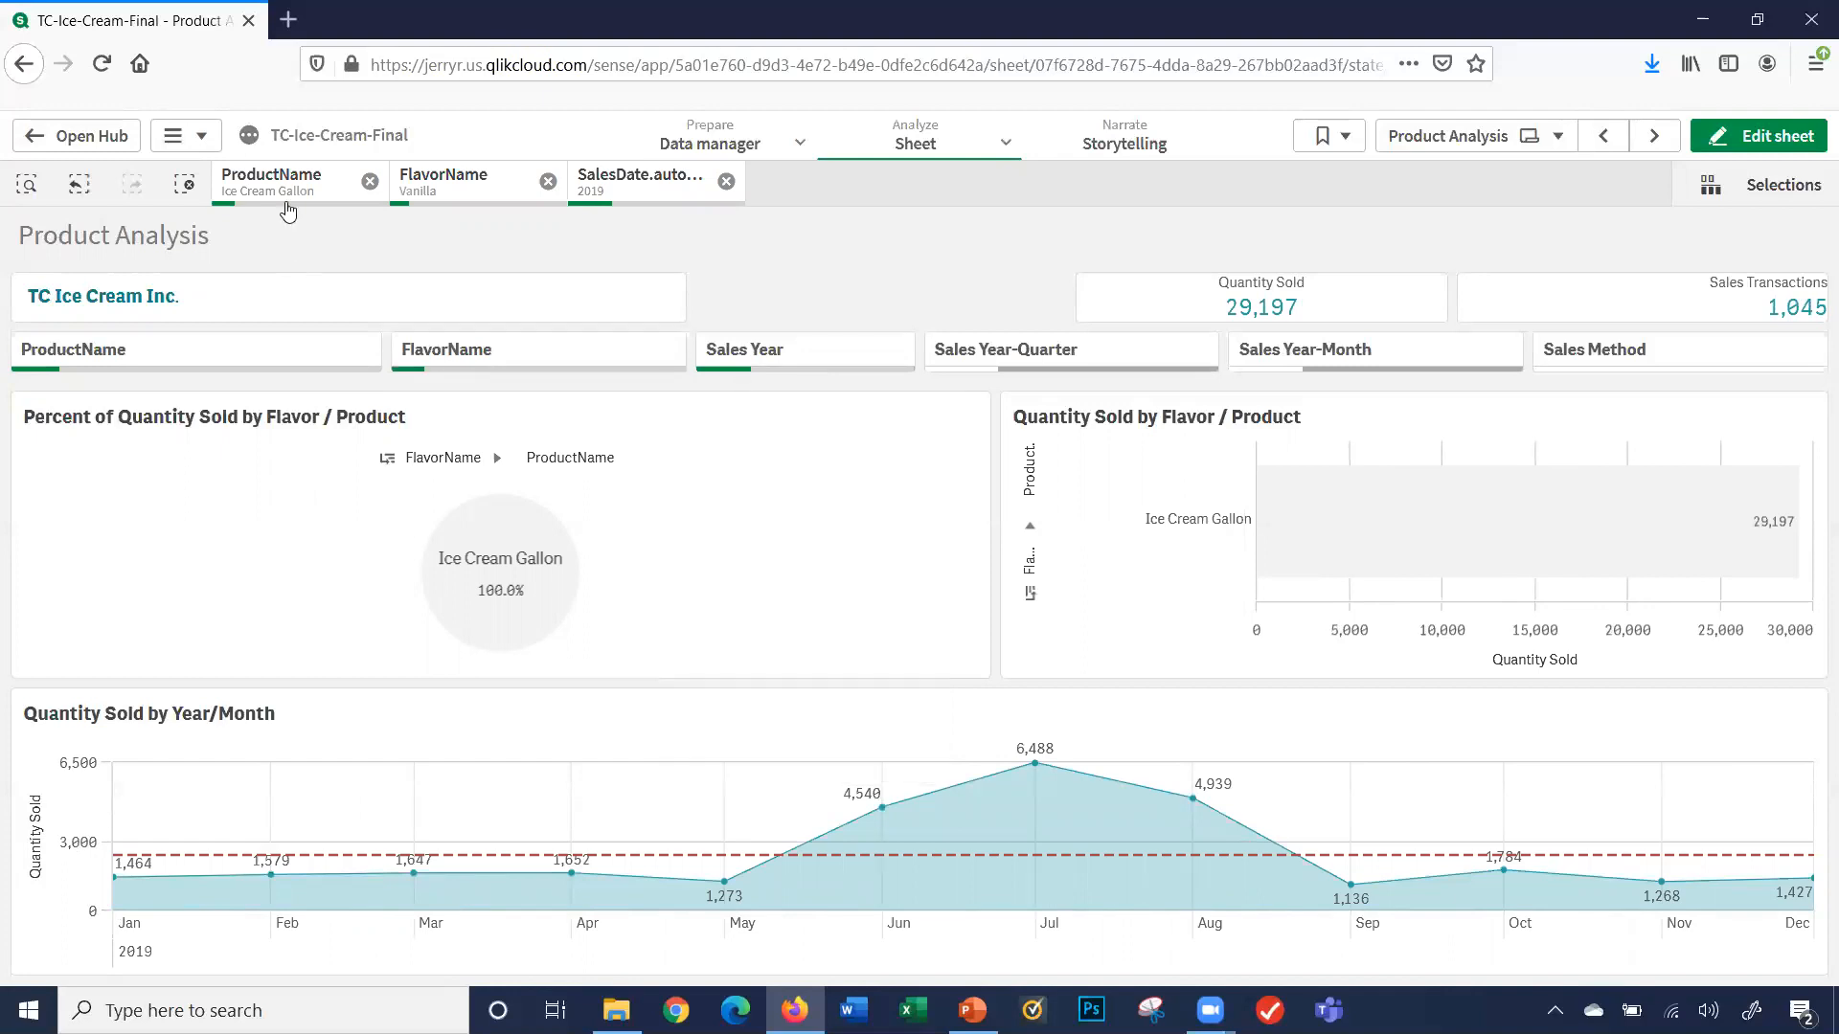
mouse_move(463, 255)
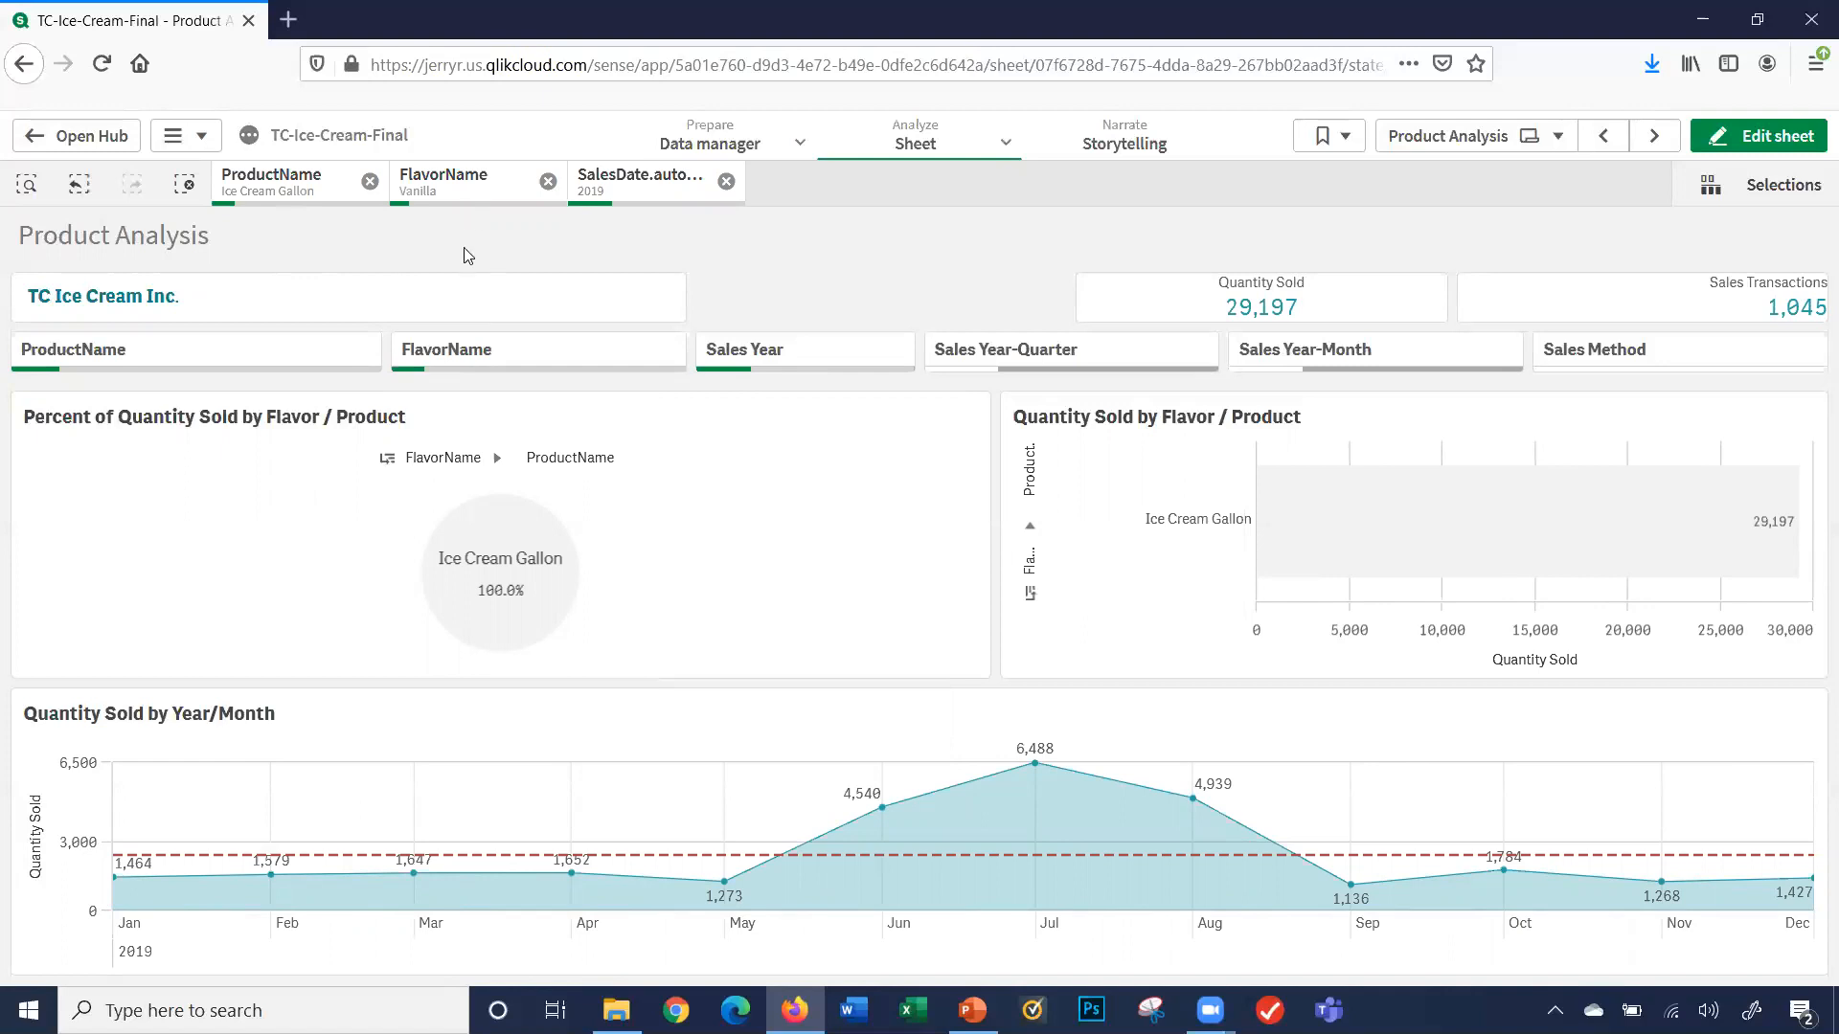
mouse_move(638, 251)
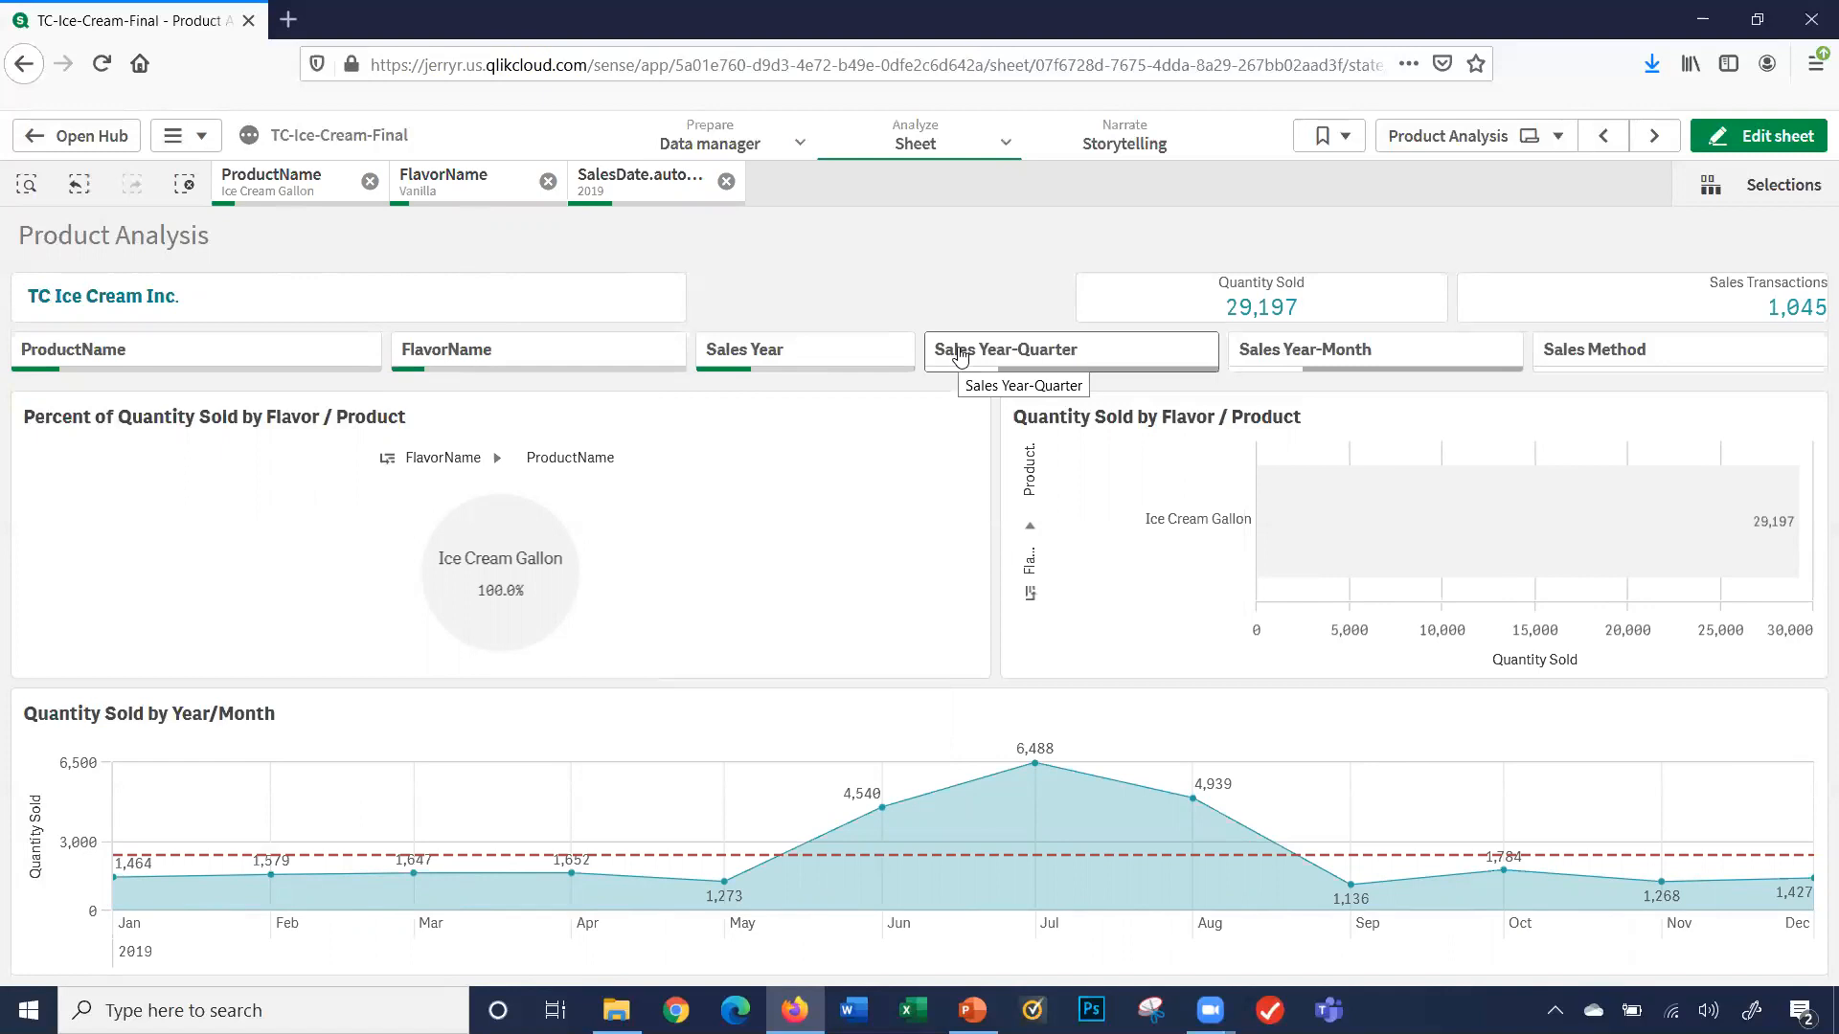
- Filter Sales Year-Month to 2019-Jun and 2019-Jul and confirm, showing 11,028 units
left_click(1067, 349)
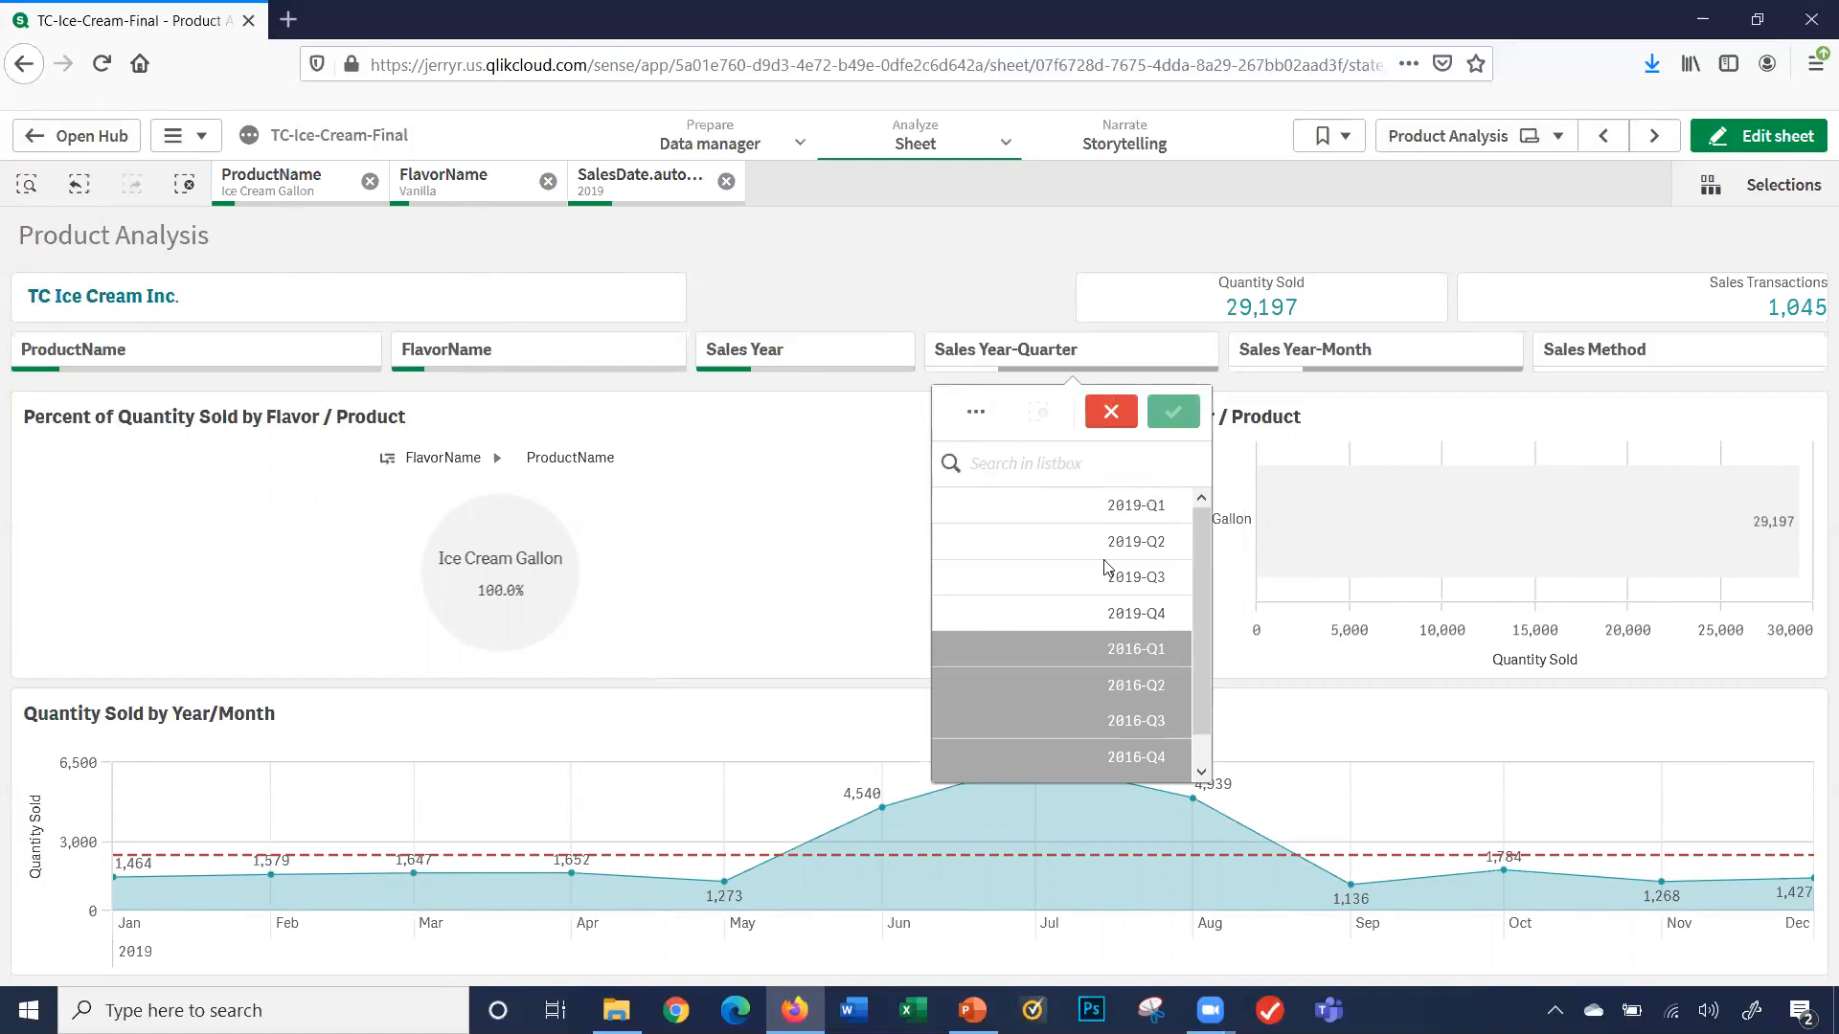
mouse_move(1059, 680)
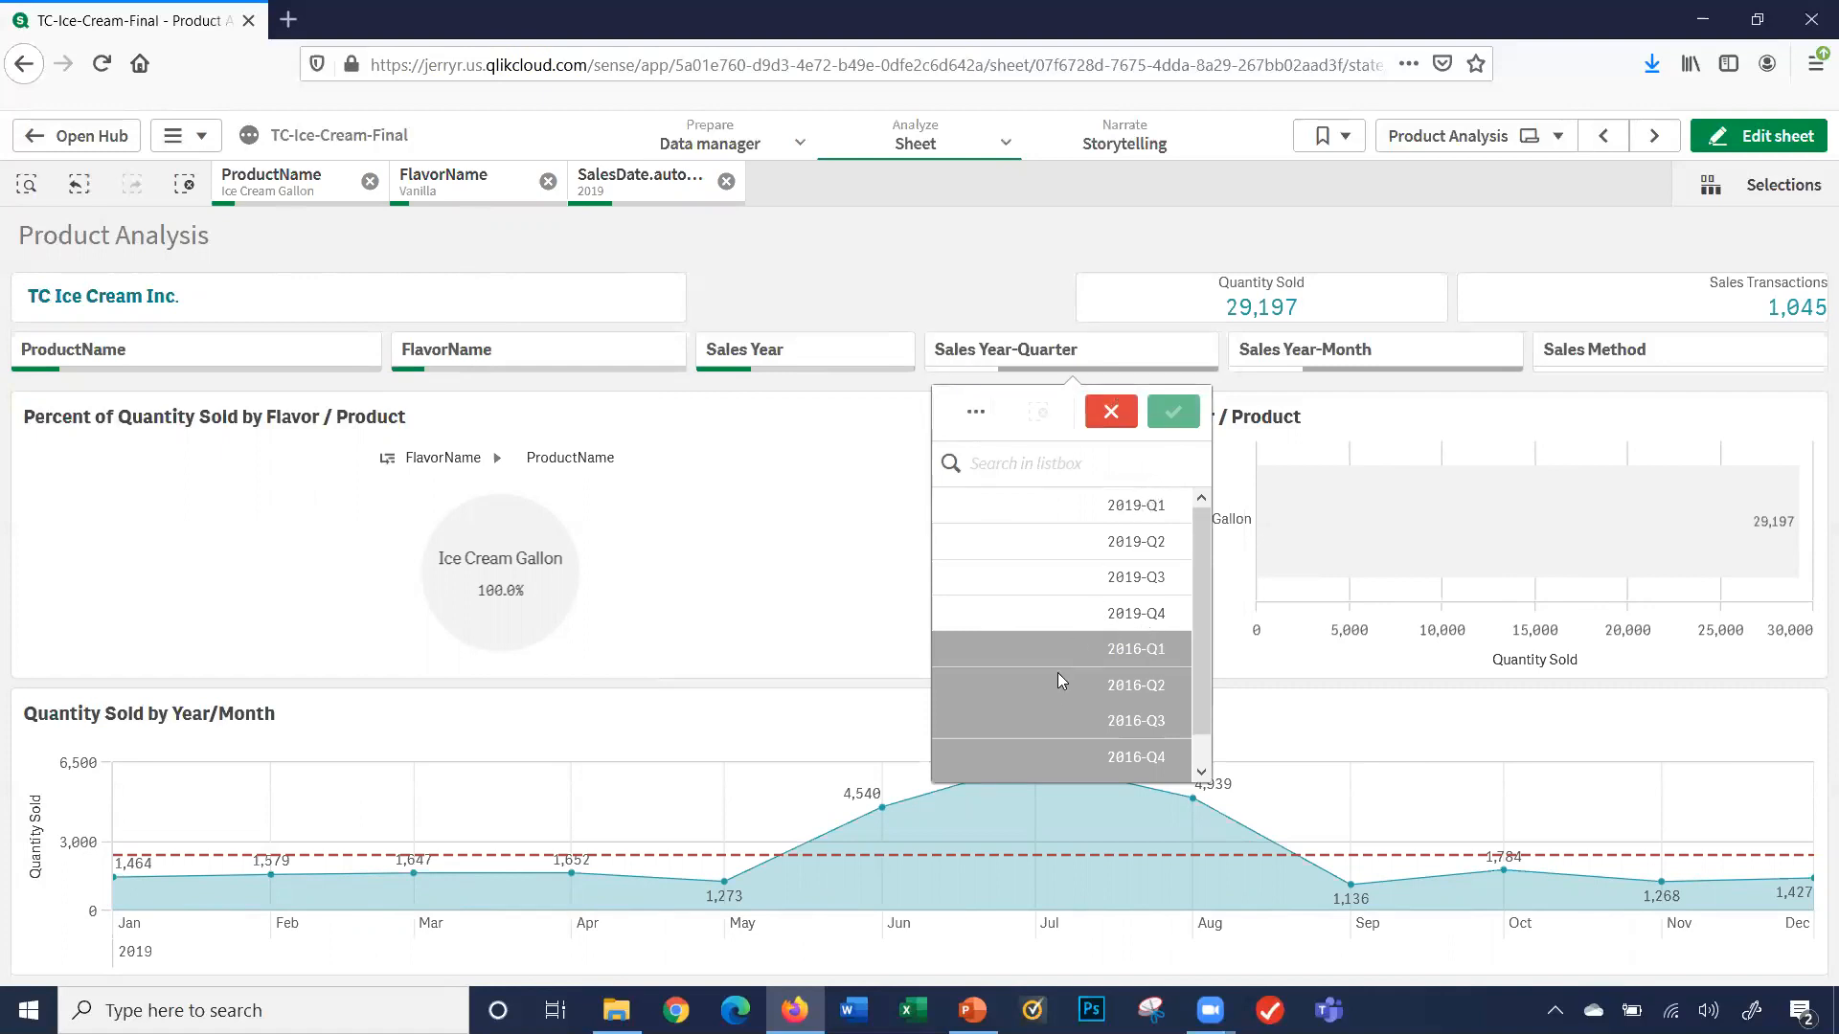
mouse_move(1111, 678)
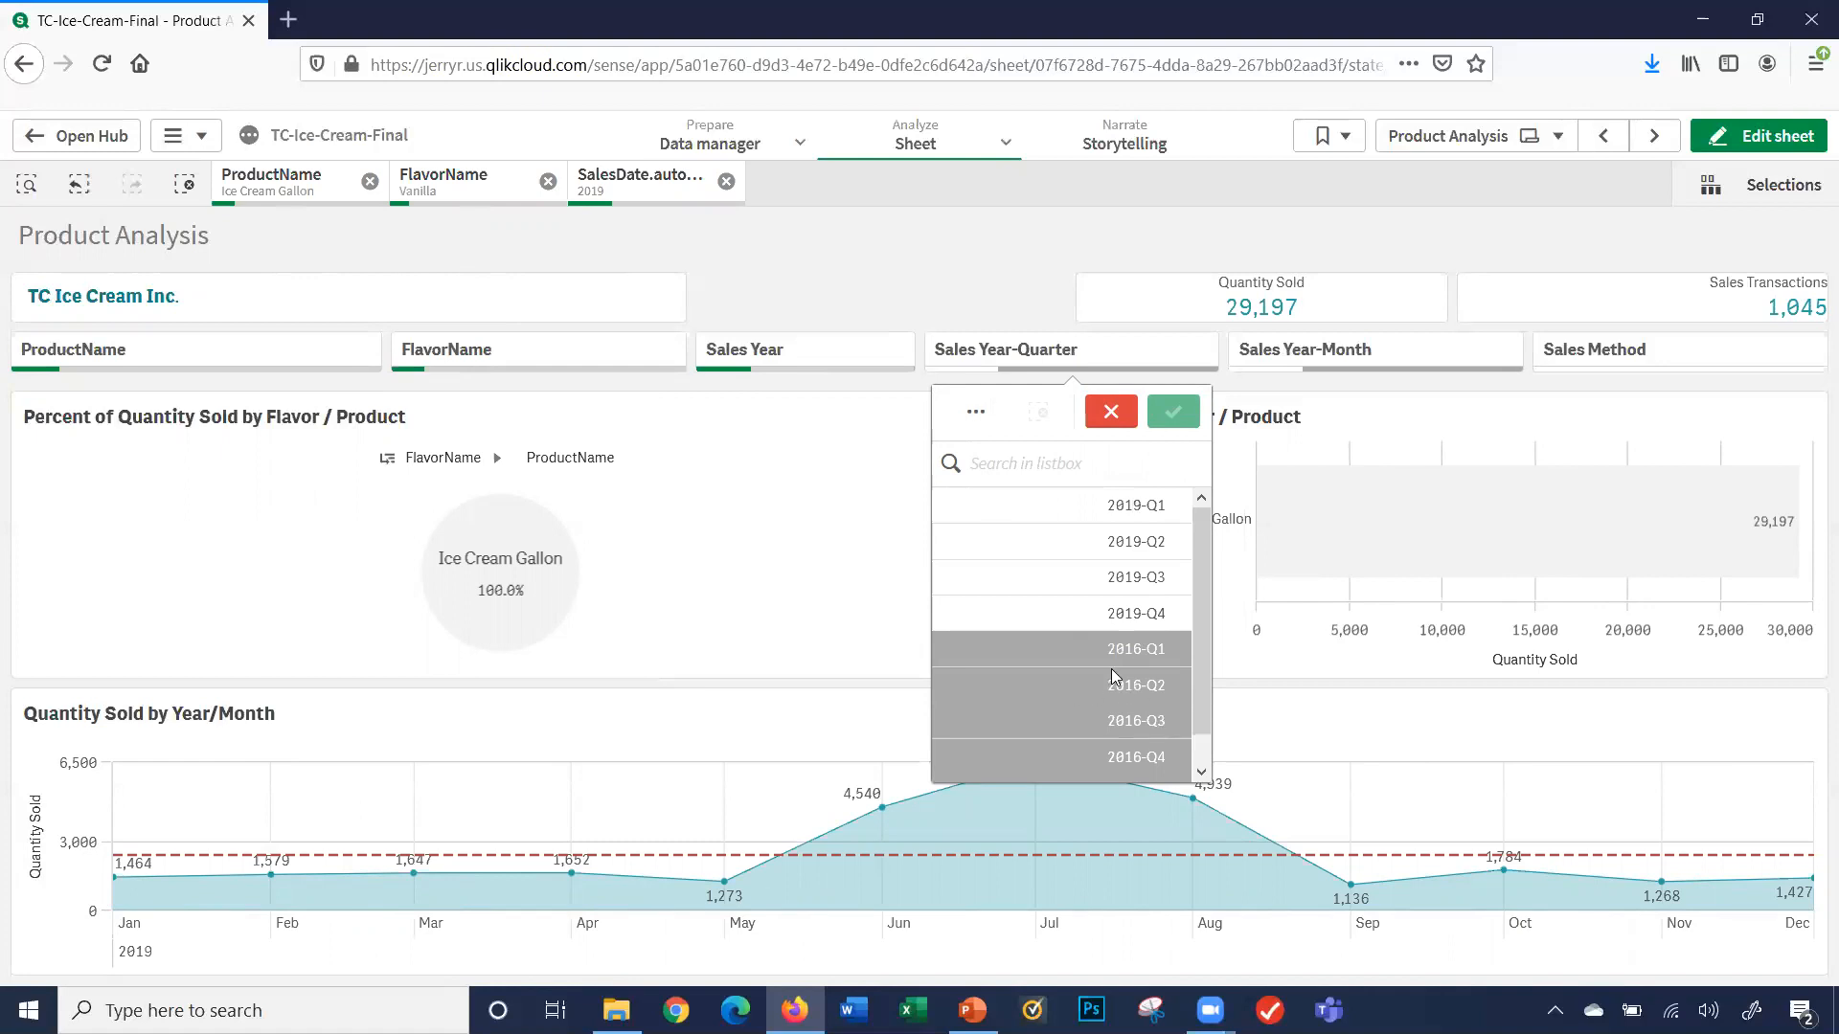
mouse_move(1067, 770)
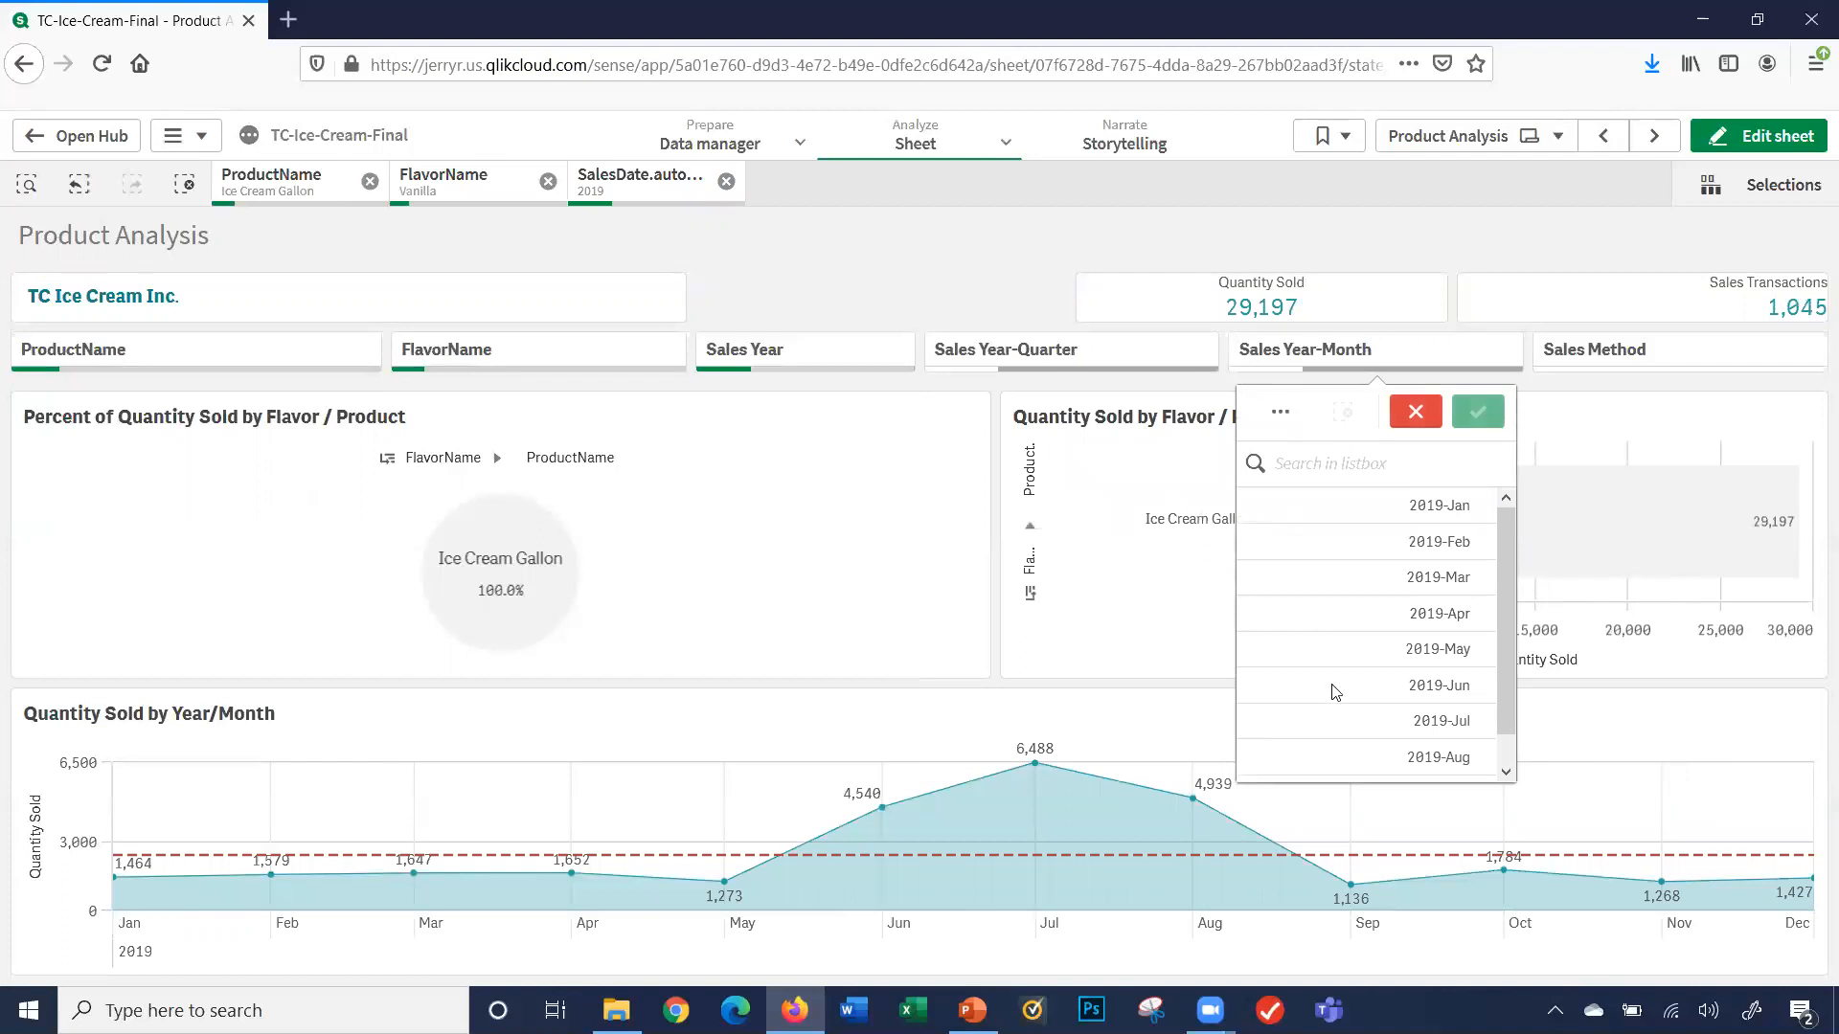
left_click(1440, 686)
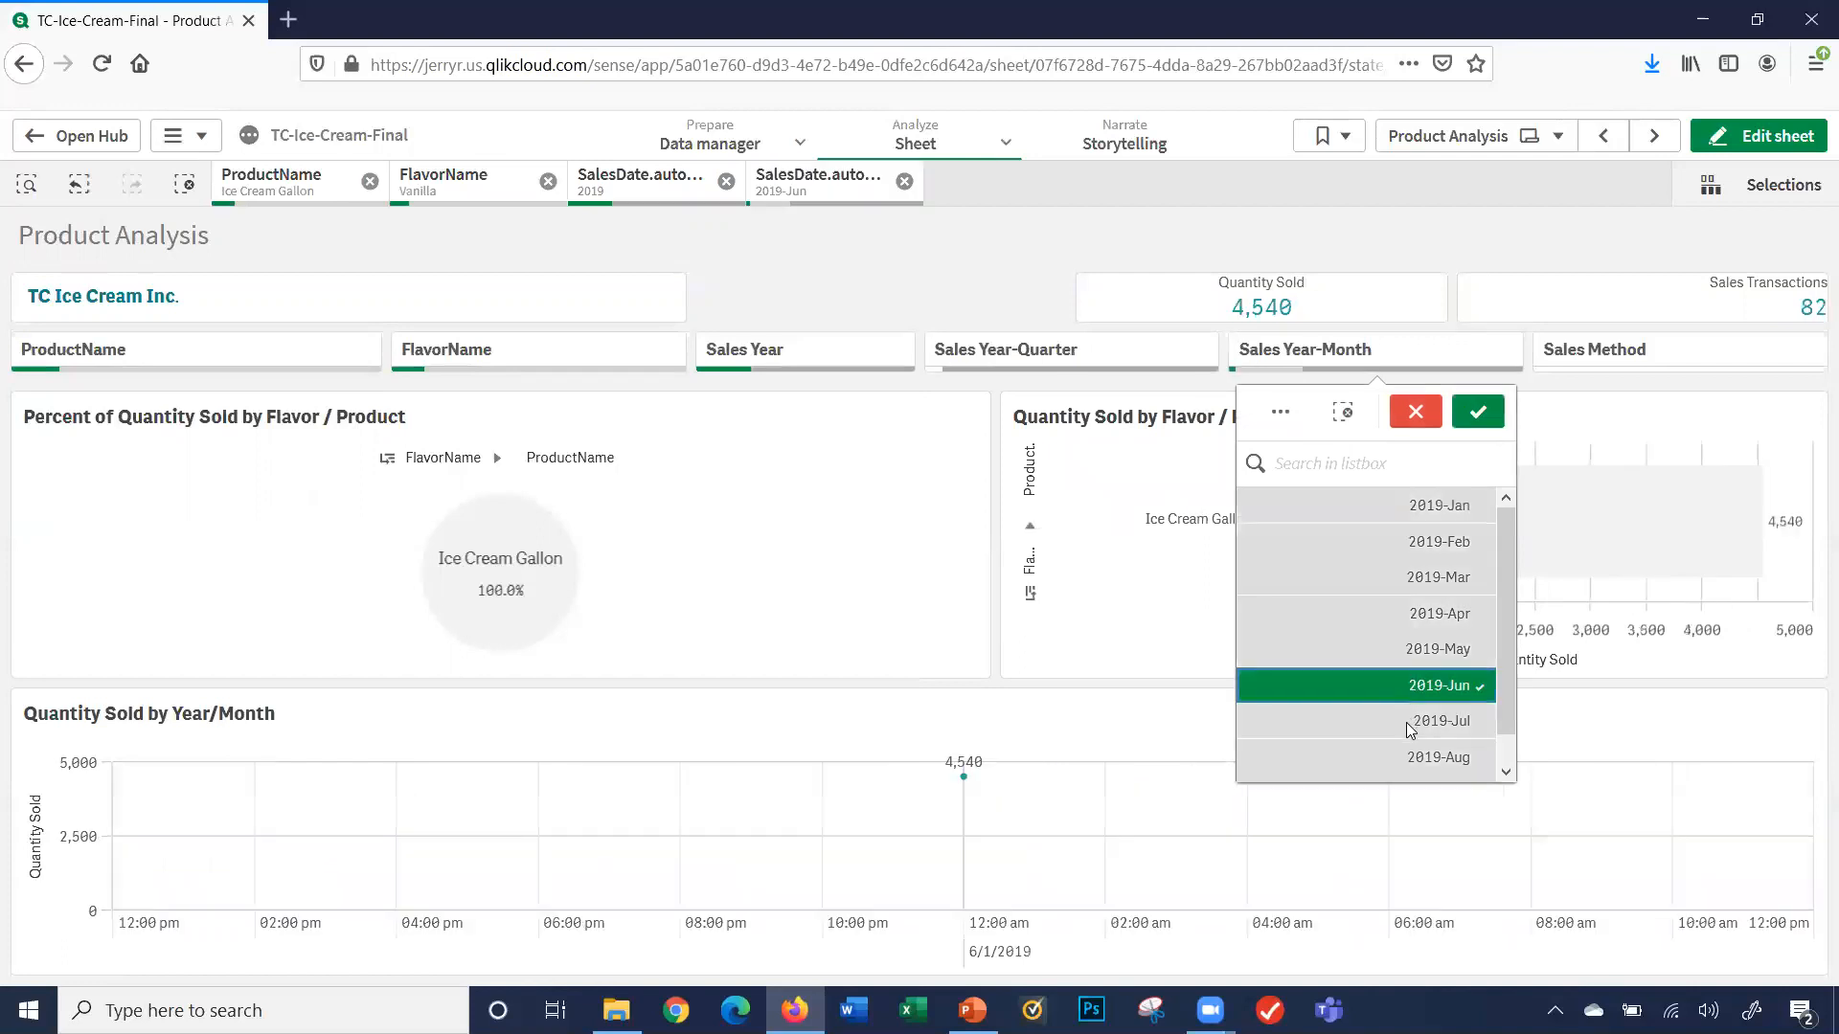
left_click(1437, 720)
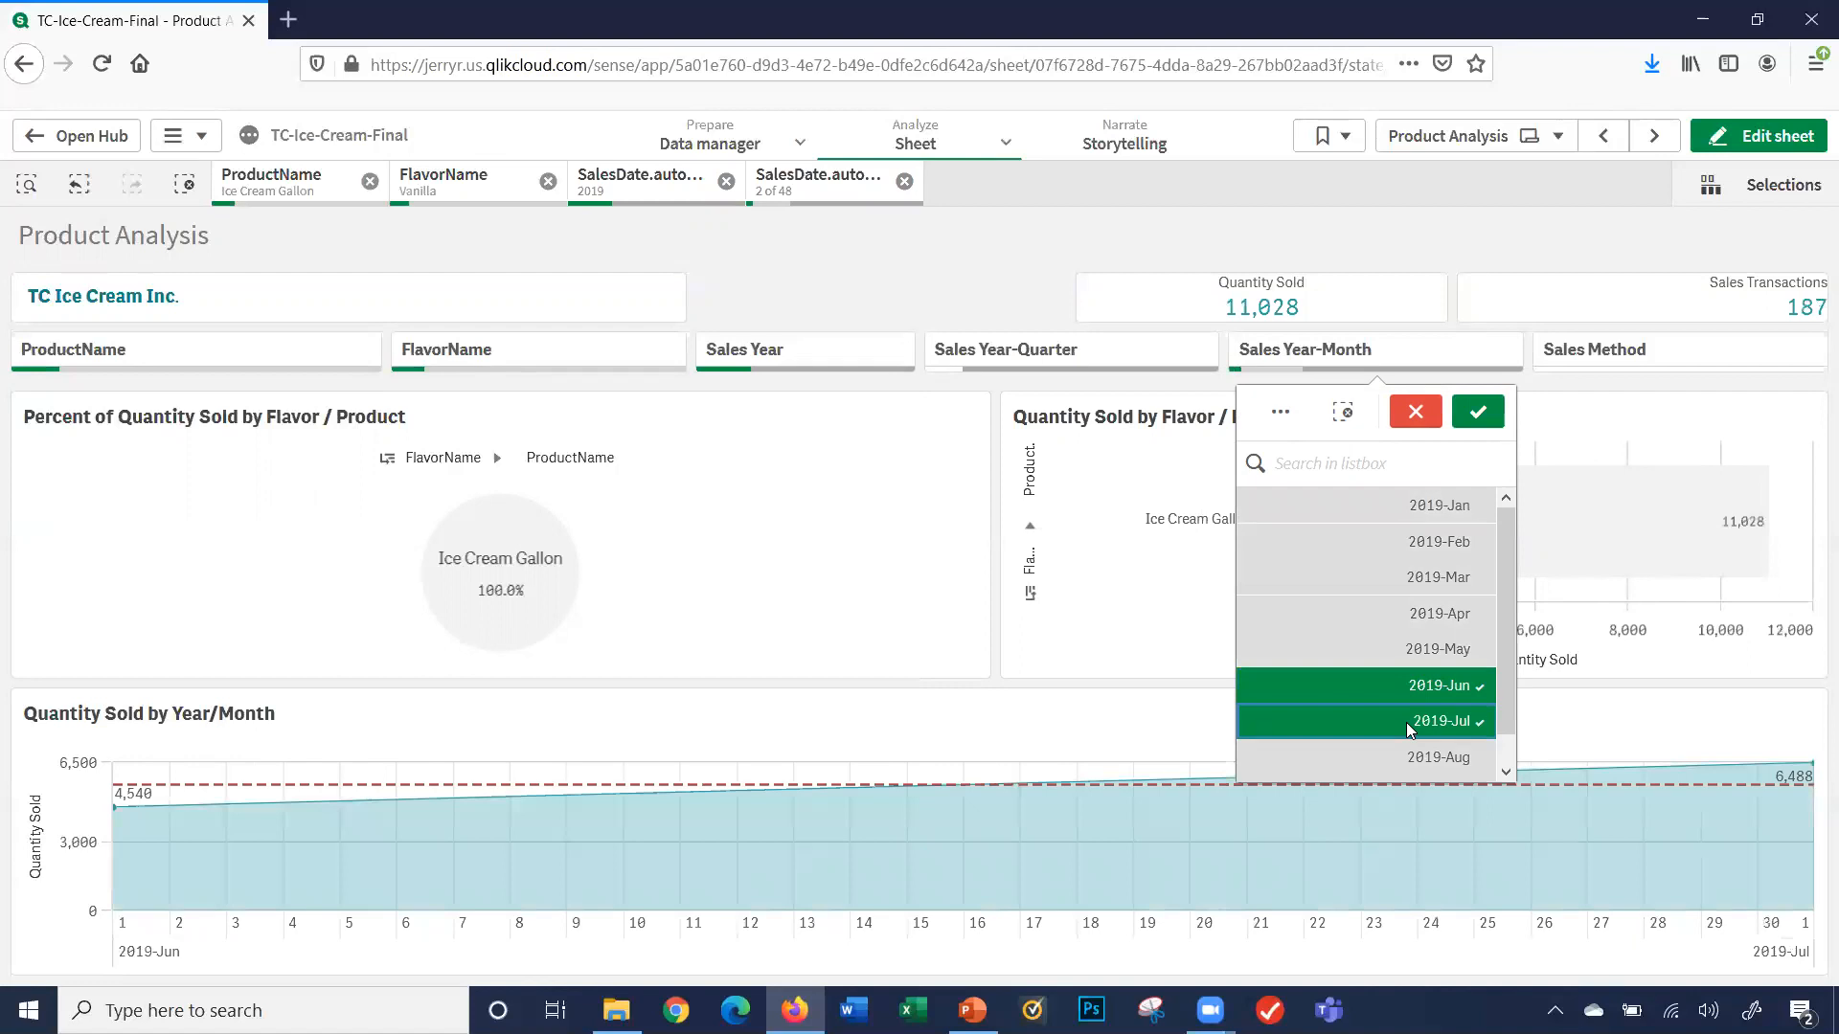
mouse_move(1482, 334)
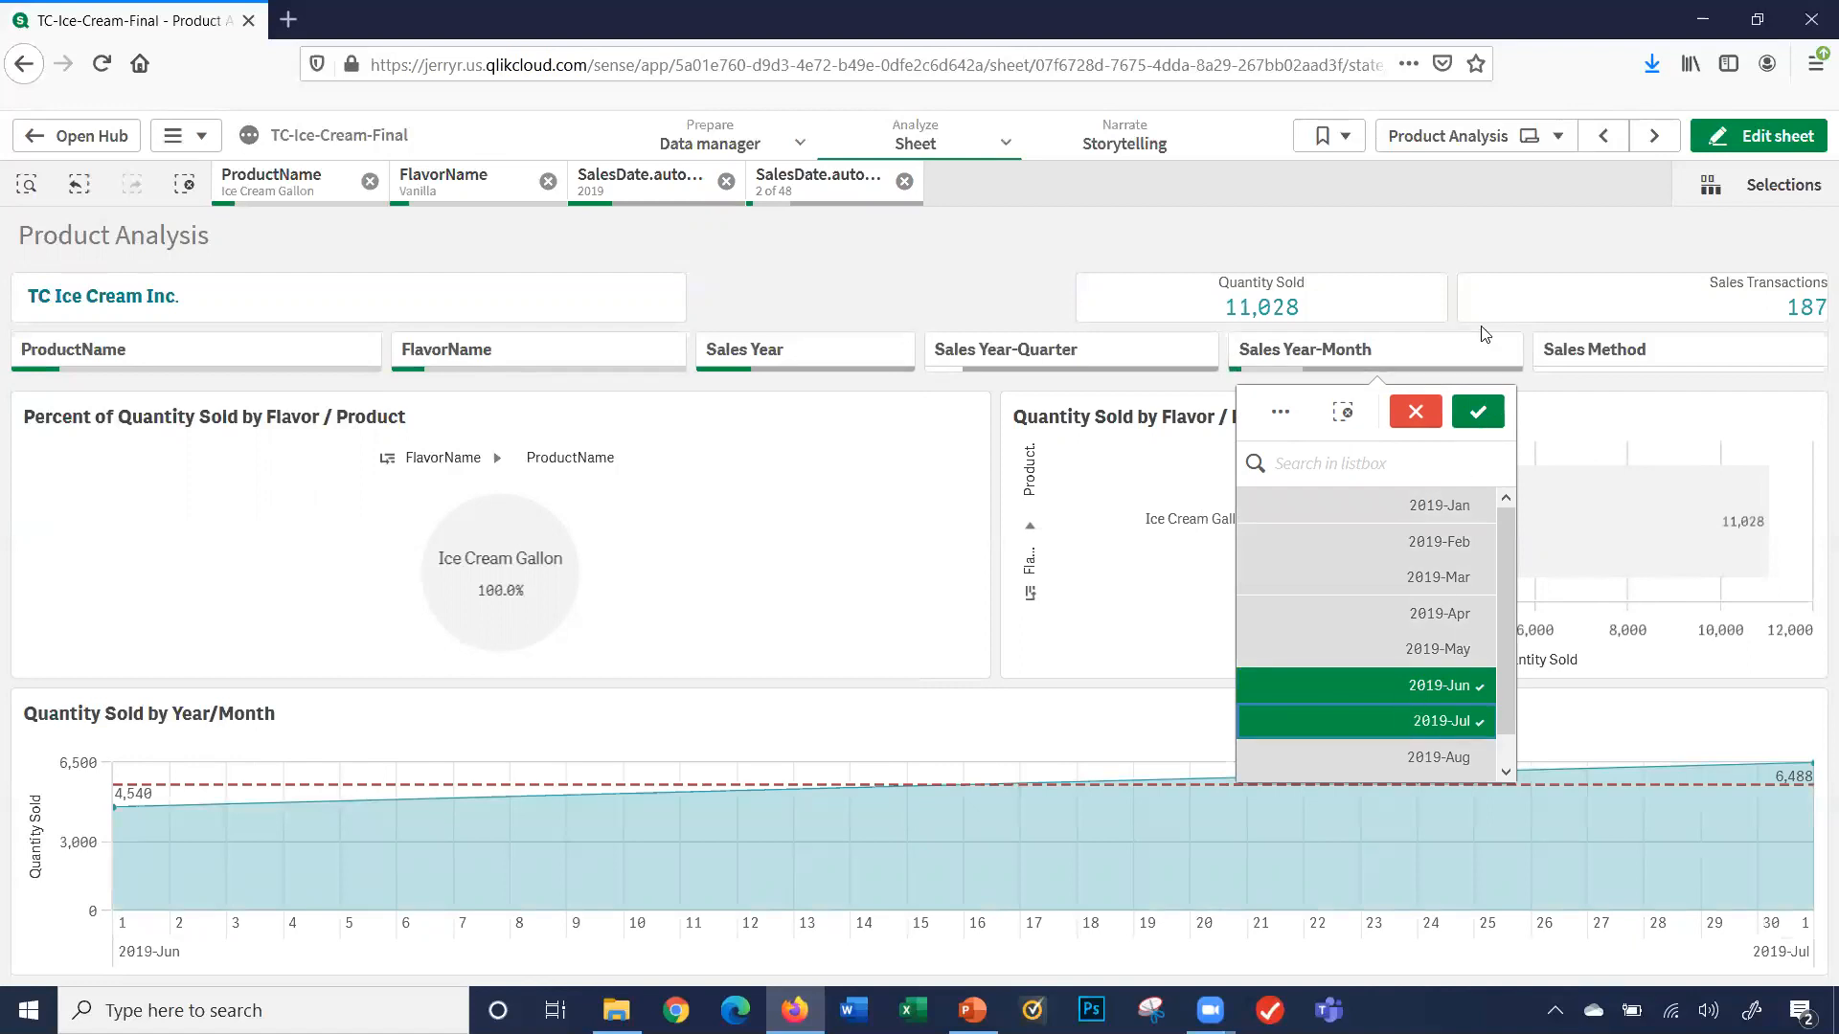
left_click(1476, 412)
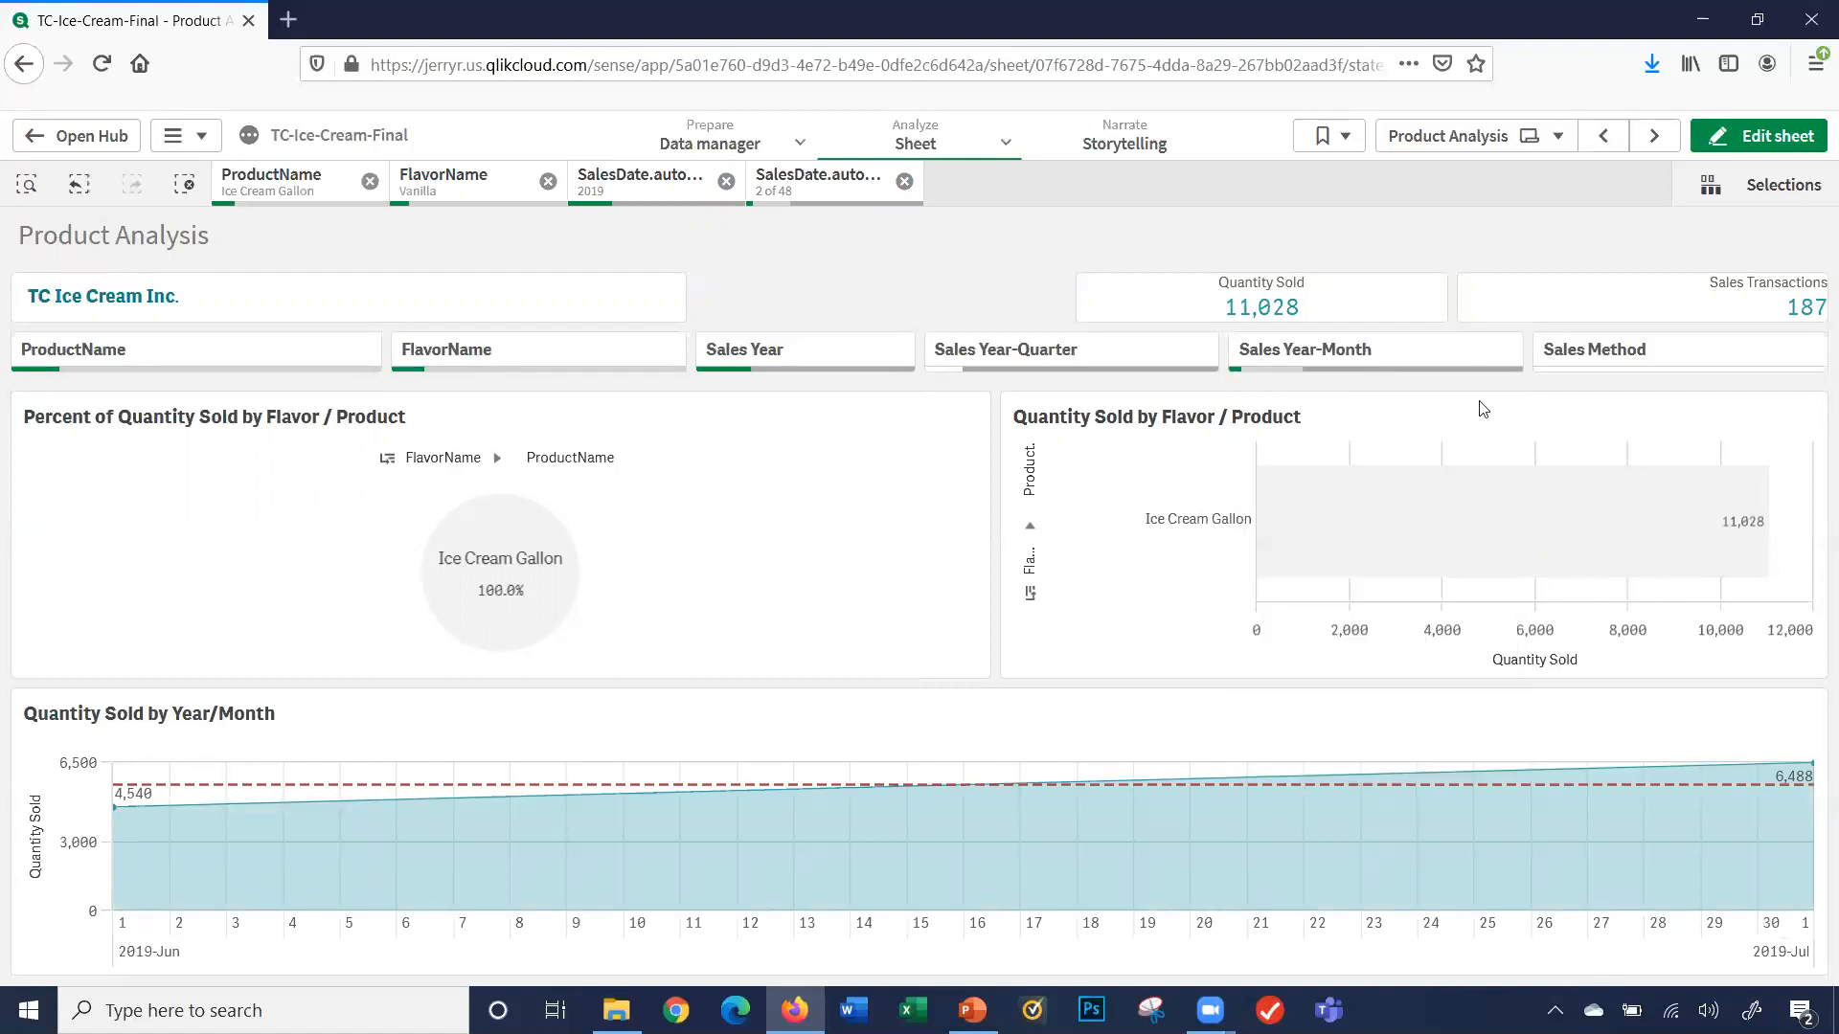
mouse_move(1552, 399)
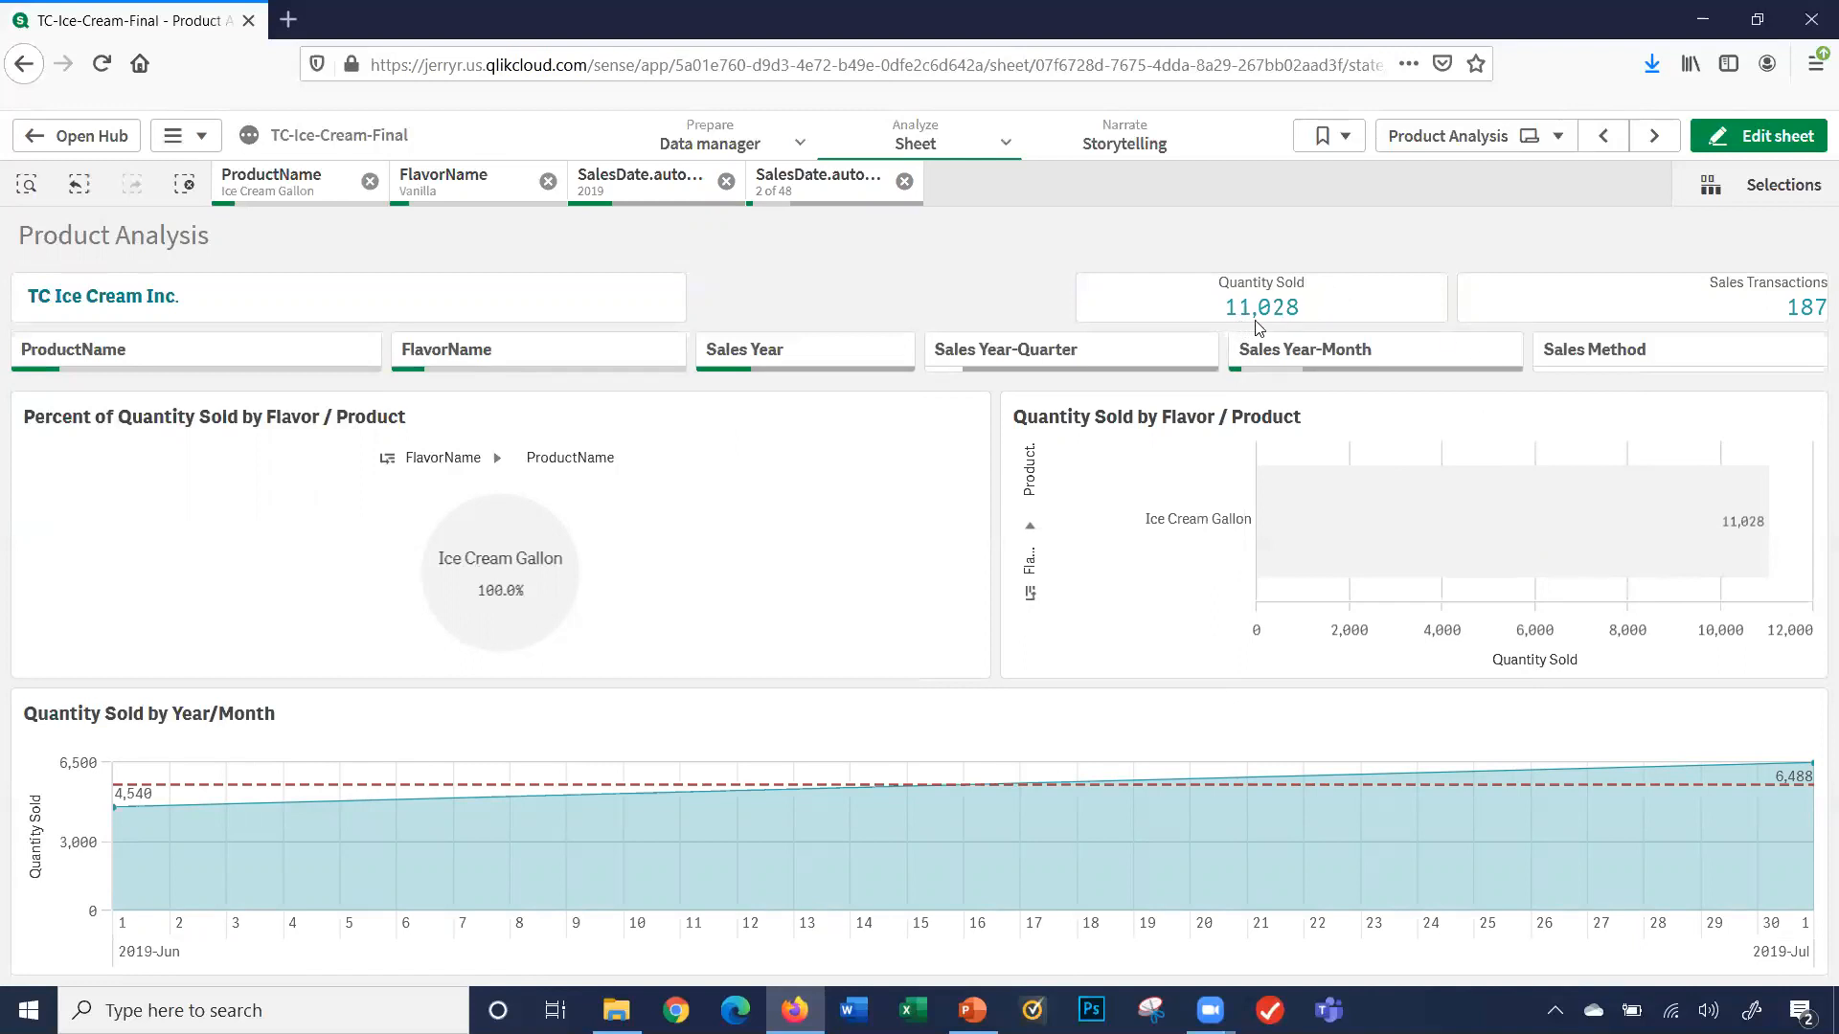
mouse_move(1733, 314)
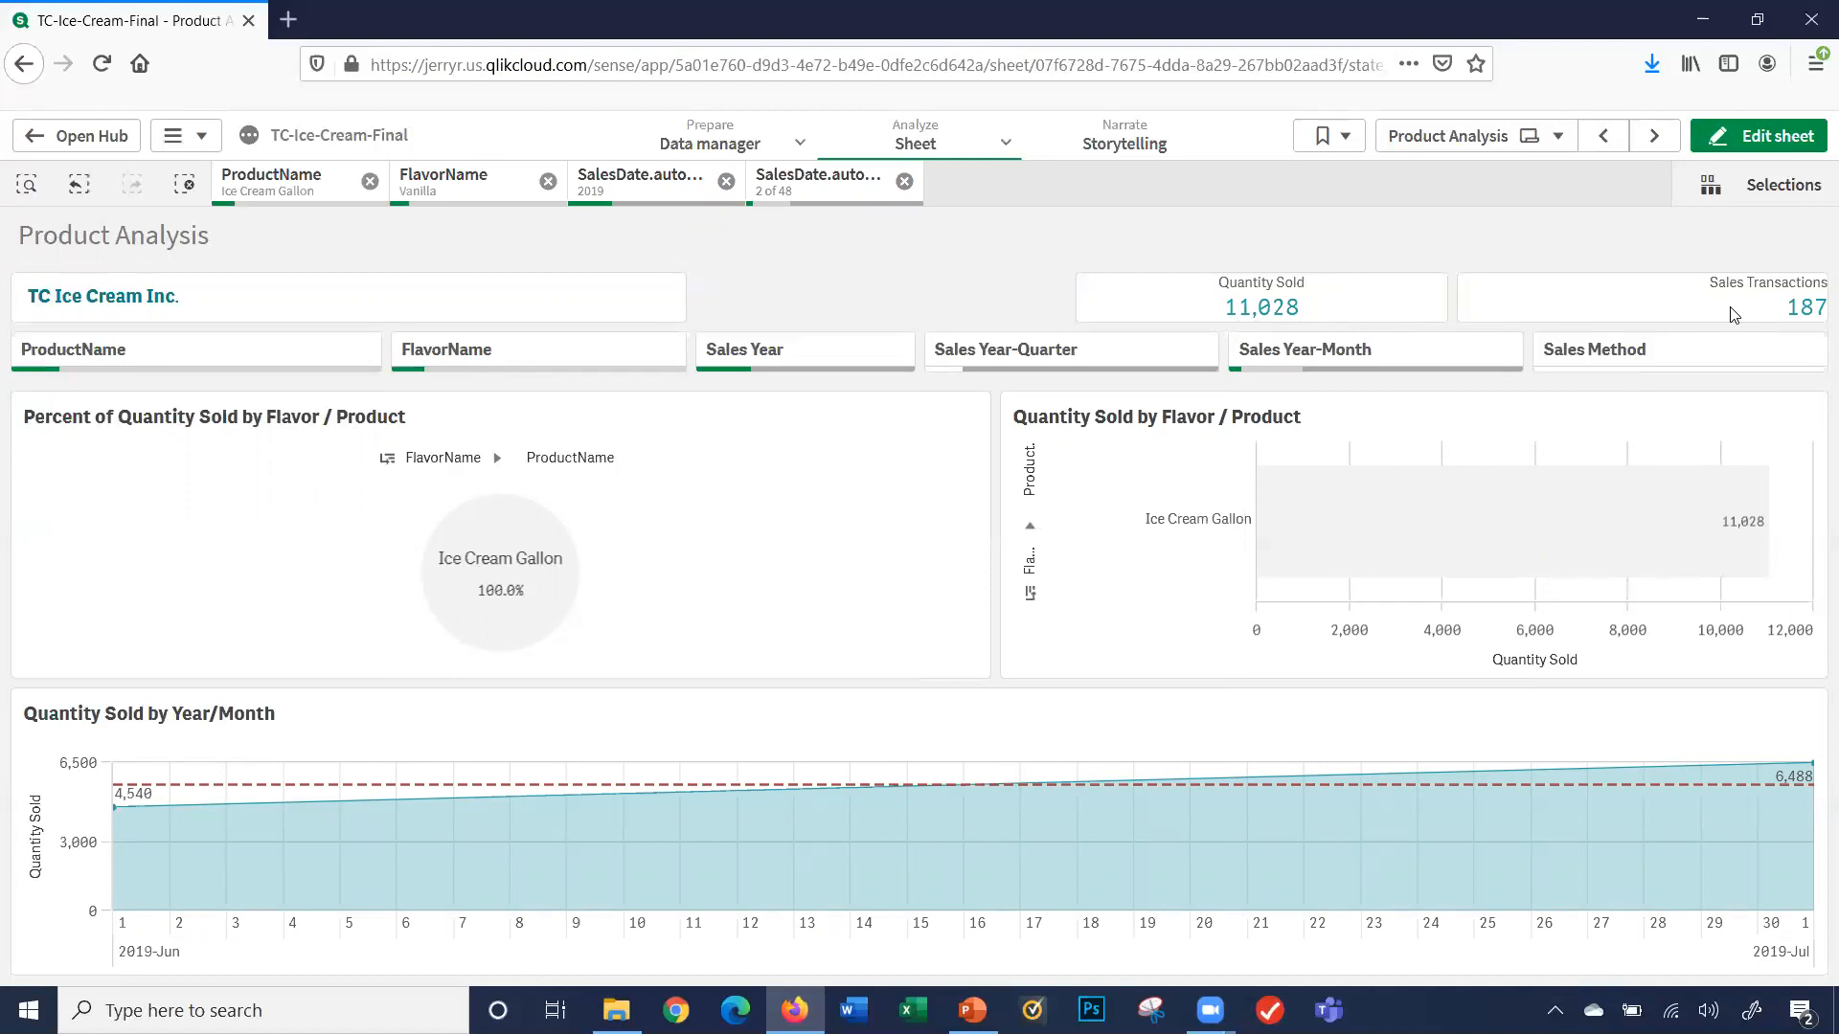
mouse_move(491, 184)
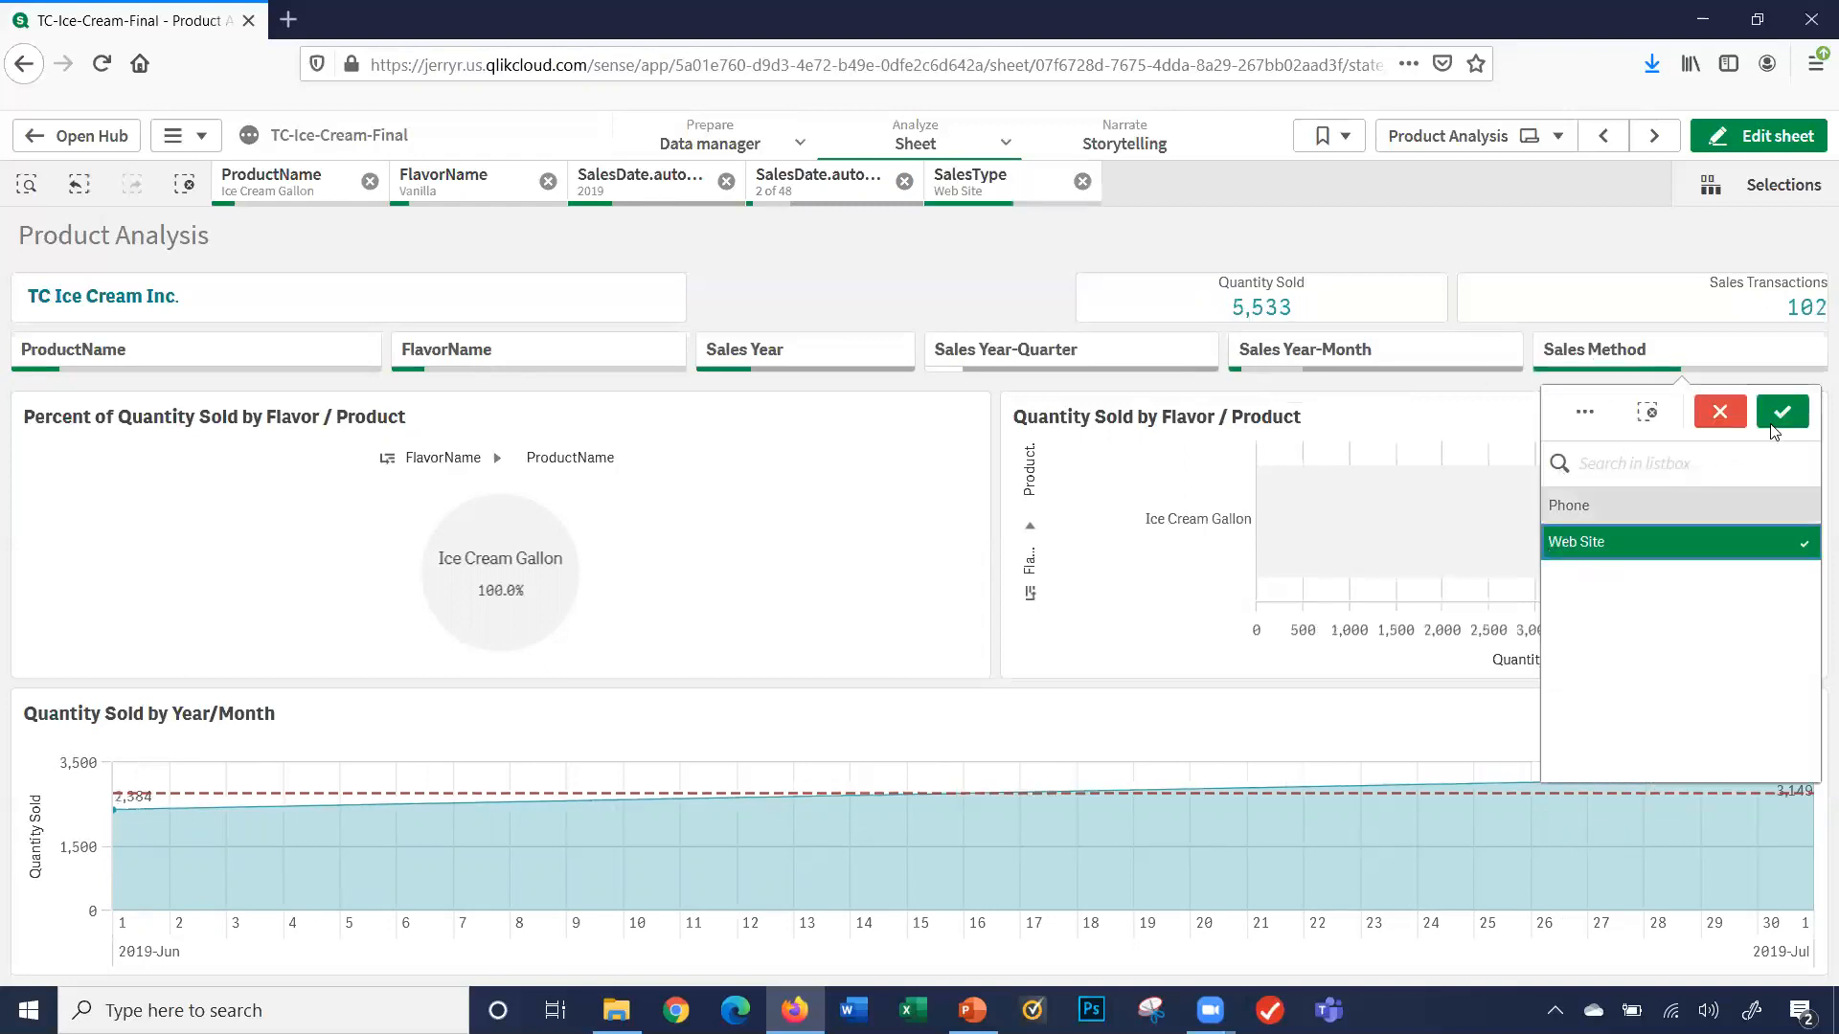
- Confirm the Web Site sales method filter and review the selected months unchanged
left_click(1781, 410)
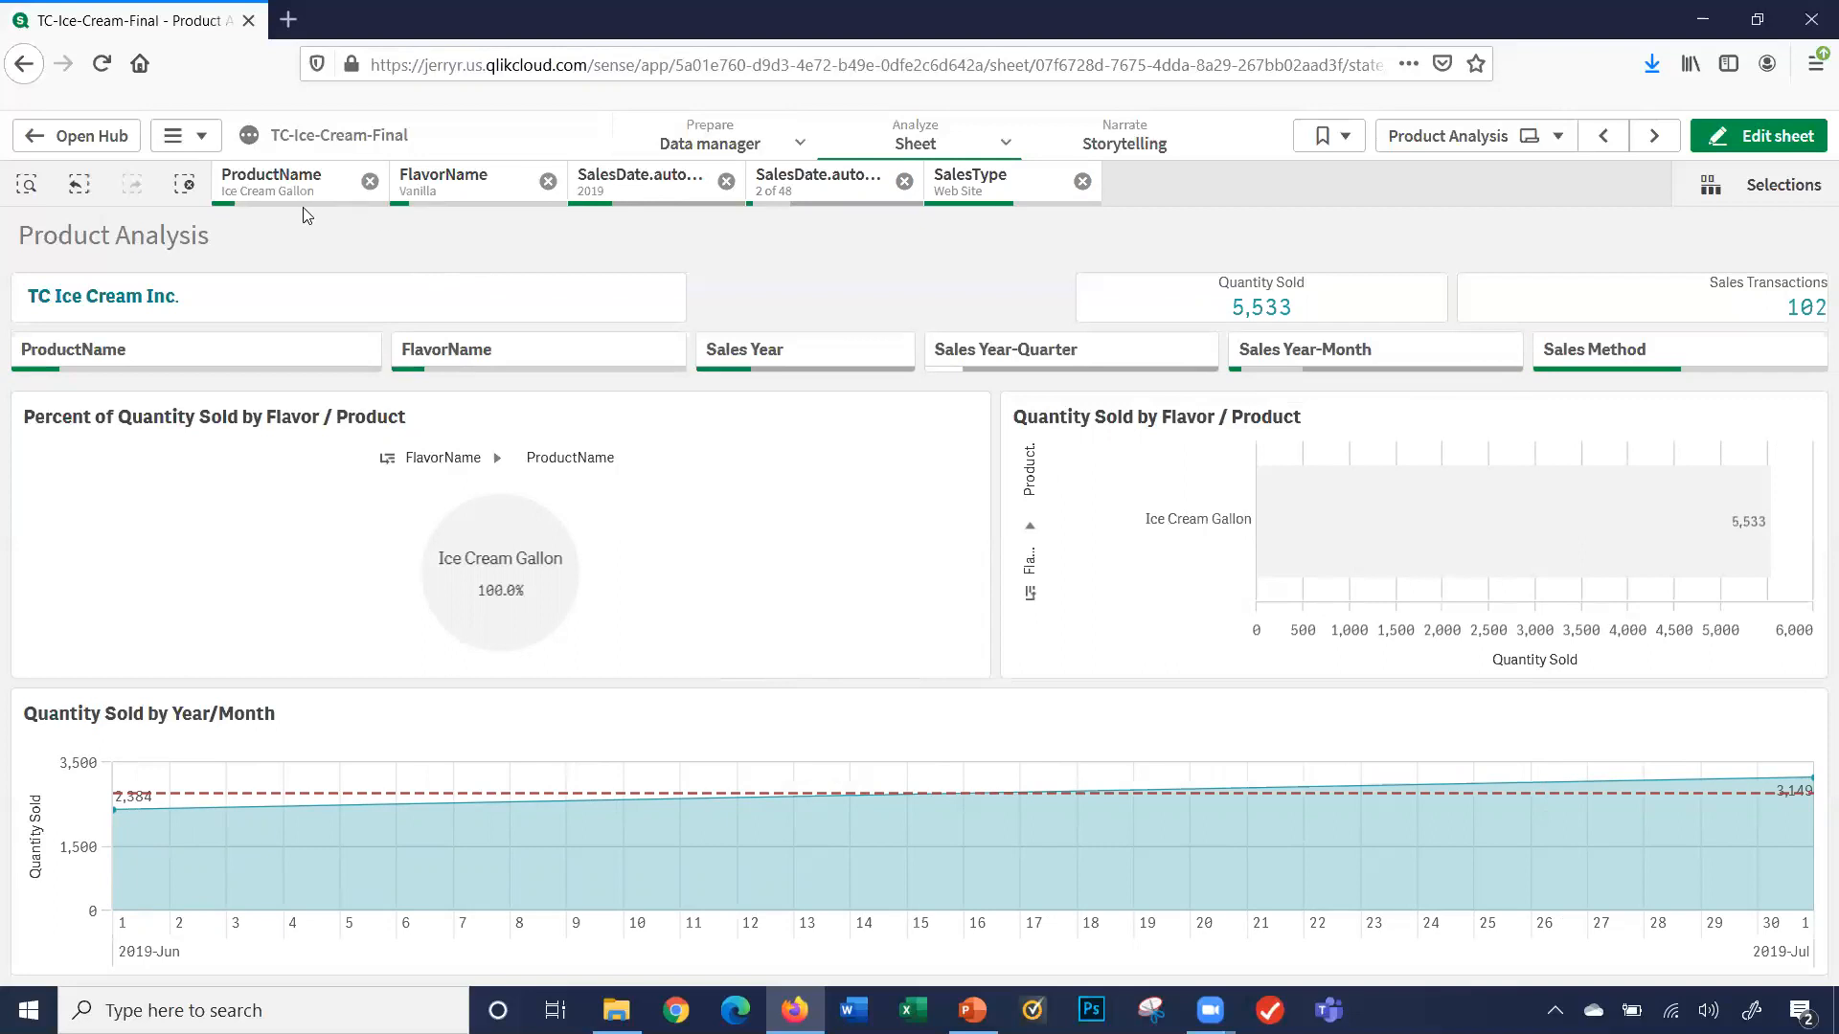
mouse_move(667, 208)
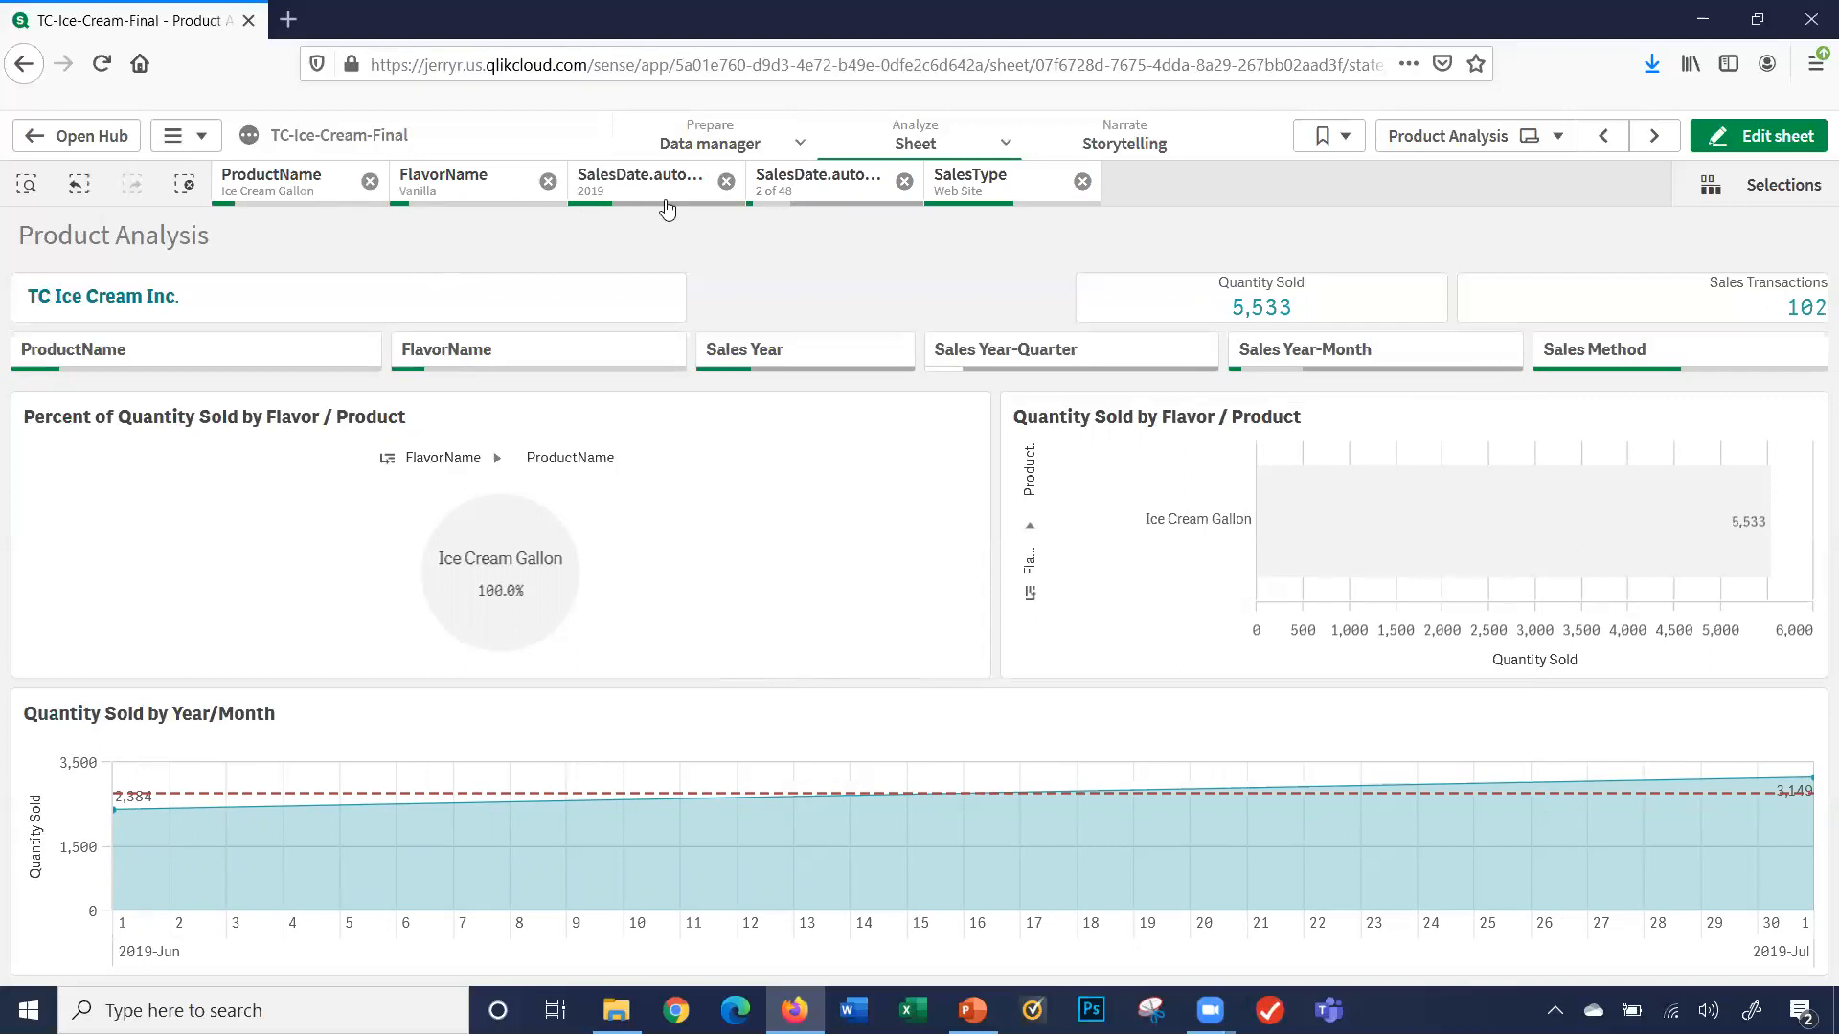
left_click(818, 182)
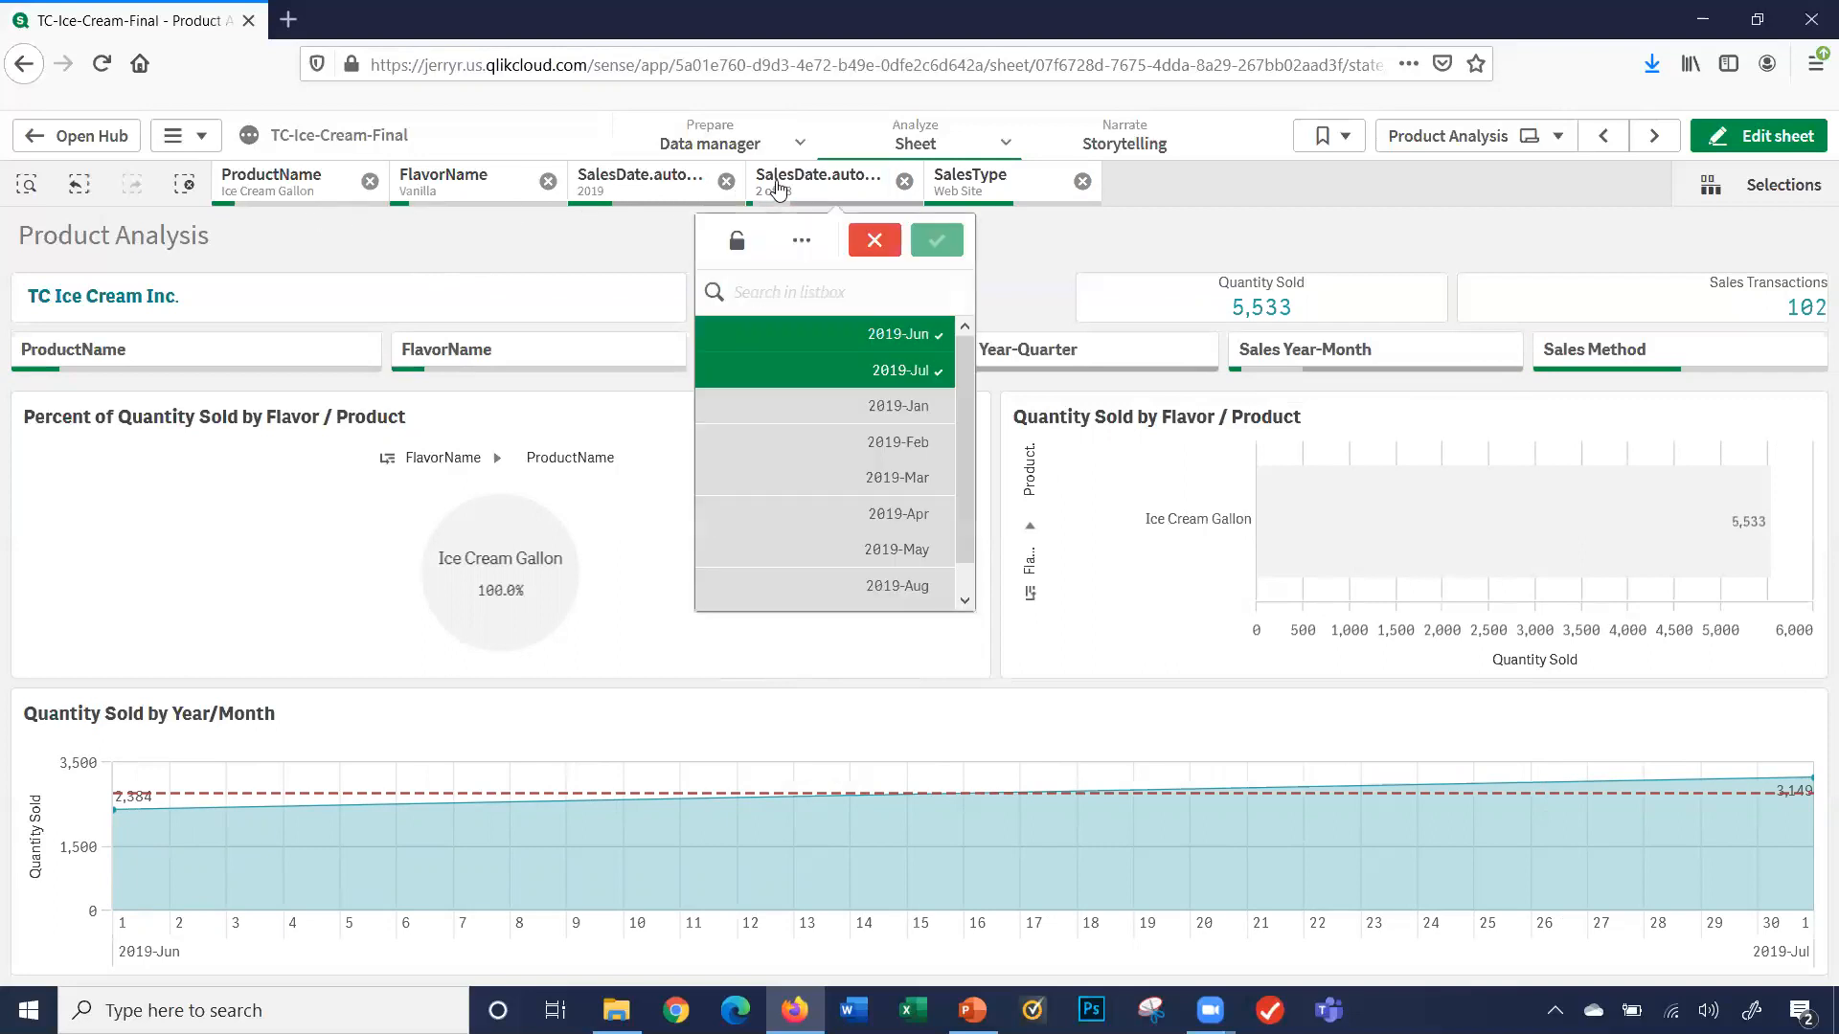
left_click(935, 240)
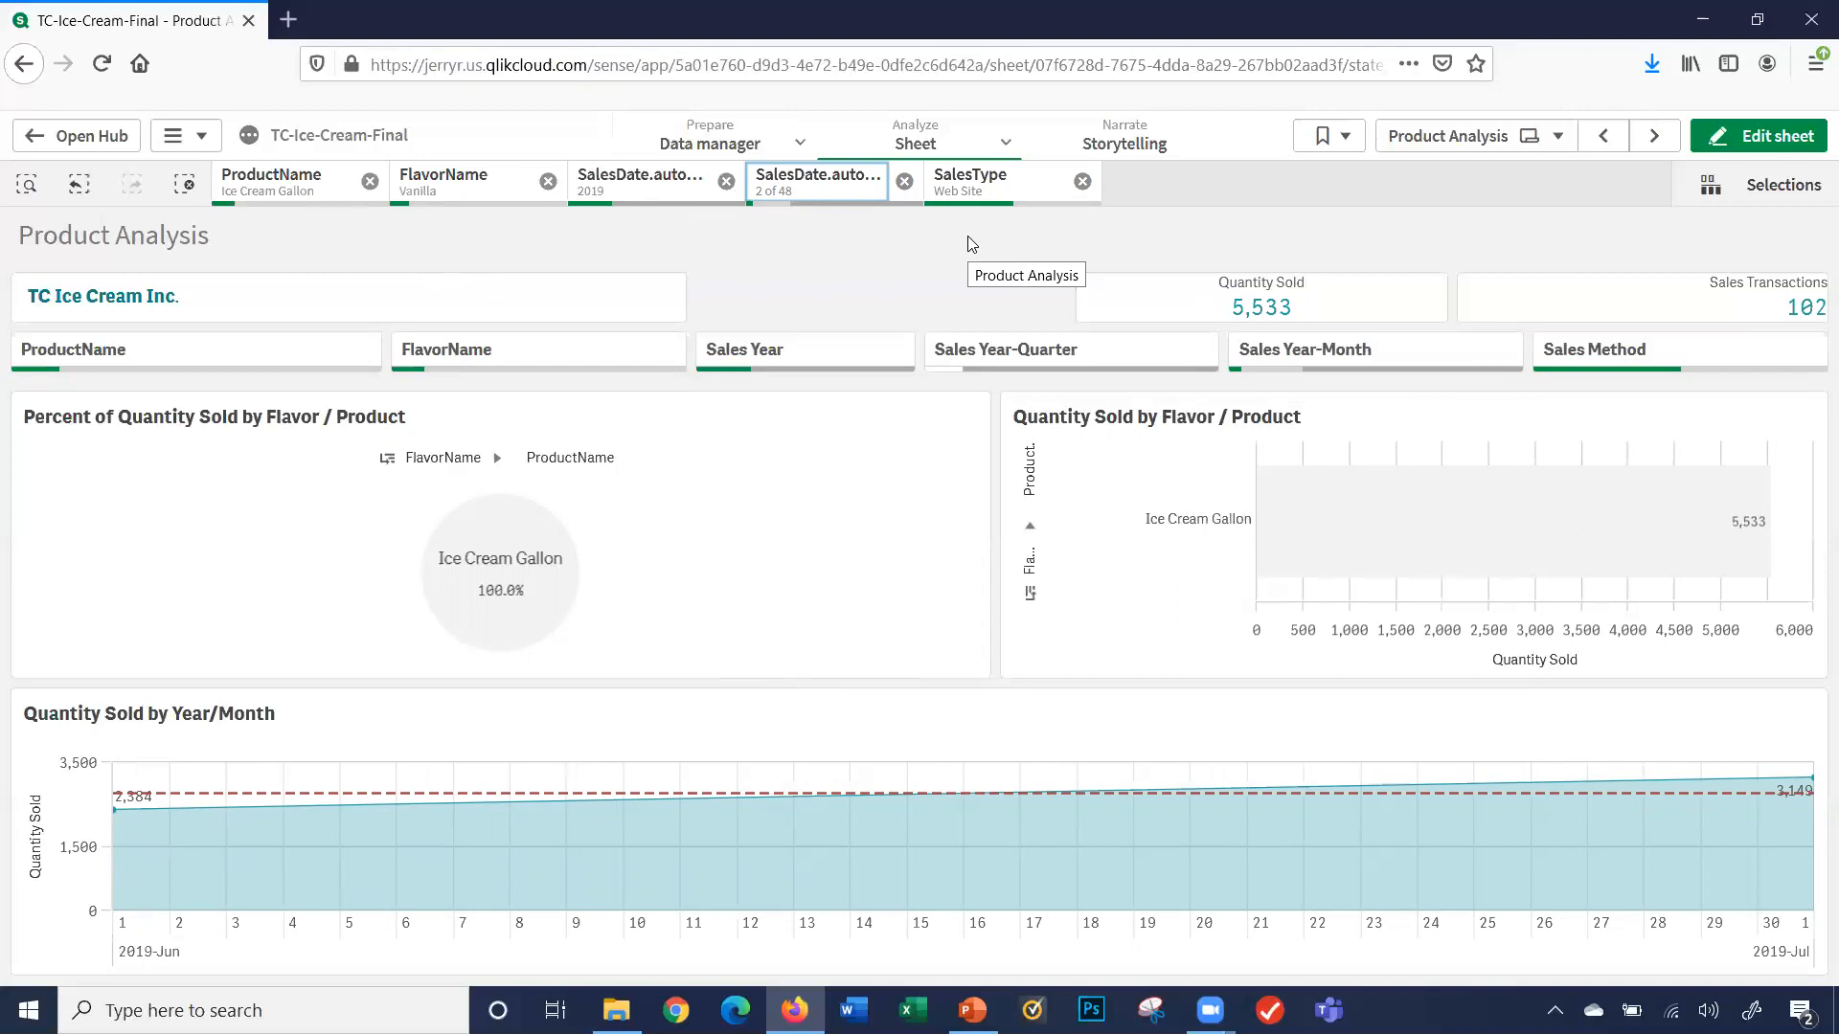
mouse_move(218, 214)
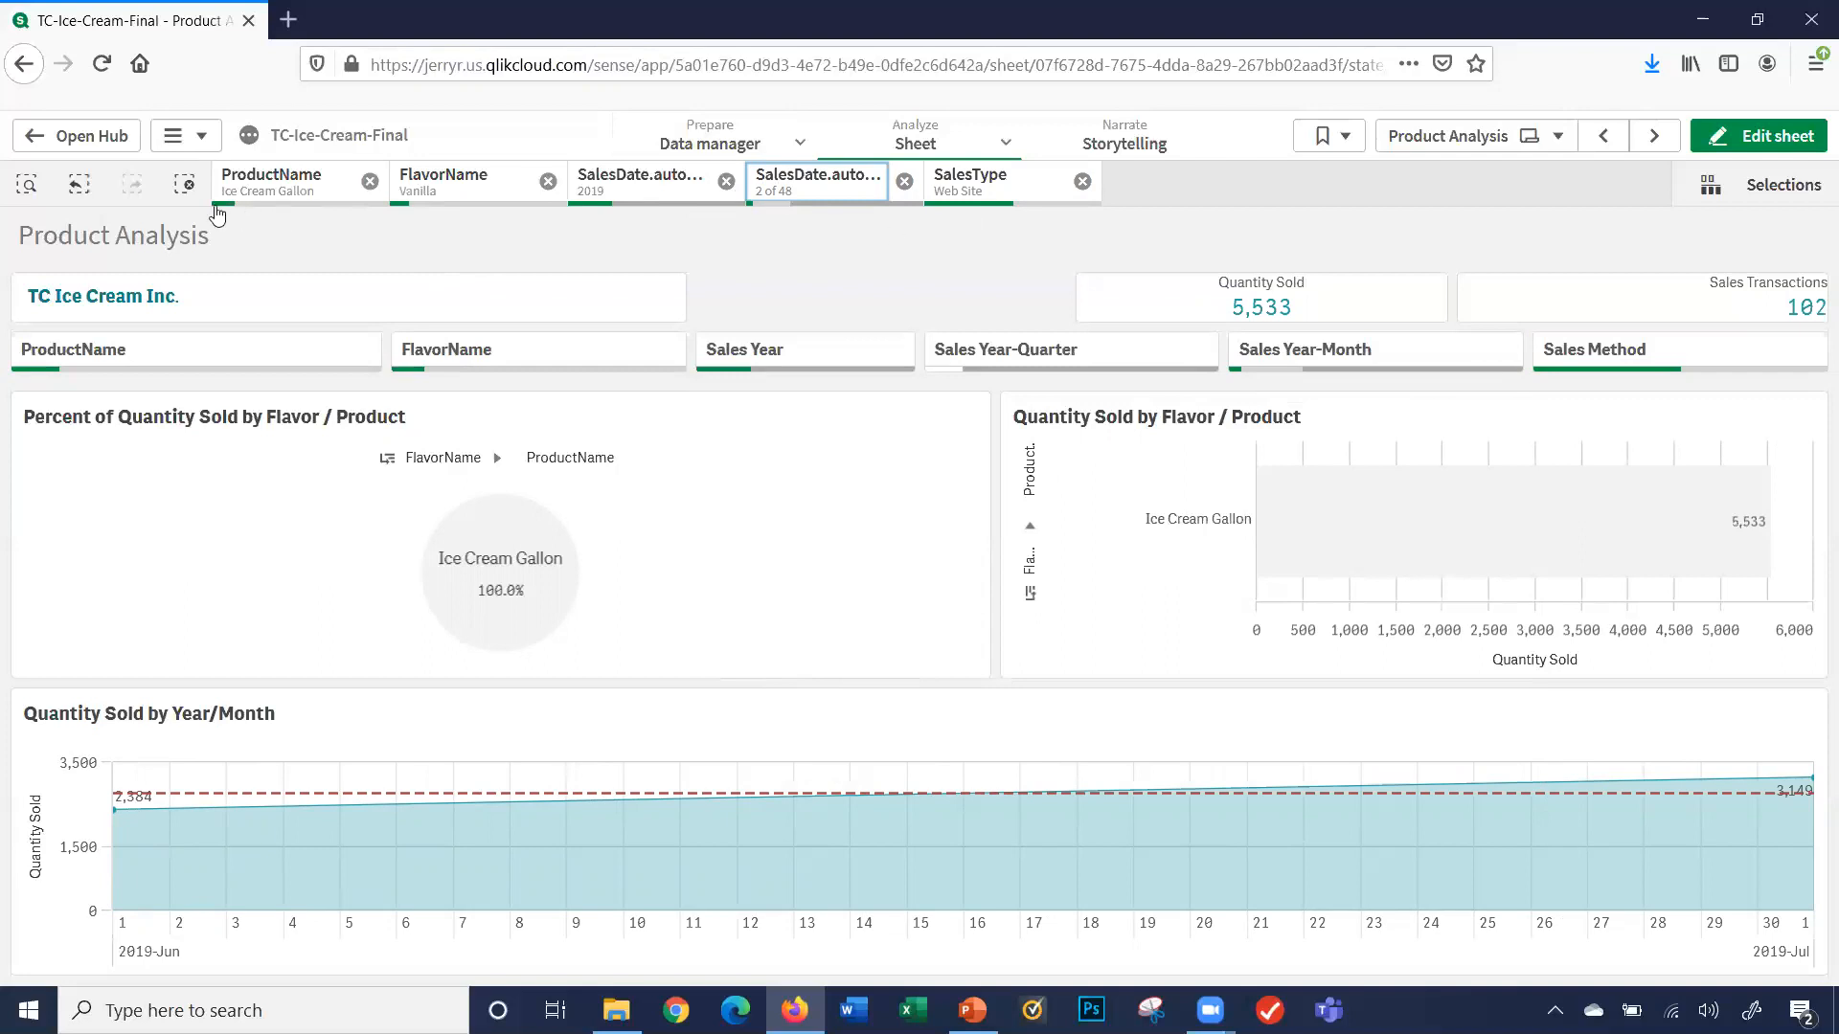
mouse_move(188, 184)
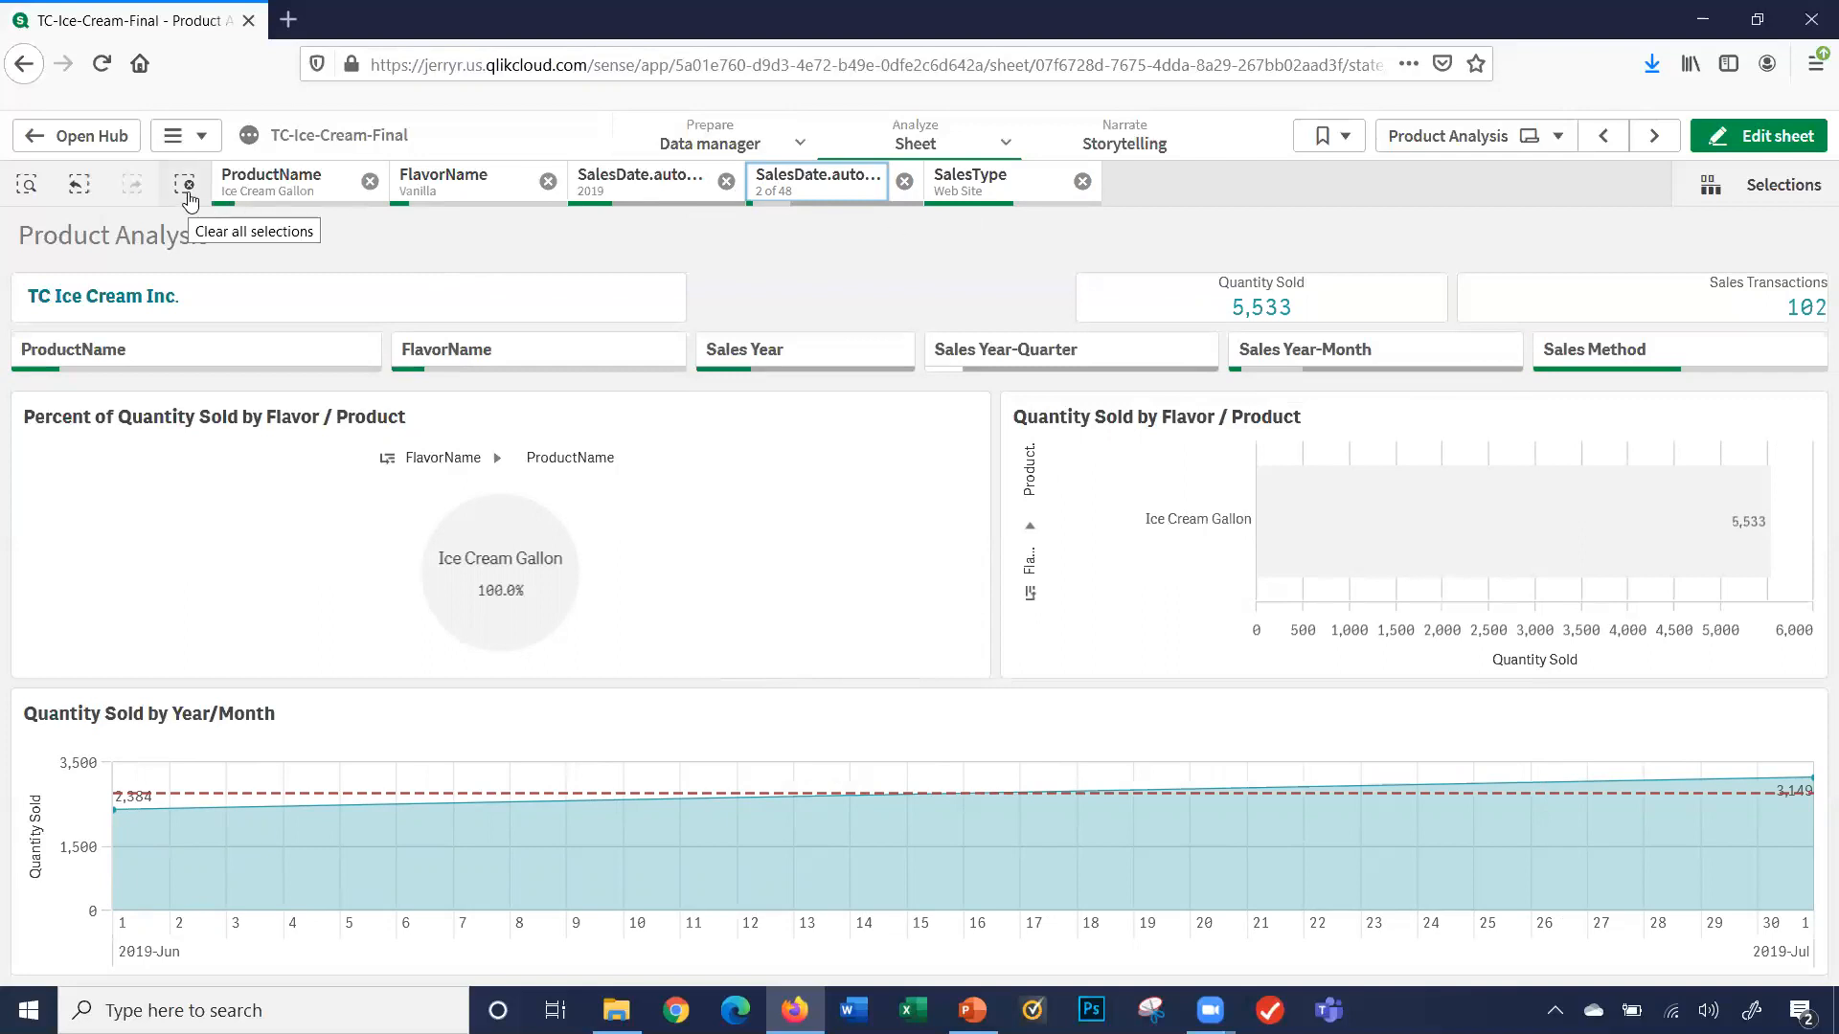
- Clear every filter and move to the State Analysis sheet at 2,833,000 units sold
left_click(186, 184)
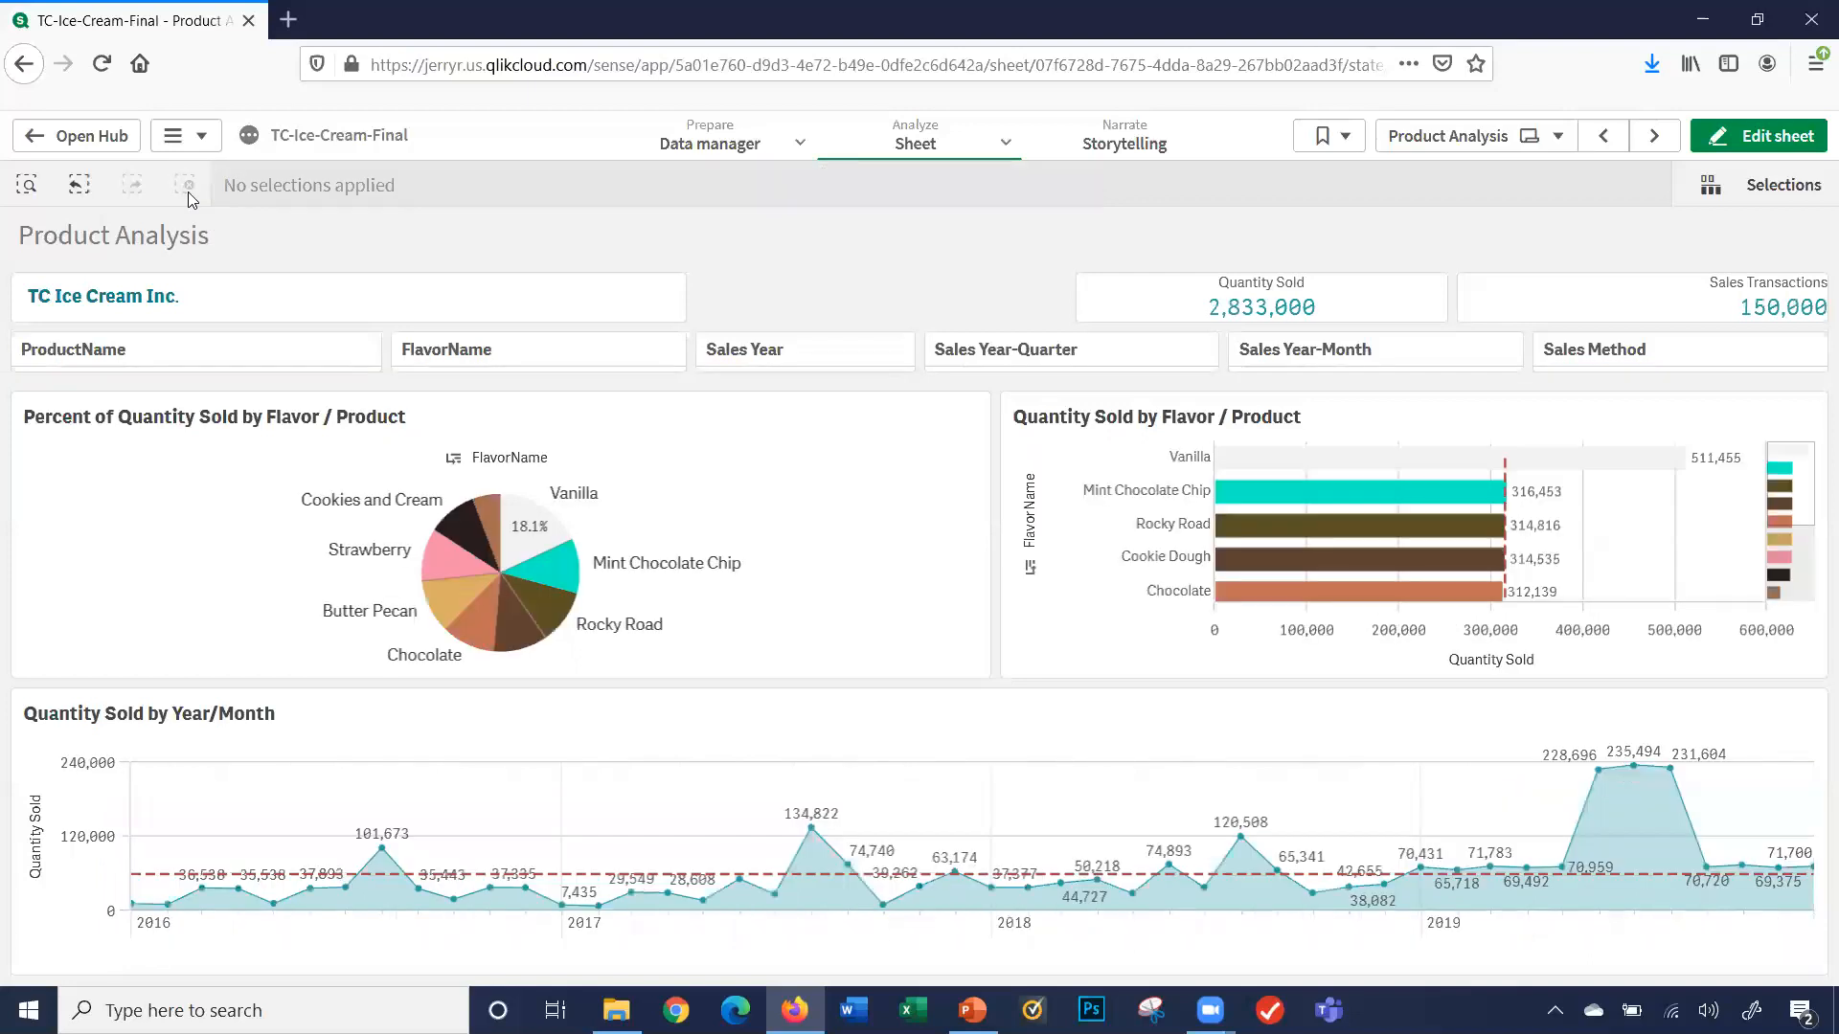
mouse_move(1724, 188)
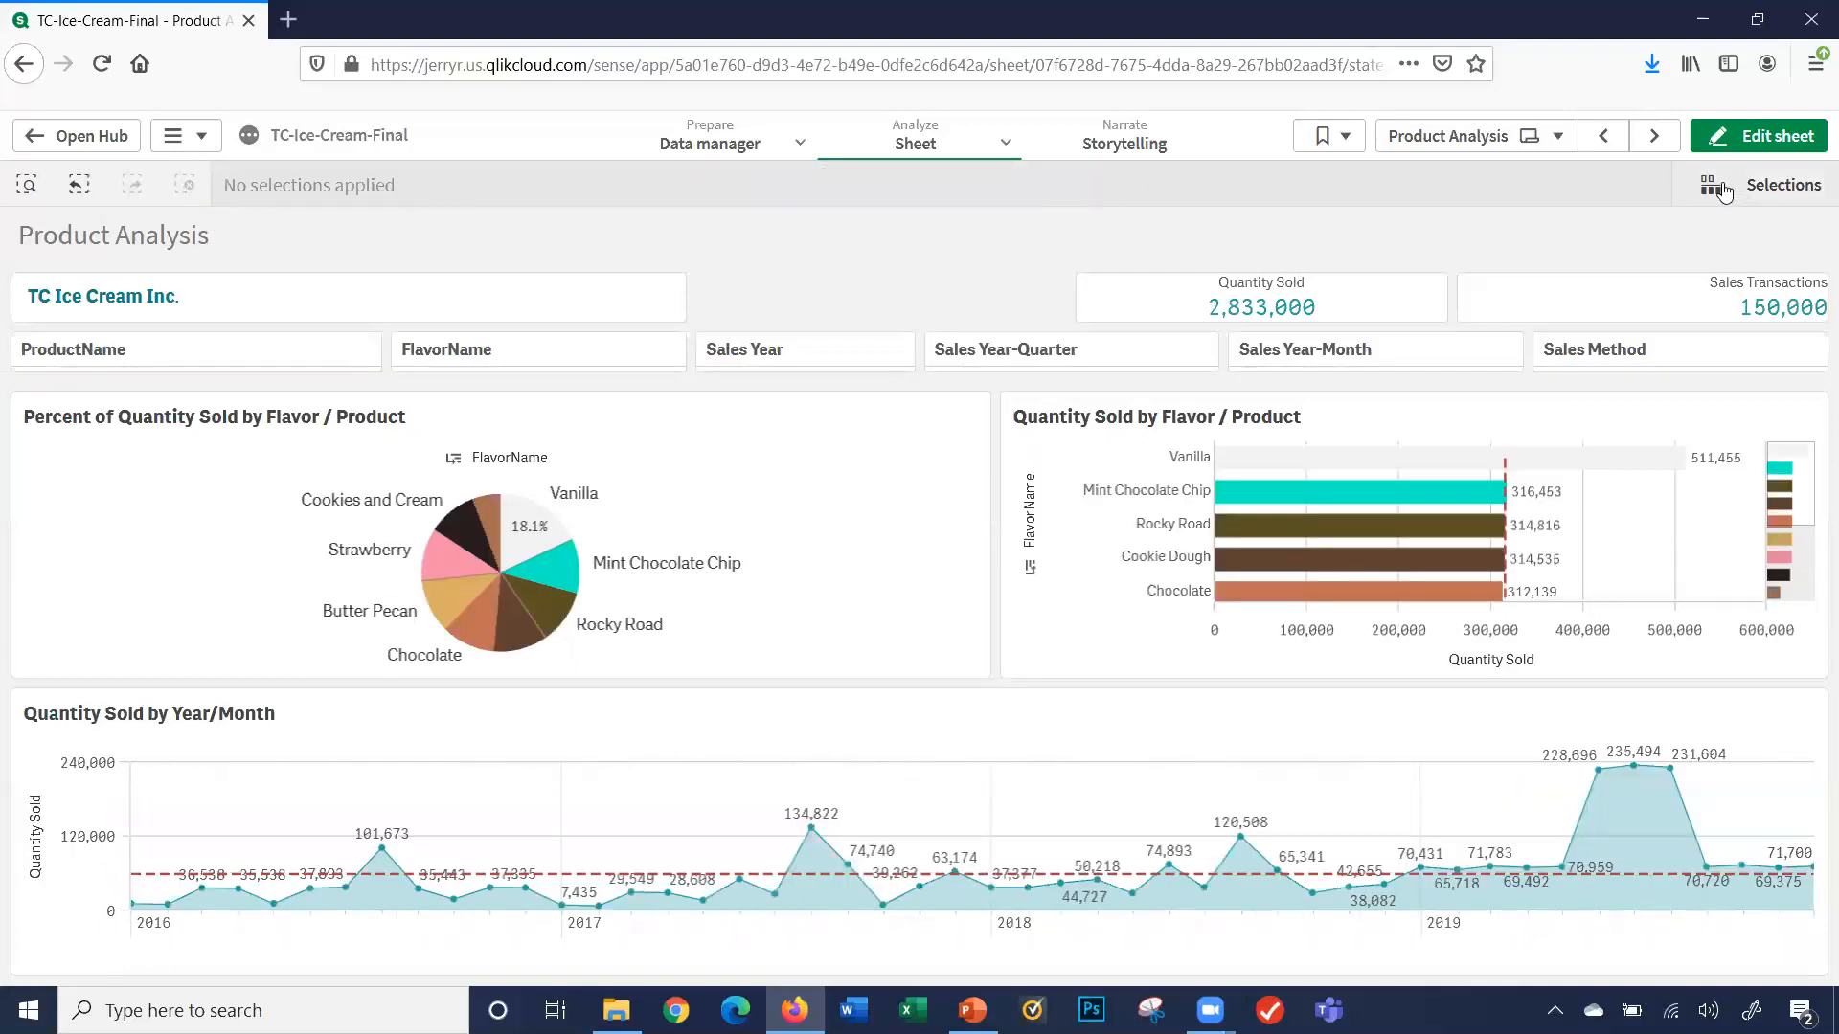
left_click(1653, 134)
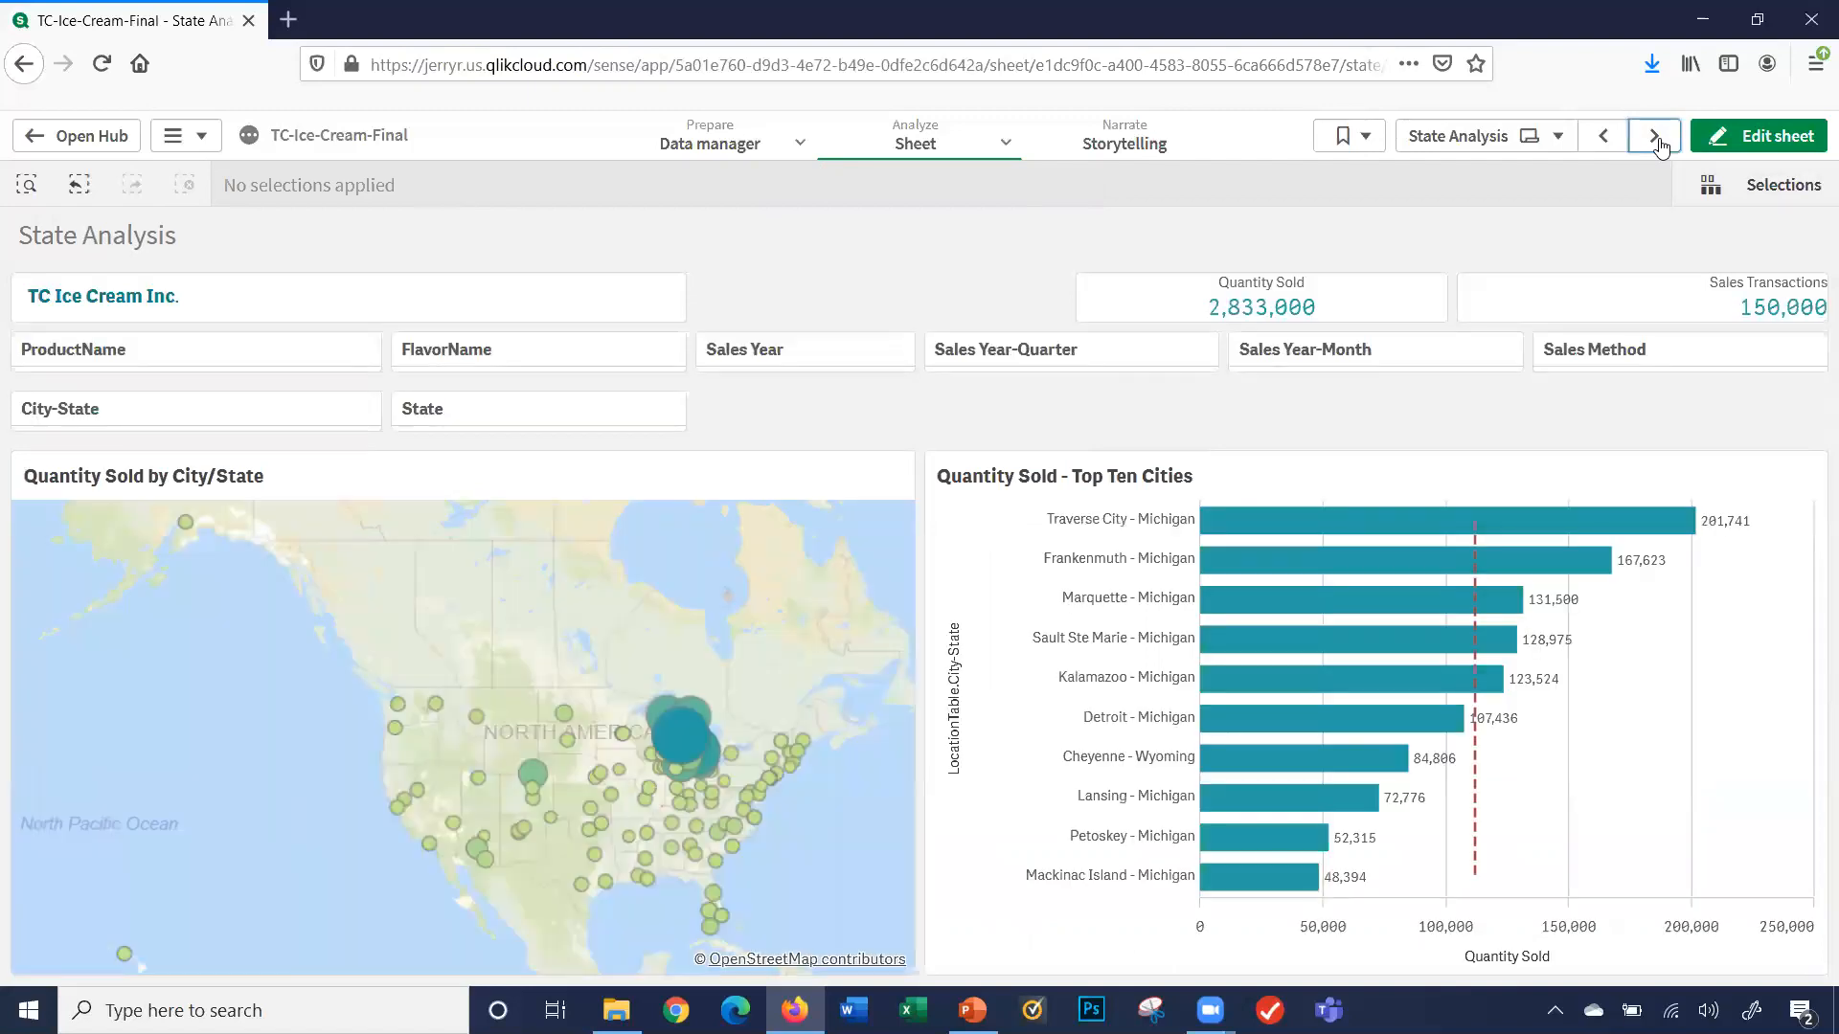
mouse_move(921, 475)
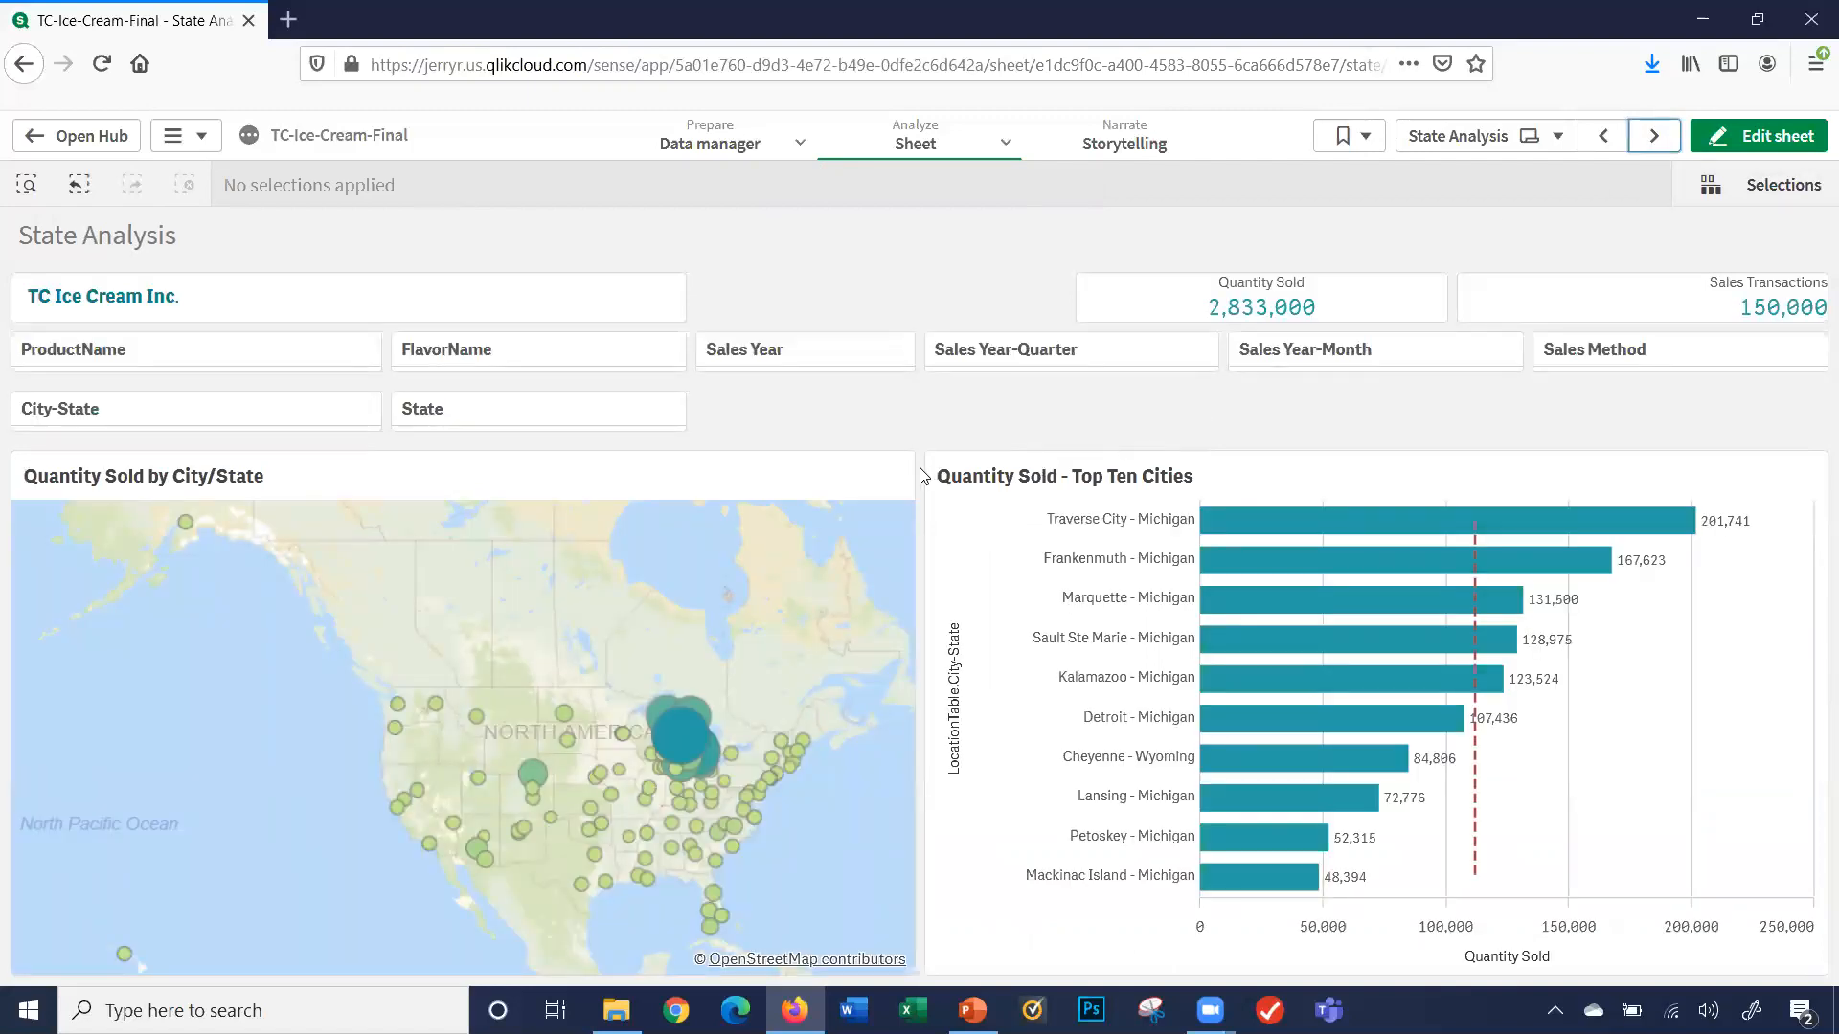
mouse_move(366, 895)
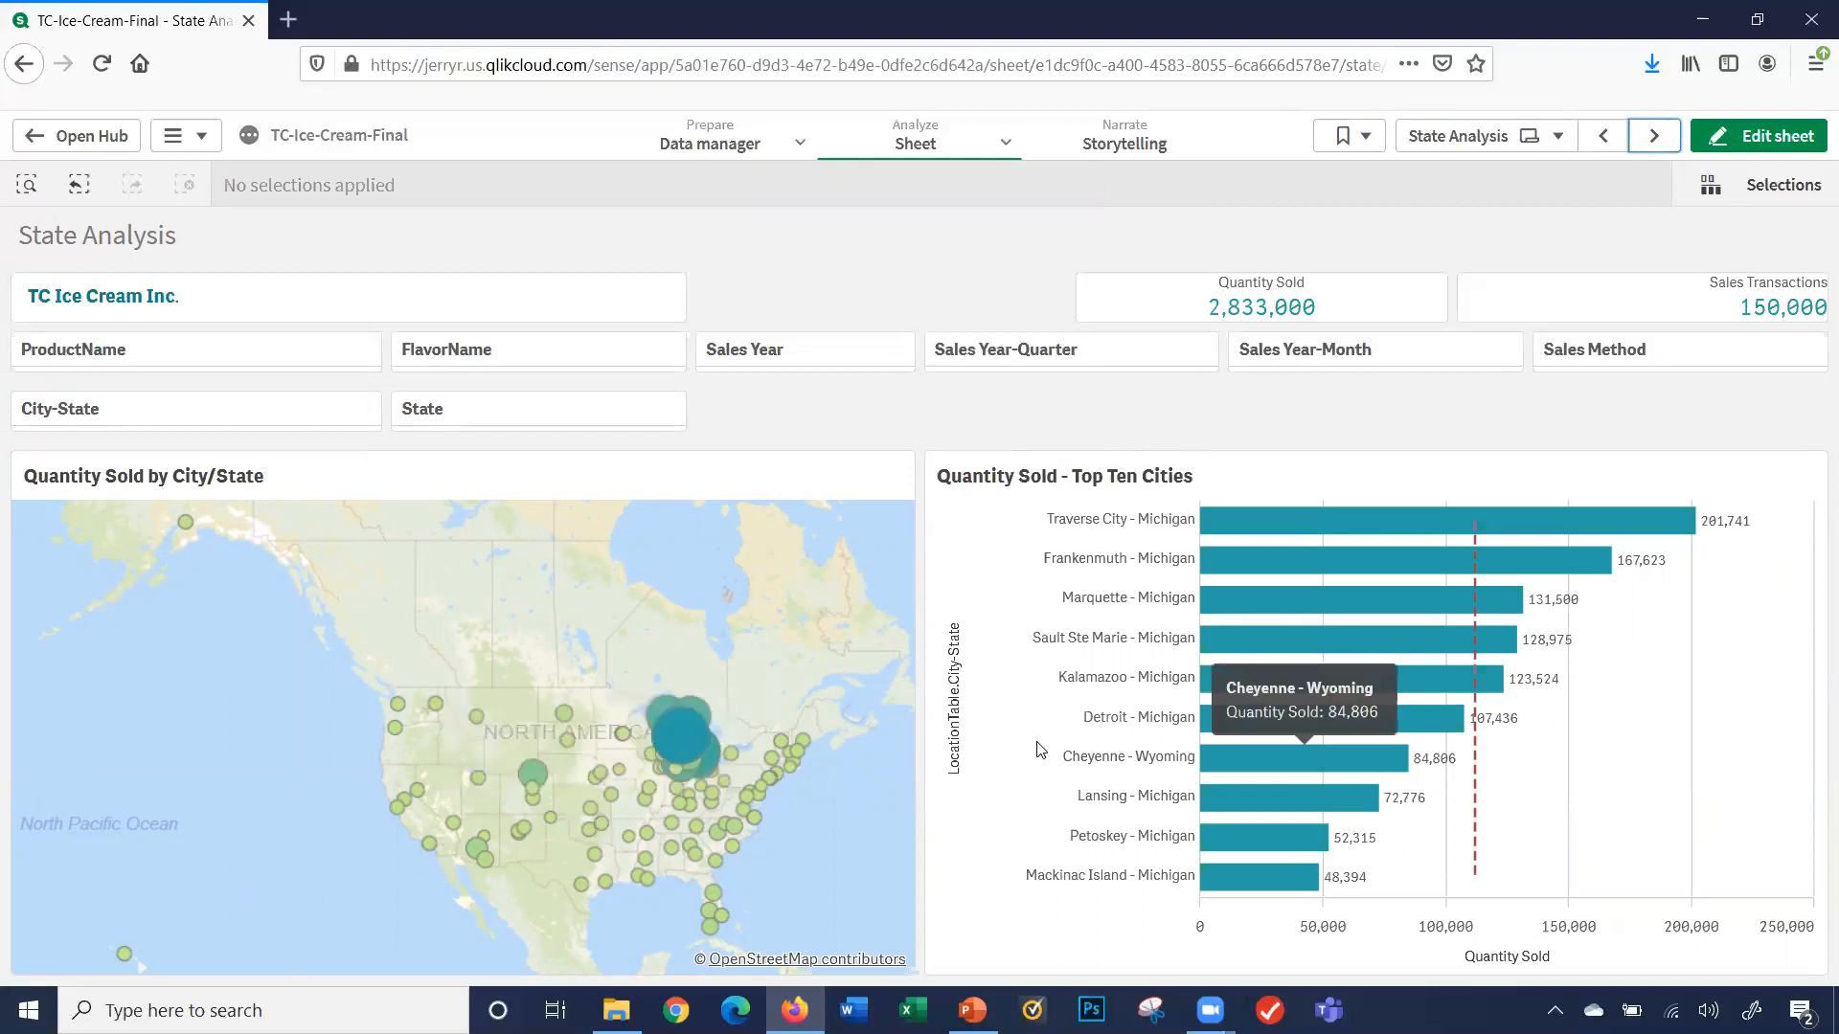
mouse_move(745, 722)
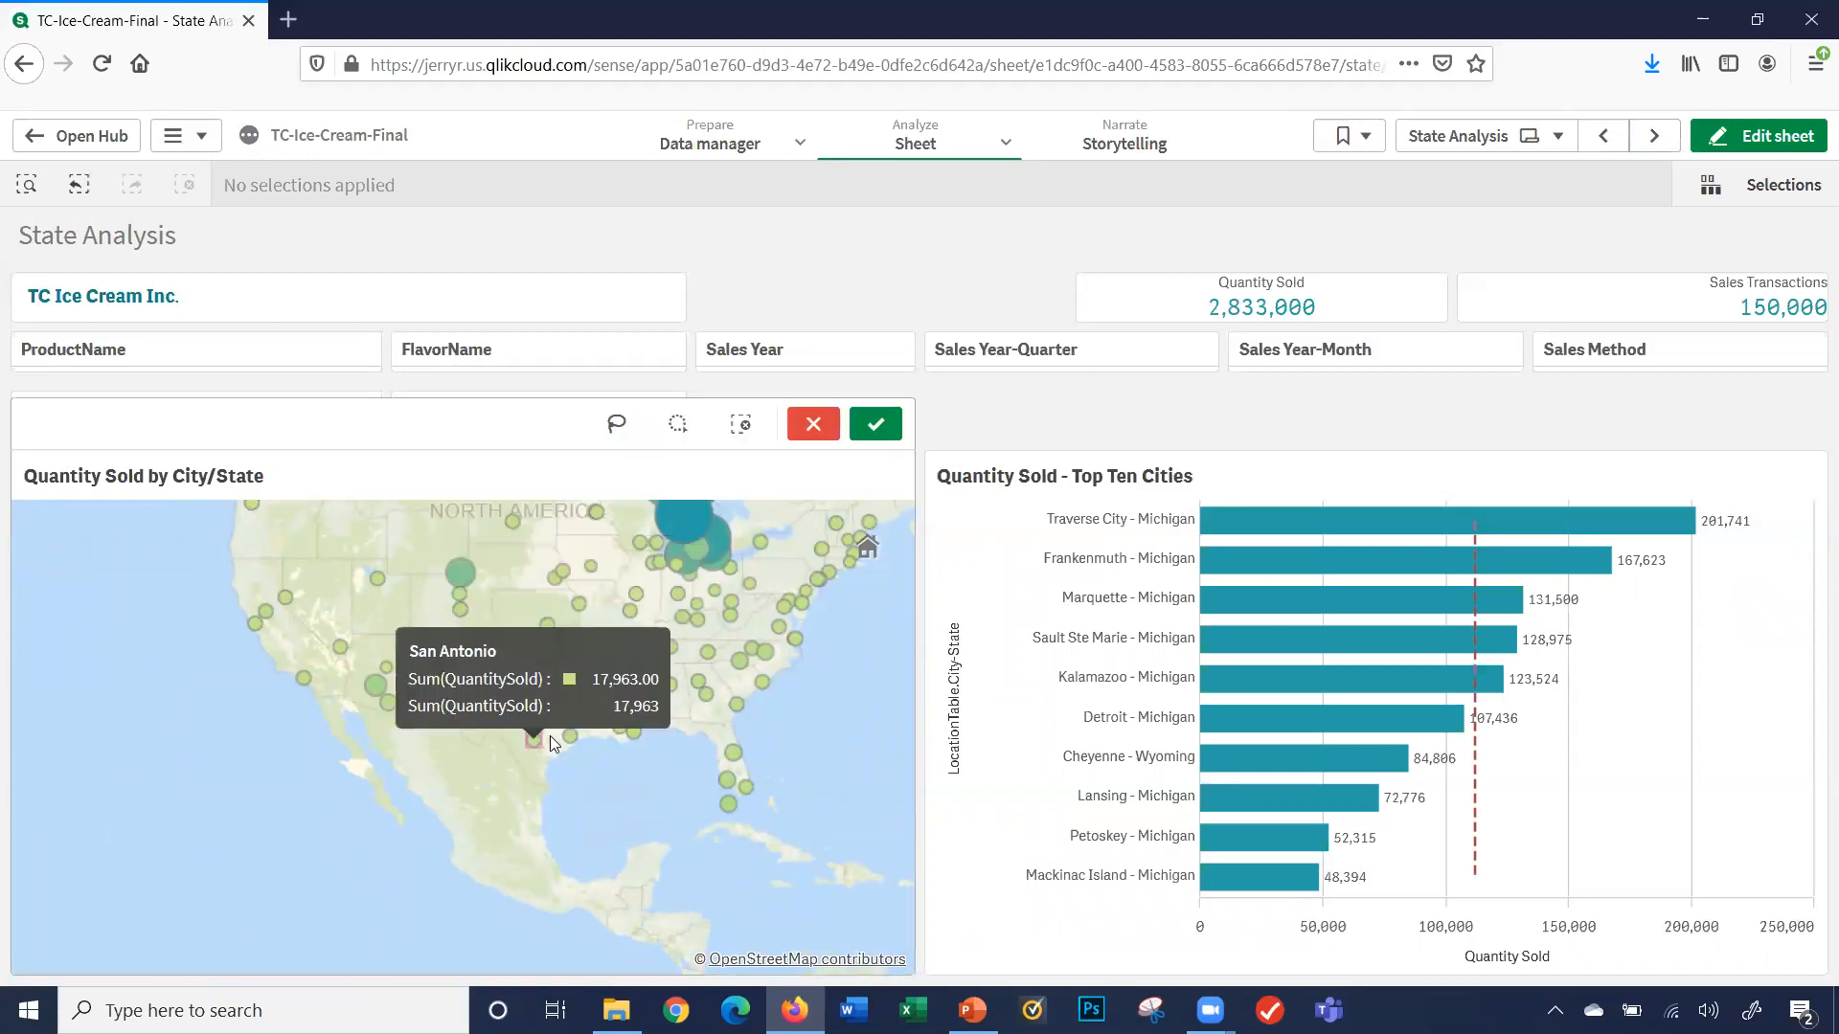
- Select a city on the map within the Houston, San Antonio and Dallas Texas filter
left_click(535, 739)
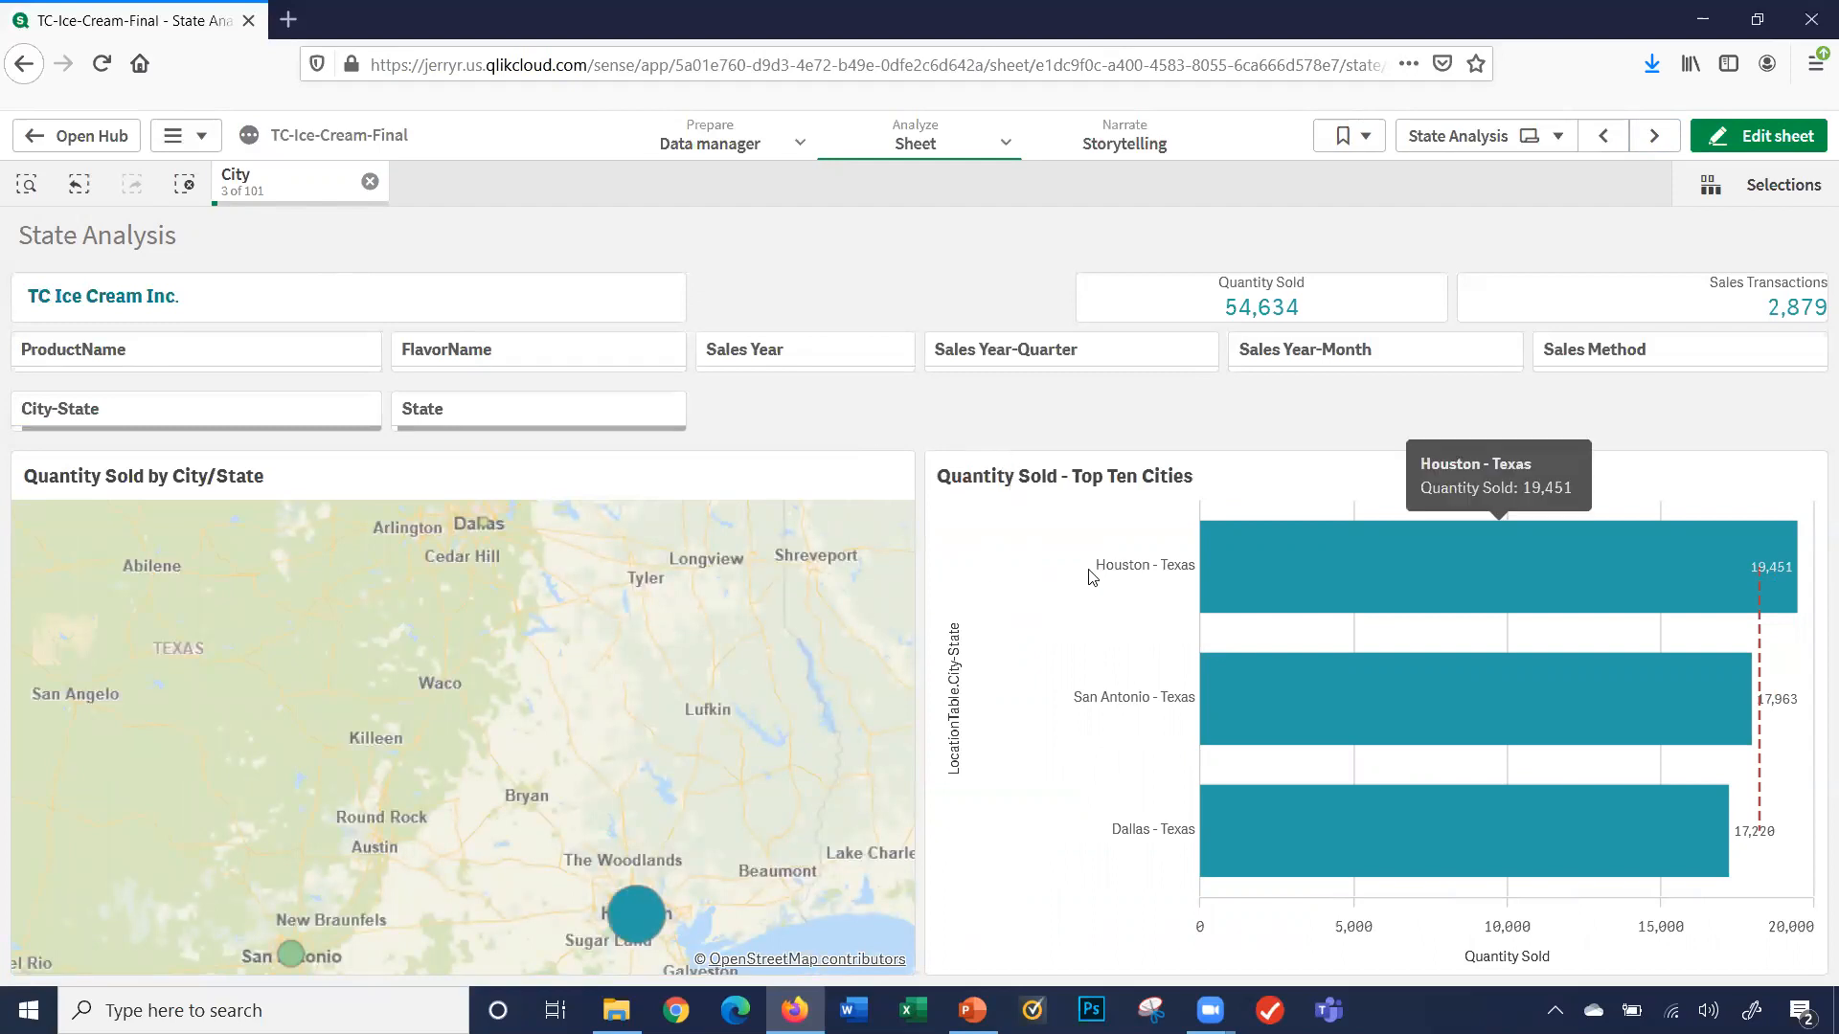
mouse_move(1036, 837)
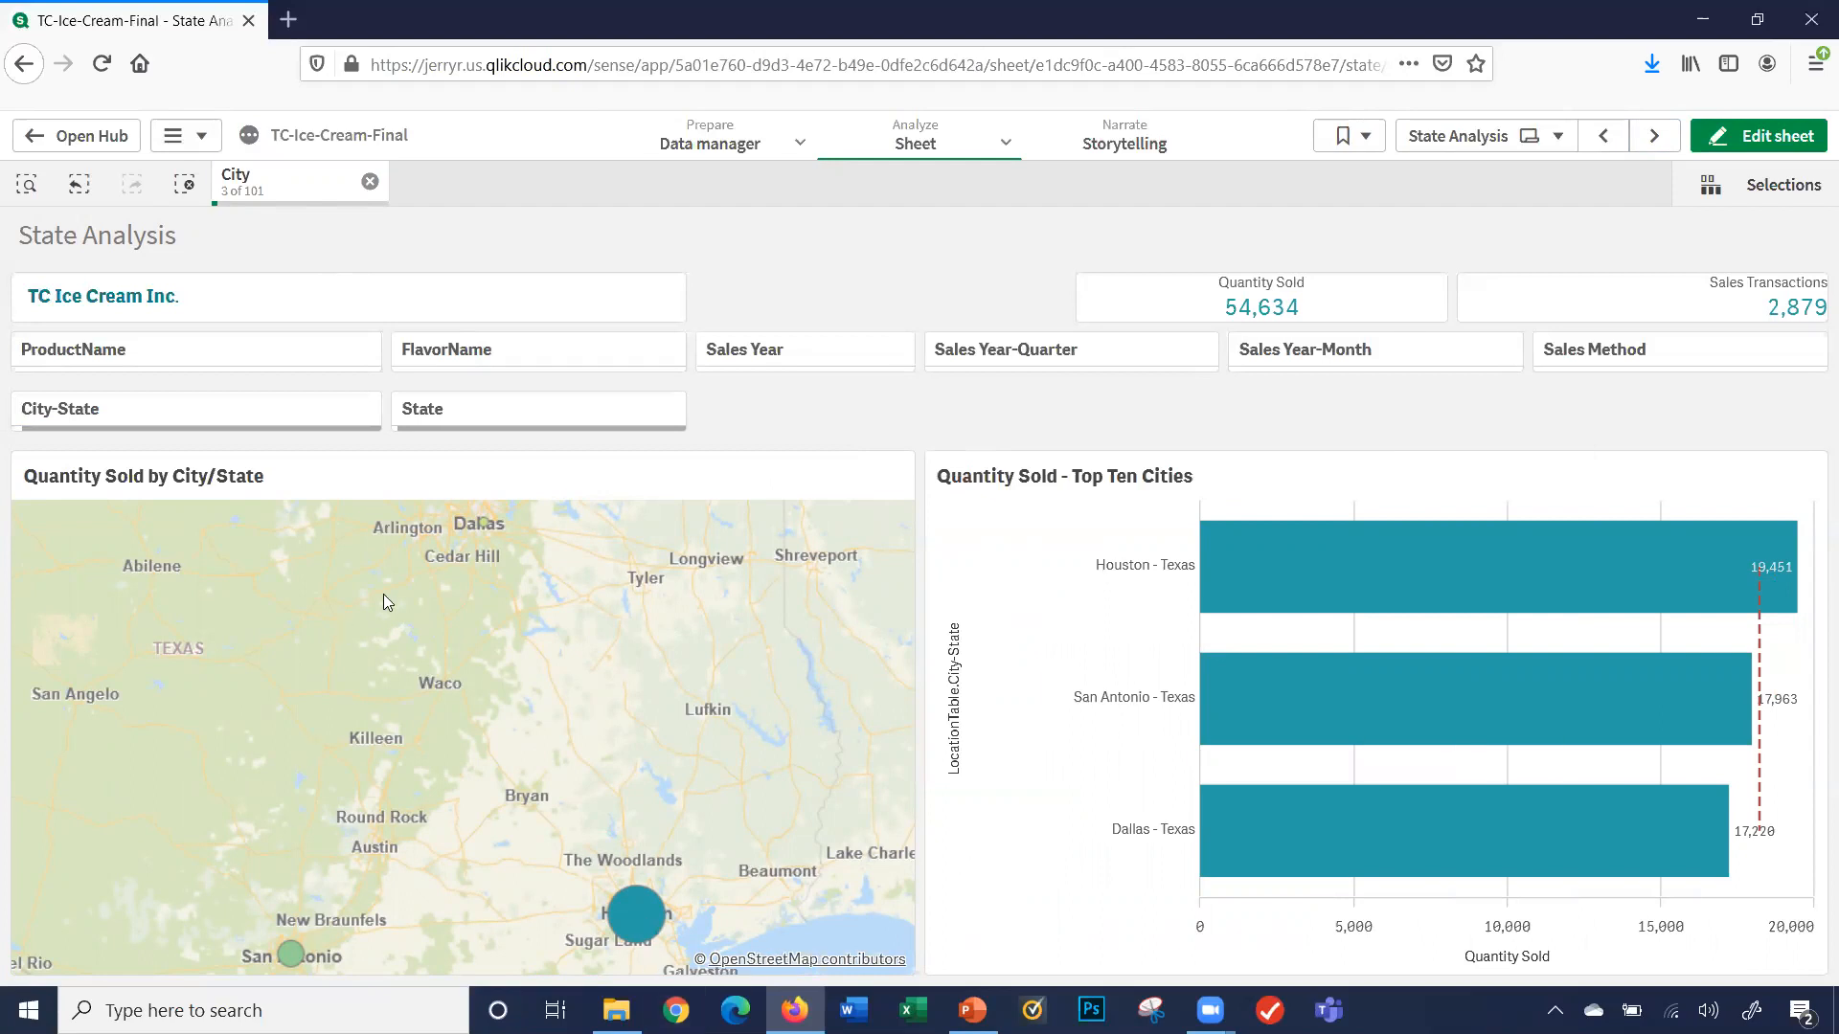
mouse_move(542, 689)
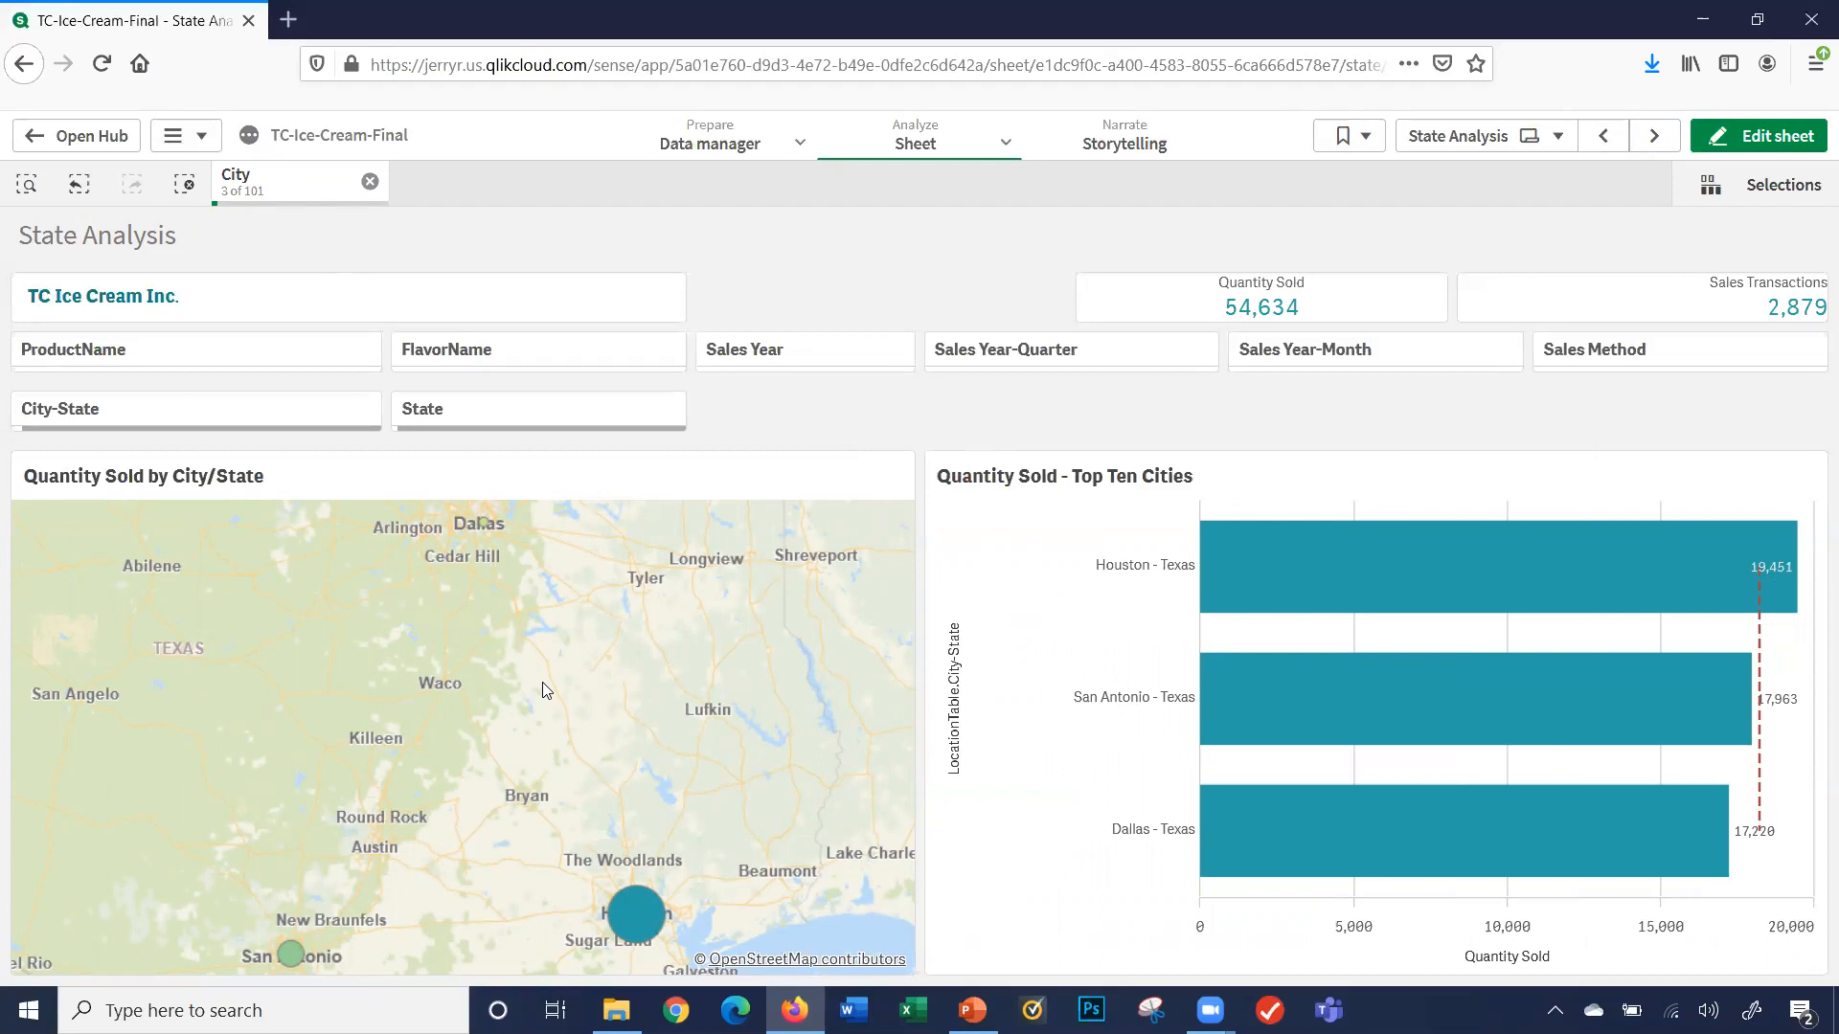
mouse_move(969, 461)
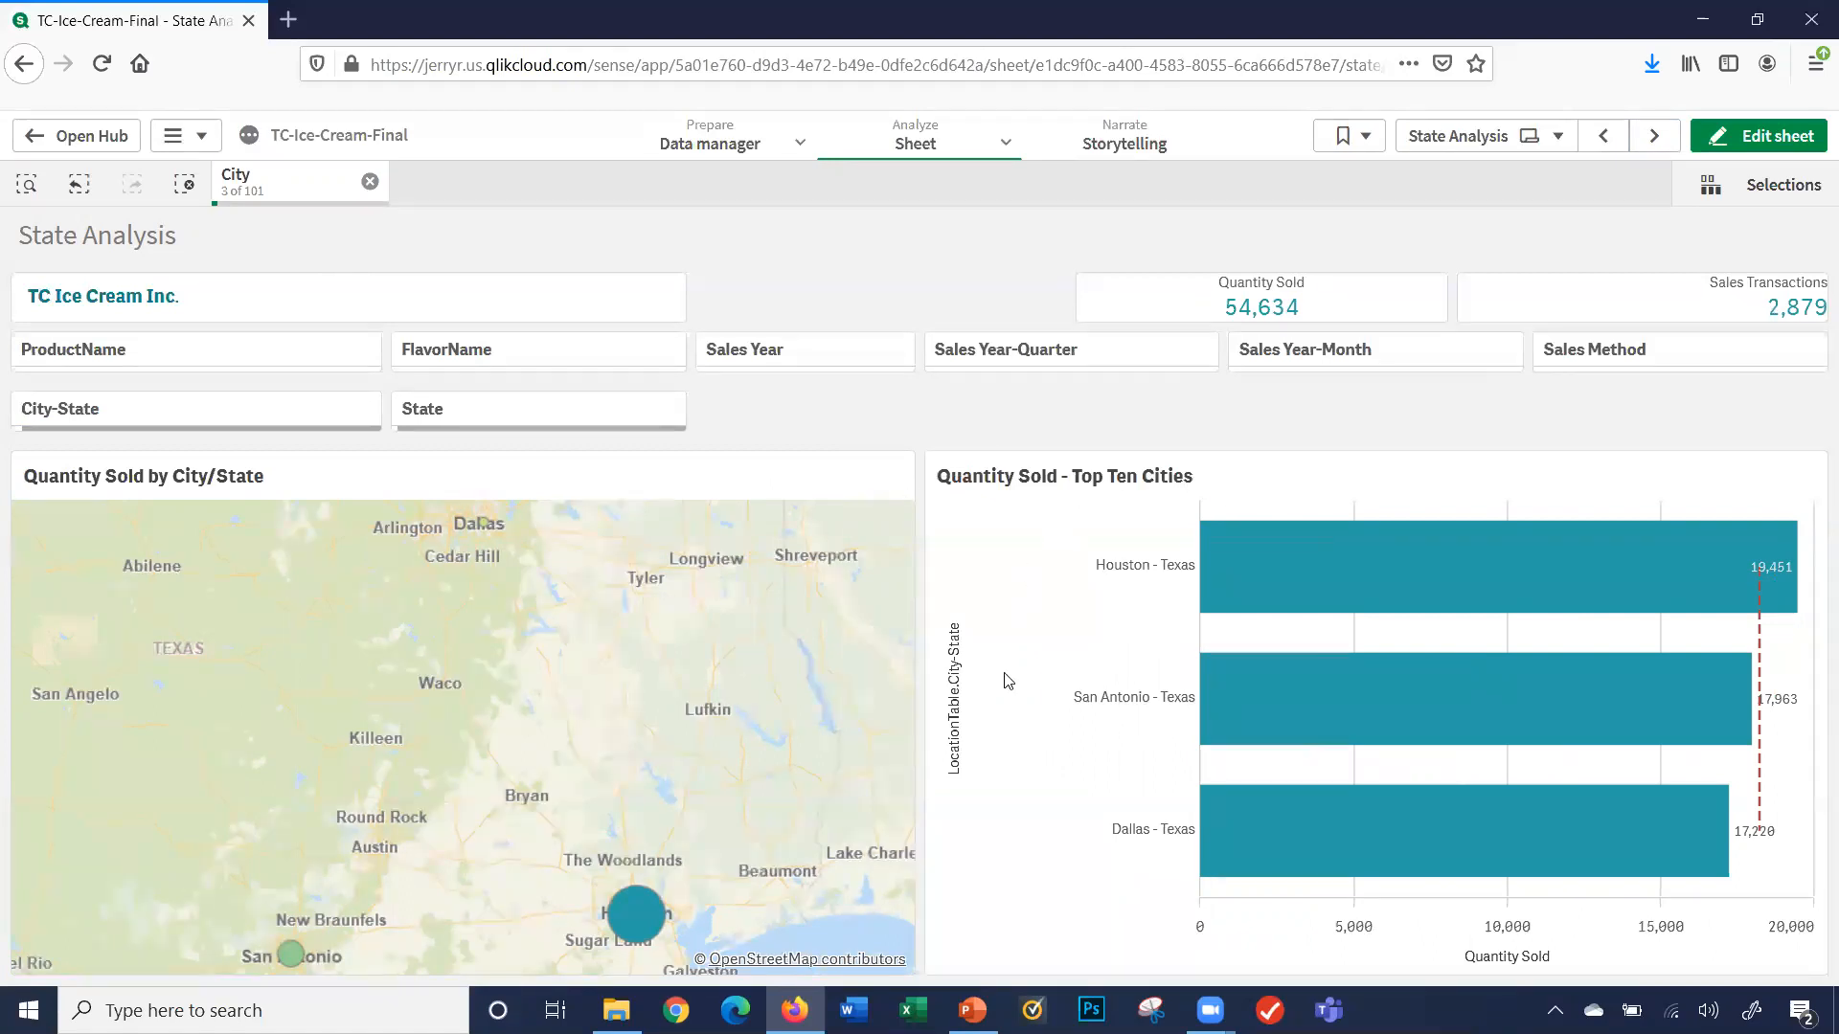
mouse_move(1186, 954)
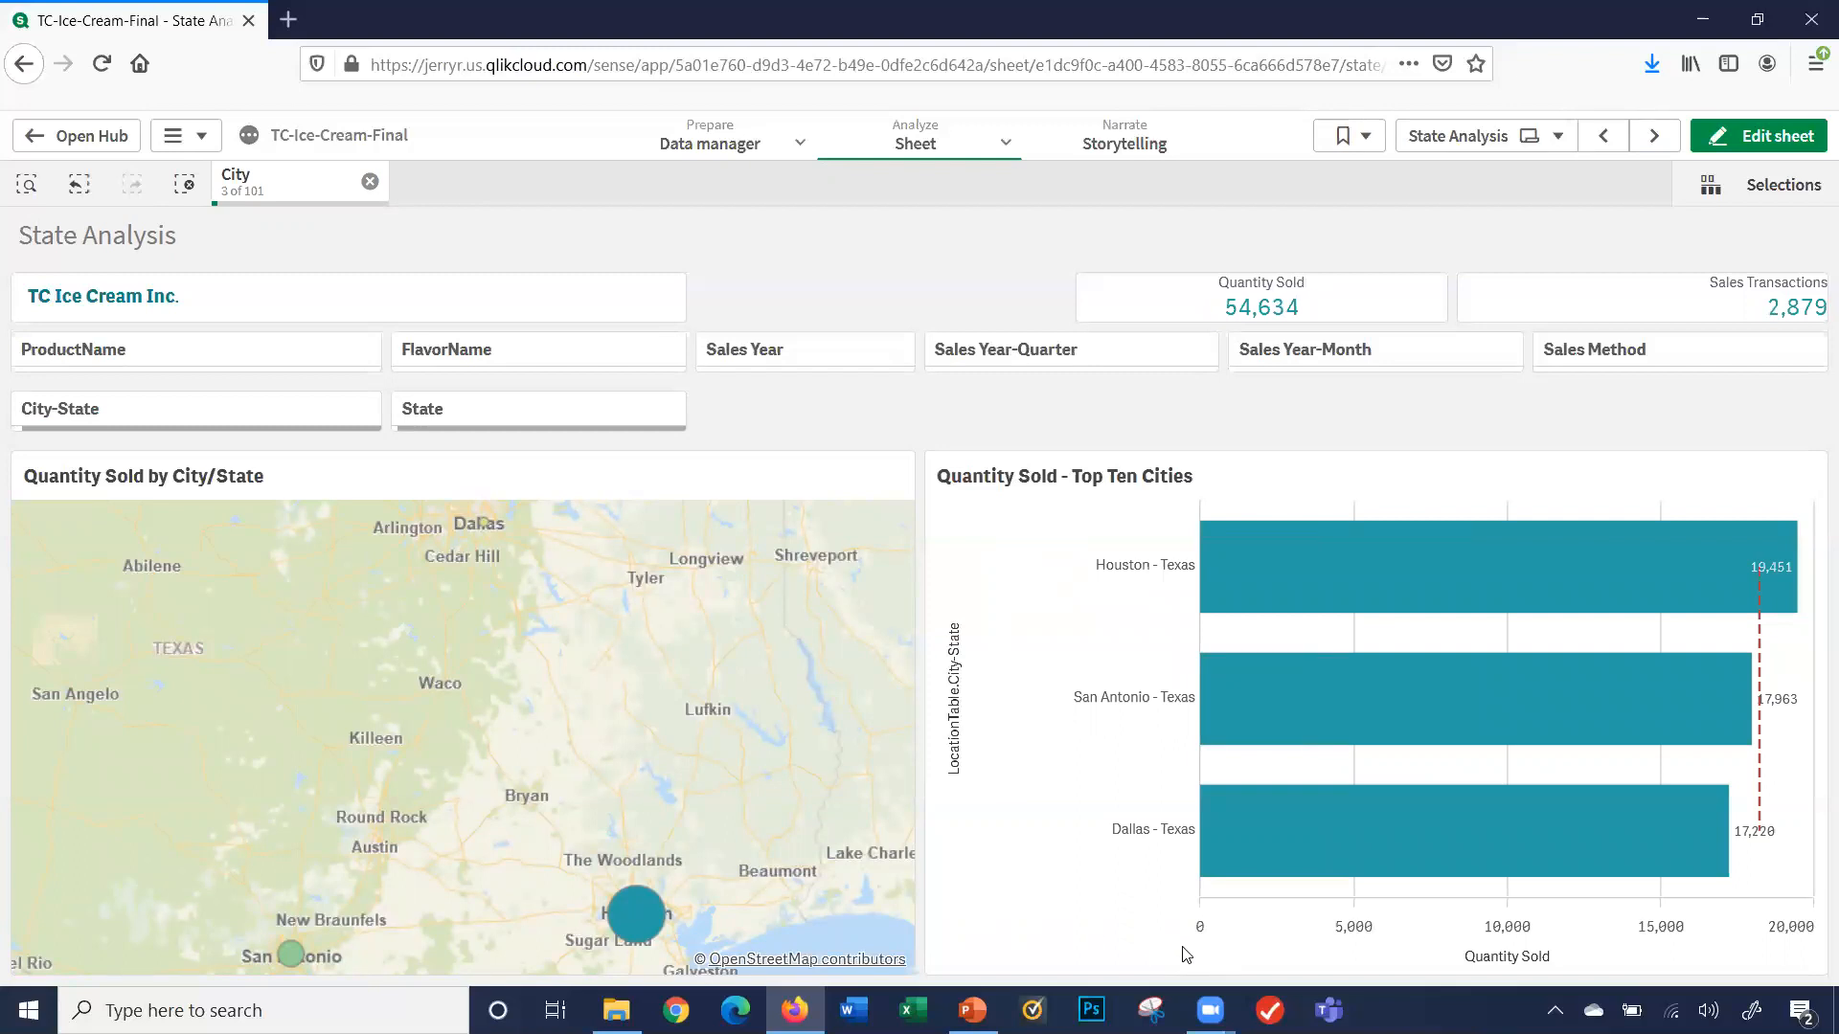
mouse_move(1132, 890)
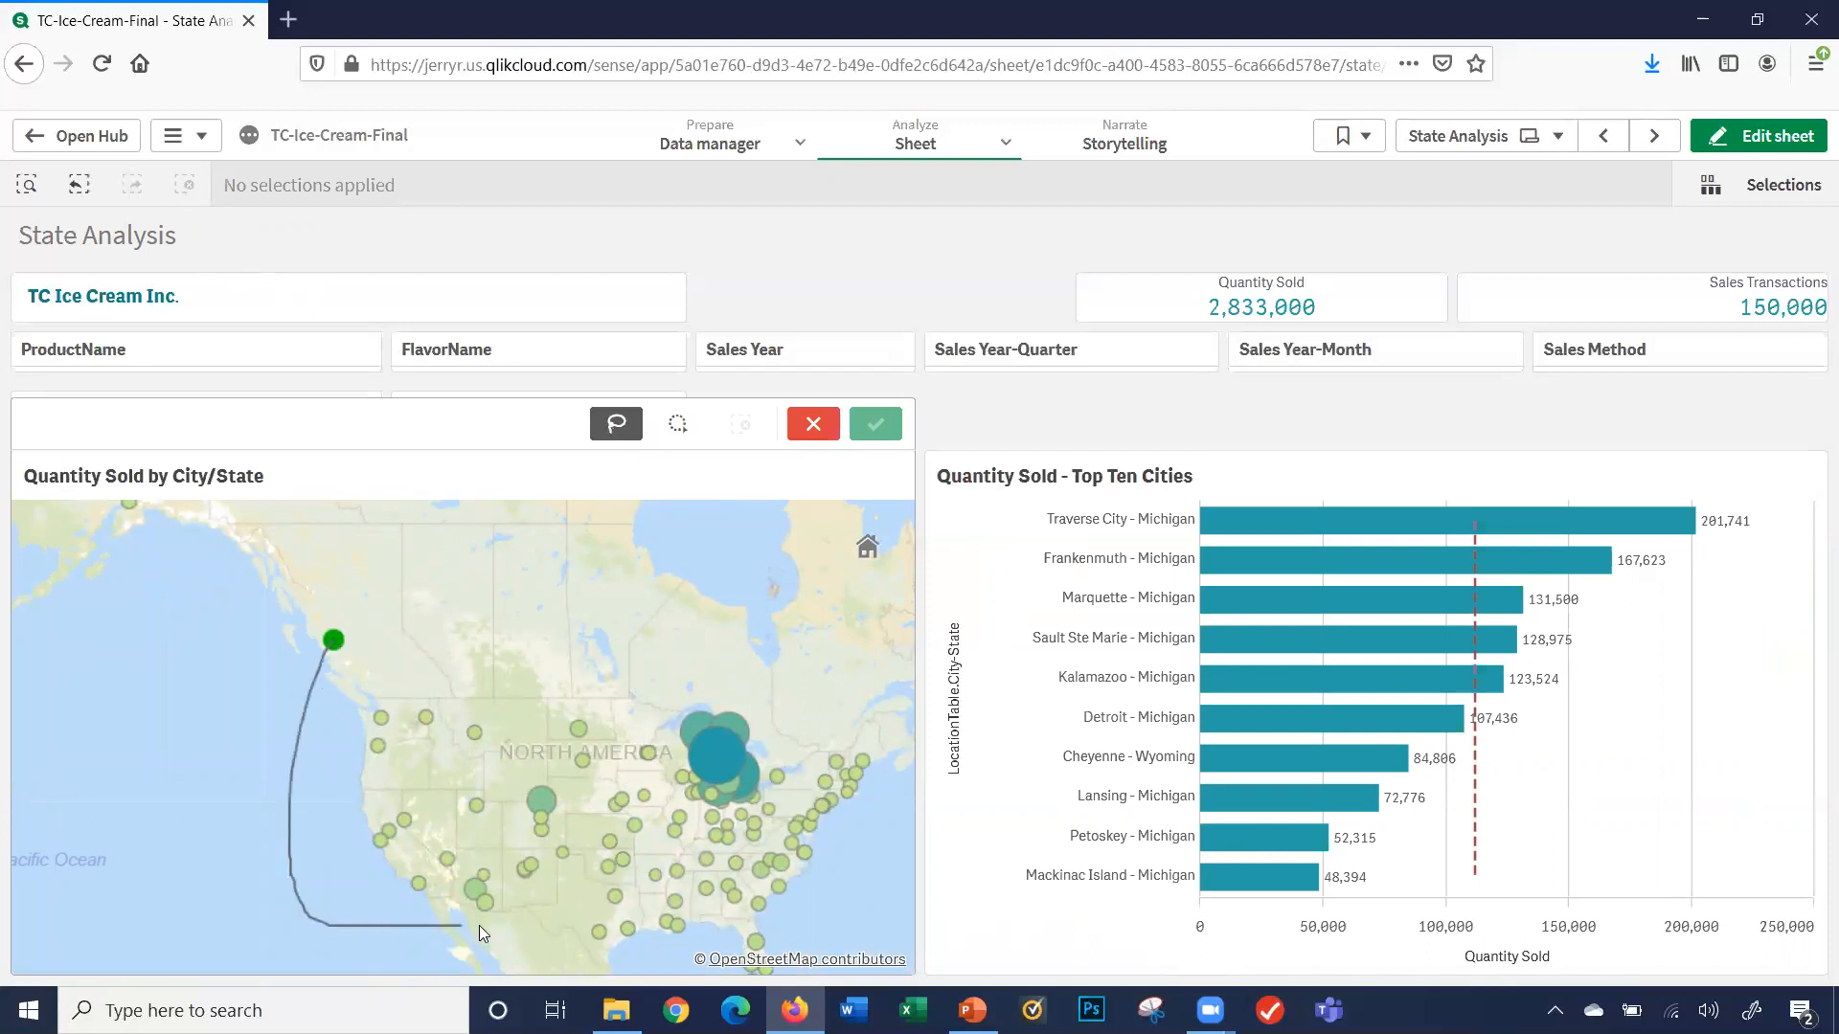
- Lasso-select the western US cities on the map, then clear all selections back to 2,833,000 units
left_click_drag(481, 933, 434, 646)
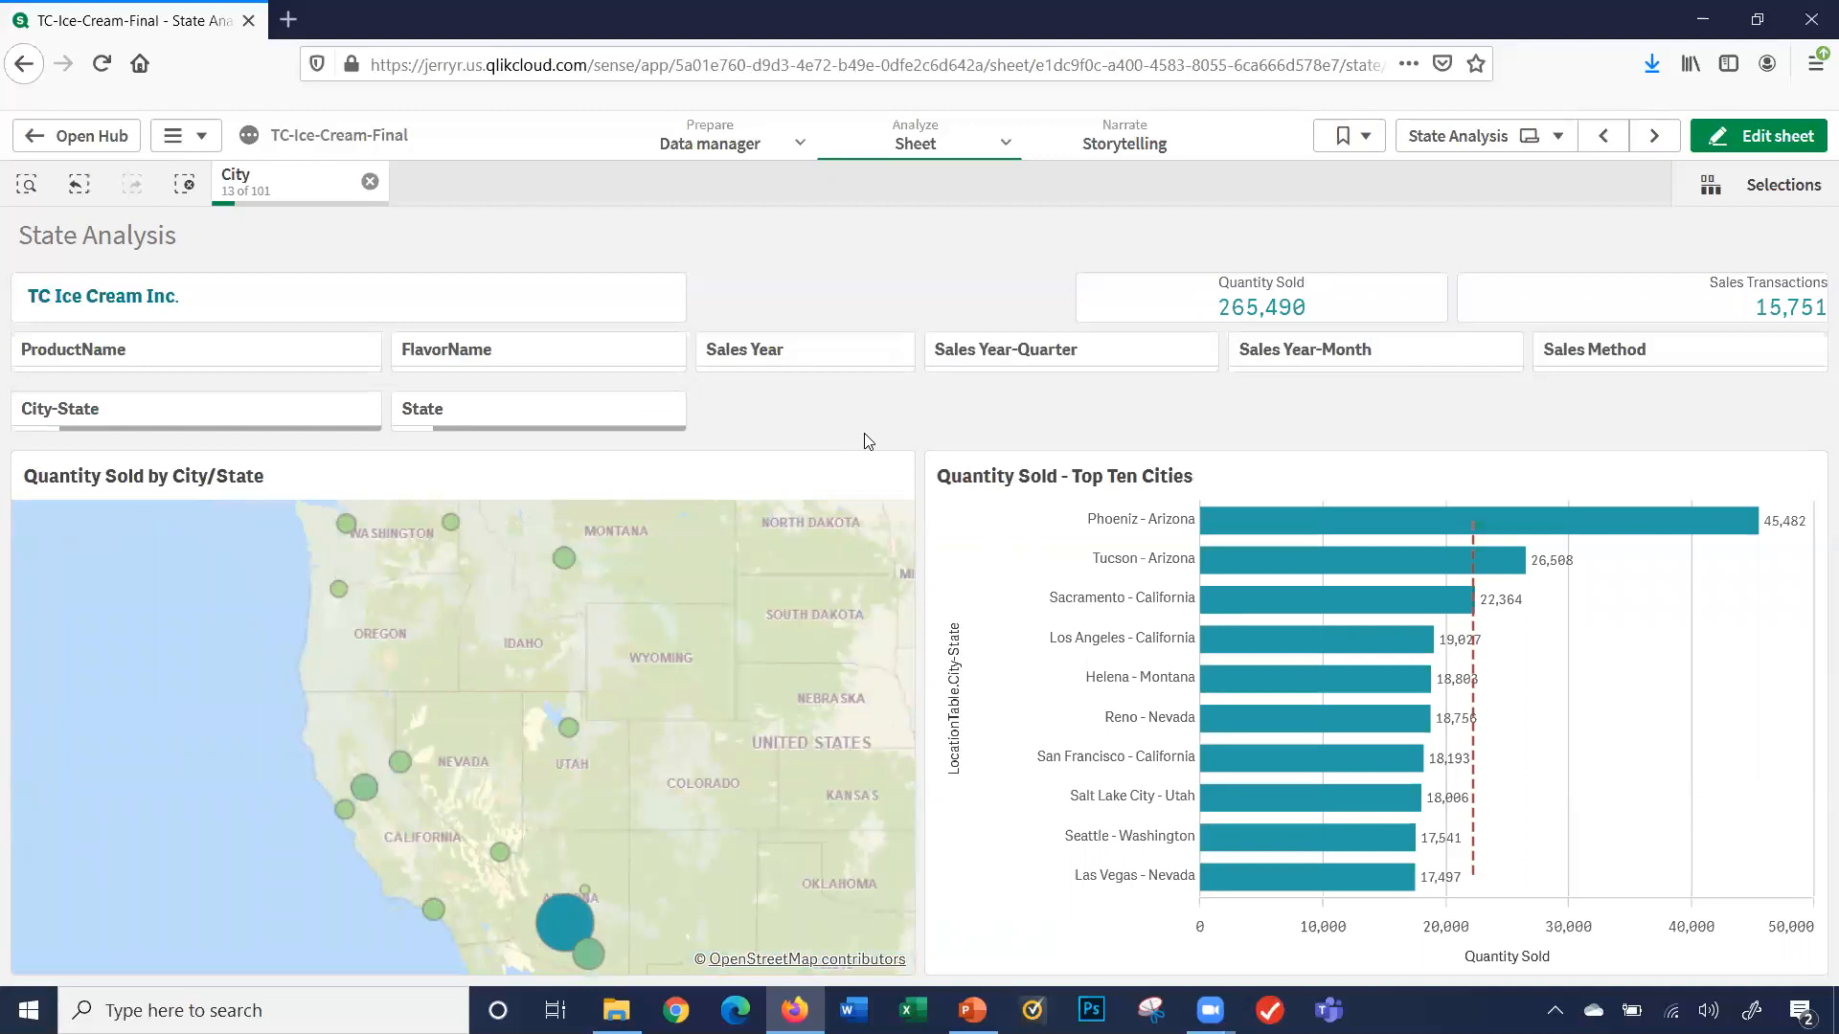
mouse_move(984, 477)
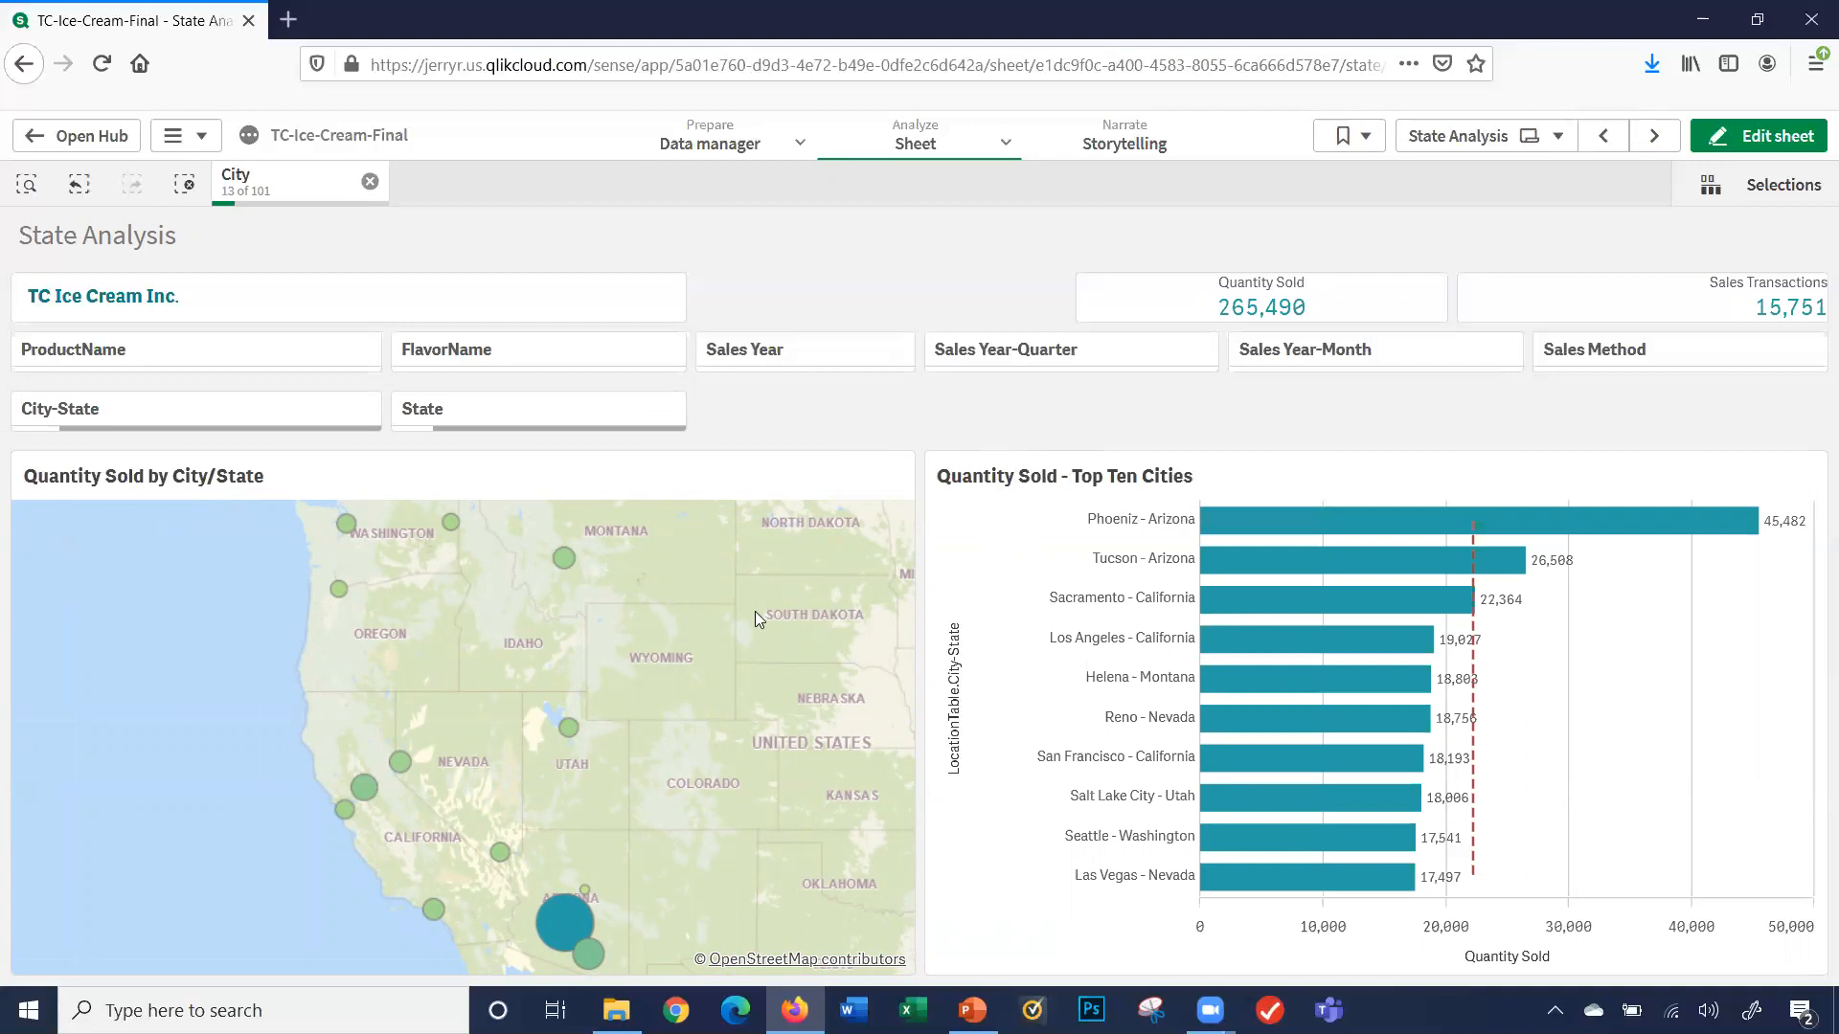
mouse_move(906, 542)
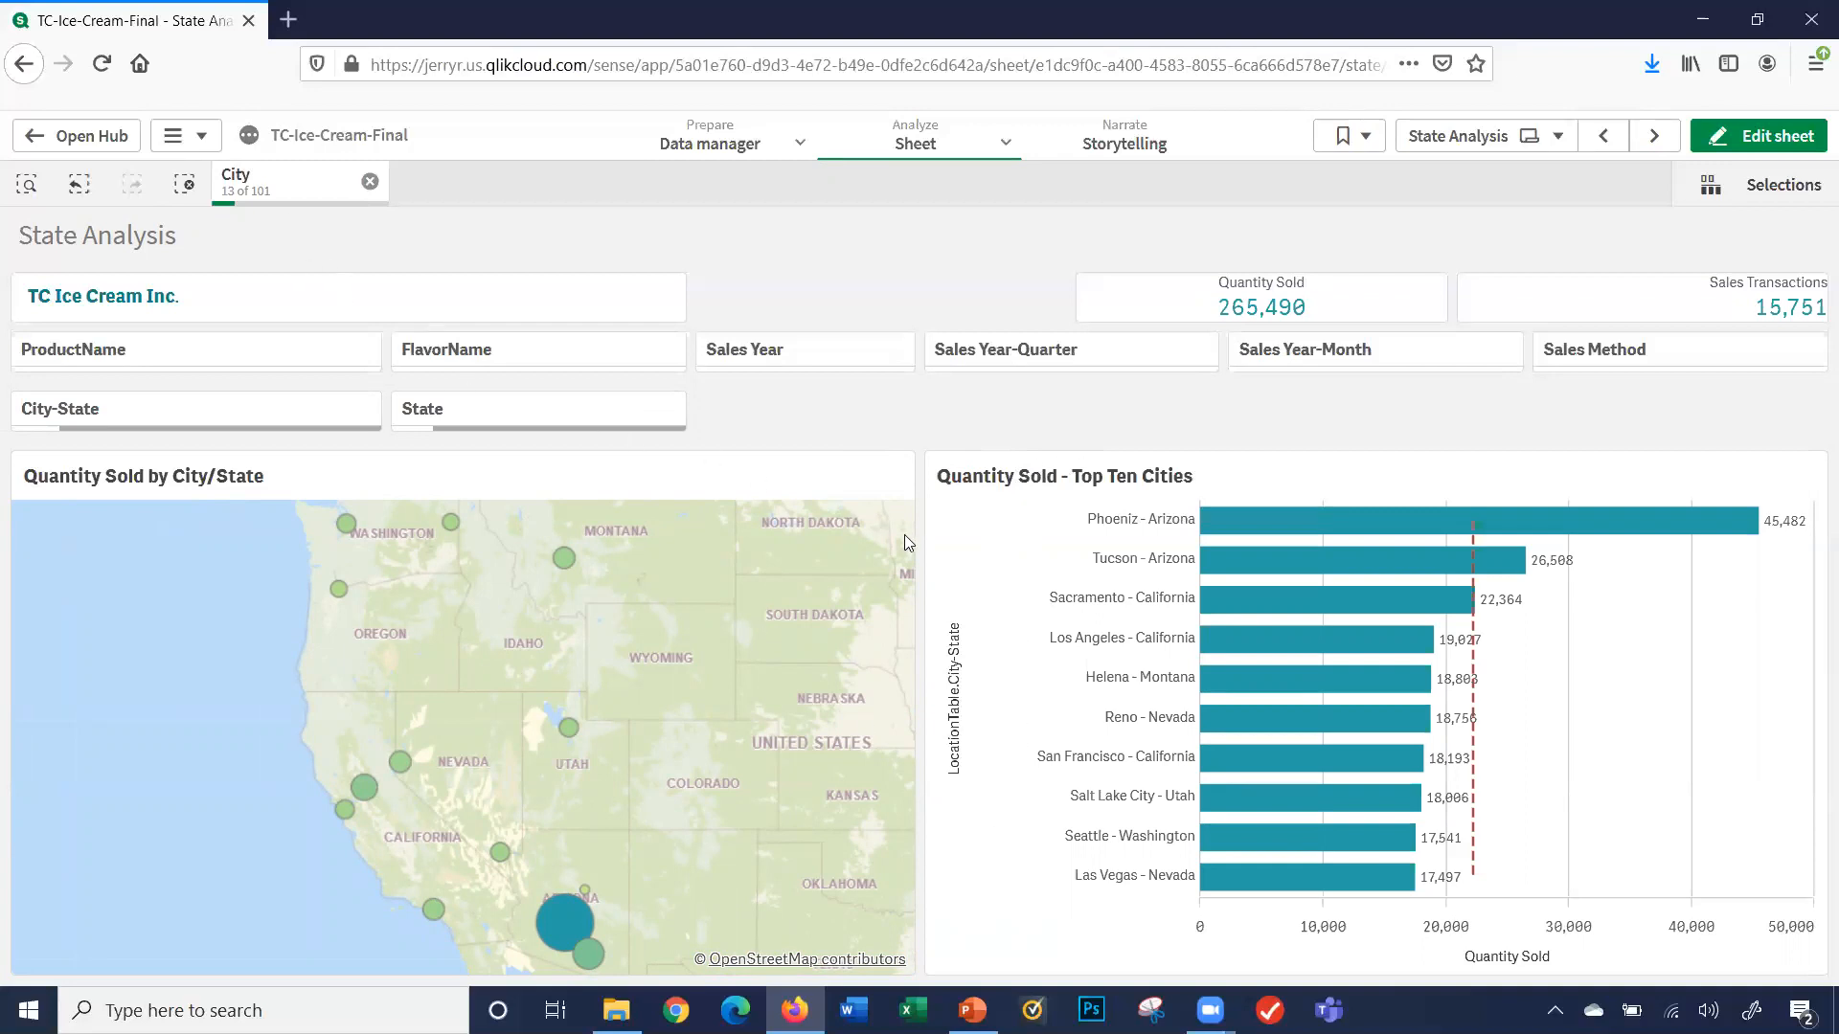
mouse_move(1150, 561)
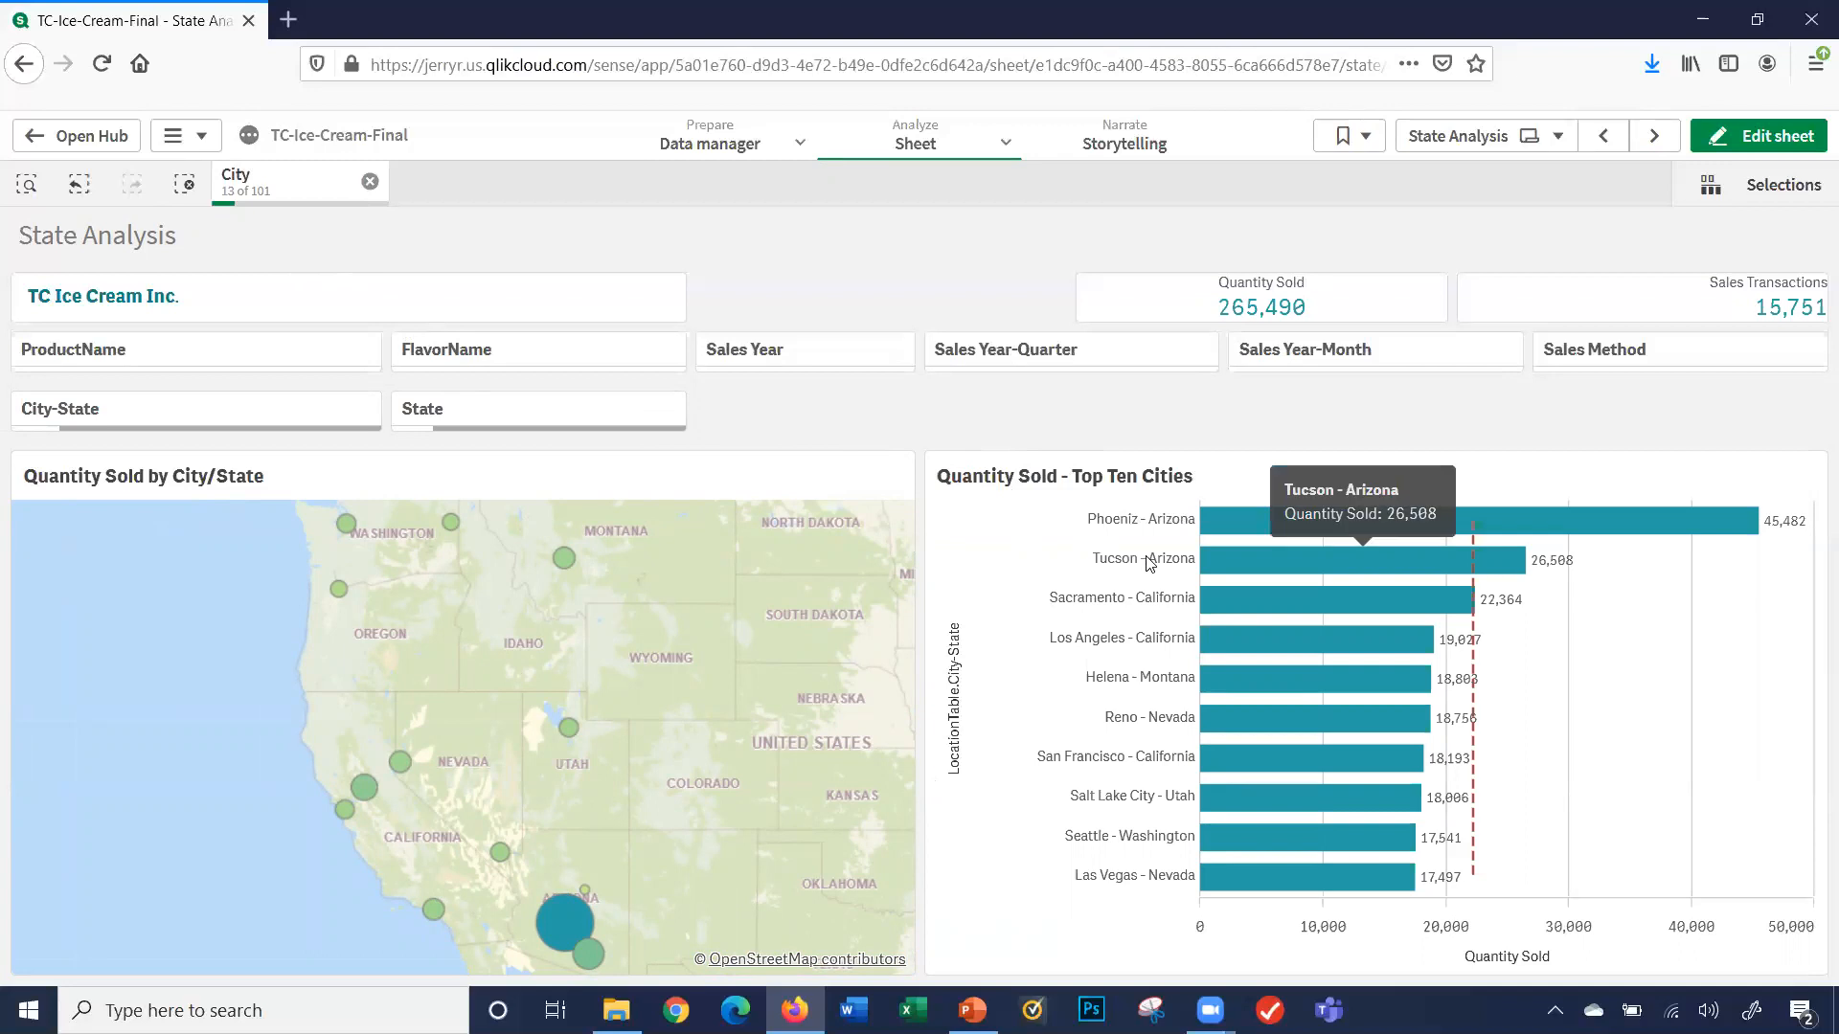
mouse_move(389, 271)
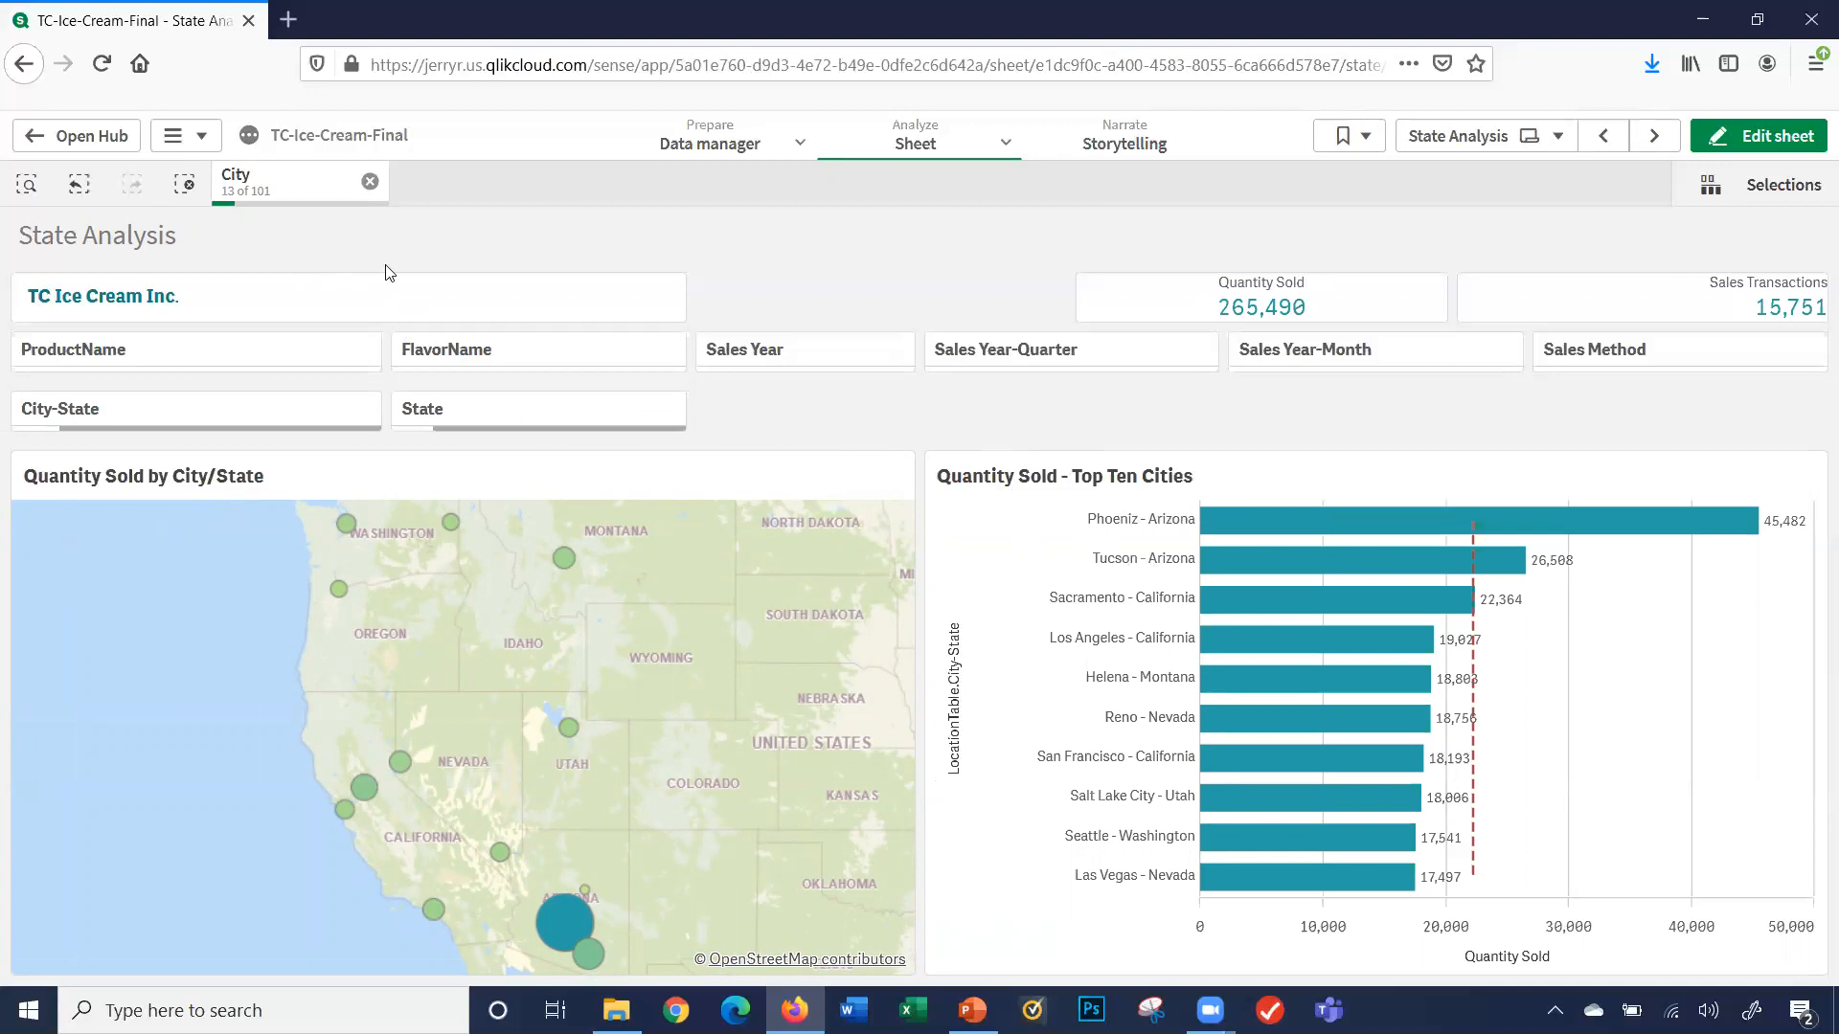
left_click(184, 184)
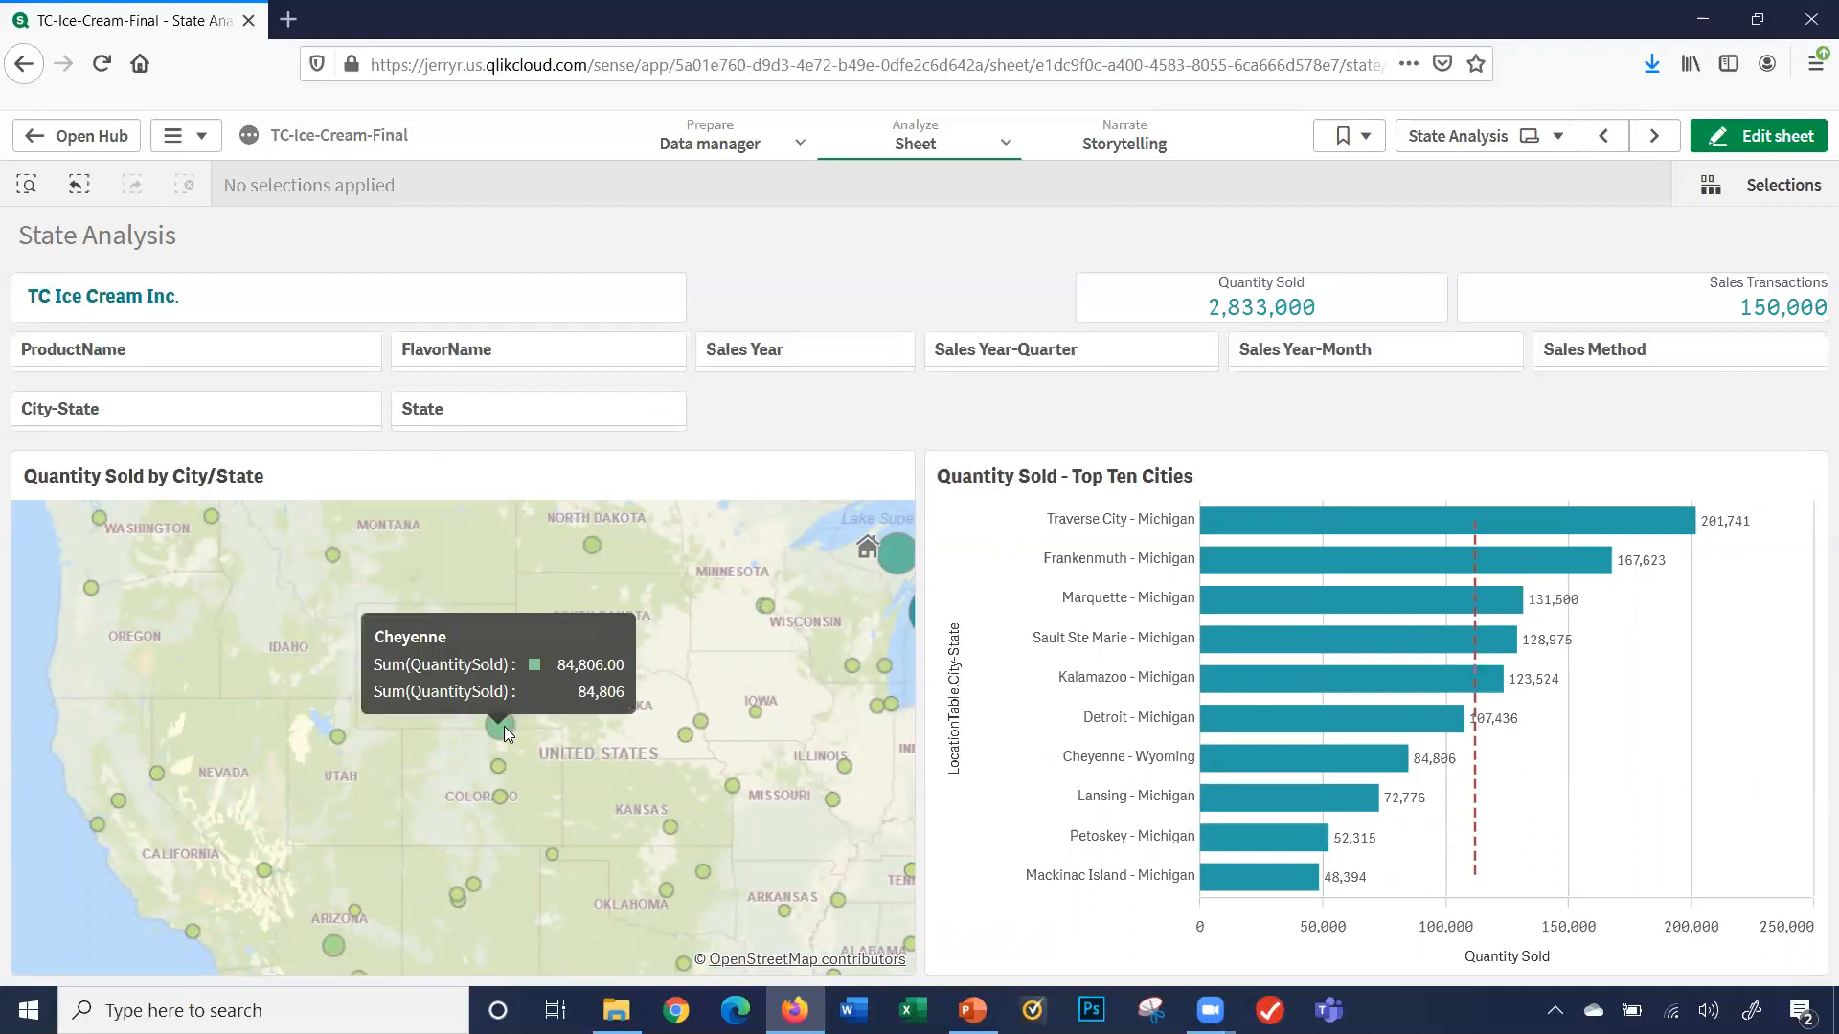
mouse_move(477, 611)
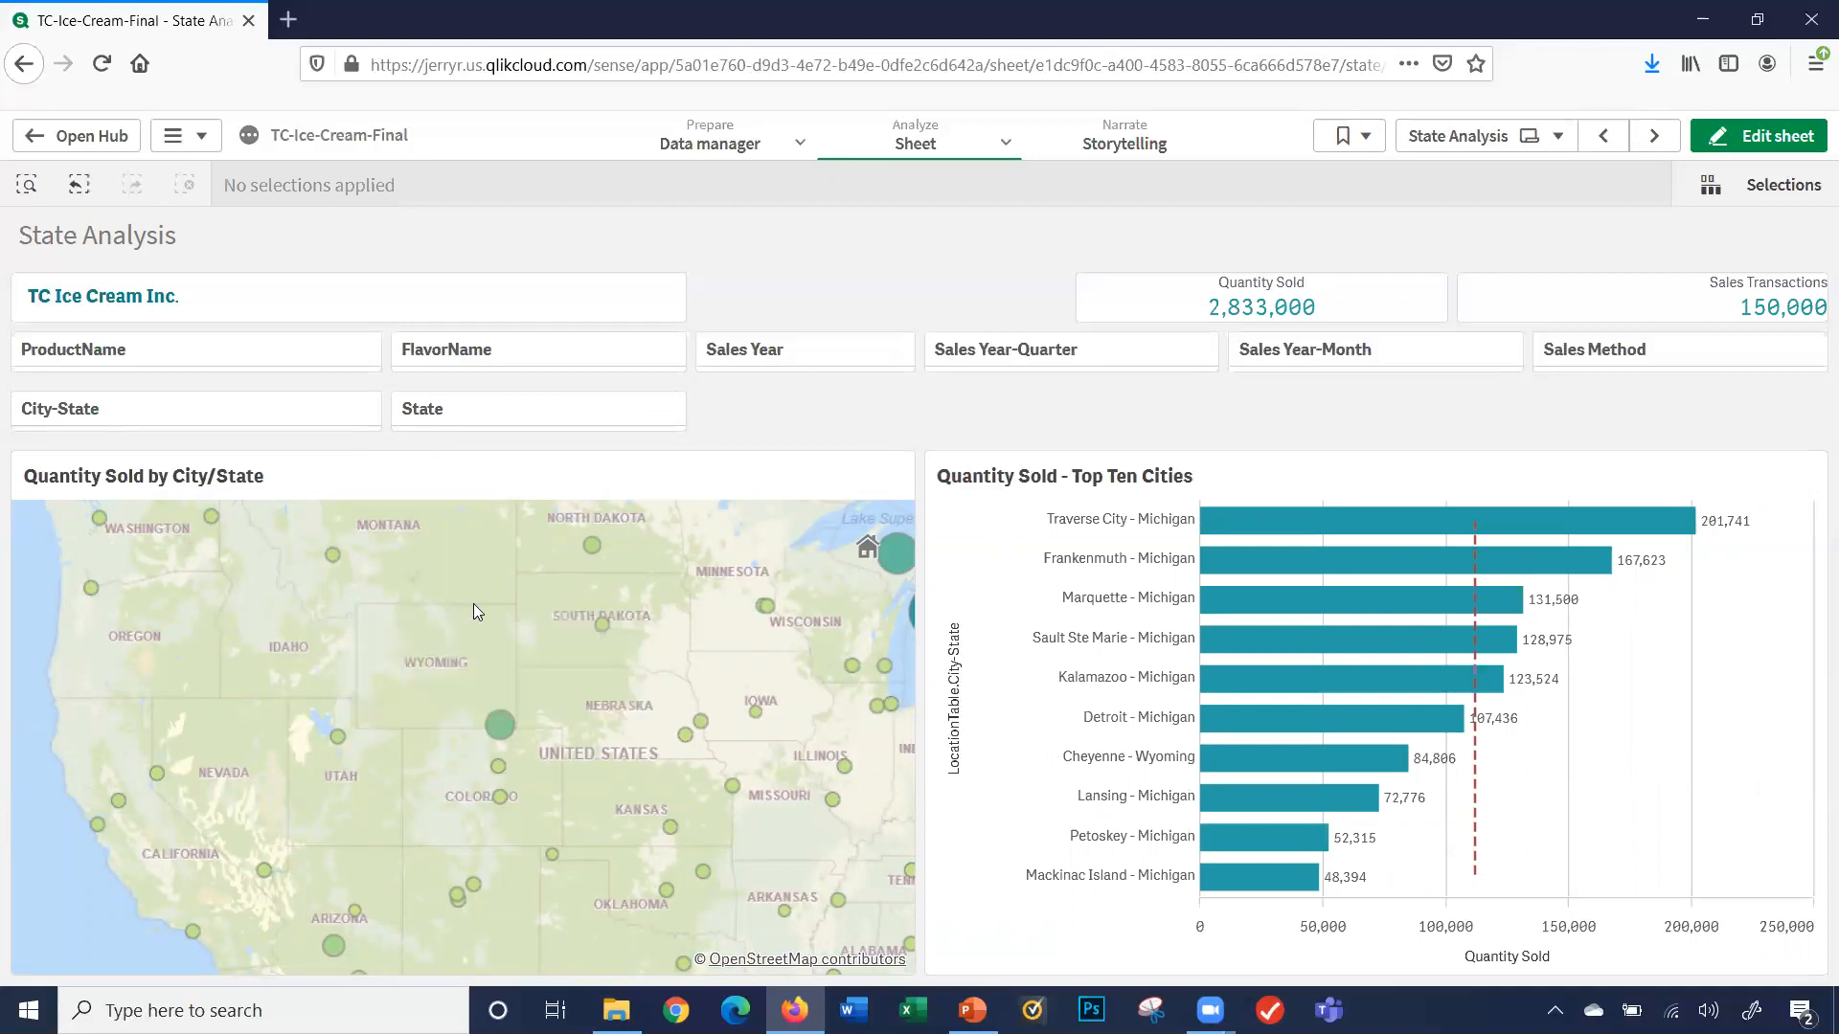
mouse_move(464, 733)
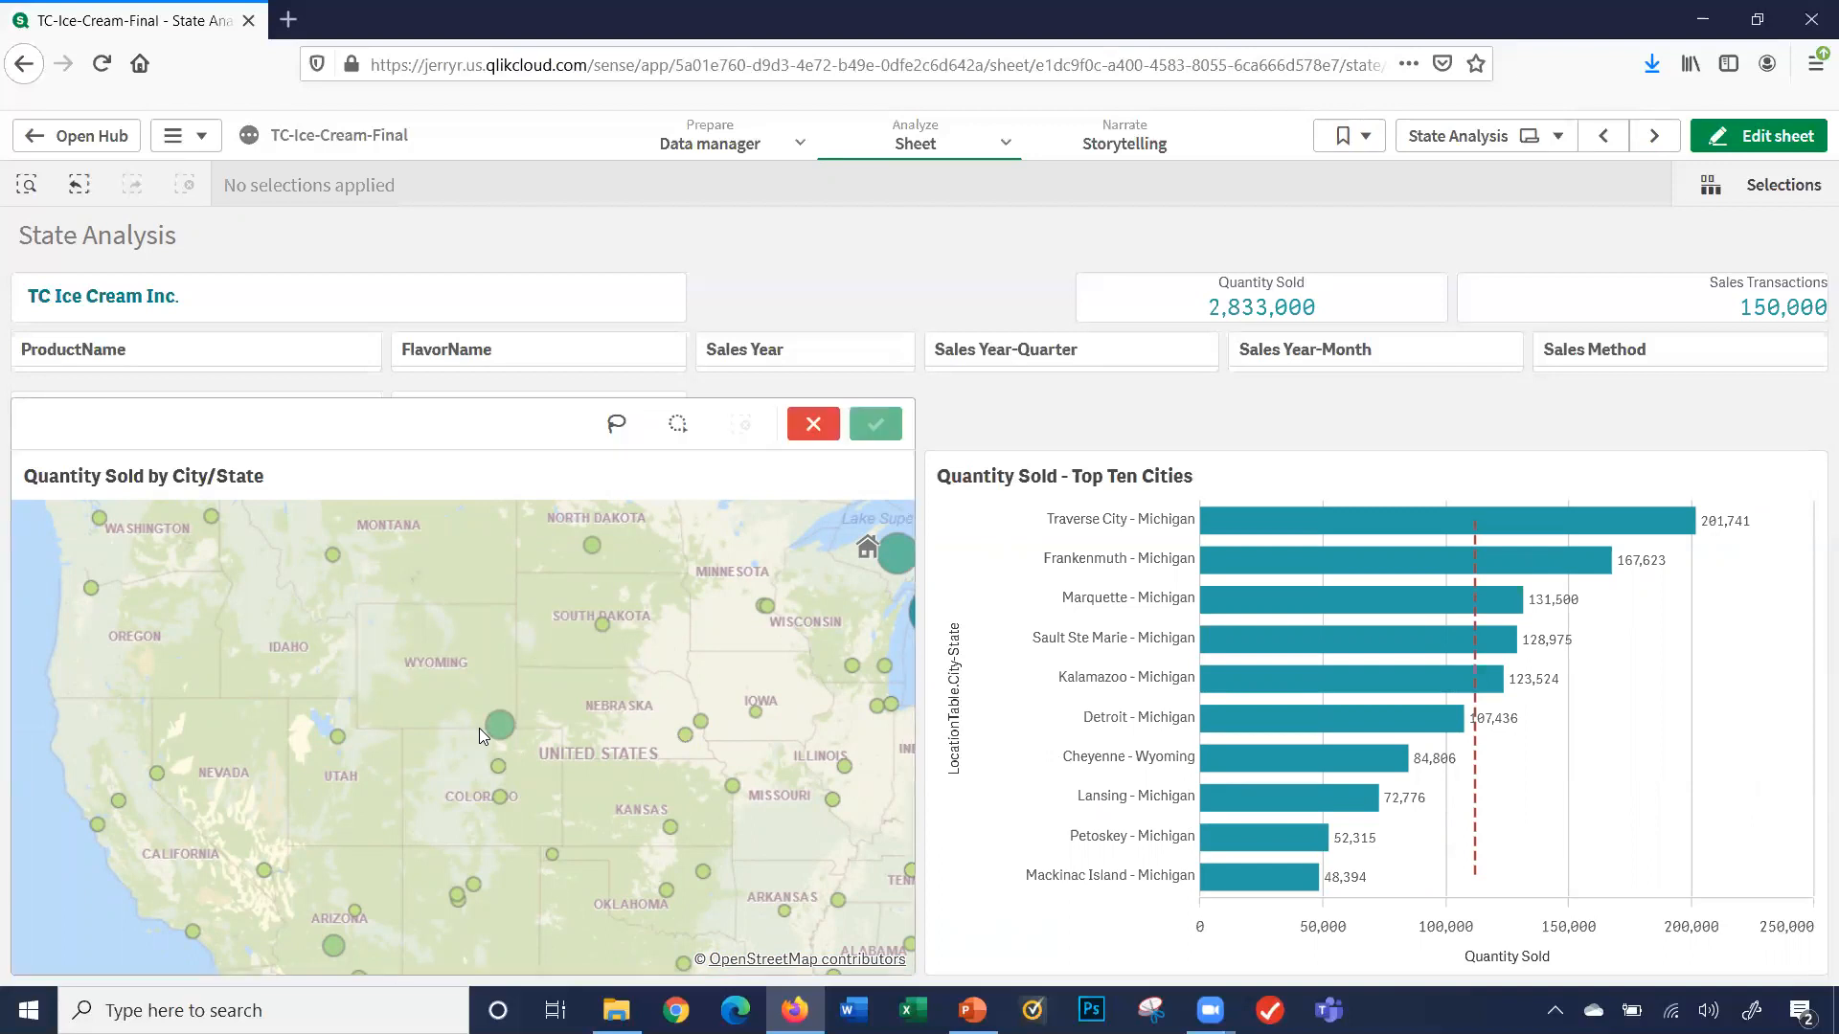
mouse_move(677, 424)
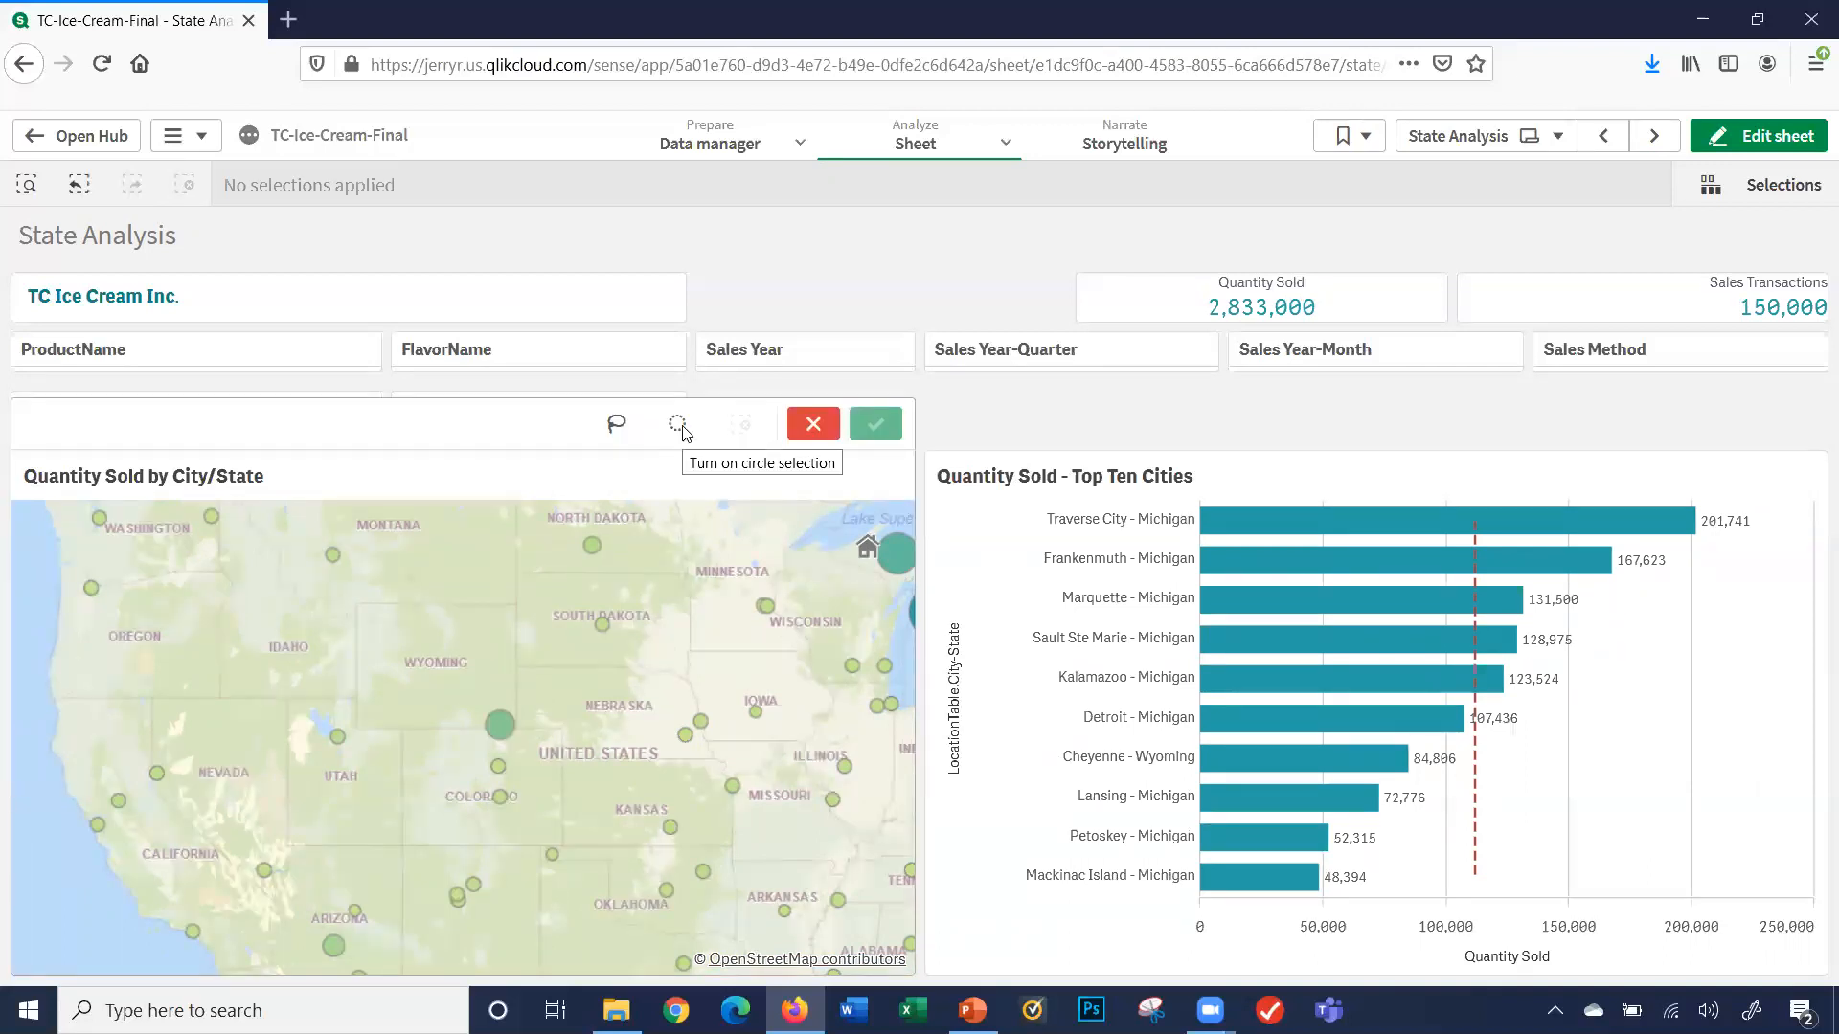
left_click(678, 423)
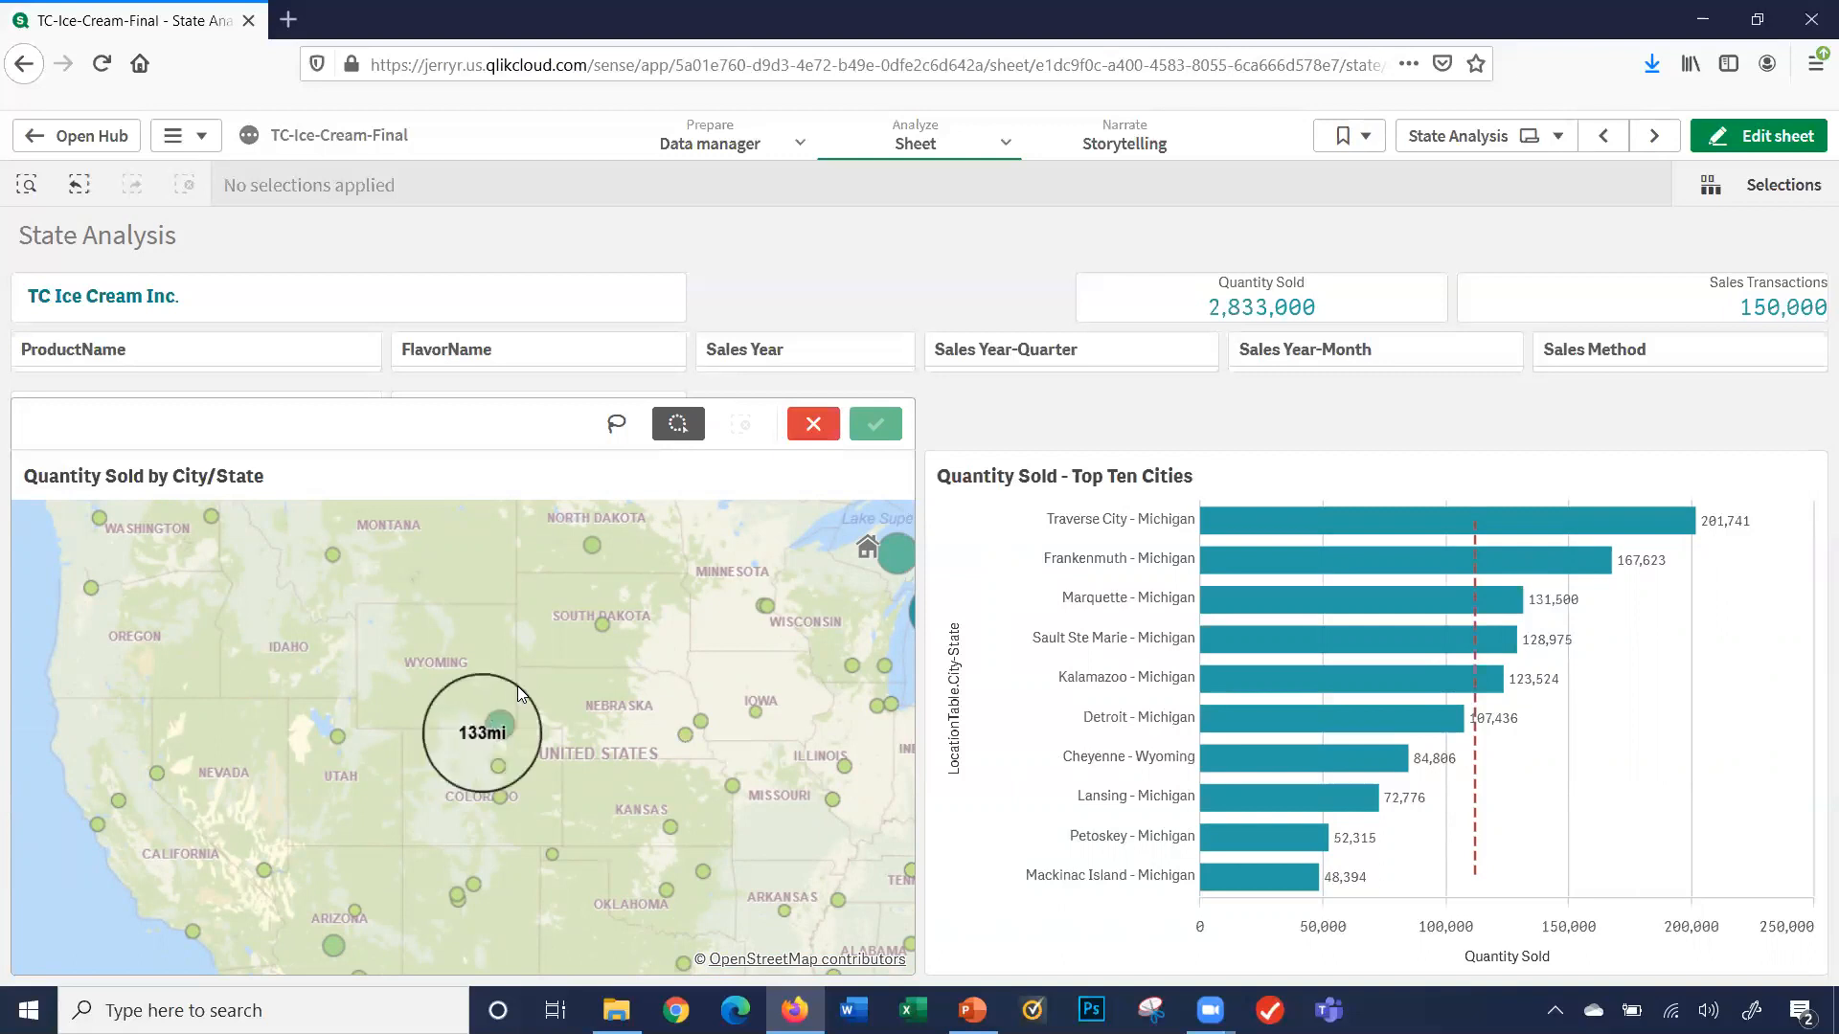
left_click_drag(481, 691, 552, 563)
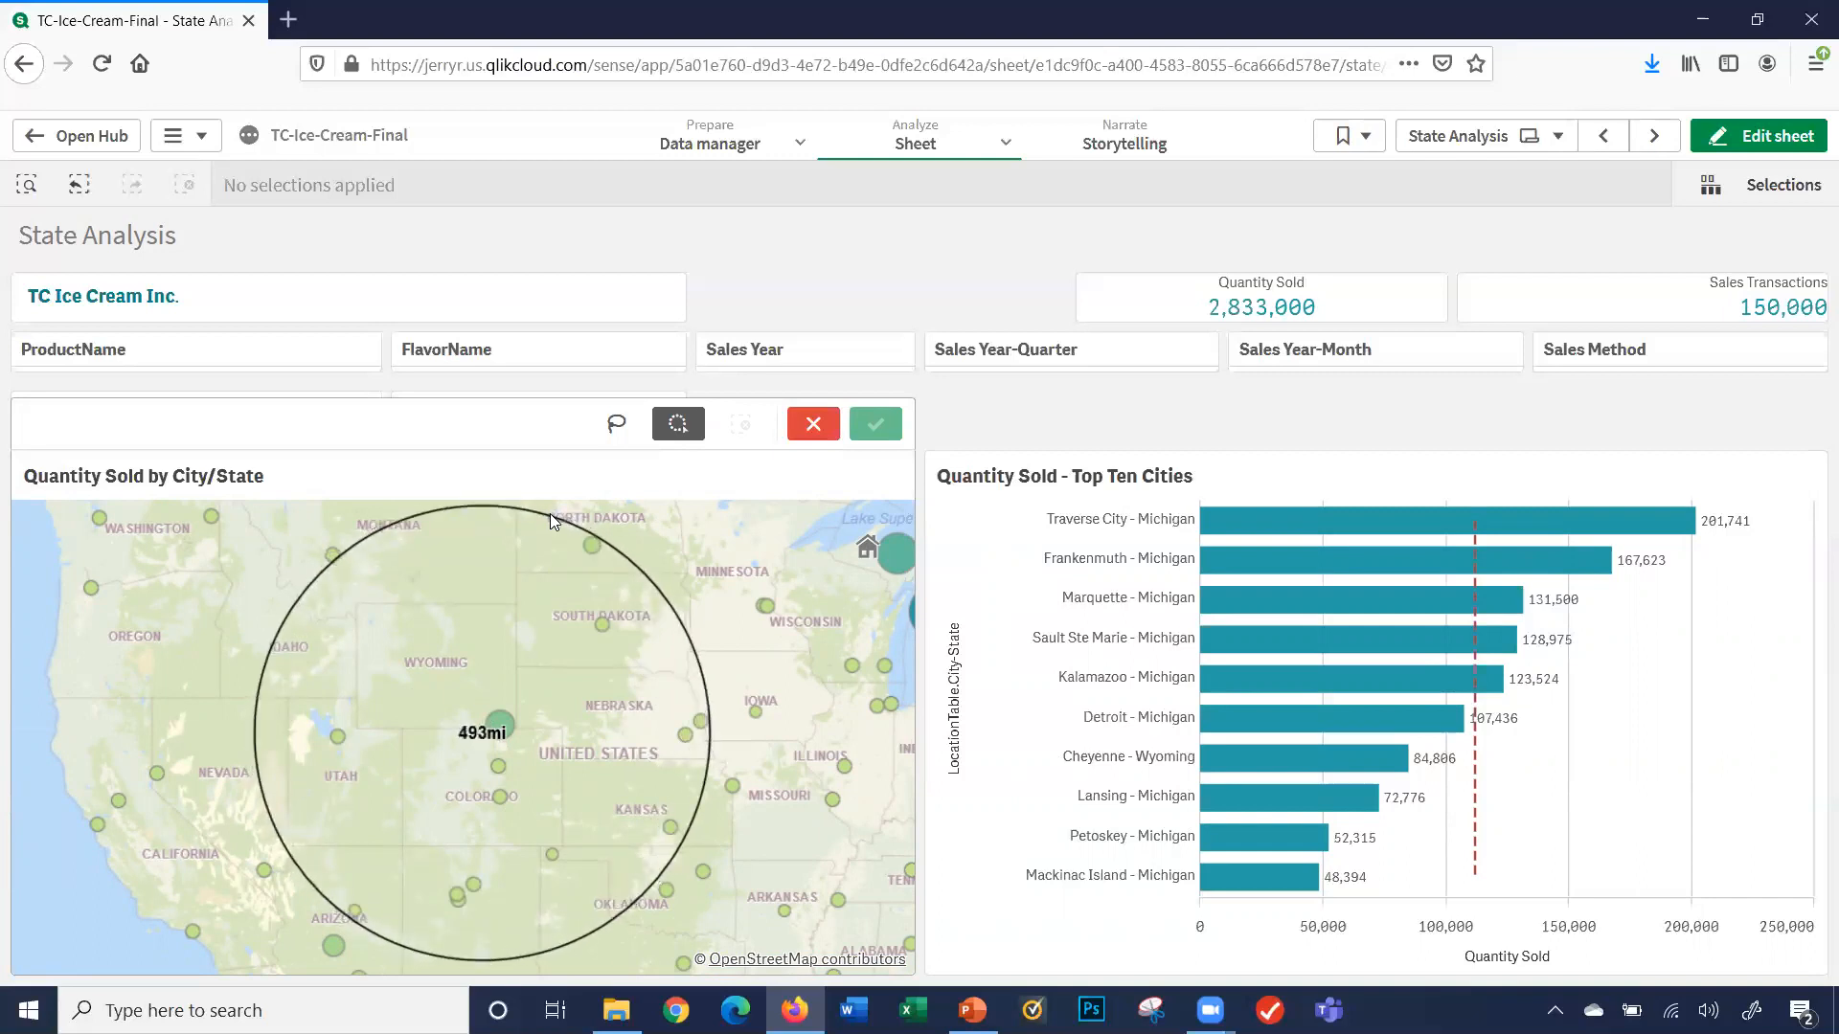
left_click(873, 424)
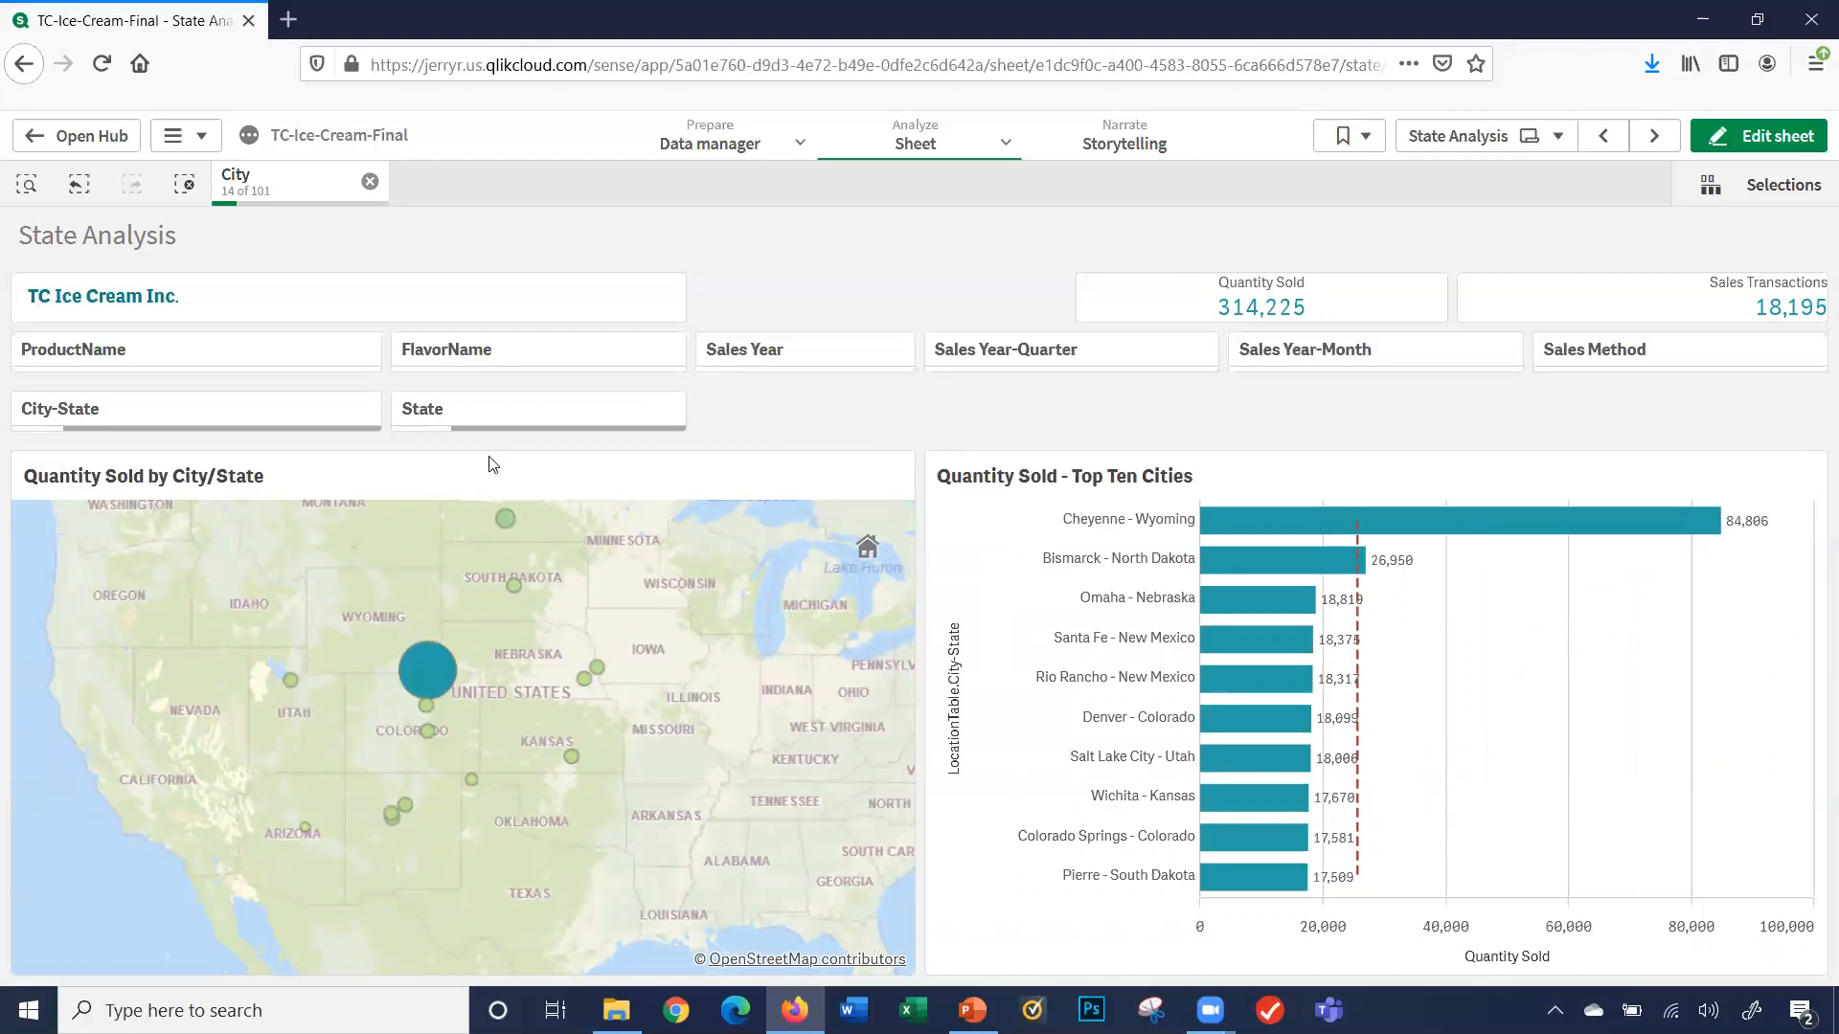
mouse_move(868, 462)
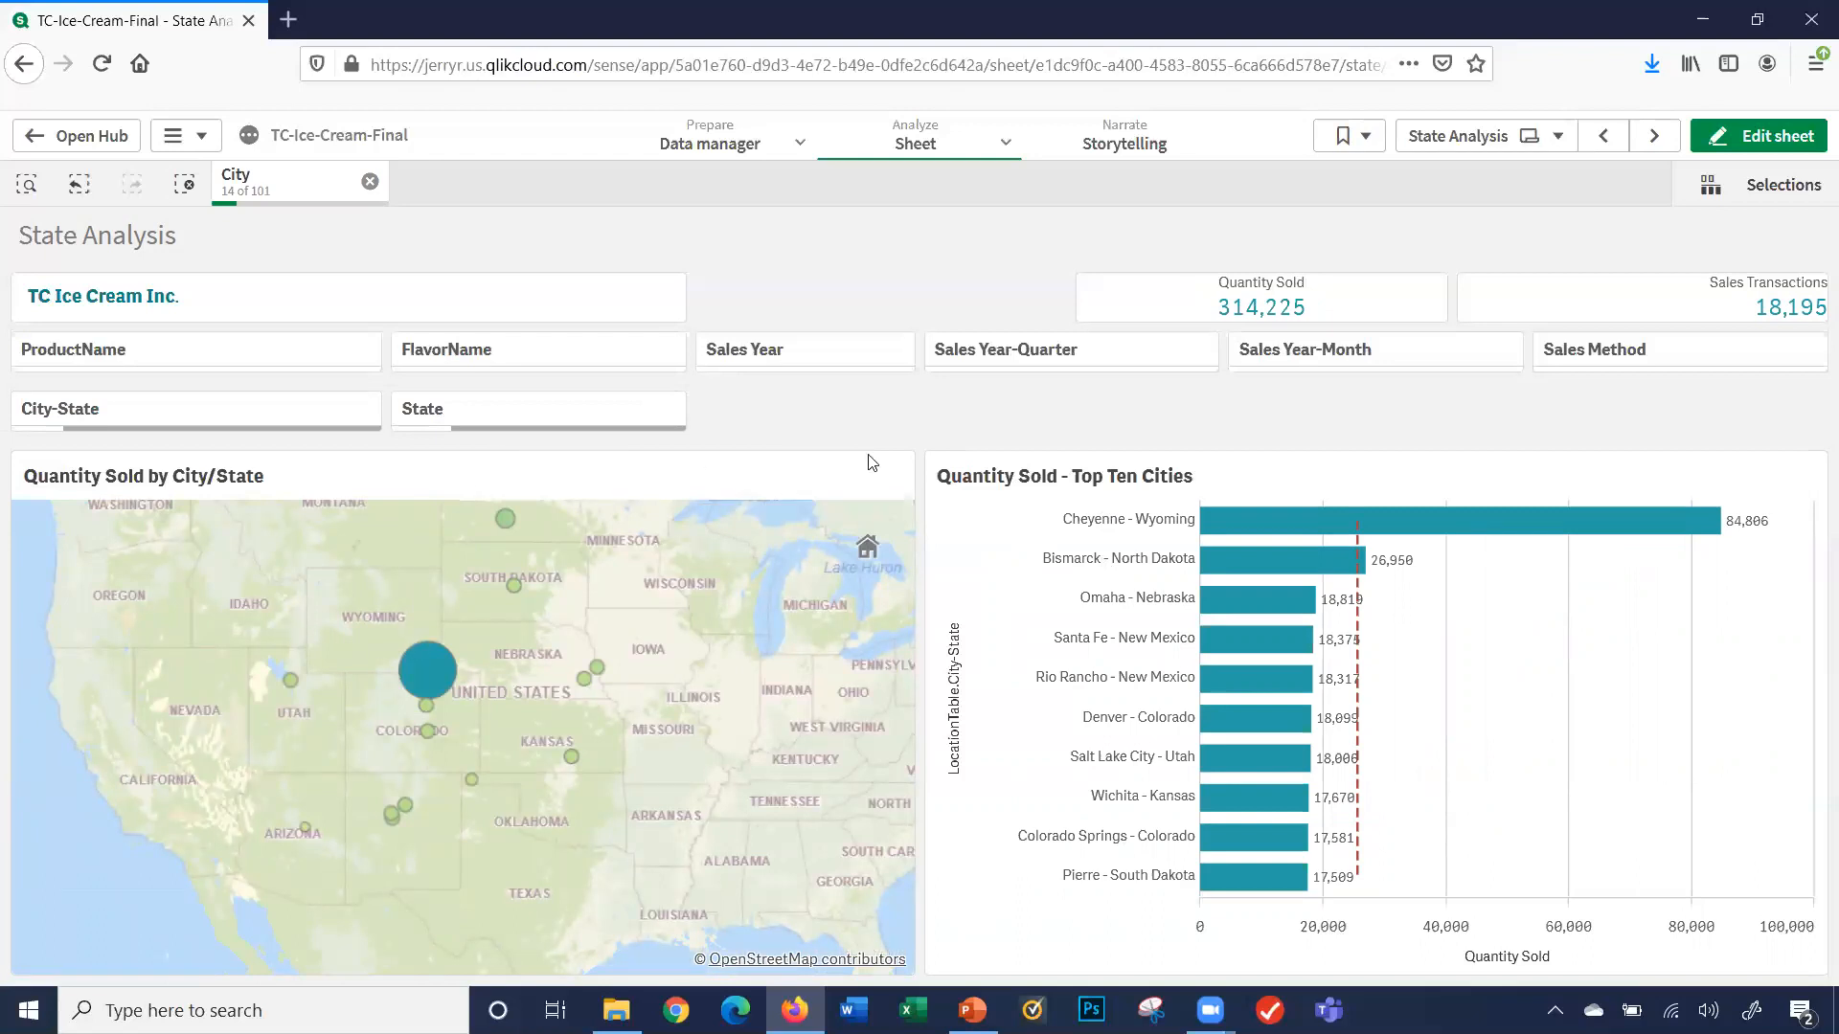
mouse_move(1090, 496)
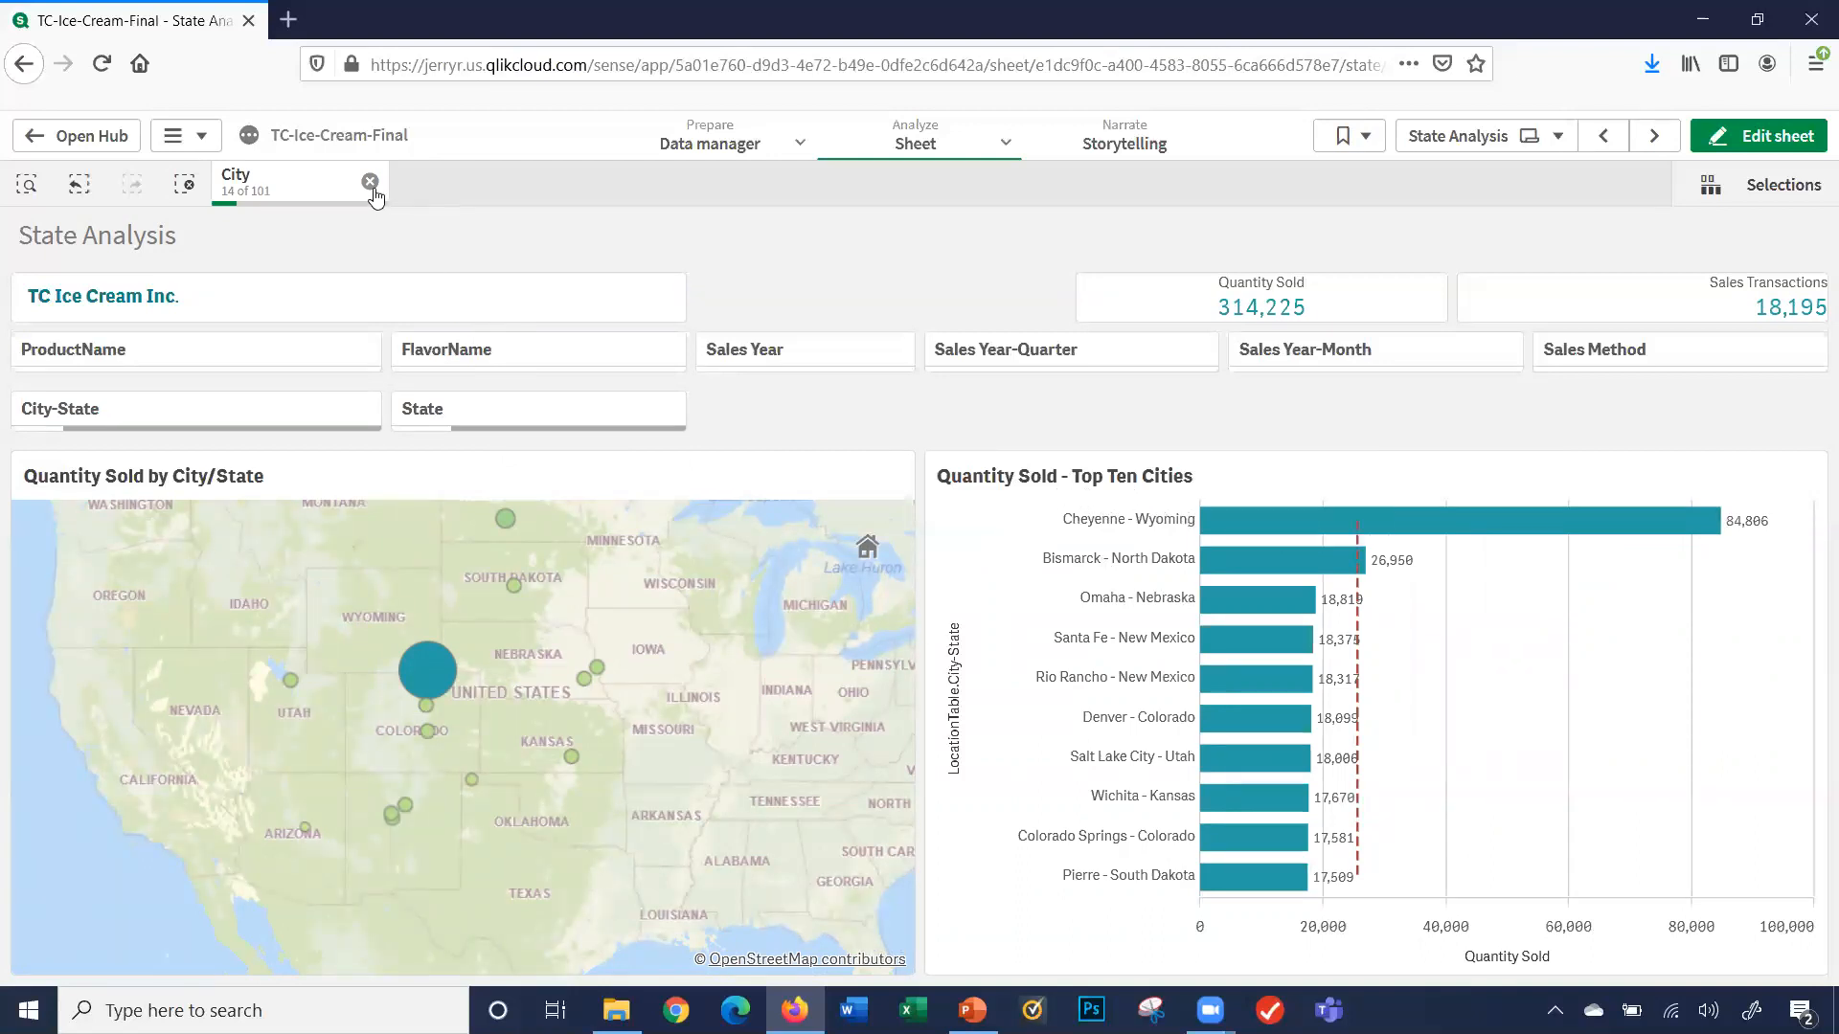
left_click(369, 182)
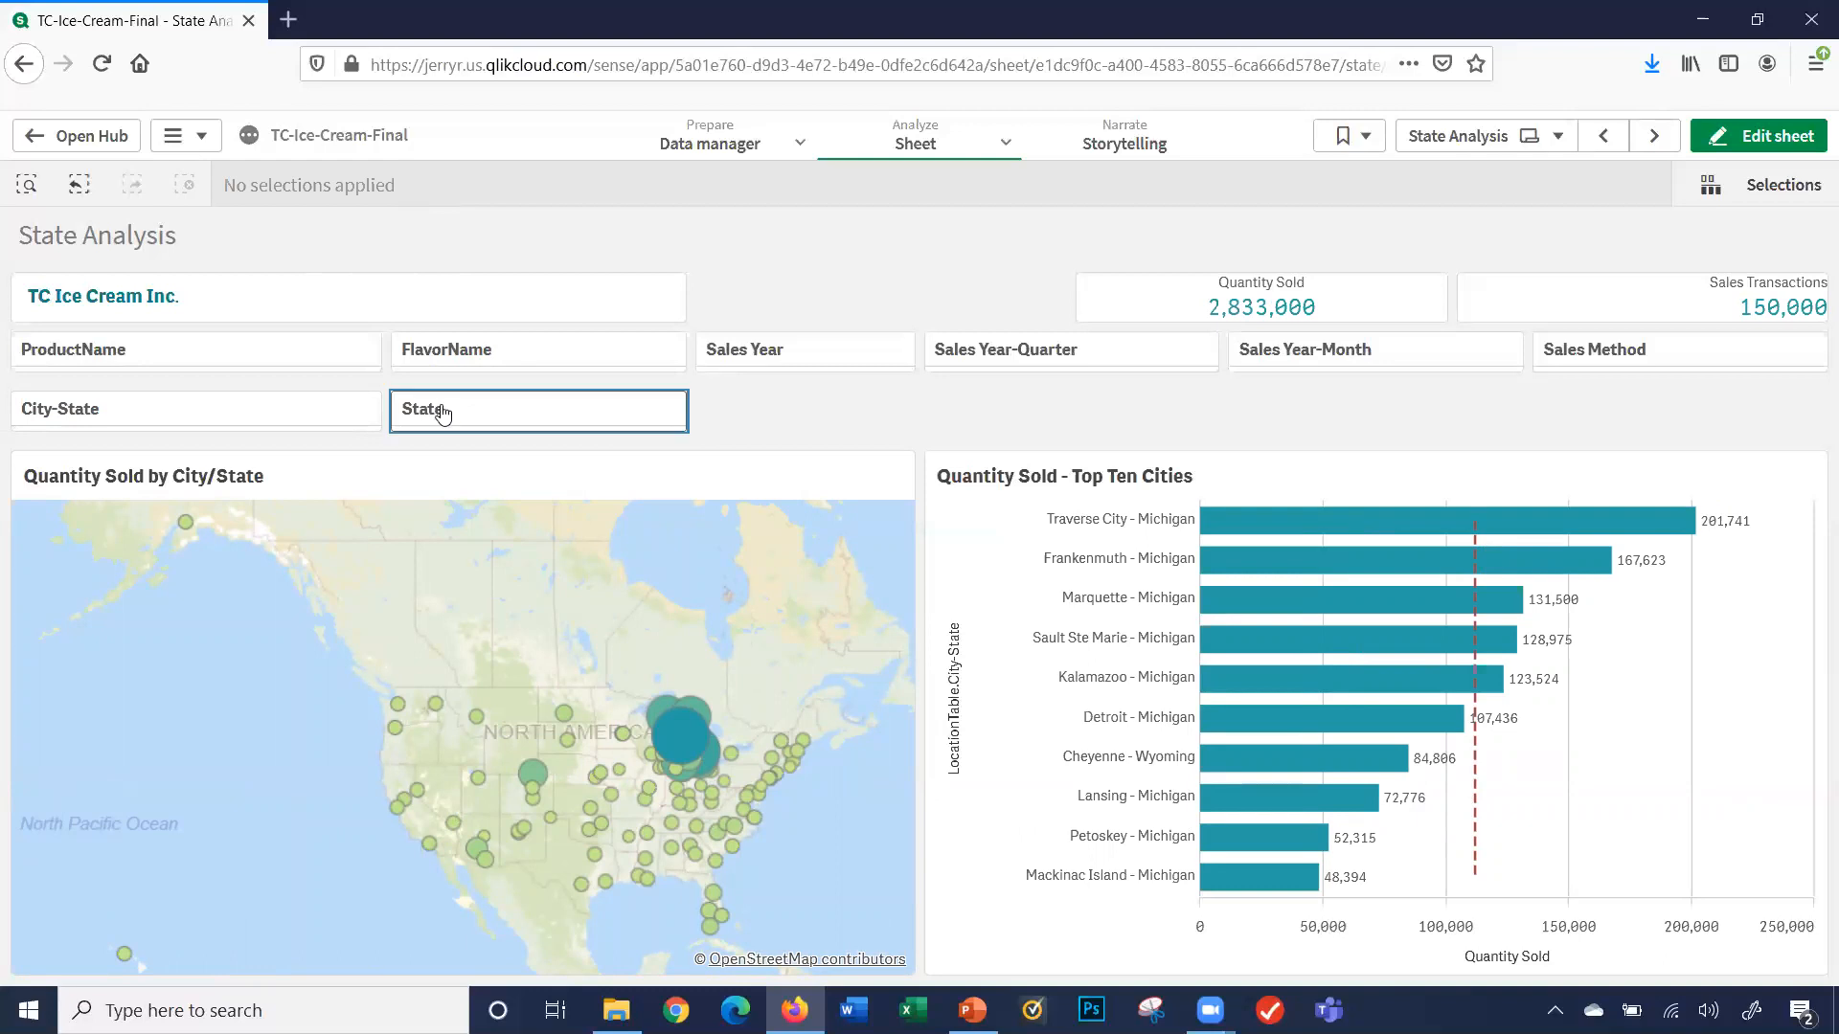
- Search the State filter and select Georgia and West Virginia
left_click(537, 410)
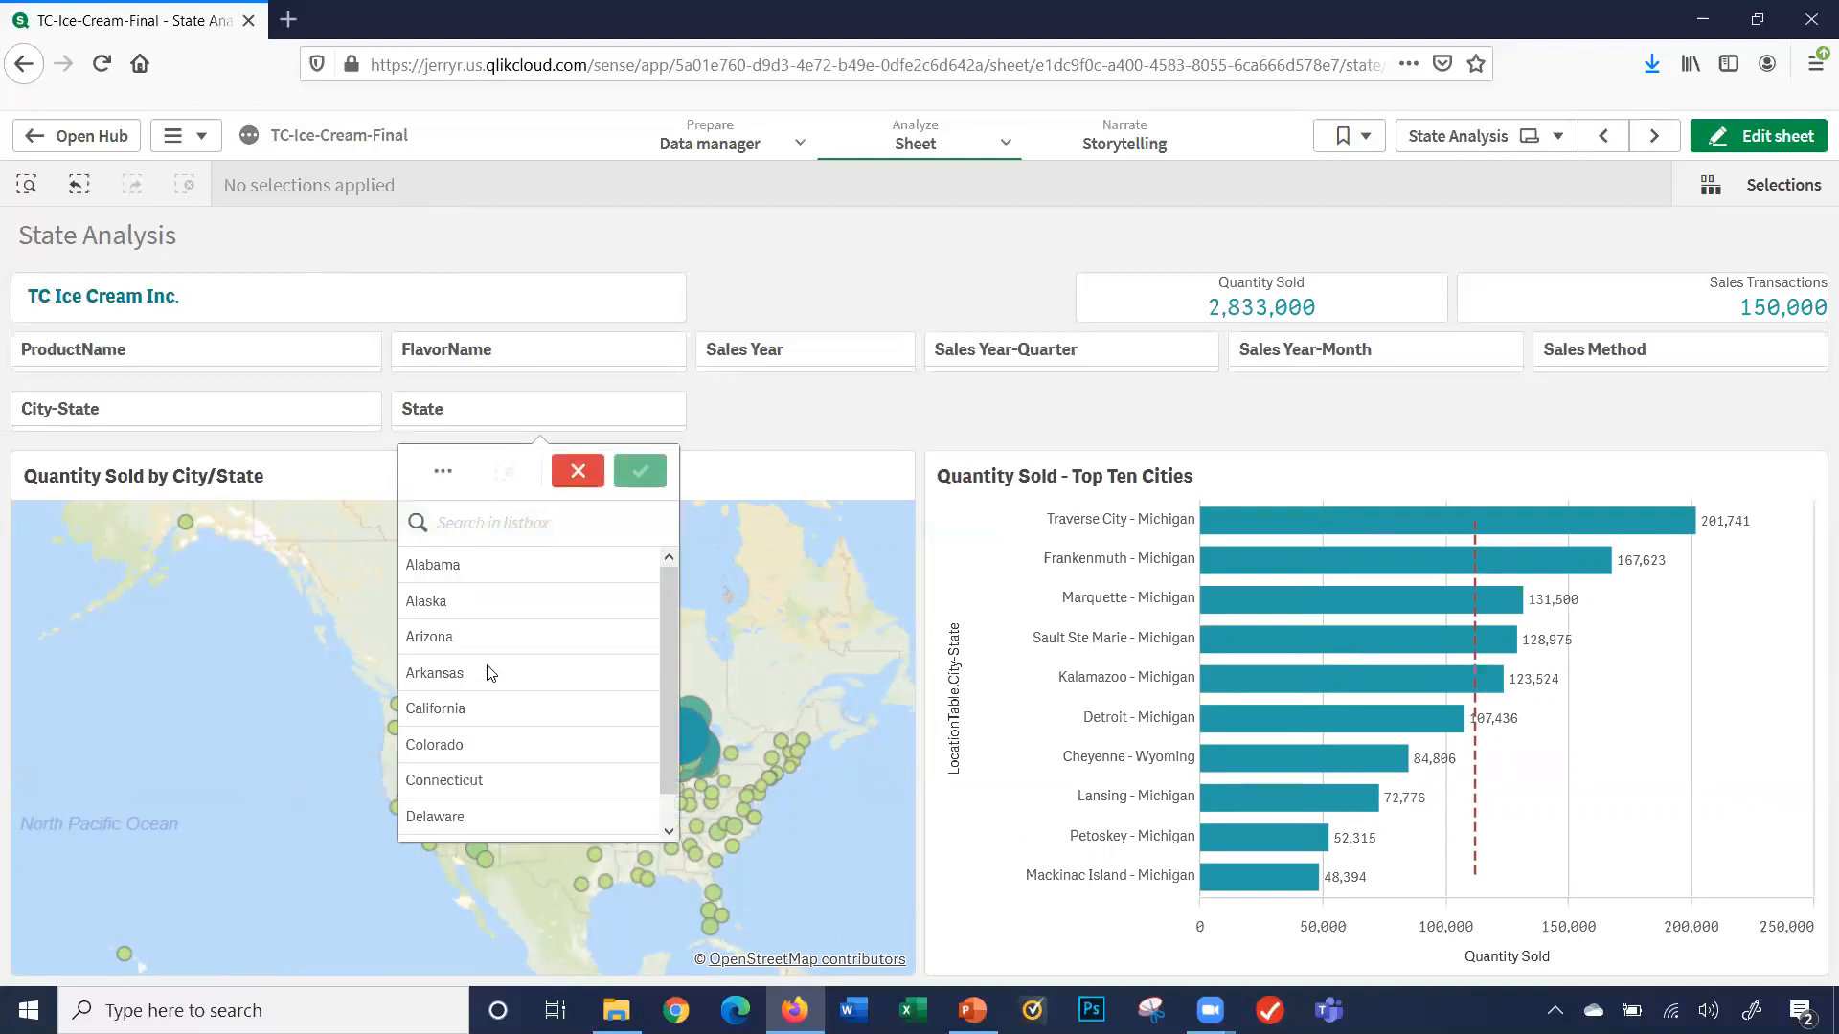
left_click(536, 523)
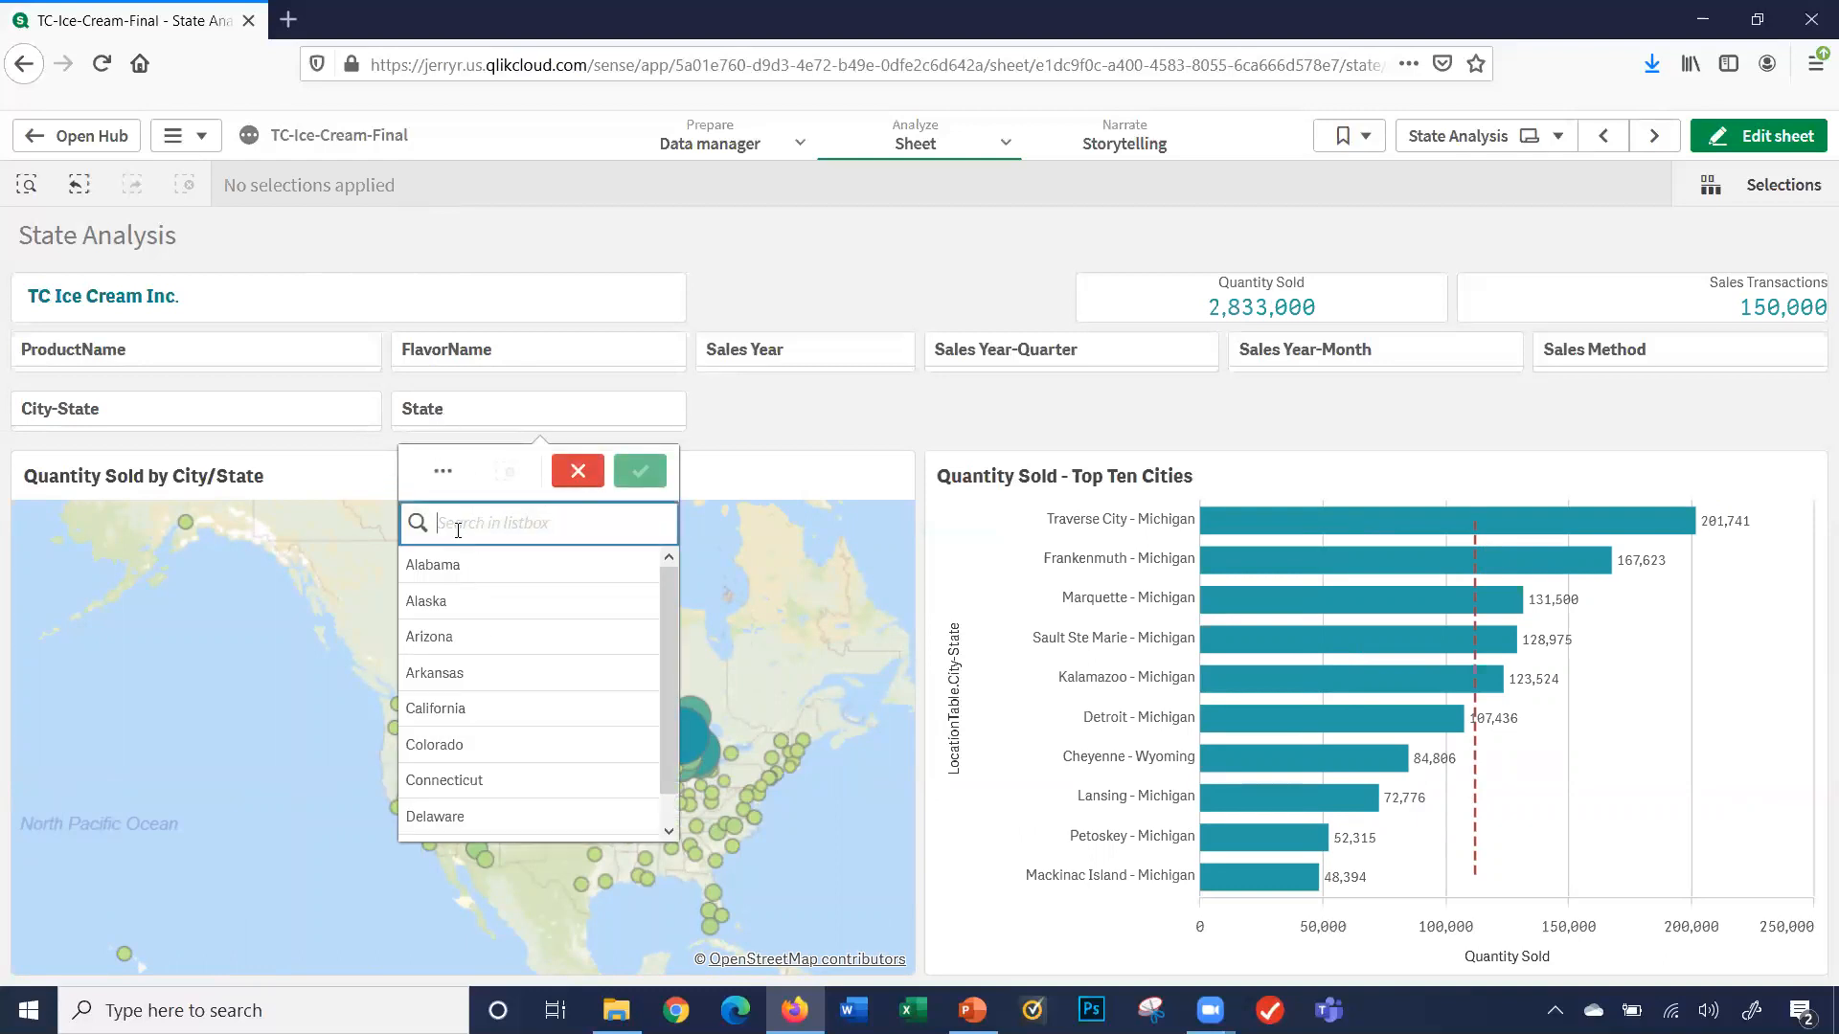
type("go")
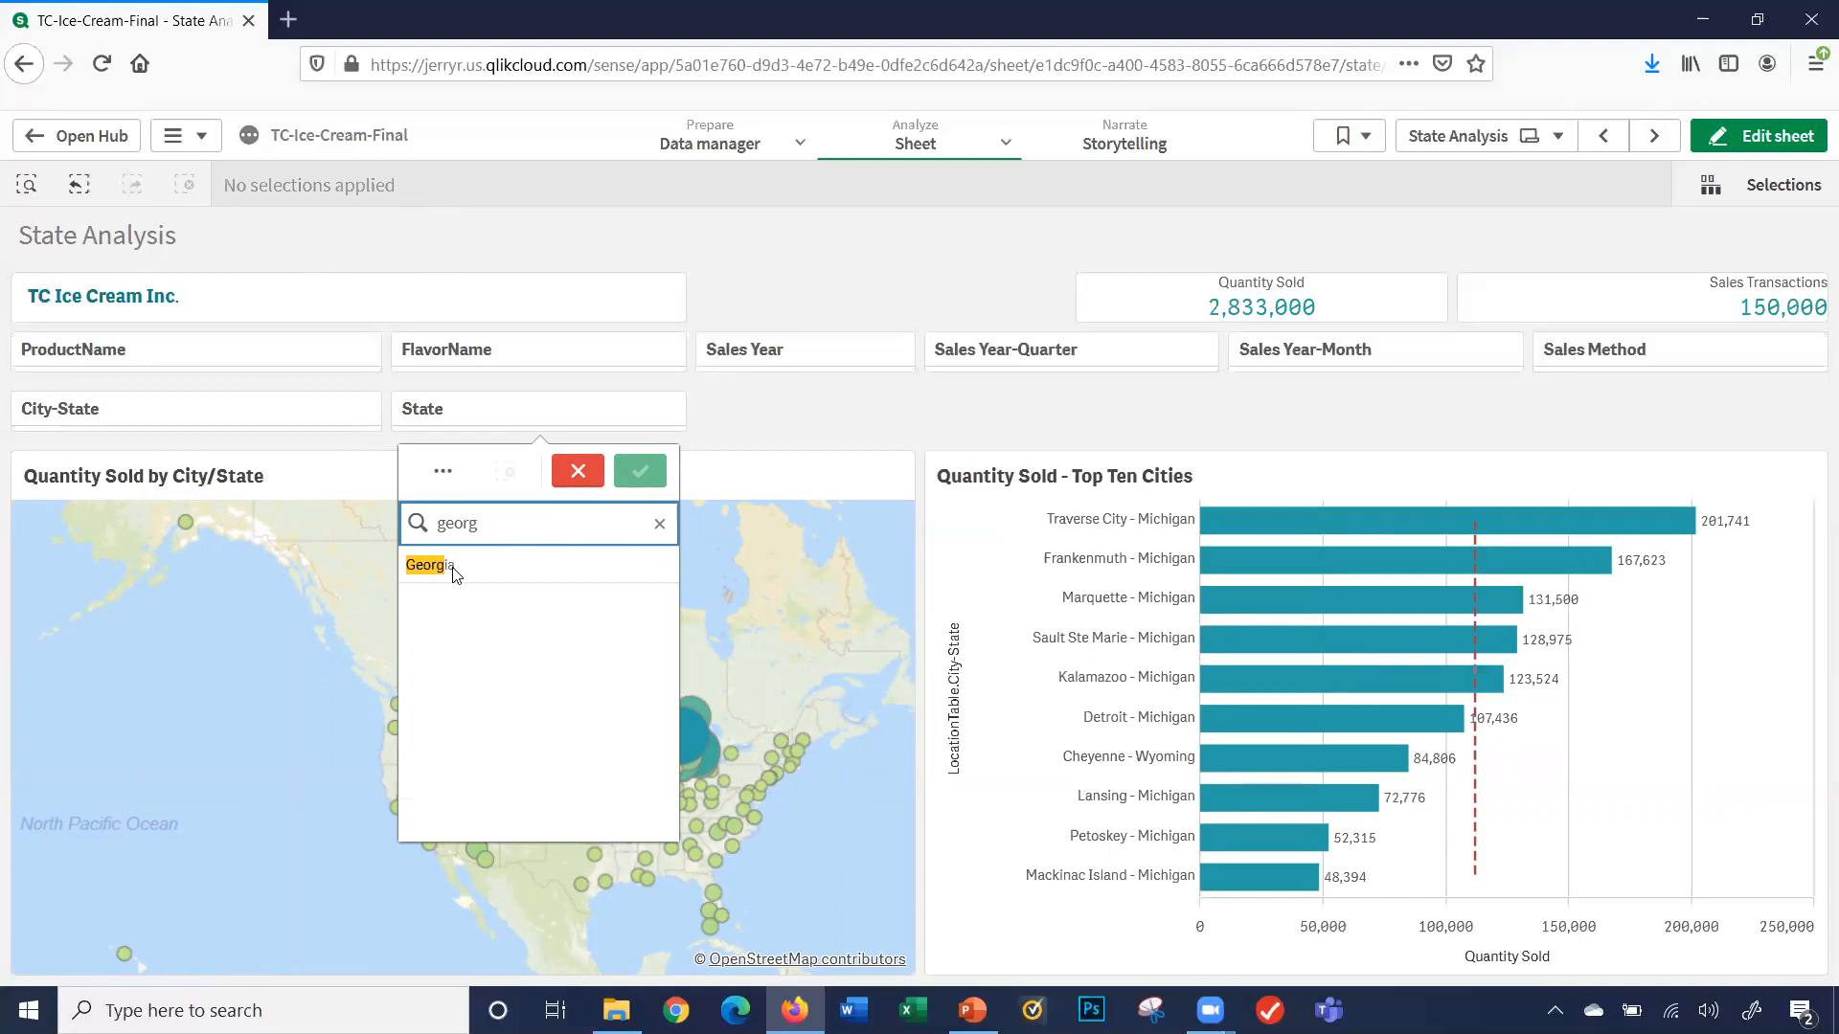
left_click(428, 563)
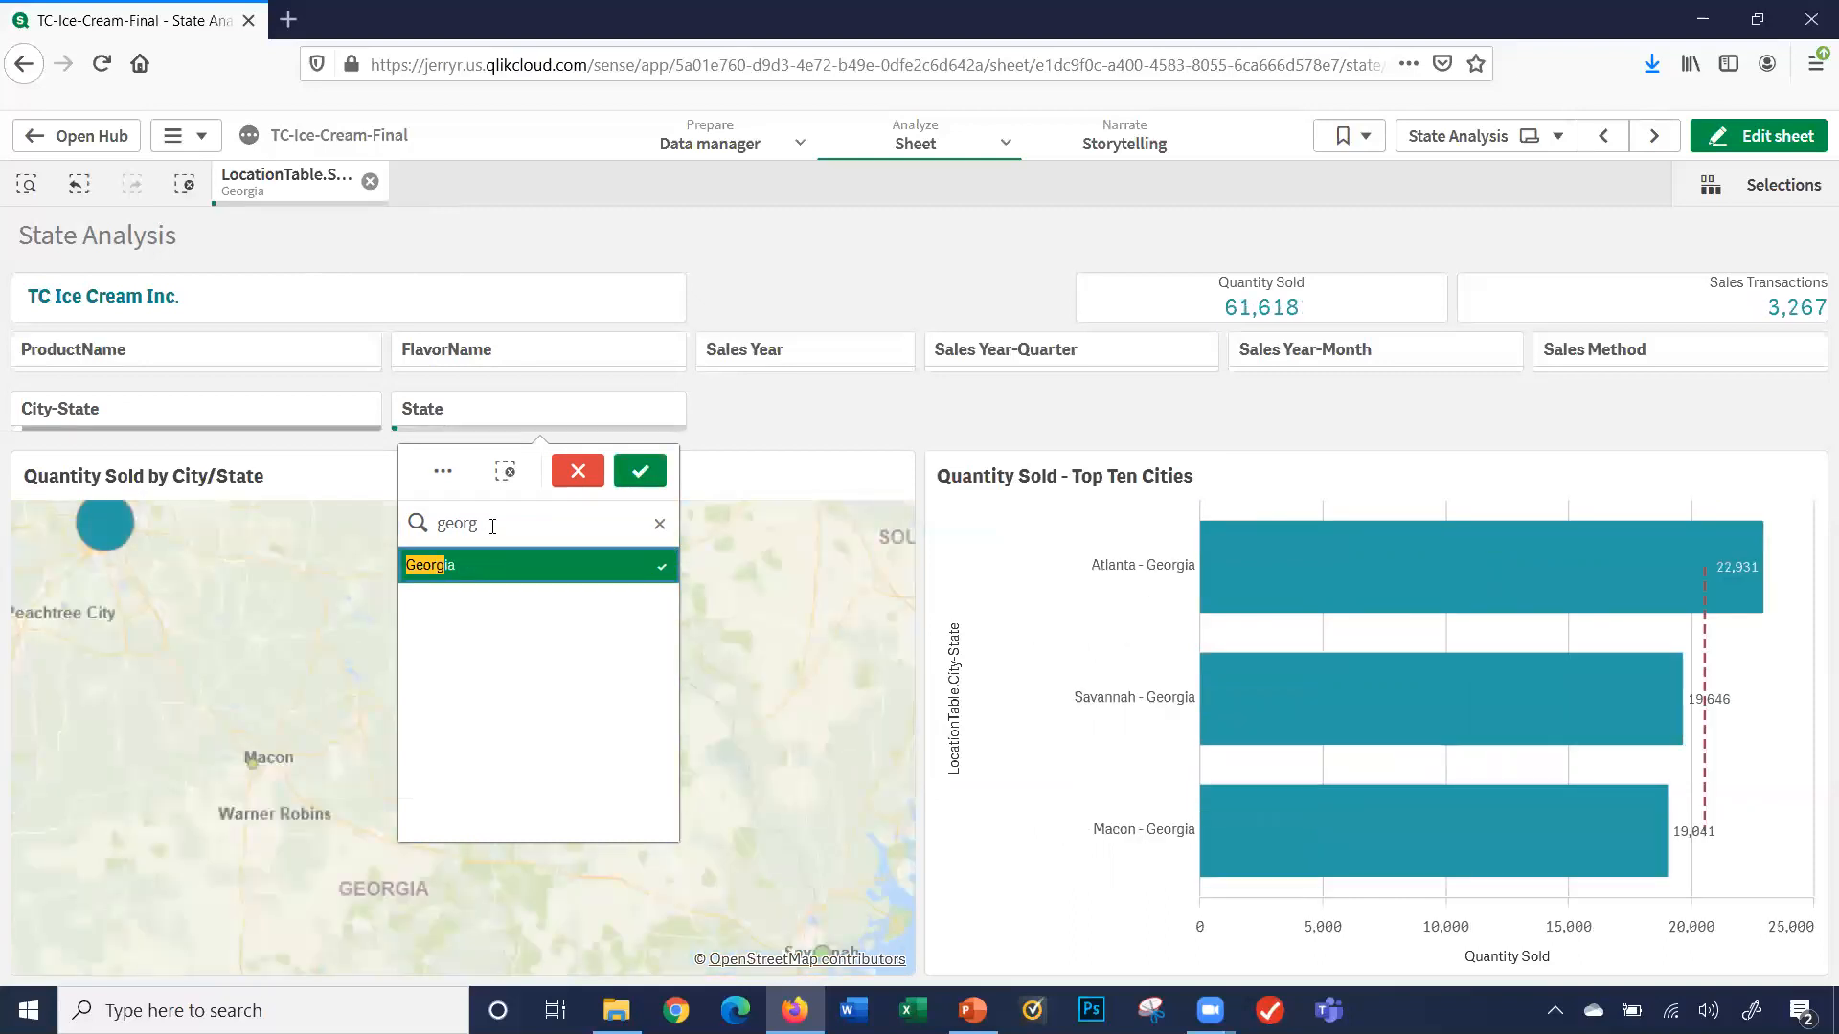
type("west v")
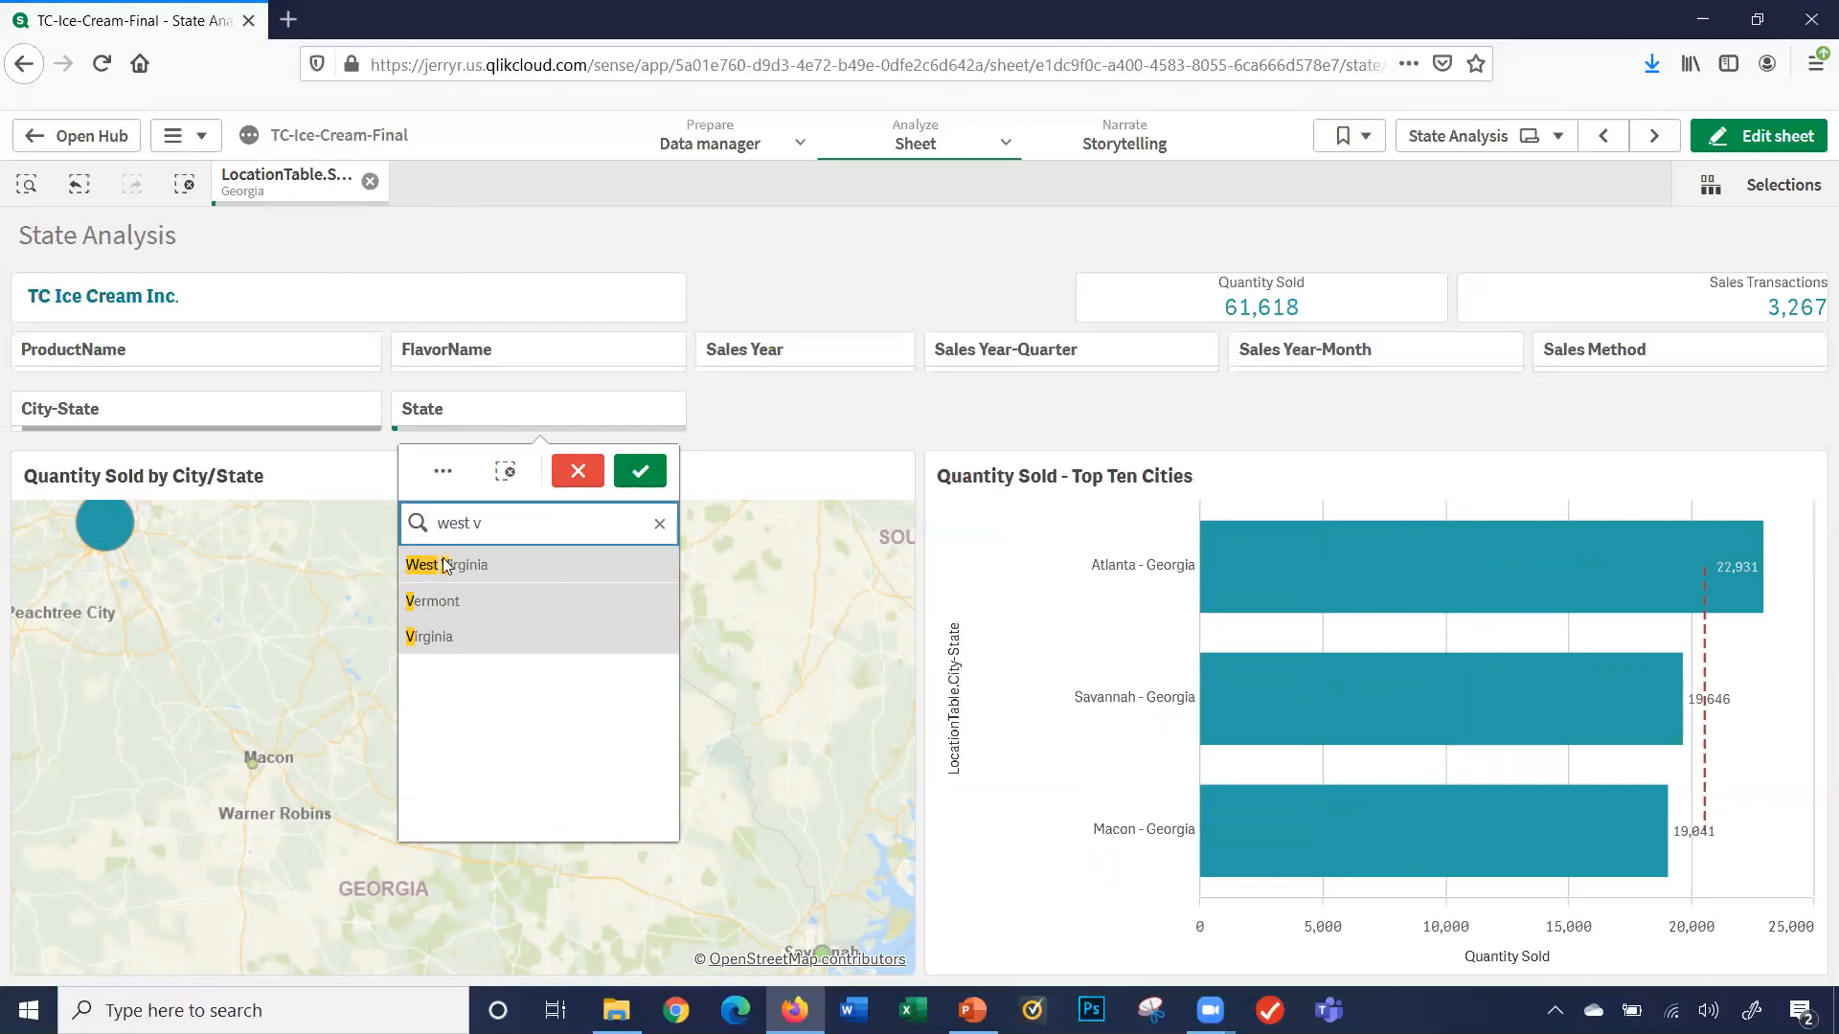
left_click(447, 563)
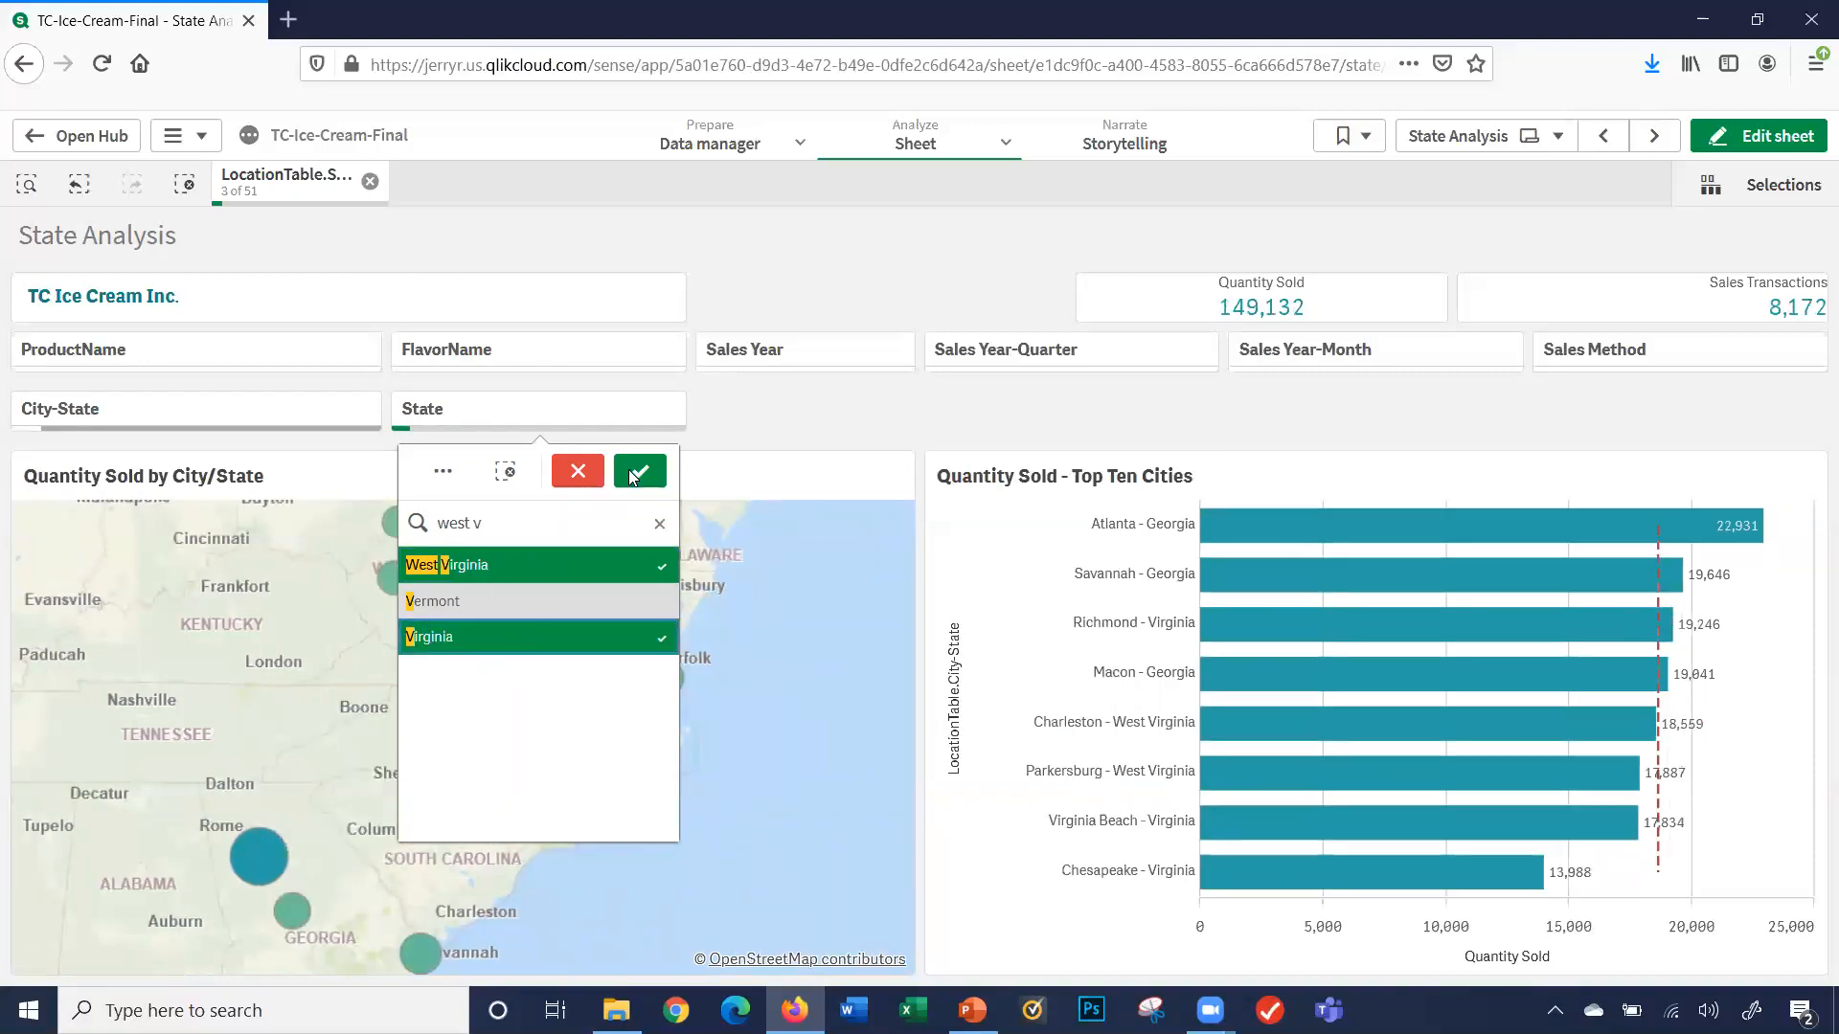
- Add North Carolina and South Carolina by searching 'carol' and confirm the state selection
left_click(640, 472)
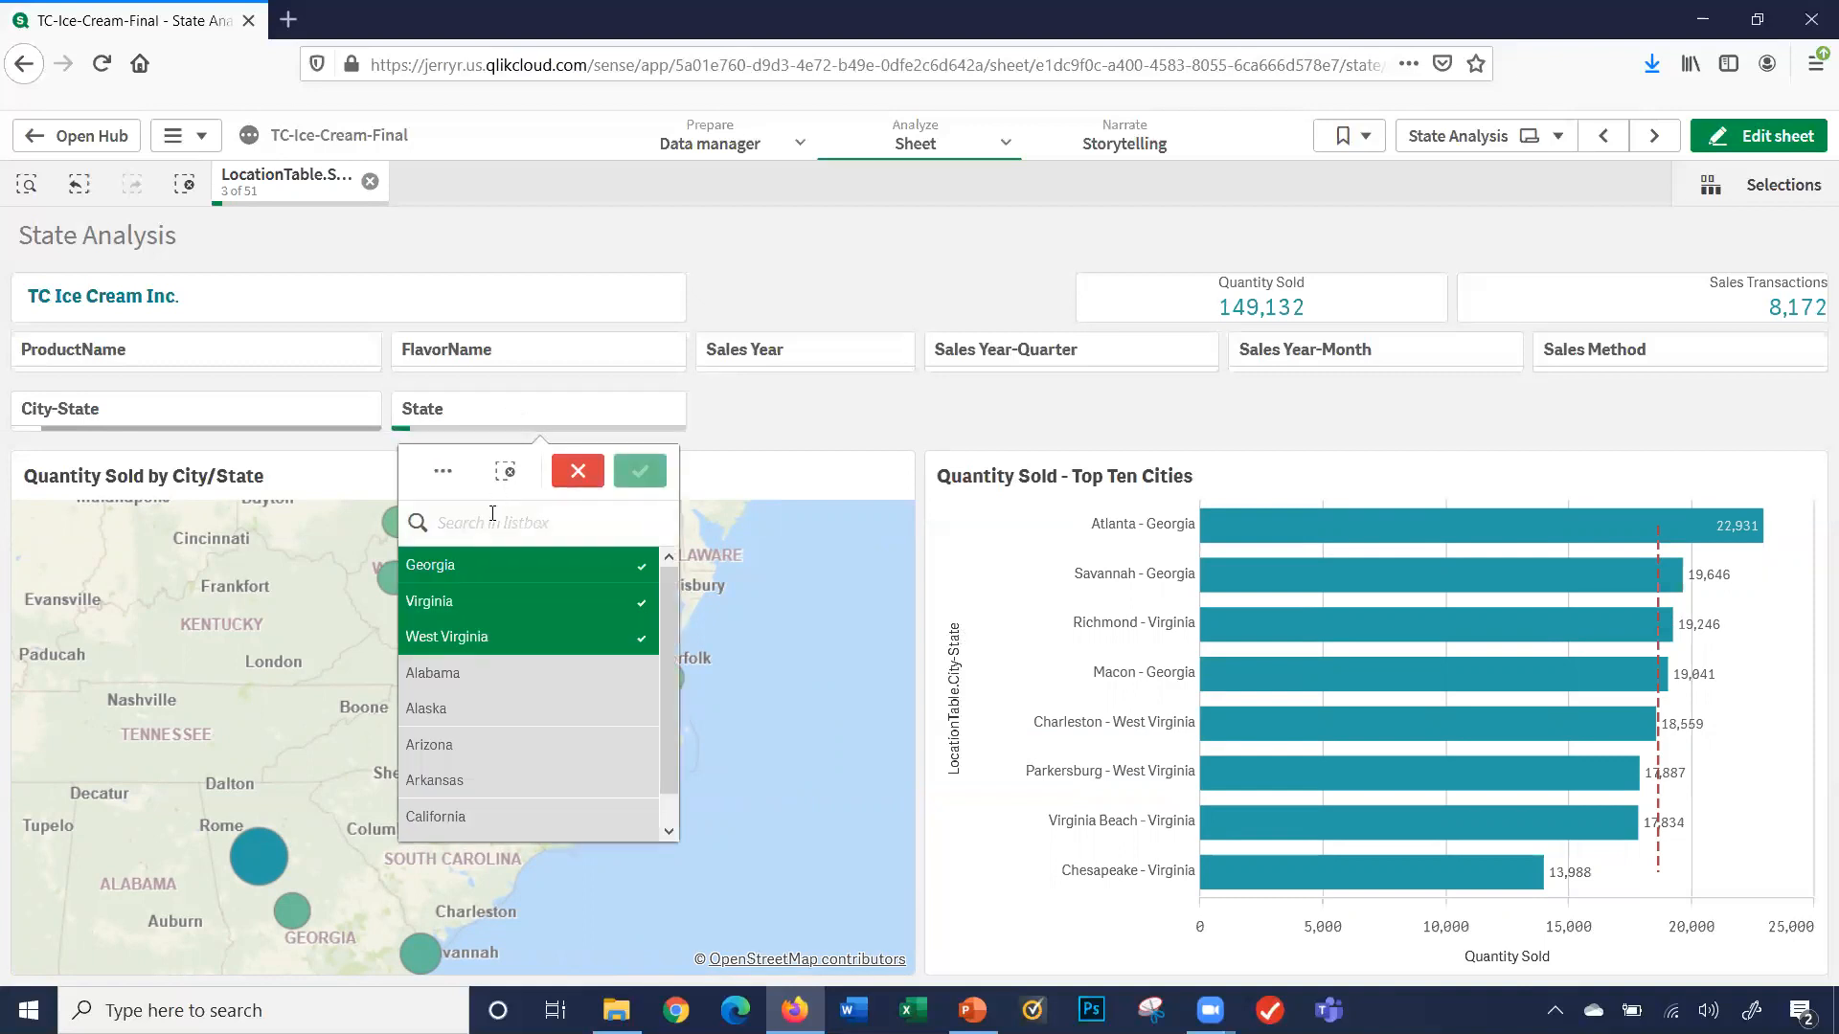
type("carol")
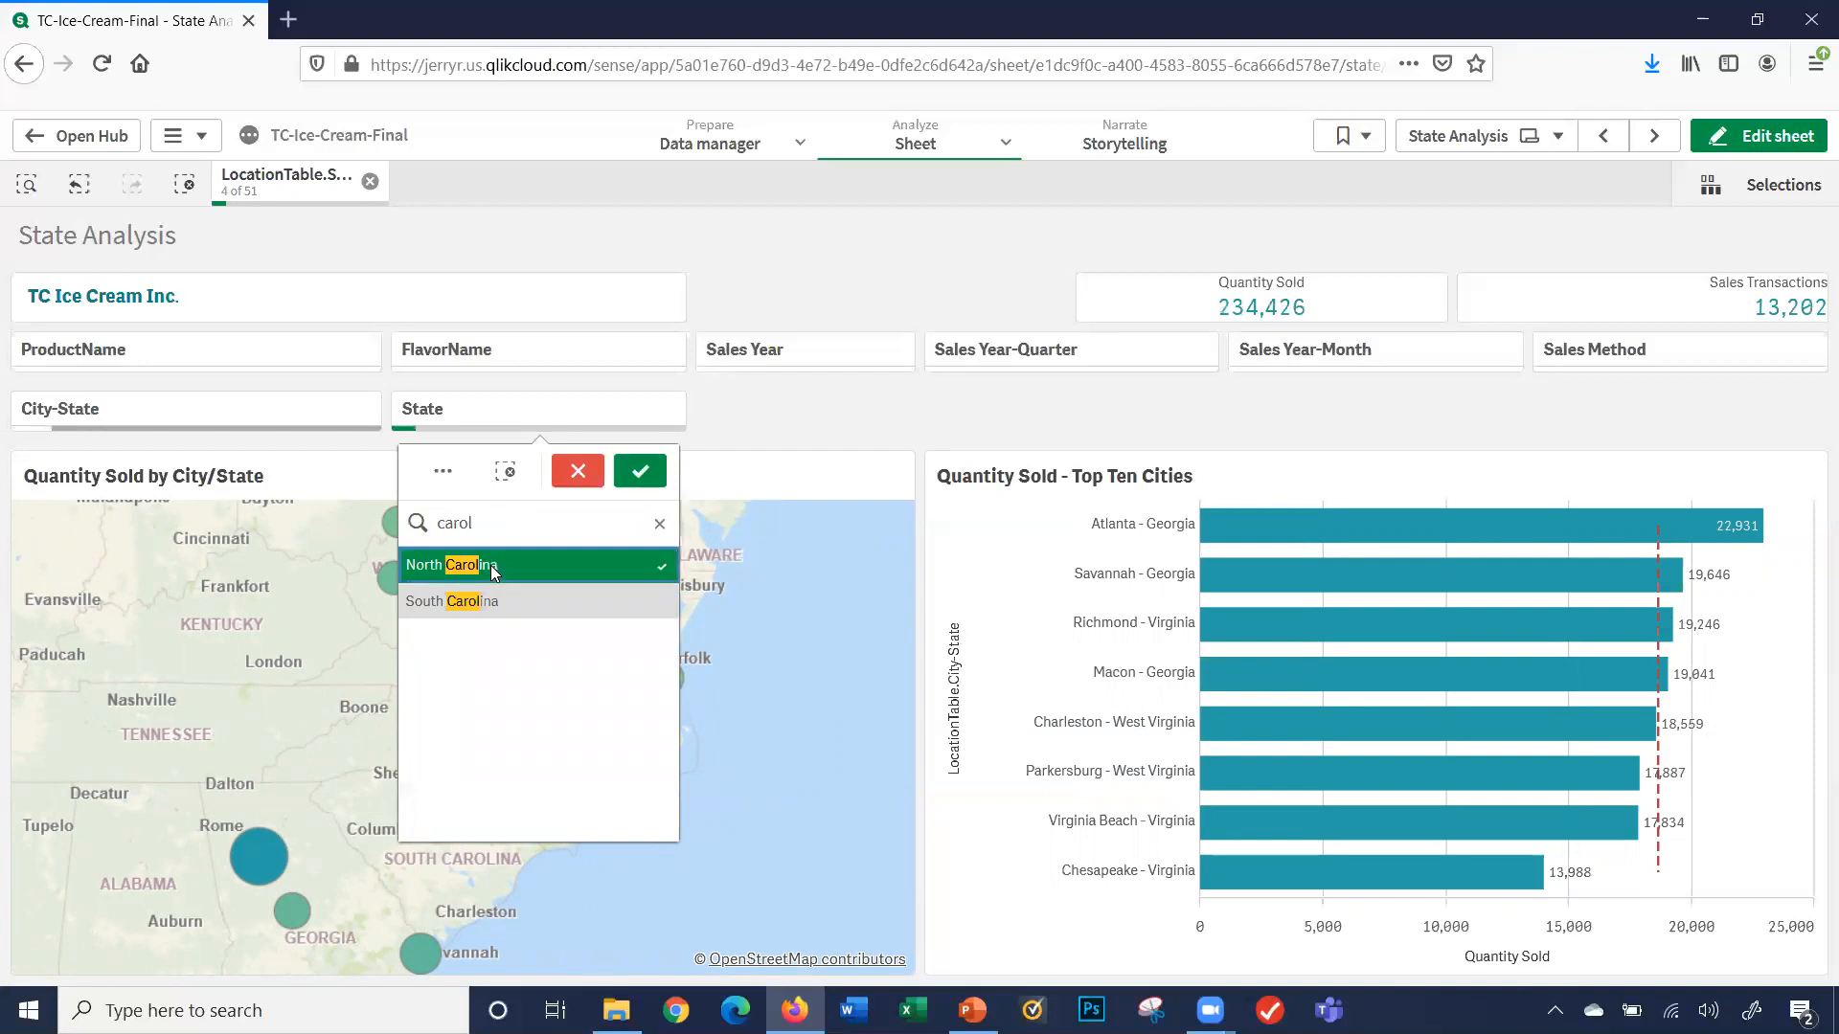
left_click(452, 563)
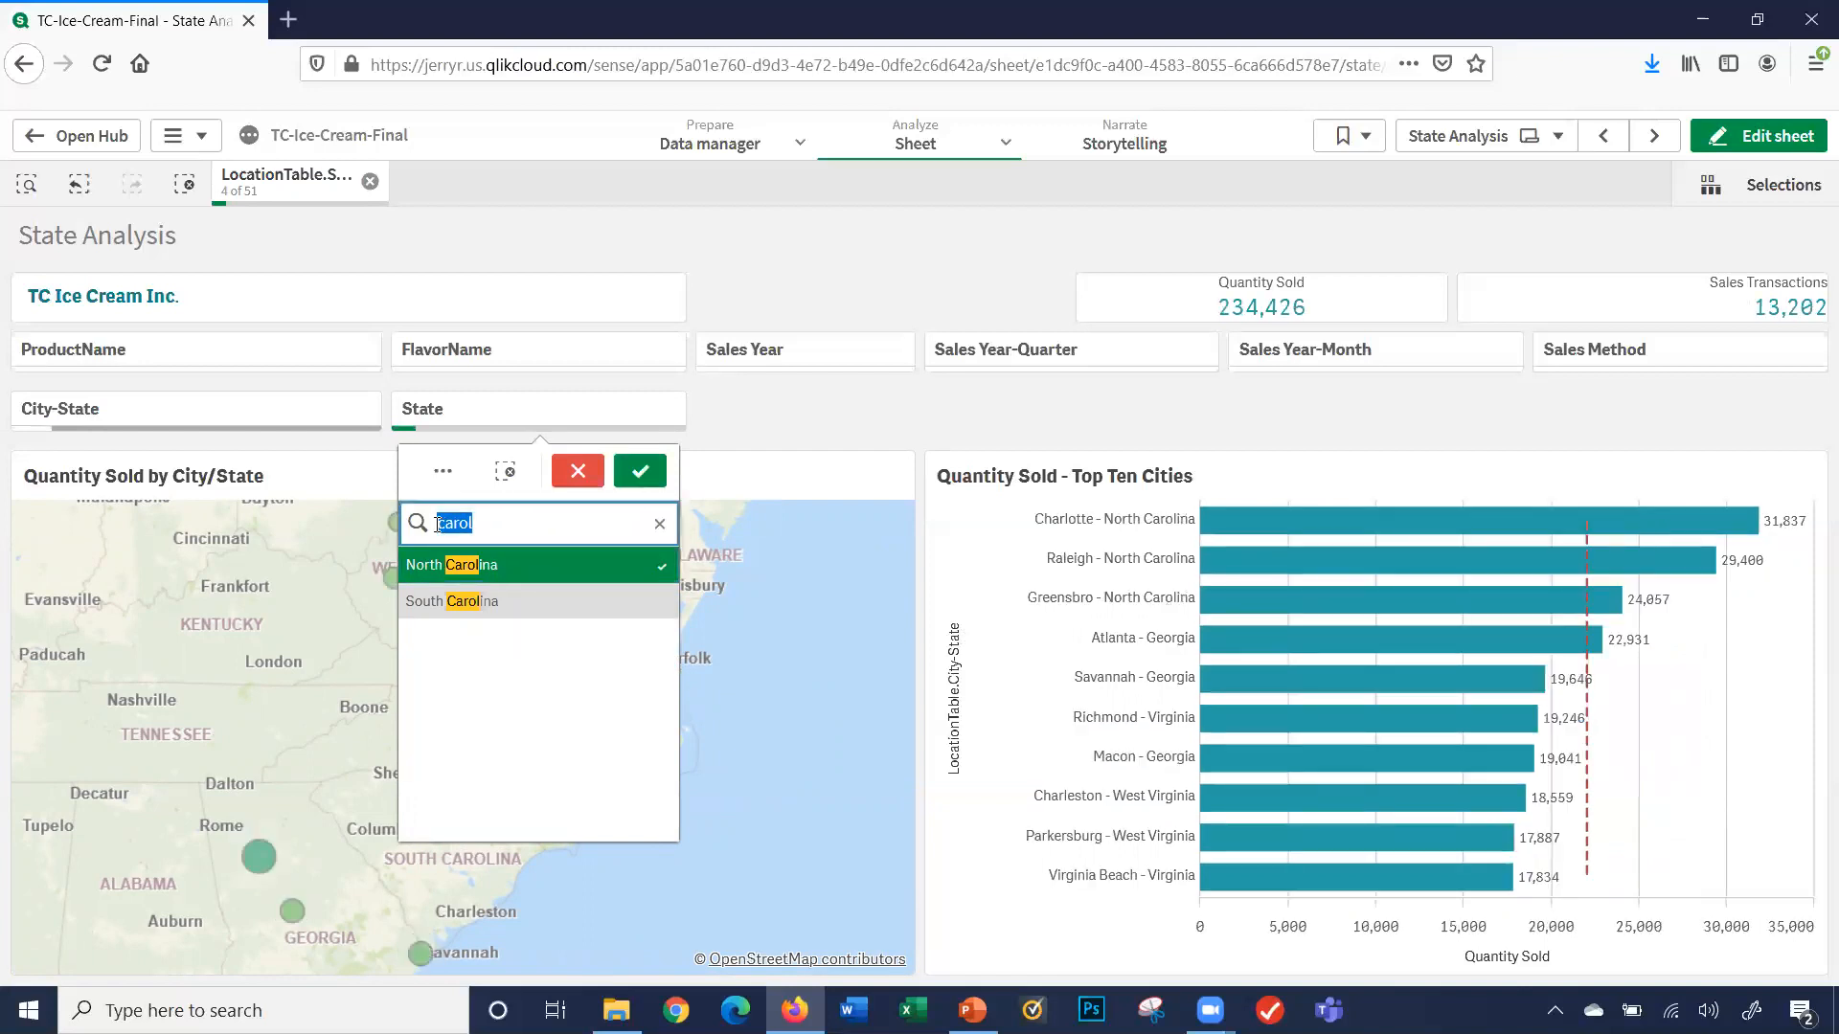
left_click(537, 601)
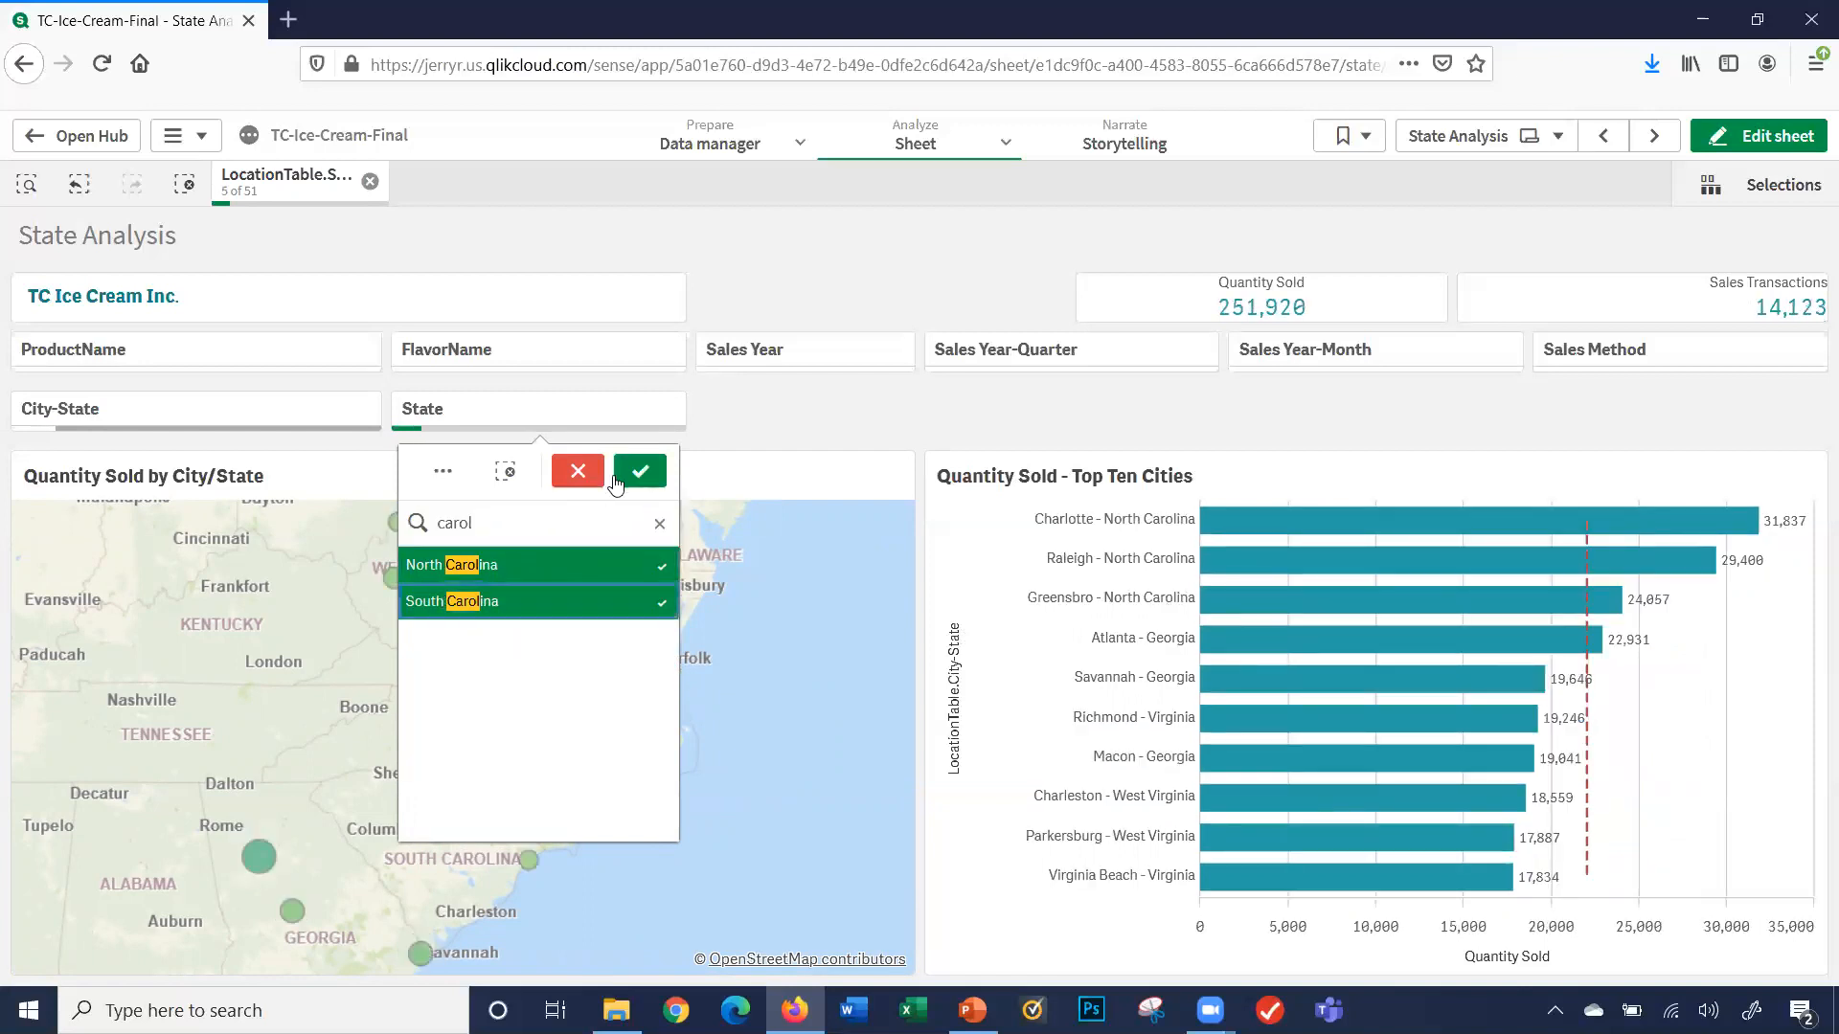
left_click(639, 471)
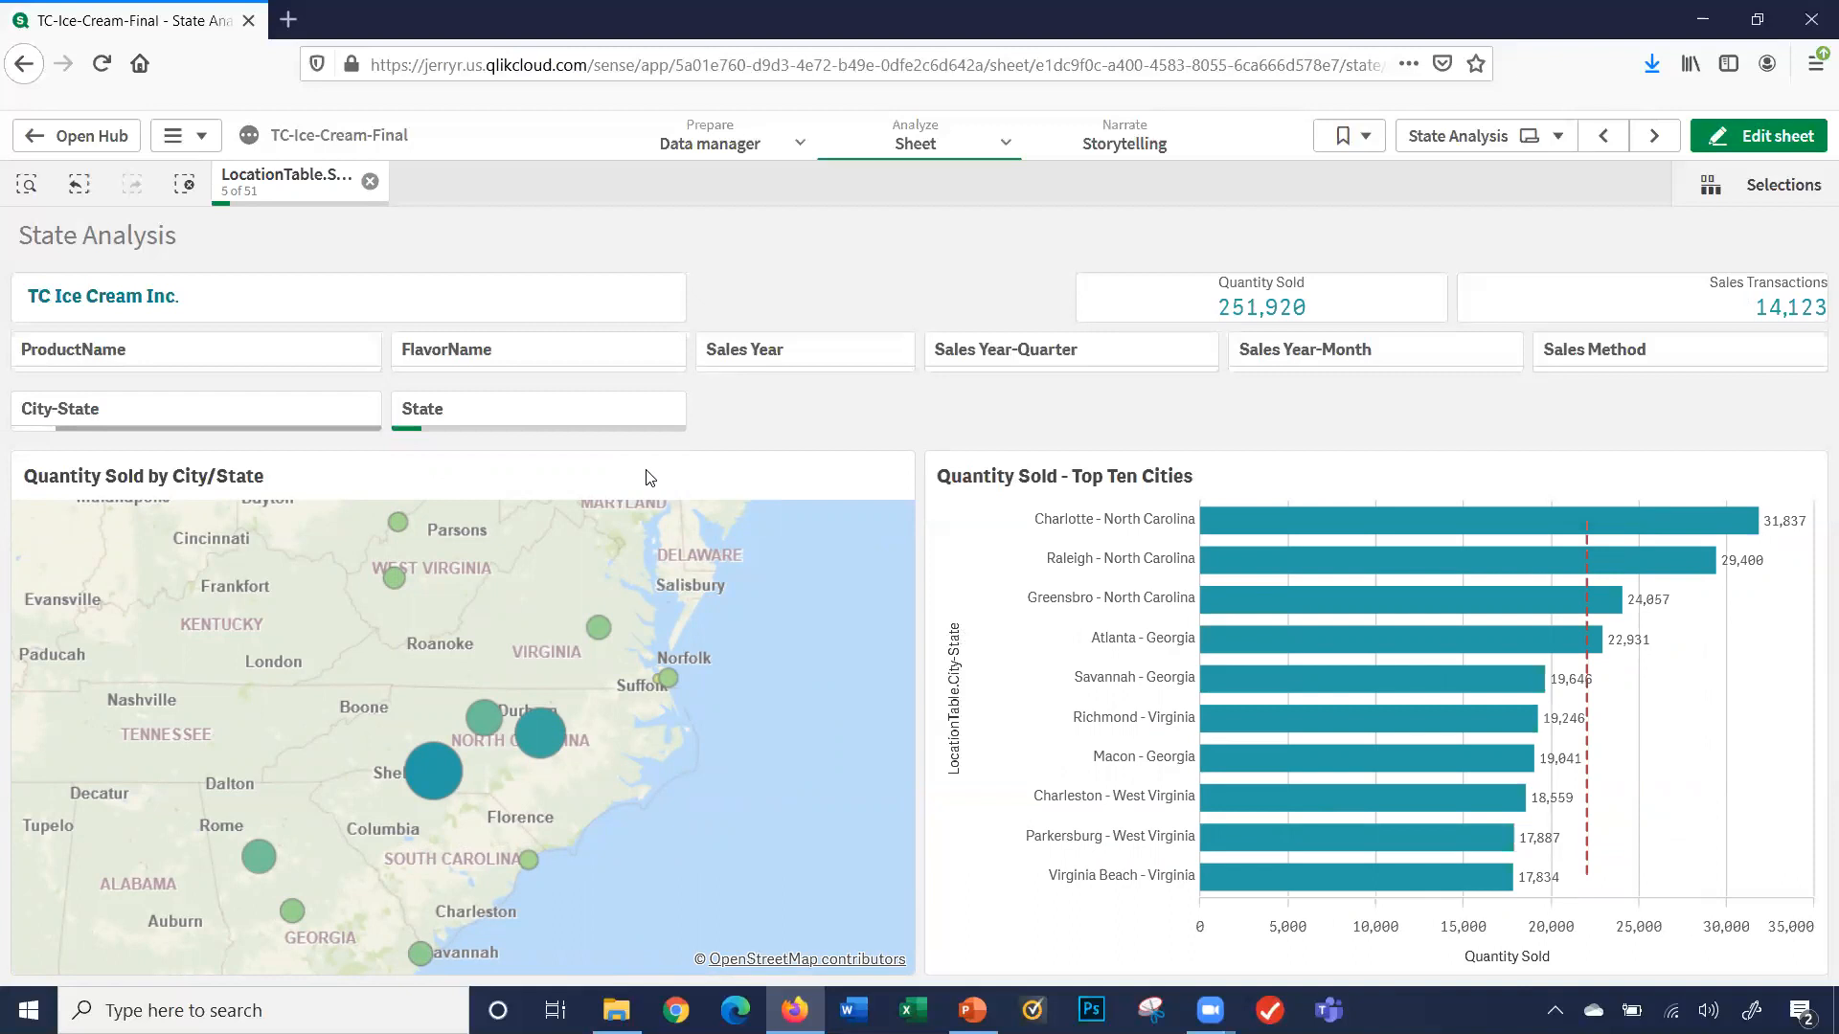
mouse_move(640, 687)
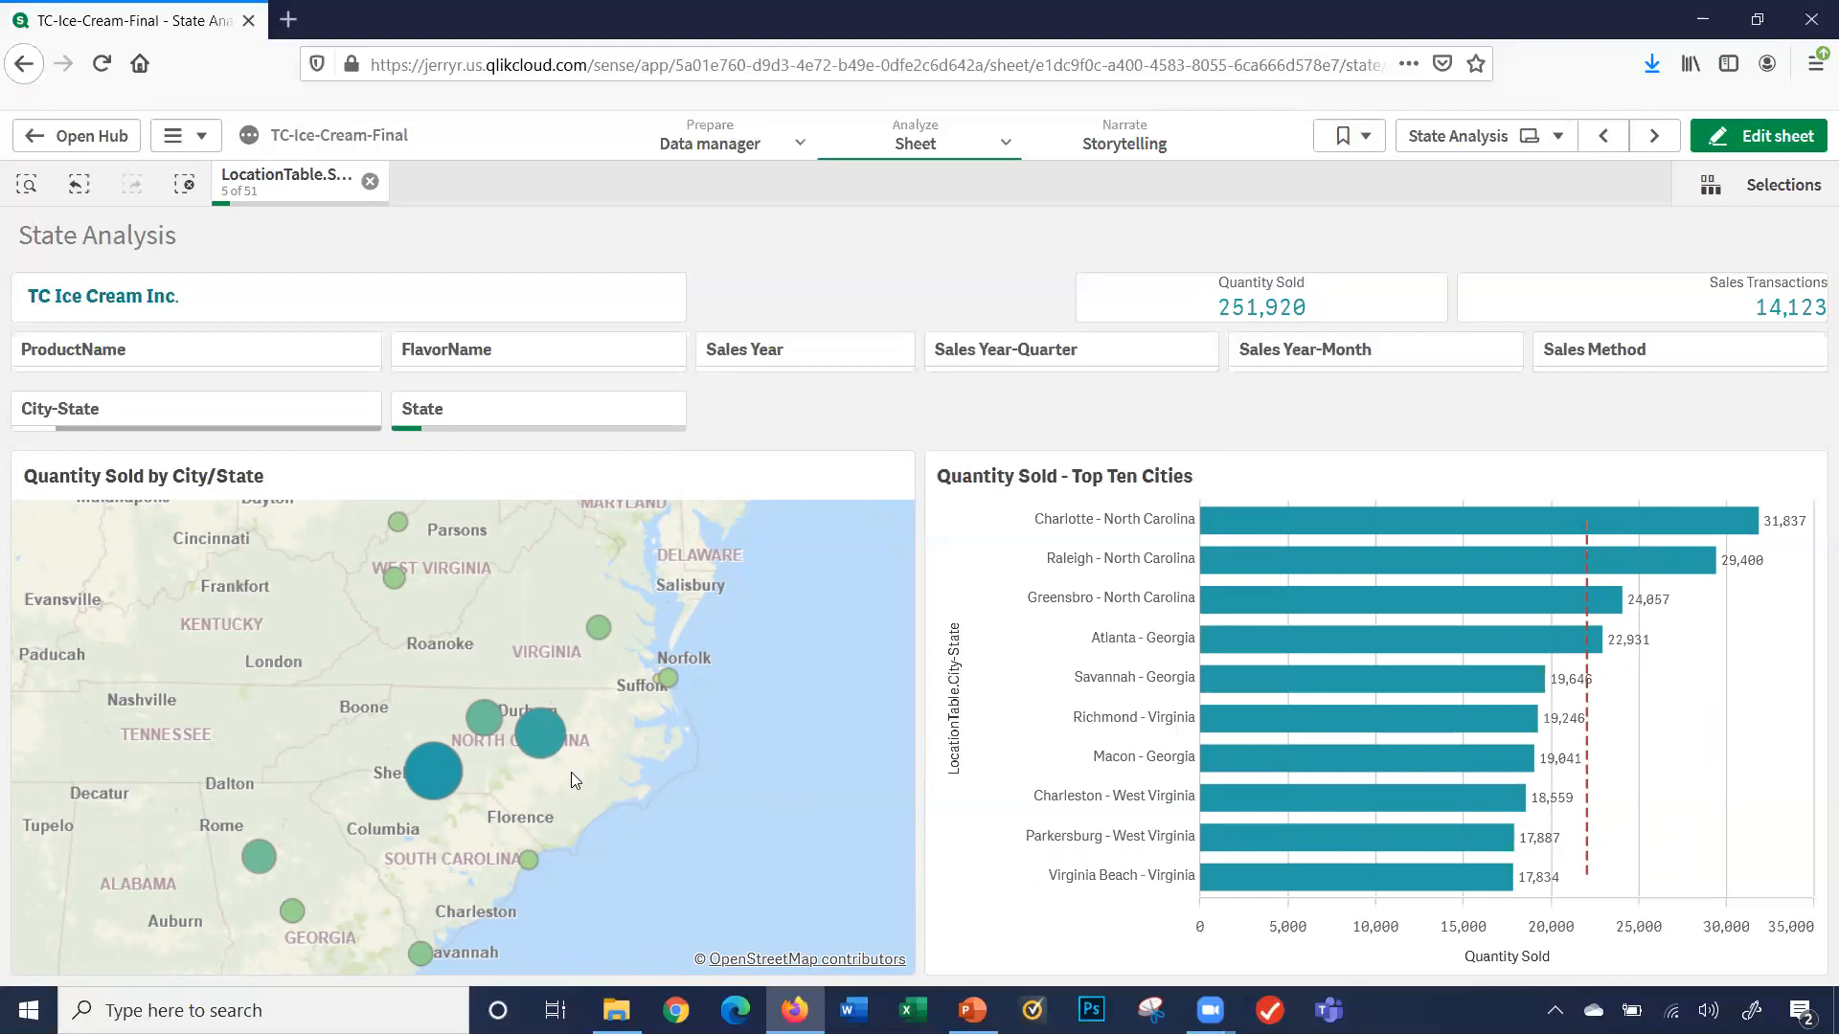
mouse_move(922, 548)
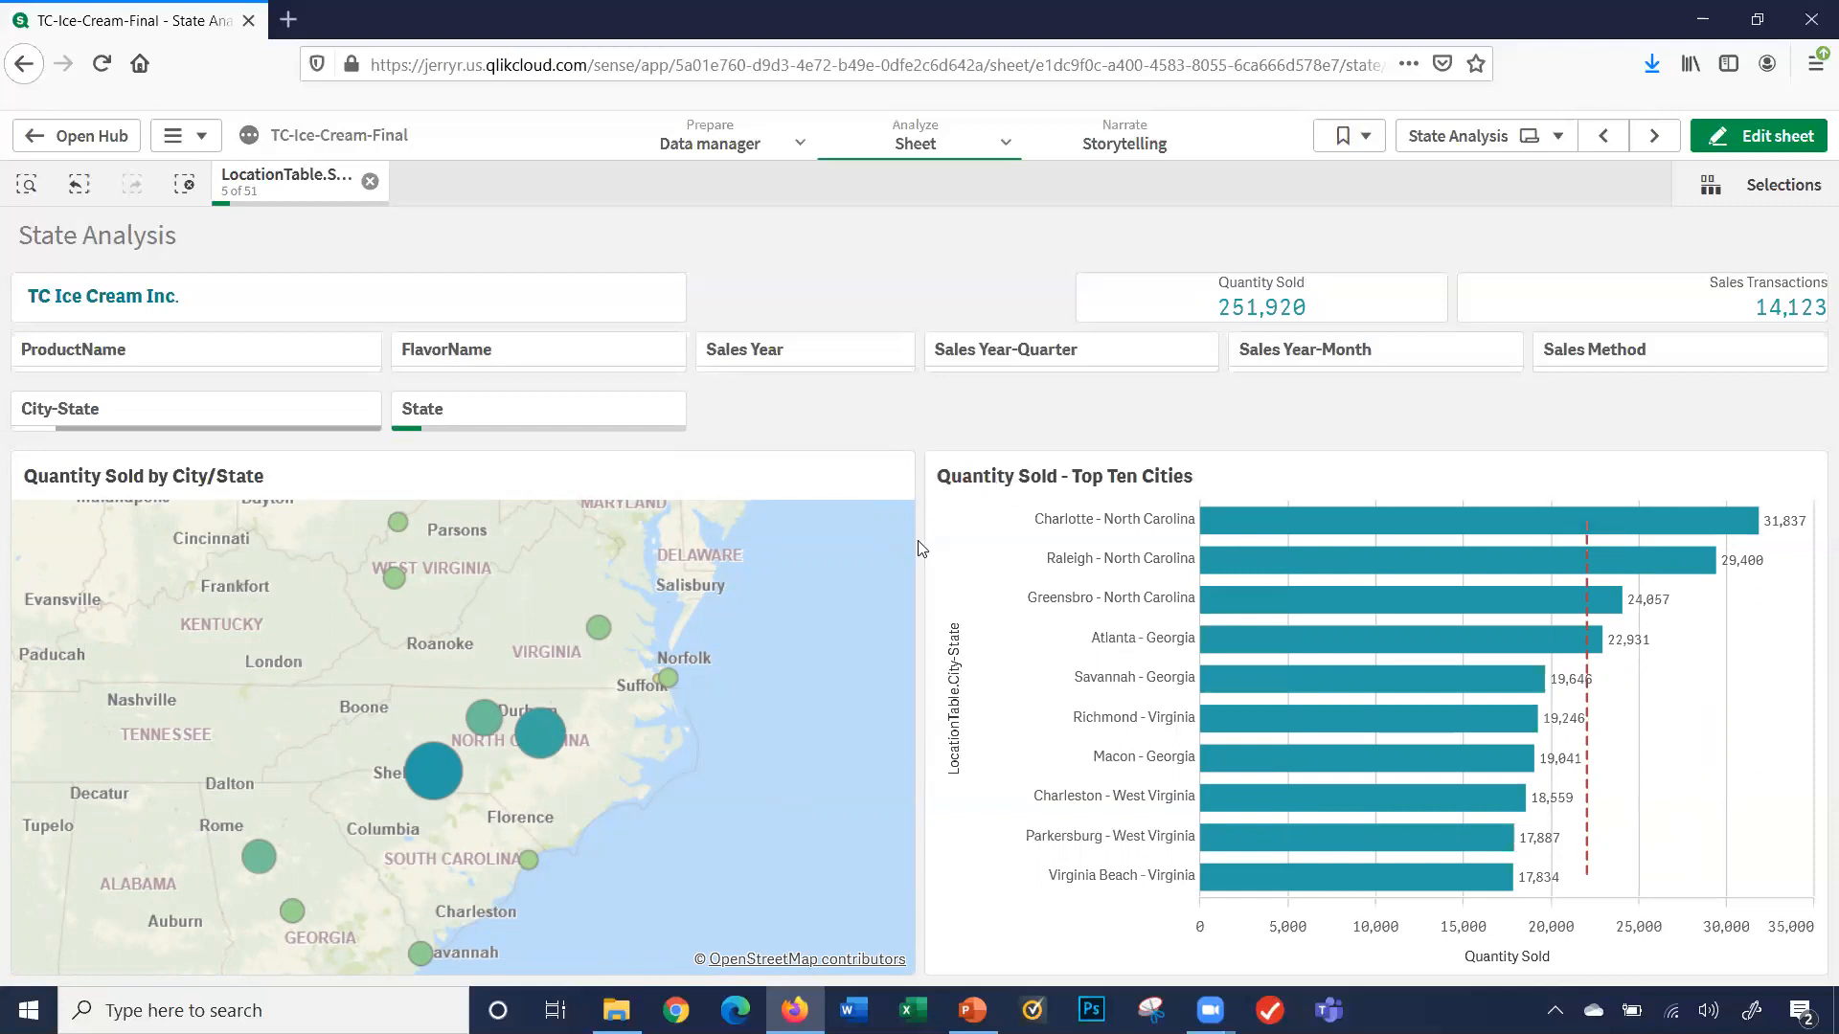
mouse_move(1124, 886)
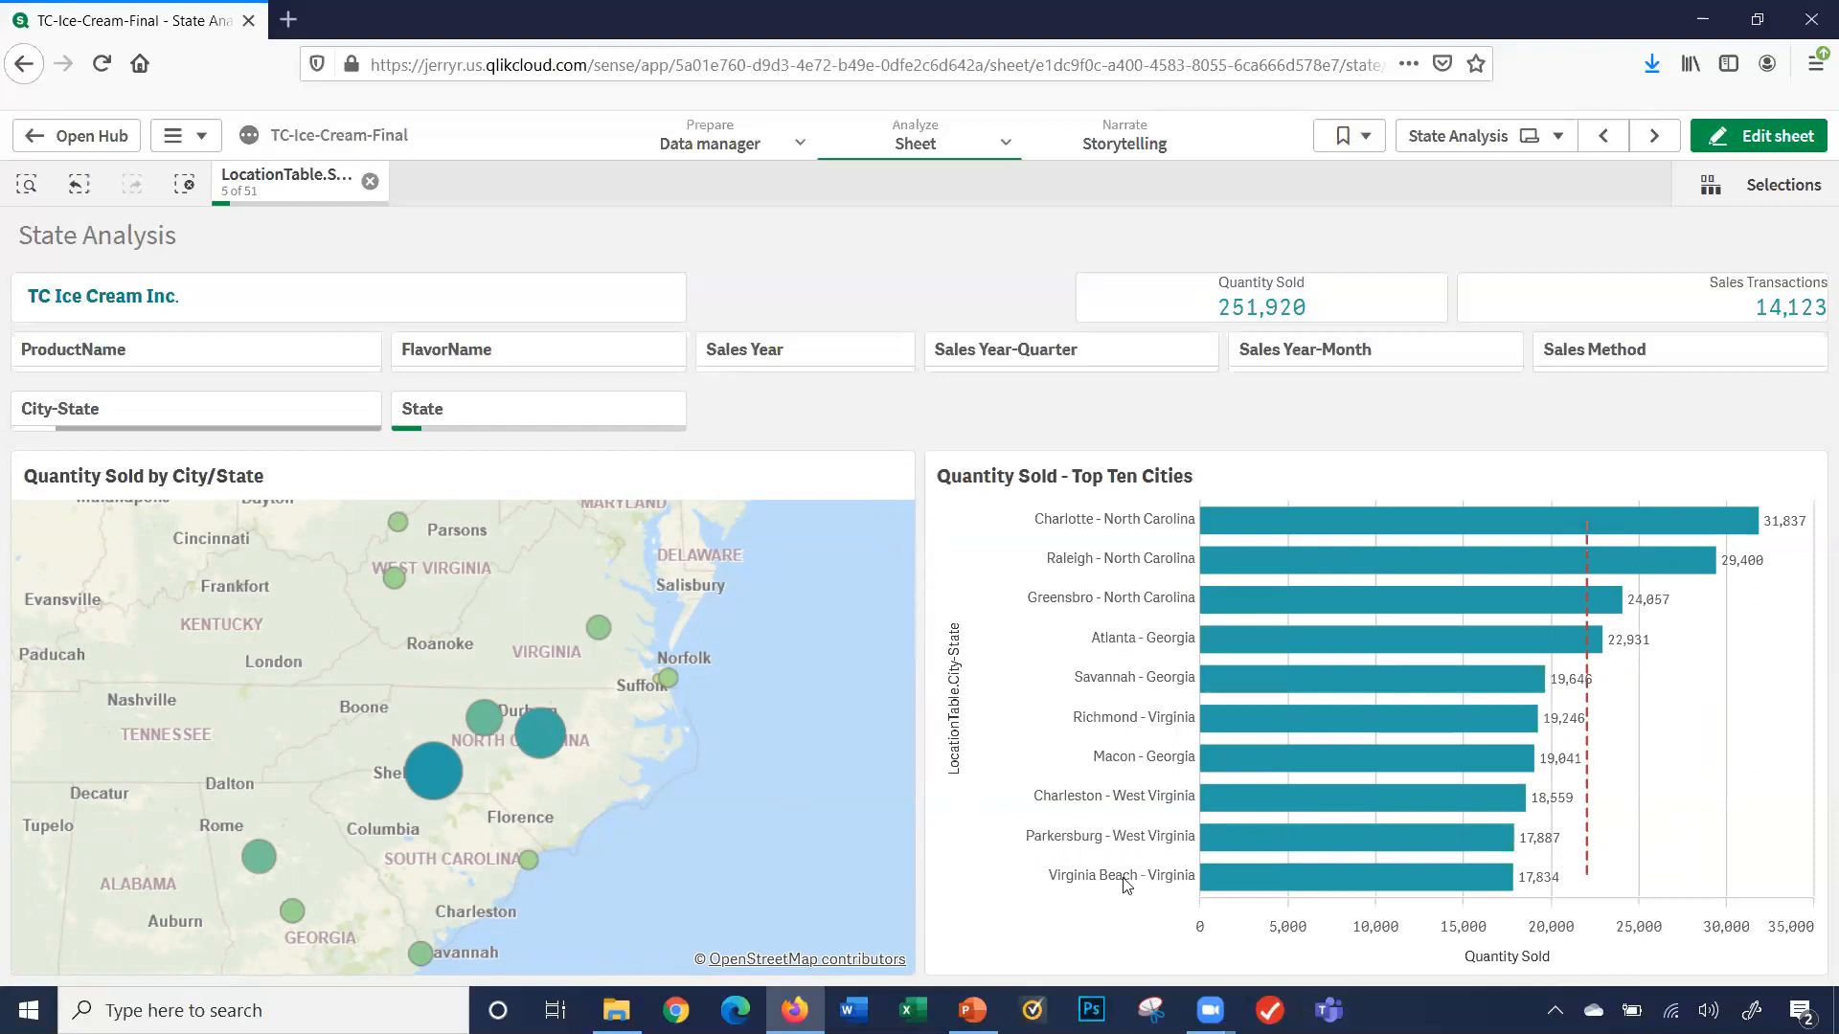
mouse_move(1040, 557)
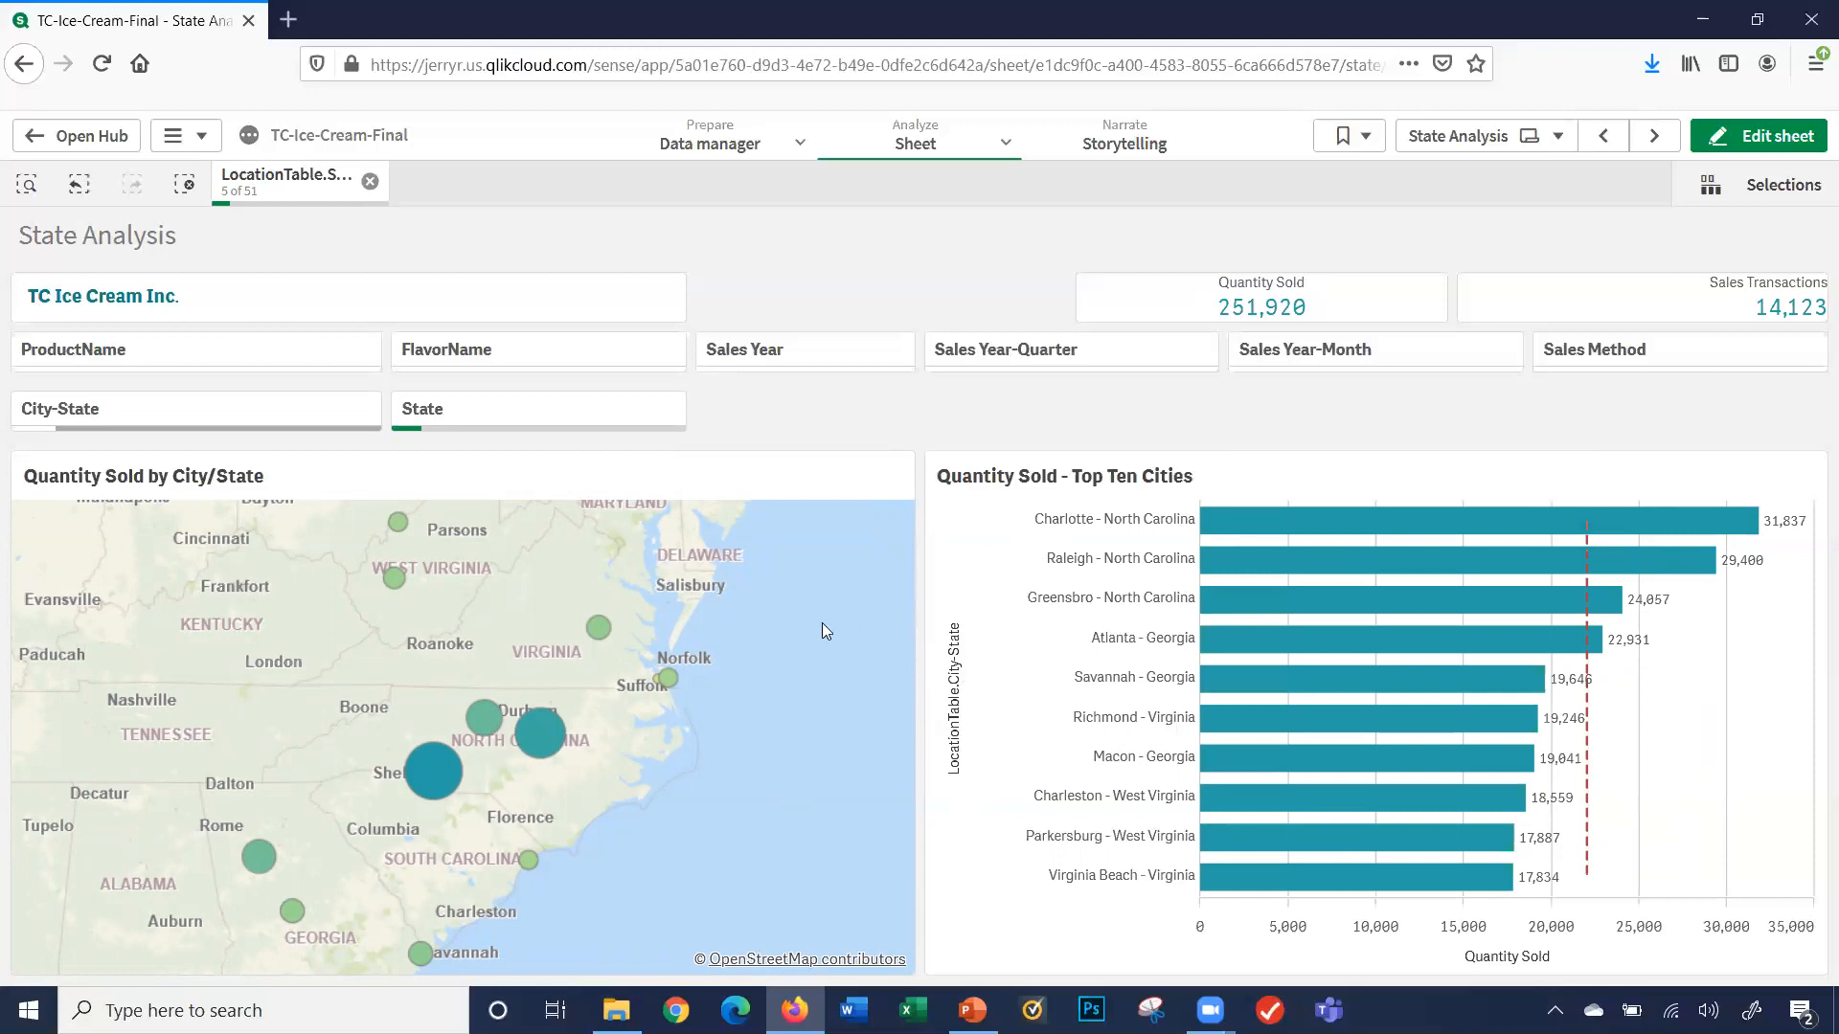
mouse_move(785, 628)
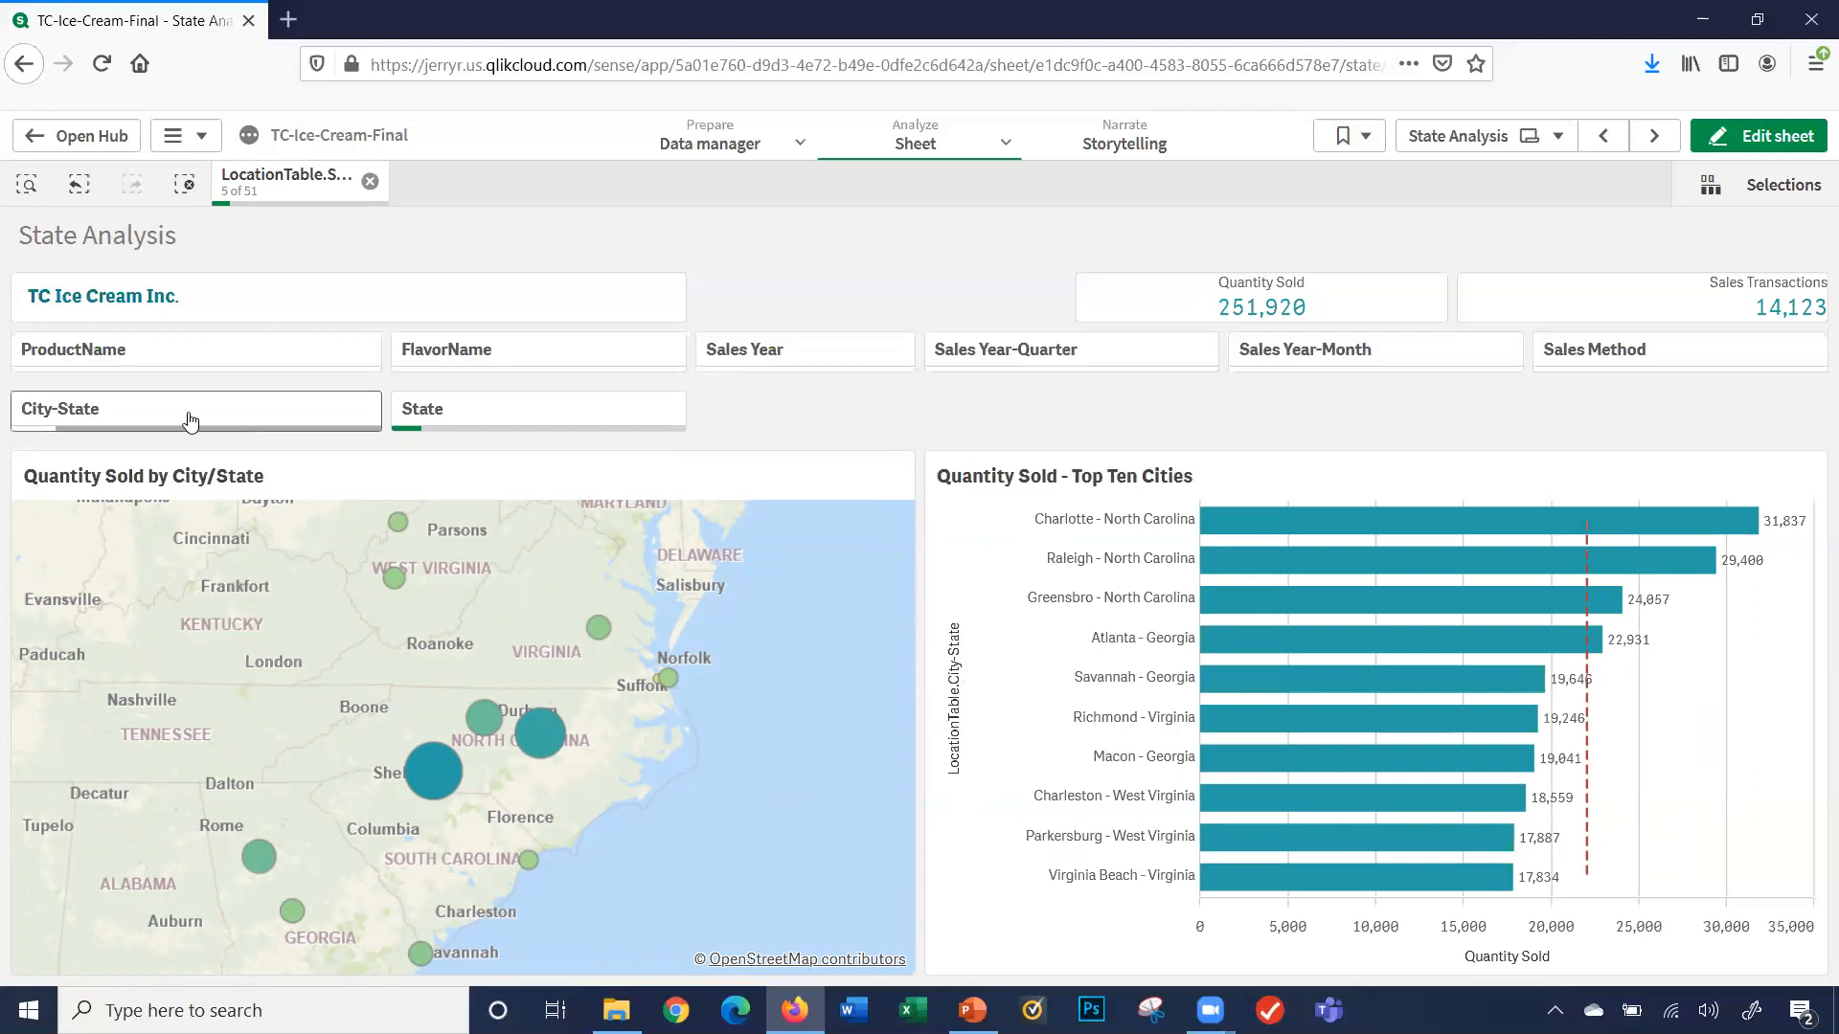
left_click(195, 409)
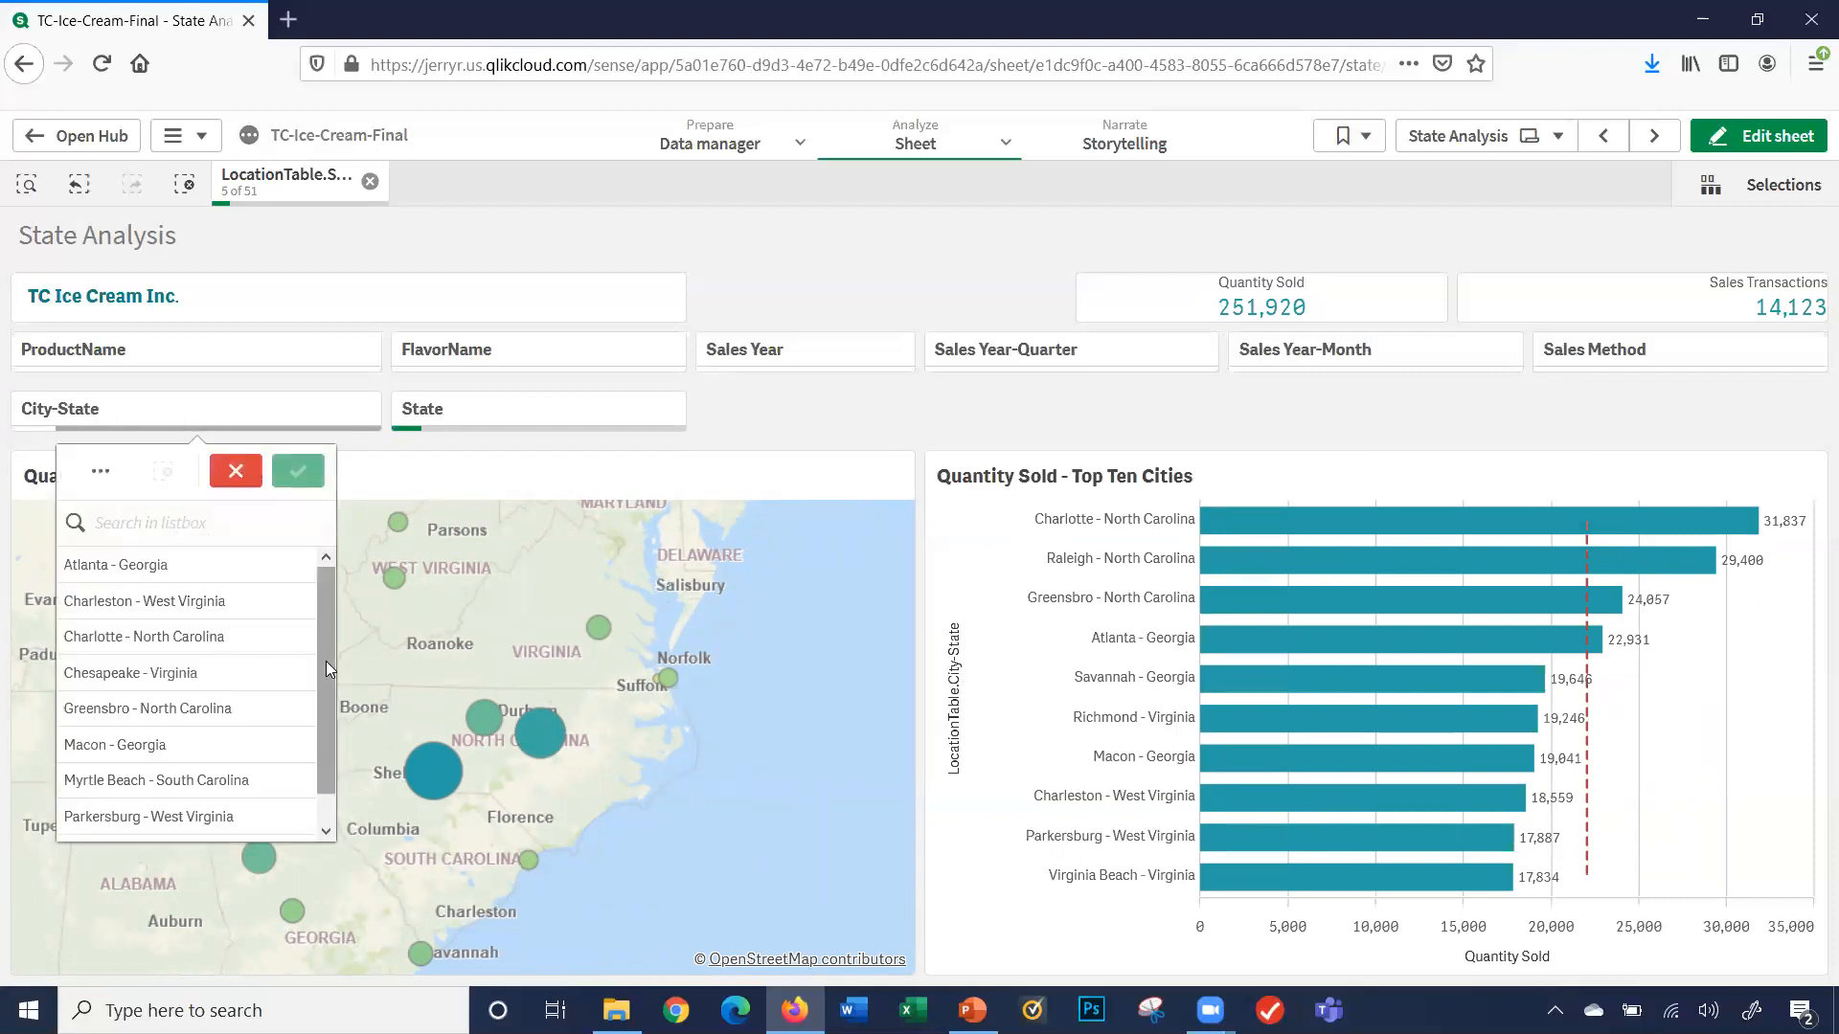
scroll("down", 3)
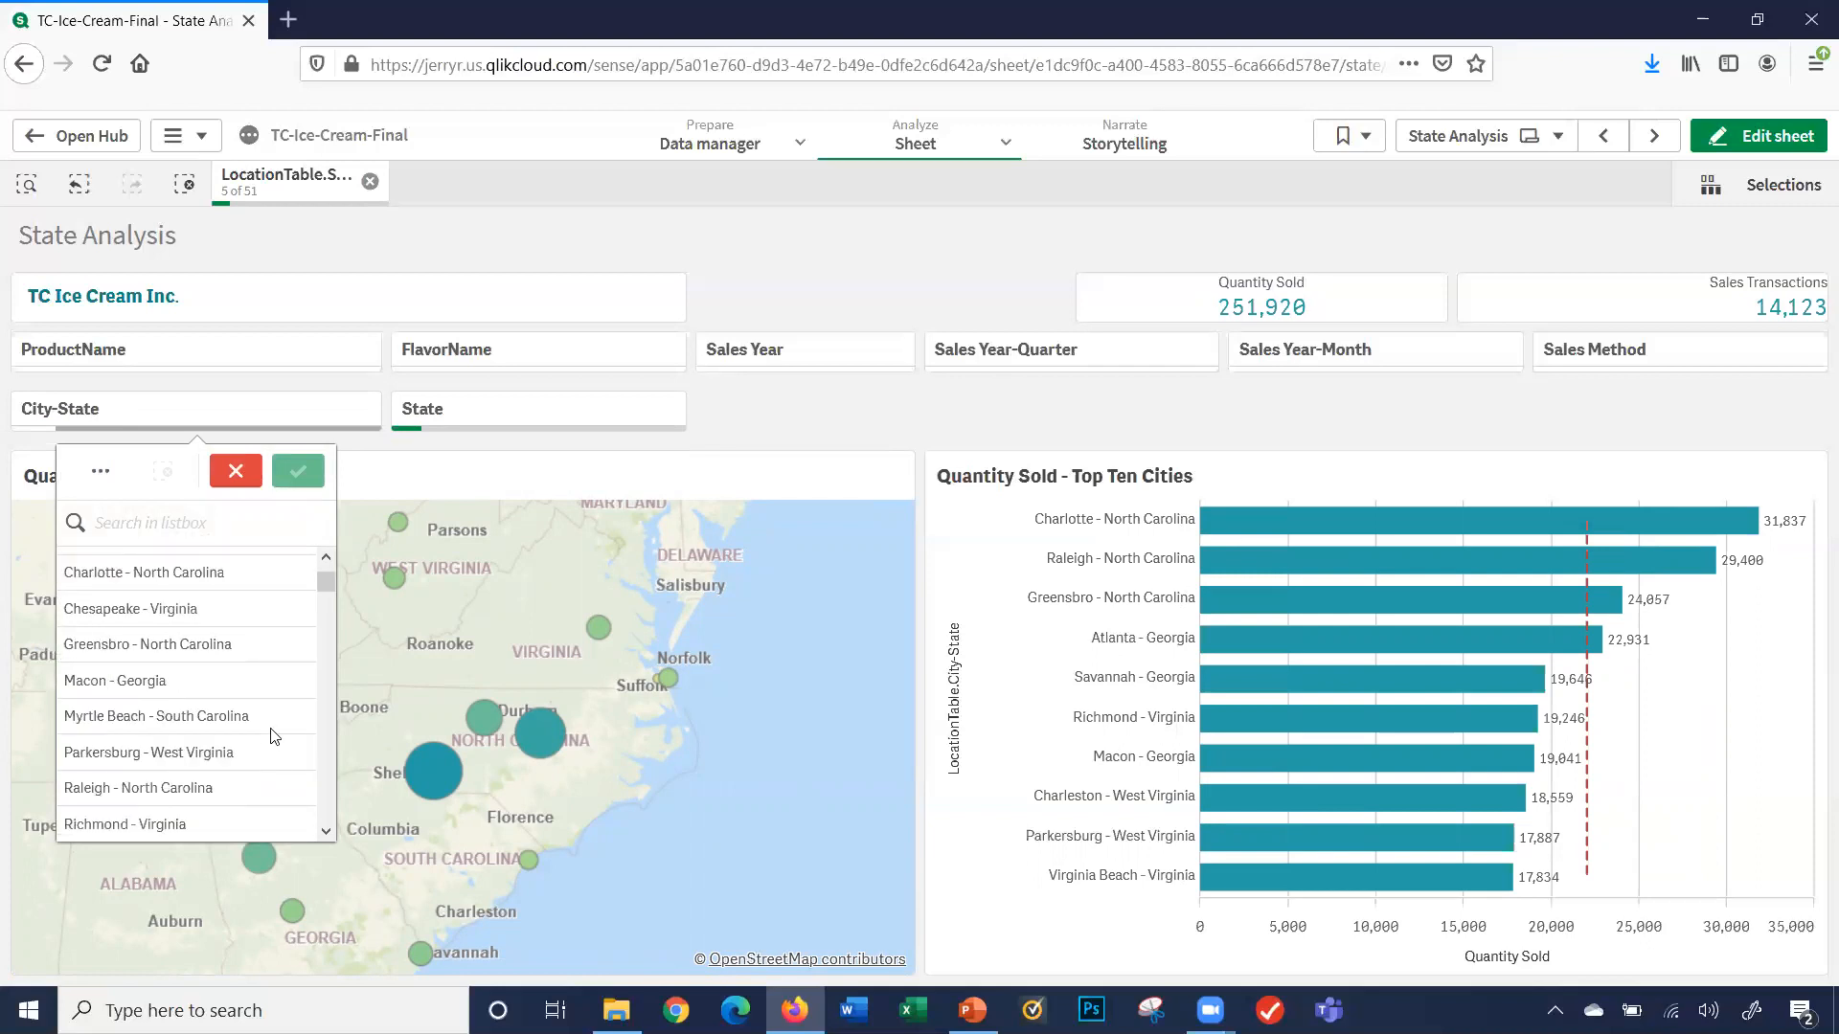
scroll("down", 3)
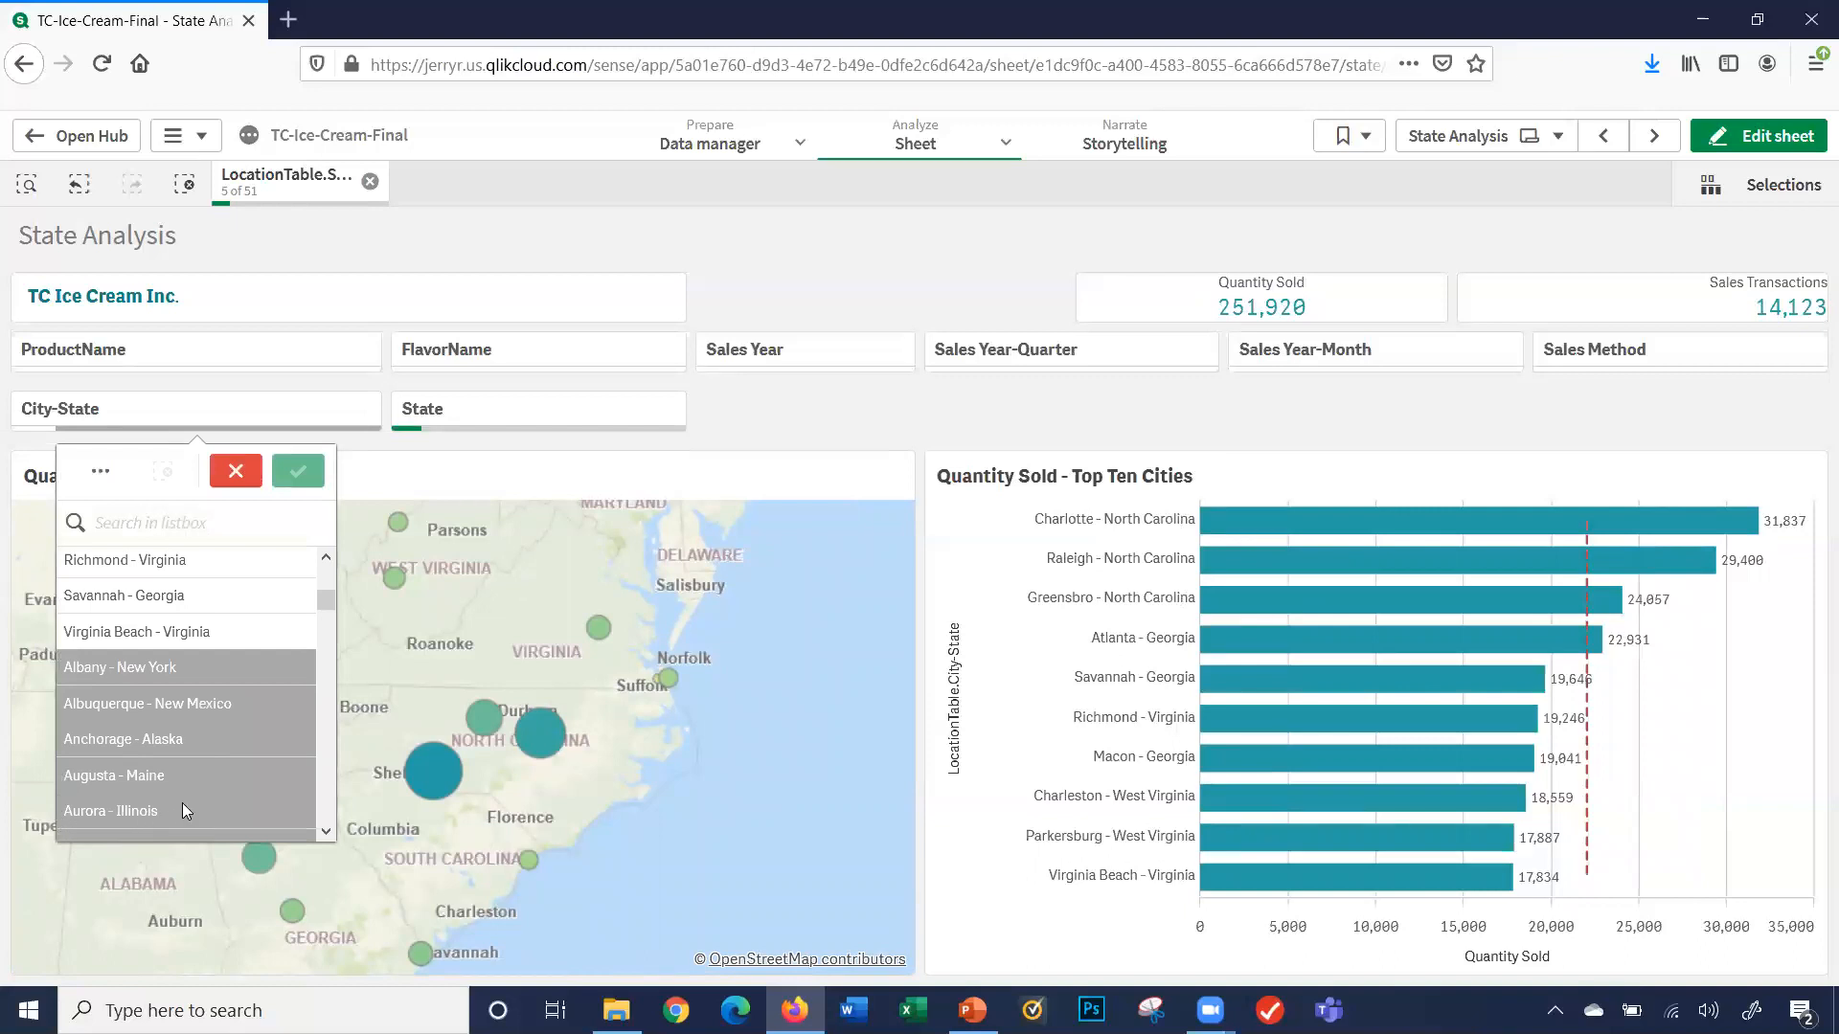
mouse_move(105, 750)
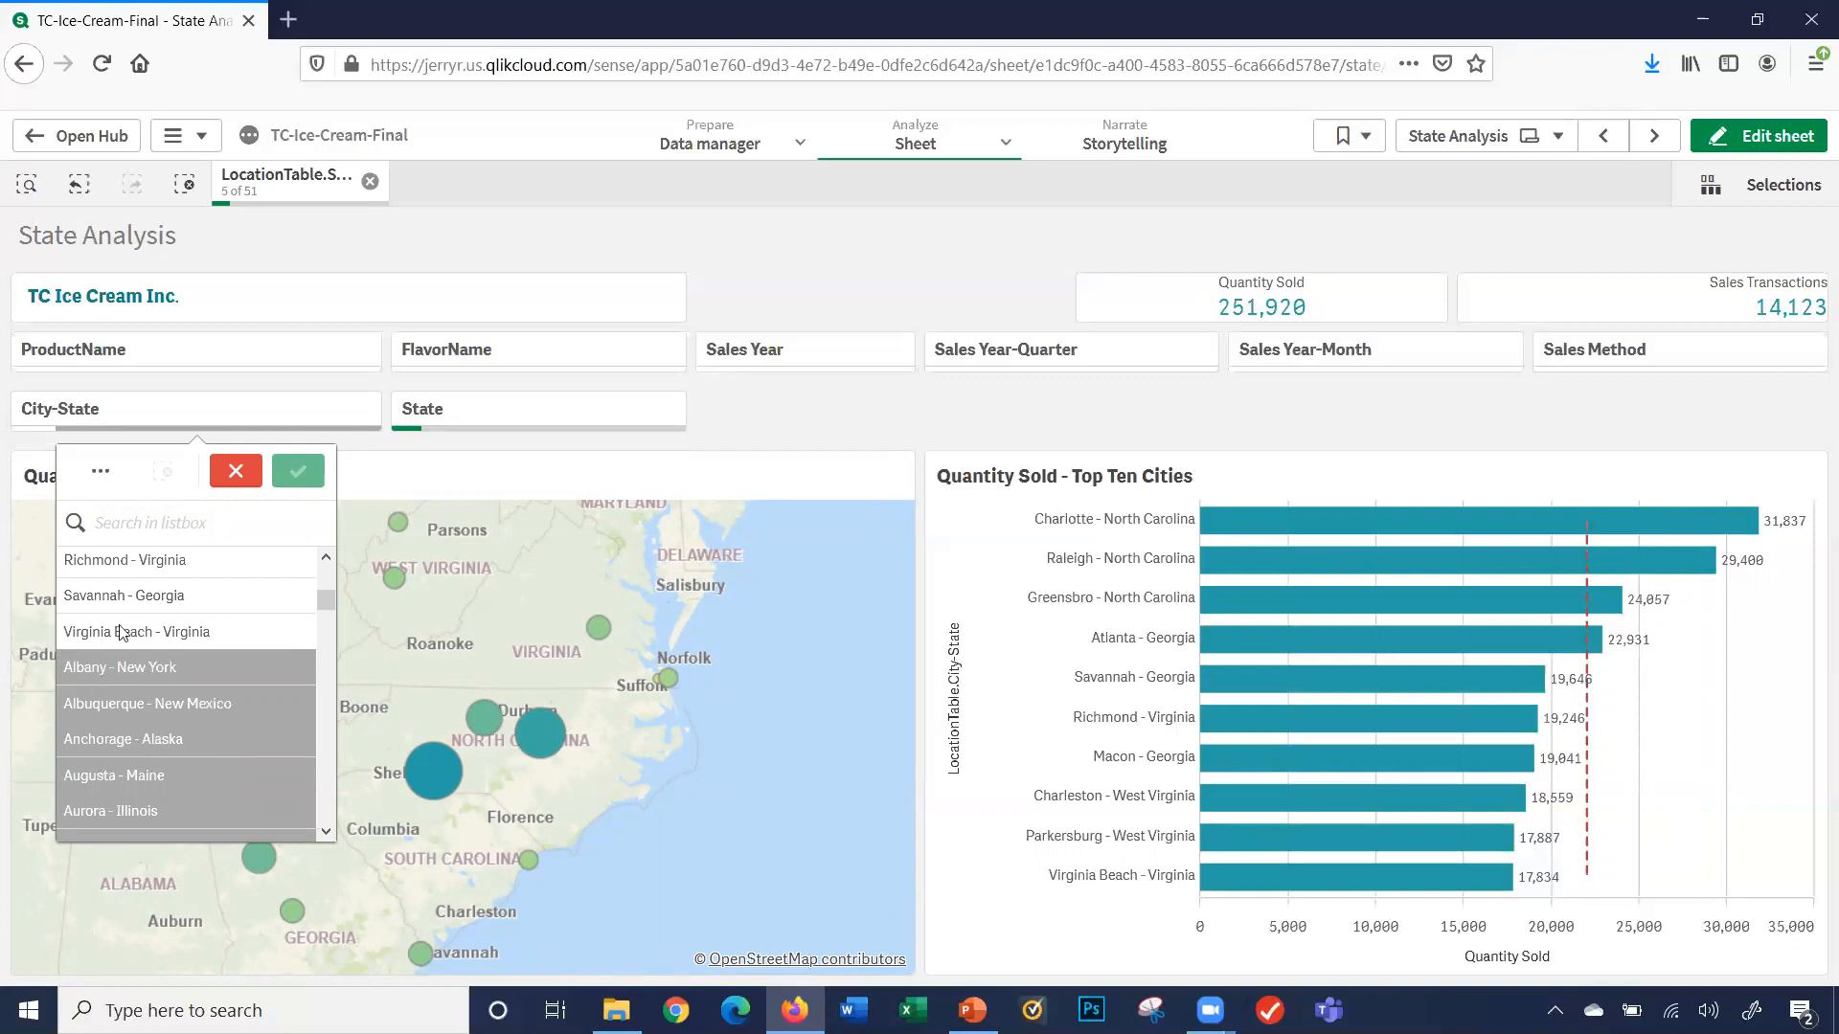
mouse_move(256, 198)
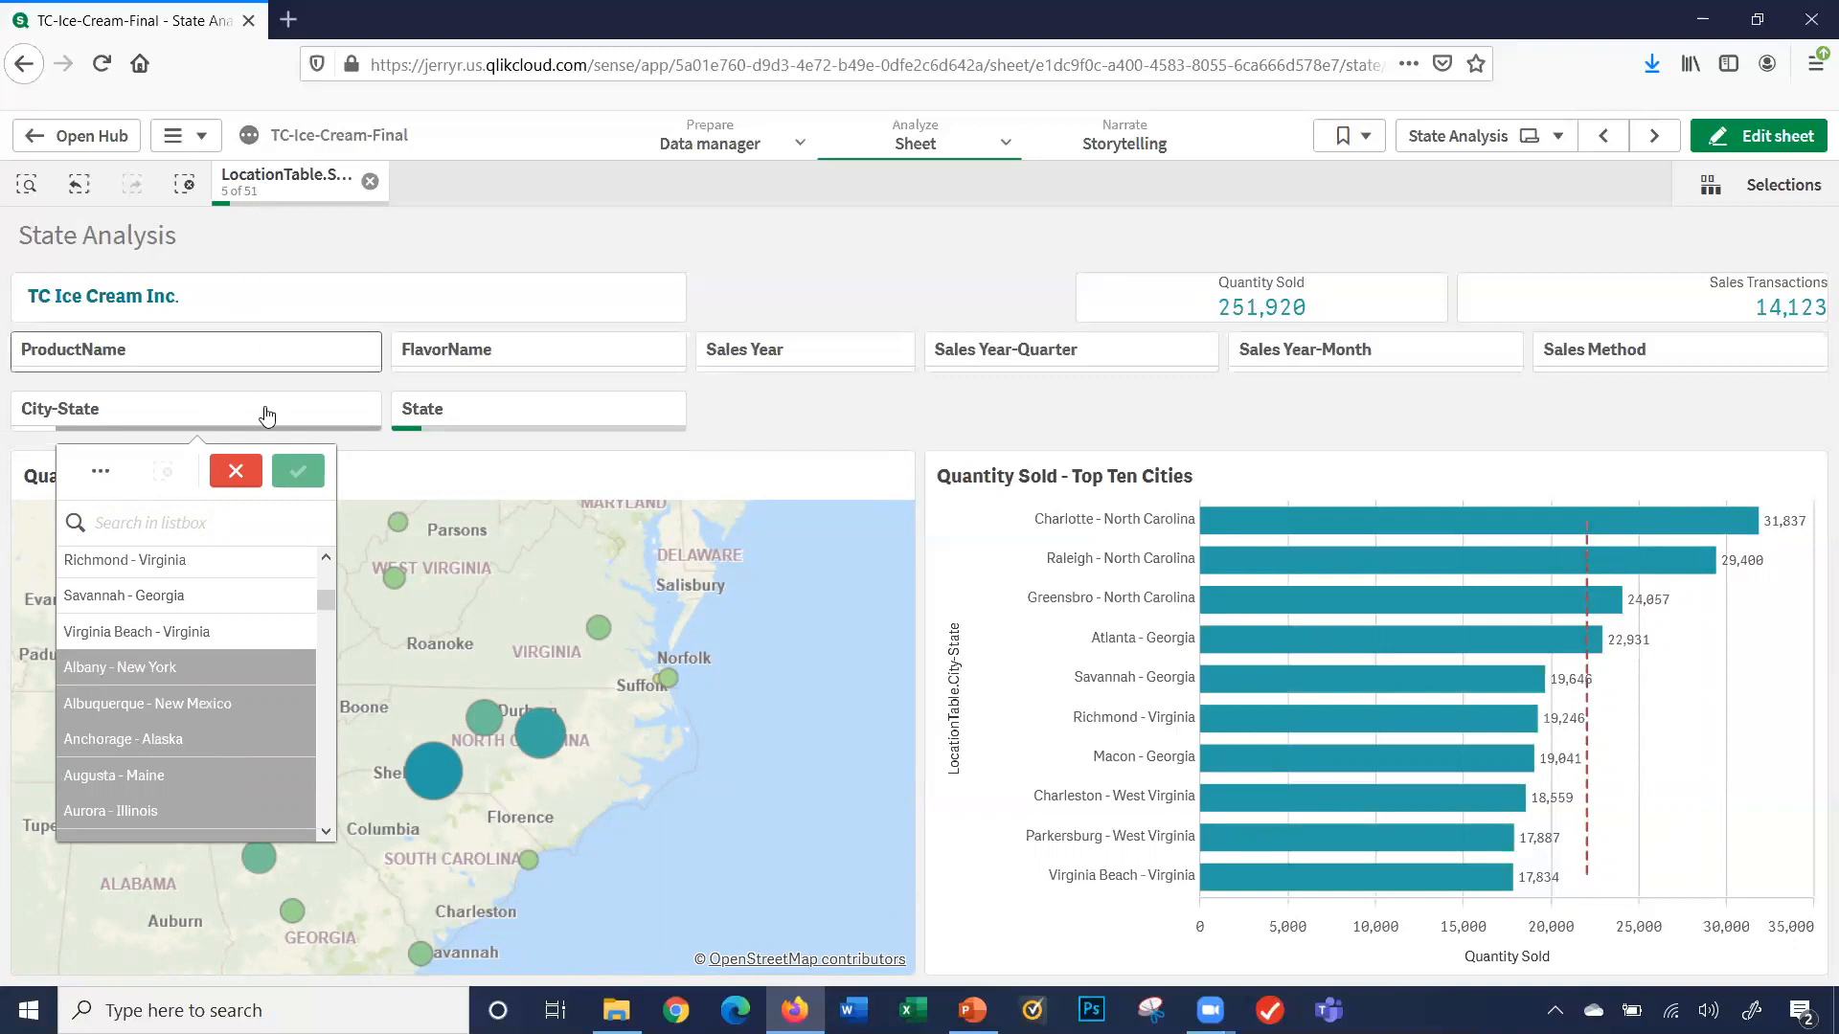
left_click(234, 472)
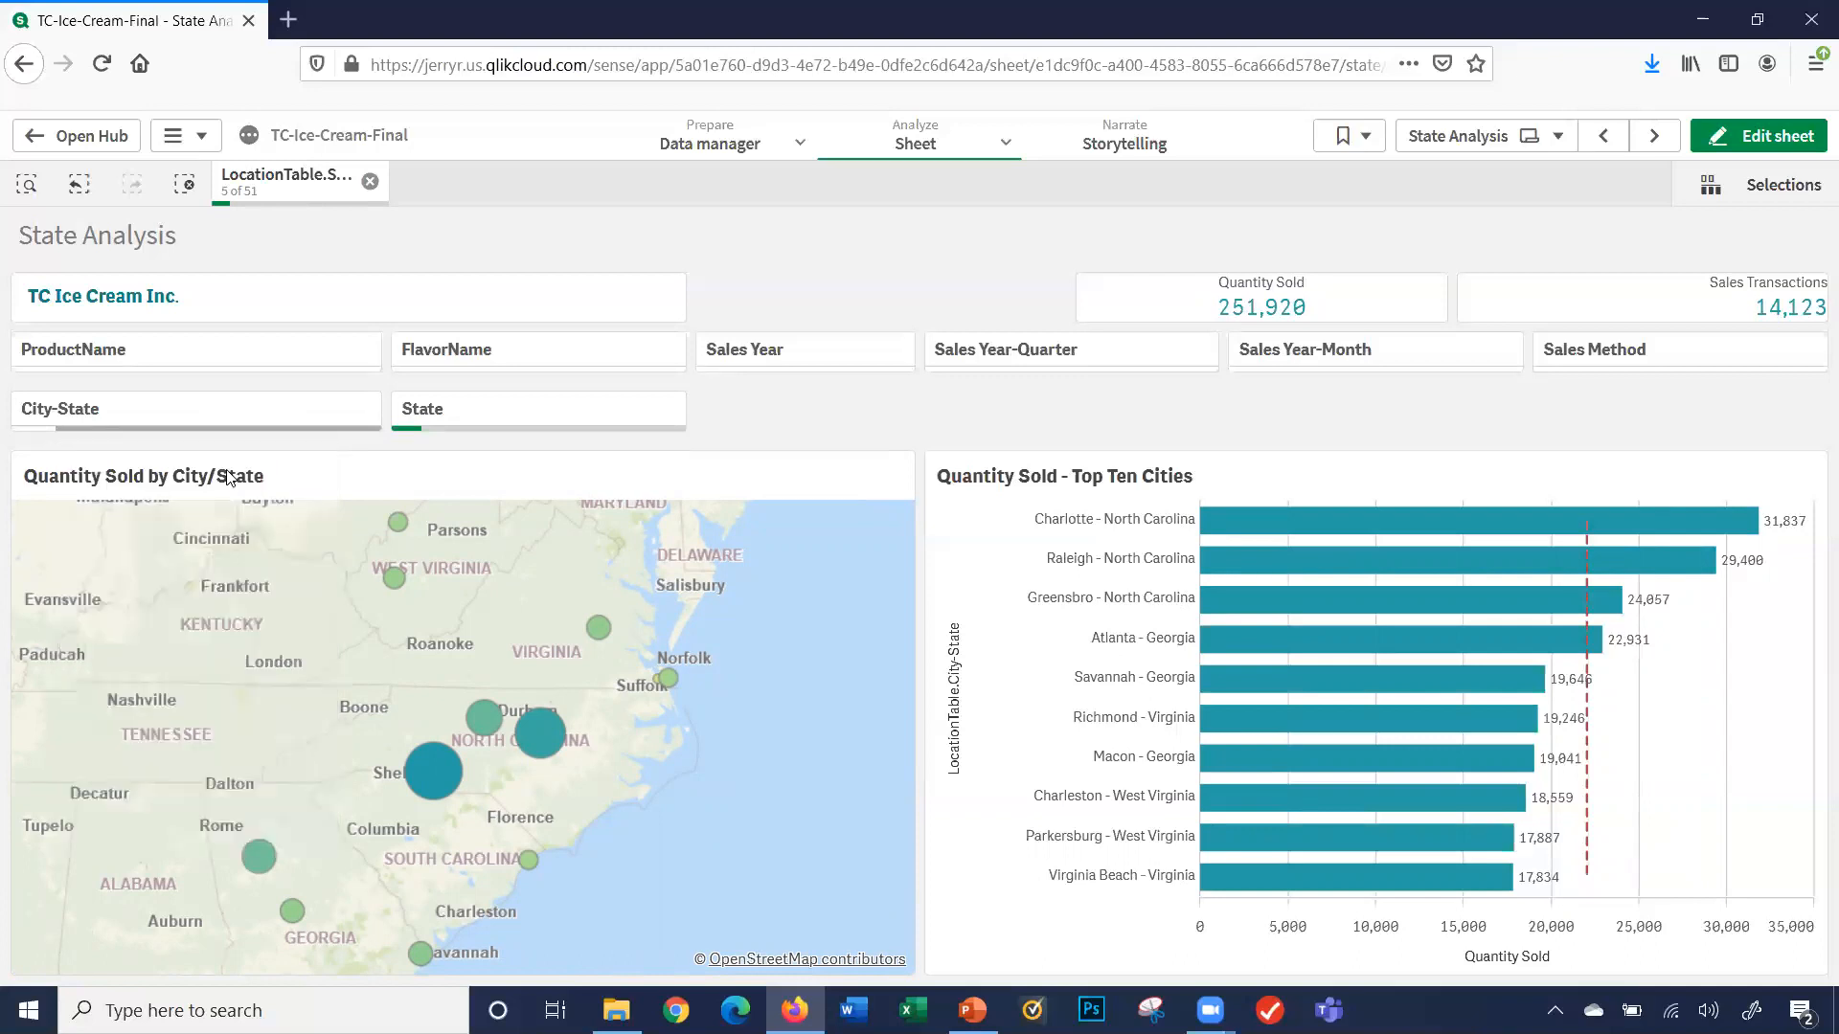
mouse_move(132, 347)
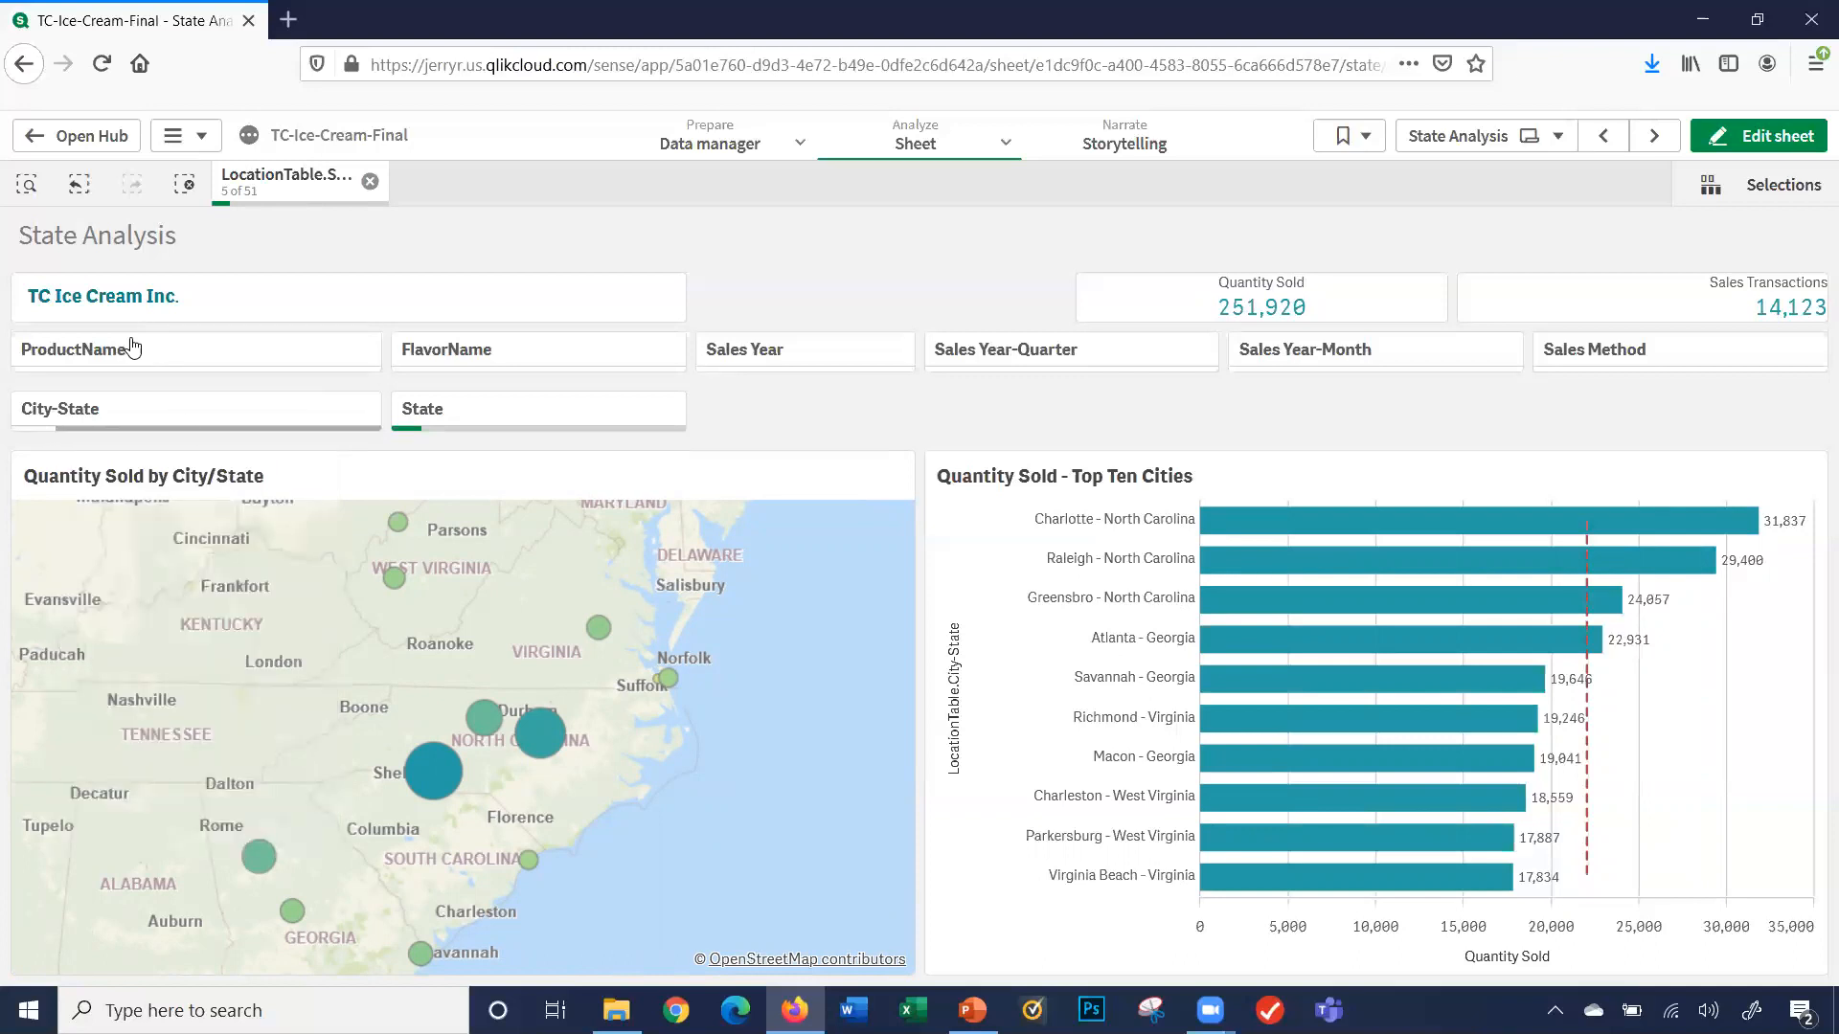
mouse_move(607, 289)
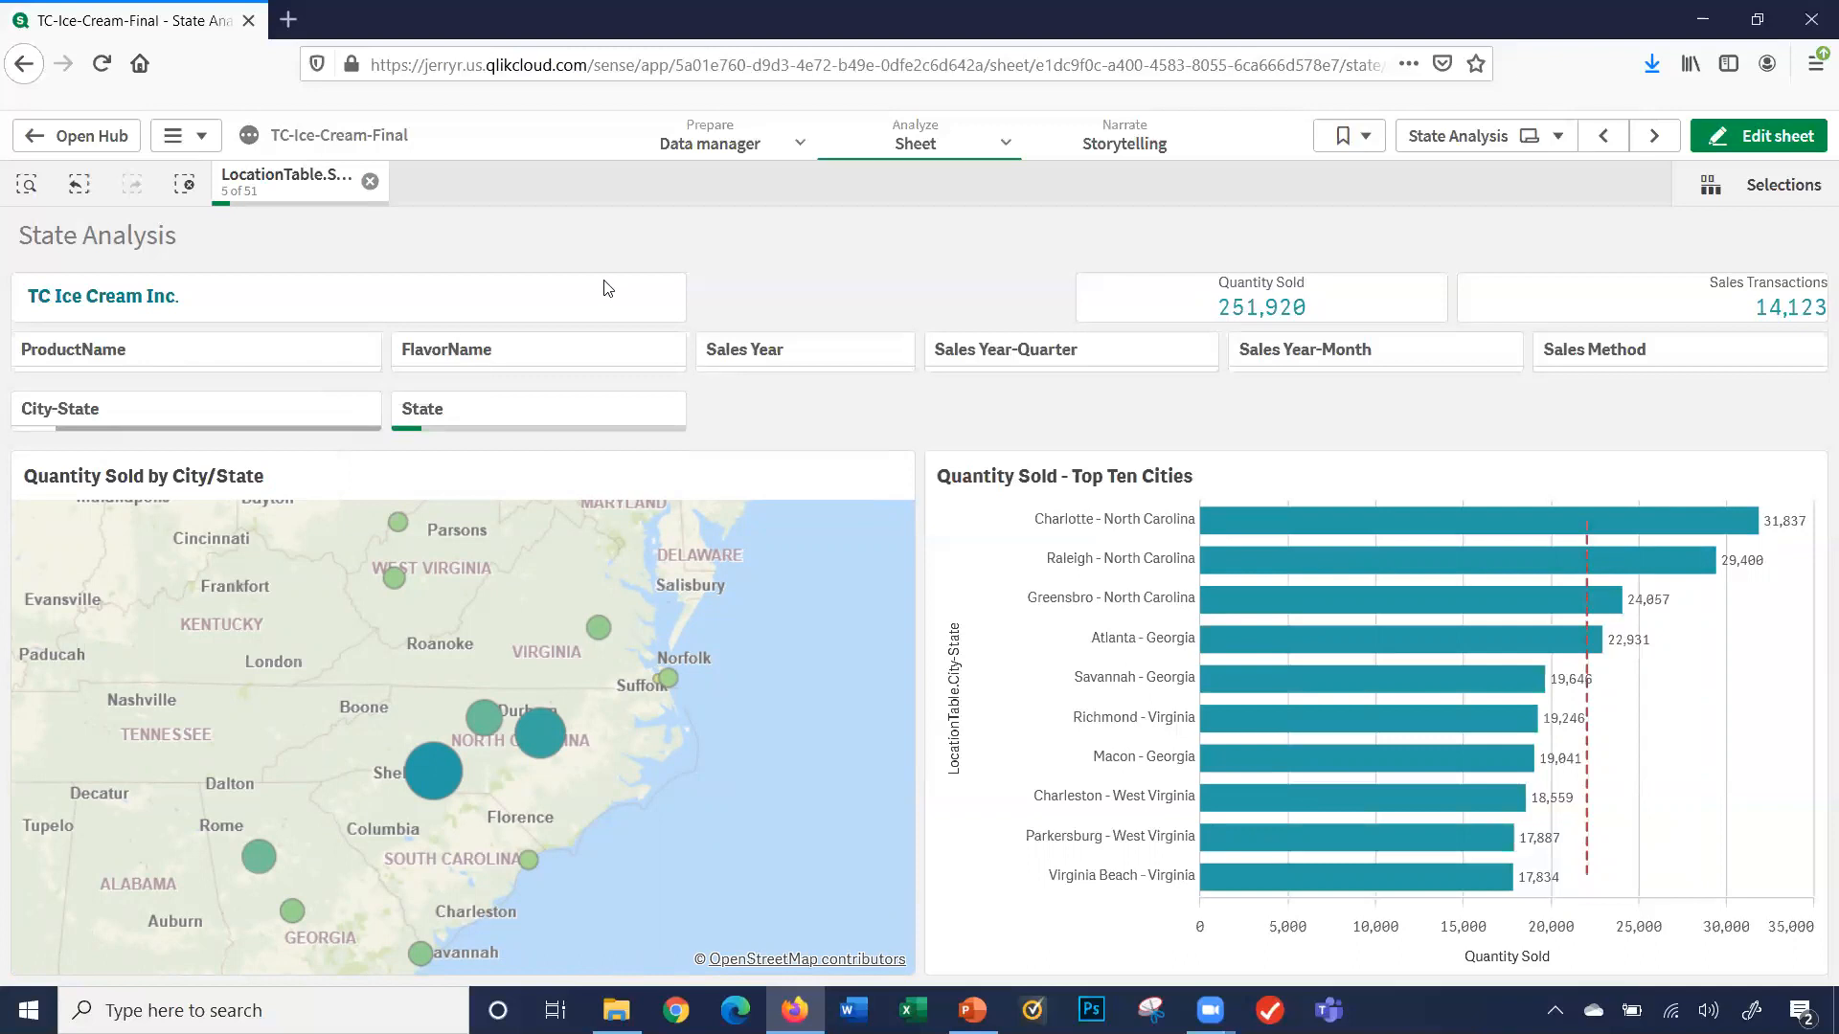
mouse_move(917, 287)
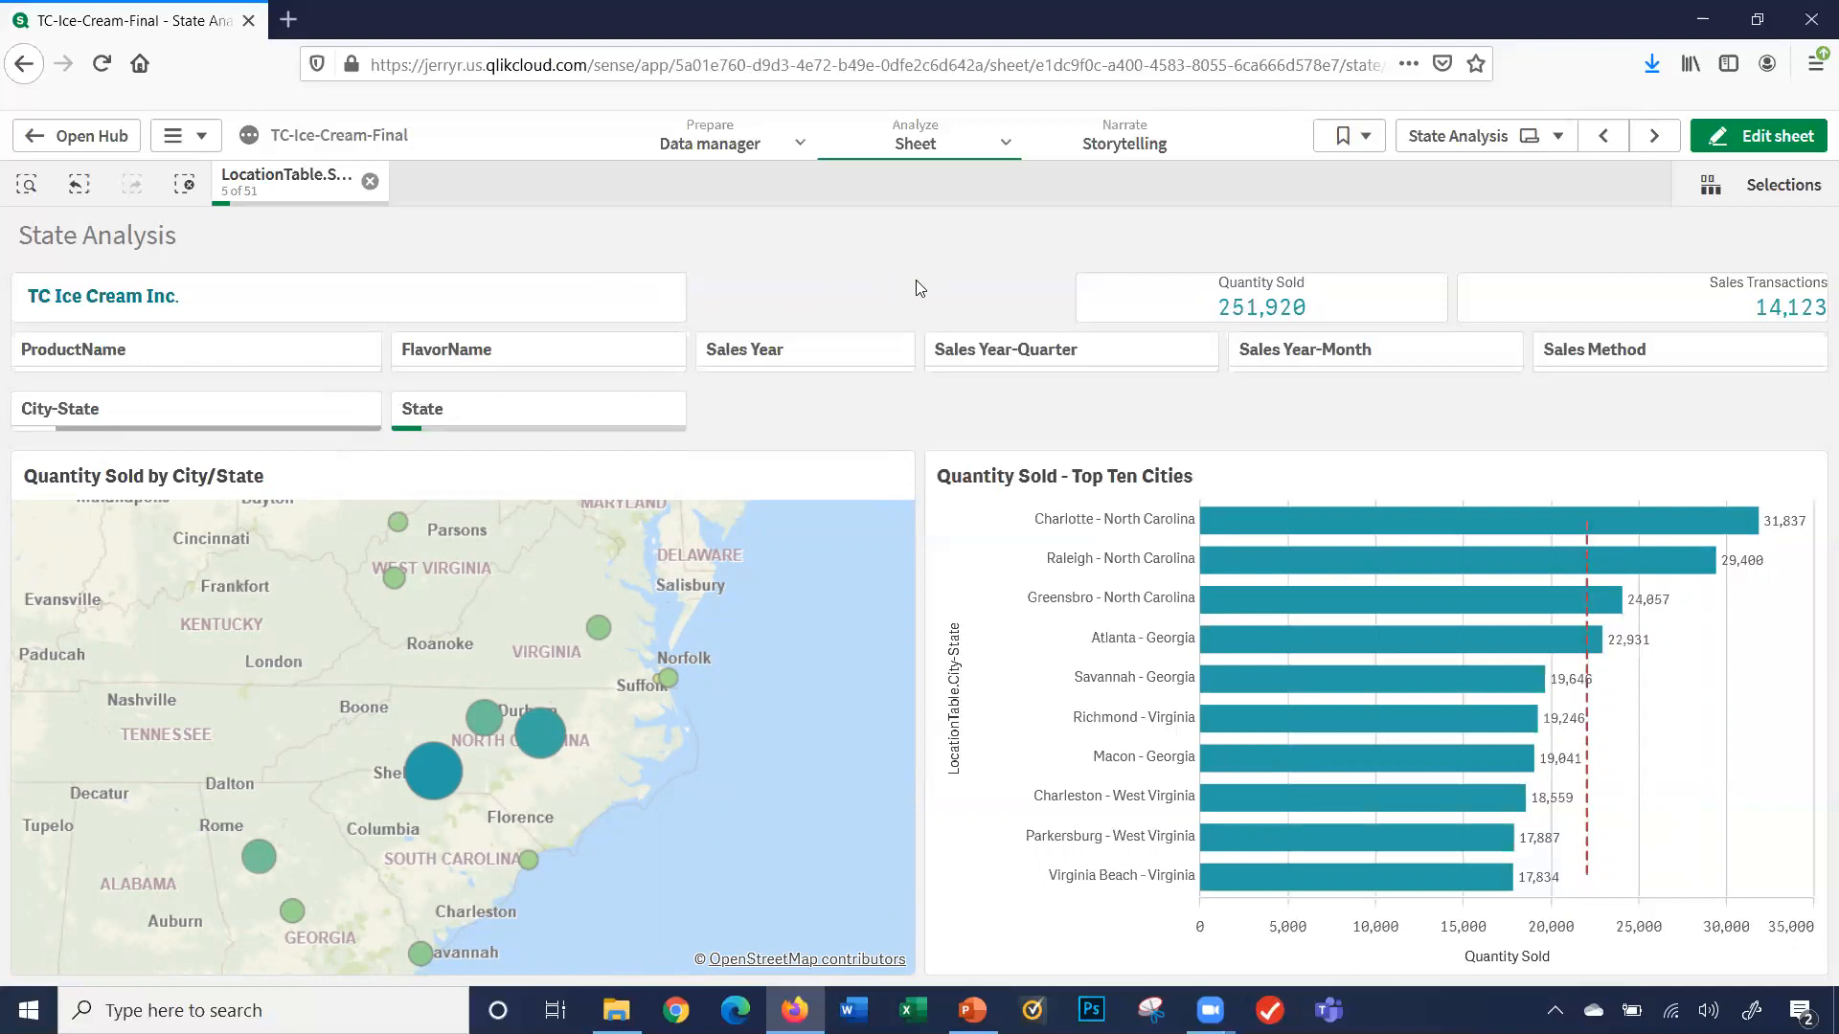
mouse_move(1415, 219)
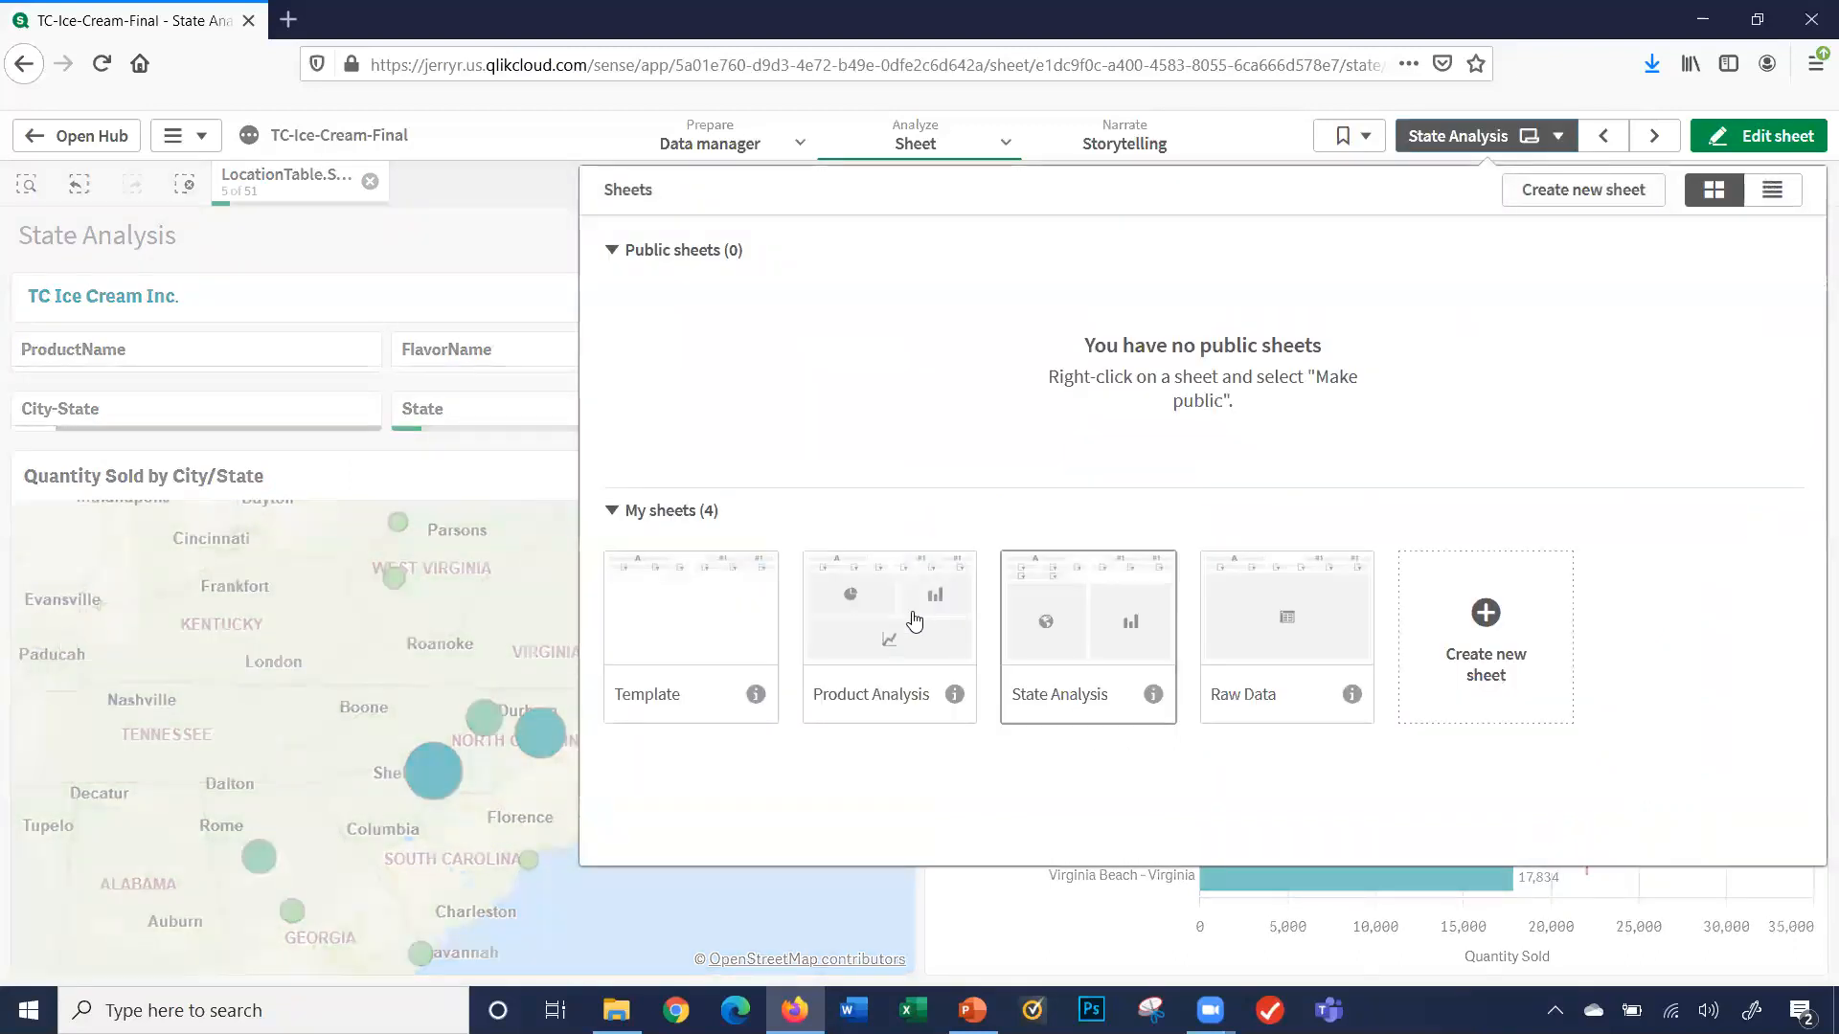
- Switch to the Product Analysis sheet, still showing 251,920 units under the five-state filter
left_click(886, 609)
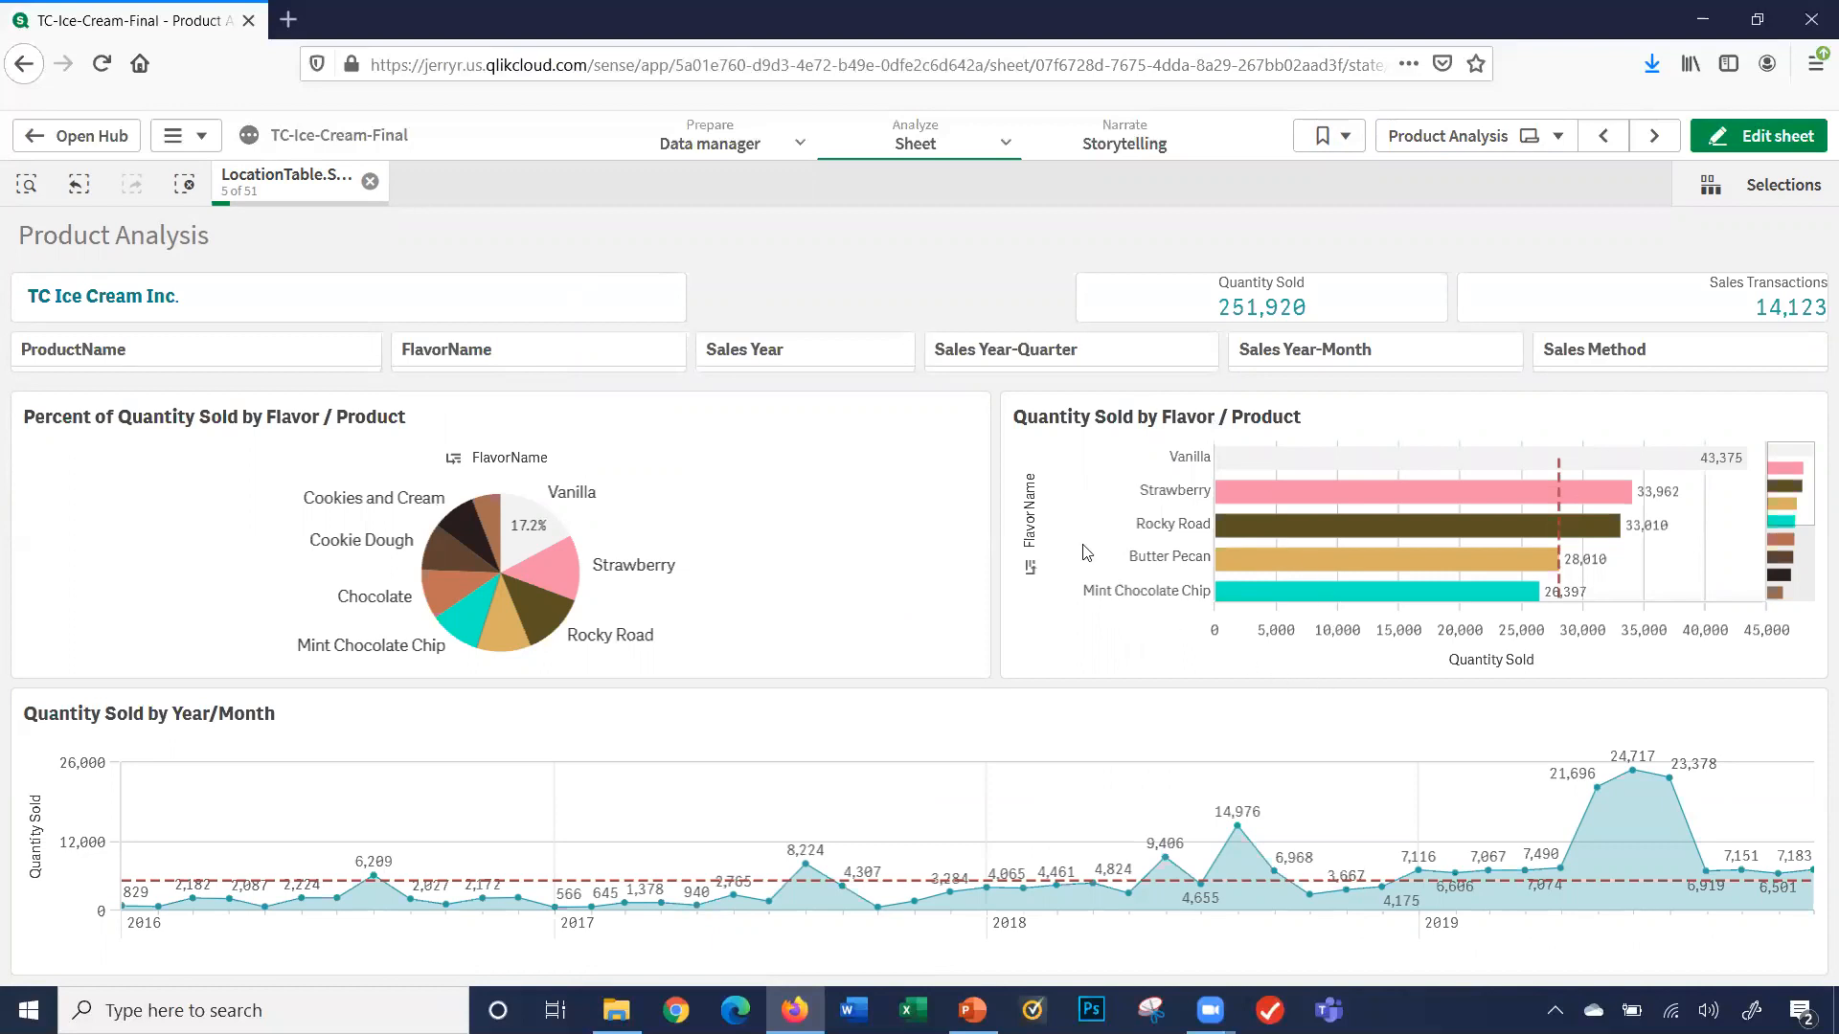
mouse_move(808, 601)
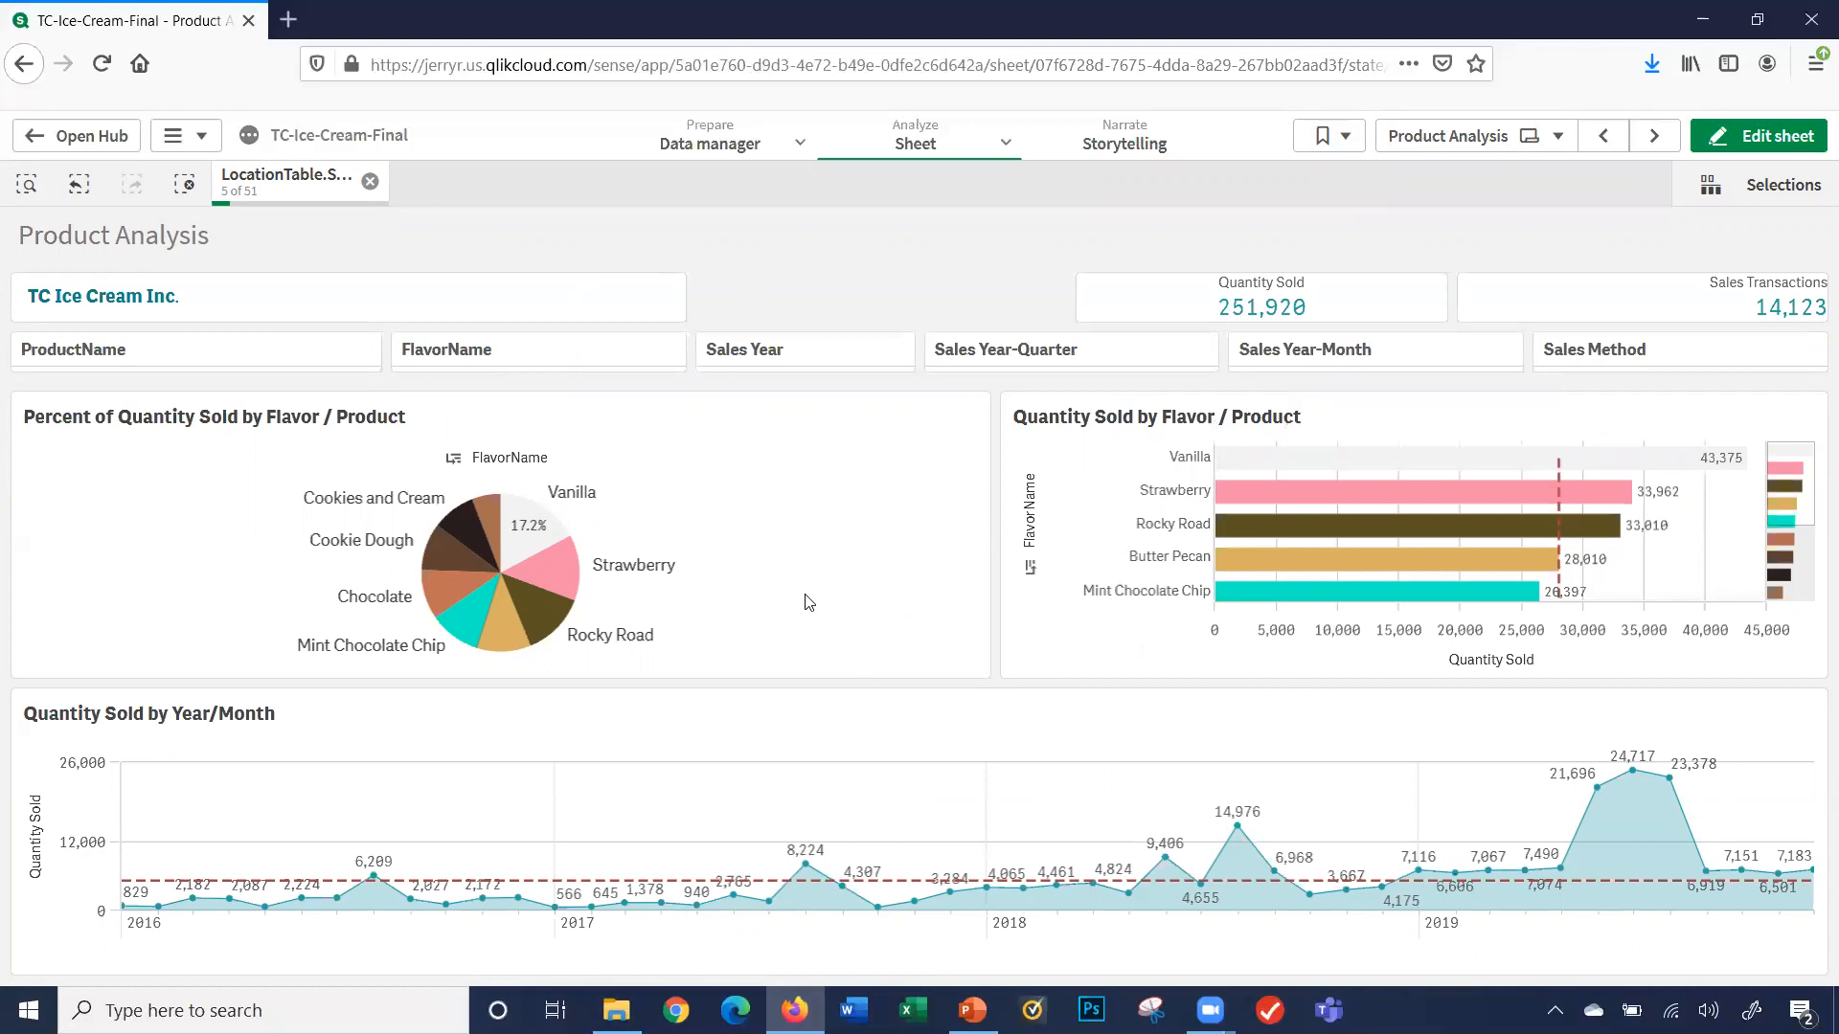
mouse_move(274, 776)
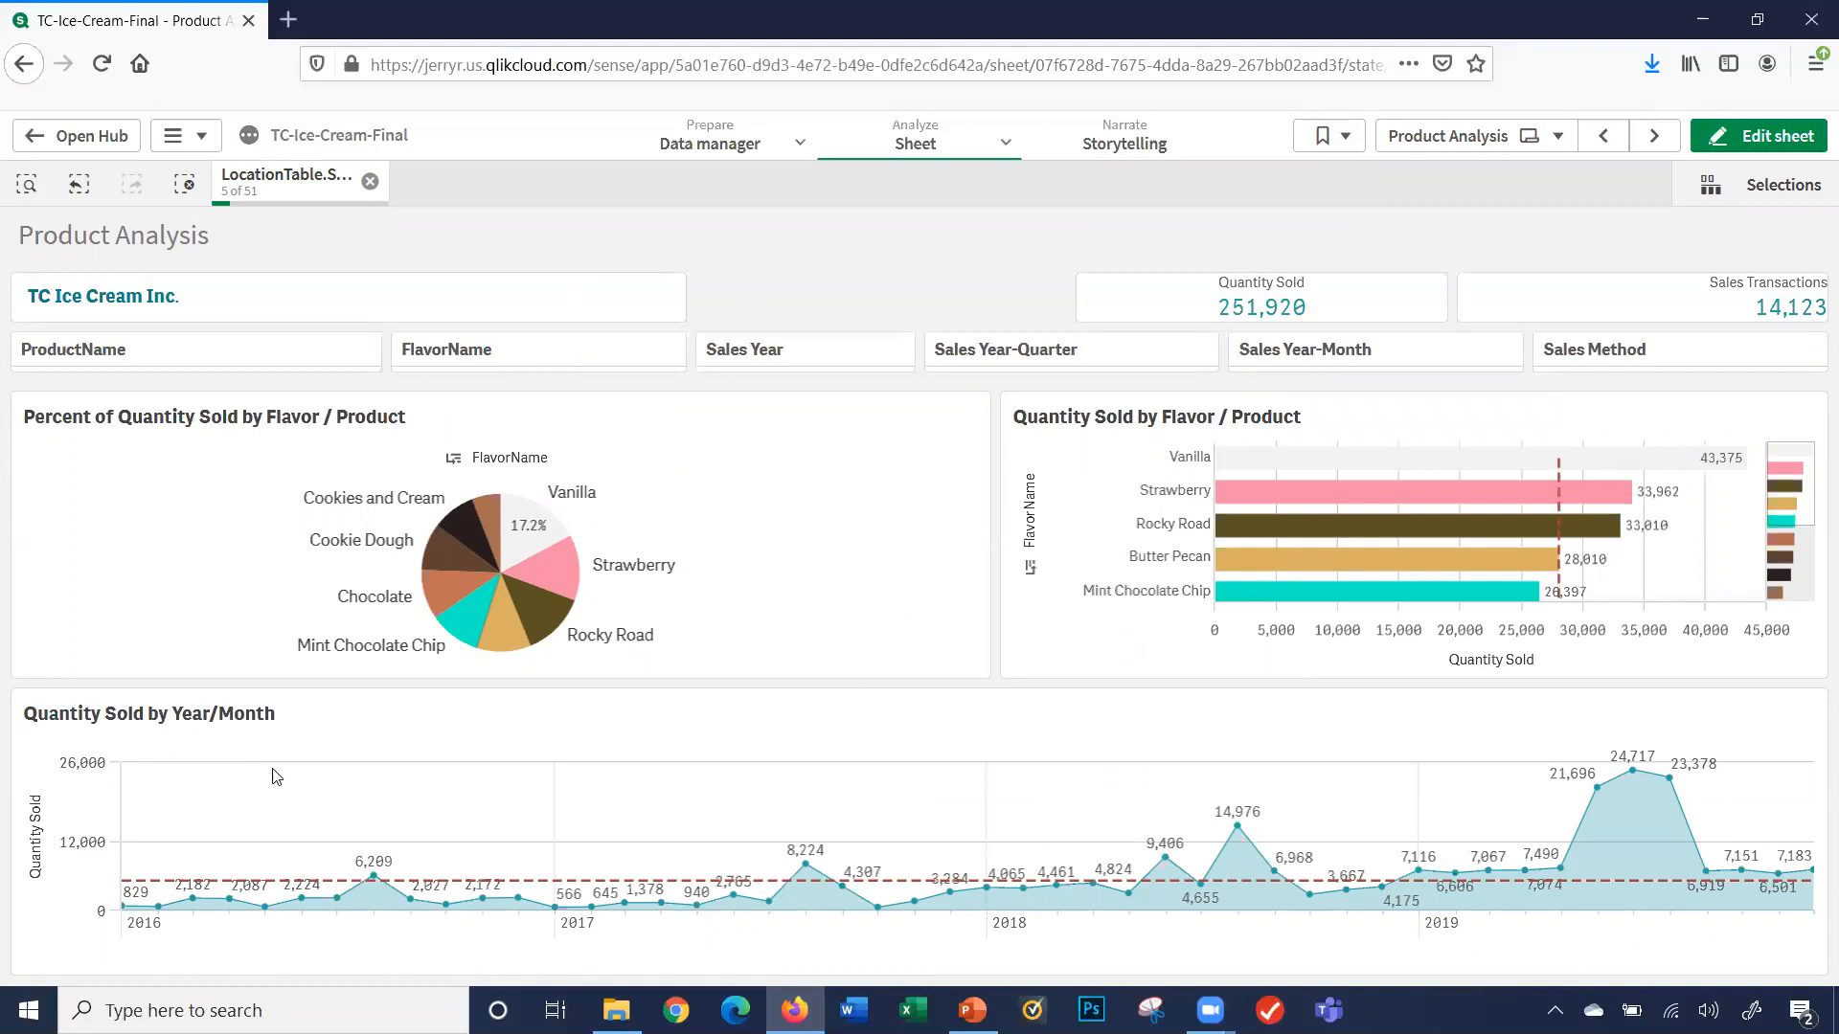
mouse_move(1042, 775)
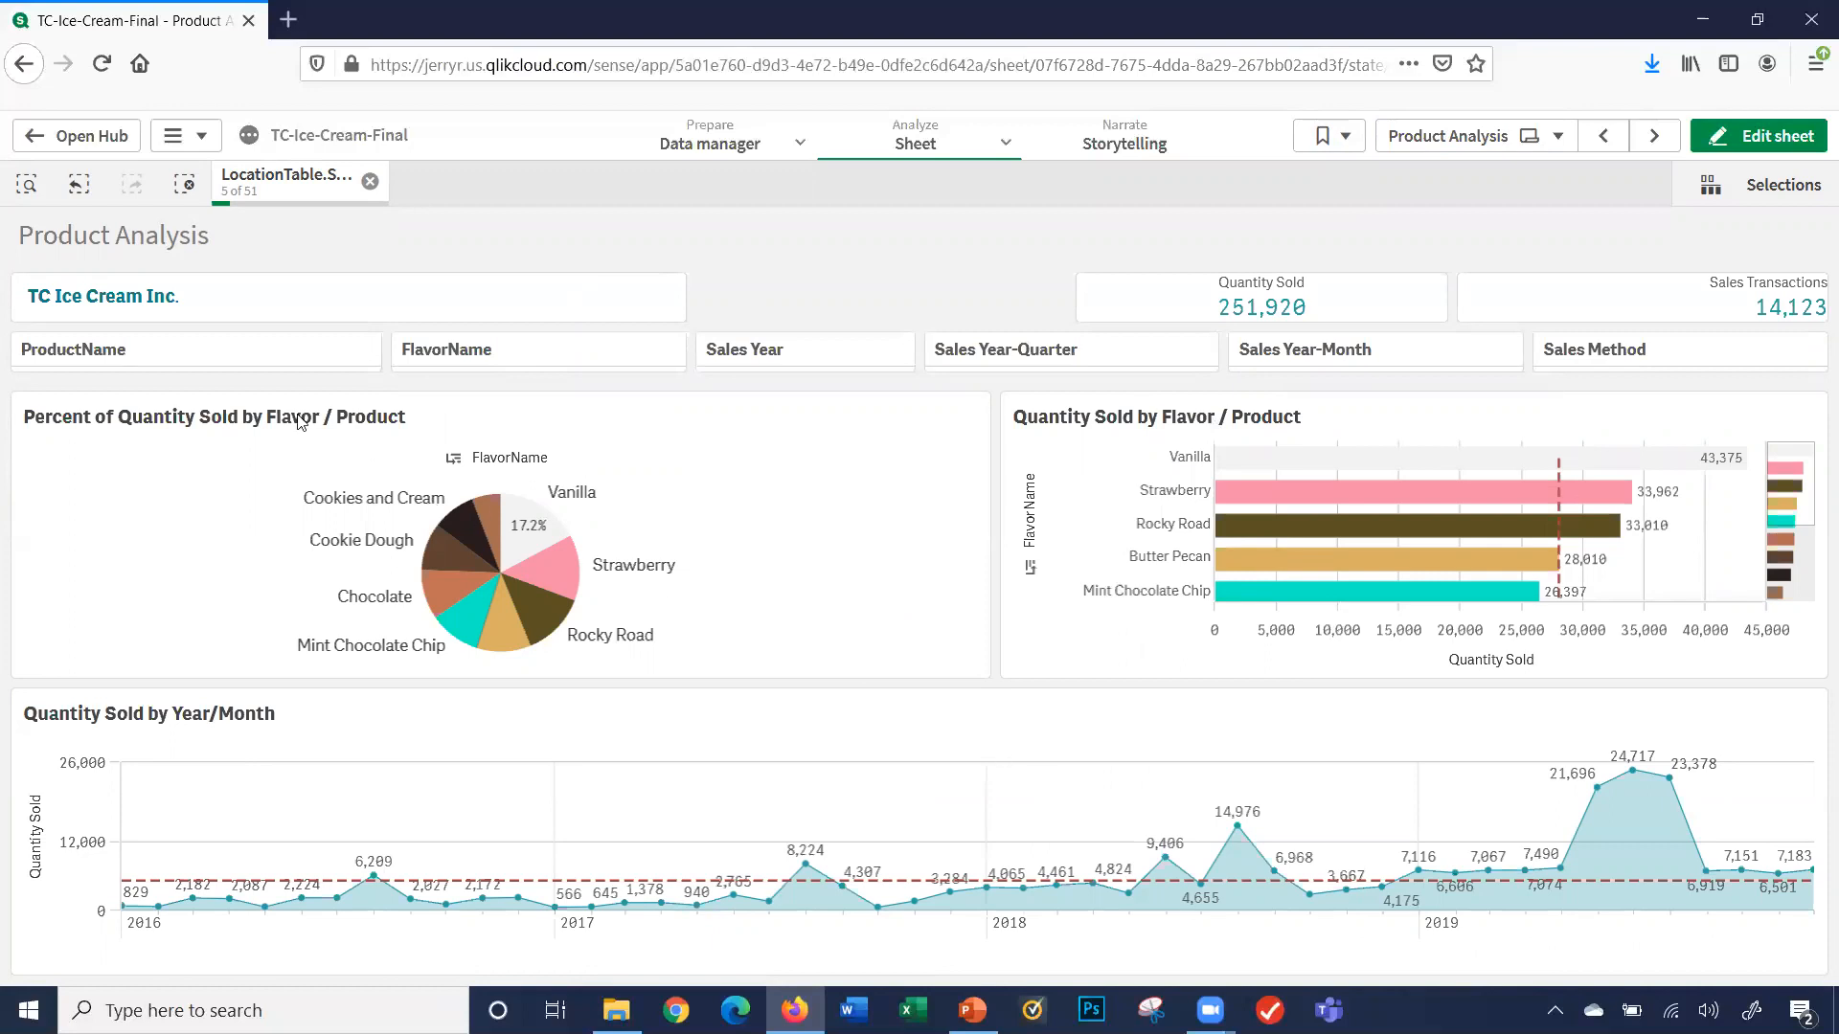
mouse_move(247, 249)
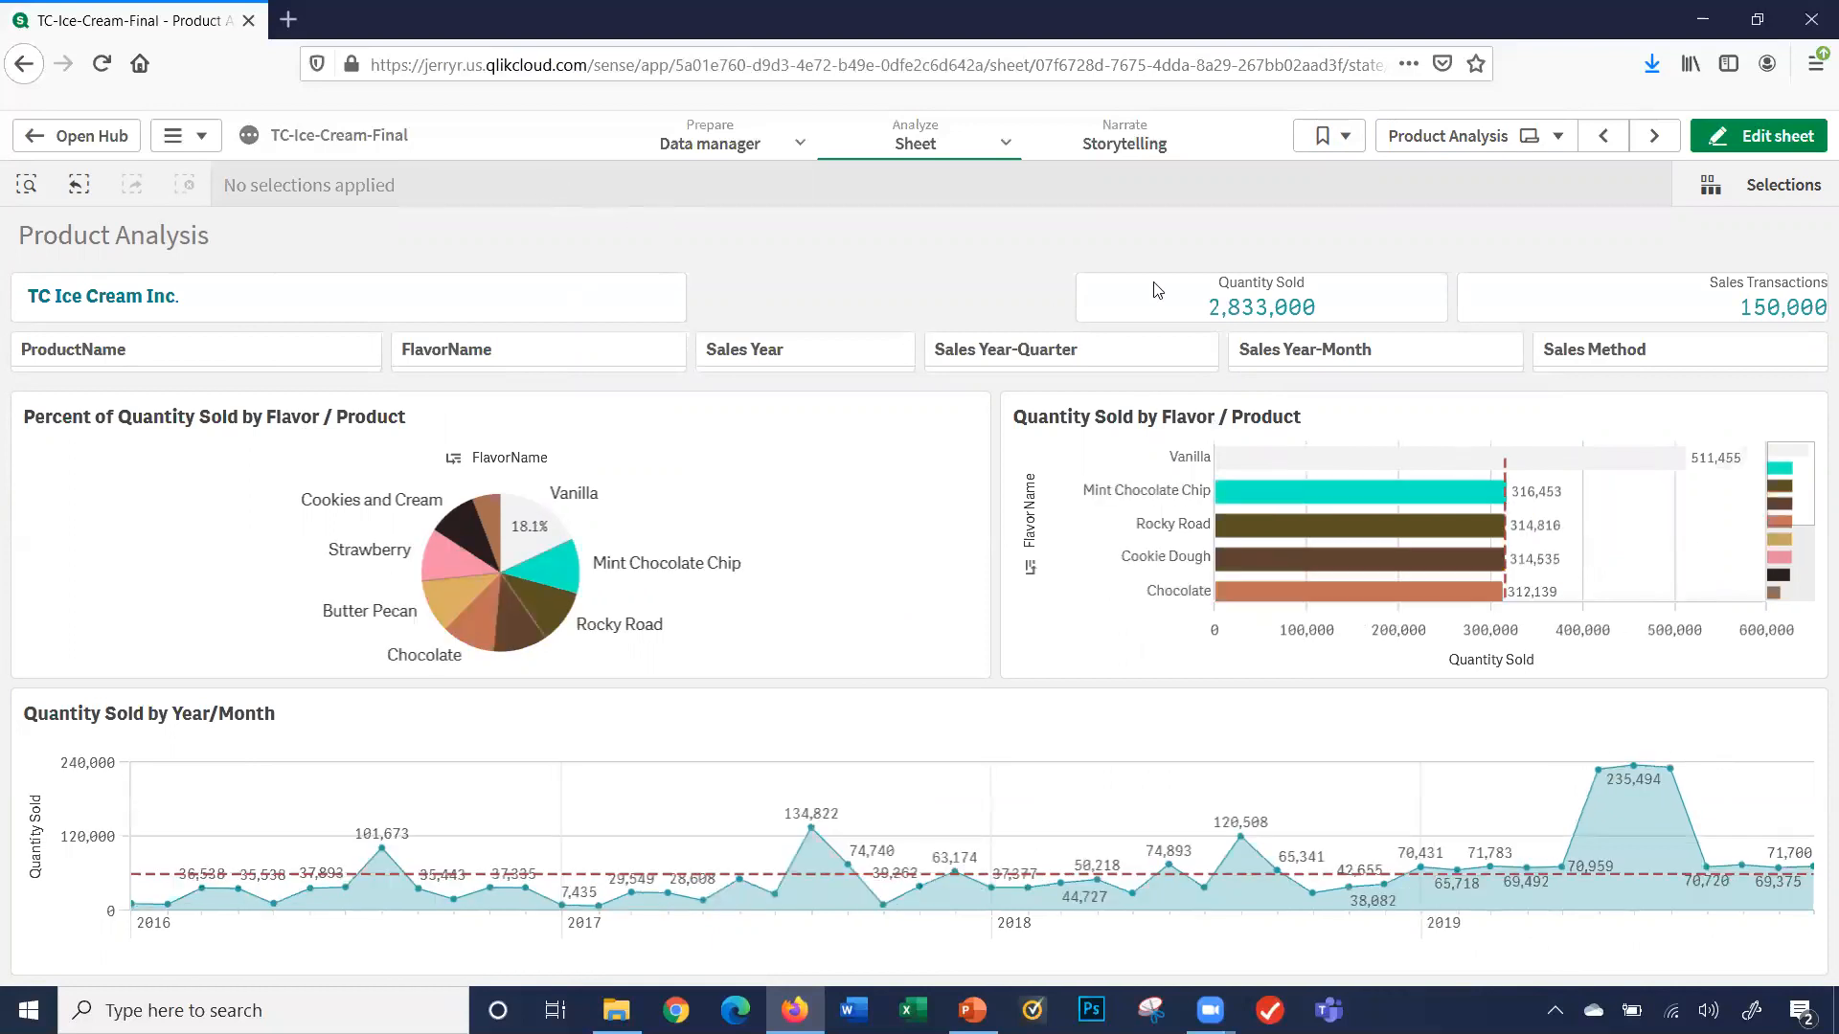
- Switch to the Raw Data sheet via the sheet overview, showing the unfiltered daily-quantity pivot table
left_click(1557, 136)
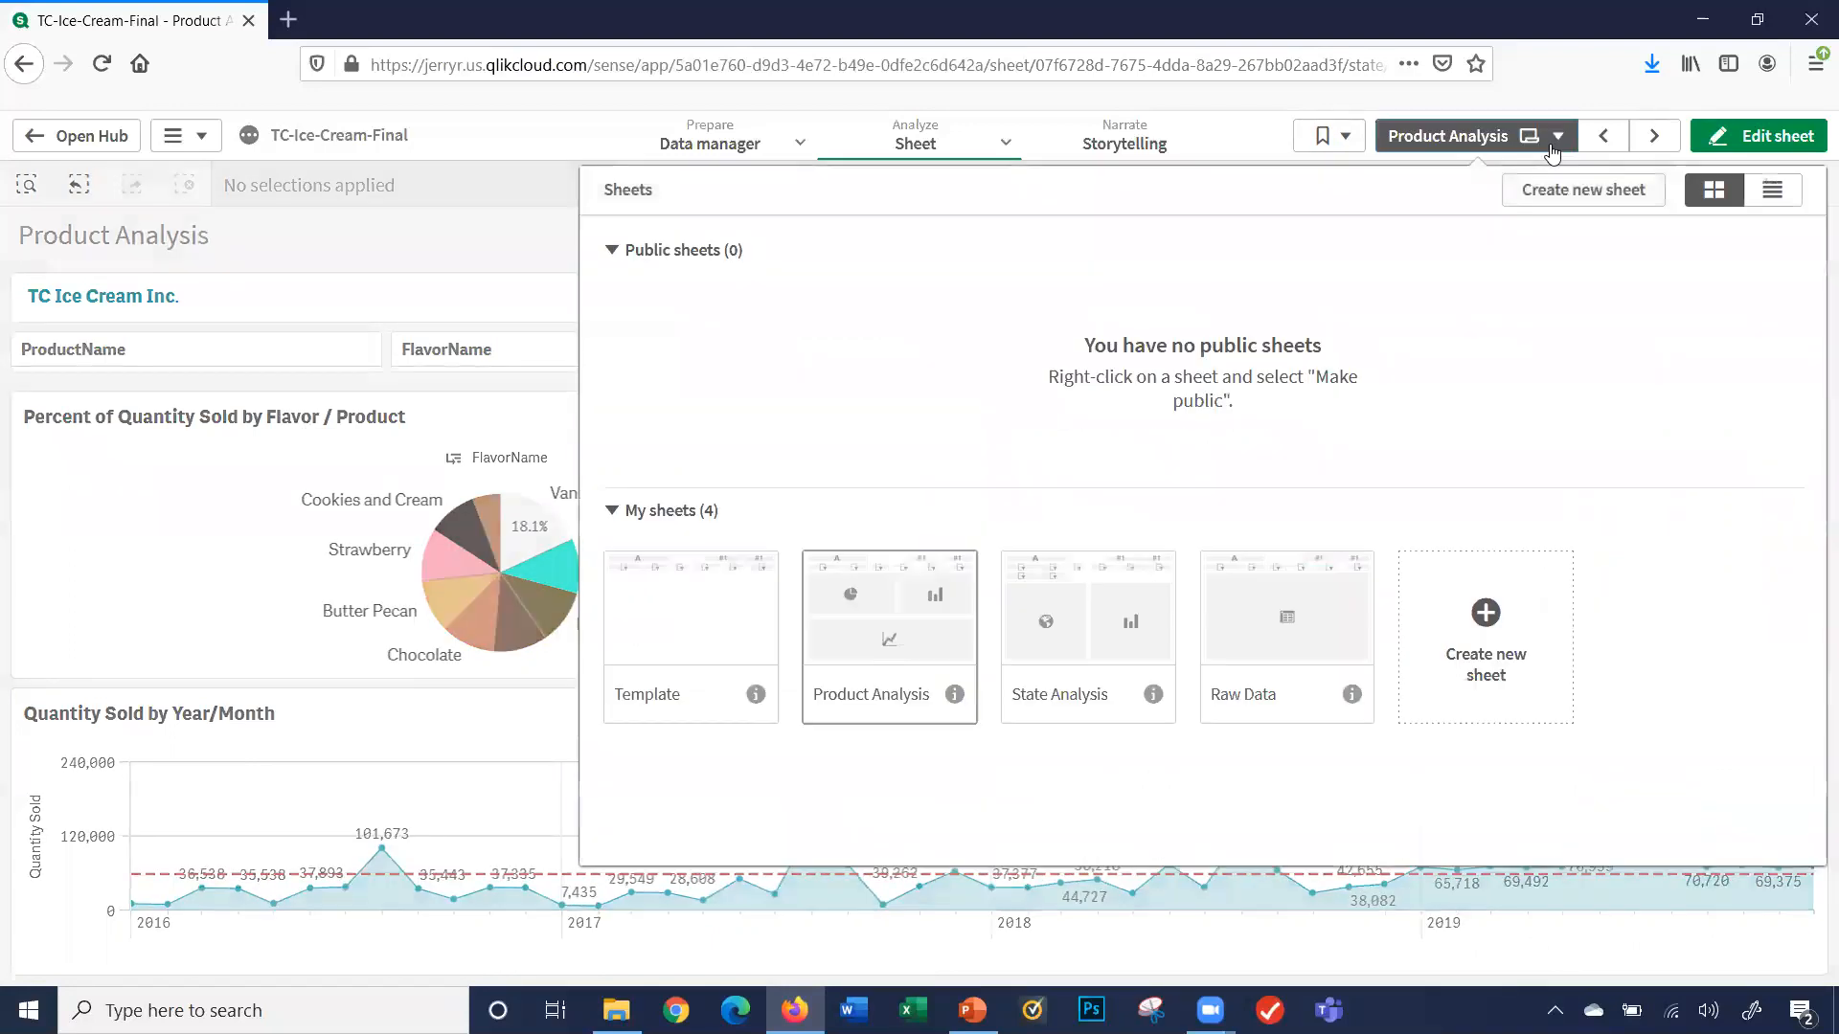
left_click(887, 636)
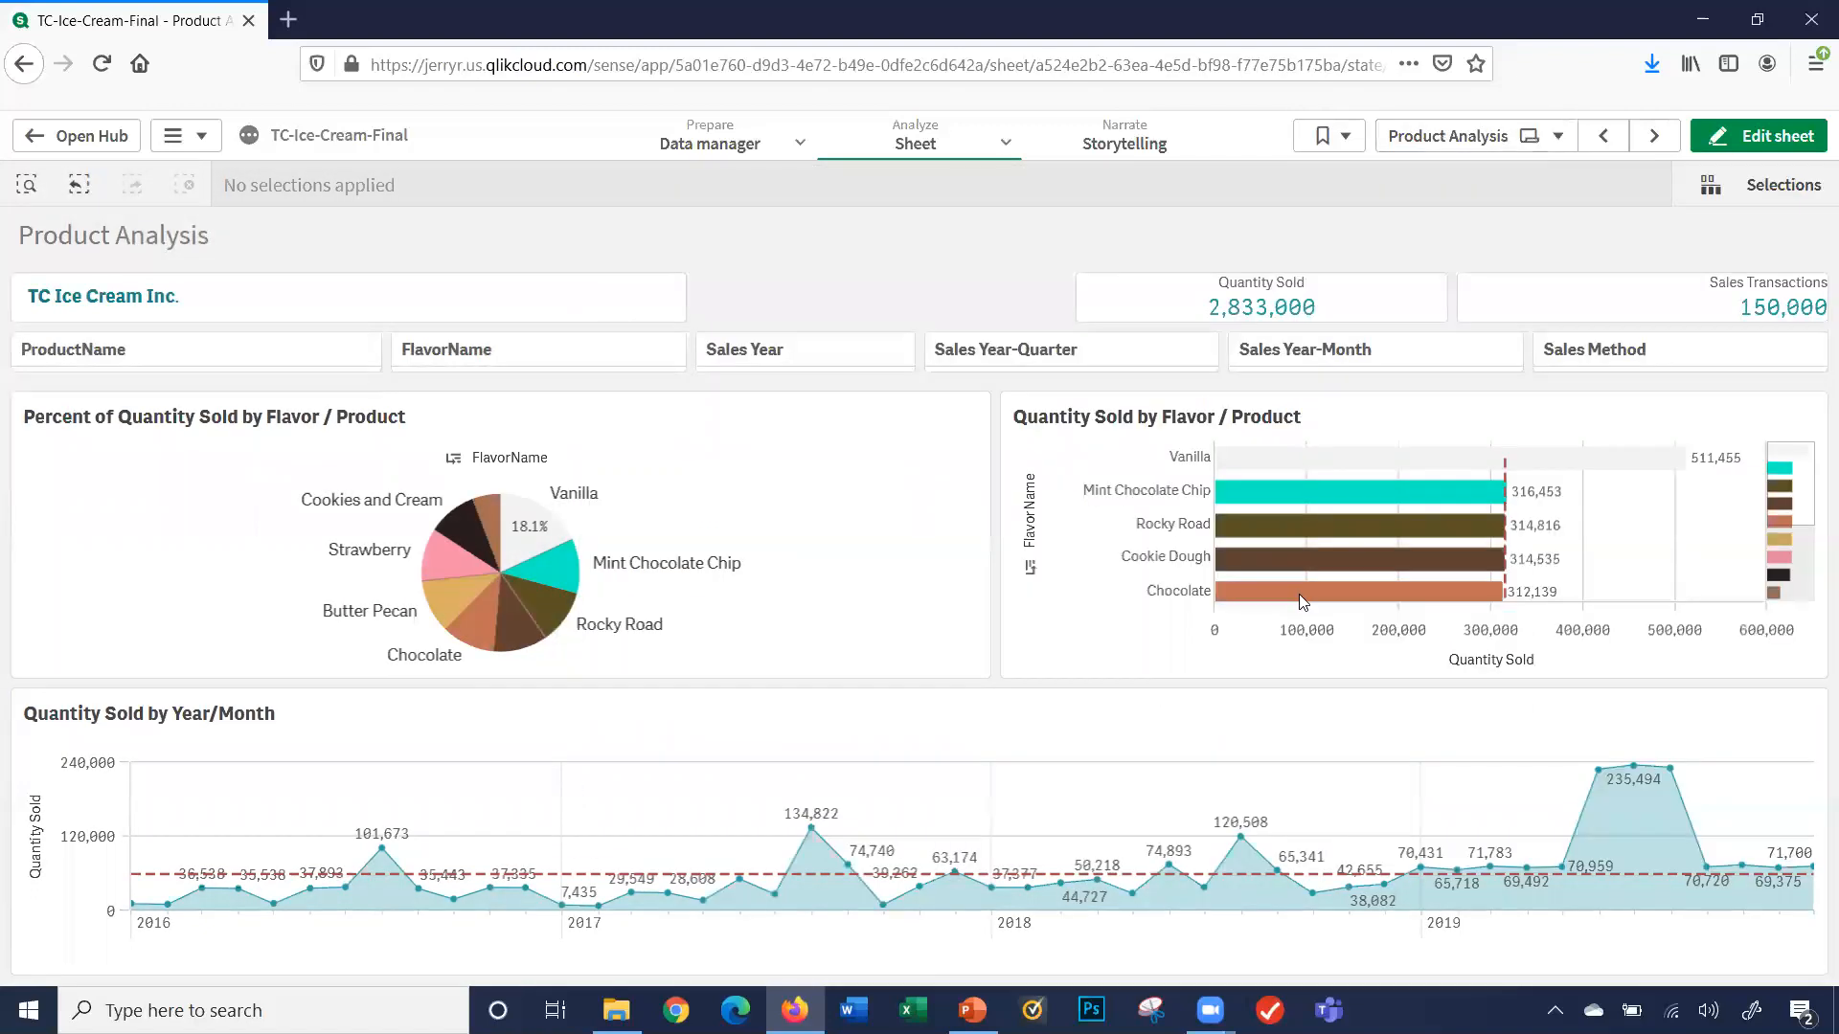
left_click(1655, 134)
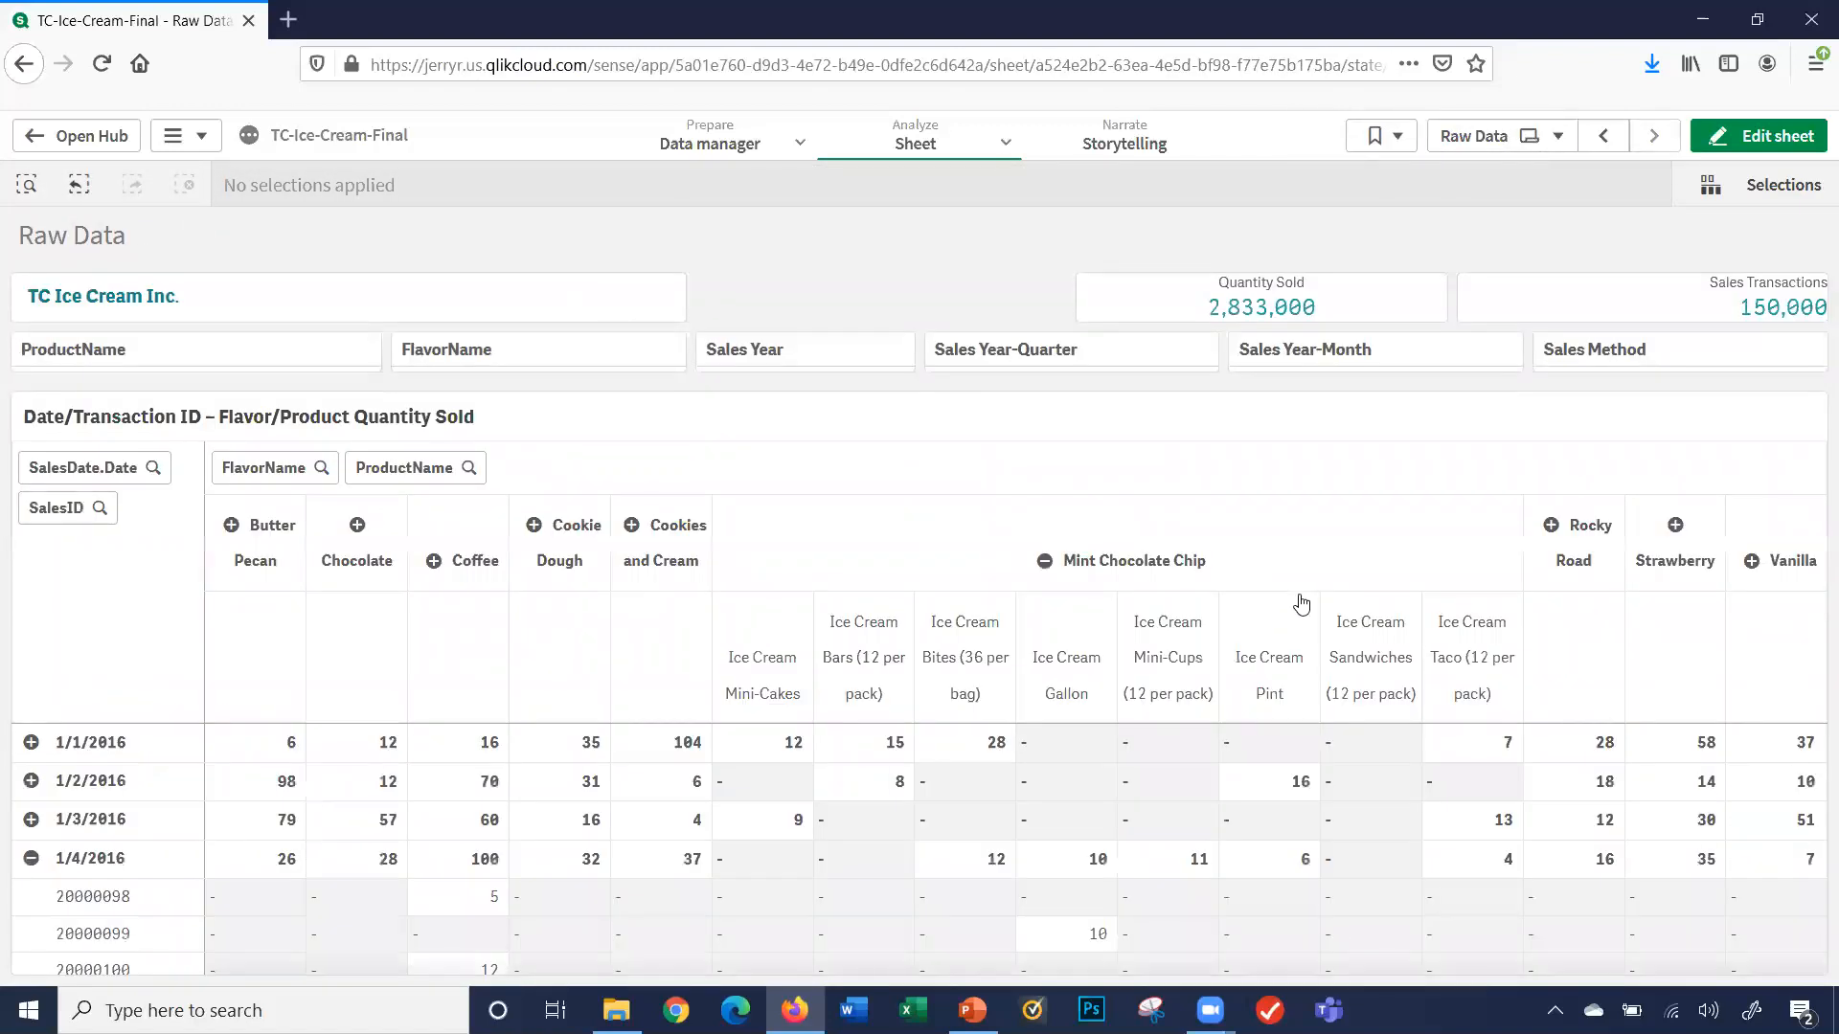
mouse_move(56, 979)
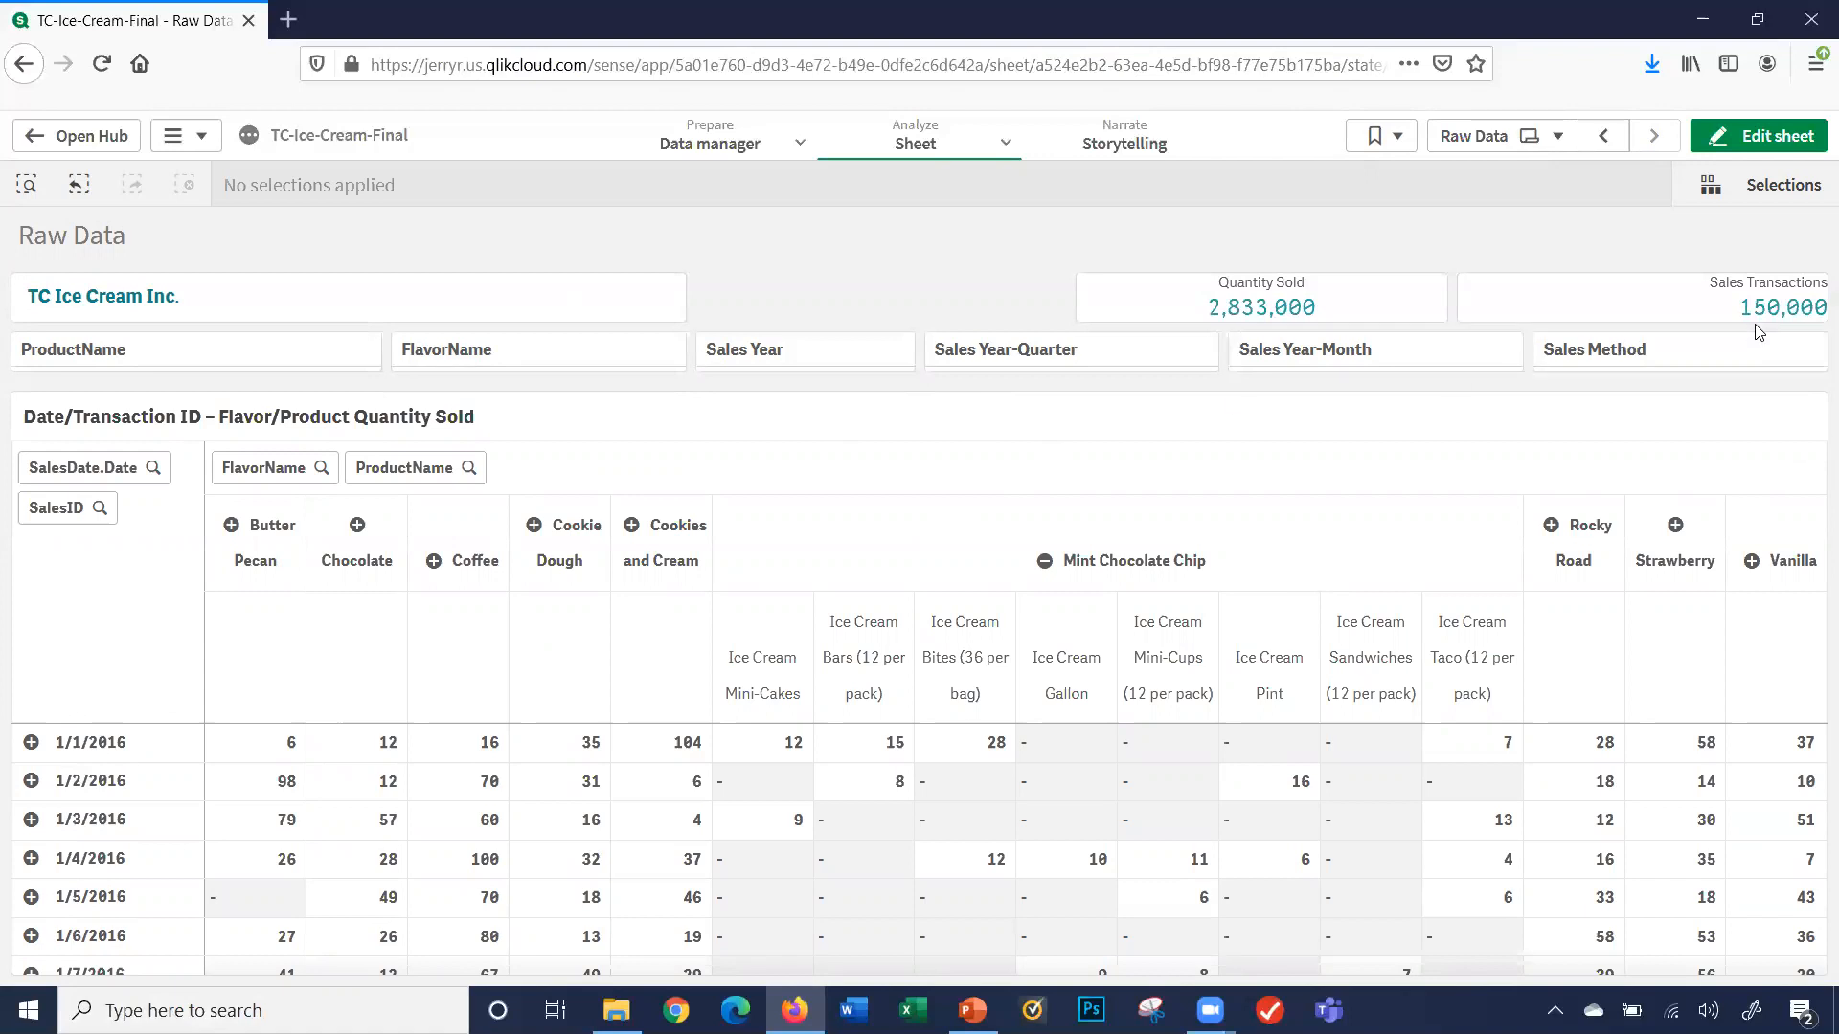
mouse_move(1041, 561)
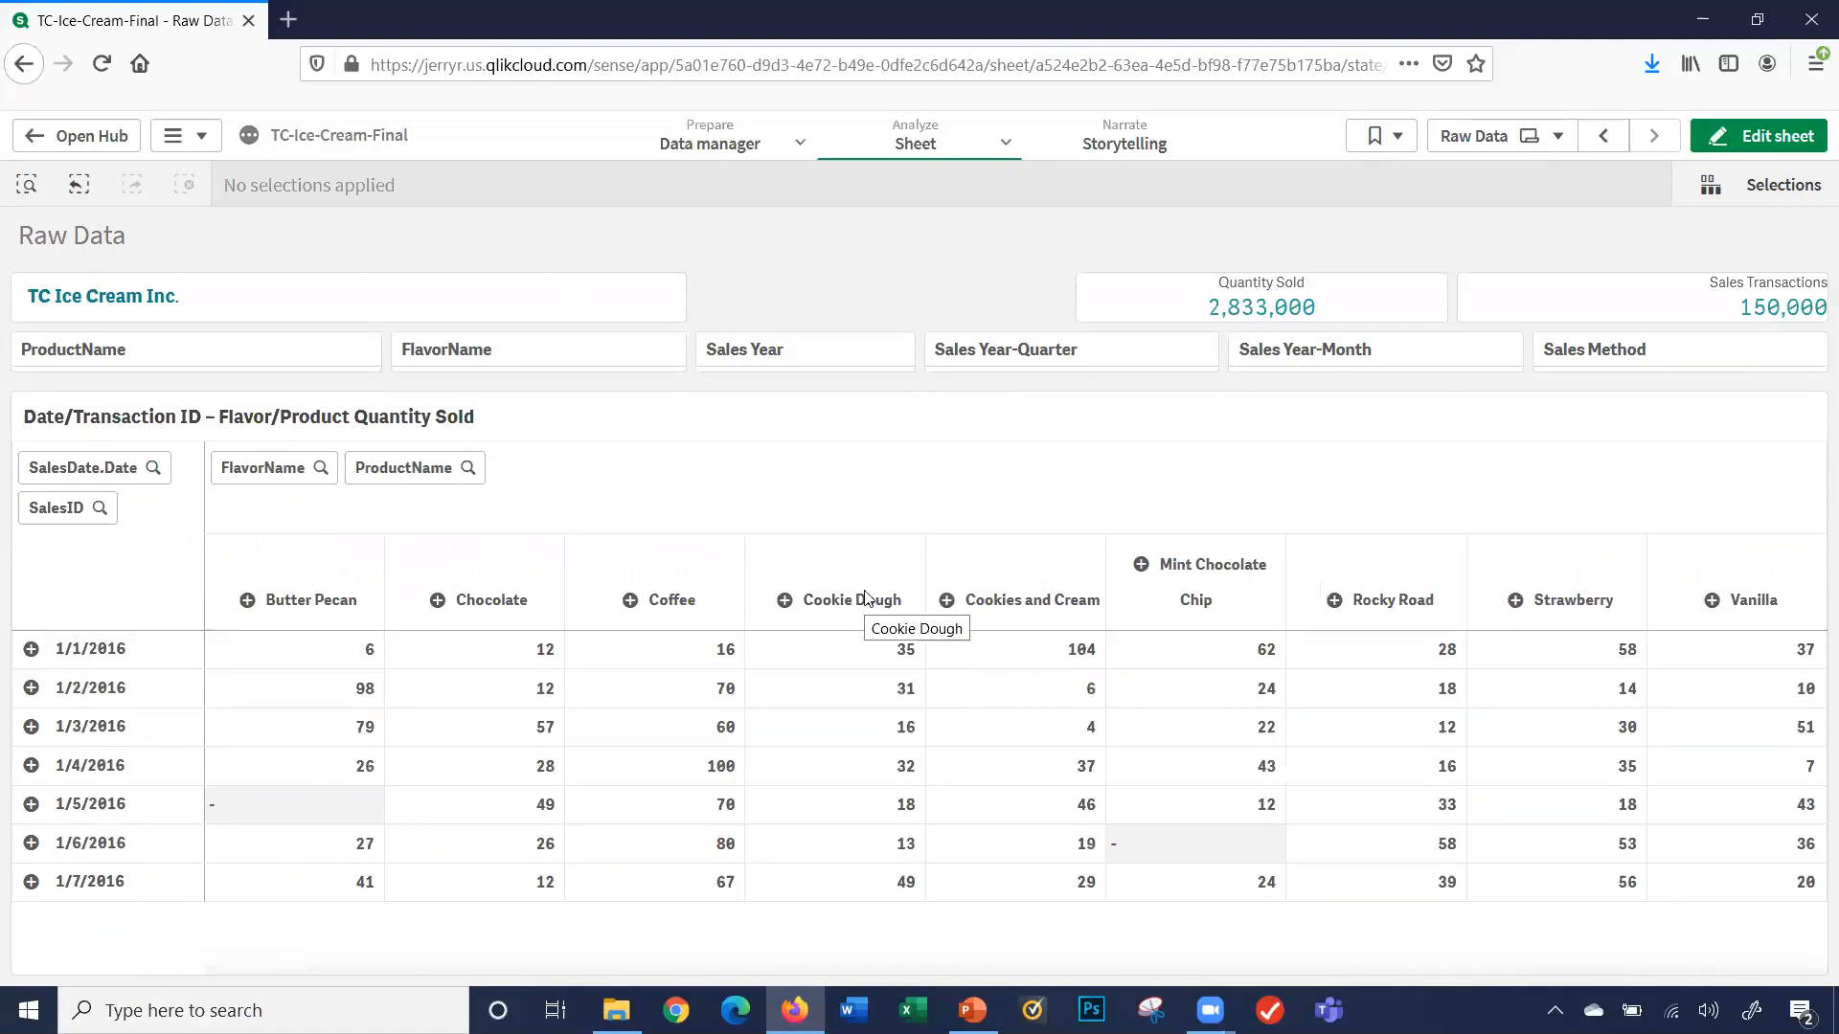
mouse_move(126, 818)
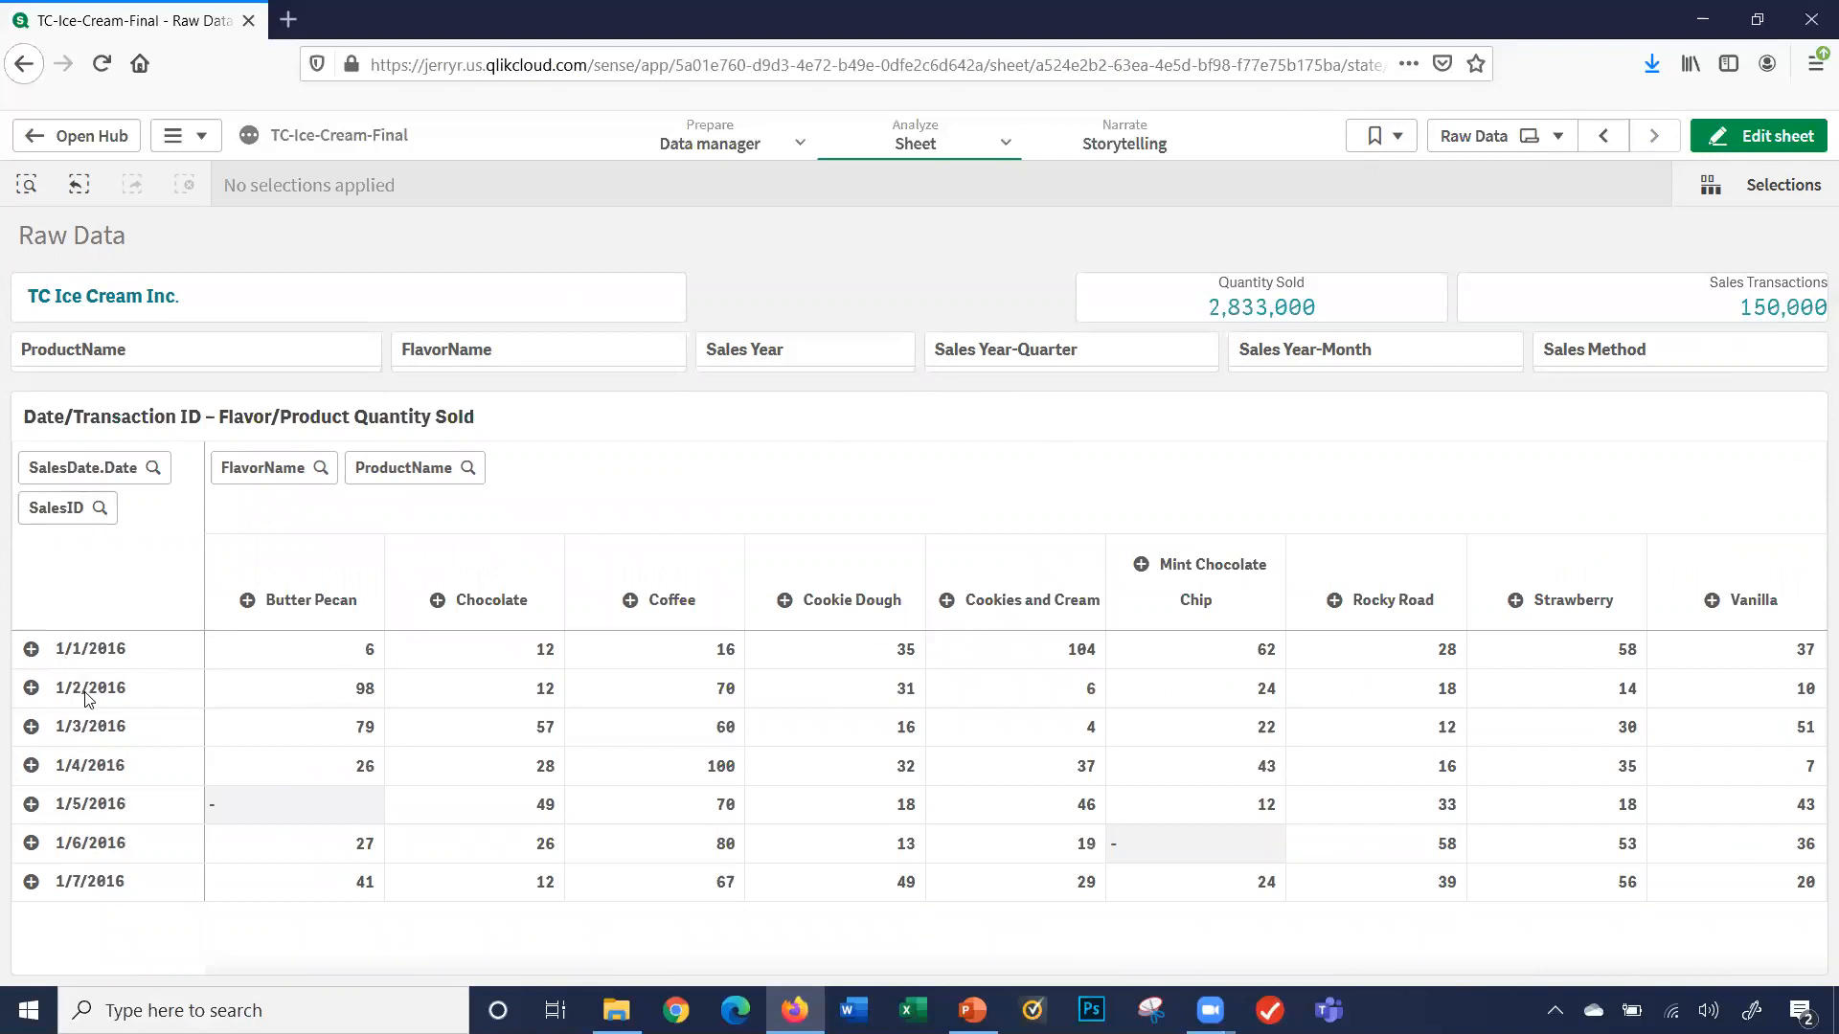
mouse_move(346, 751)
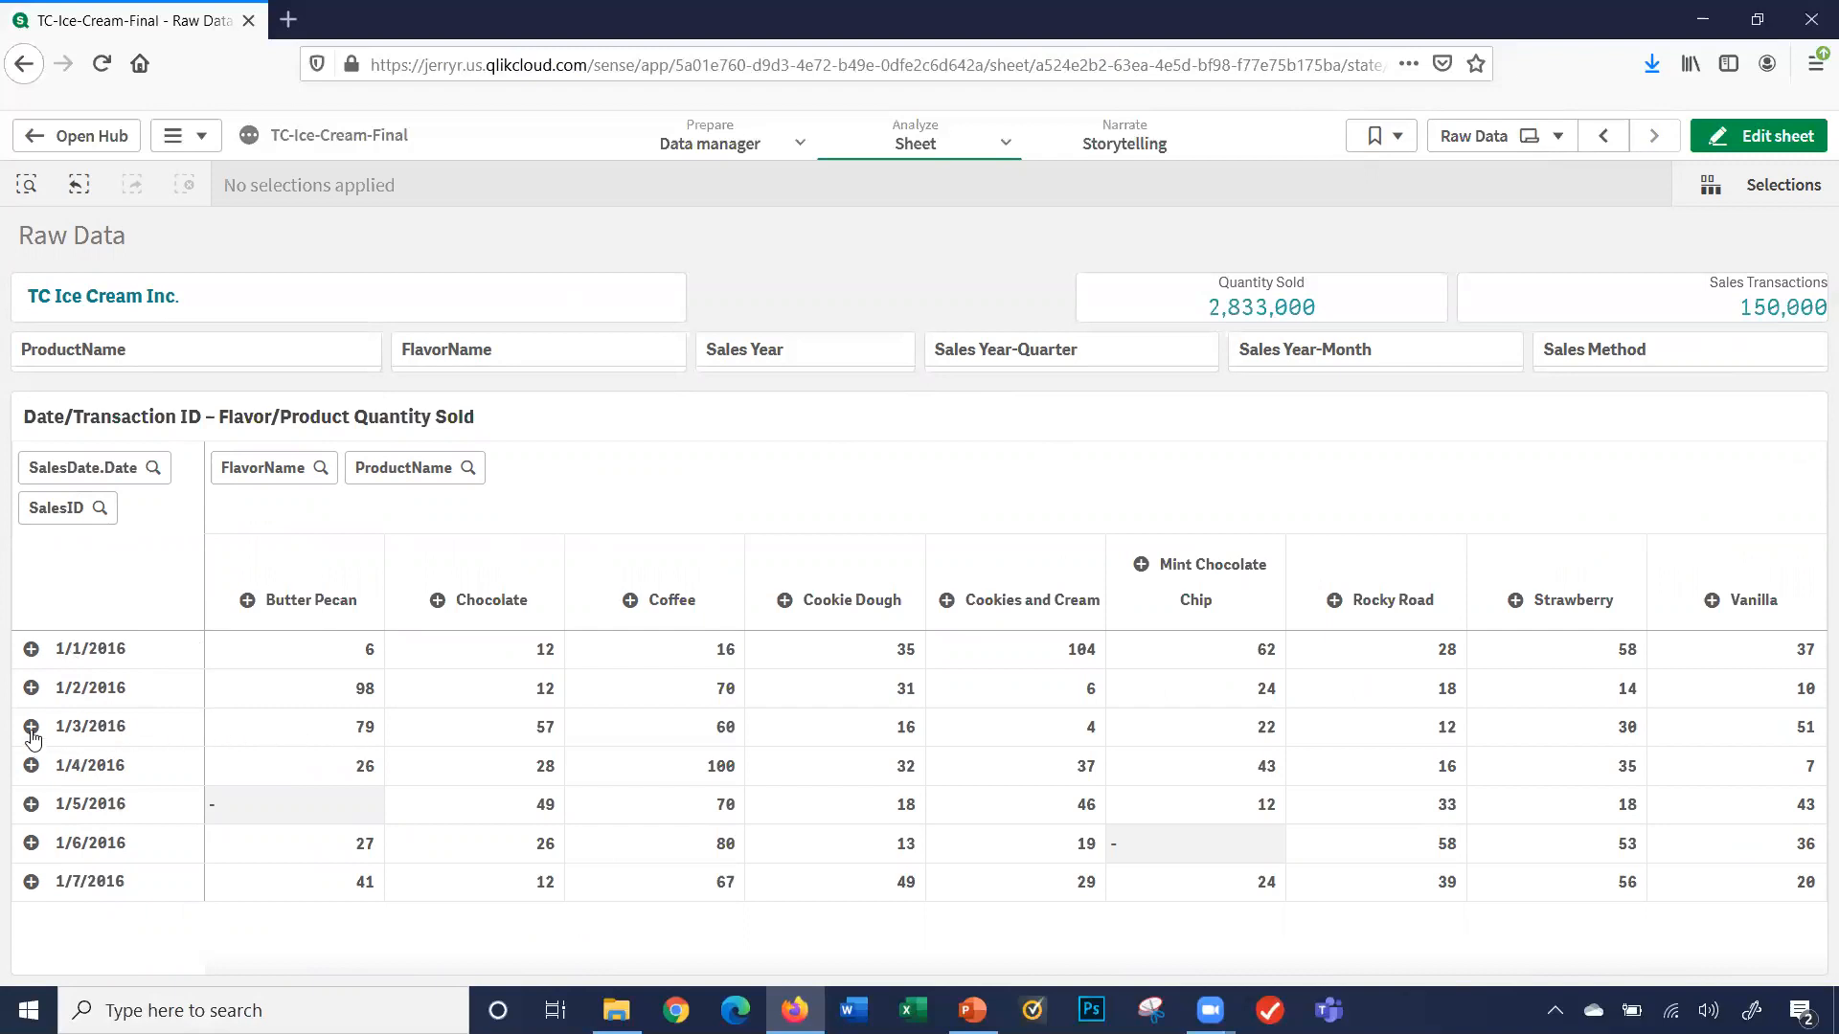
- Expand 1/3/2016 into its transaction IDs and Cookie Dough into its products
left_click(31, 726)
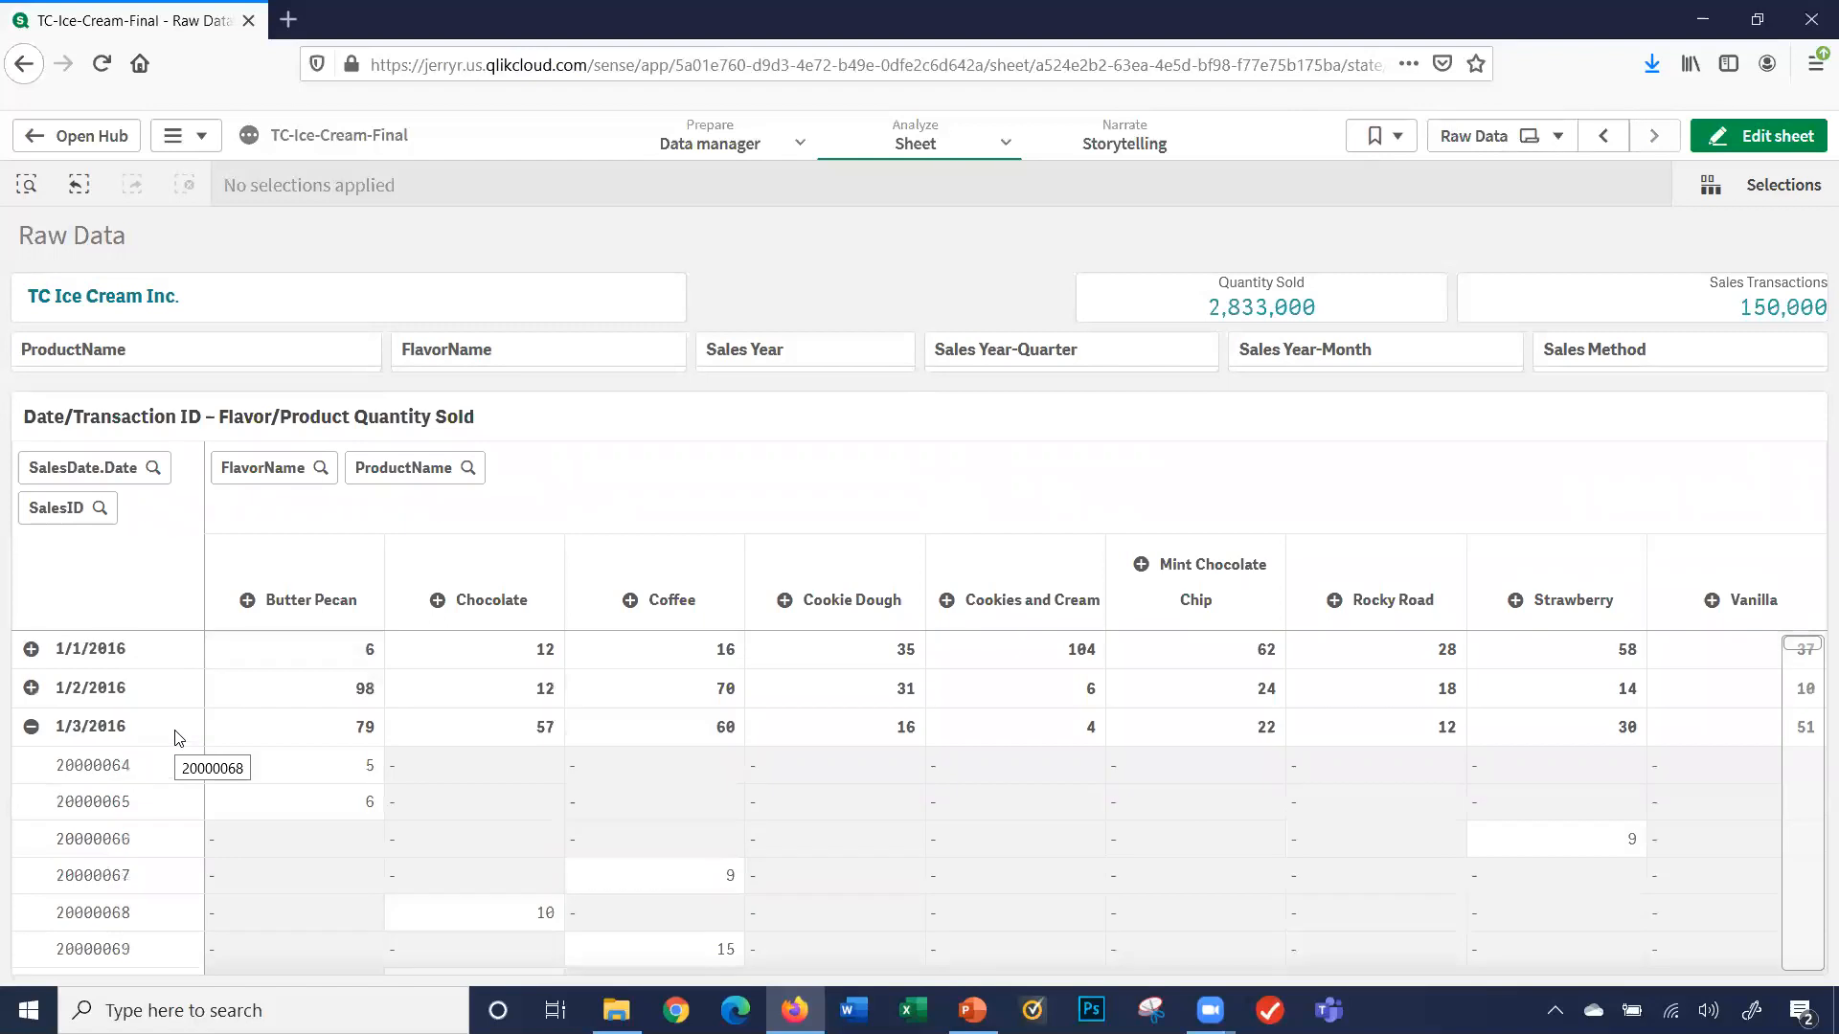
mouse_move(83, 813)
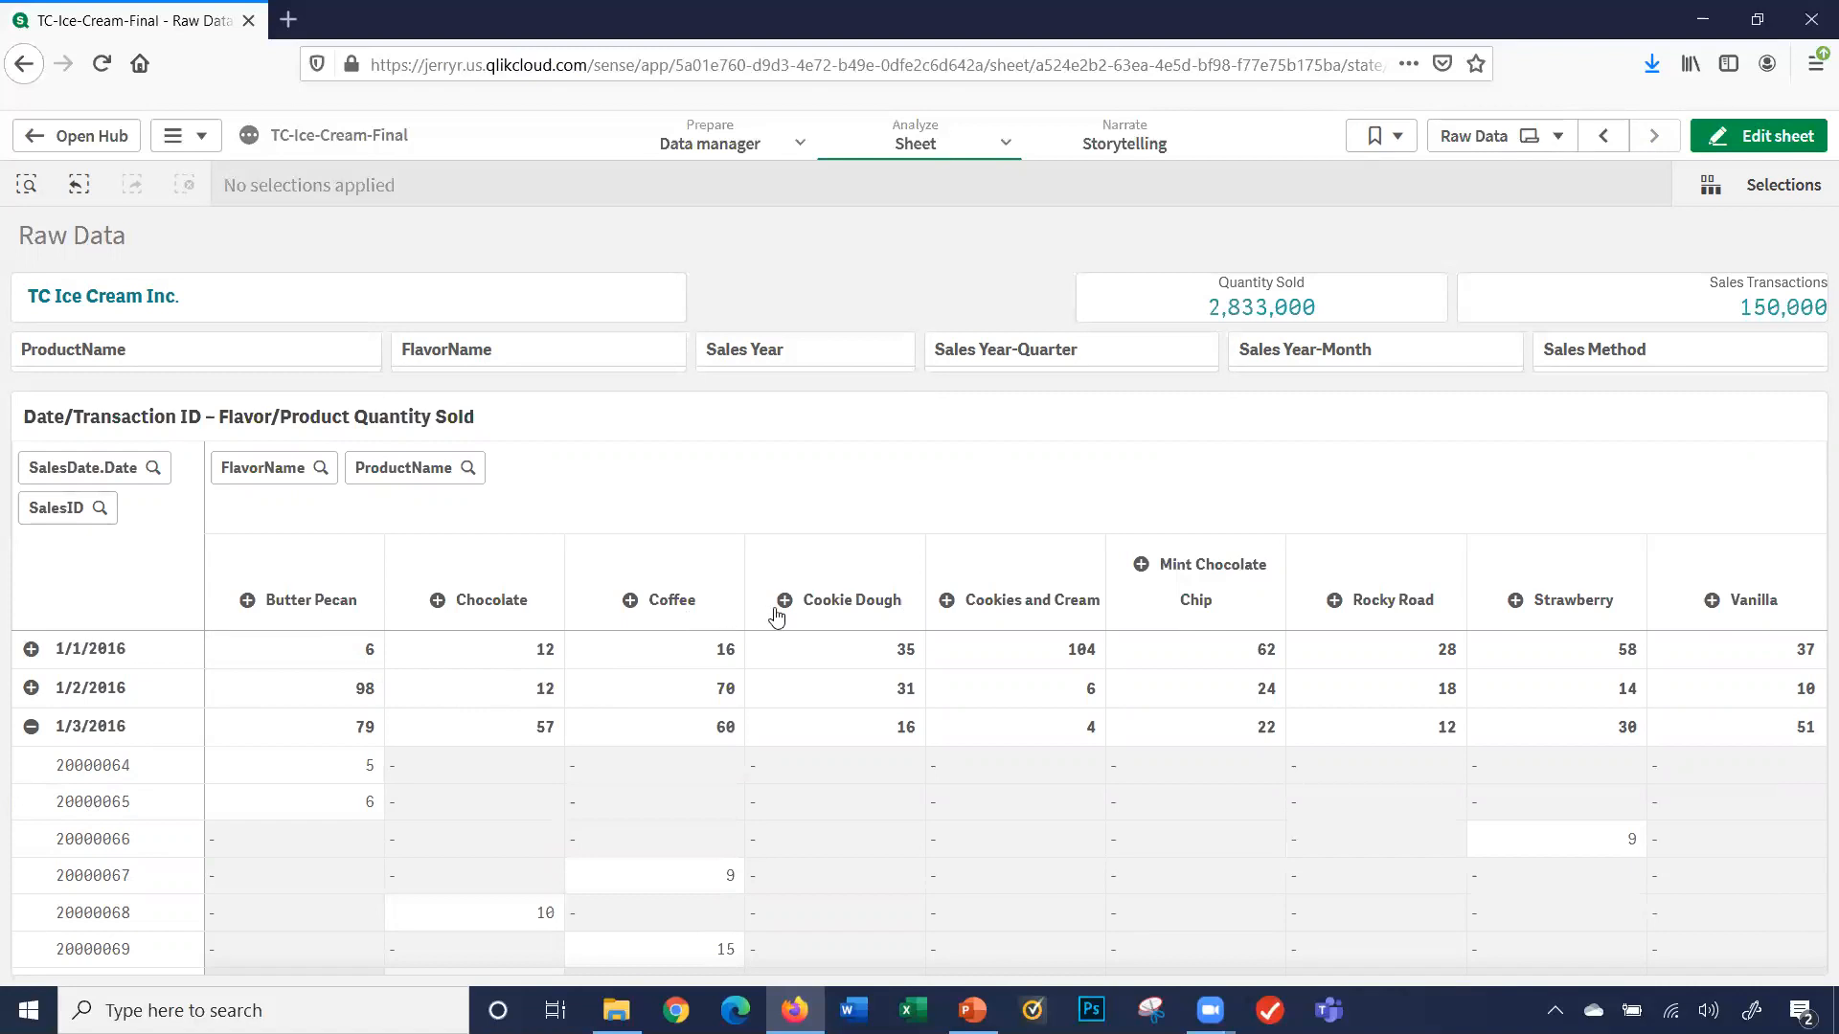
left_click(783, 599)
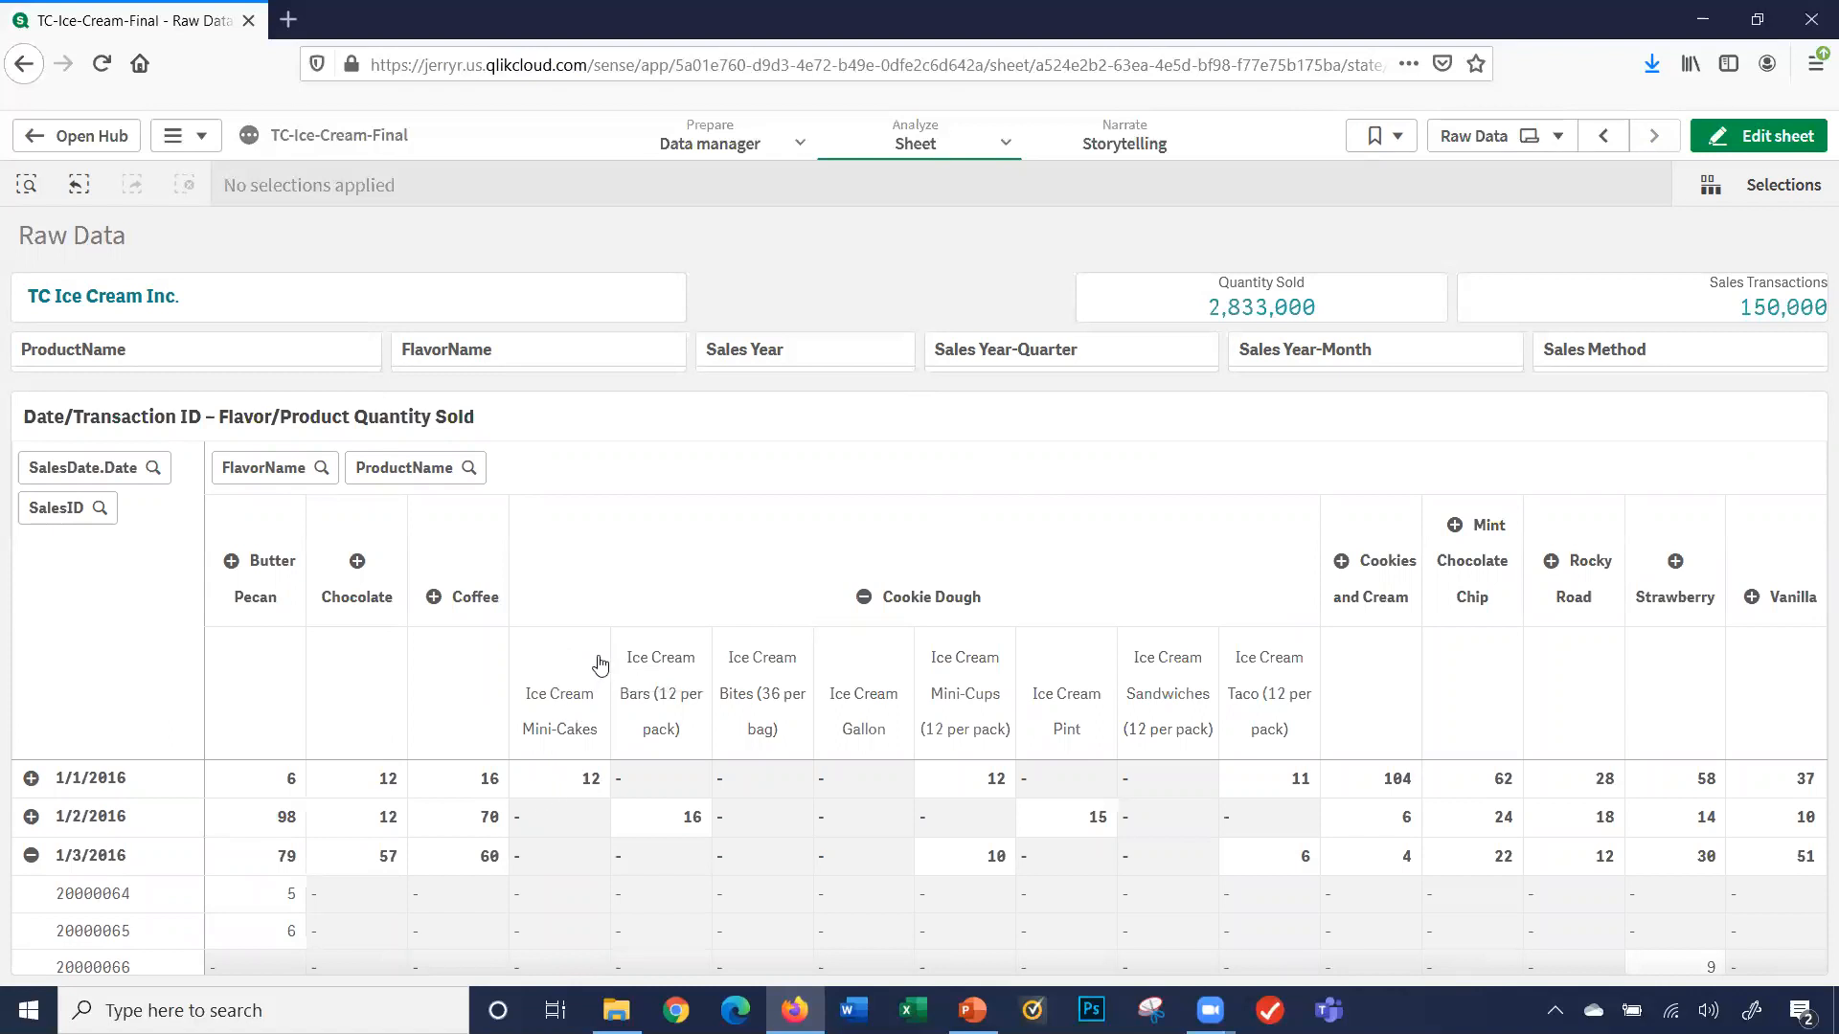
mouse_move(927, 615)
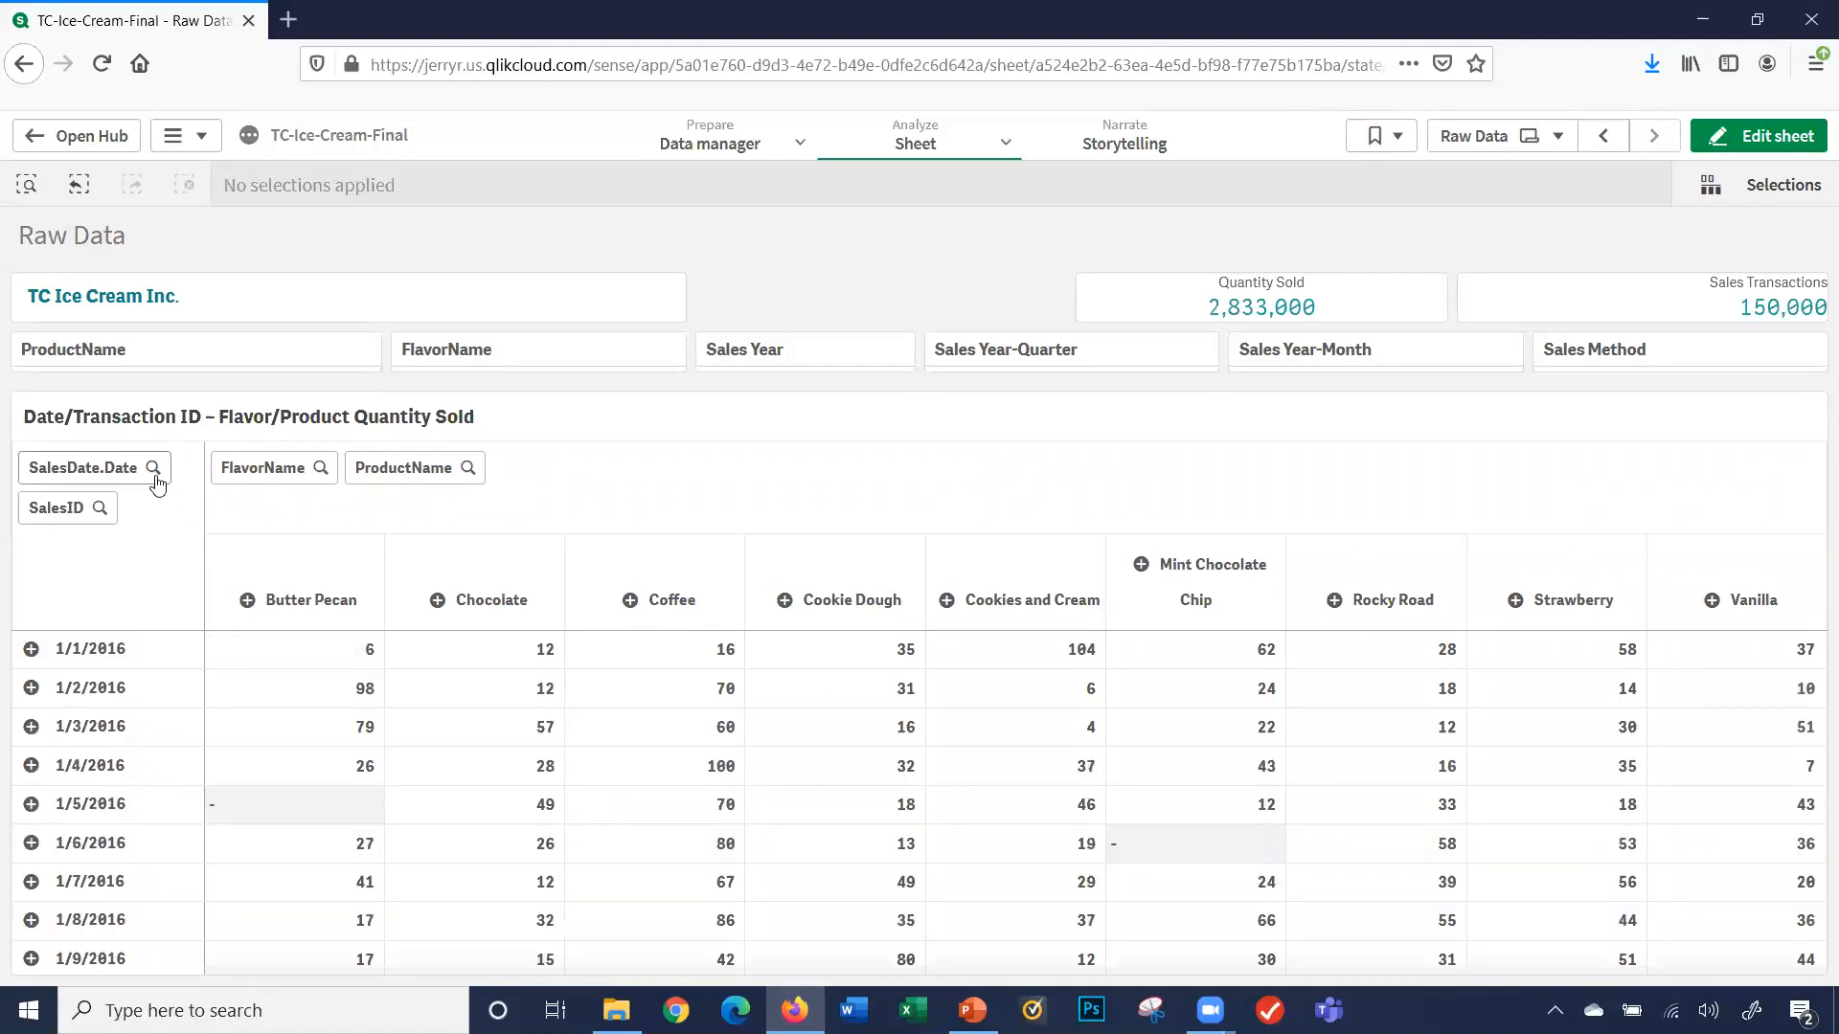
- Filter the SalesDate.Date field to 1/25/2018 by searching '1/' and confirming
left_click(83, 467)
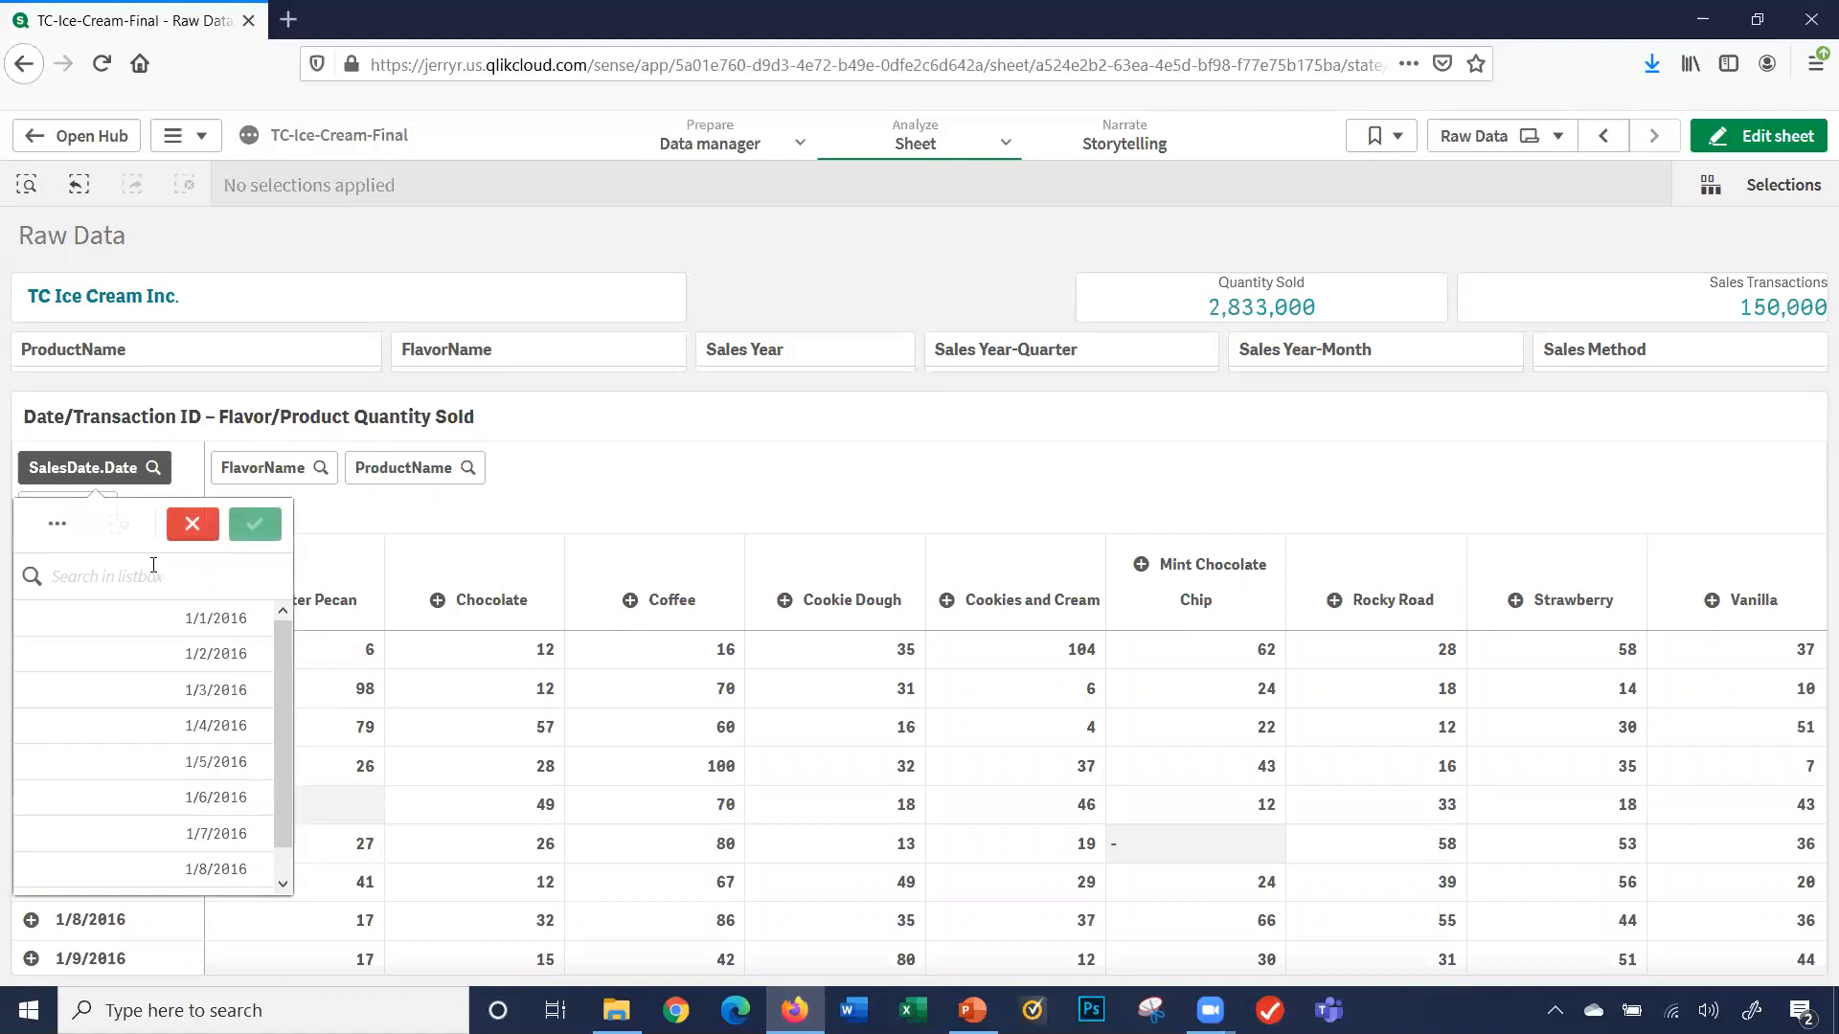
type("1/25/2018")
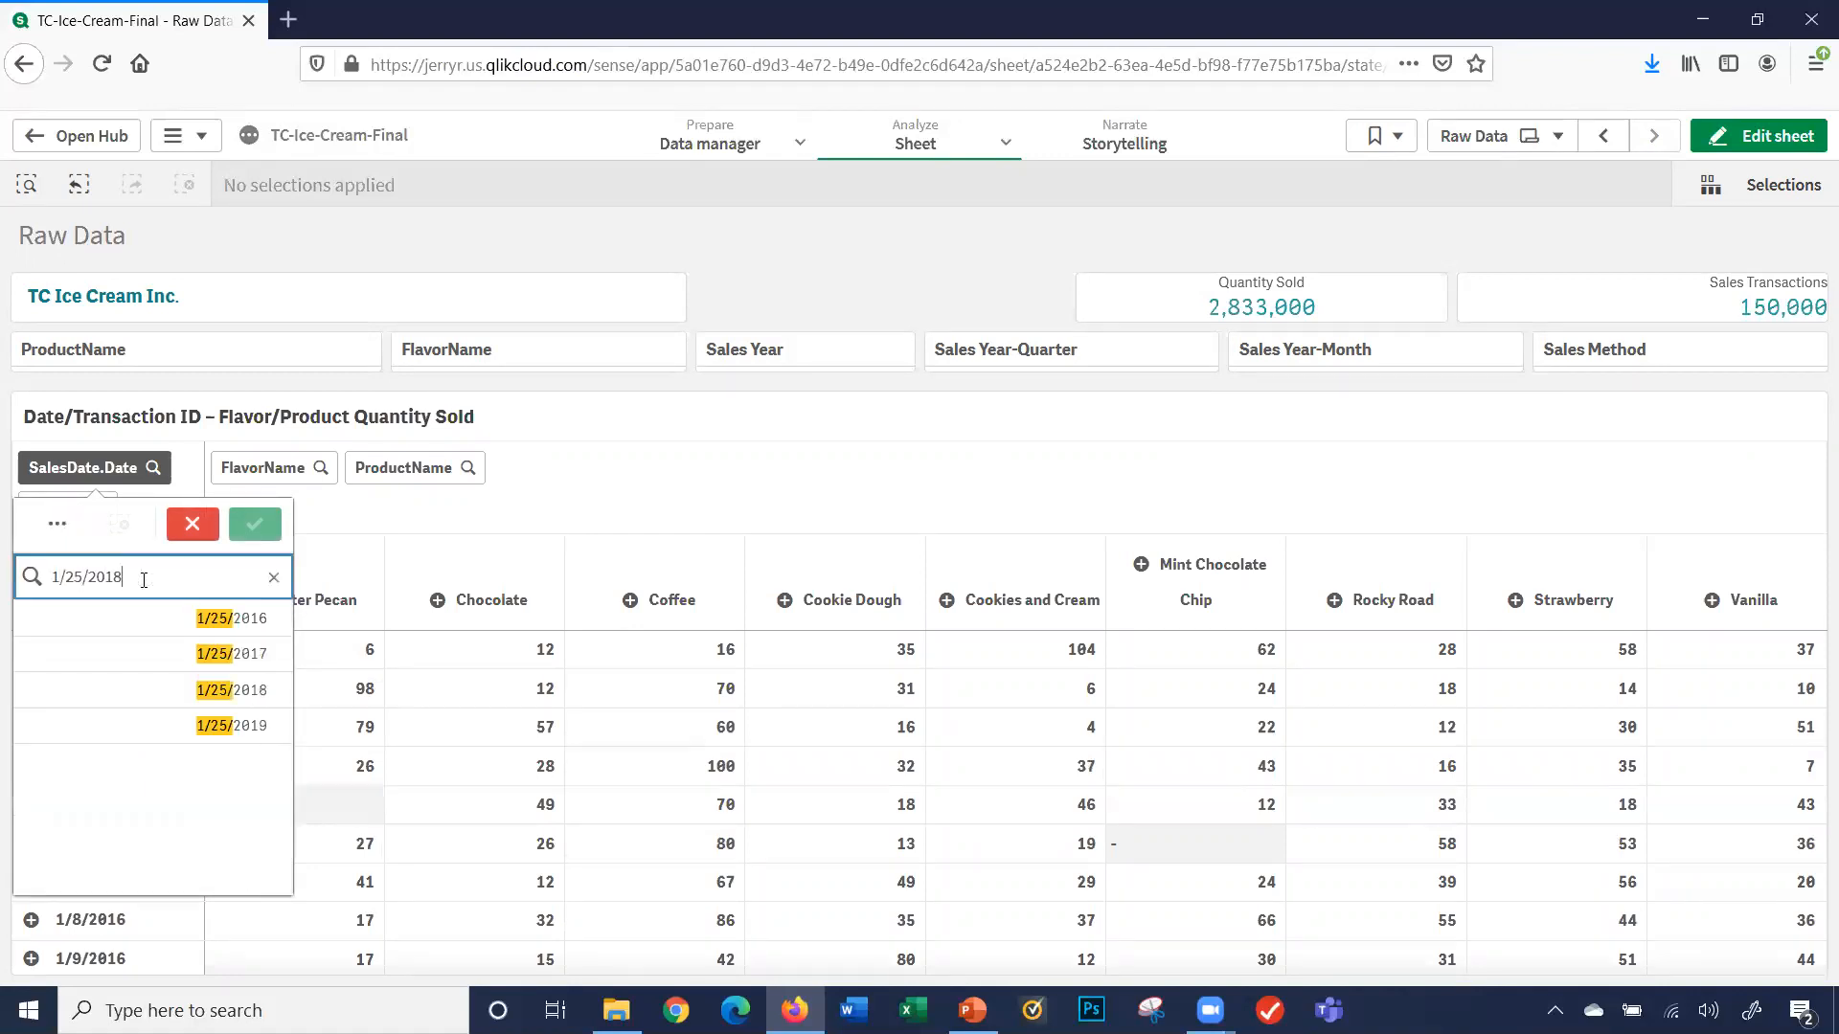
left_click(228, 619)
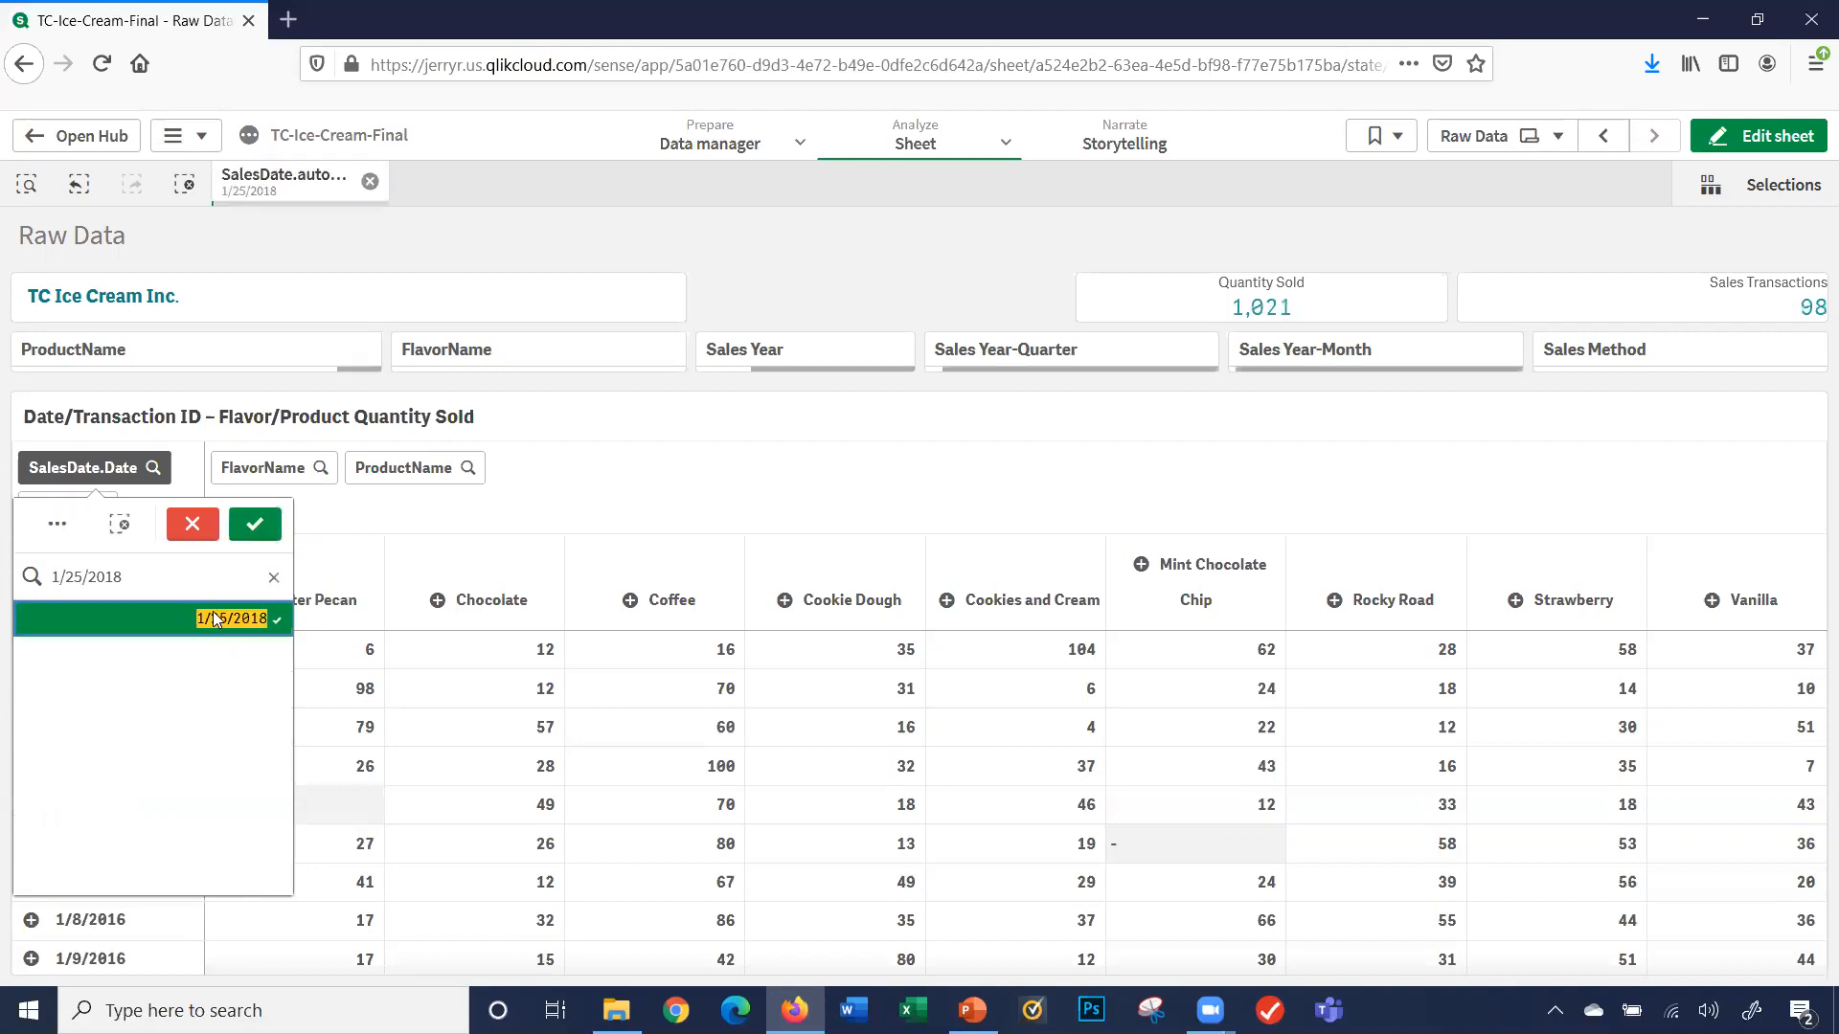
left_click(252, 523)
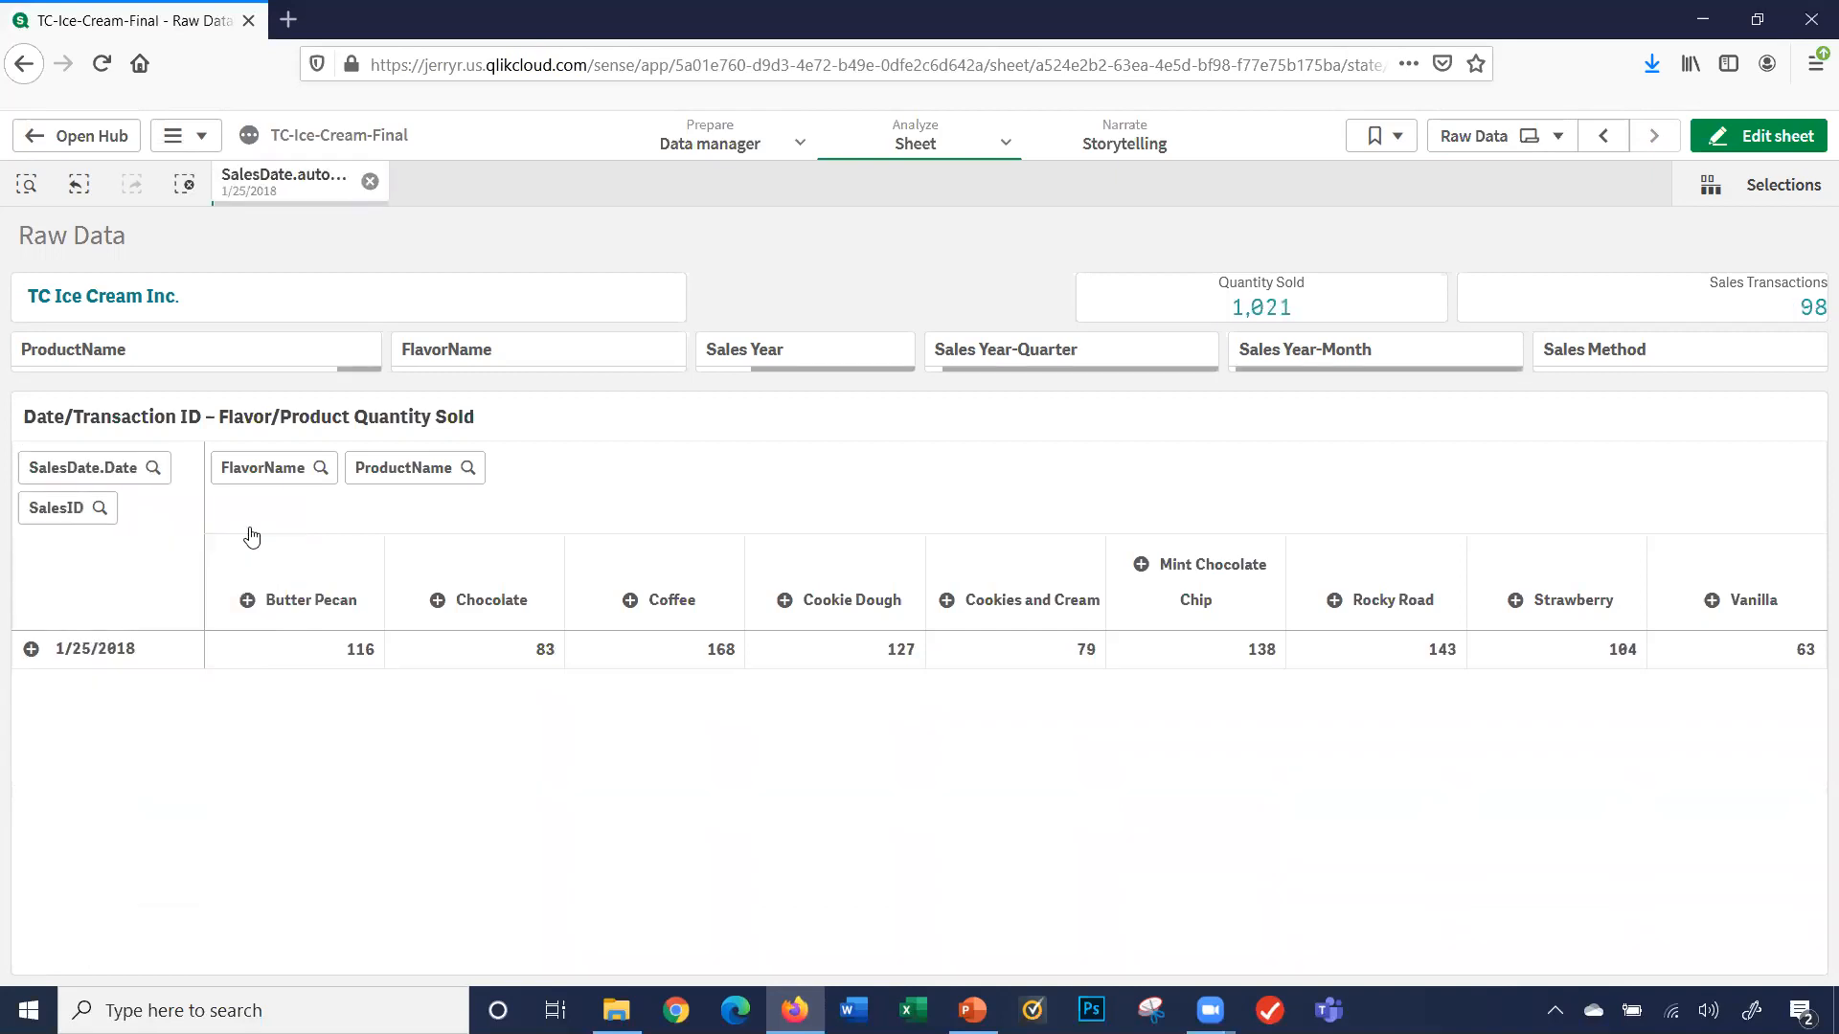
mouse_move(257, 209)
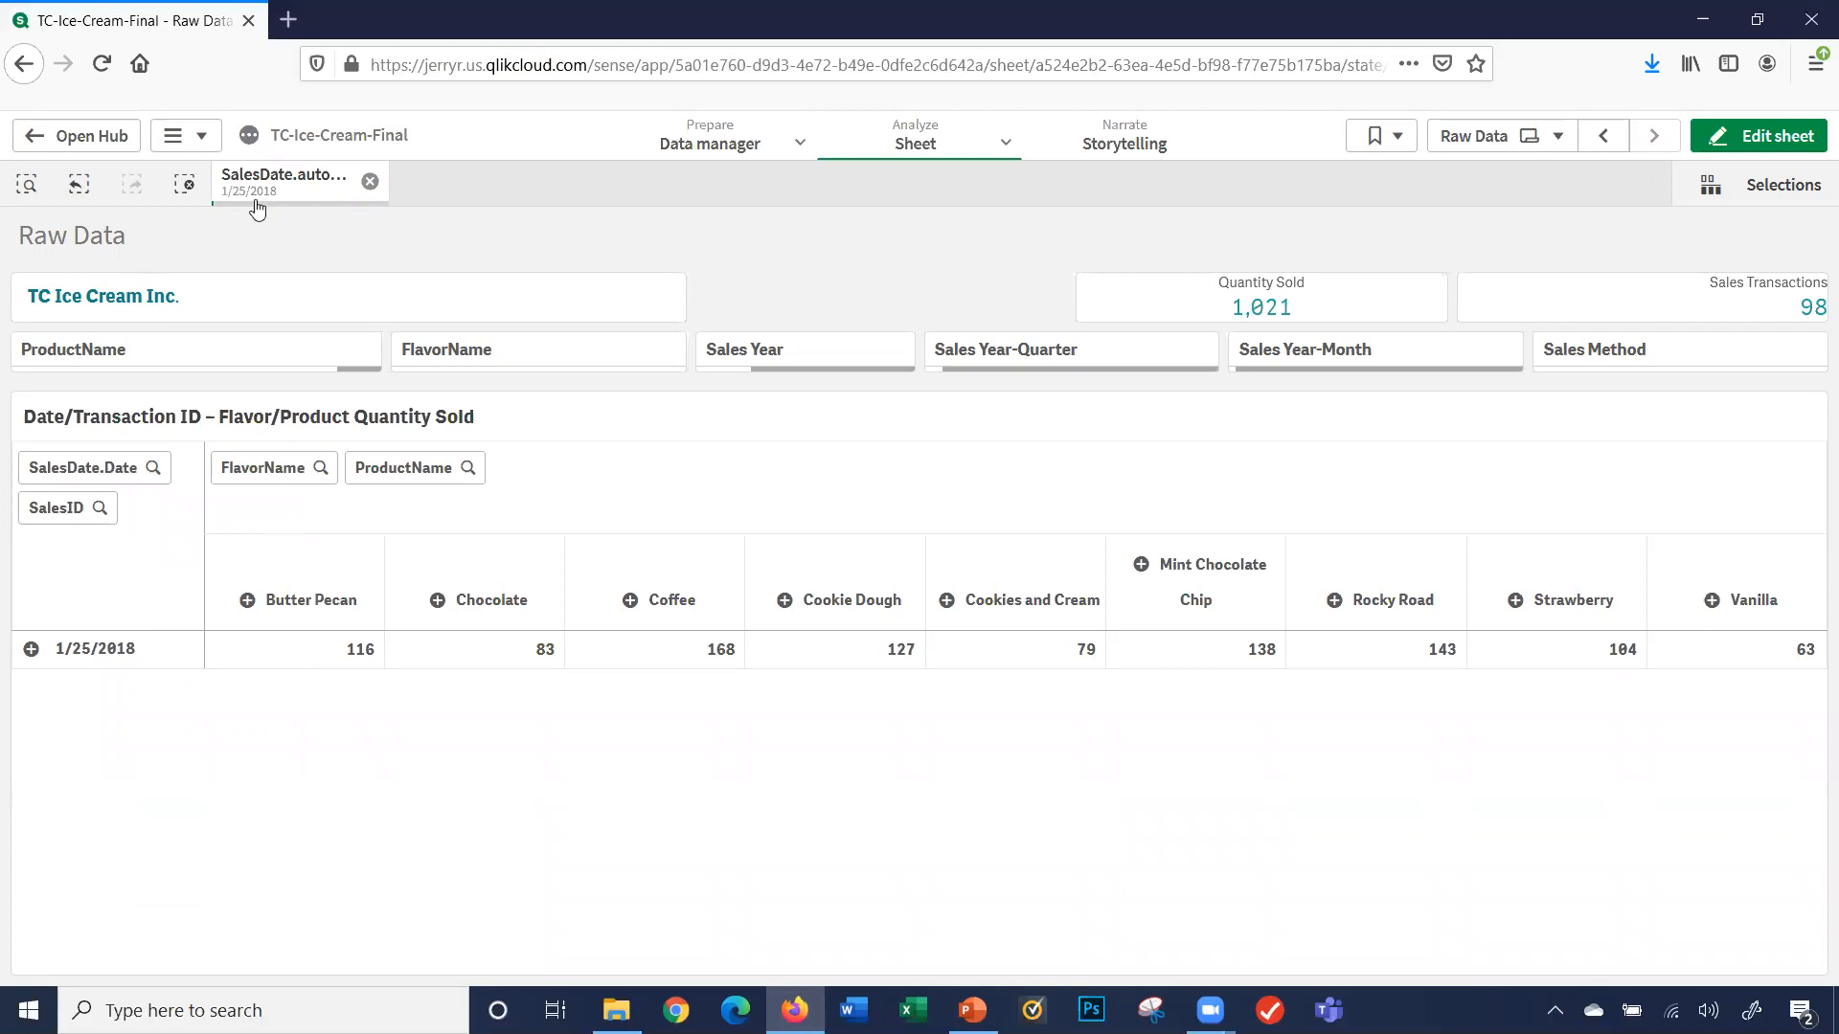
mouse_move(149, 590)
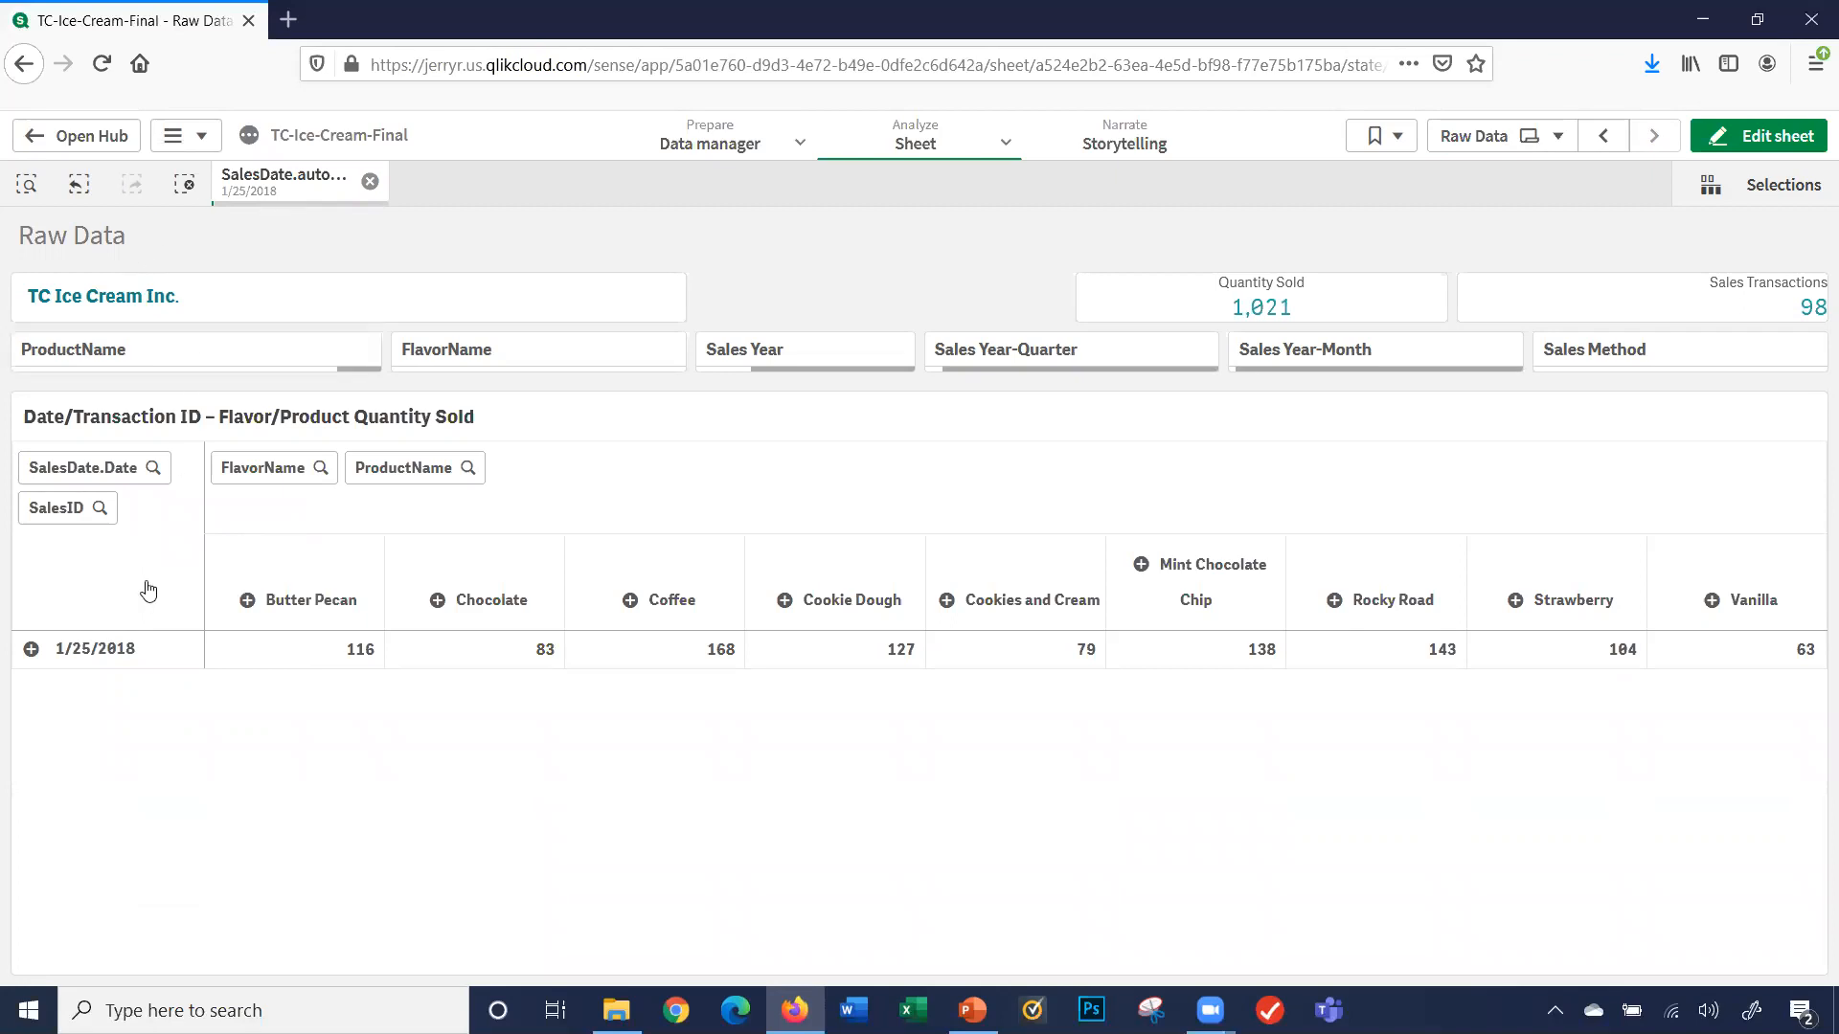
- Expand the 1/25/2018 row into its individual transaction IDs
left_click(29, 650)
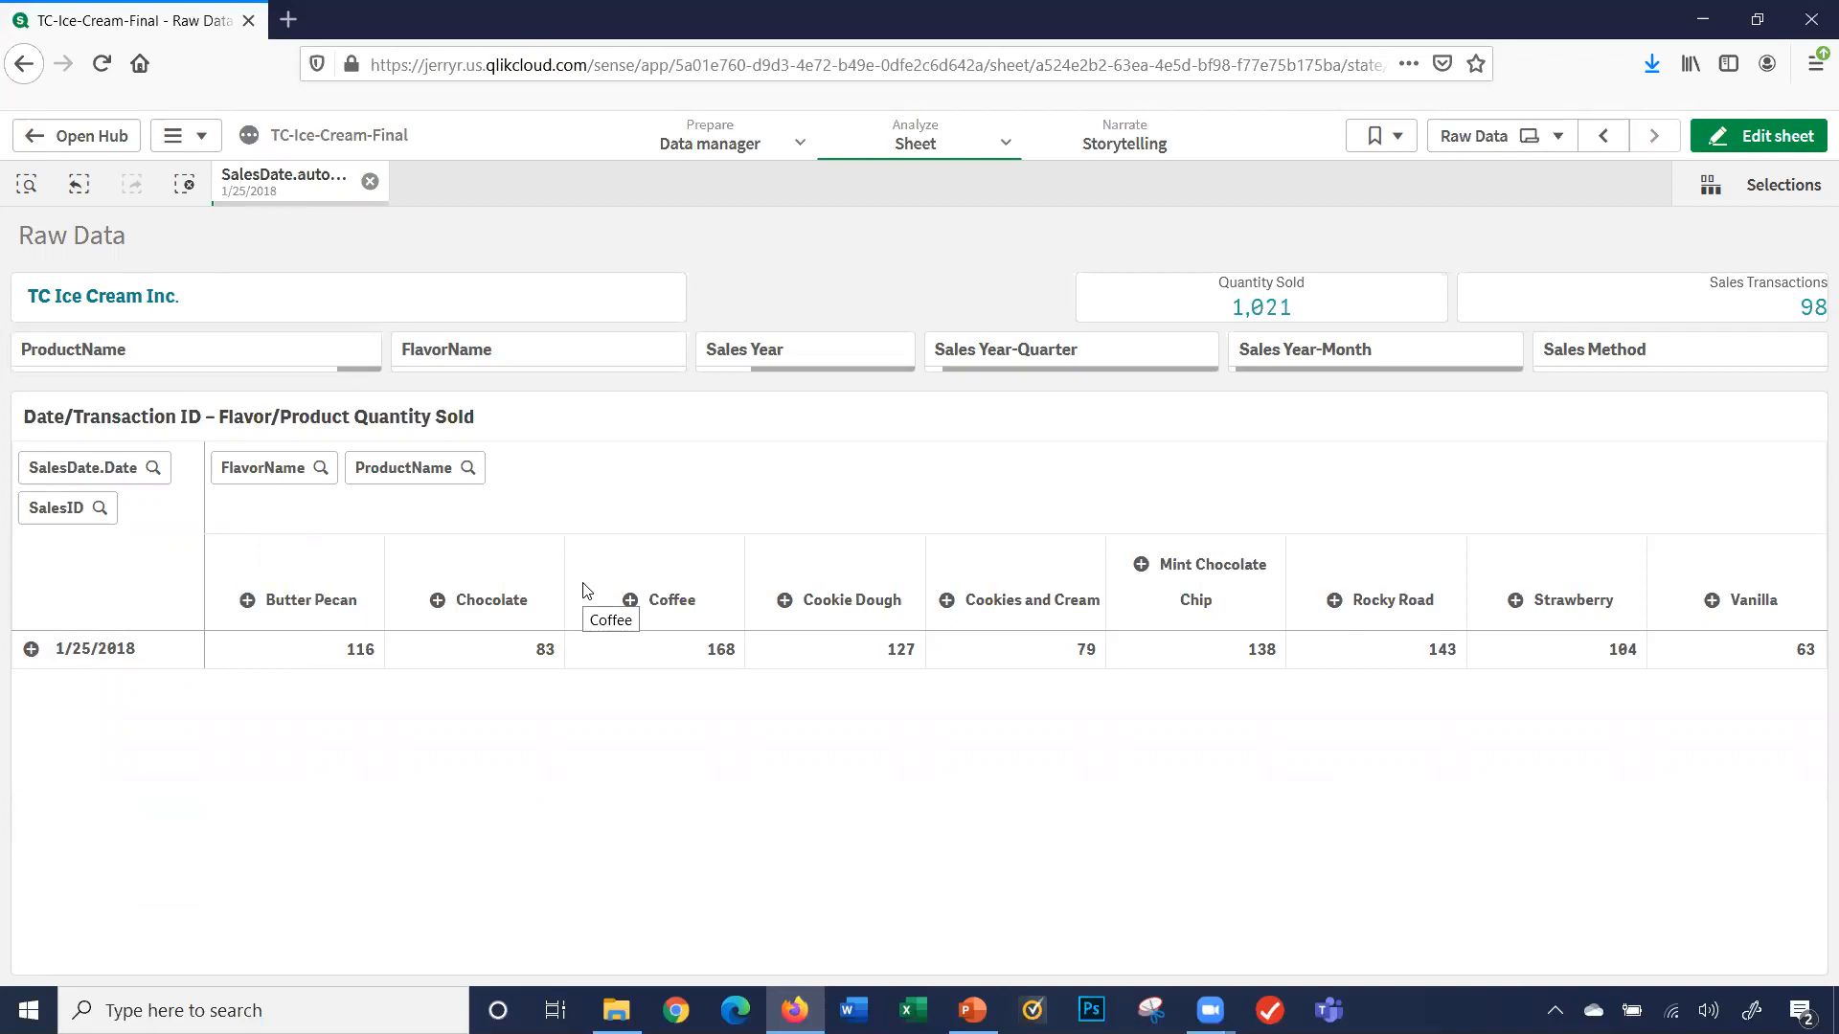
left_click(28, 649)
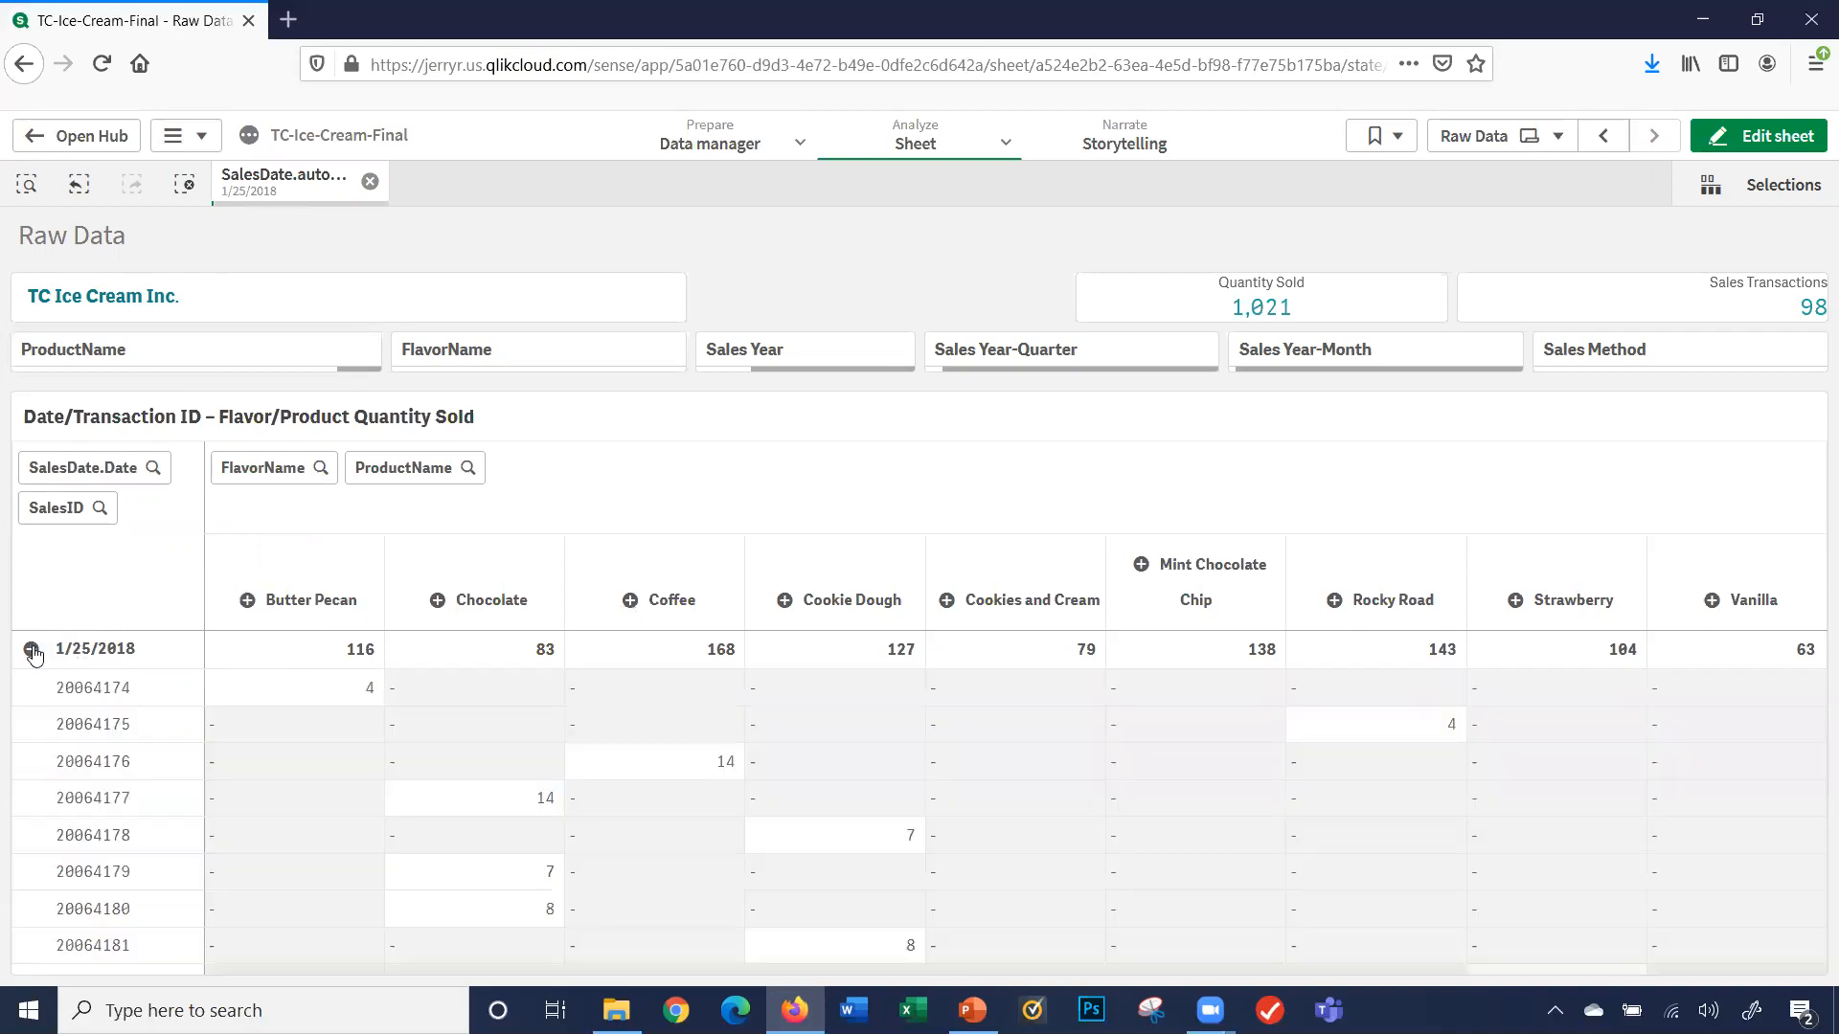
left_click(33, 653)
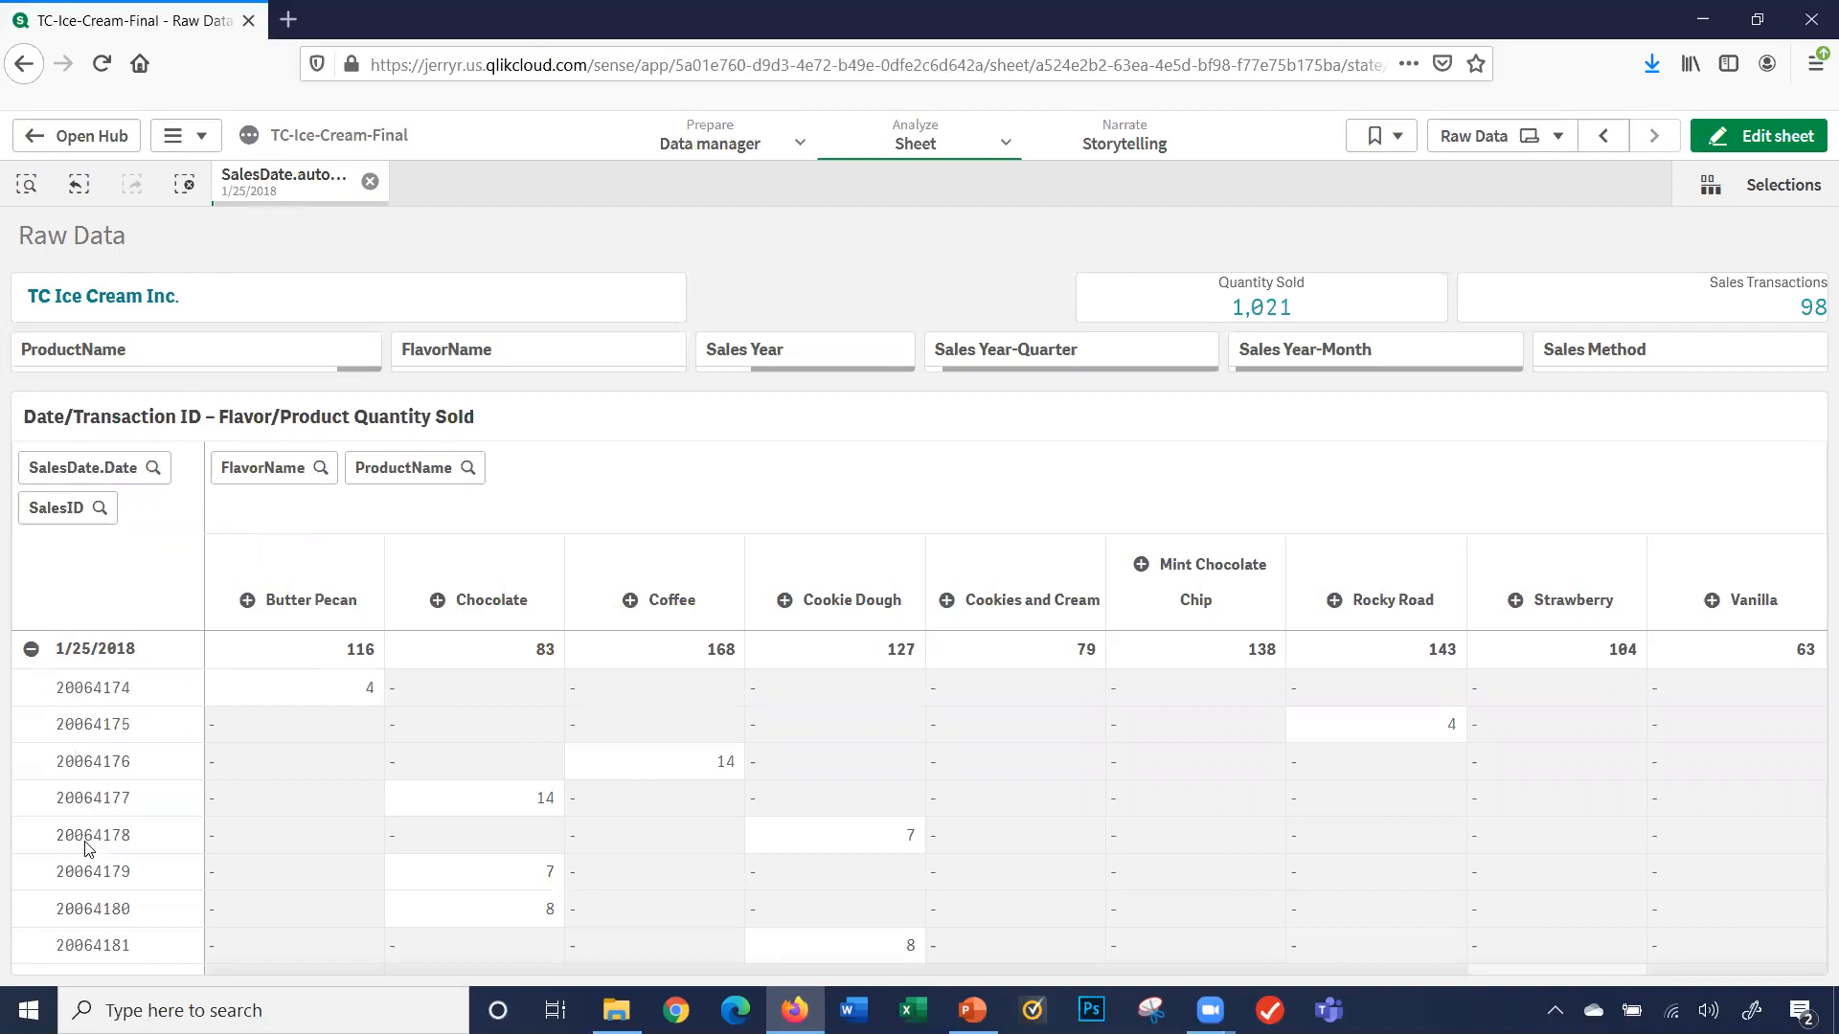
mouse_move(94, 835)
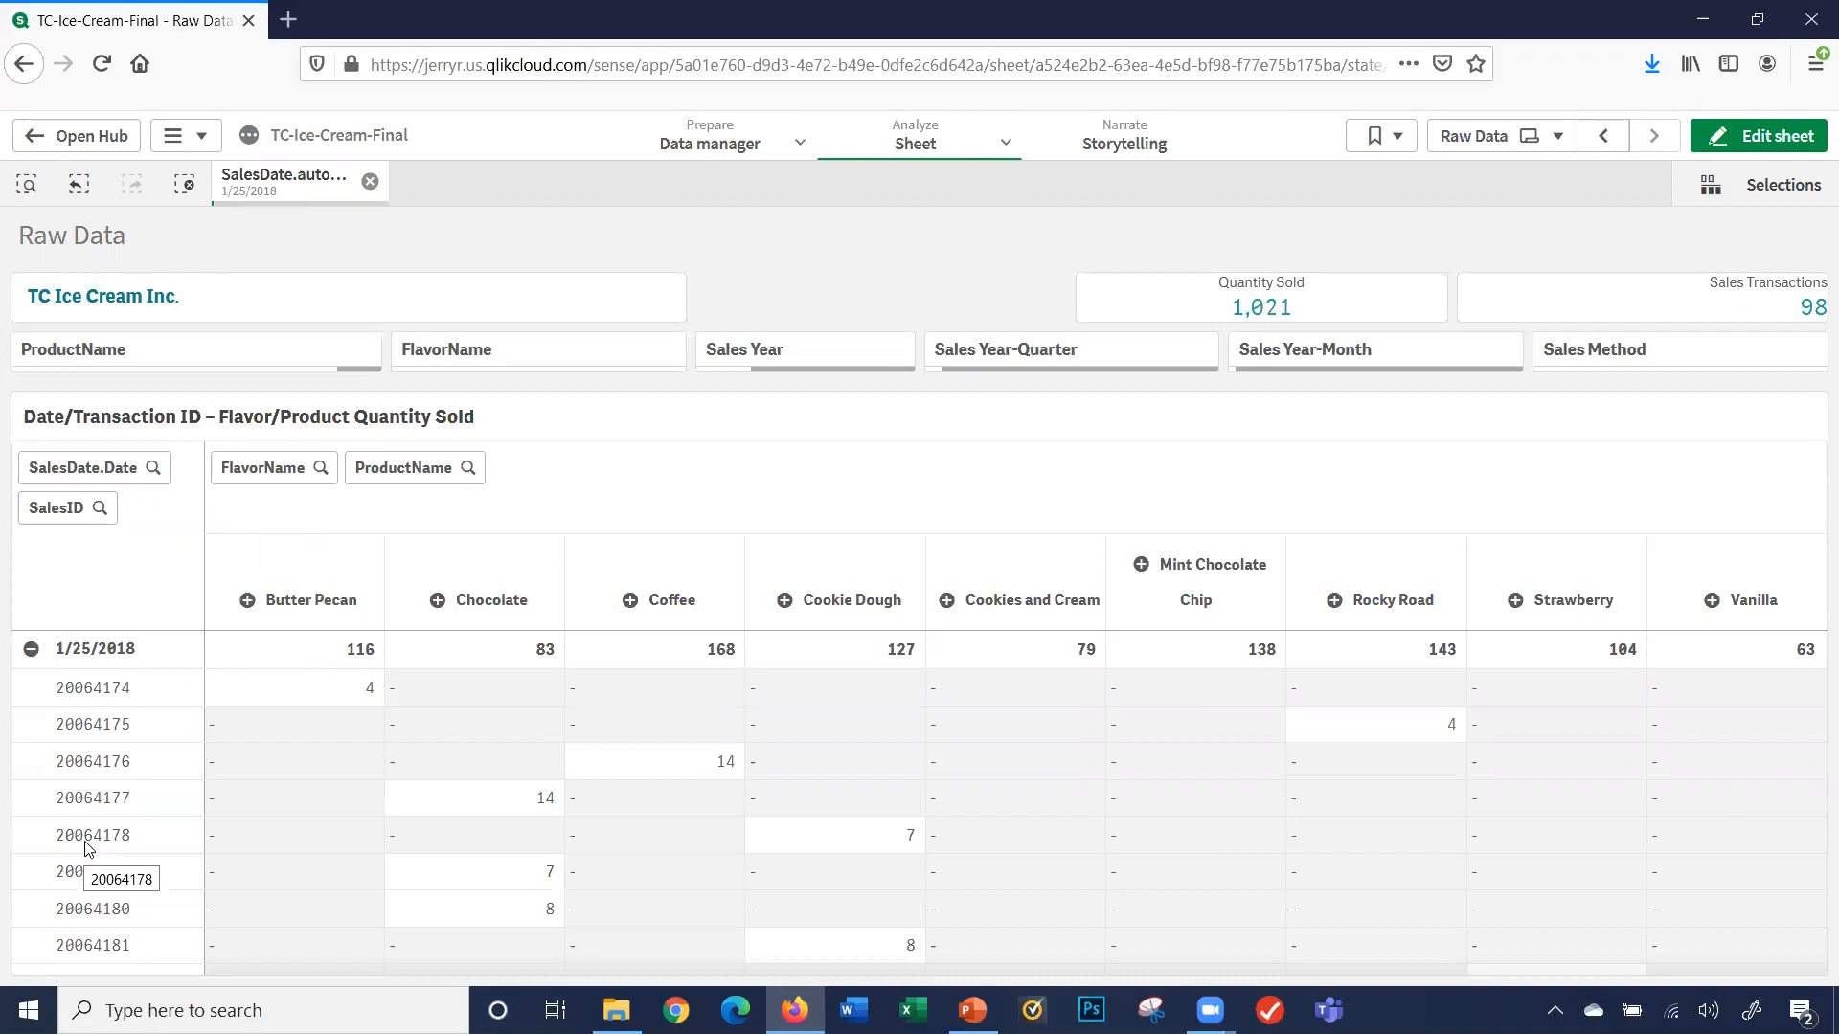
- Select transaction 20064178, a Cookie Dough Ice Cream Gallon sale of 7, and confirm
left_click(94, 835)
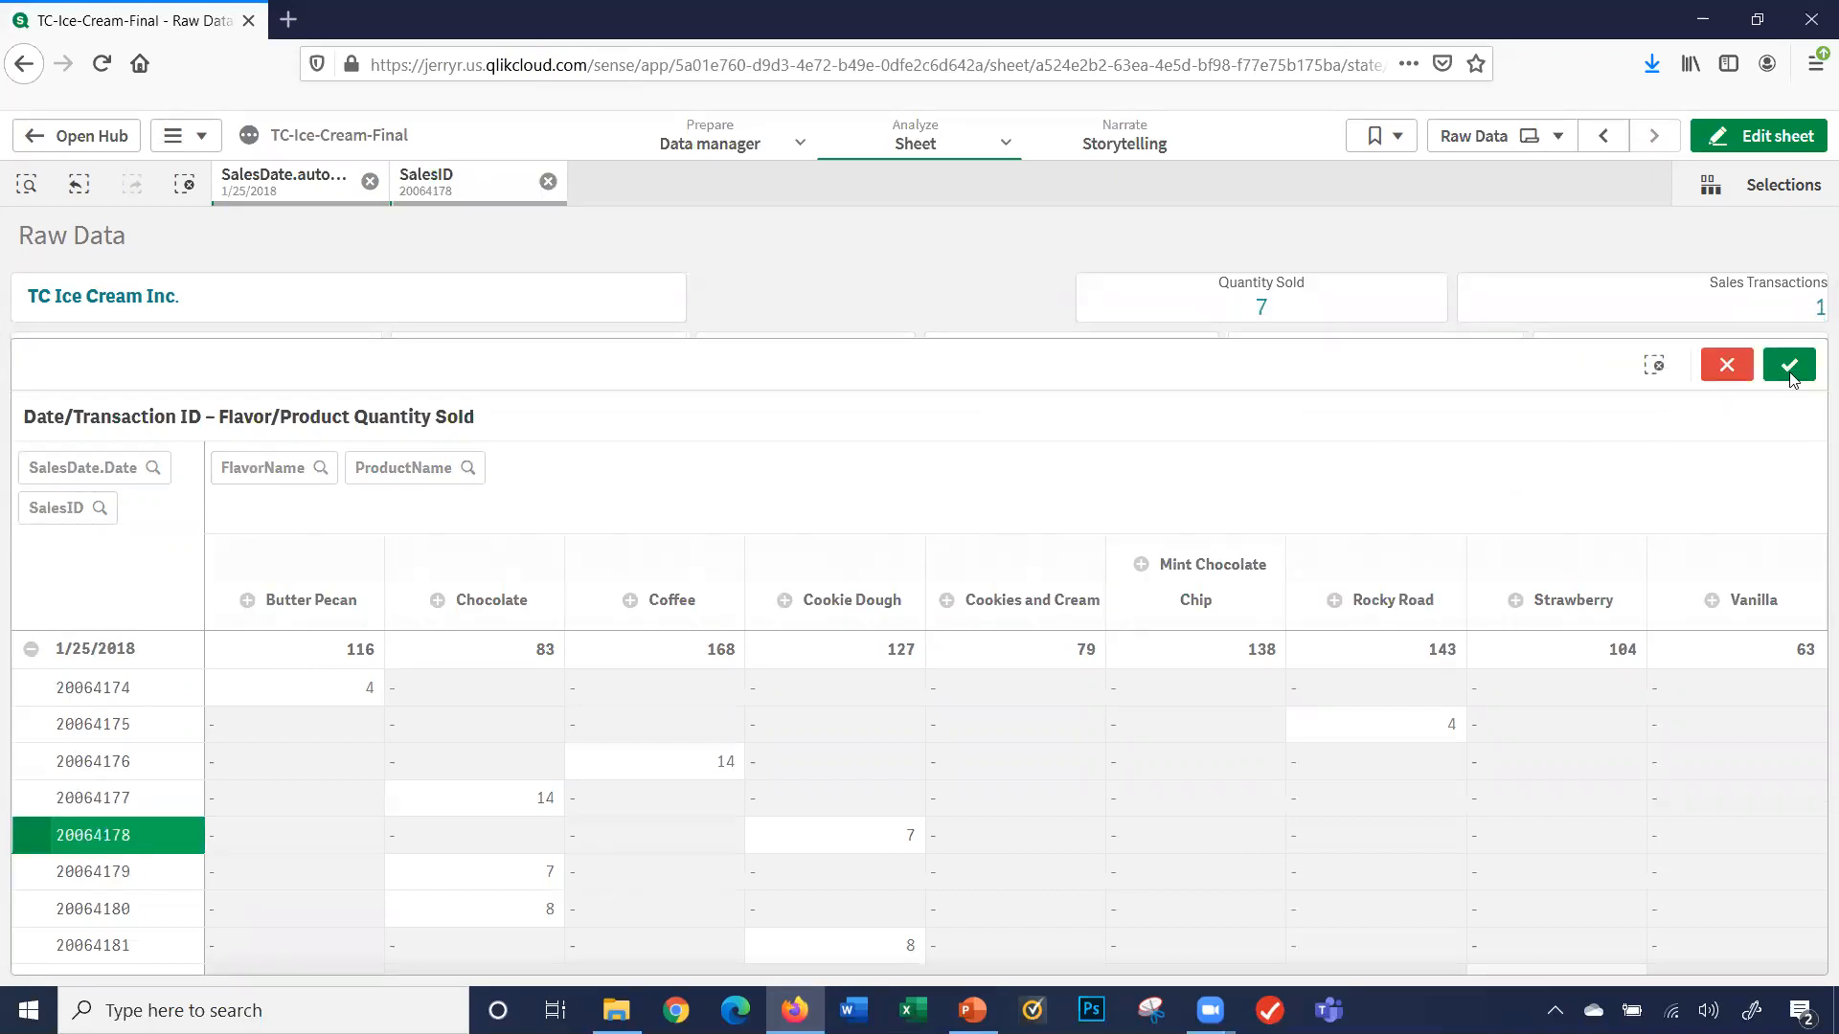
left_click(1788, 364)
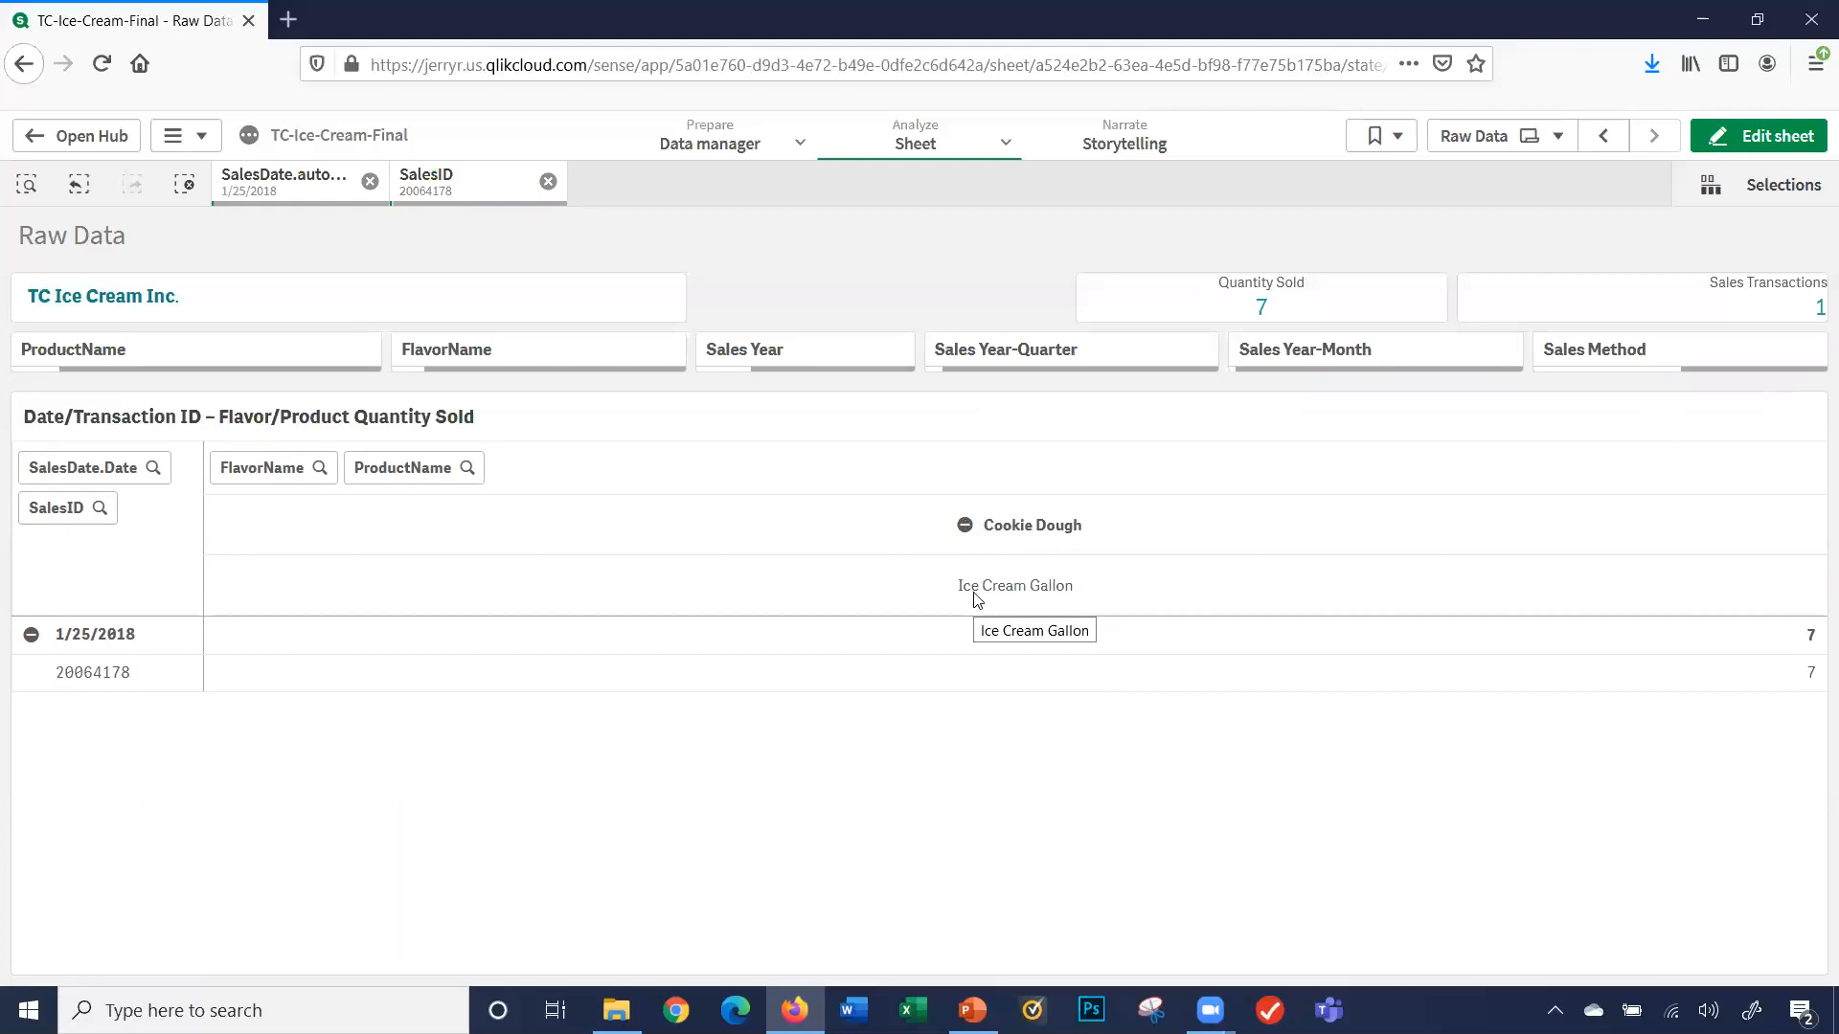
mouse_move(1006, 548)
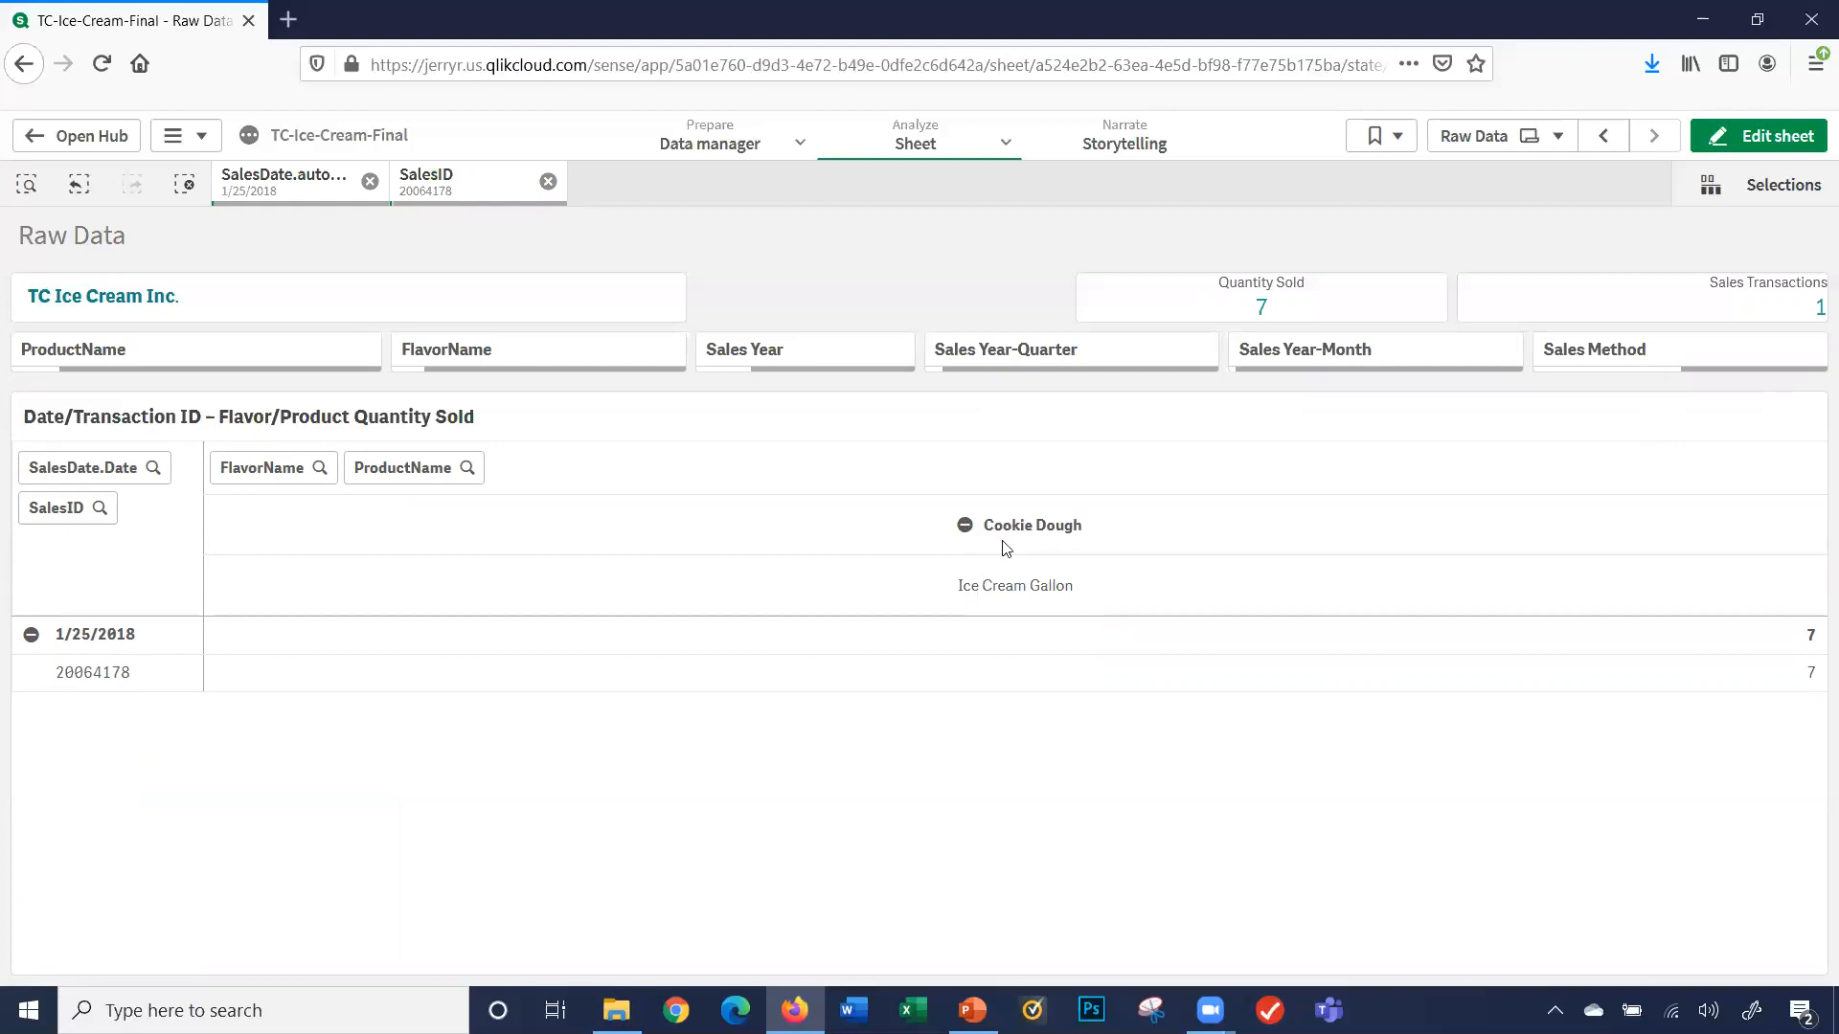
mouse_move(912, 592)
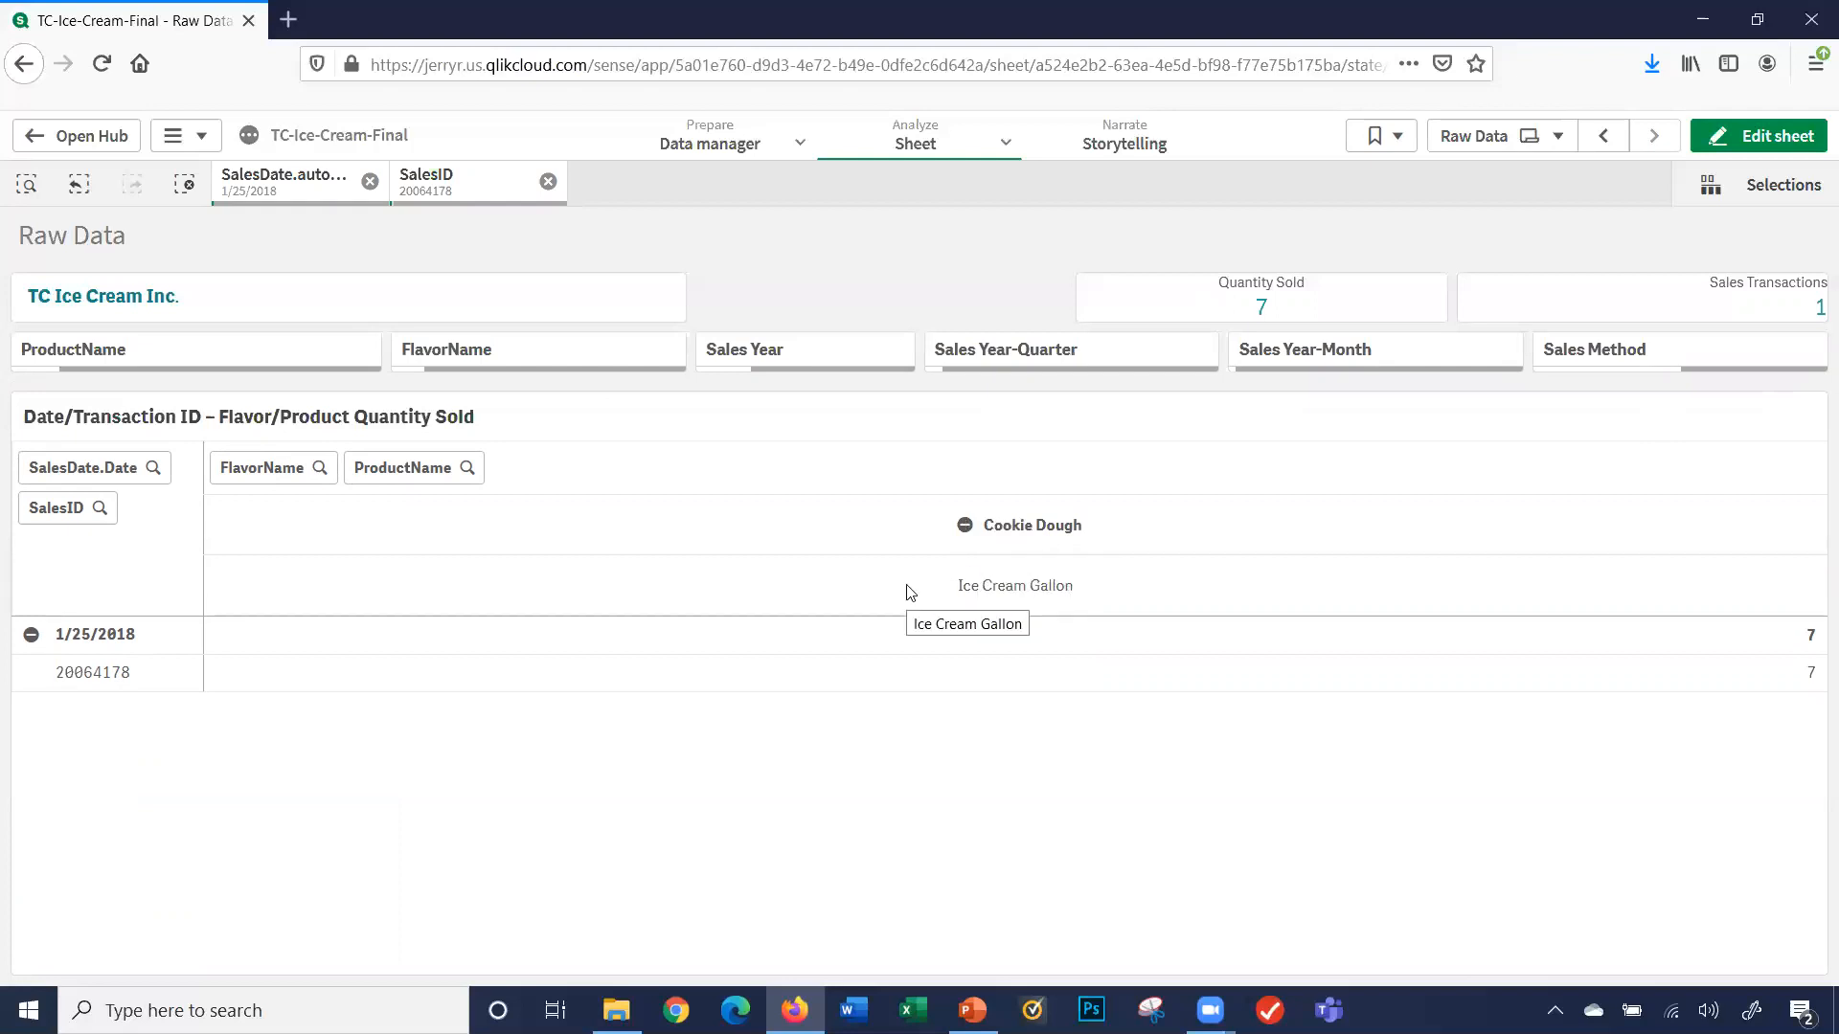
mouse_move(1752, 699)
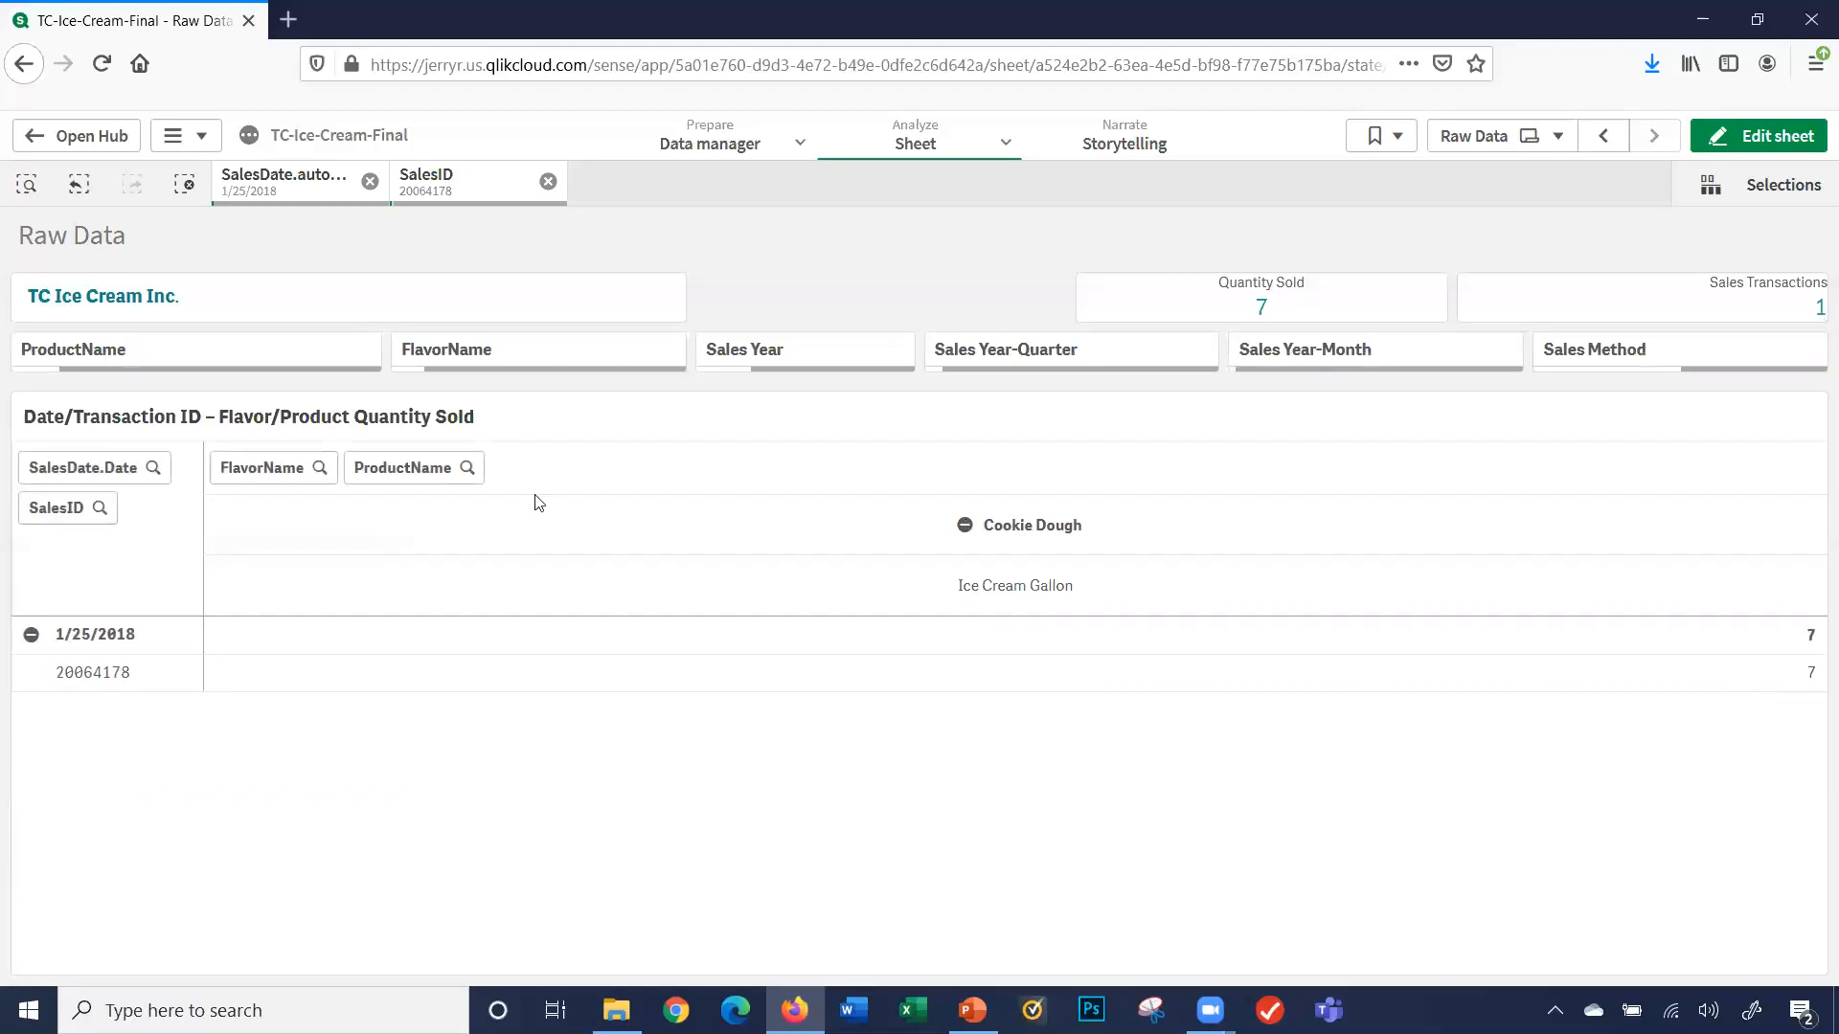
mouse_move(183, 184)
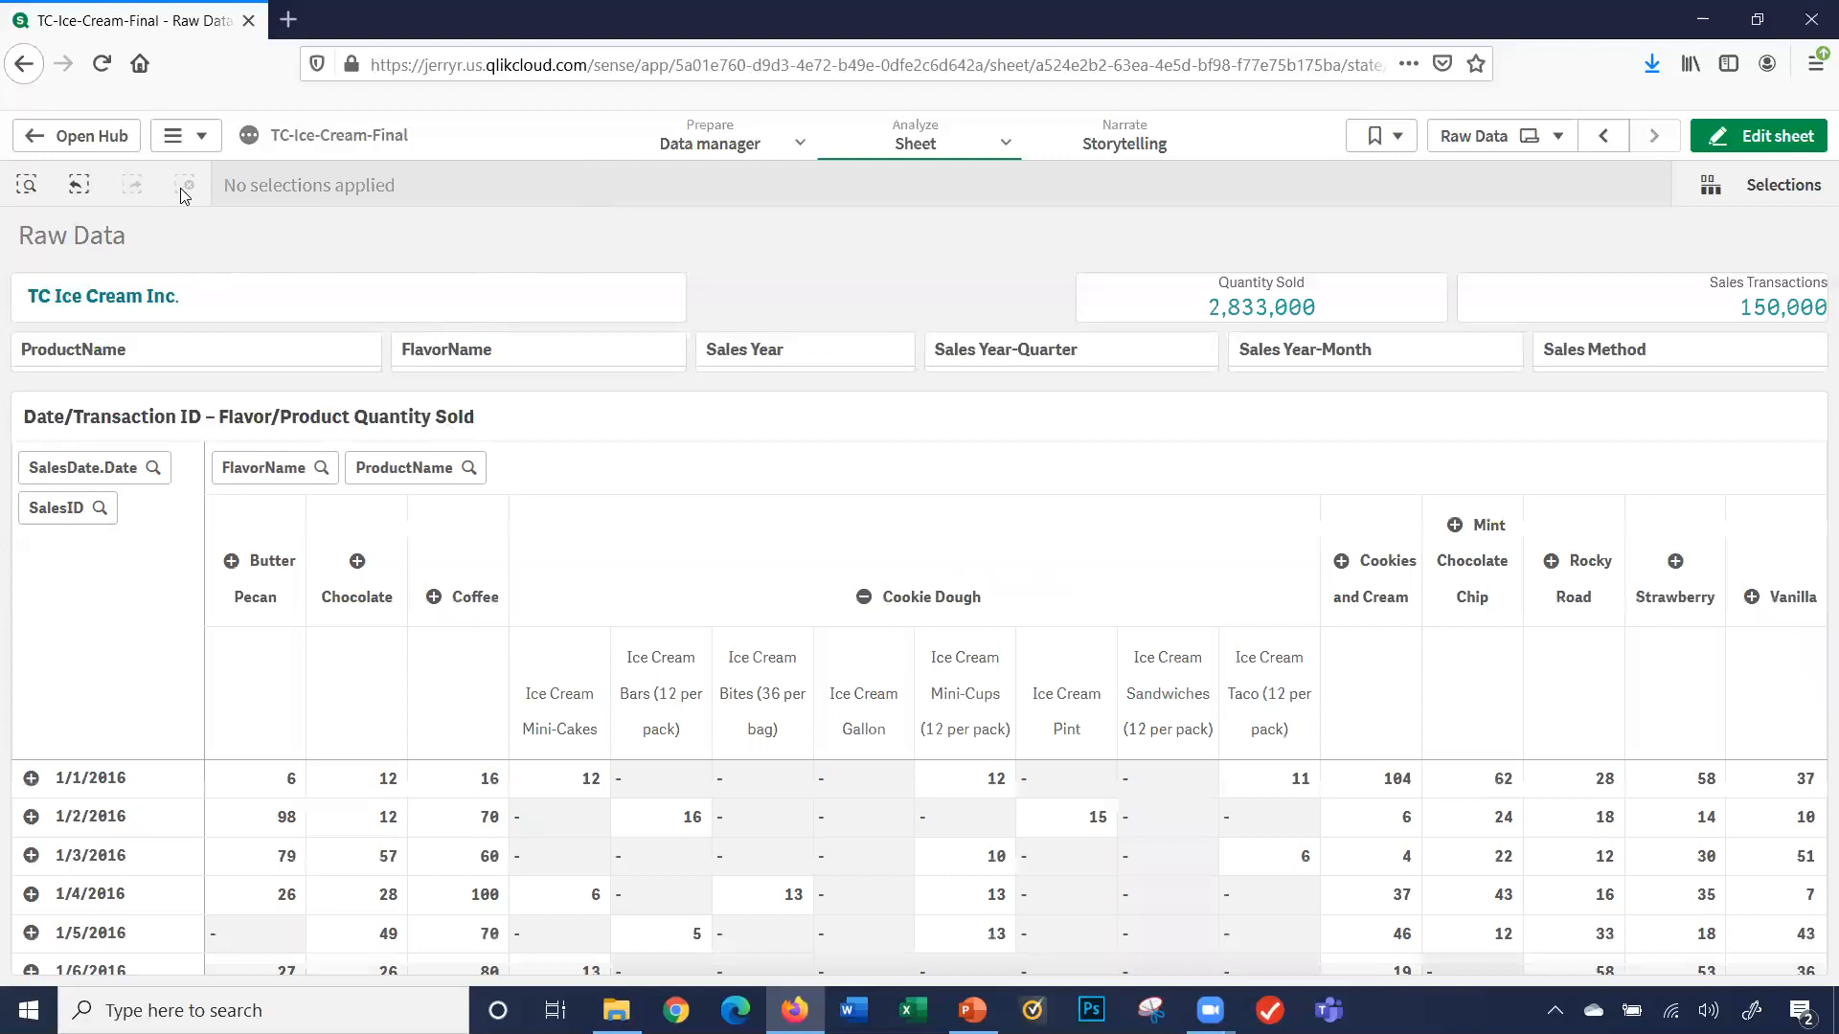
mouse_move(865, 598)
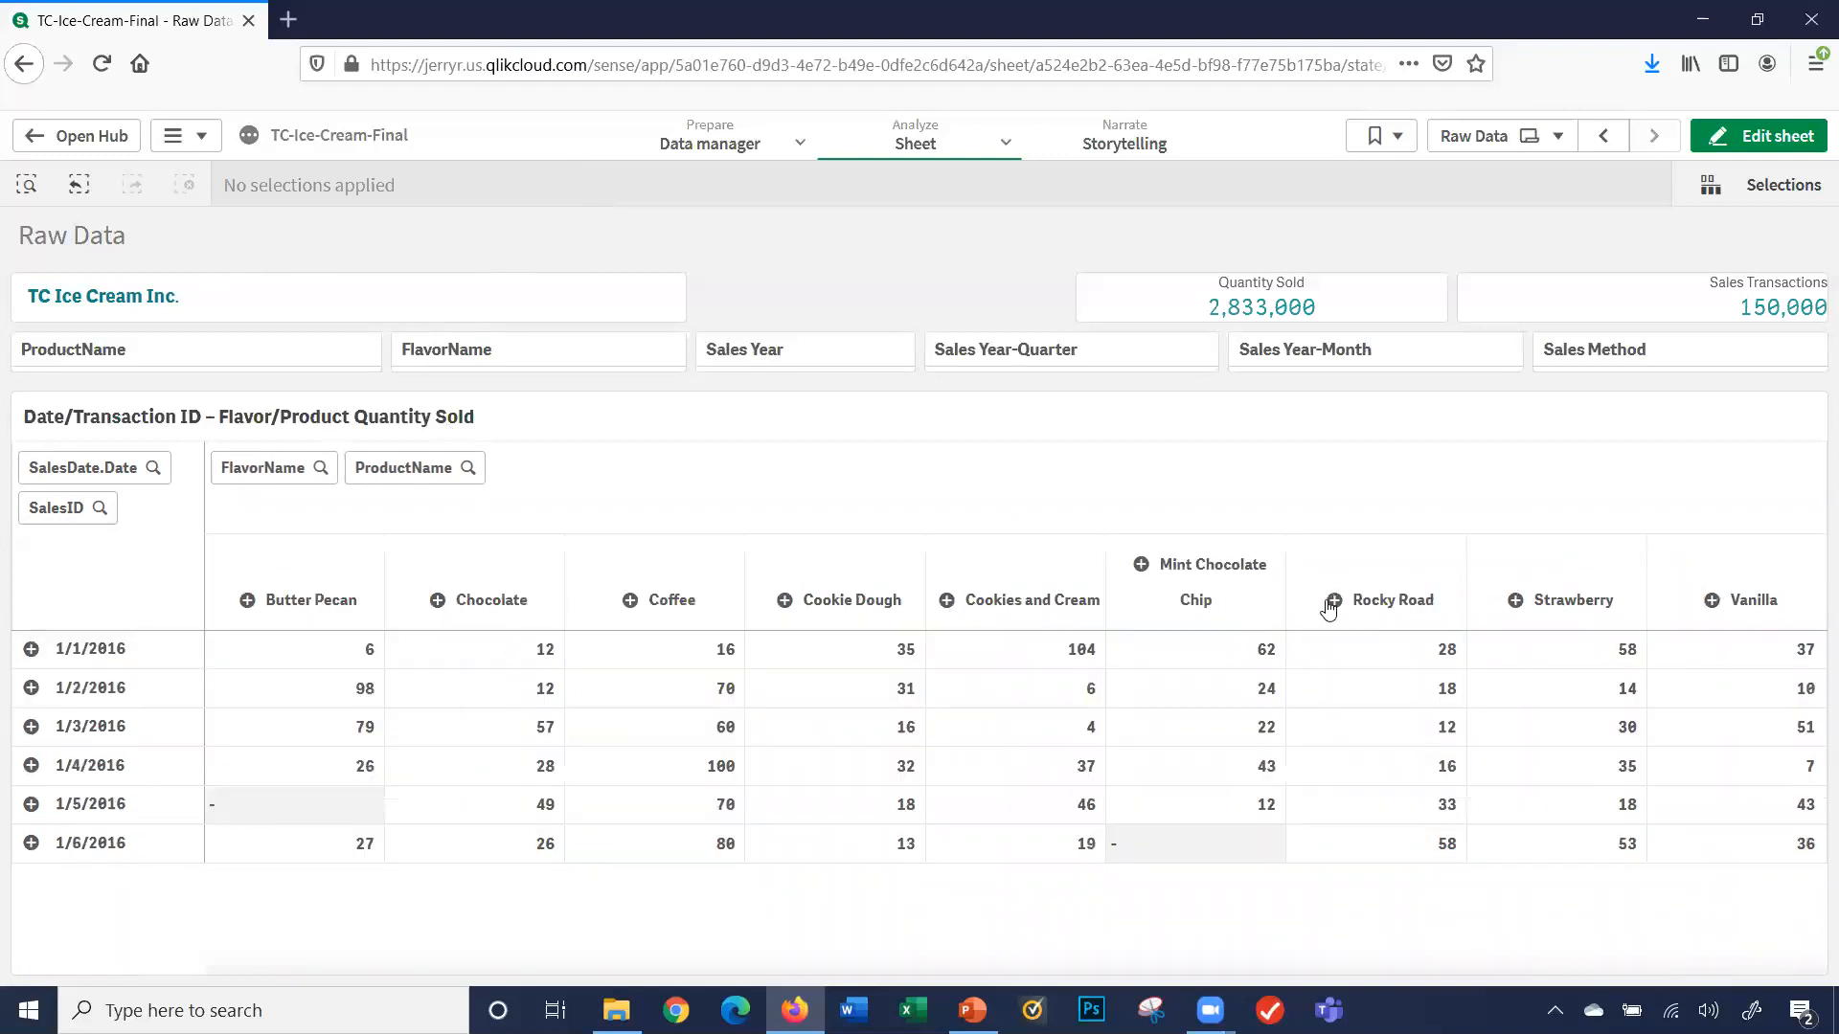
- Expand Rocky Road and the 1/3/2016 row, then select the date 1/3/2016
left_click(1329, 599)
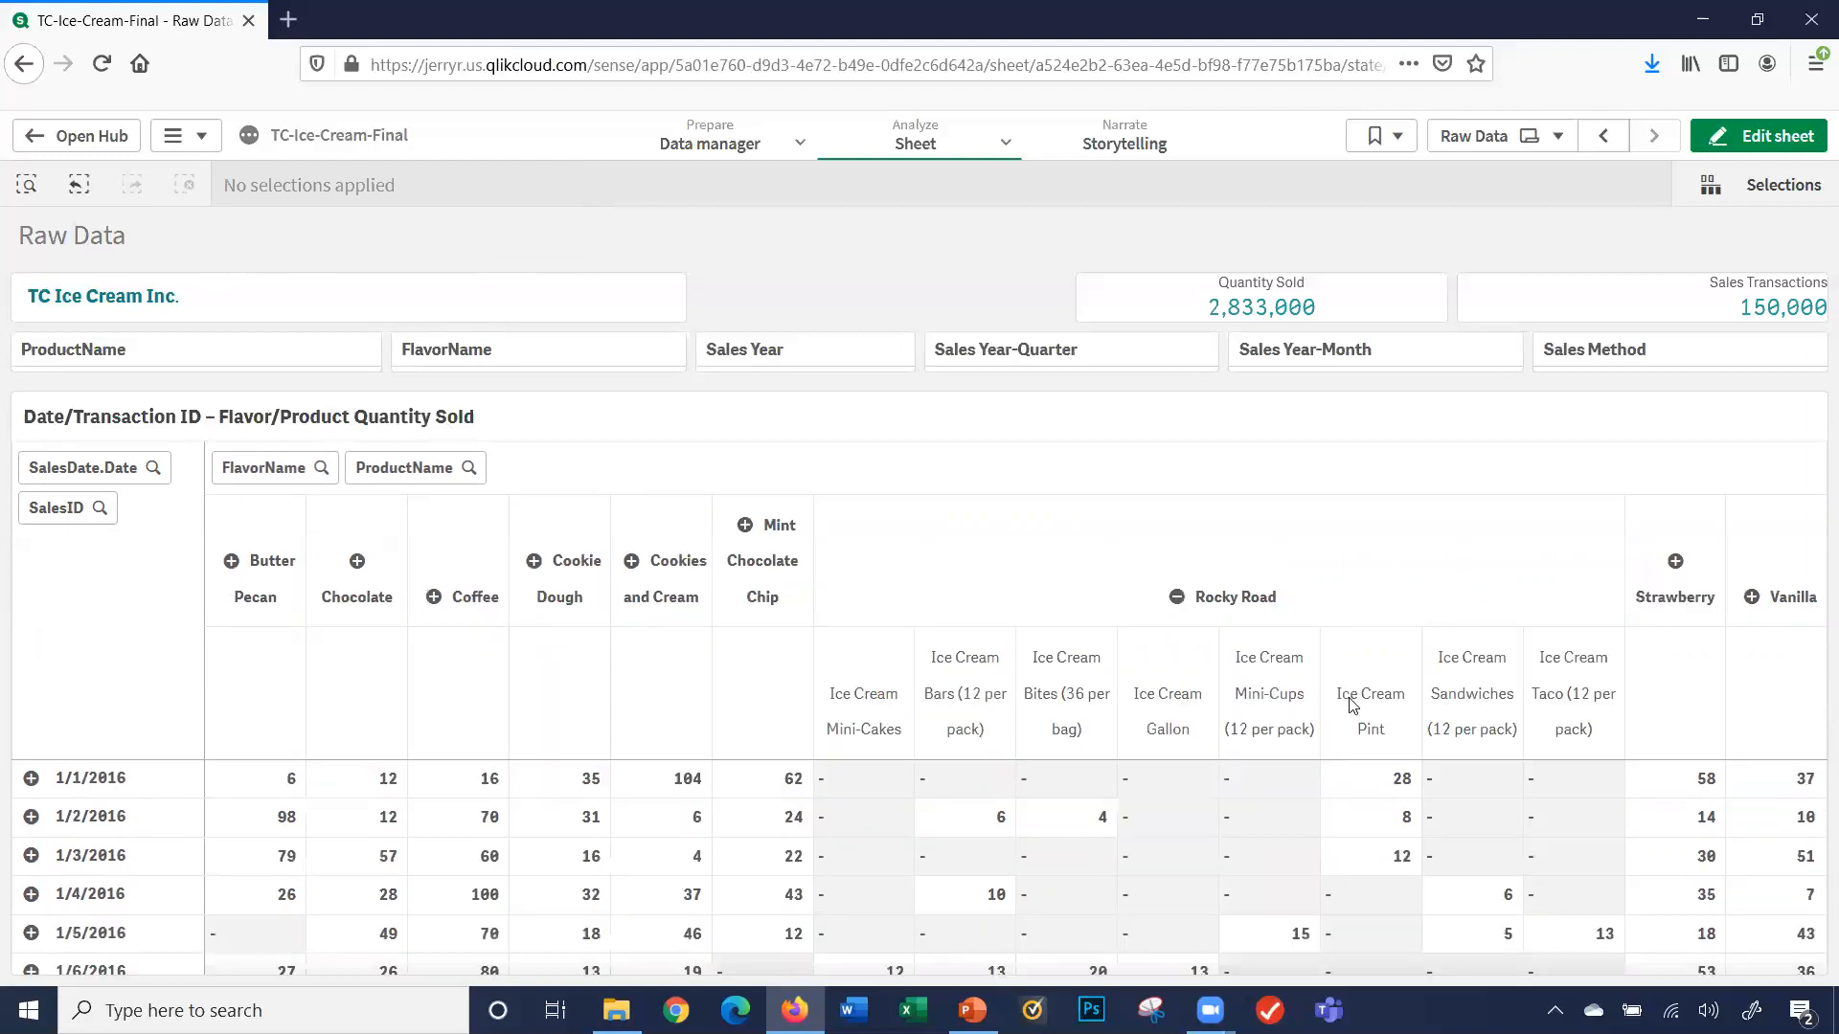
mouse_move(807, 870)
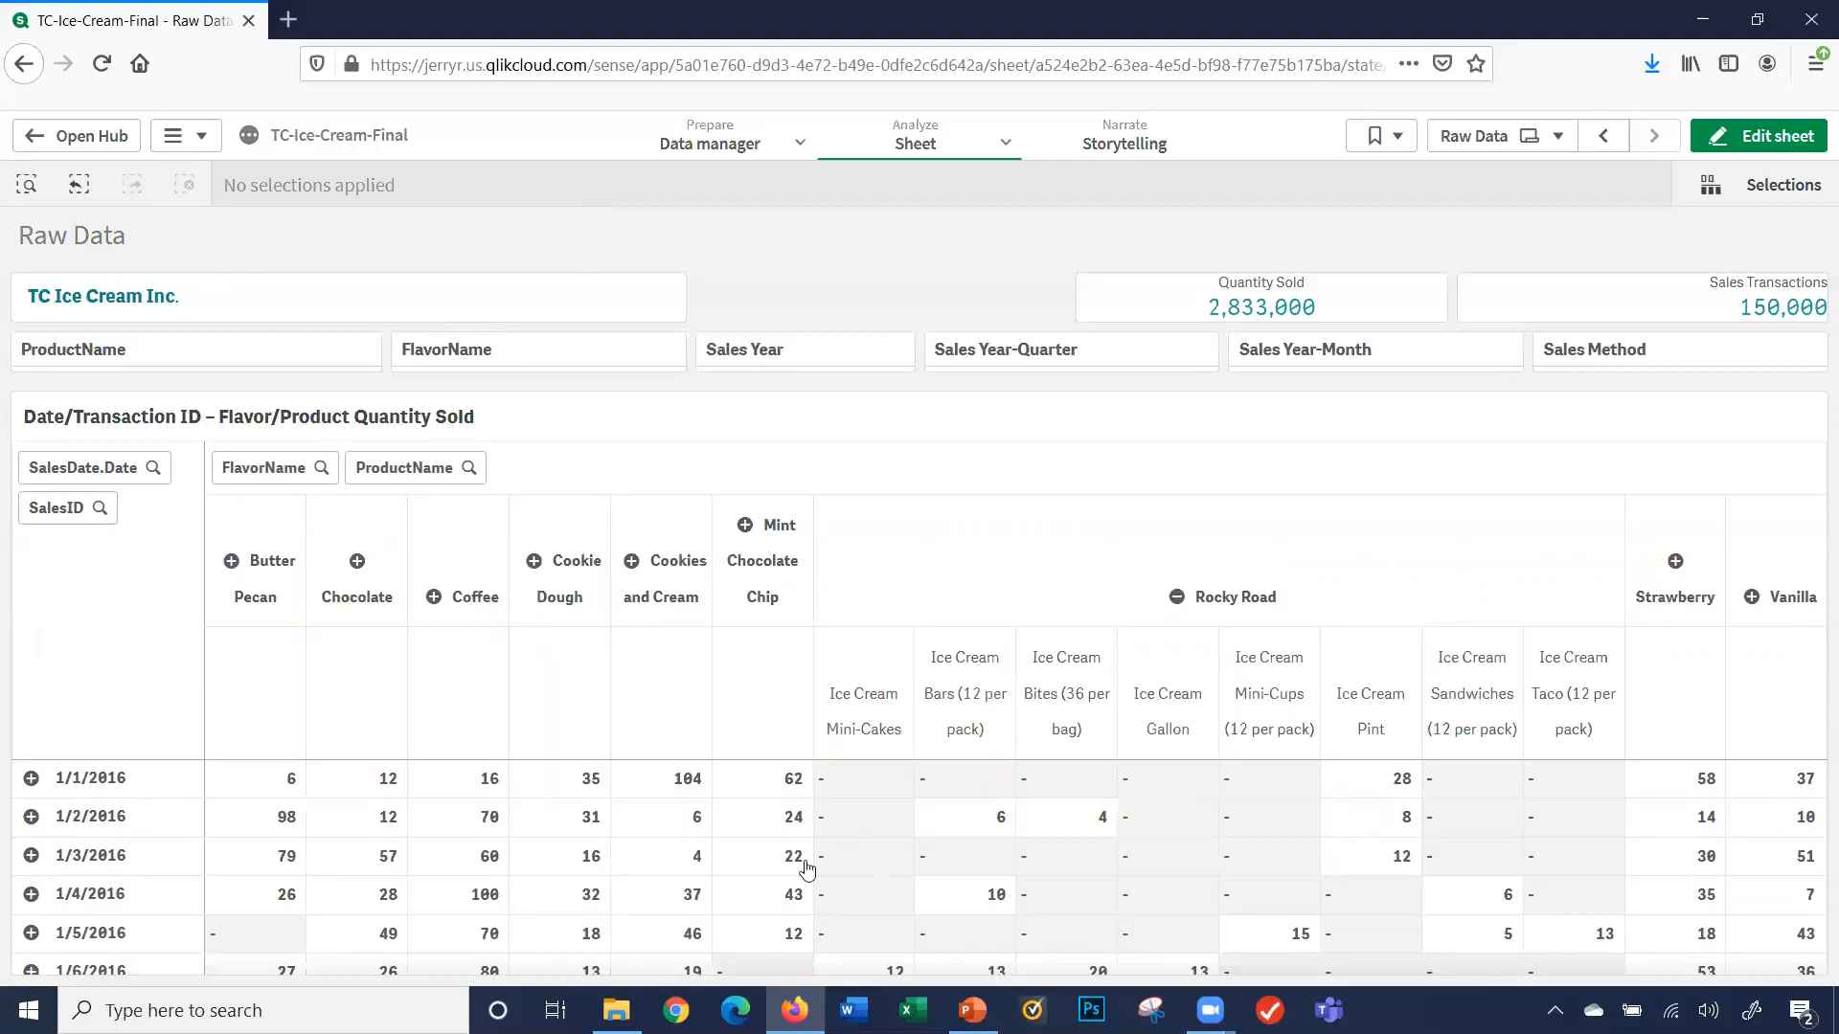
left_click(33, 854)
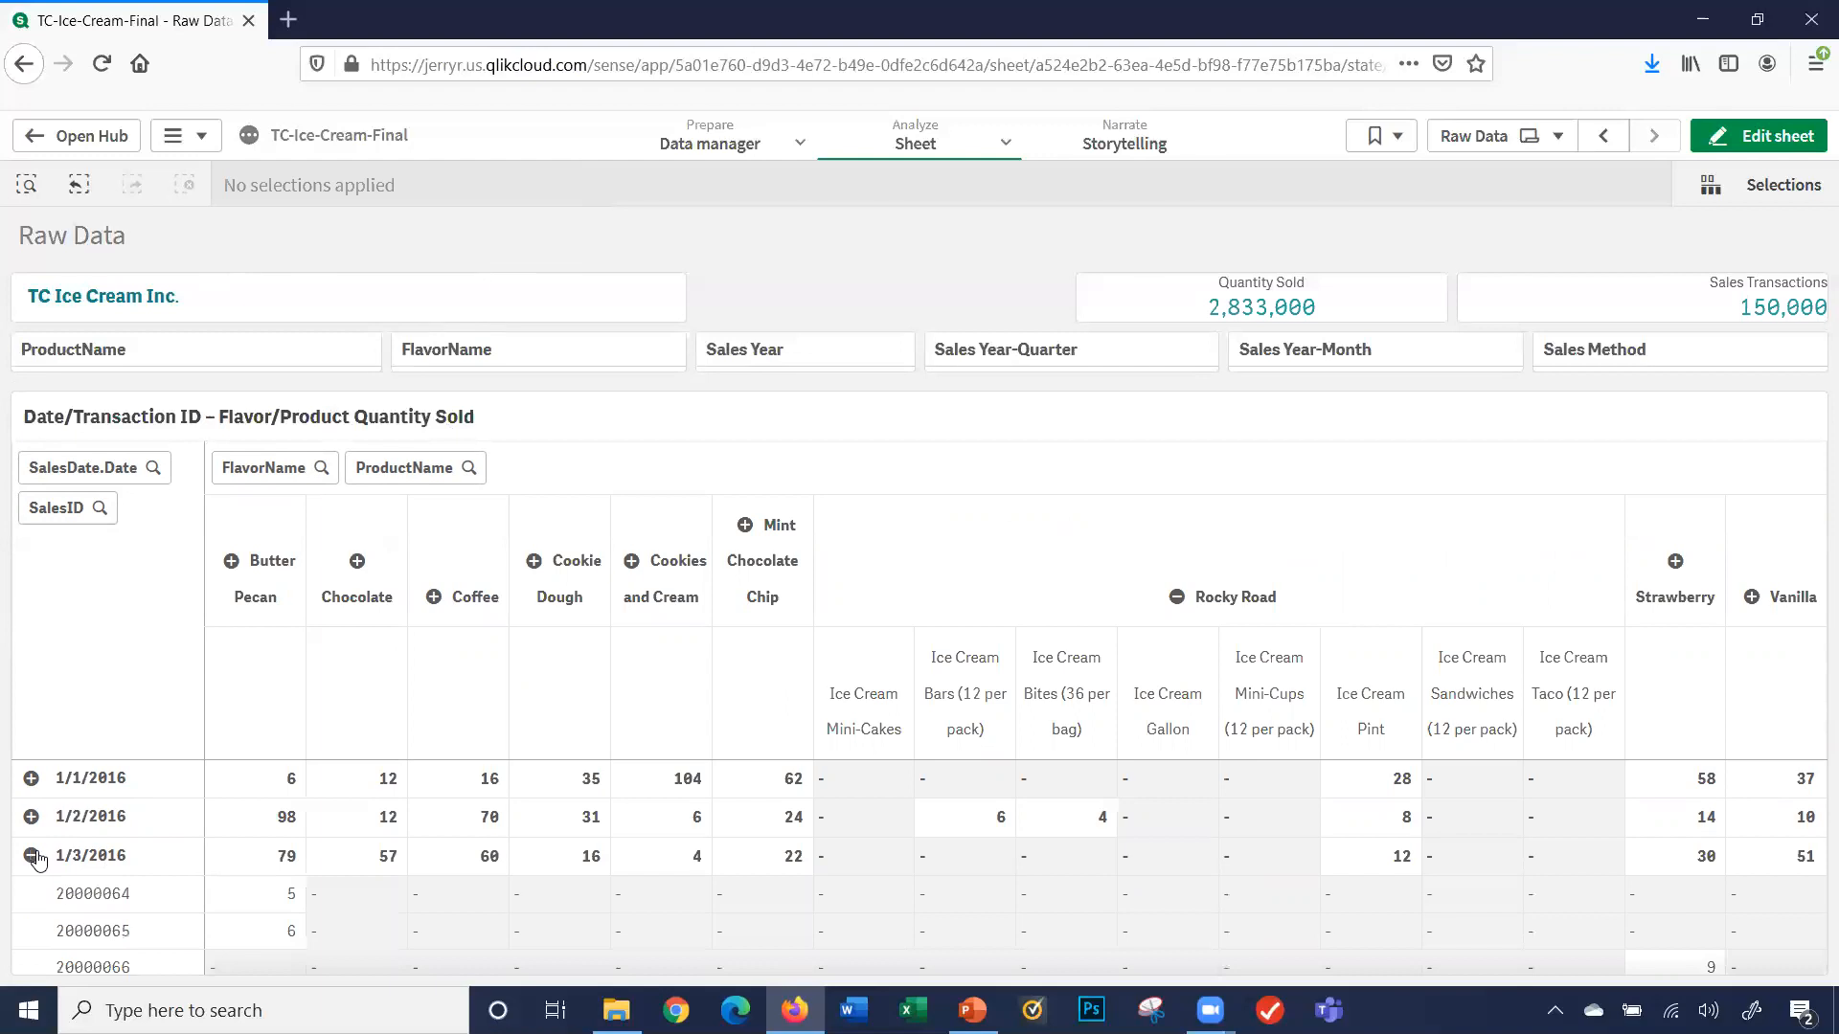
left_click(90, 854)
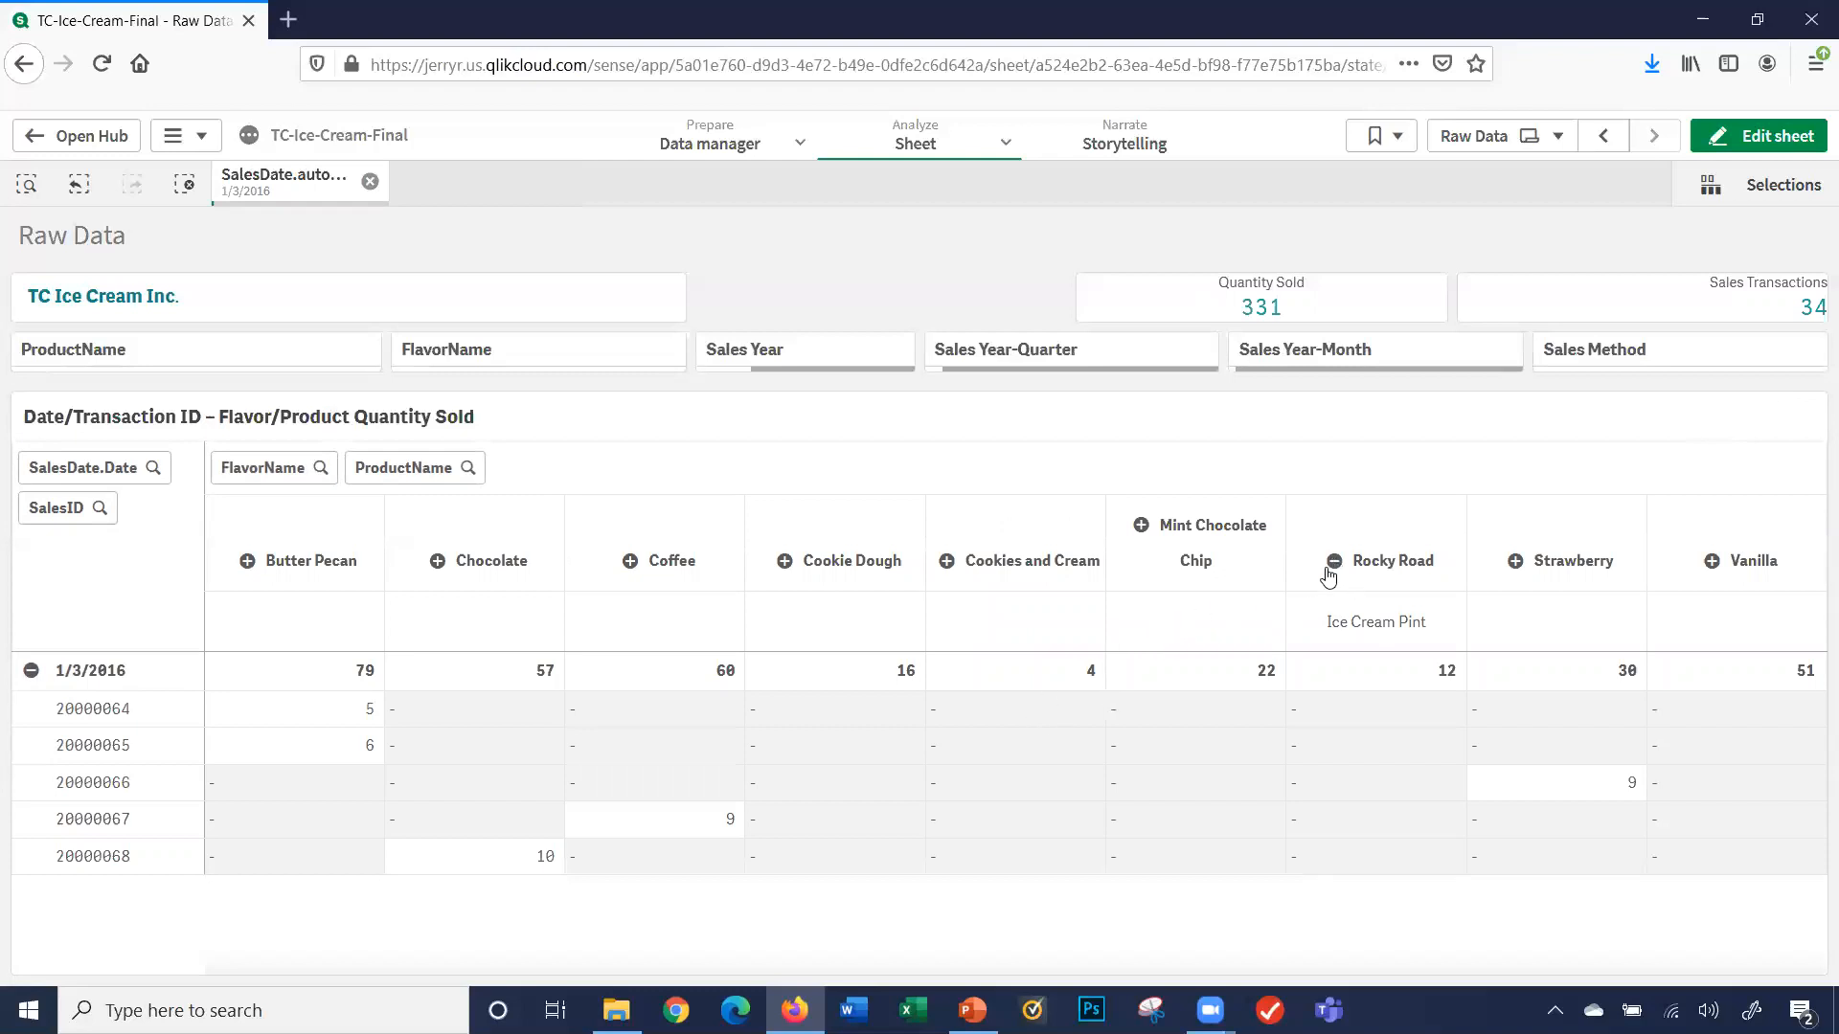
scroll("down", 3)
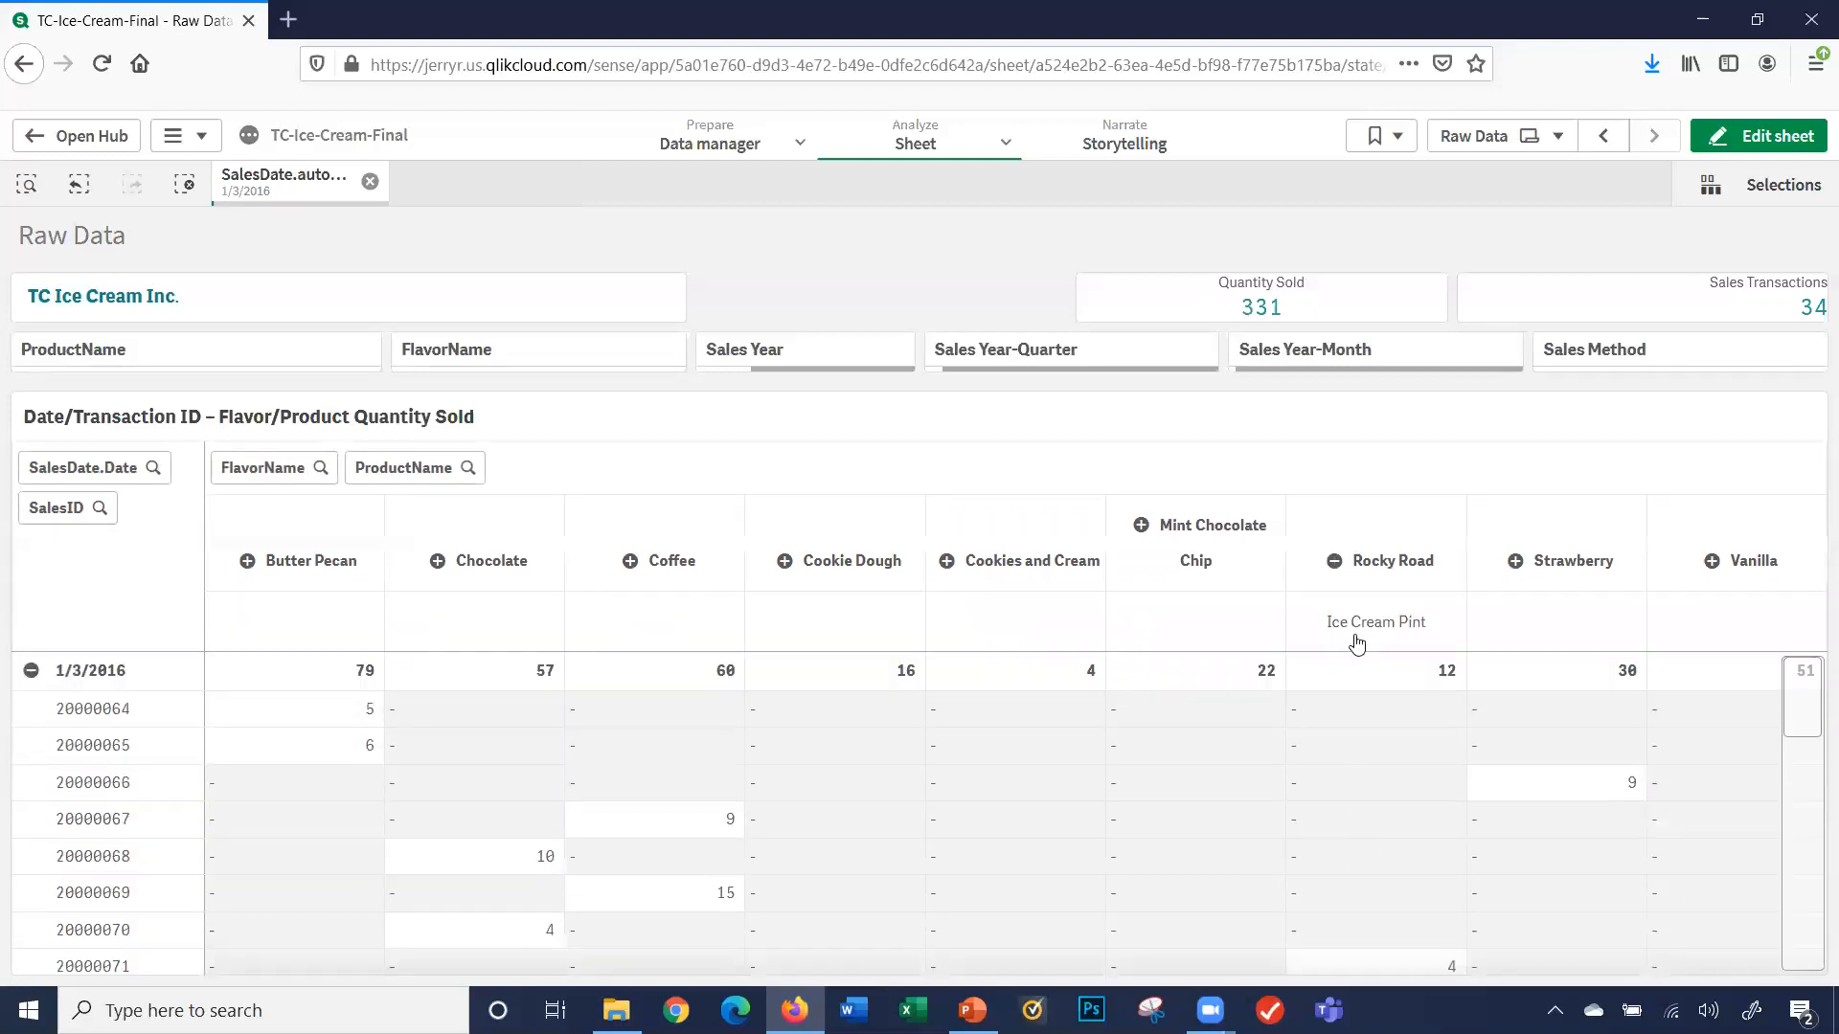
- Select the Rocky Road flavour and confirm the selection
left_click(1391, 559)
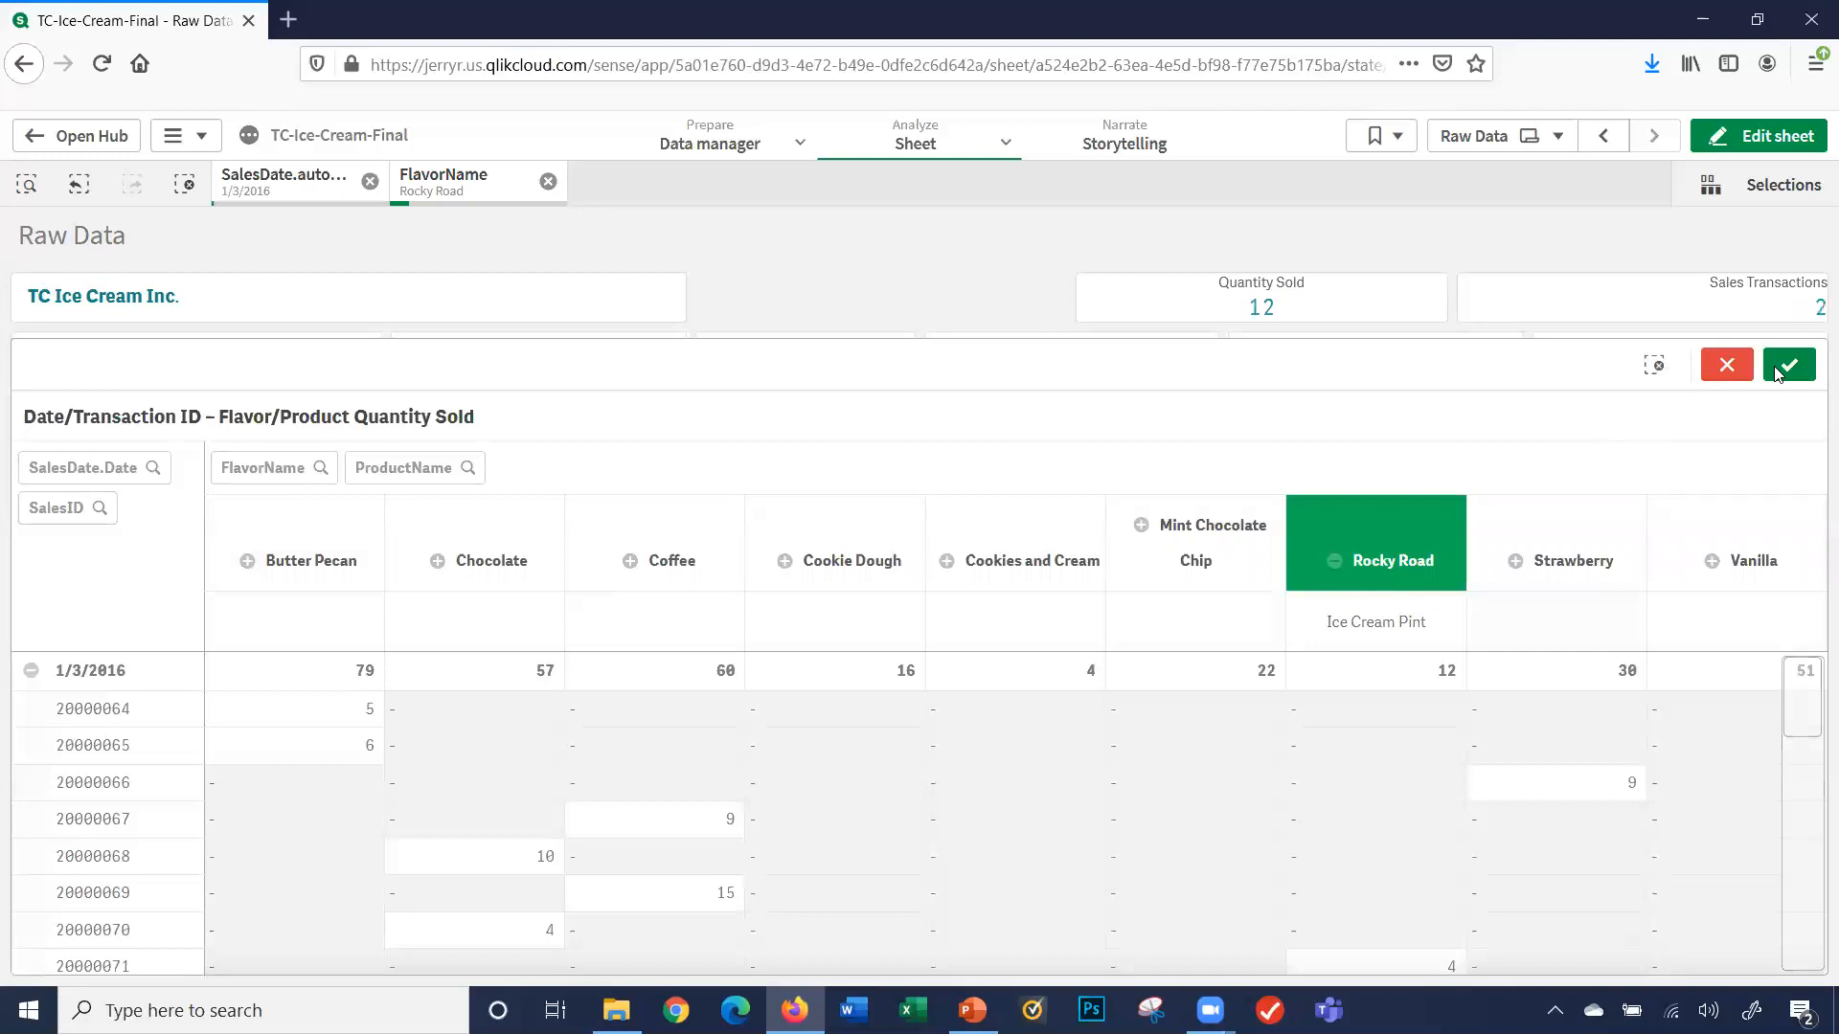
left_click(1787, 363)
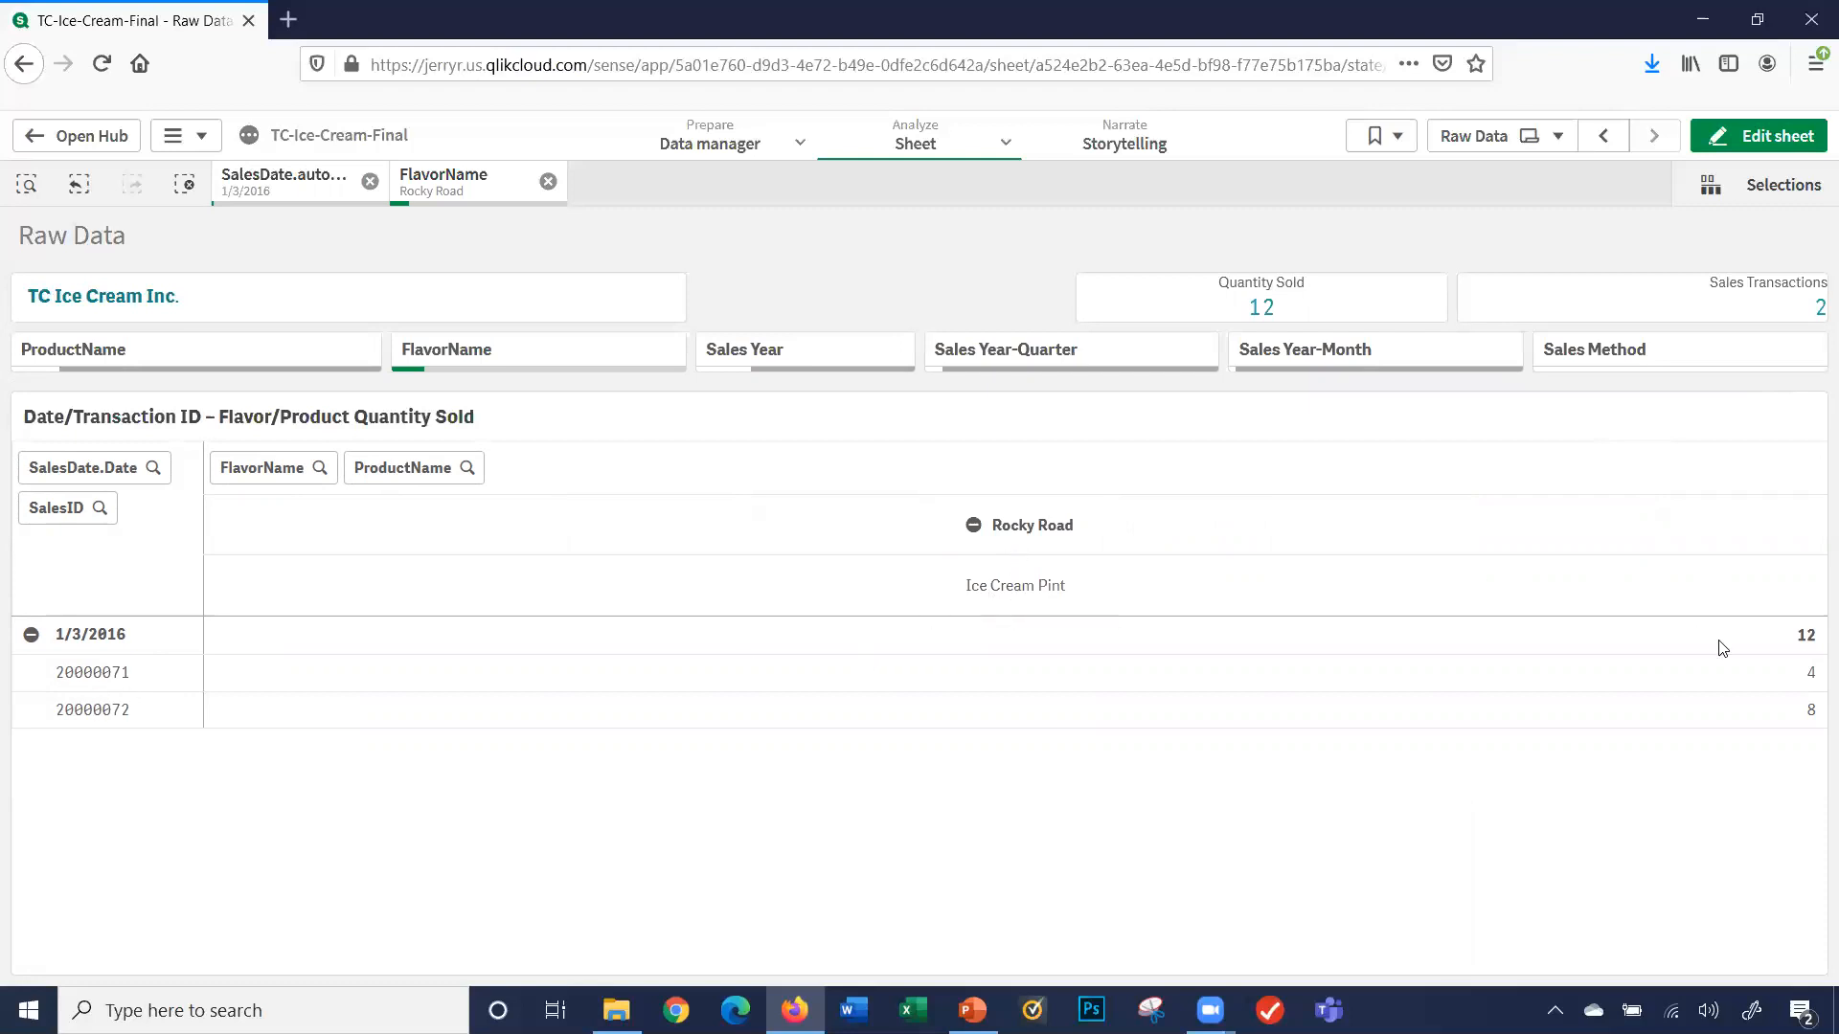
mouse_move(347, 828)
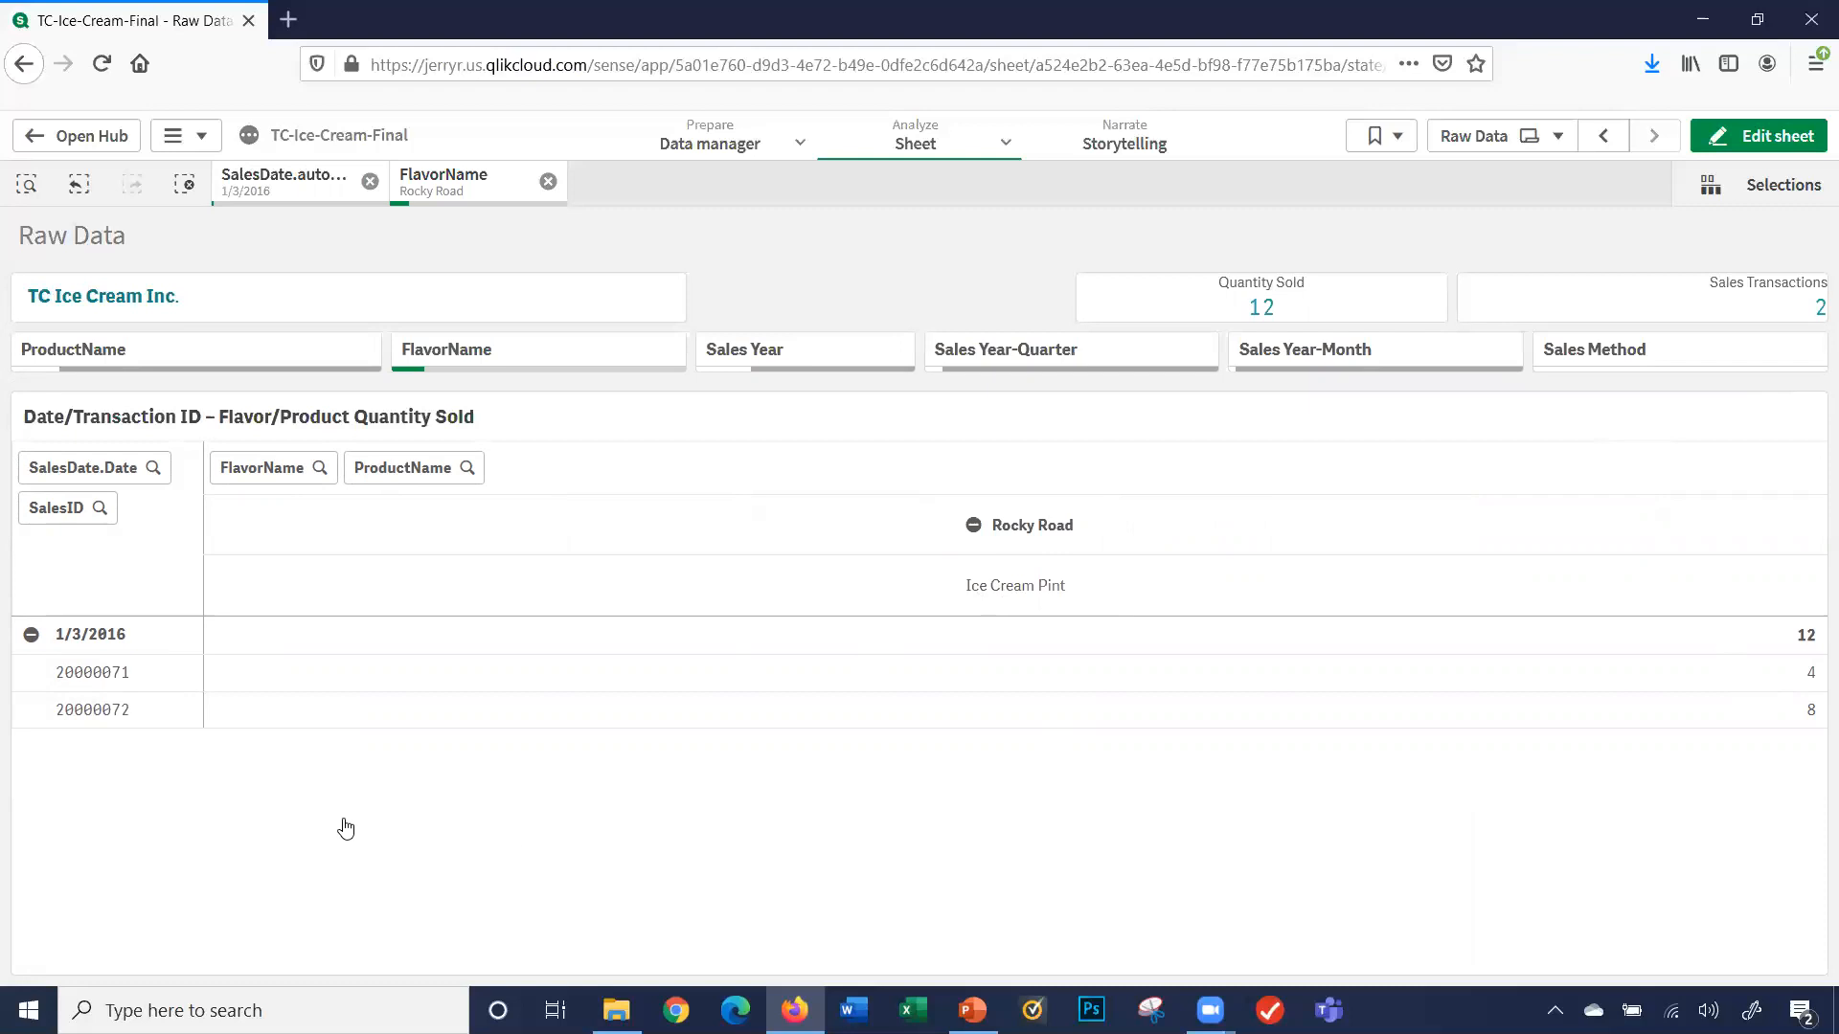
mouse_move(88, 720)
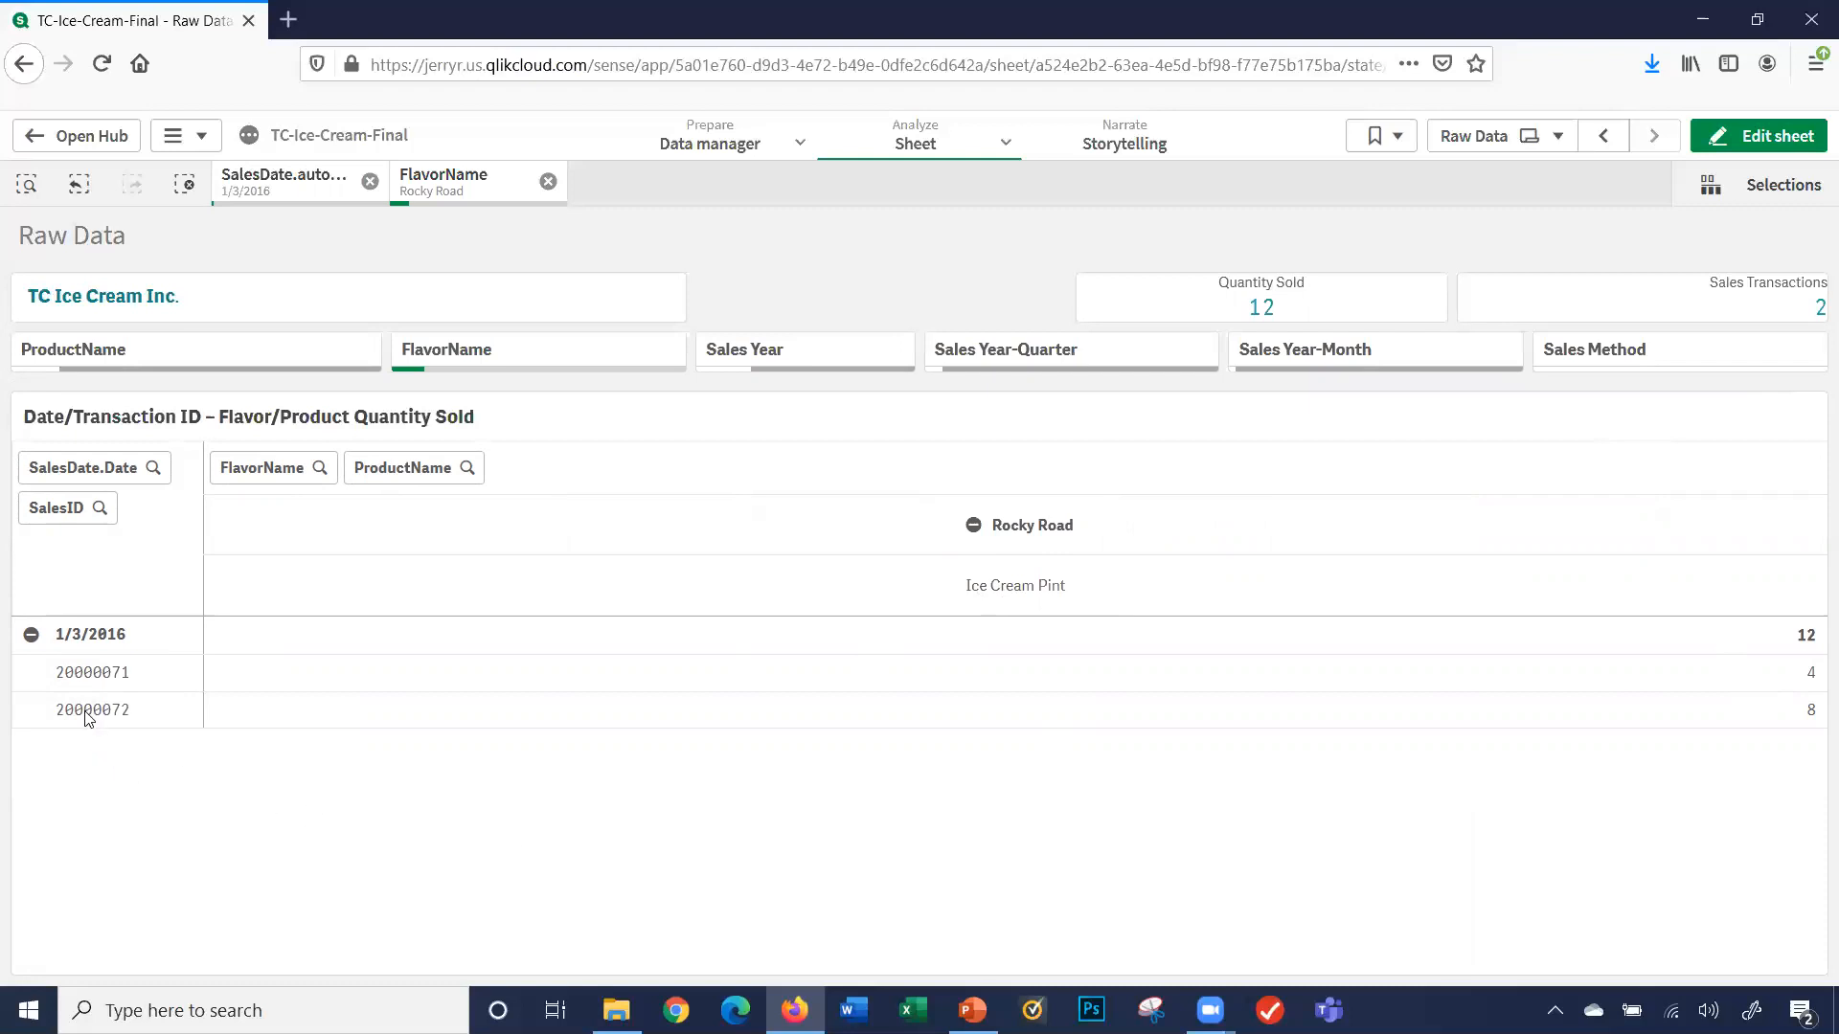
- Select transactions 20000072 and 20000071 and confirm, totalling 12 sold
left_click(92, 708)
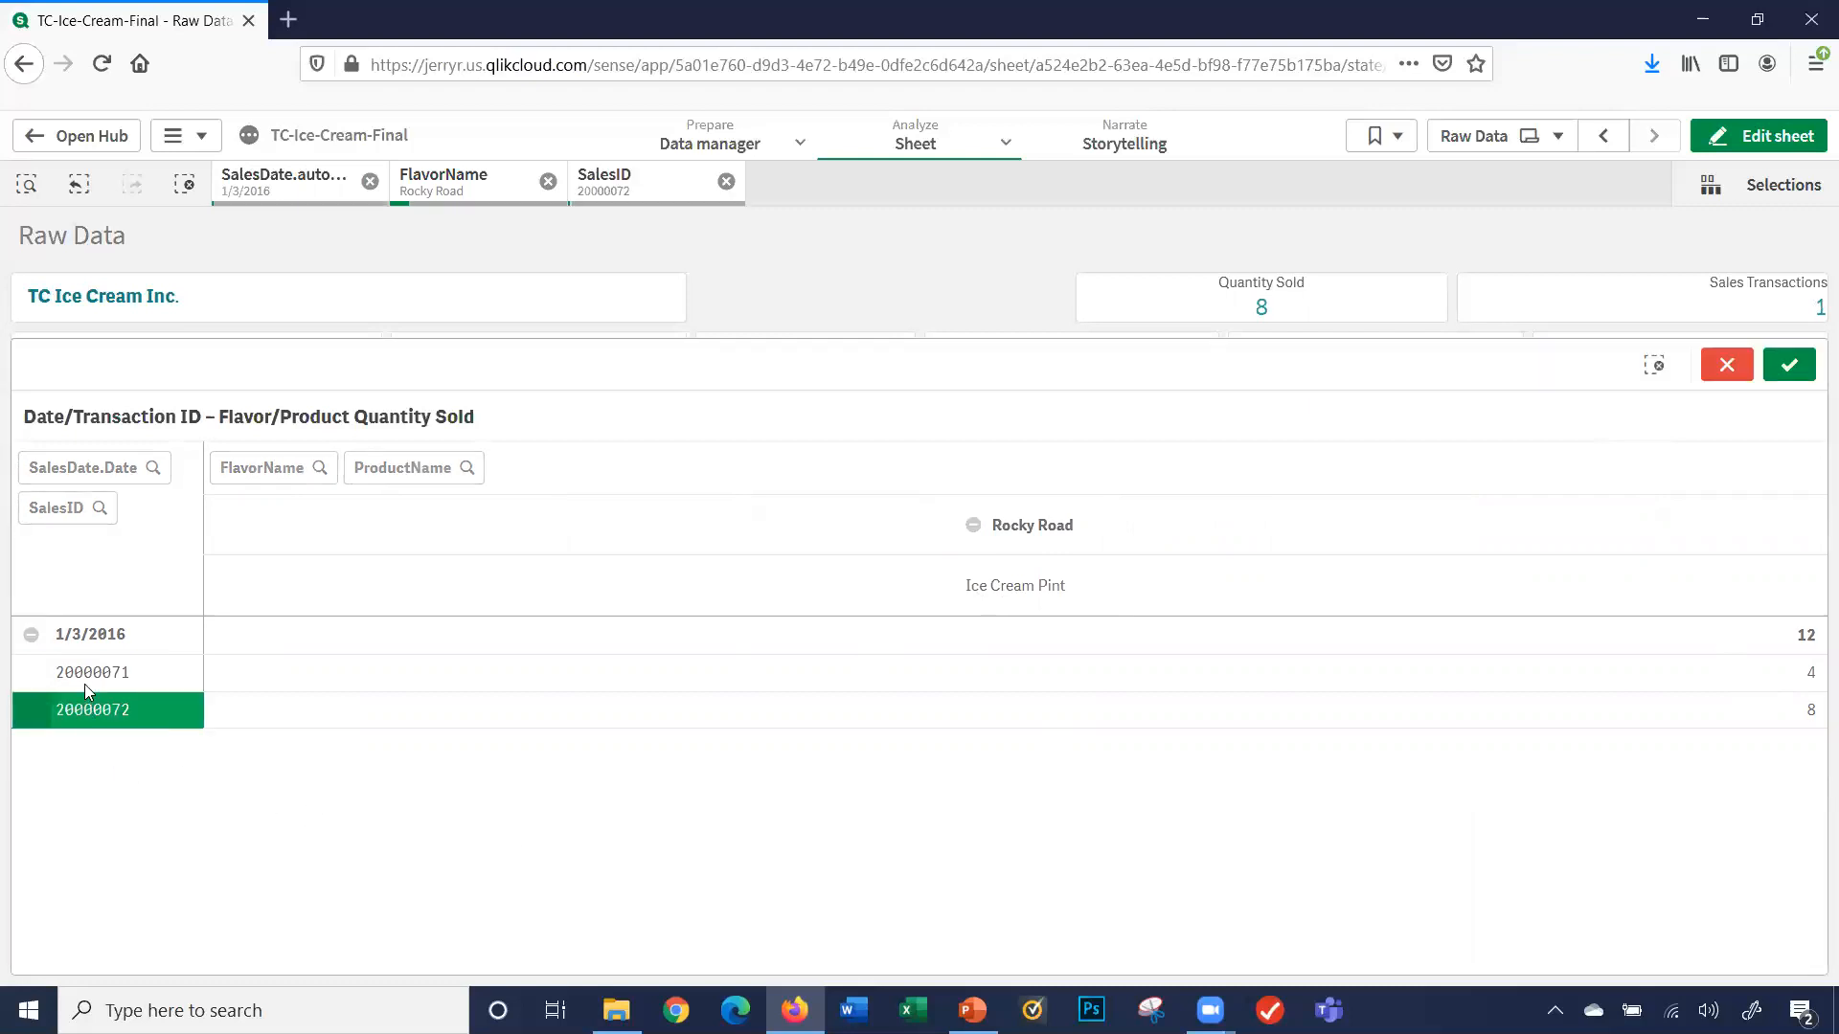
left_click(92, 673)
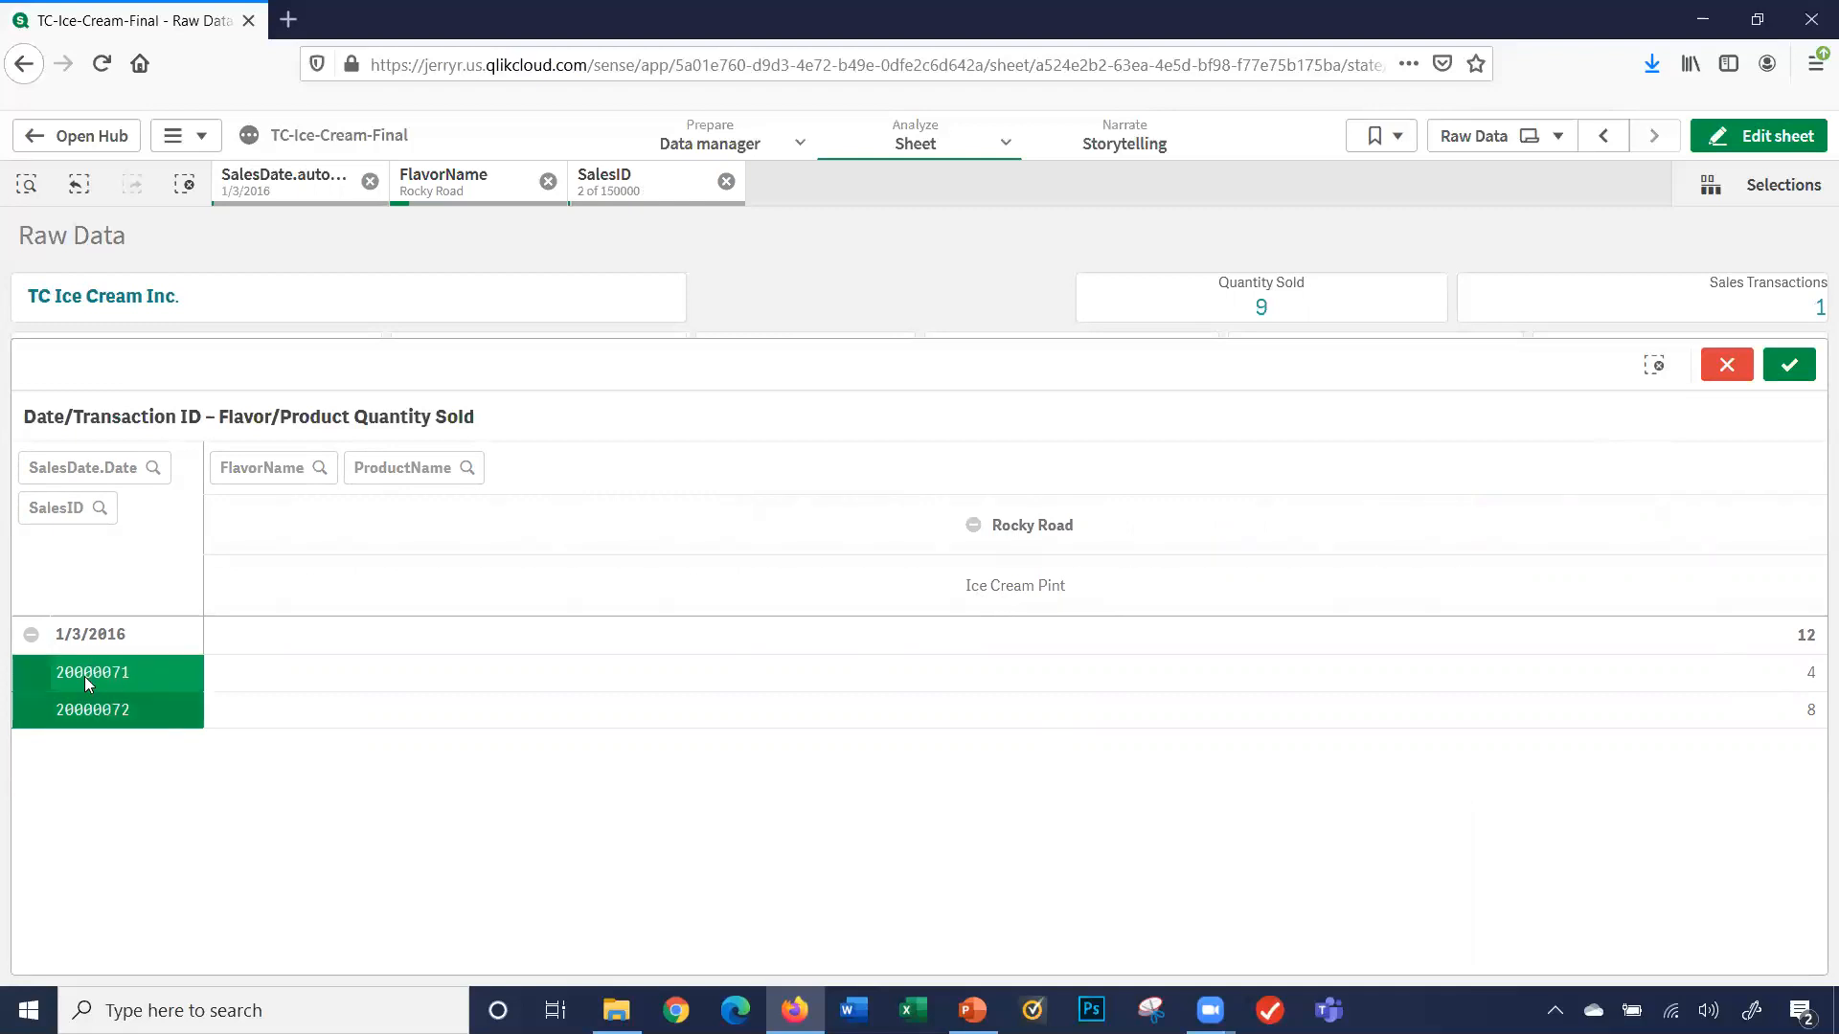
left_click(1788, 364)
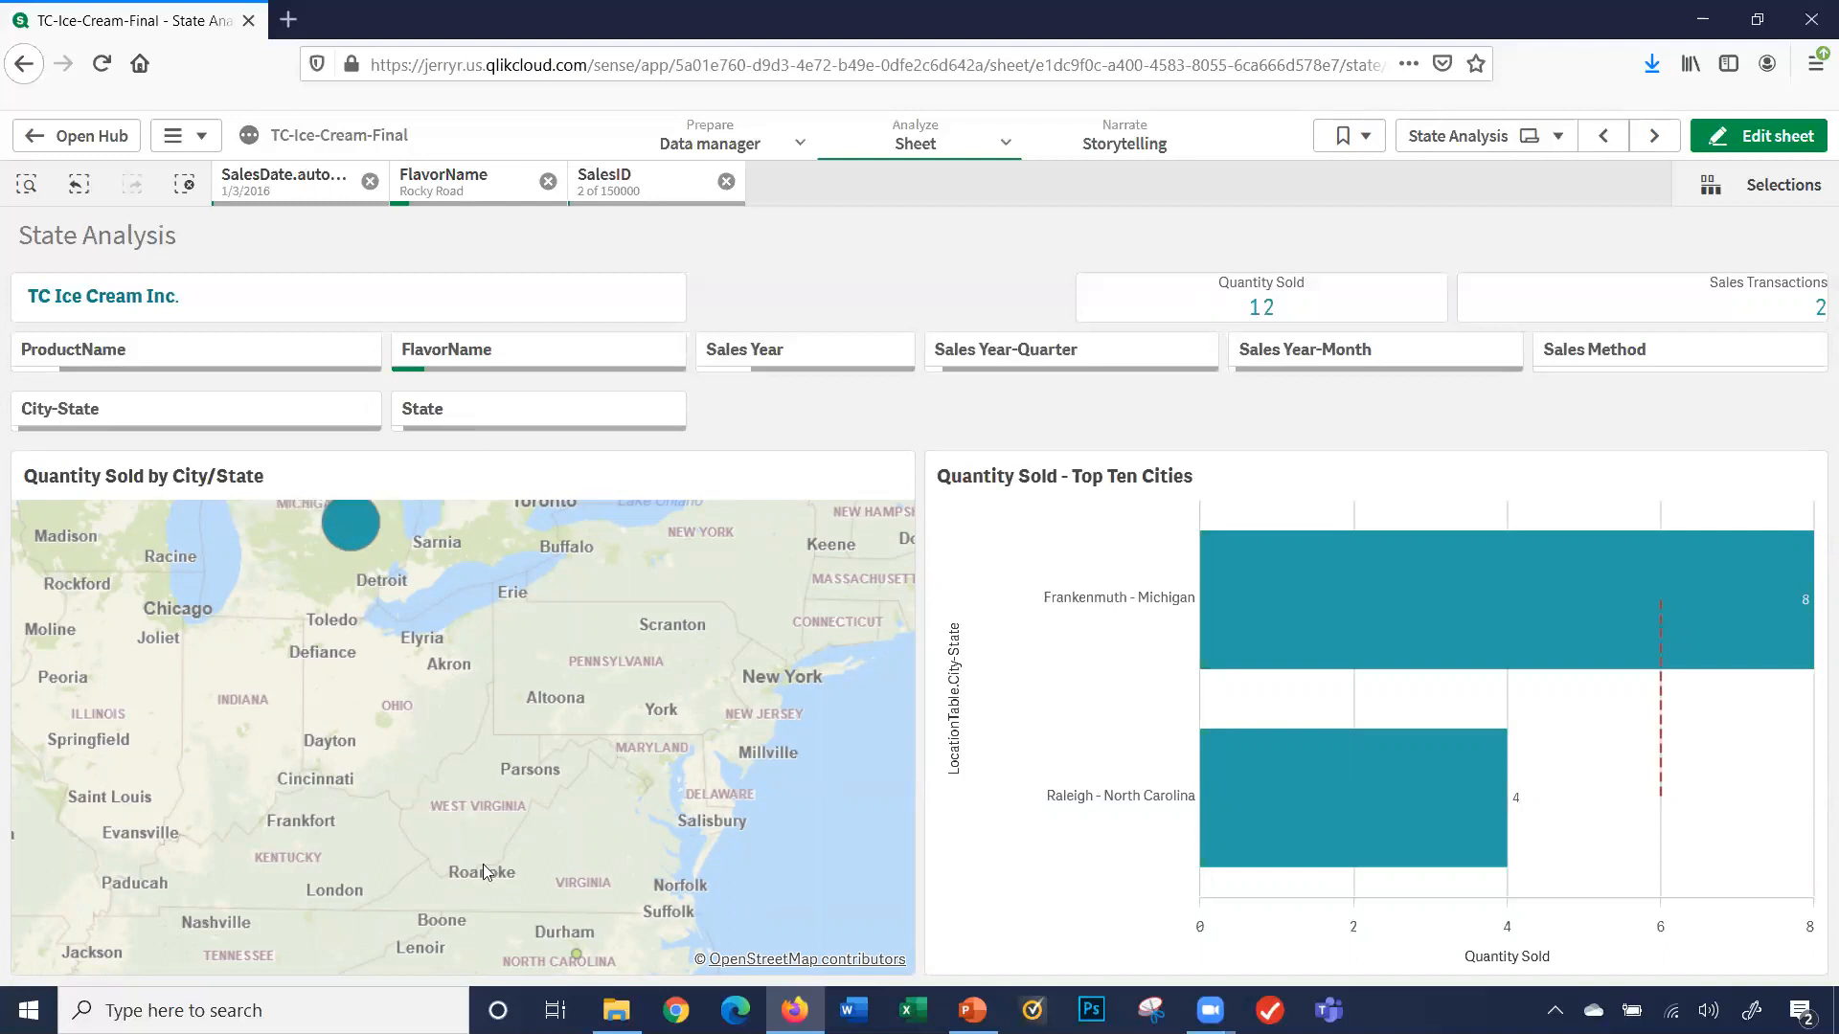
mouse_move(573, 954)
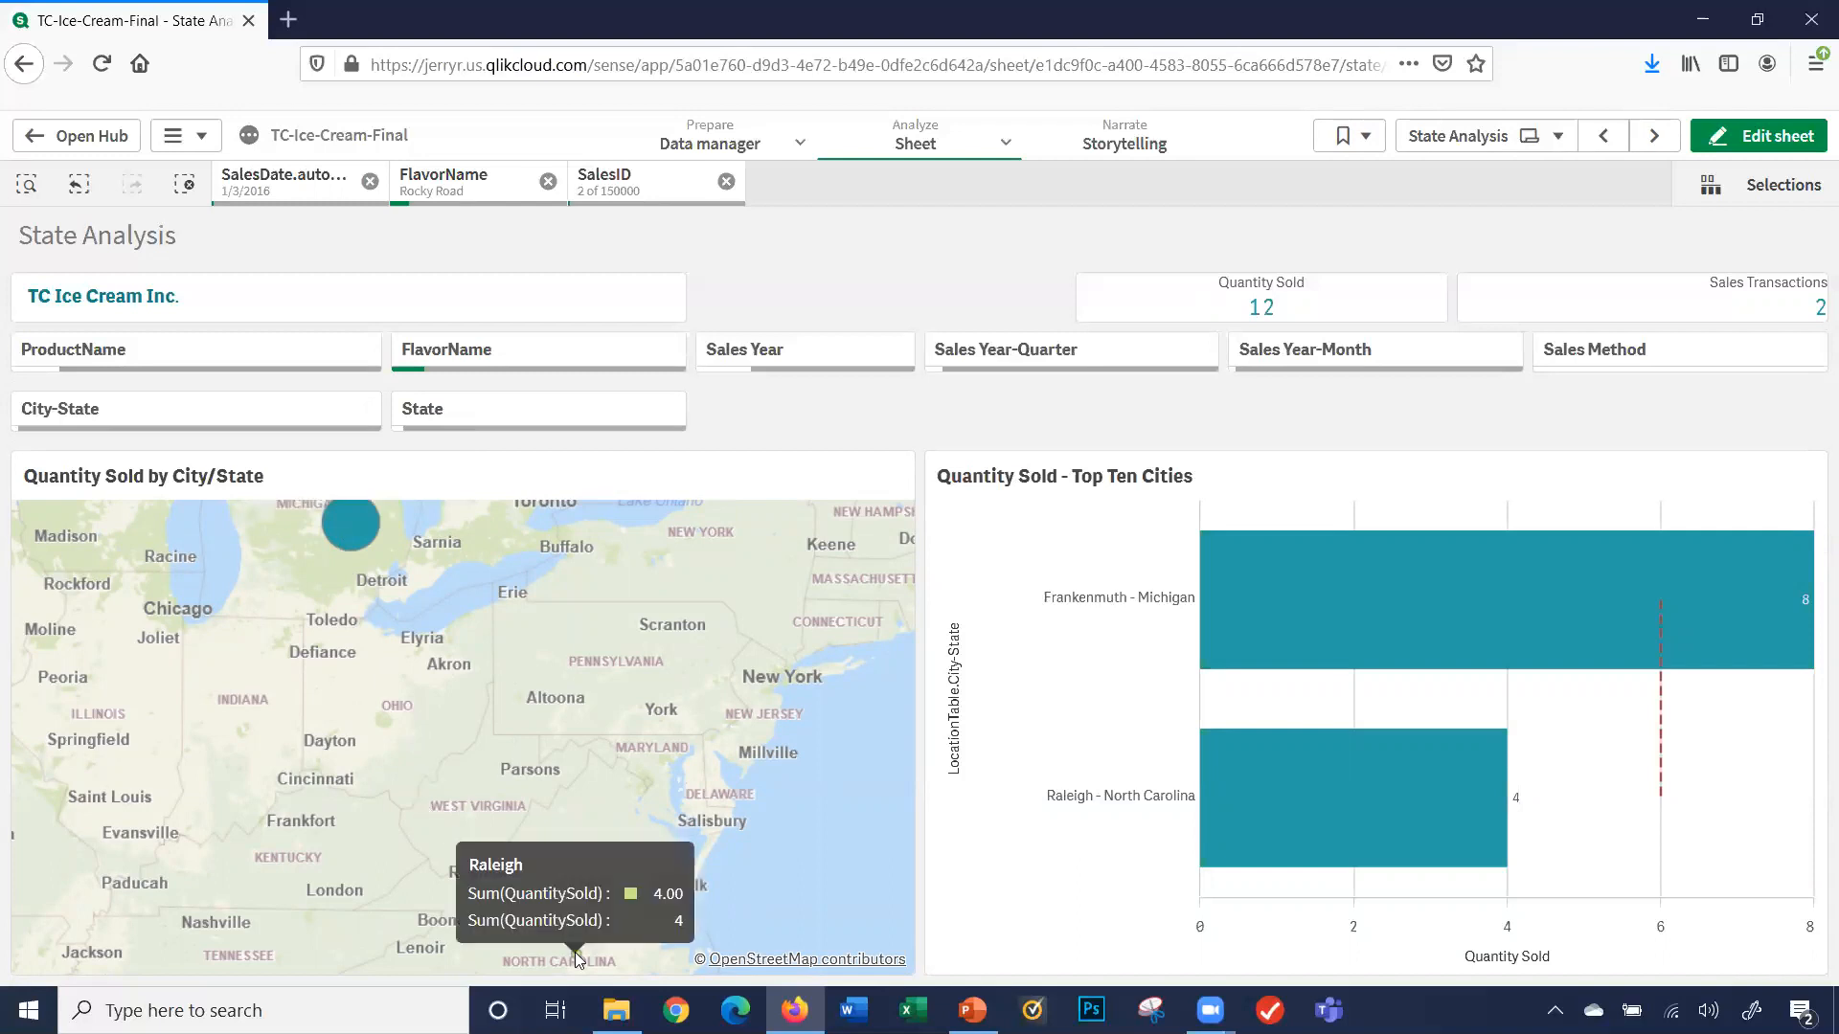
mouse_move(592, 946)
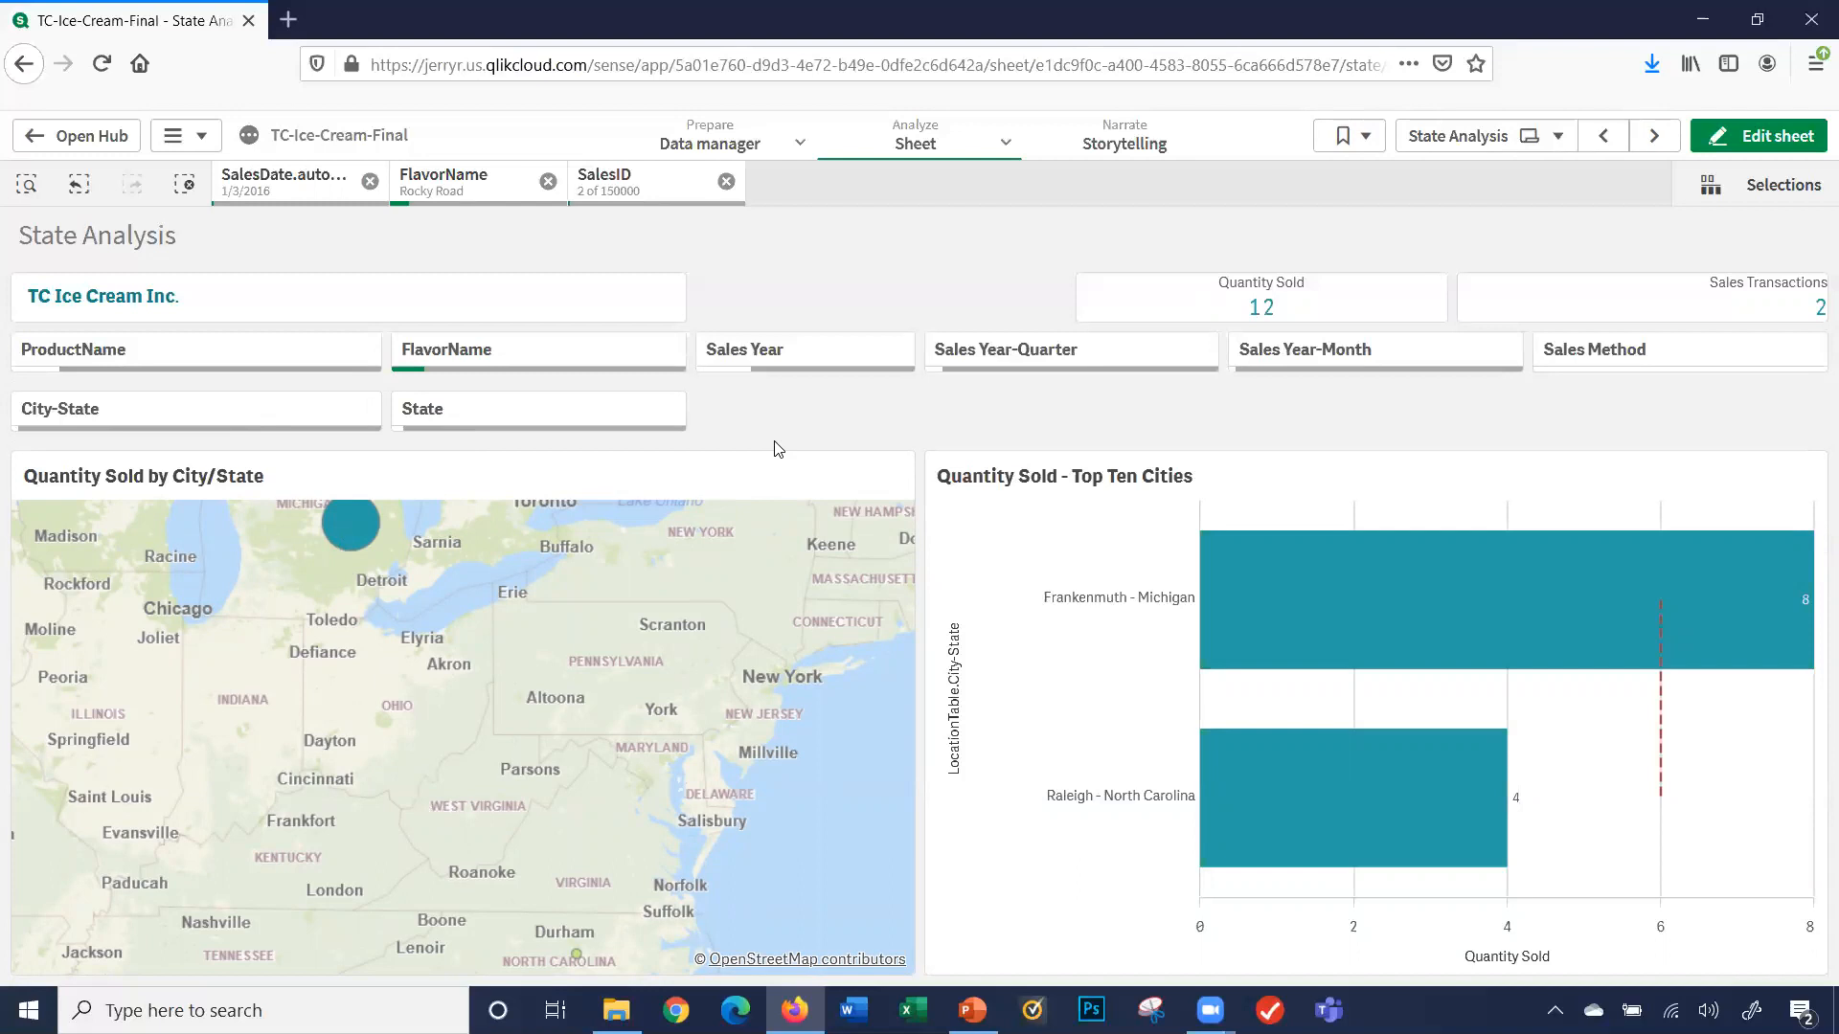
mouse_move(351, 522)
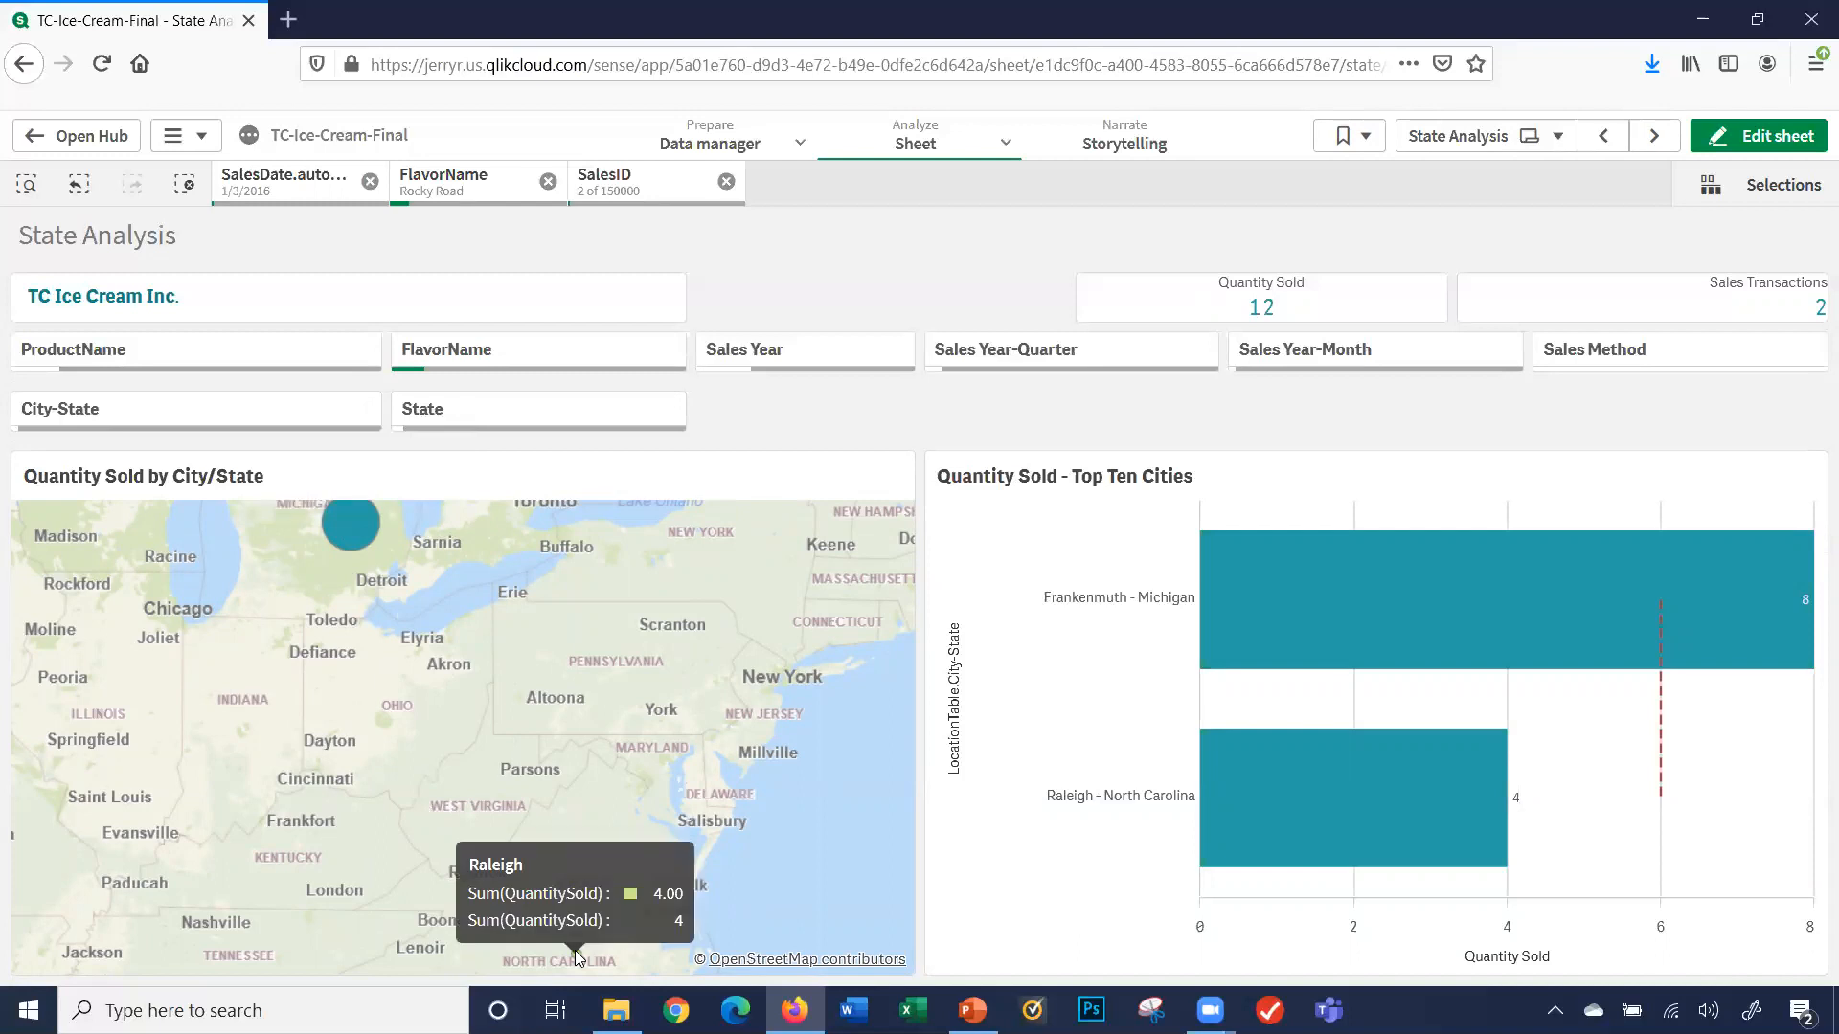
mouse_move(331, 575)
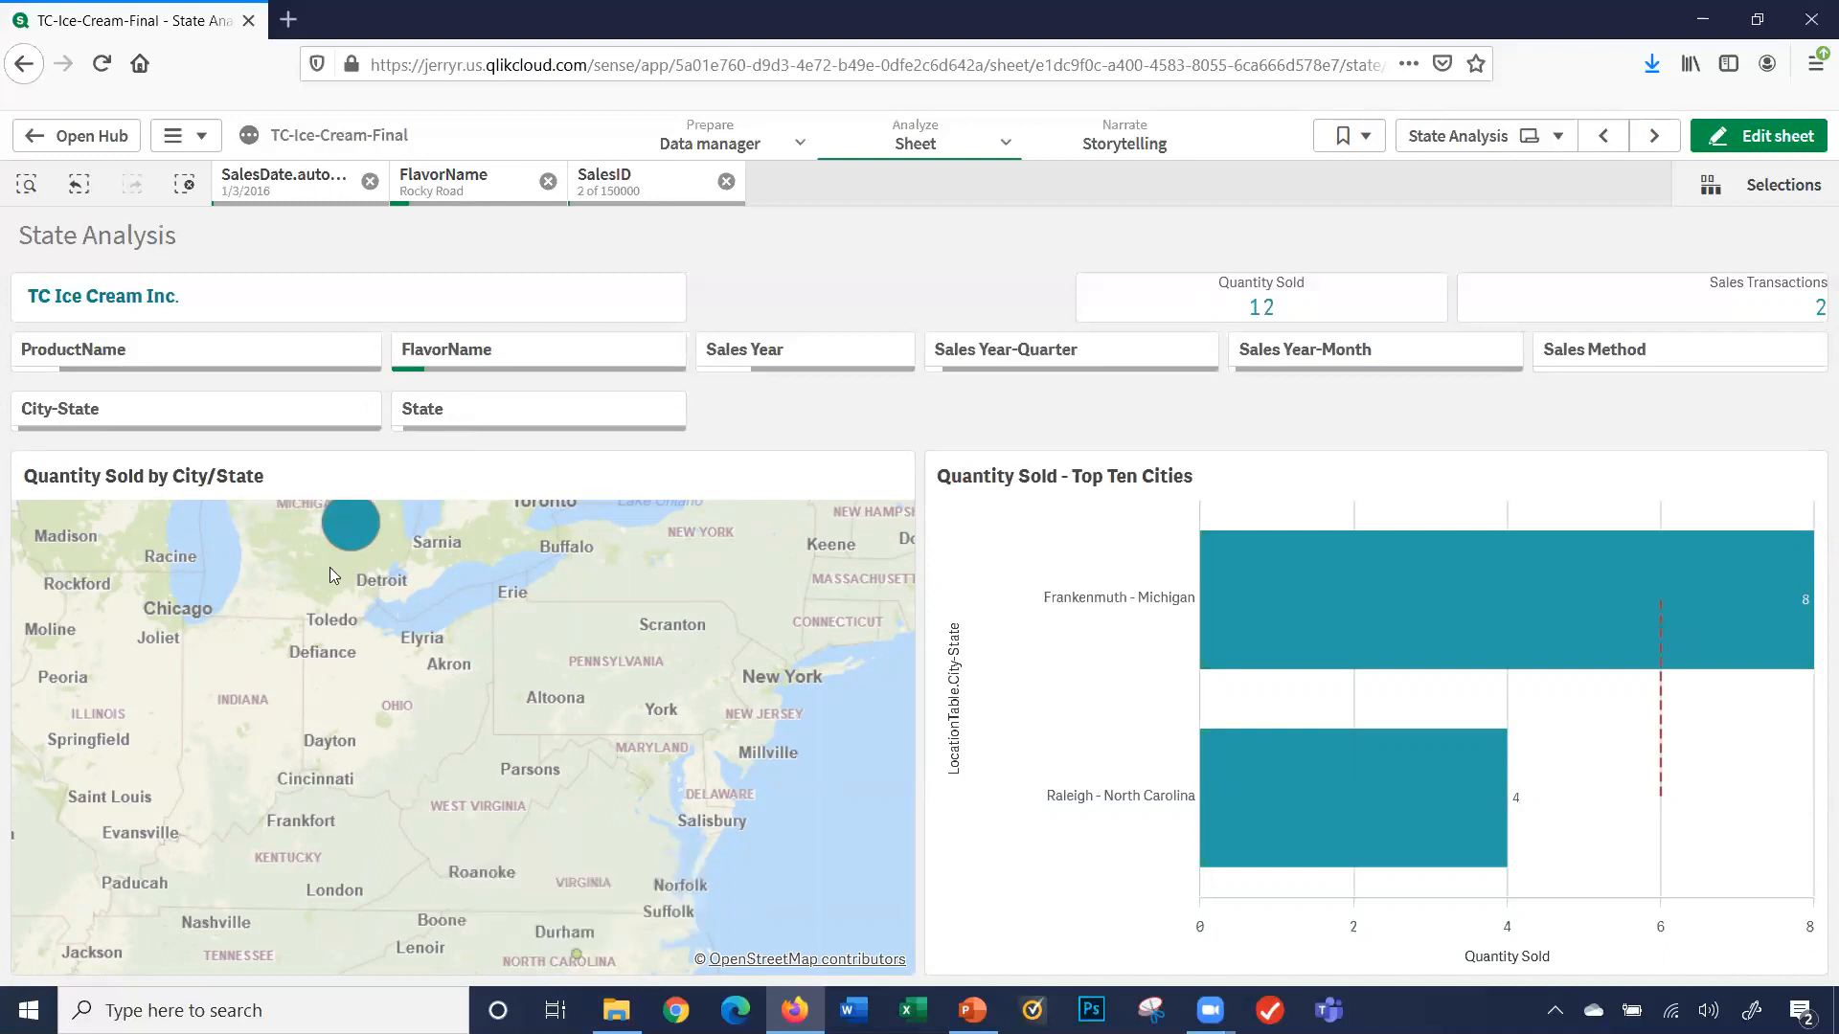
mouse_move(535, 969)
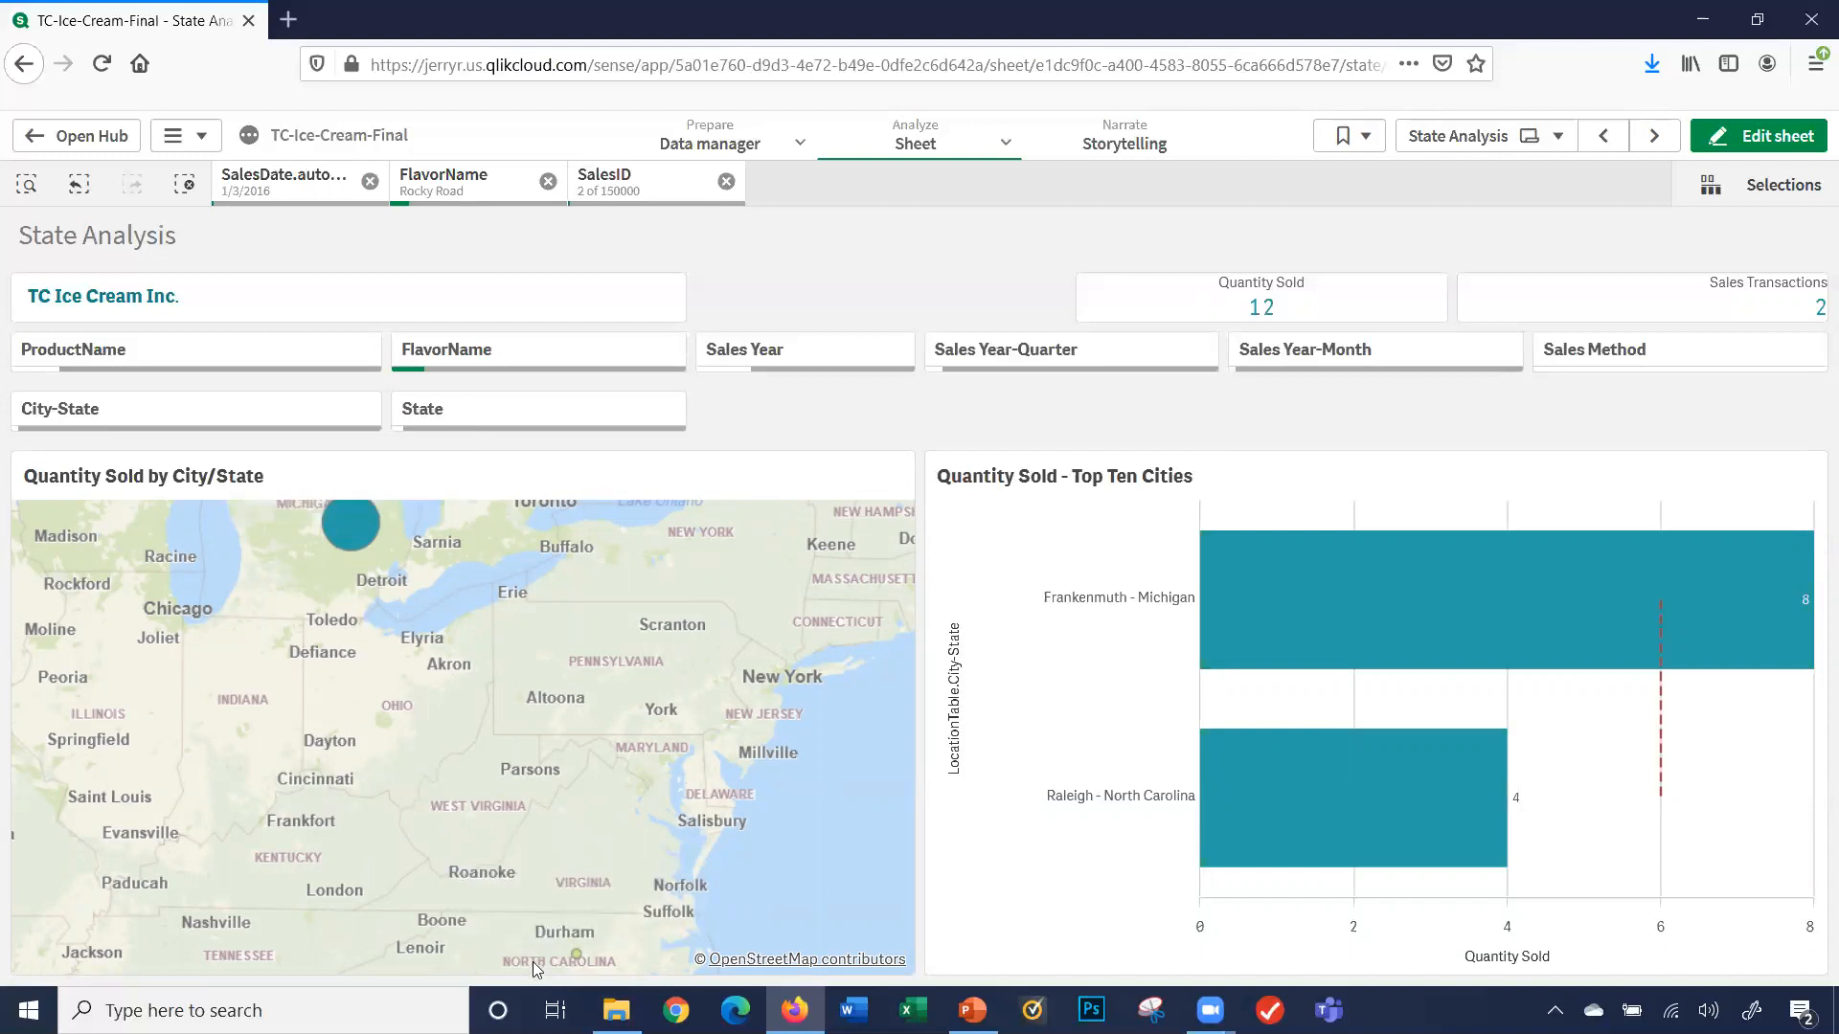
mouse_move(621, 719)
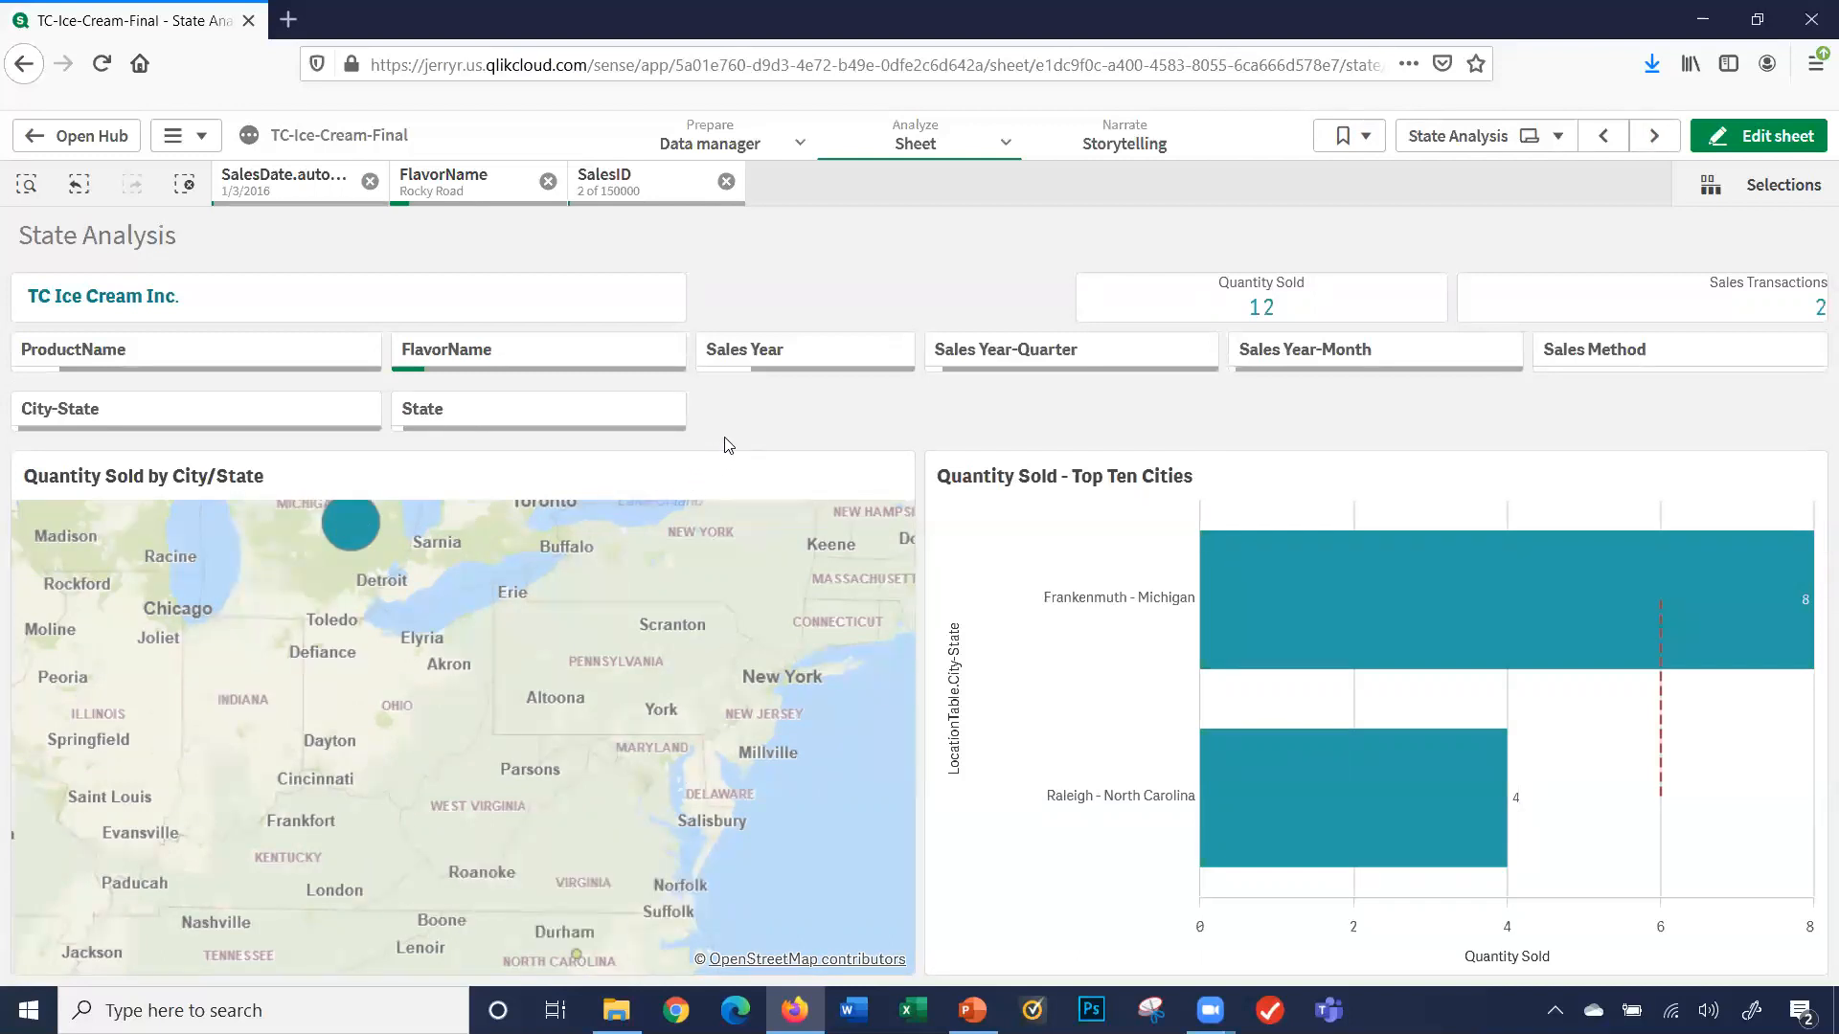
mouse_move(983, 423)
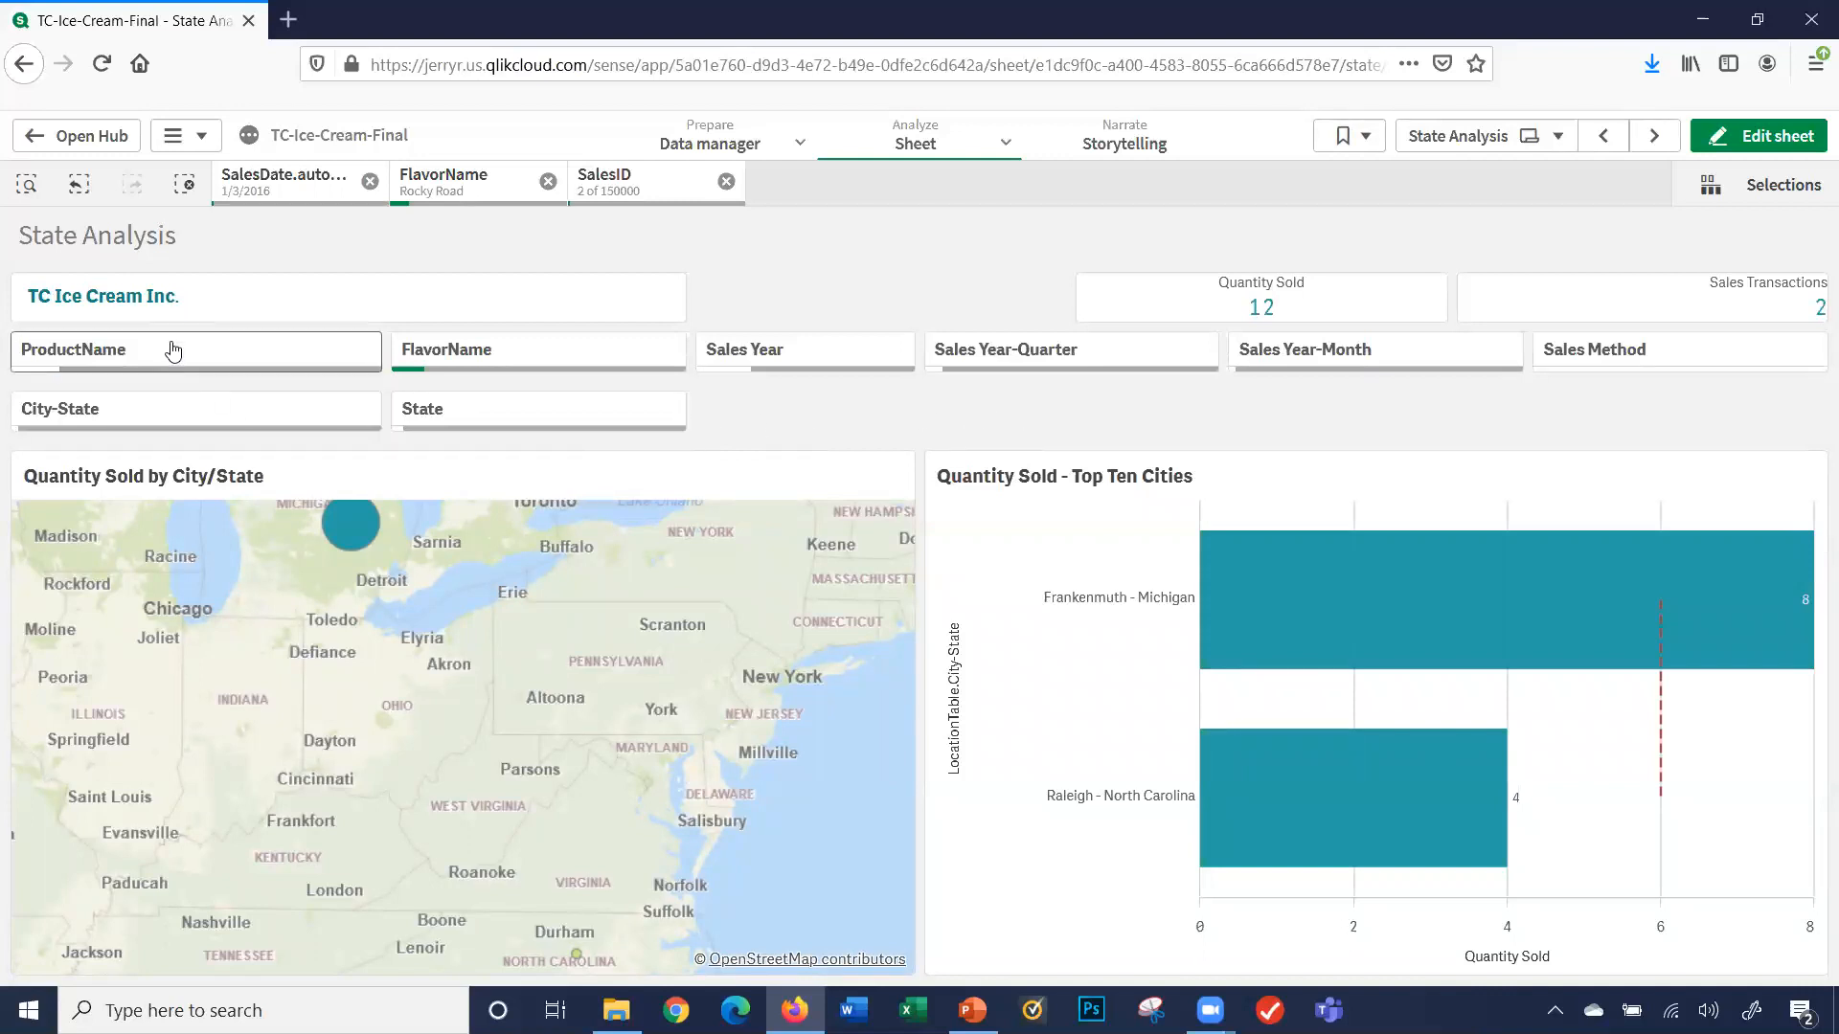
- Dismiss the Sales Year filter unchanged and clear all selections, restoring 2,833,000 units across 150,000 transactions
left_click(196, 348)
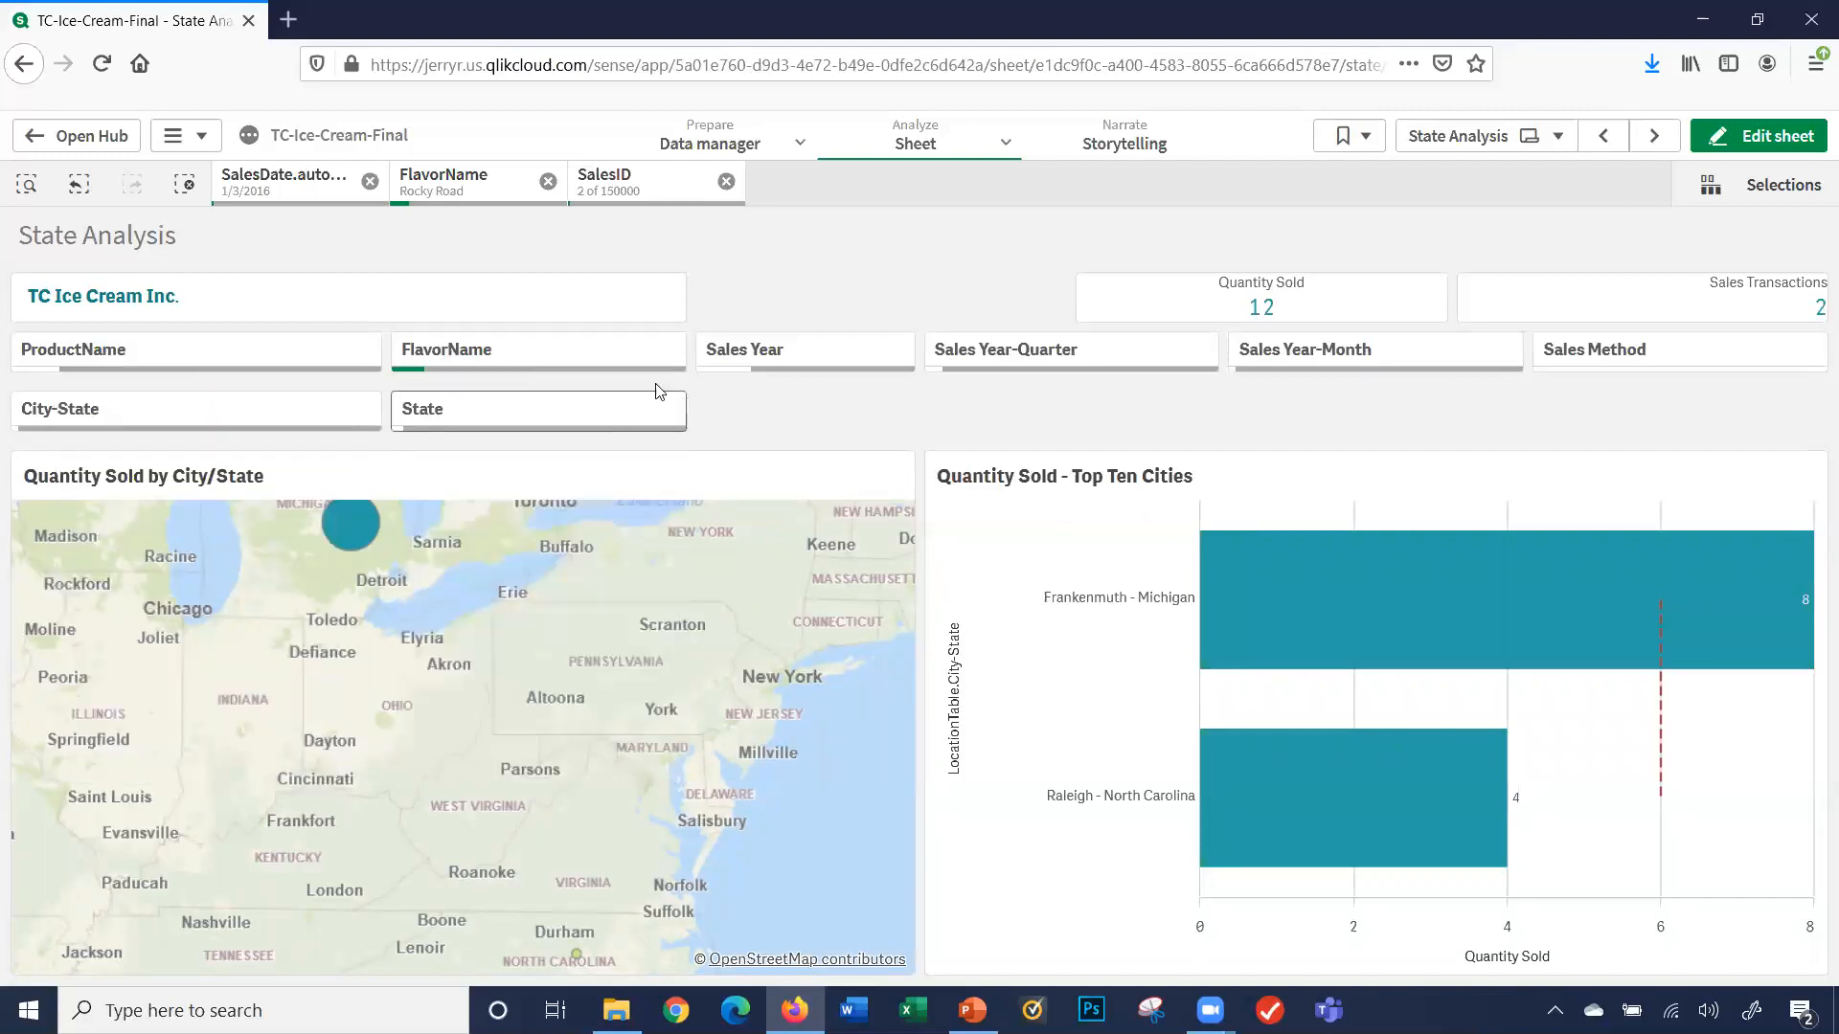
left_click(805, 348)
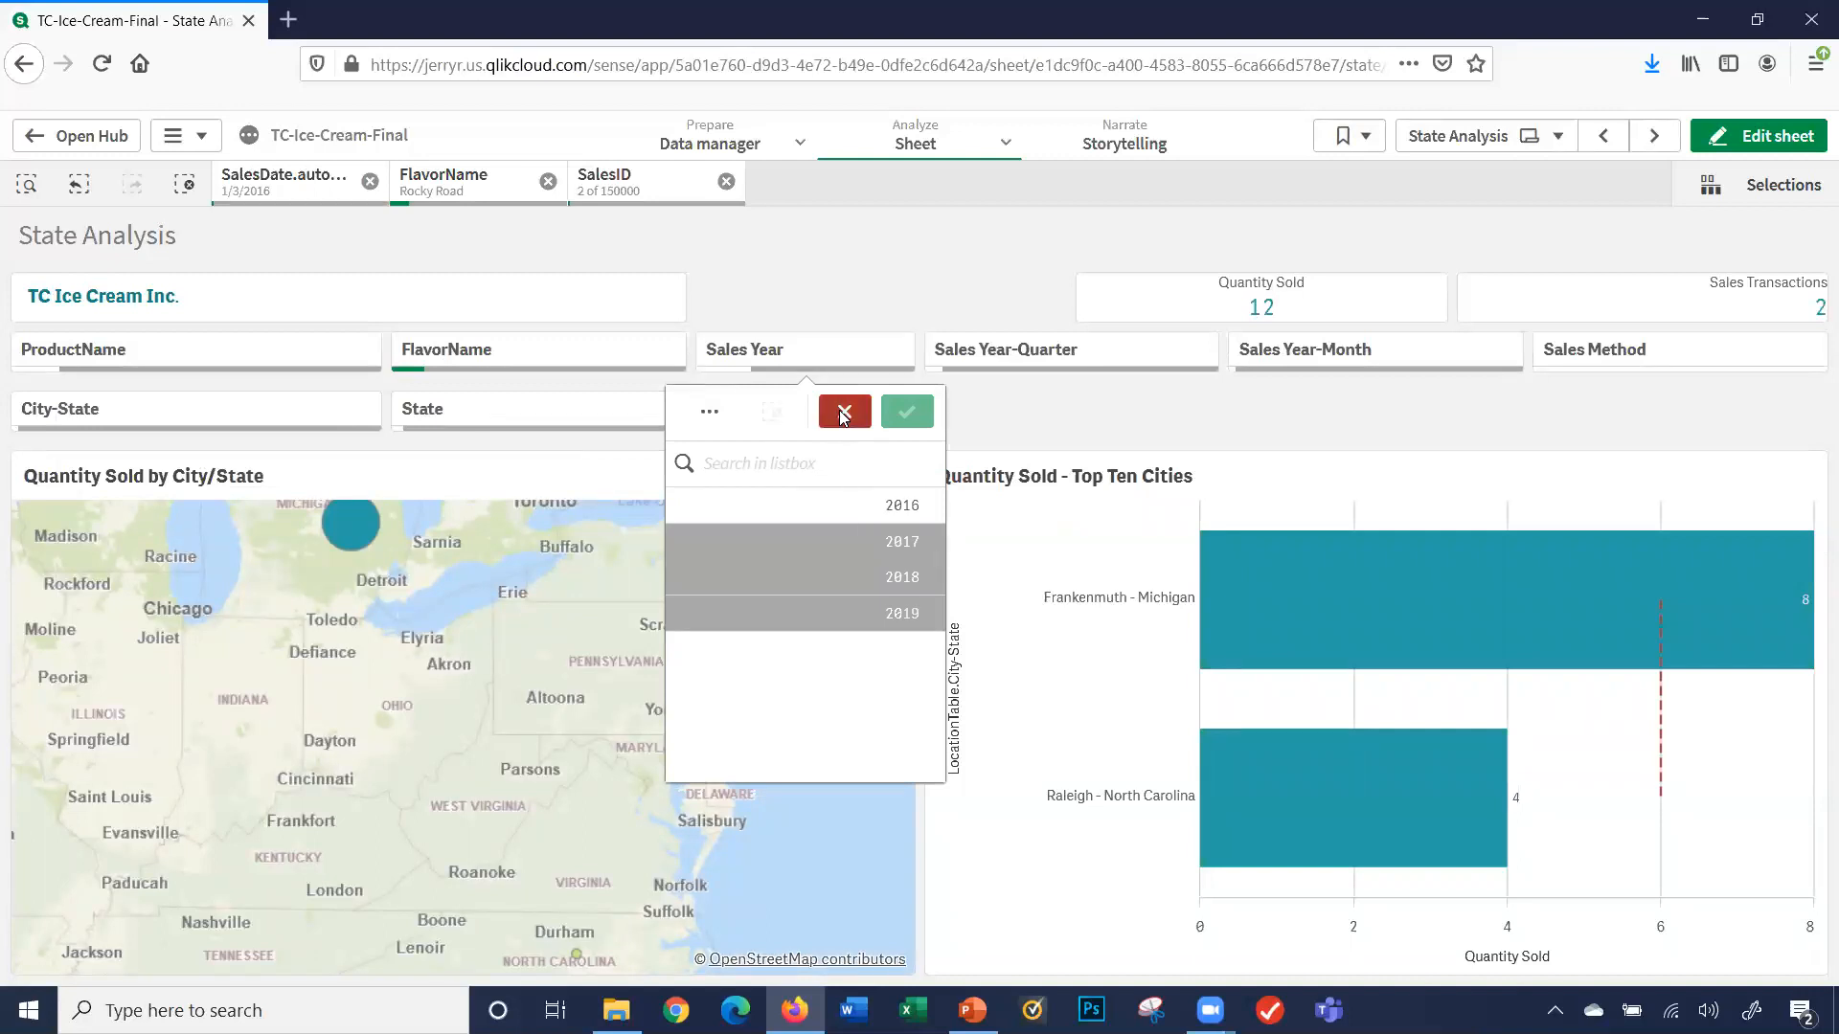
left_click(843, 412)
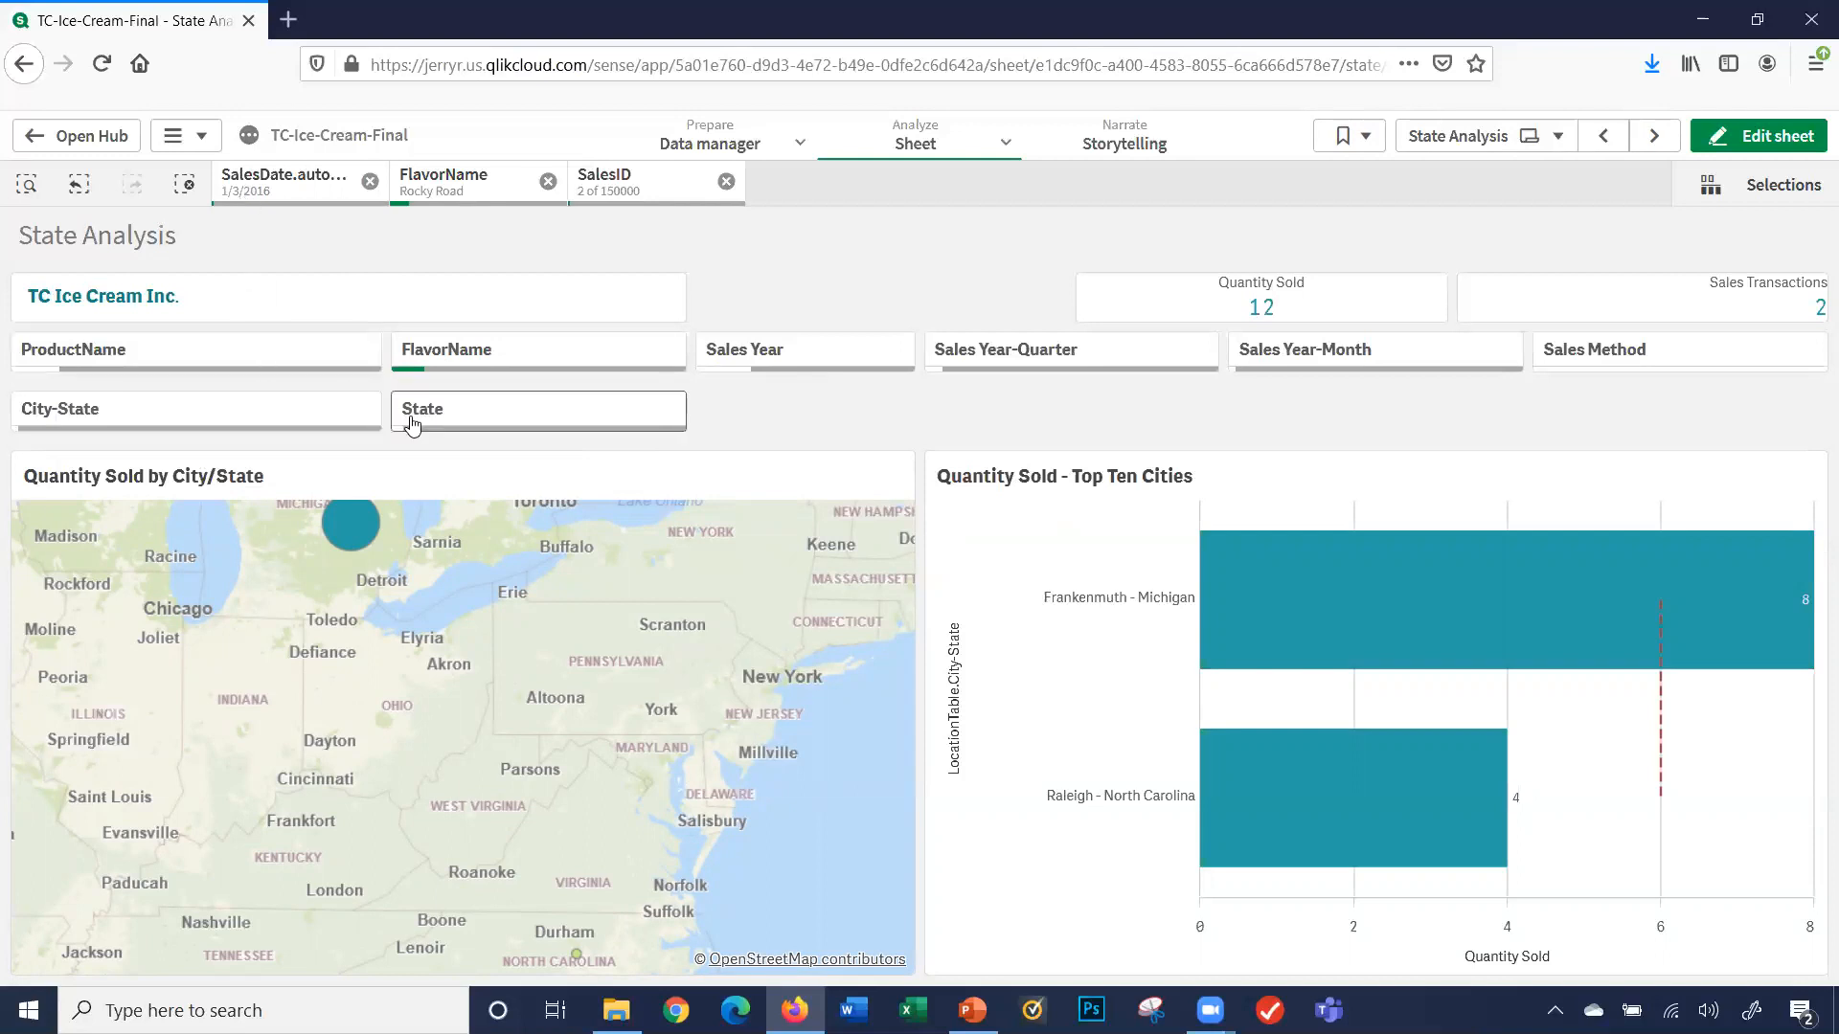
left_click(536, 409)
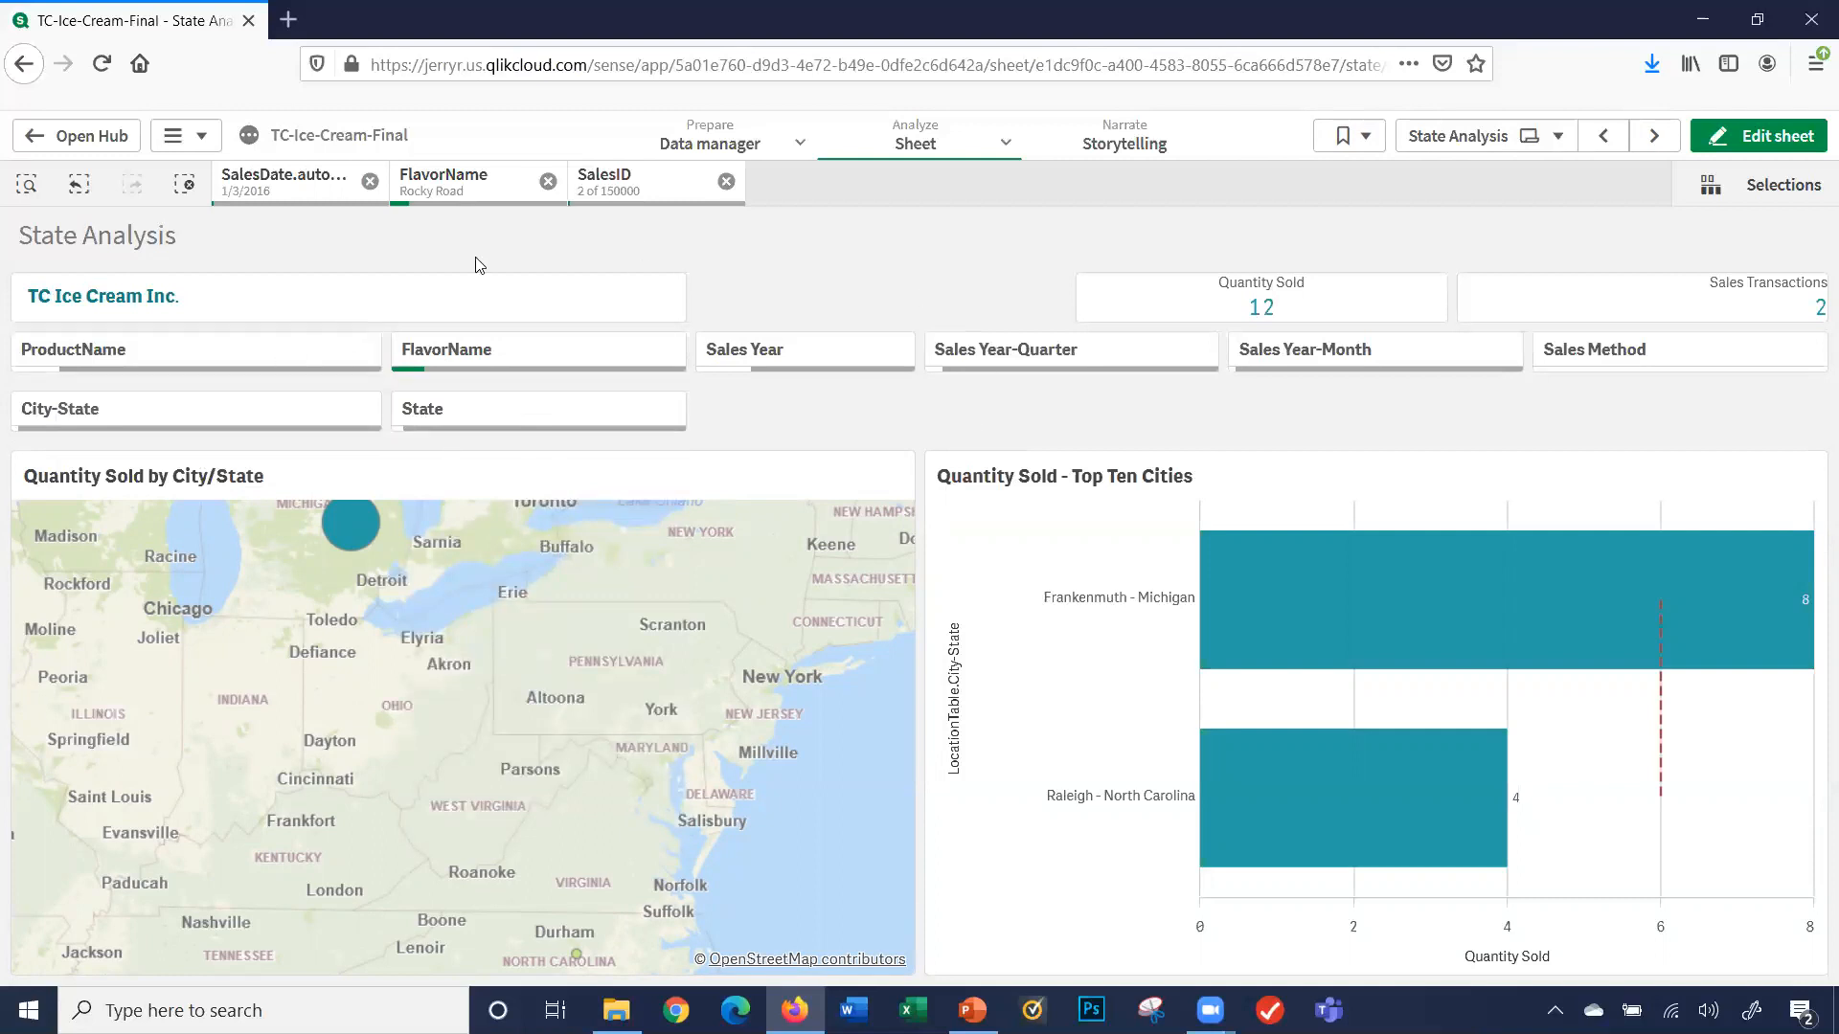
mouse_move(582, 257)
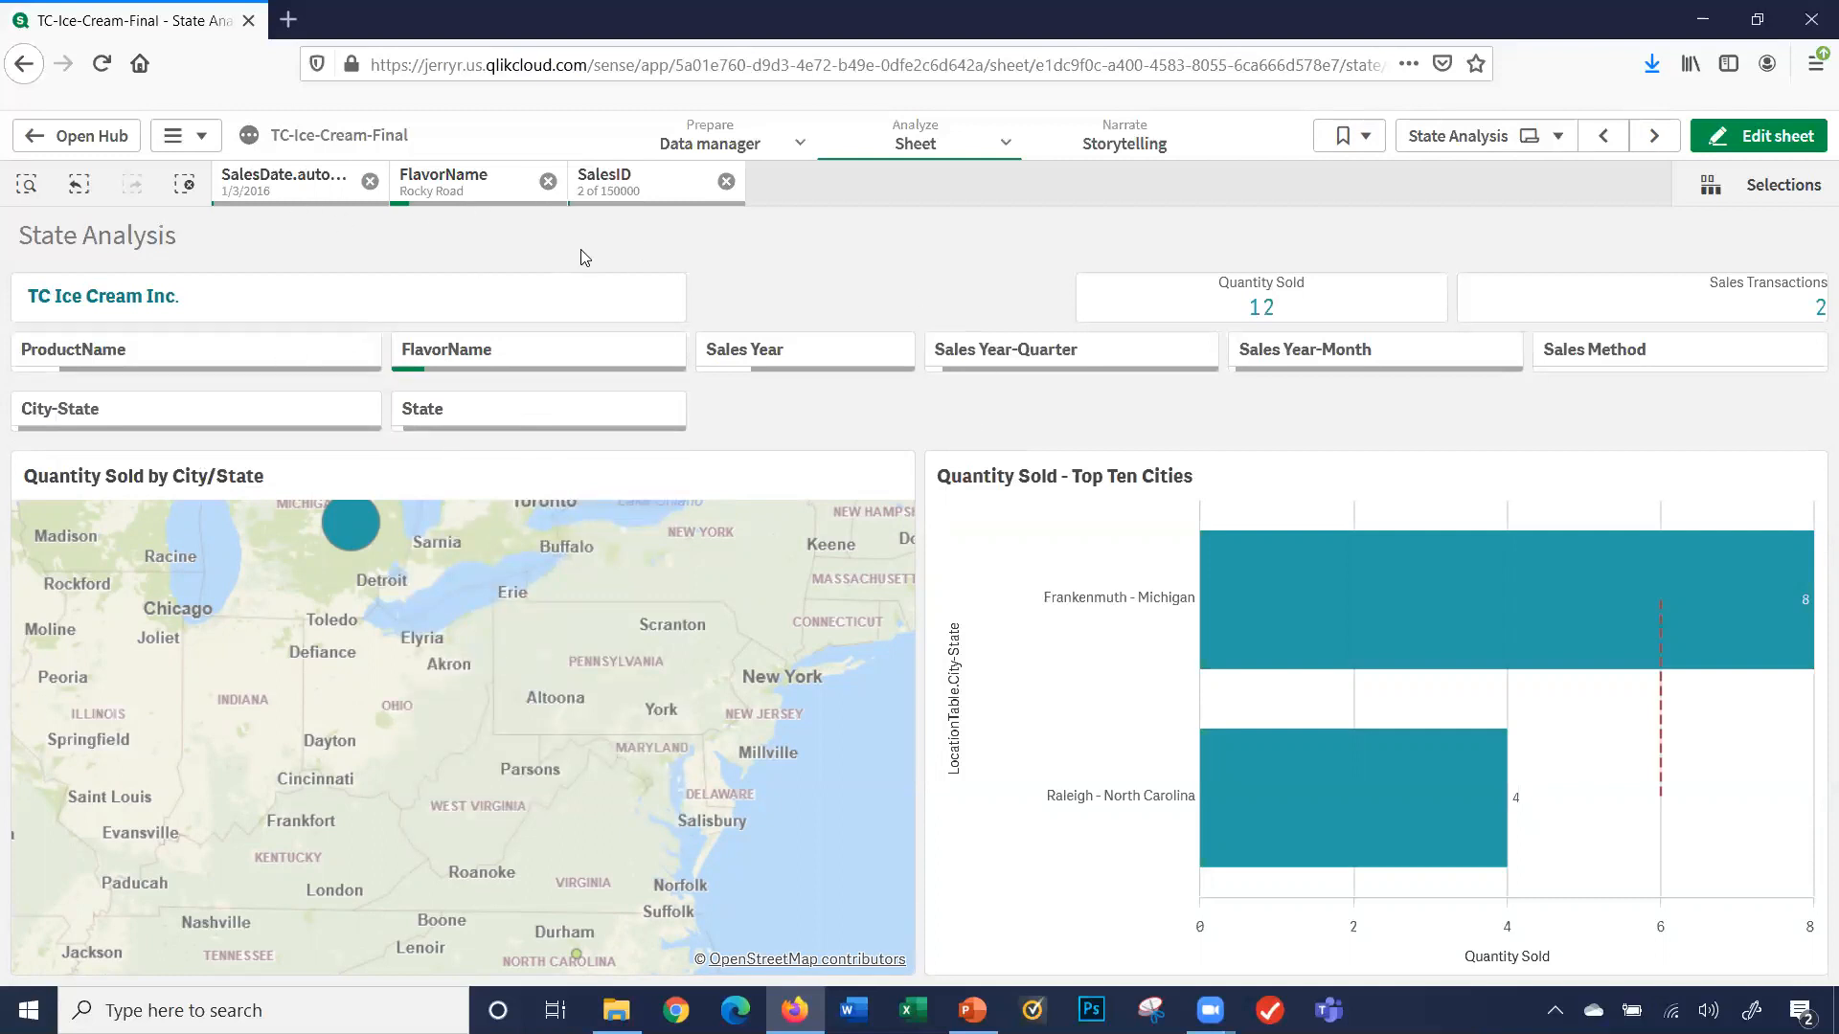
left_click(184, 184)
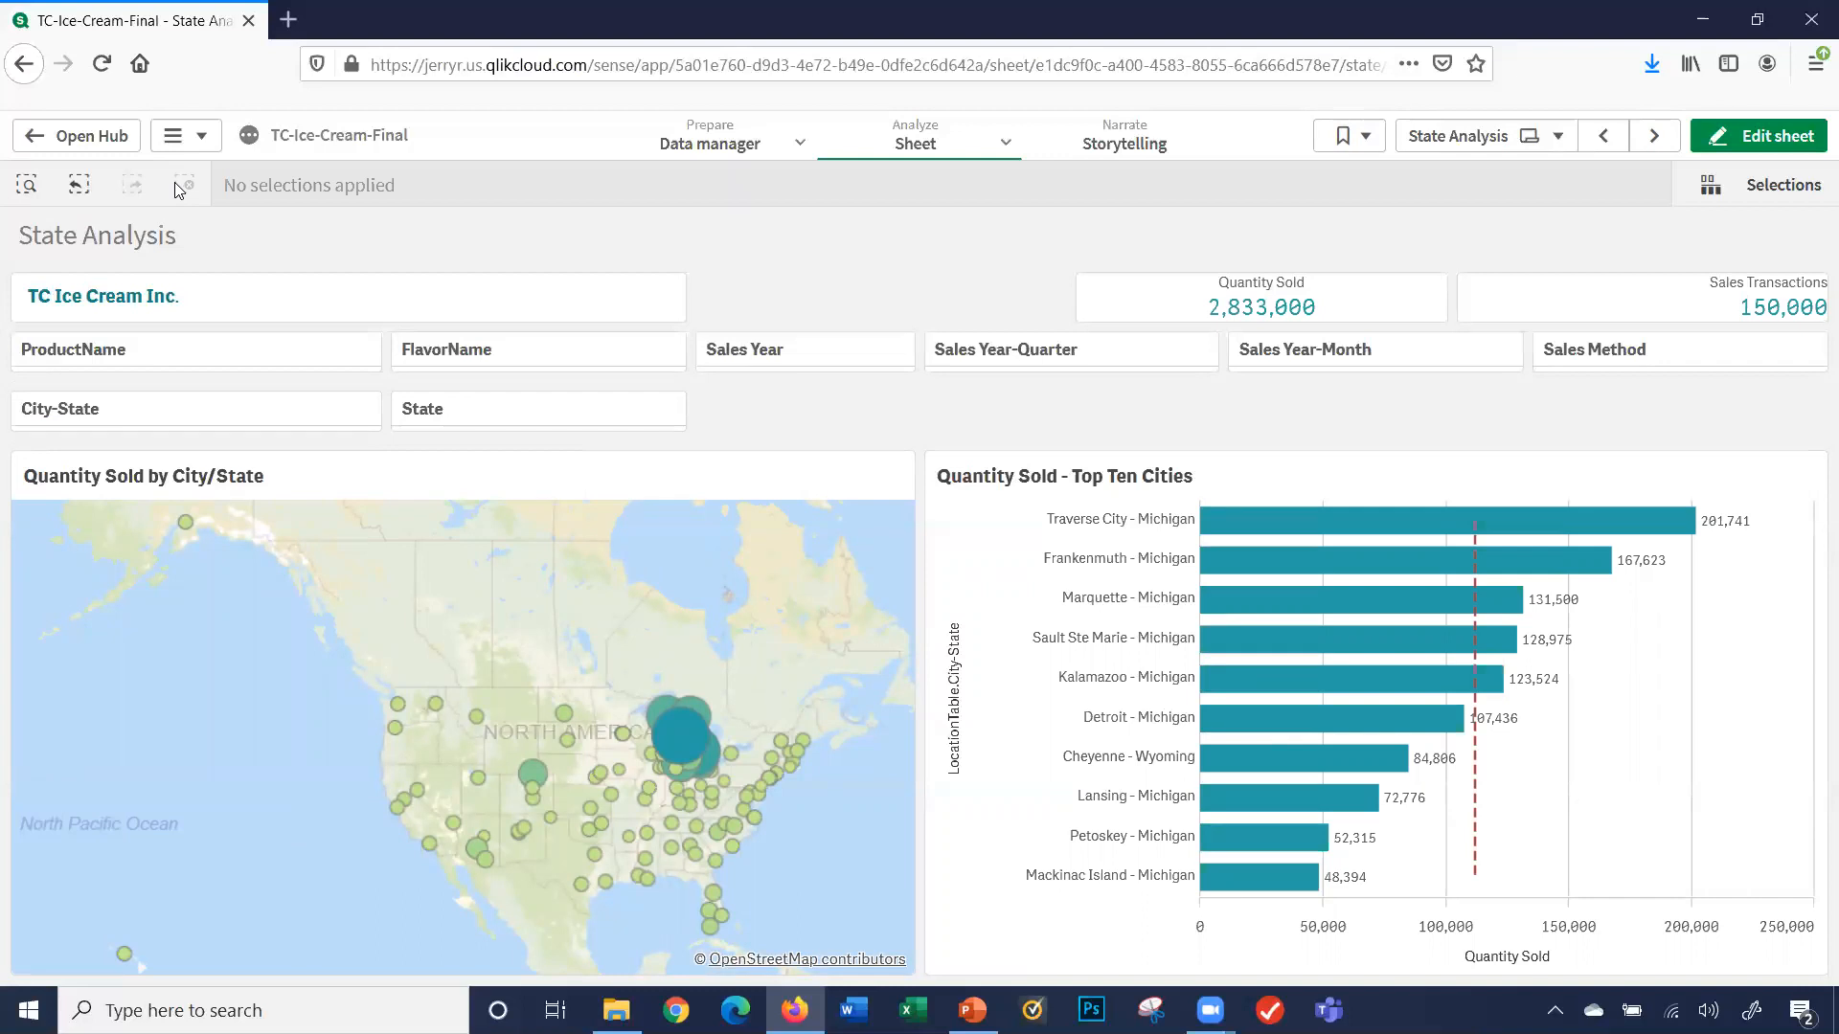
- Filter the FlavorName field to Cookie Dough and confirm
left_click(537, 348)
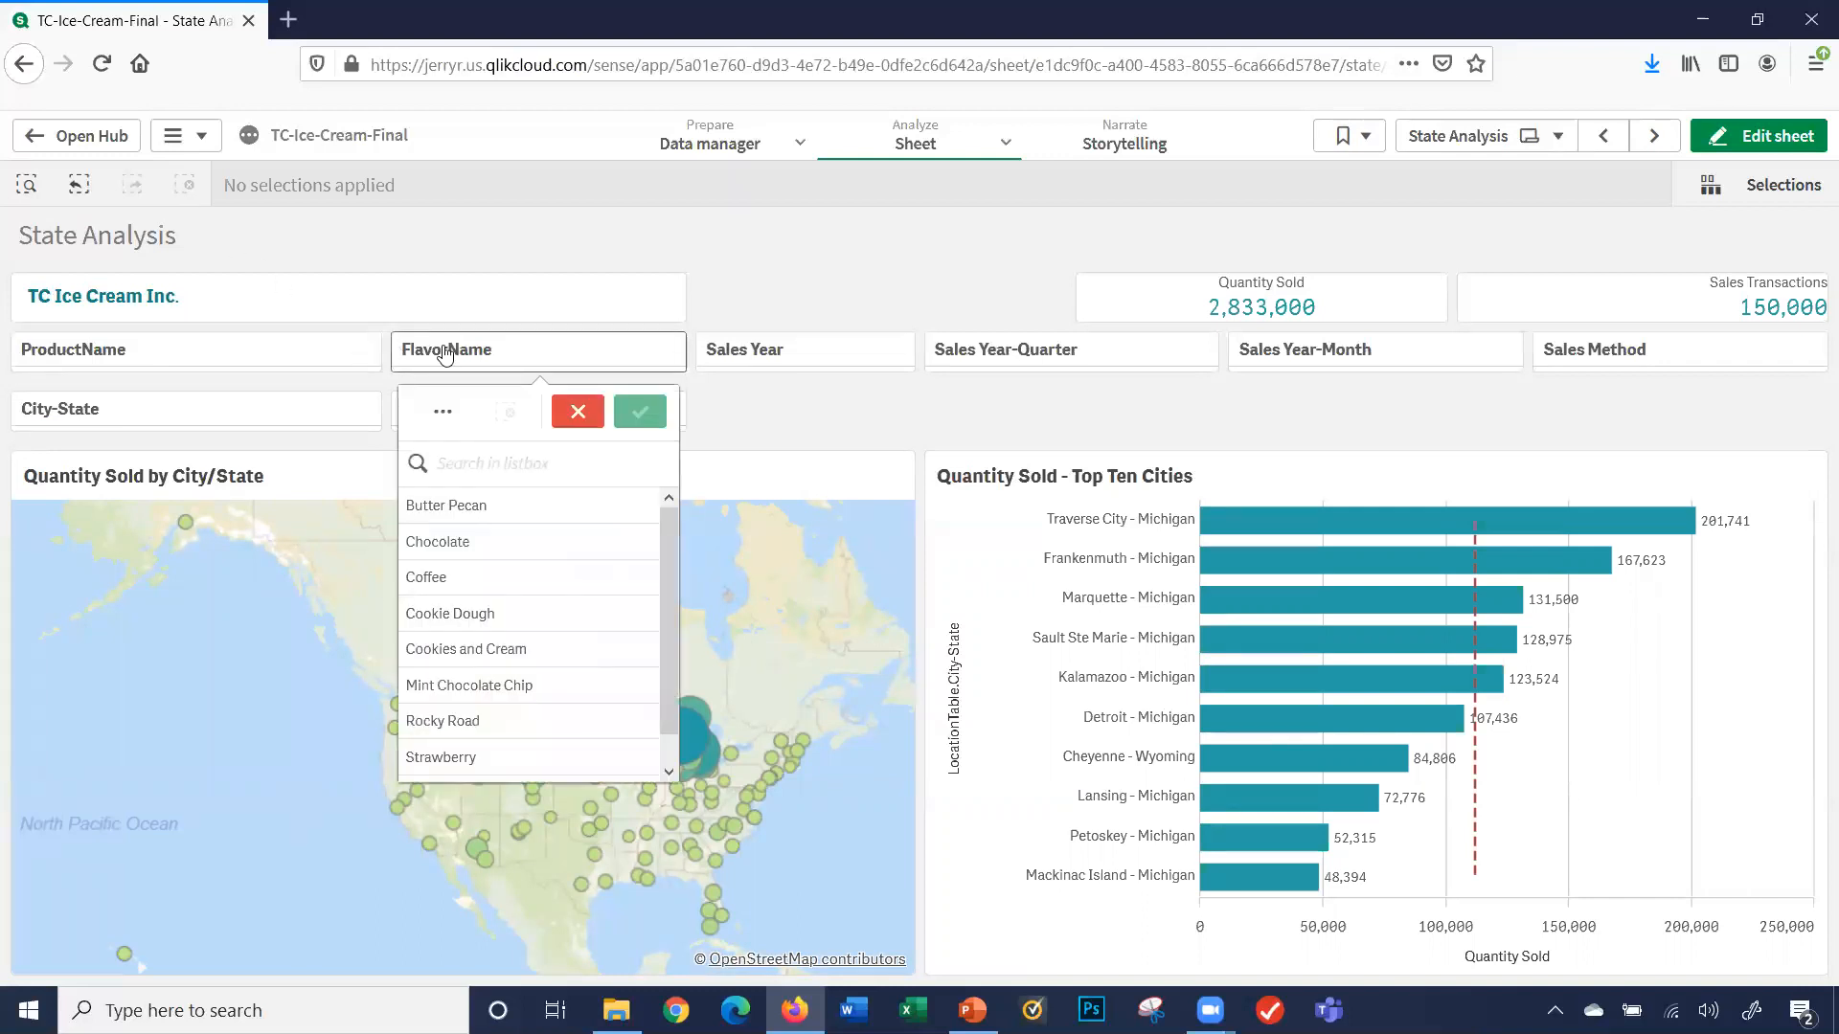
left_click(448, 613)
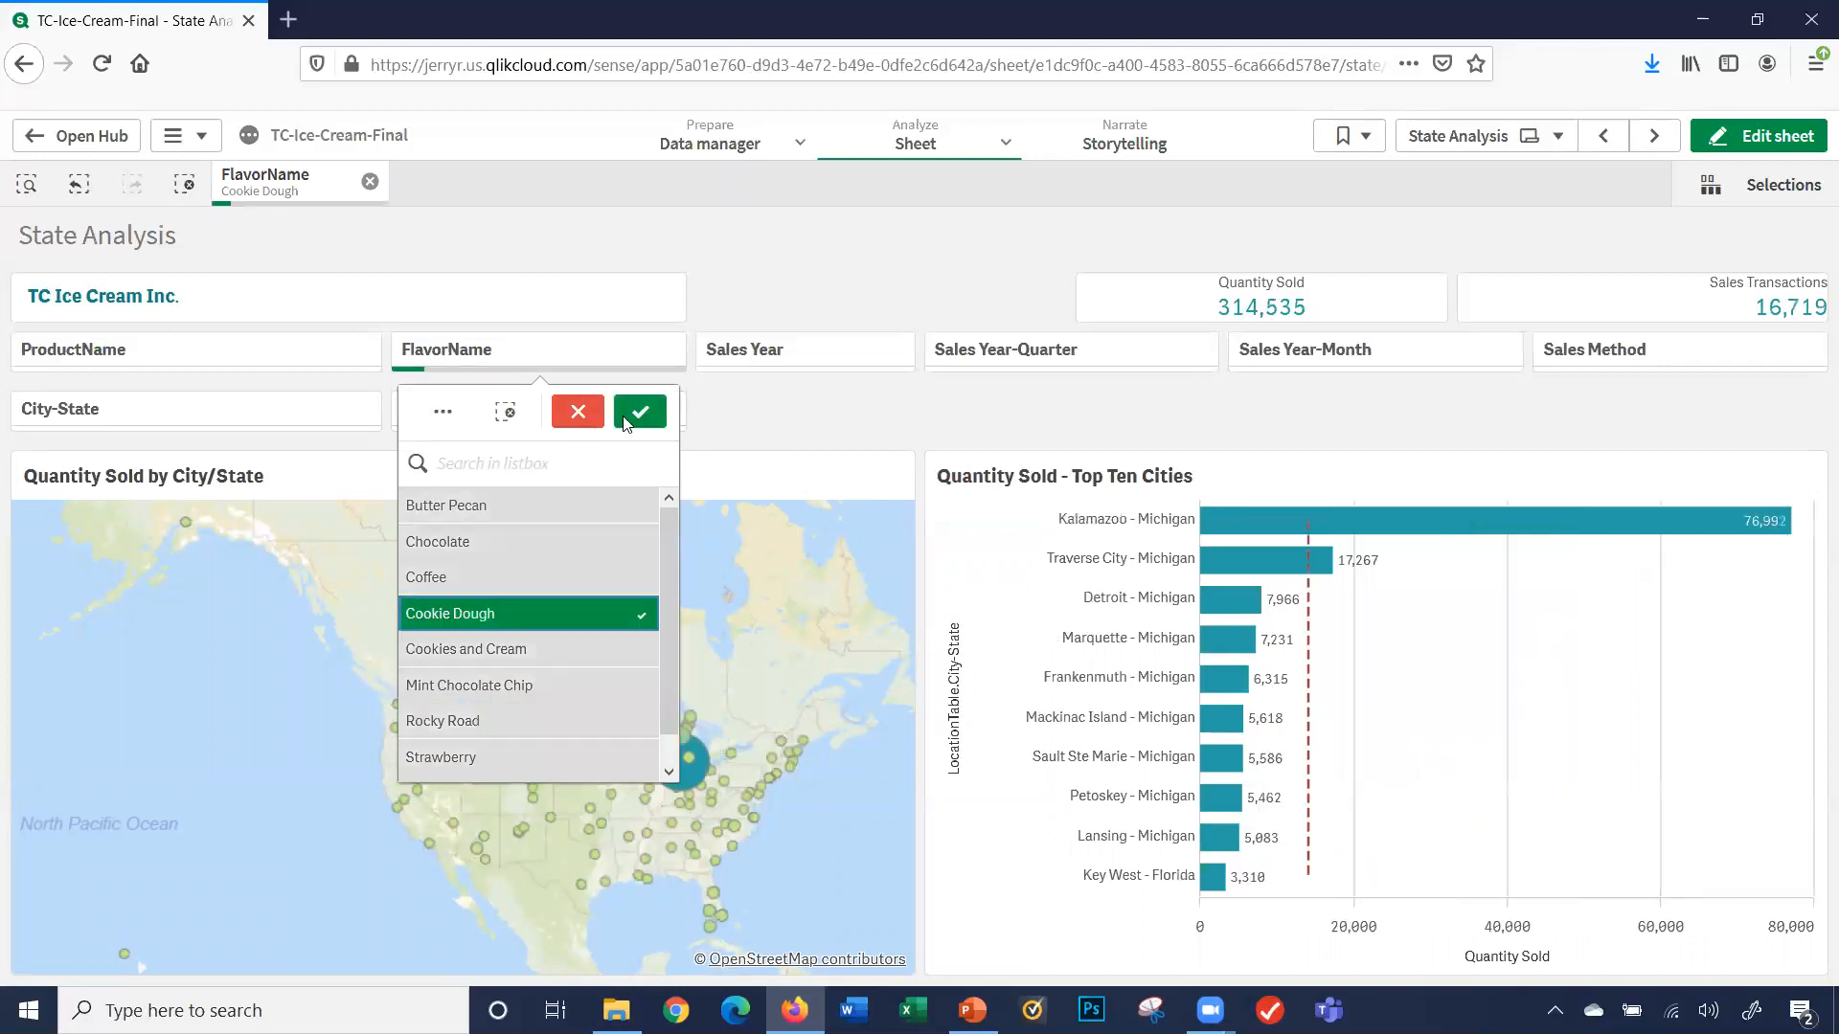
left_click(640, 410)
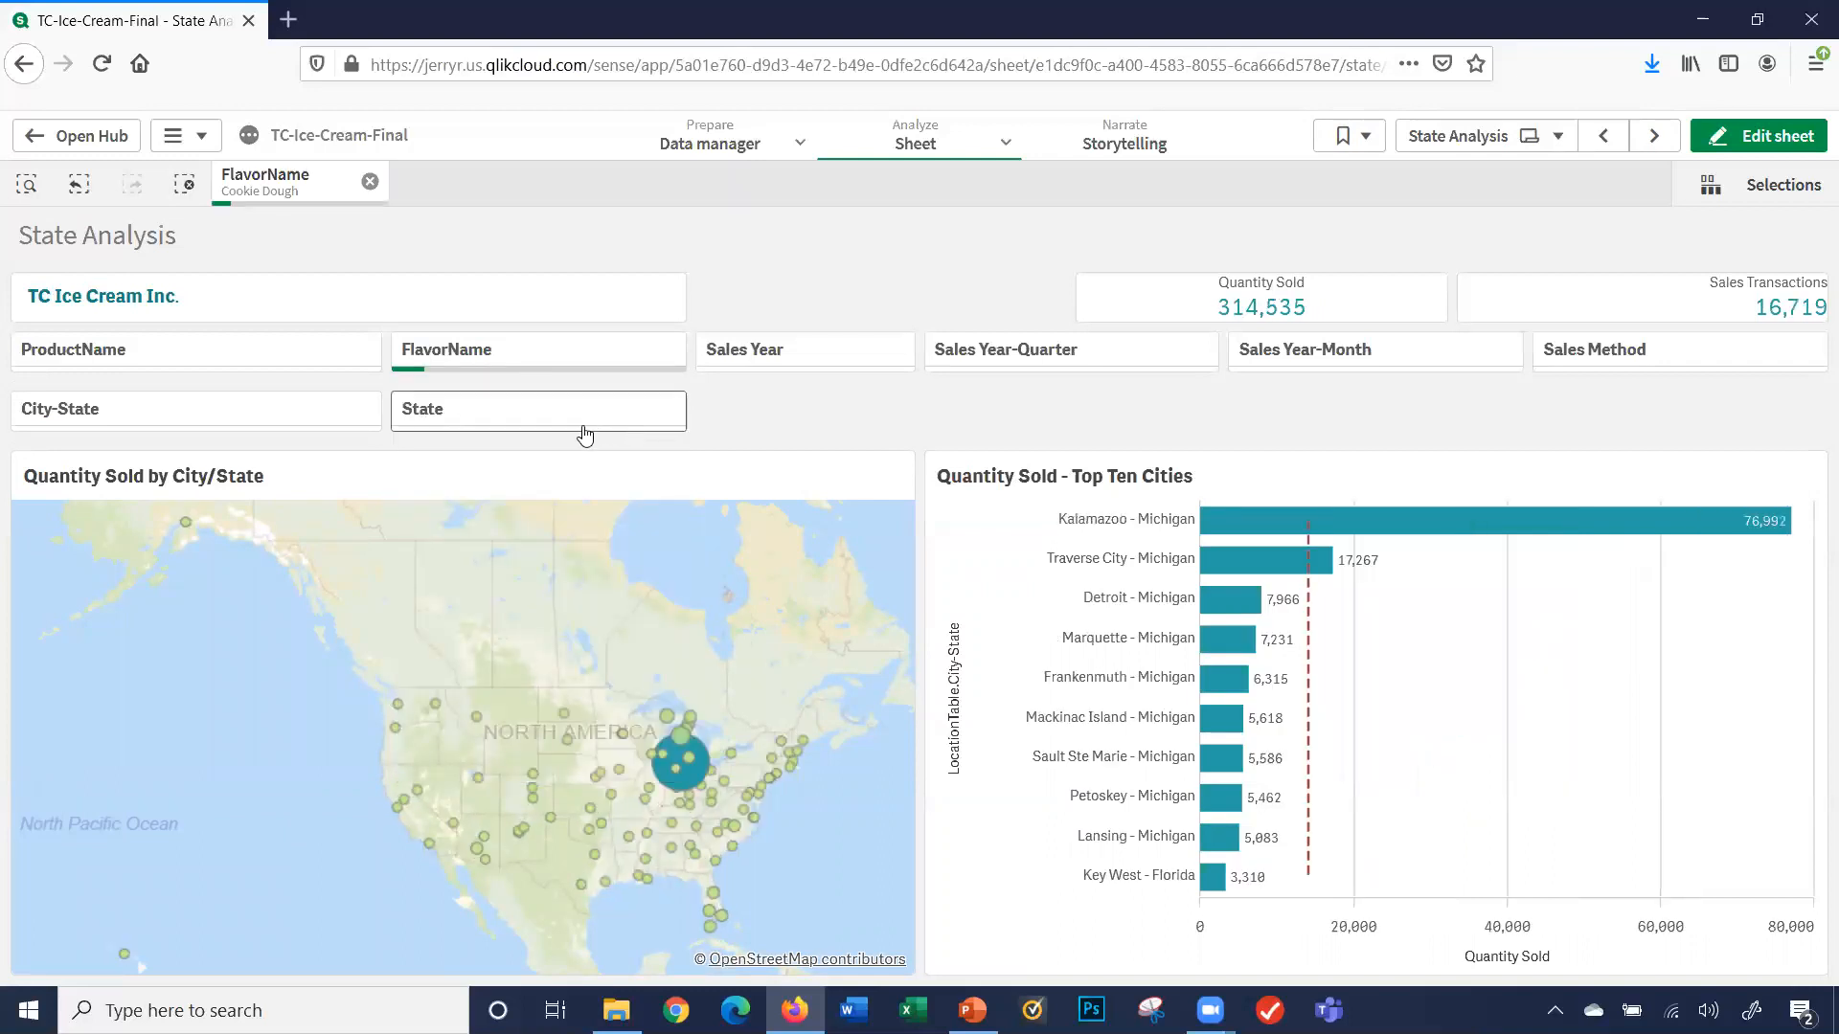
- Search the State filter and select Michigan, Virginia, Georgia and one more state, showing 155,726 units
left_click(538, 410)
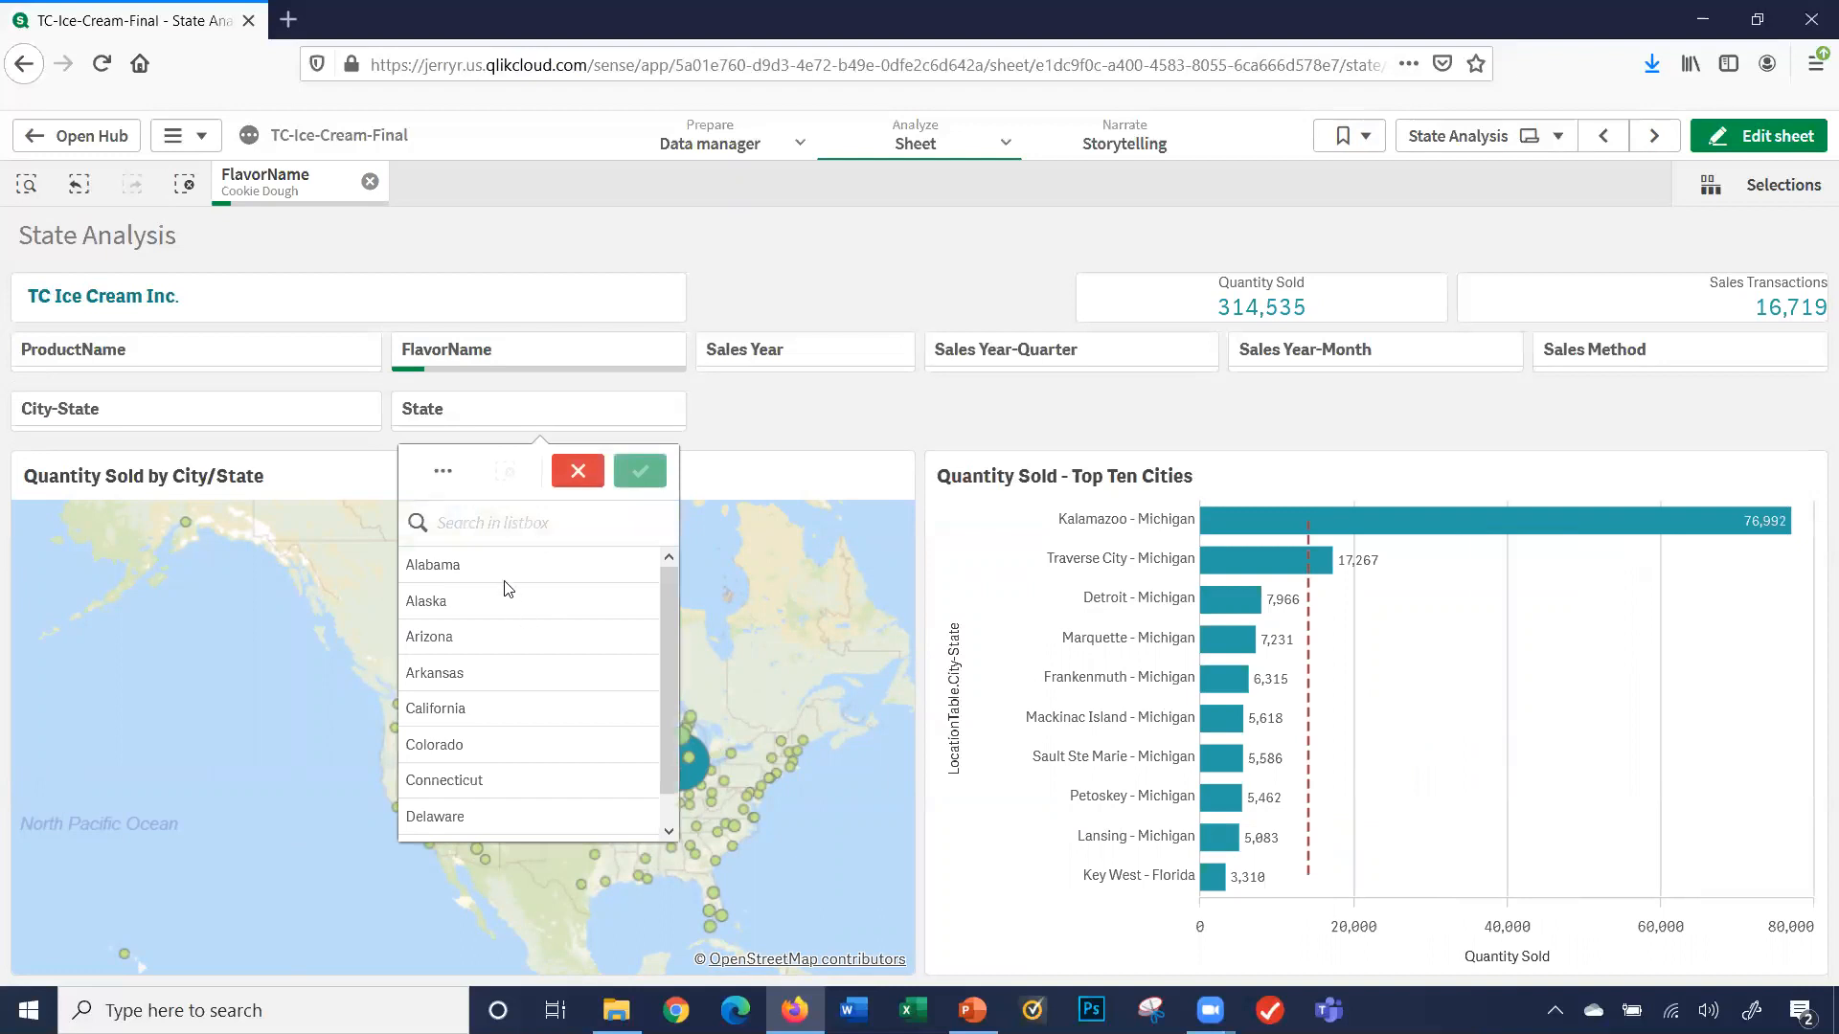
left_click(538, 523)
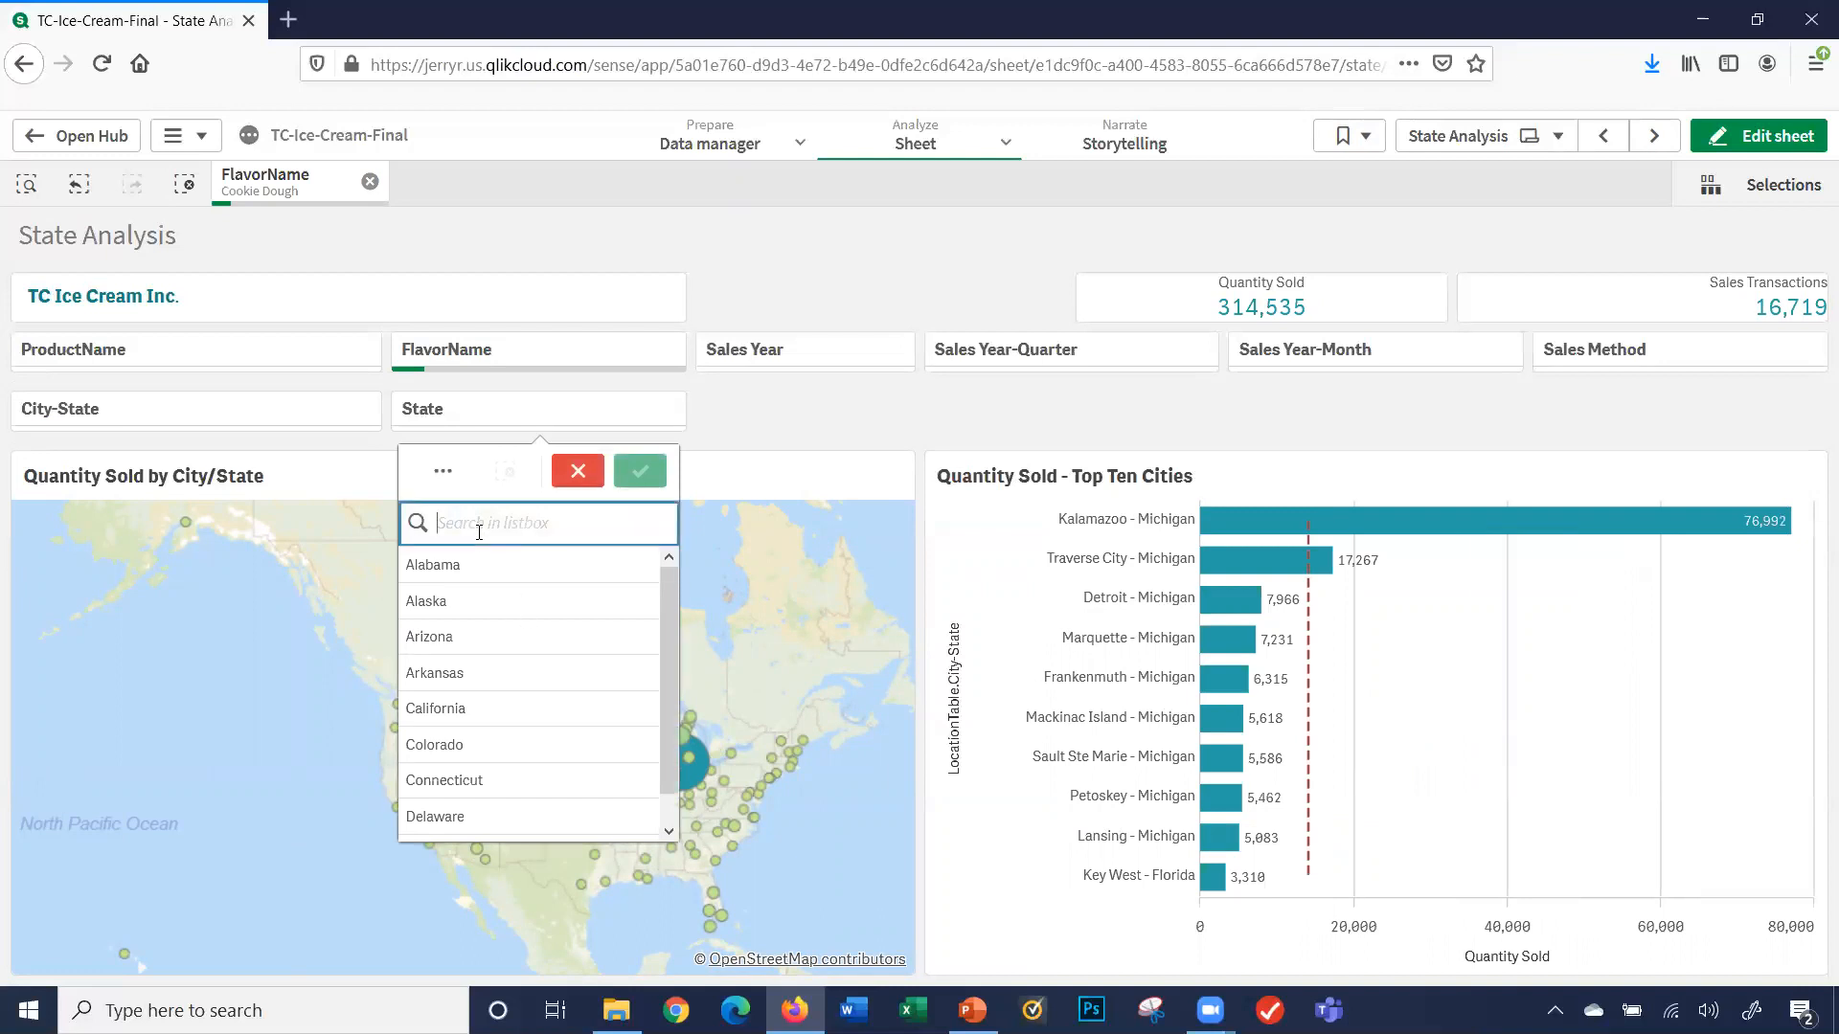
type("michigan")
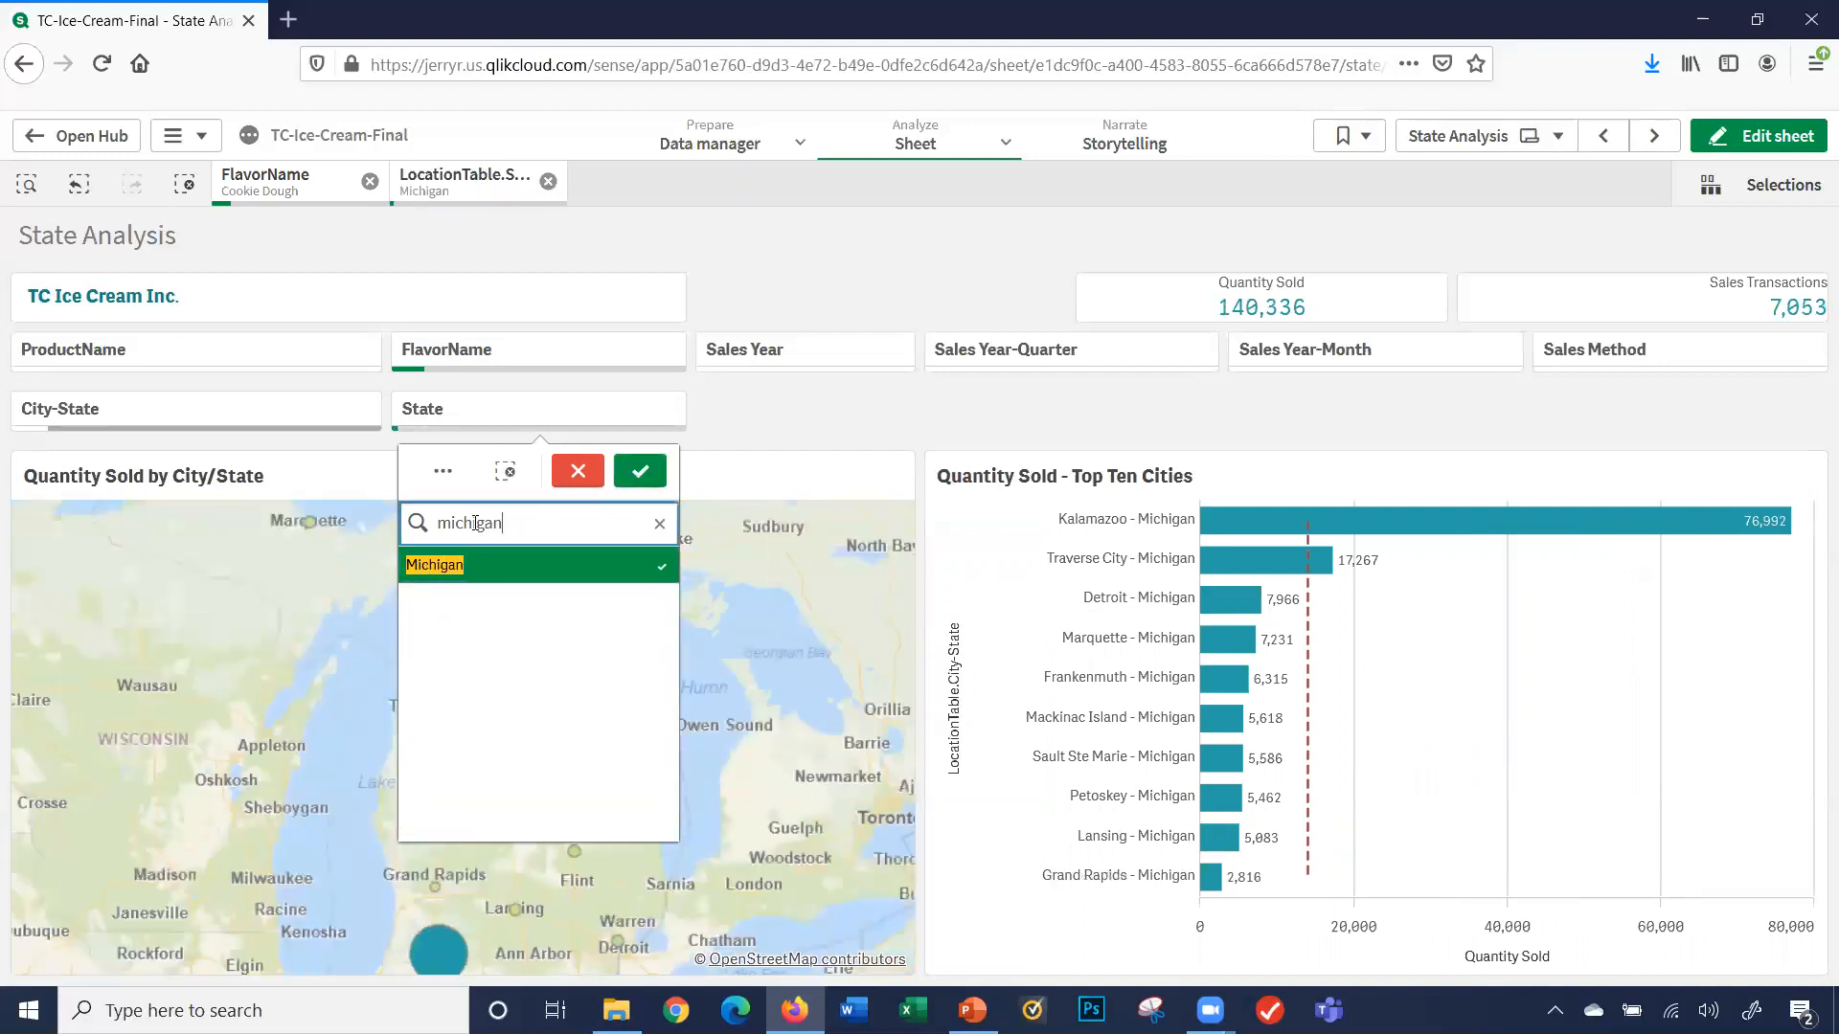
type("vi")
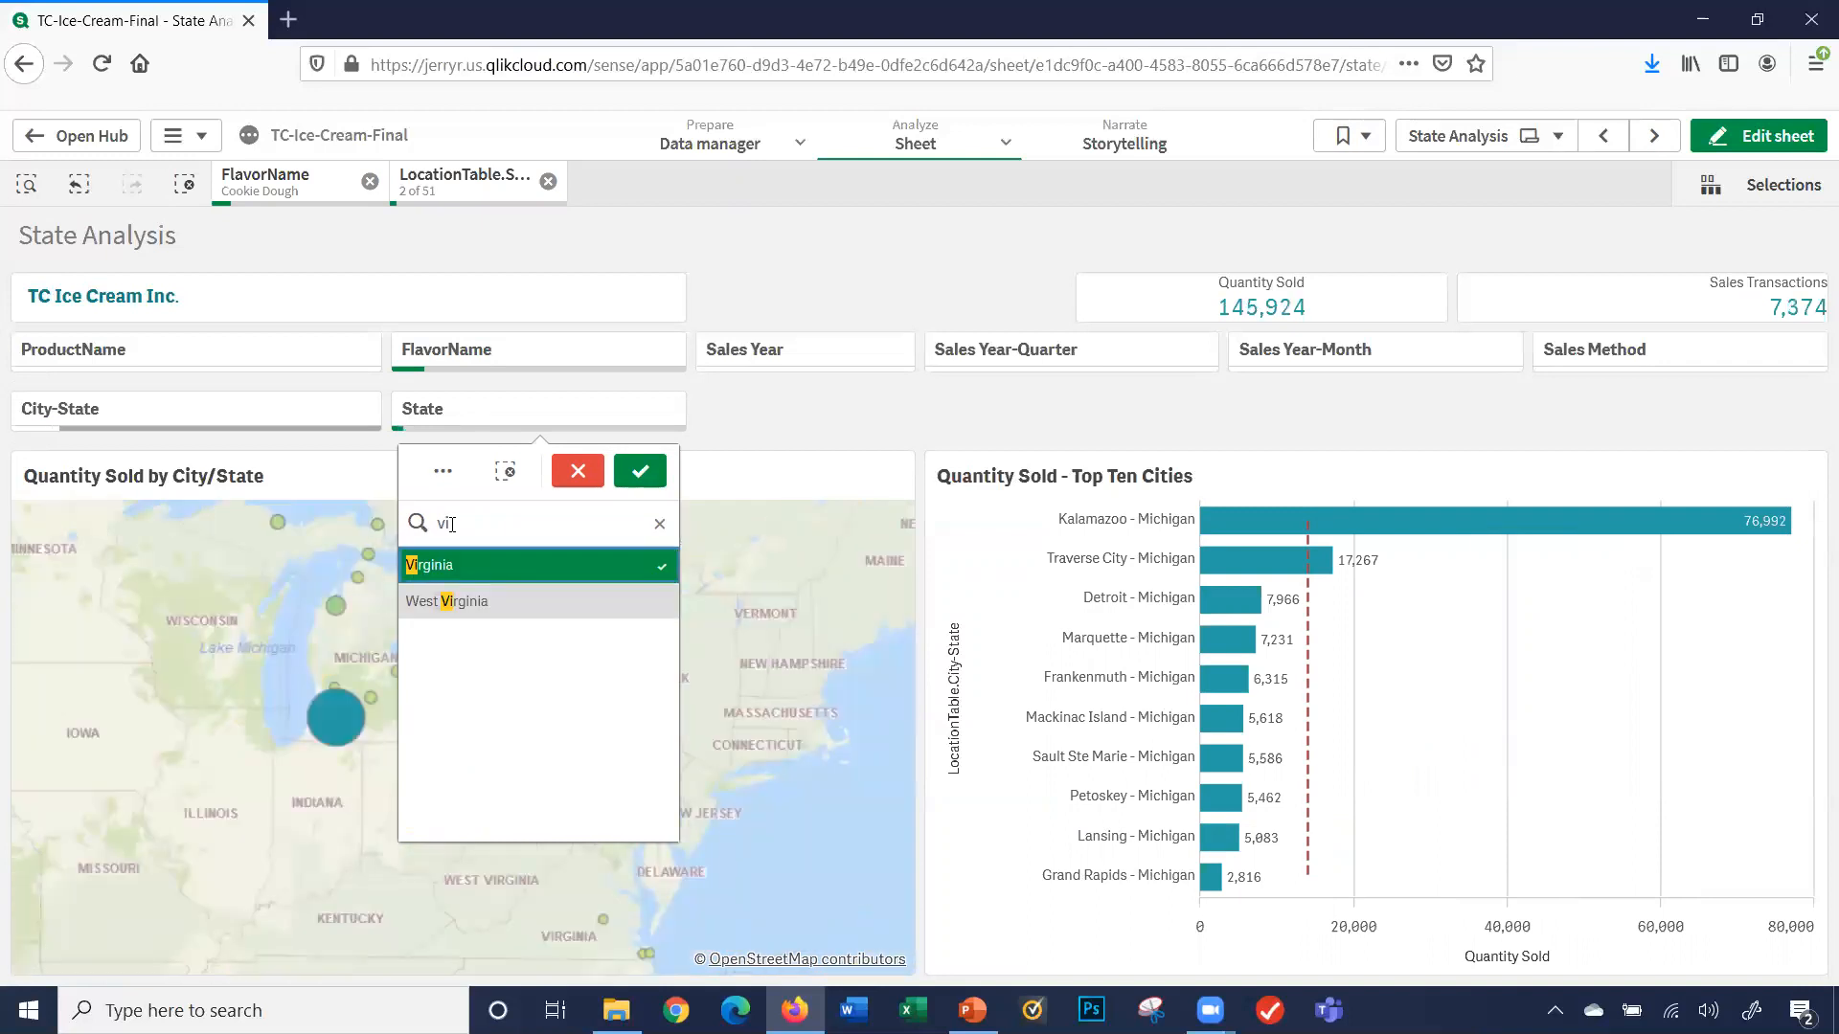
left_click(536, 599)
type("ge")
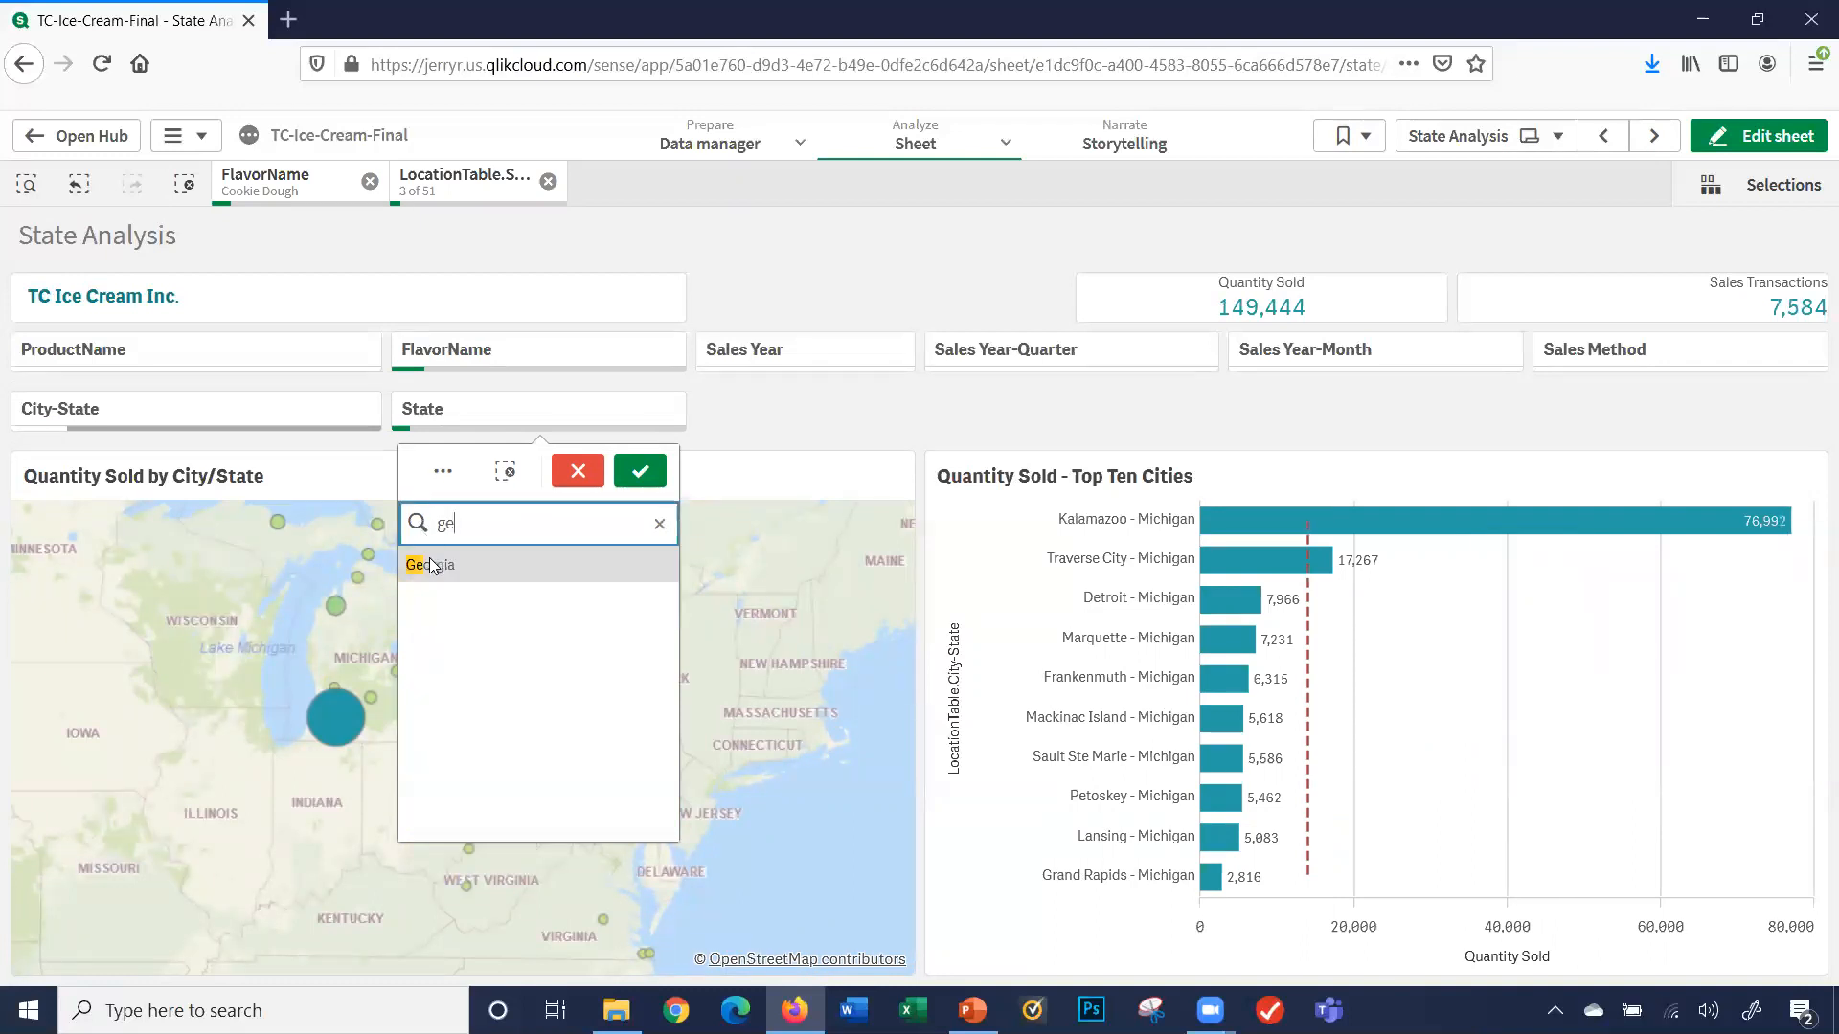
left_click(639, 471)
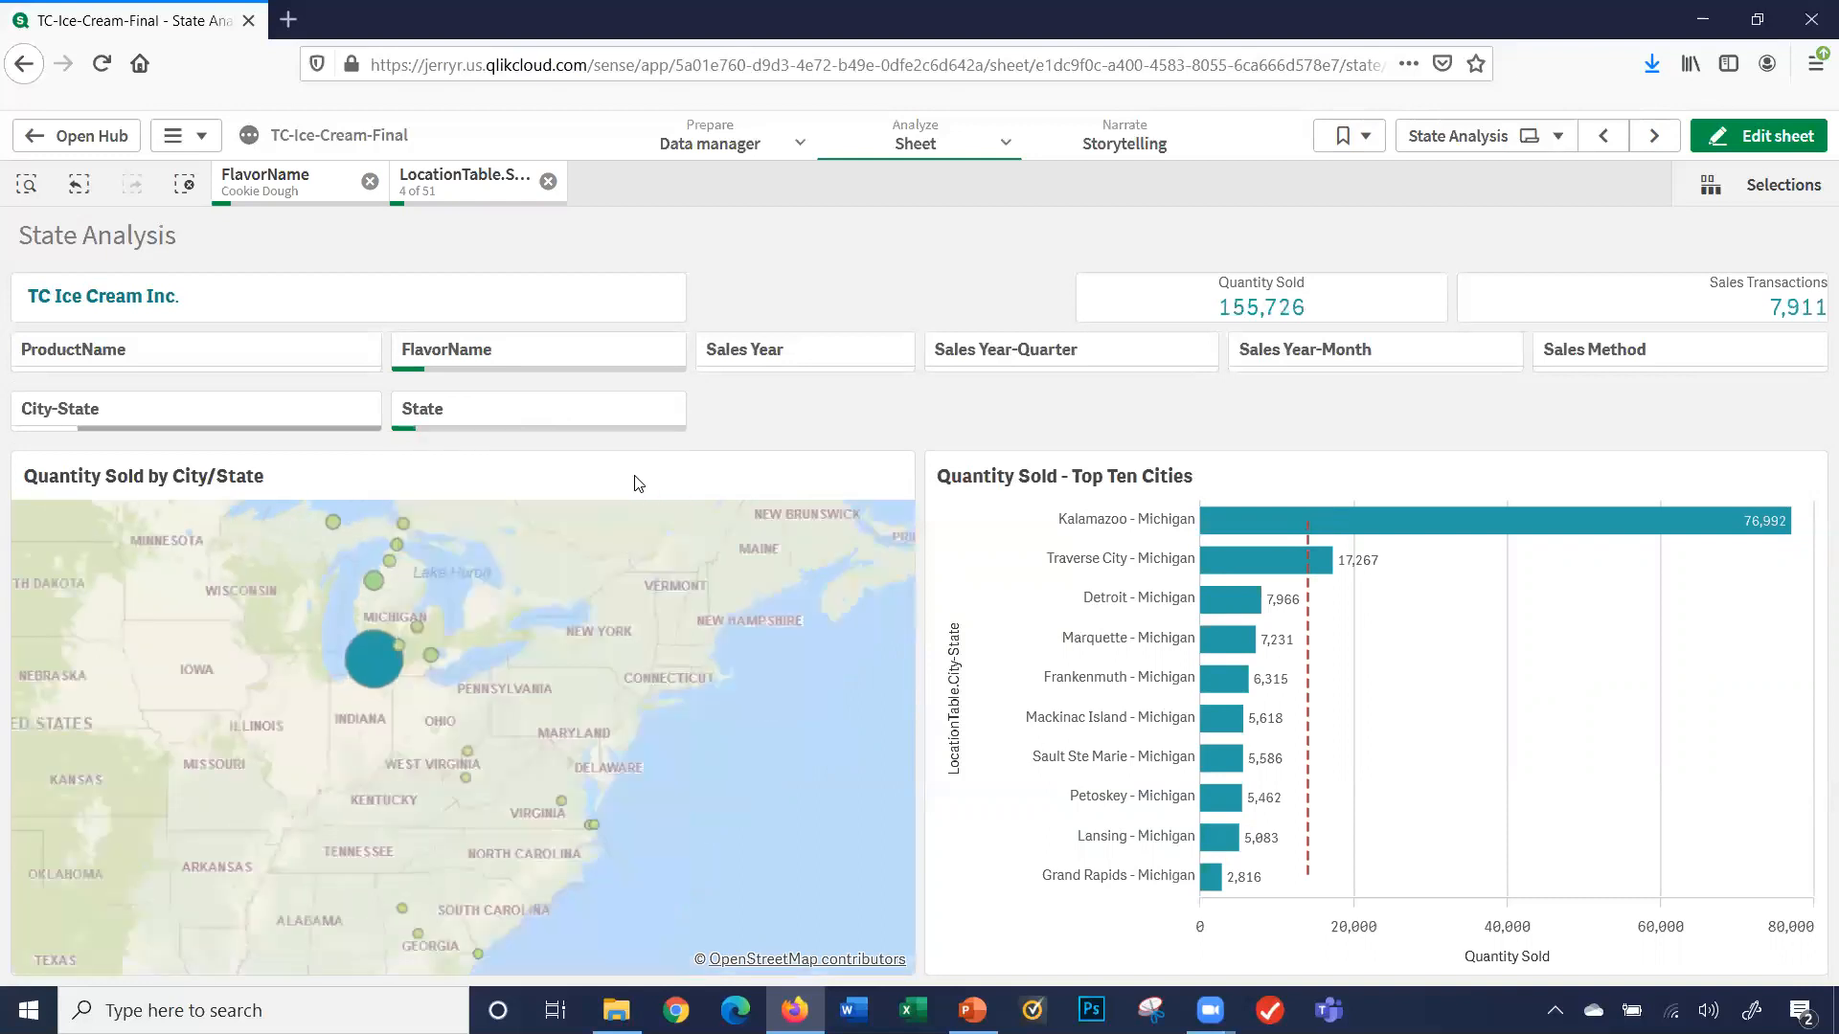
mouse_move(487, 270)
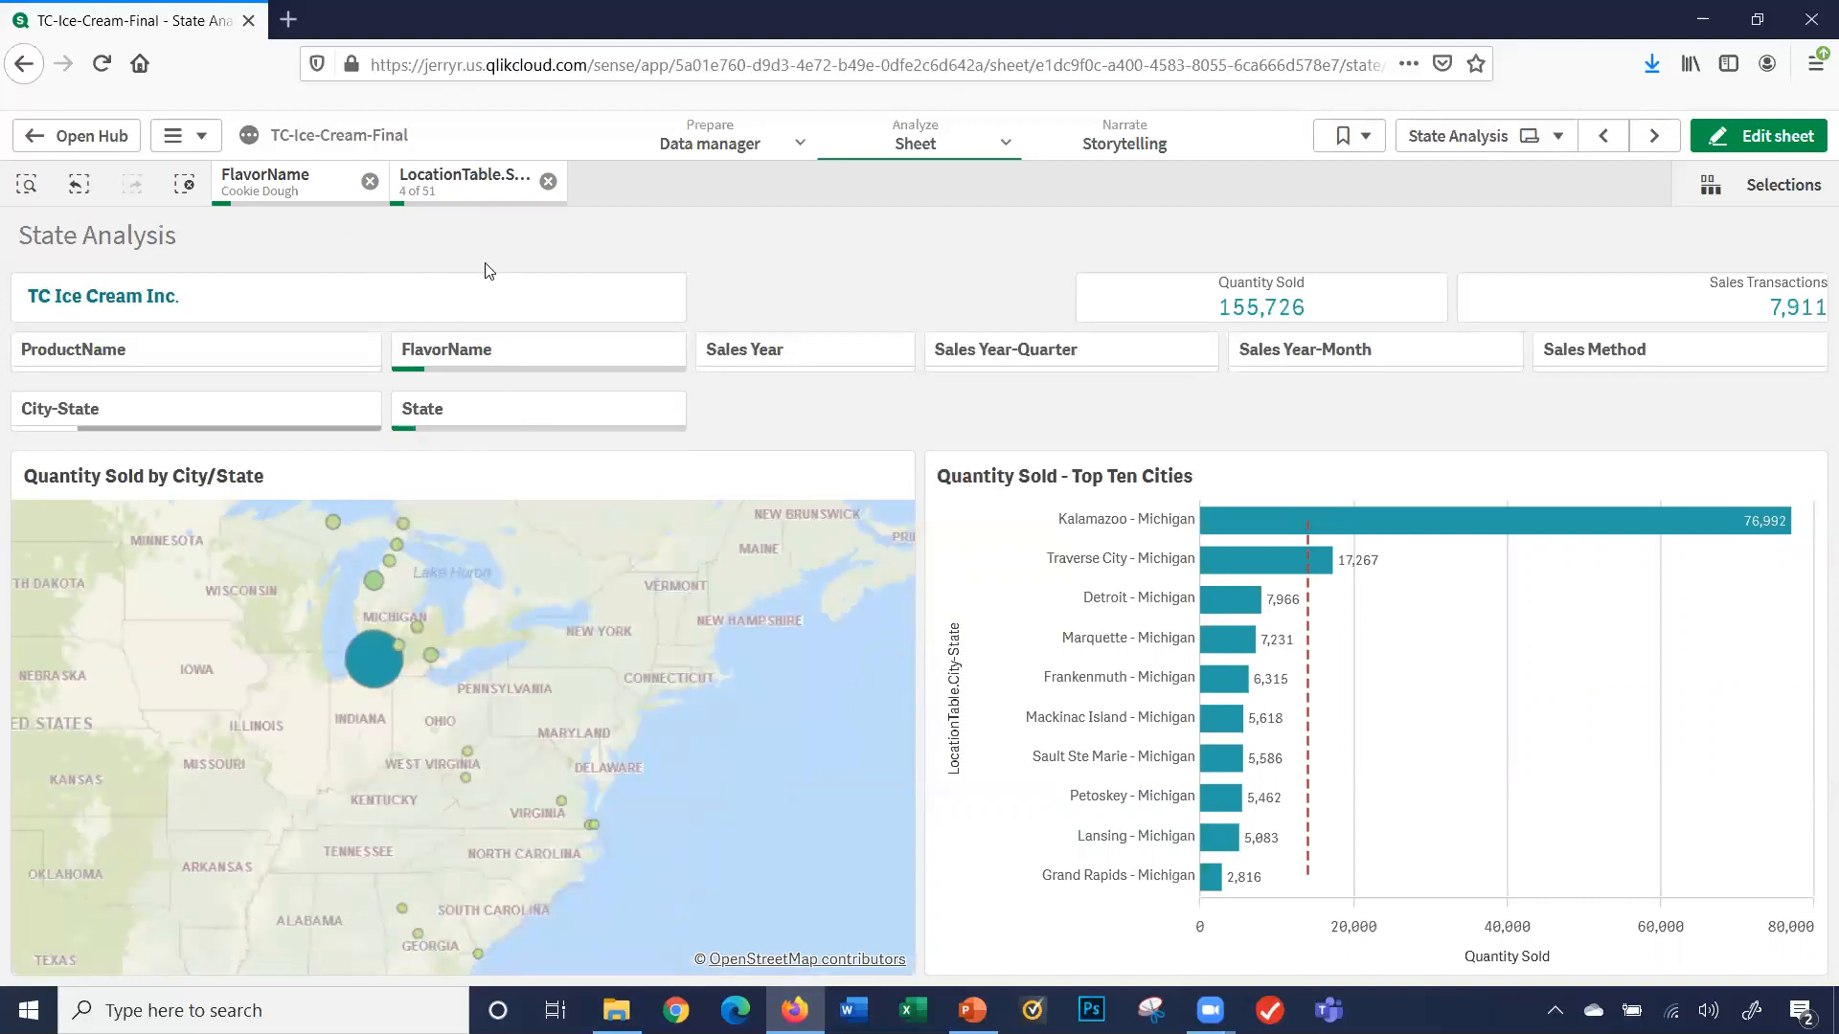
- Filter Sales Year to 2019 and Sales Year-Quarter to 2019-Q3 and 2019-Q4, confirming both
left_click(802, 349)
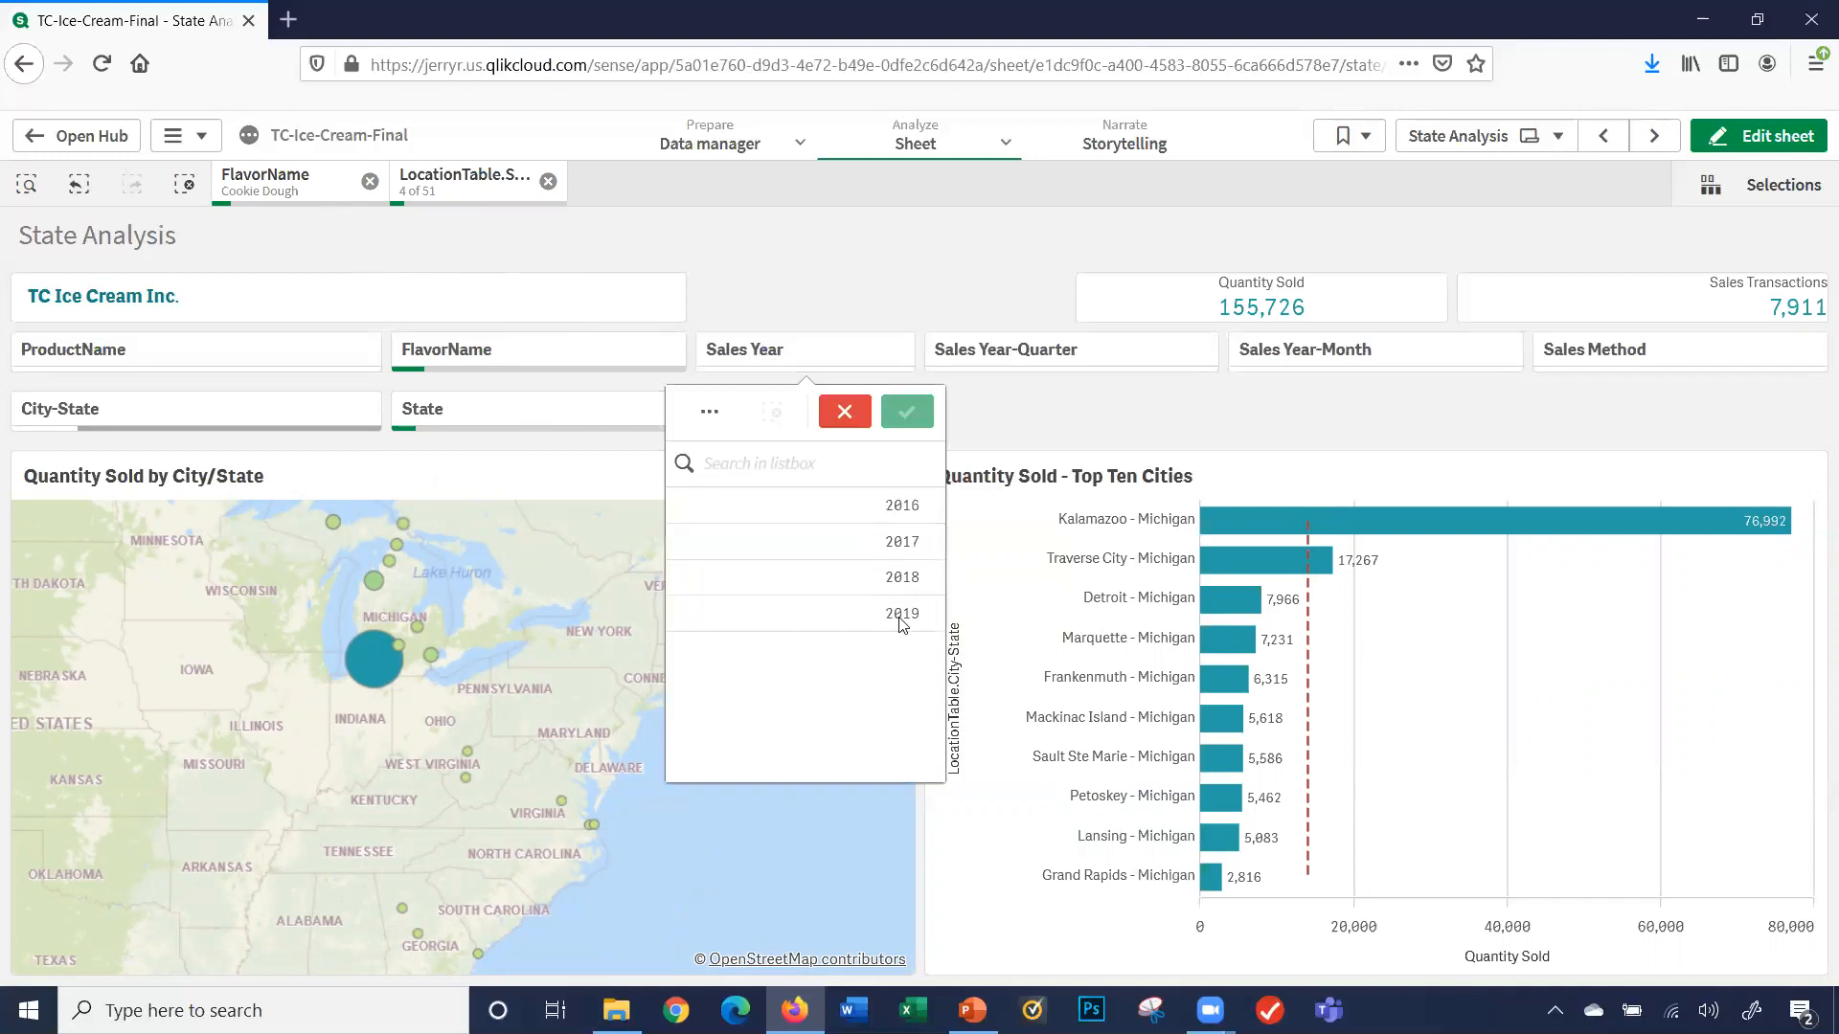
left_click(901, 613)
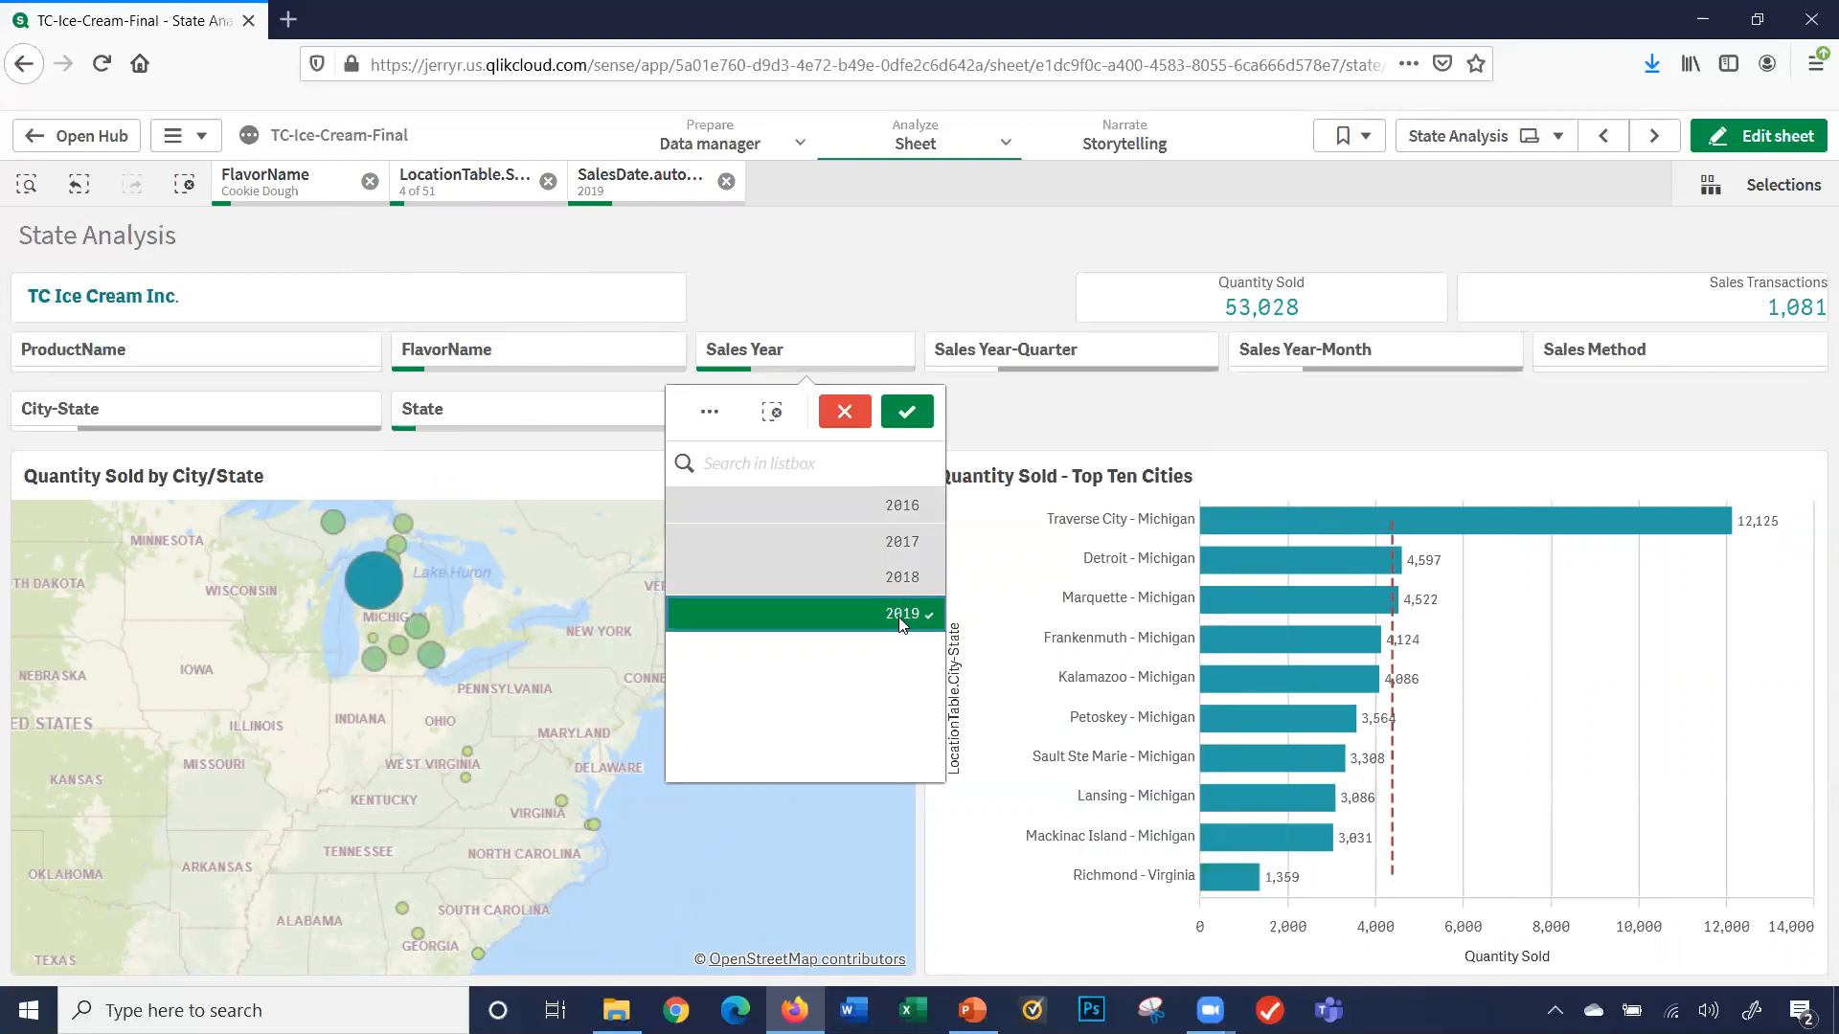
left_click(906, 410)
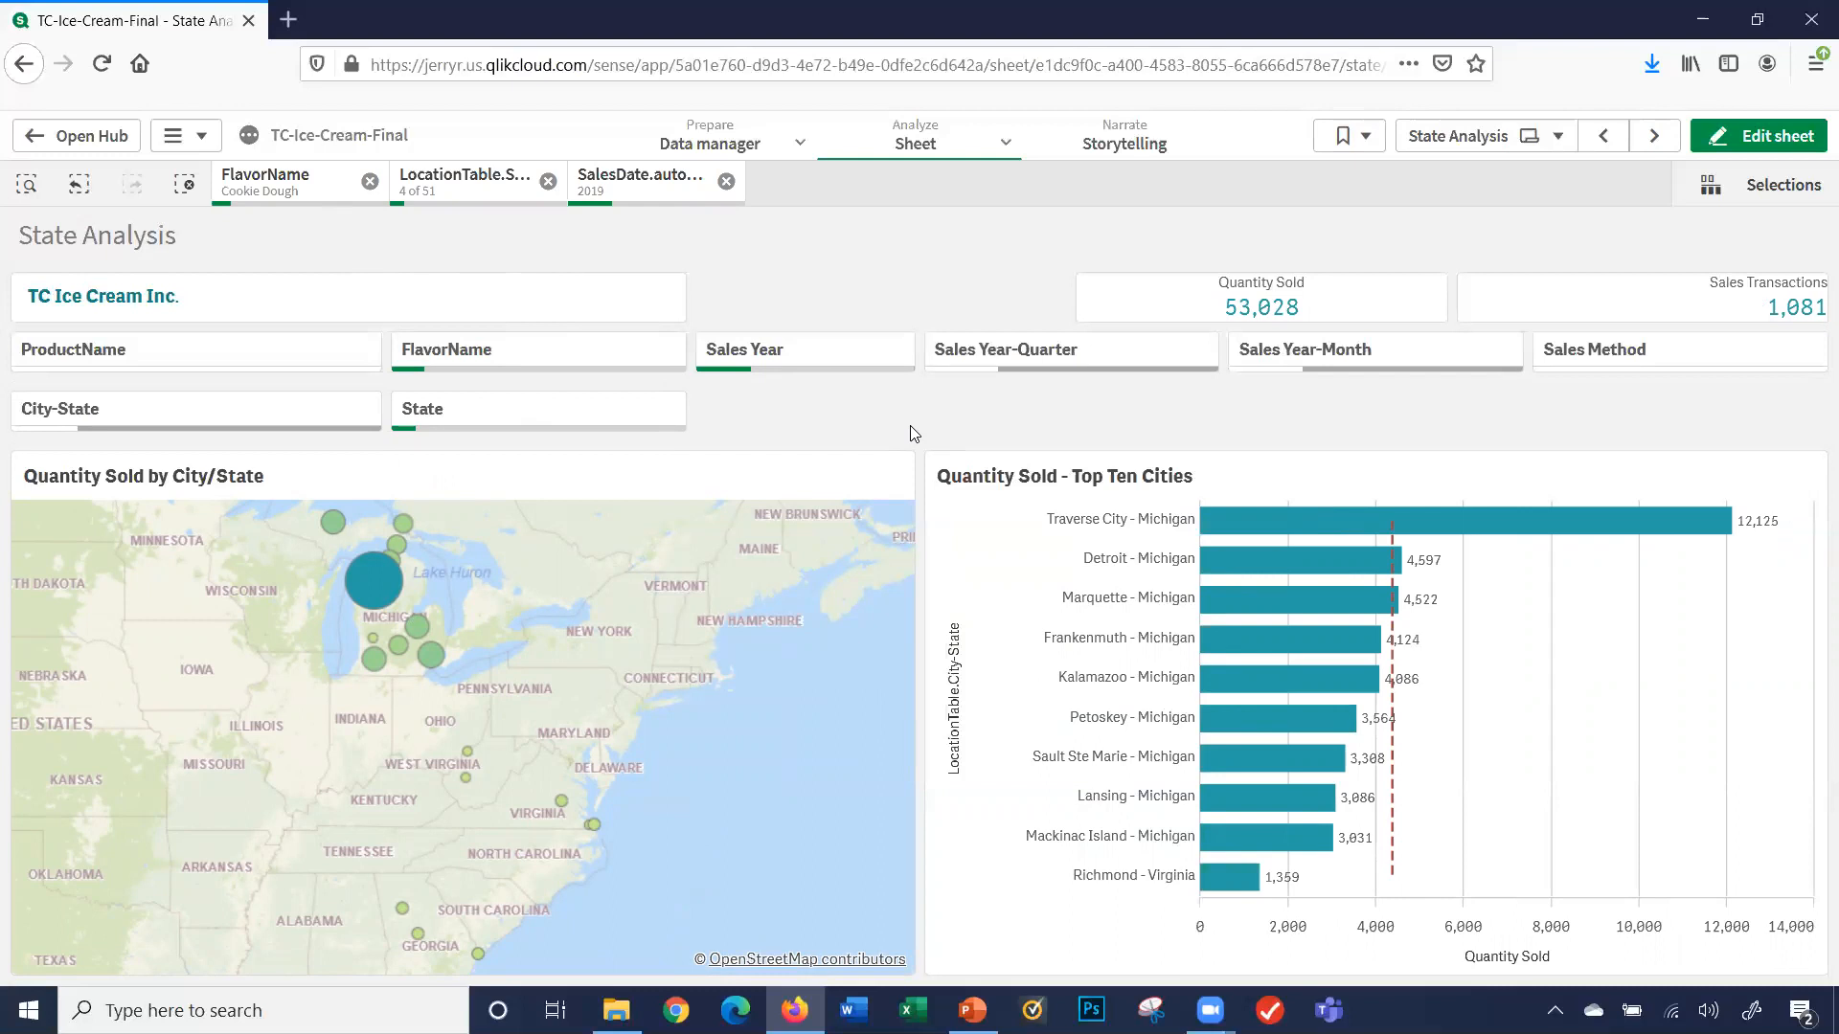
left_click(1069, 349)
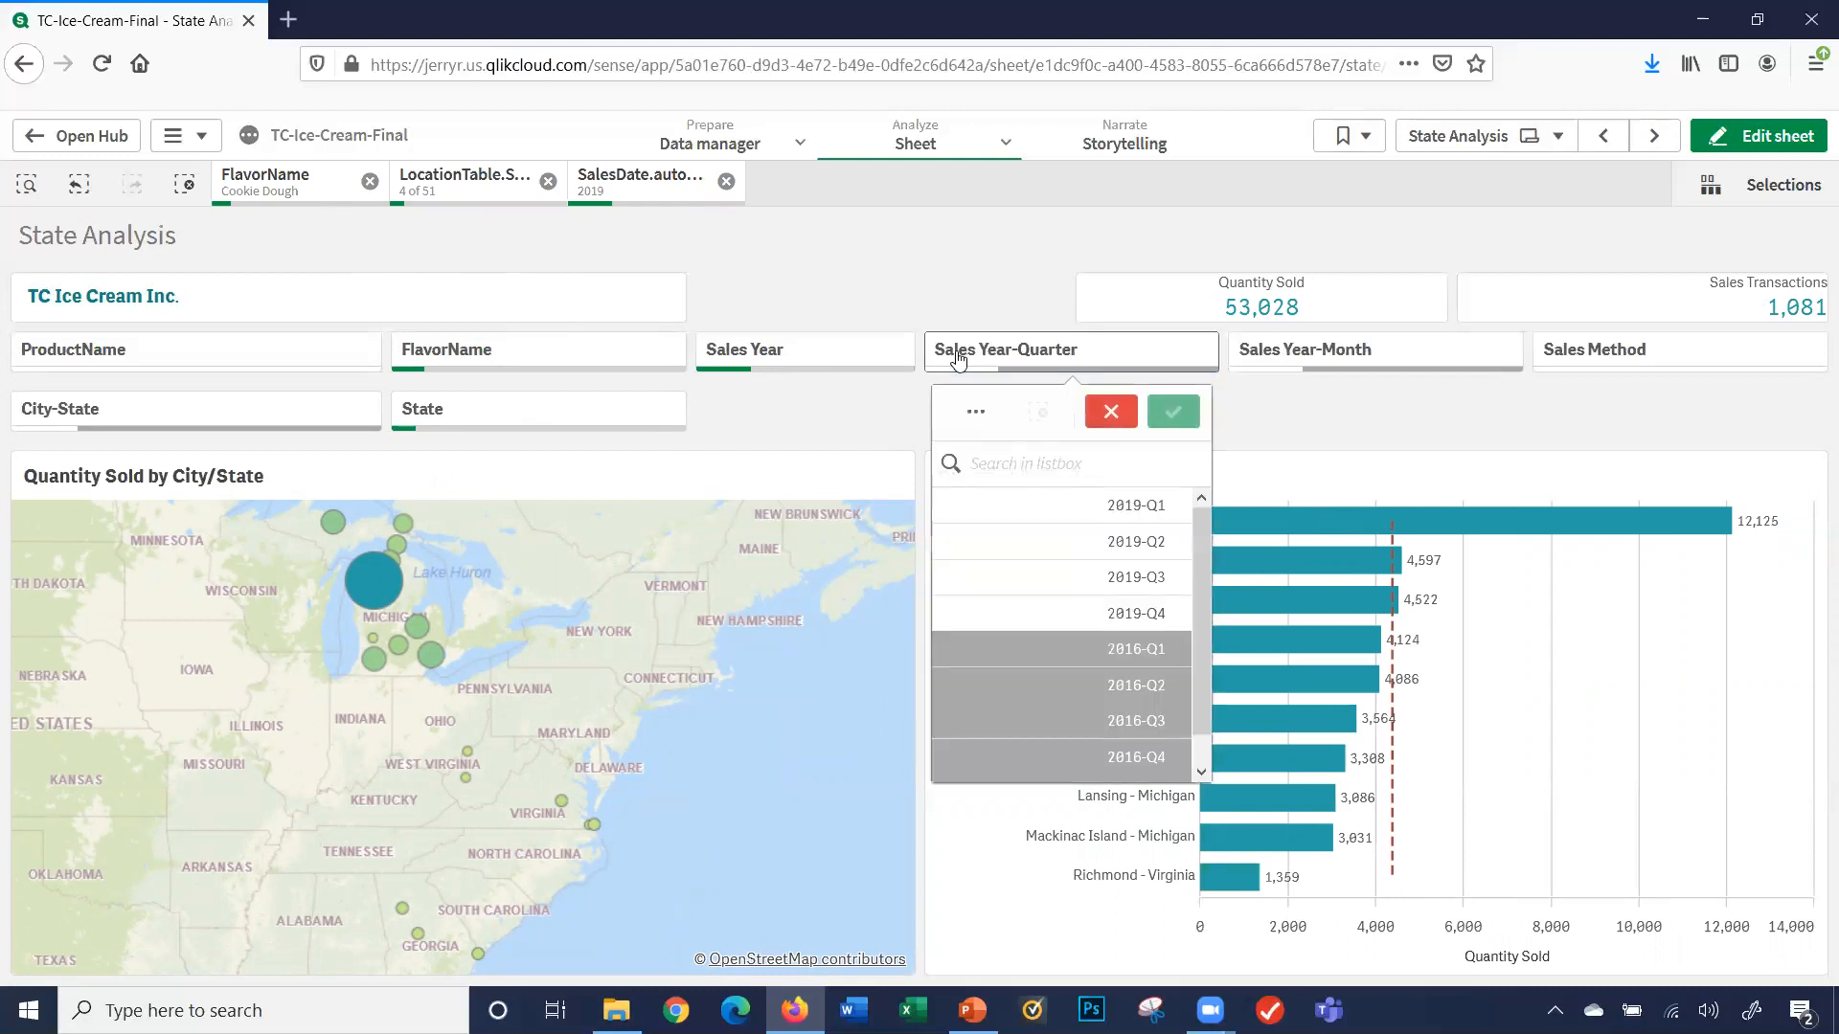
left_click(1132, 577)
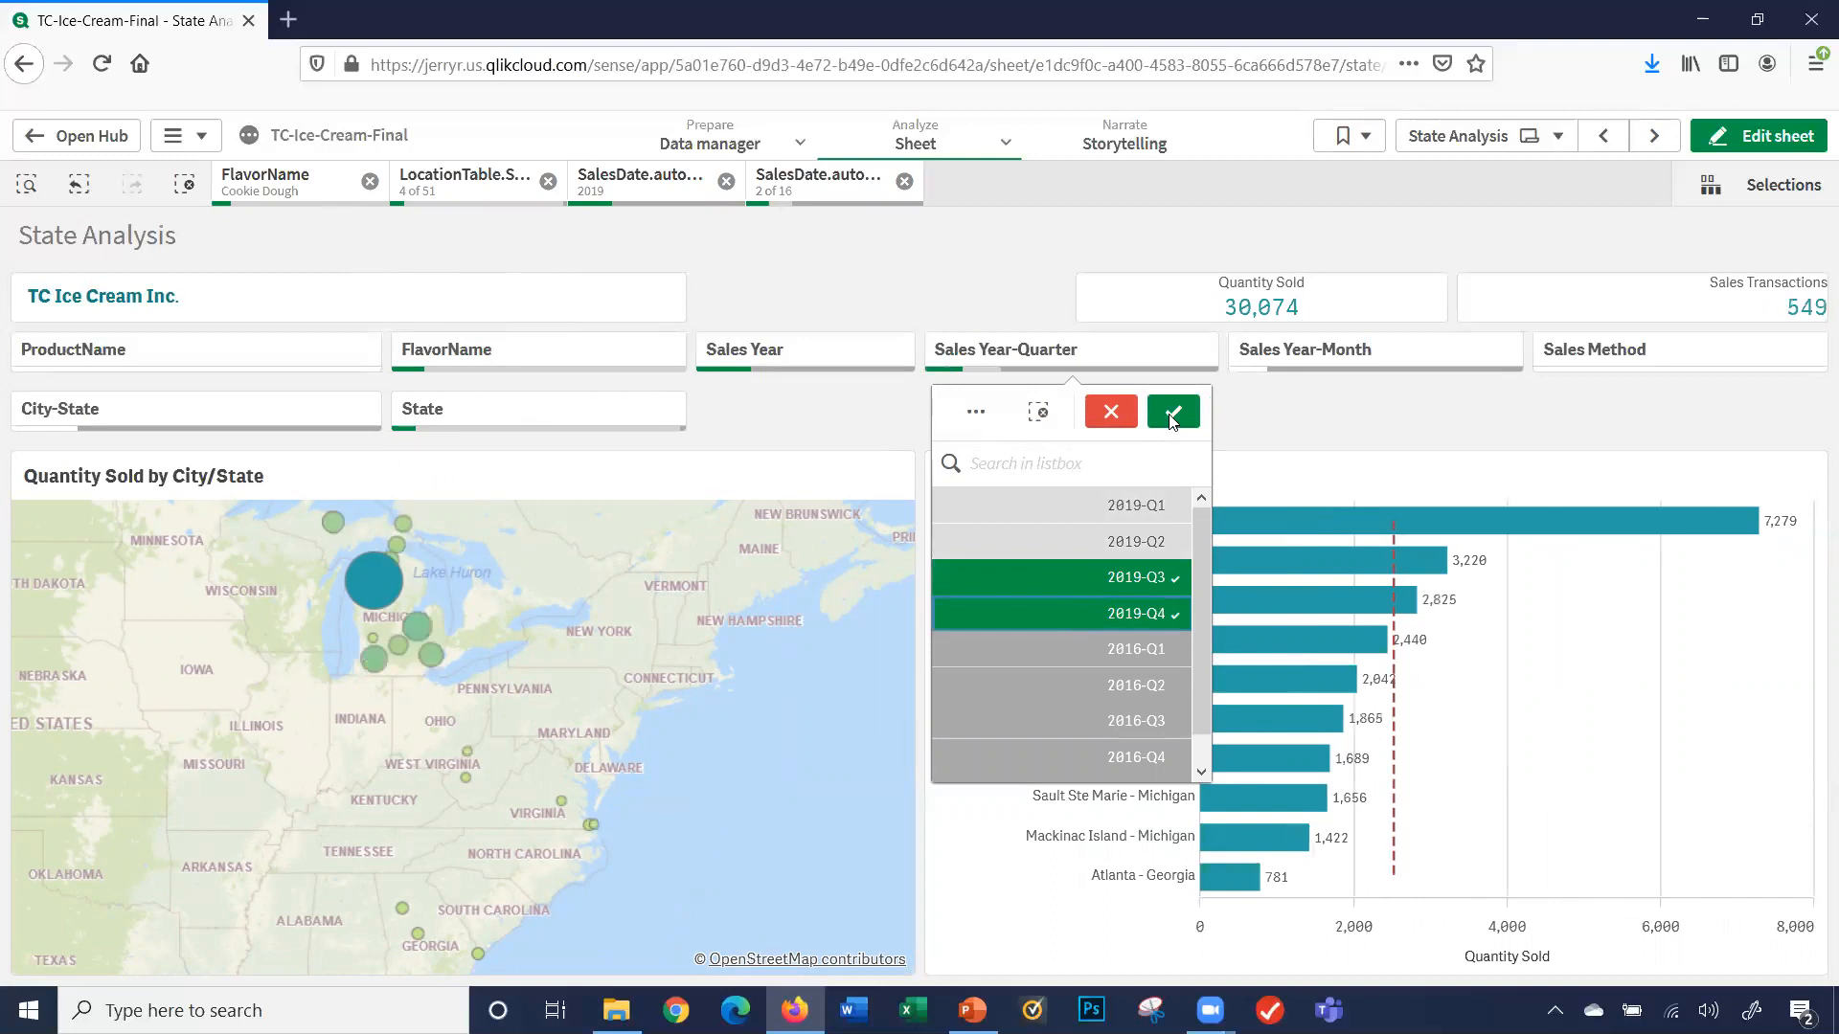
left_click(1173, 412)
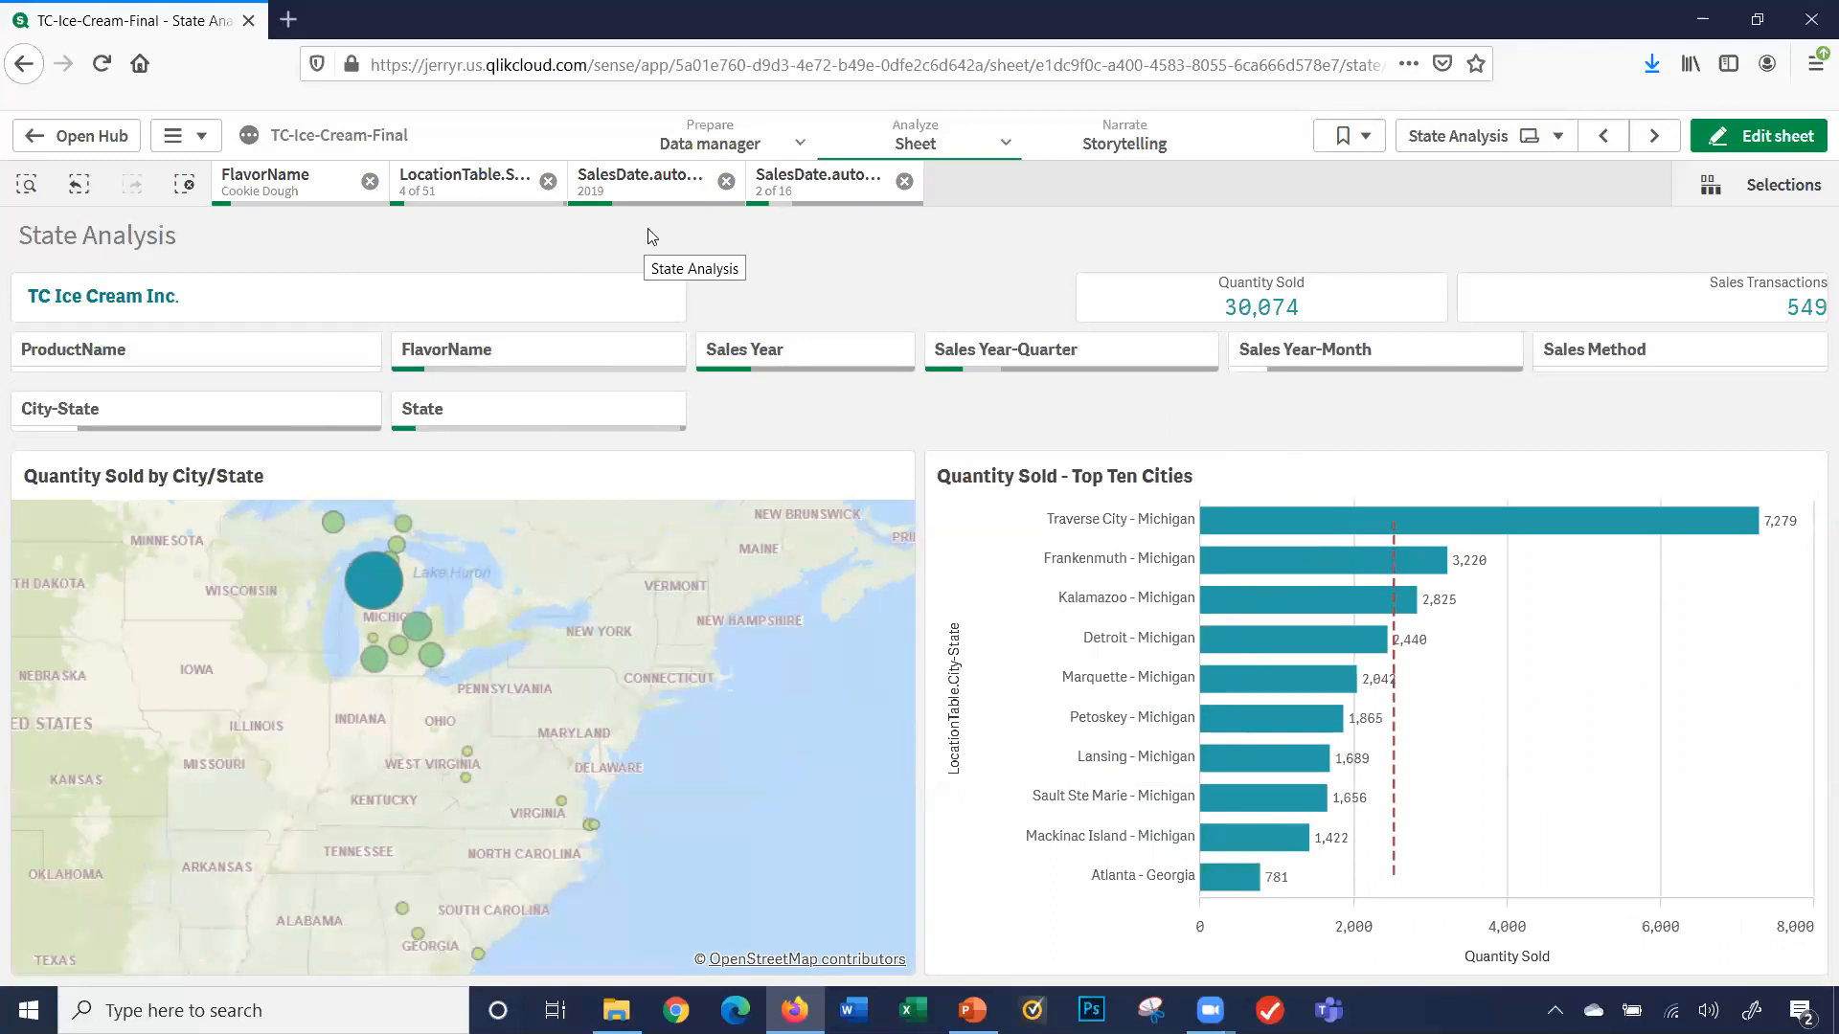
mouse_move(740, 255)
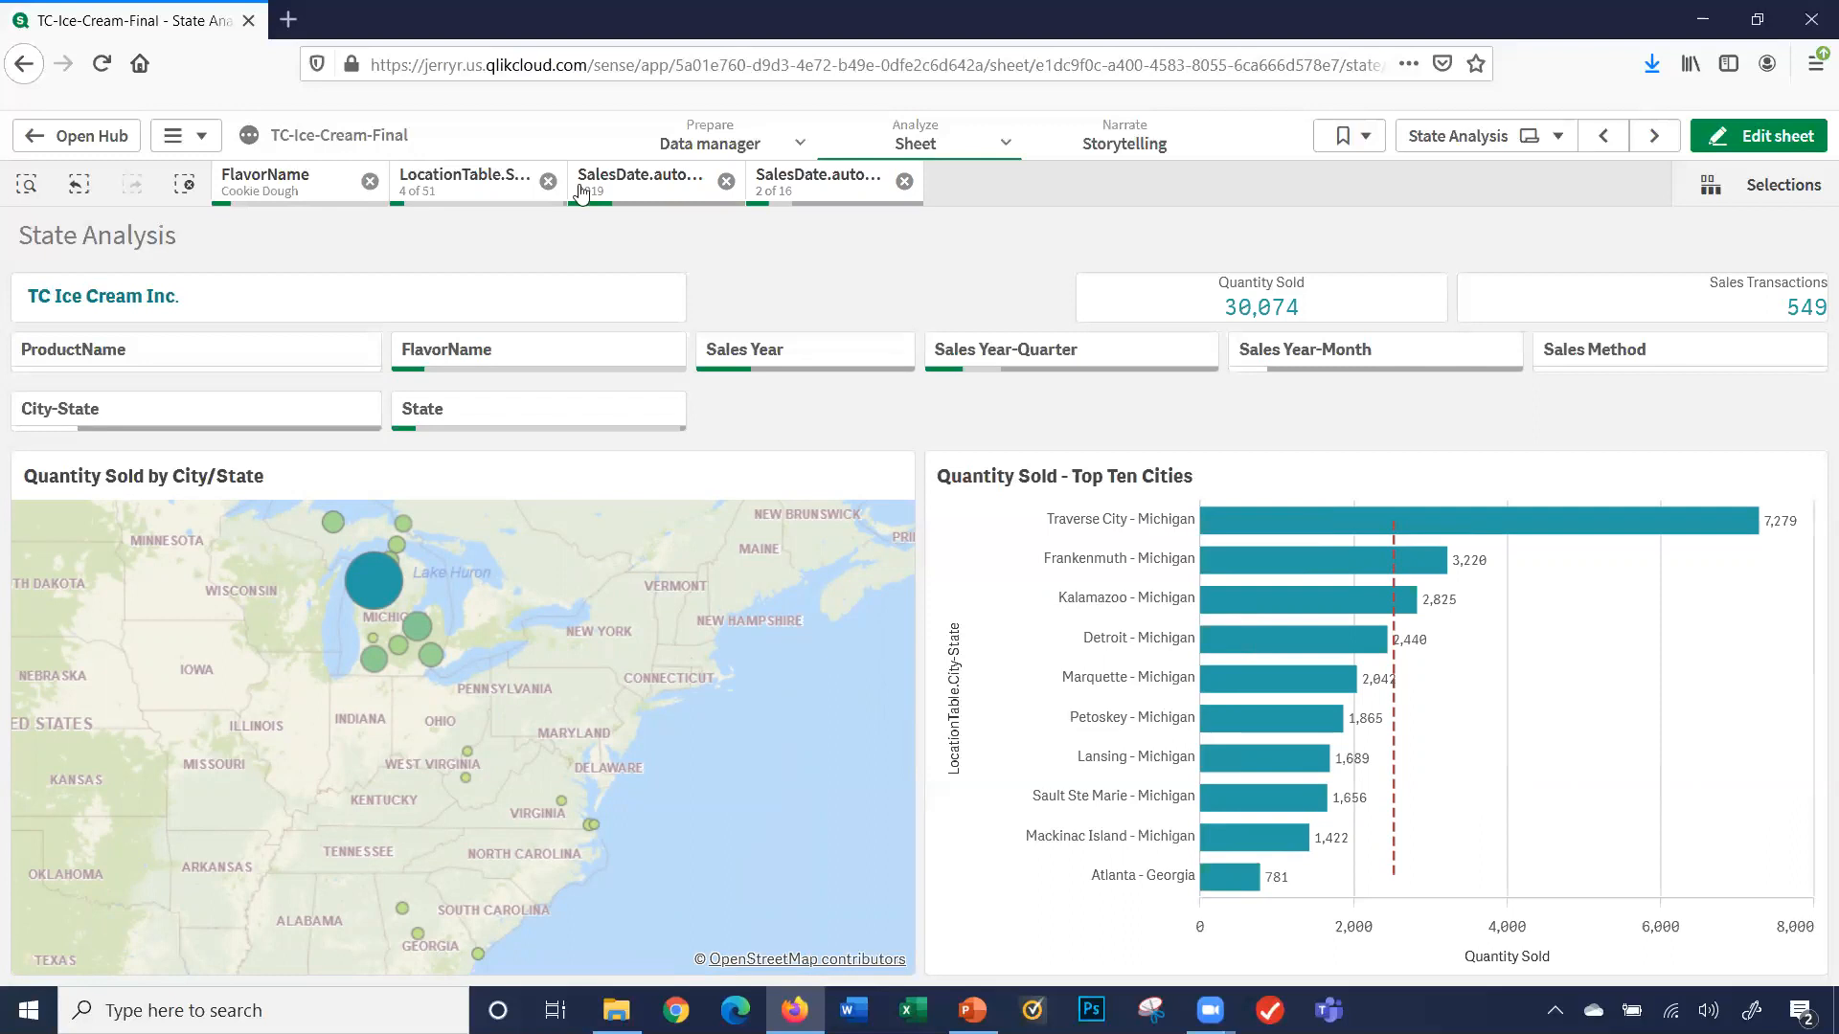
mouse_move(999, 249)
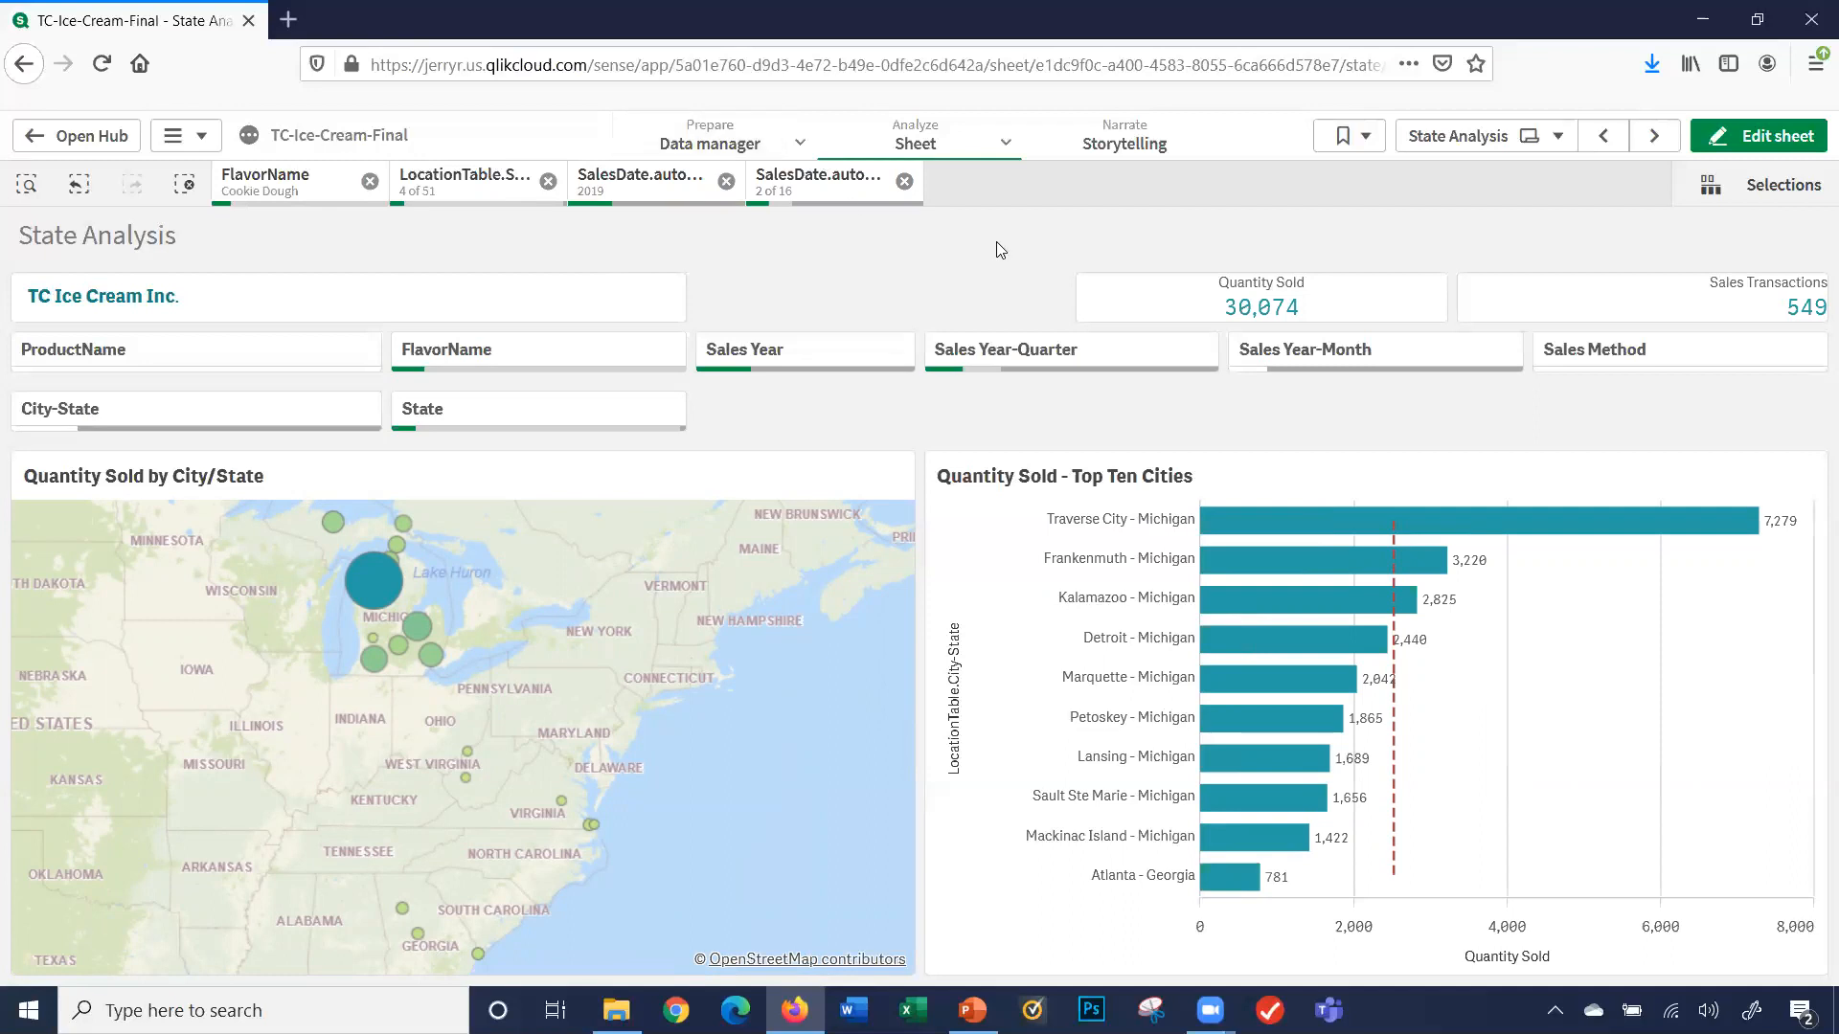
mouse_move(1000, 266)
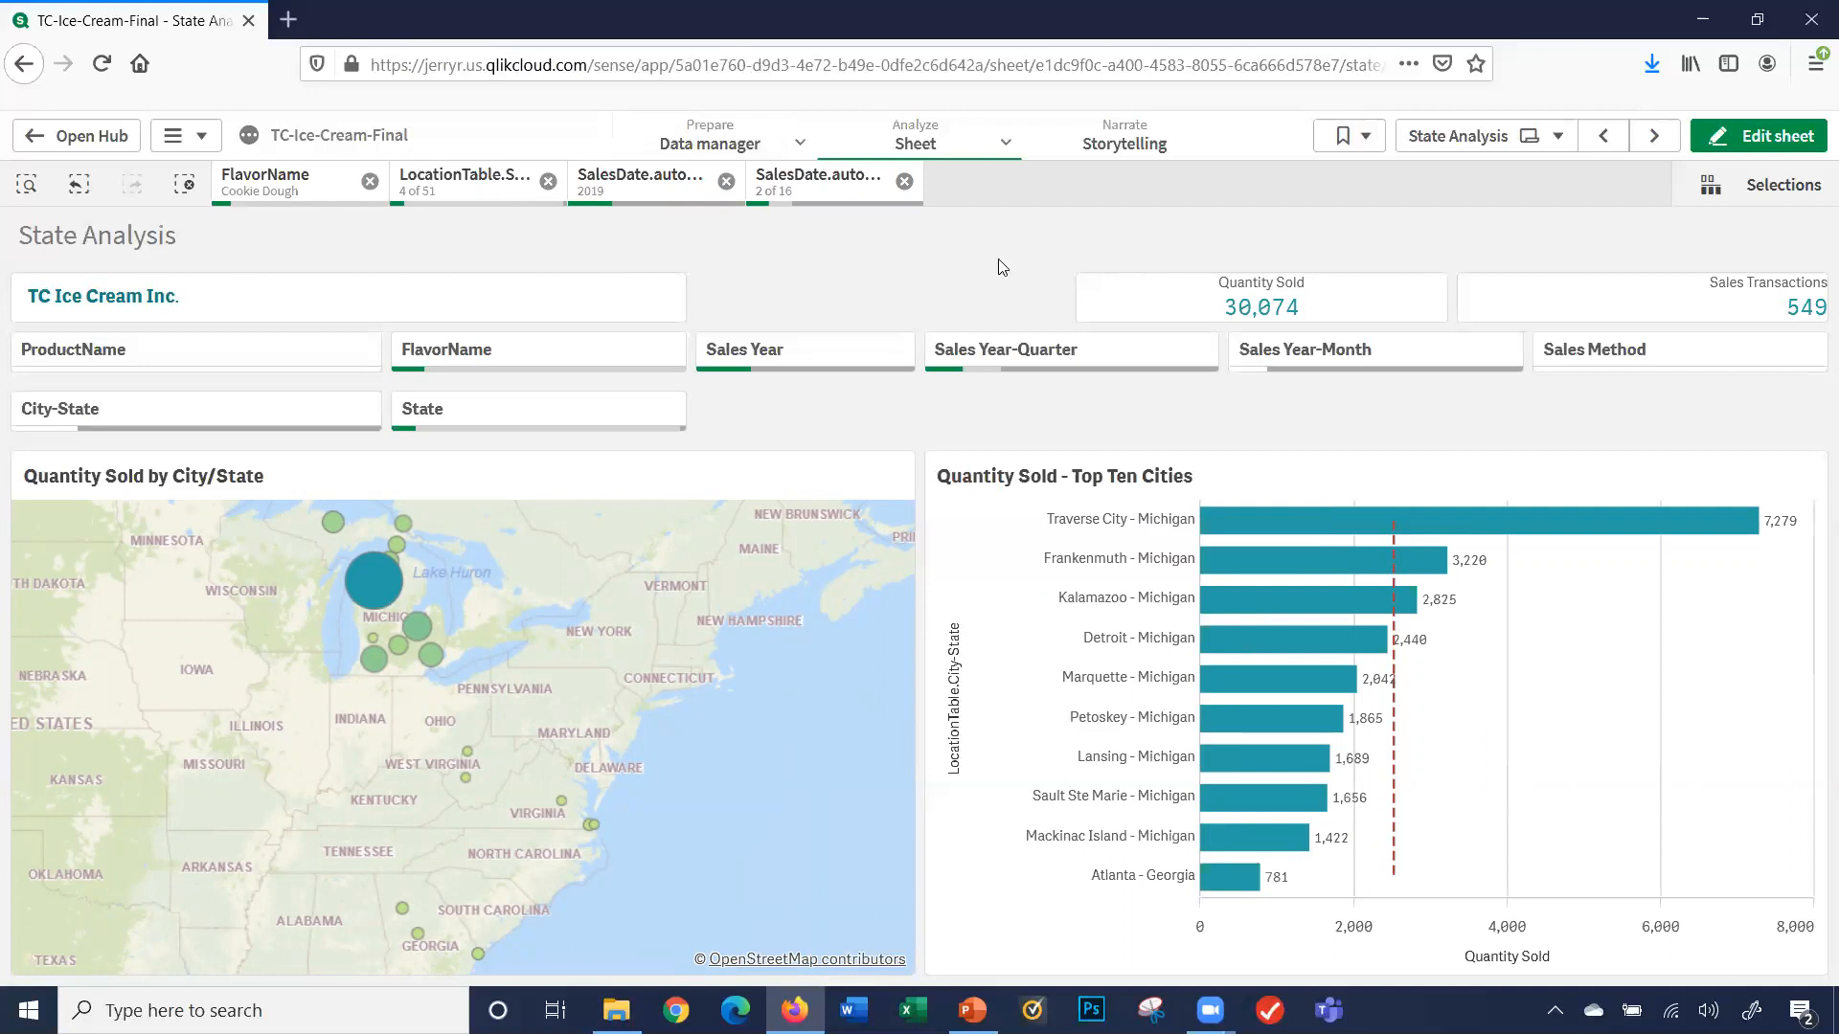
mouse_move(866, 48)
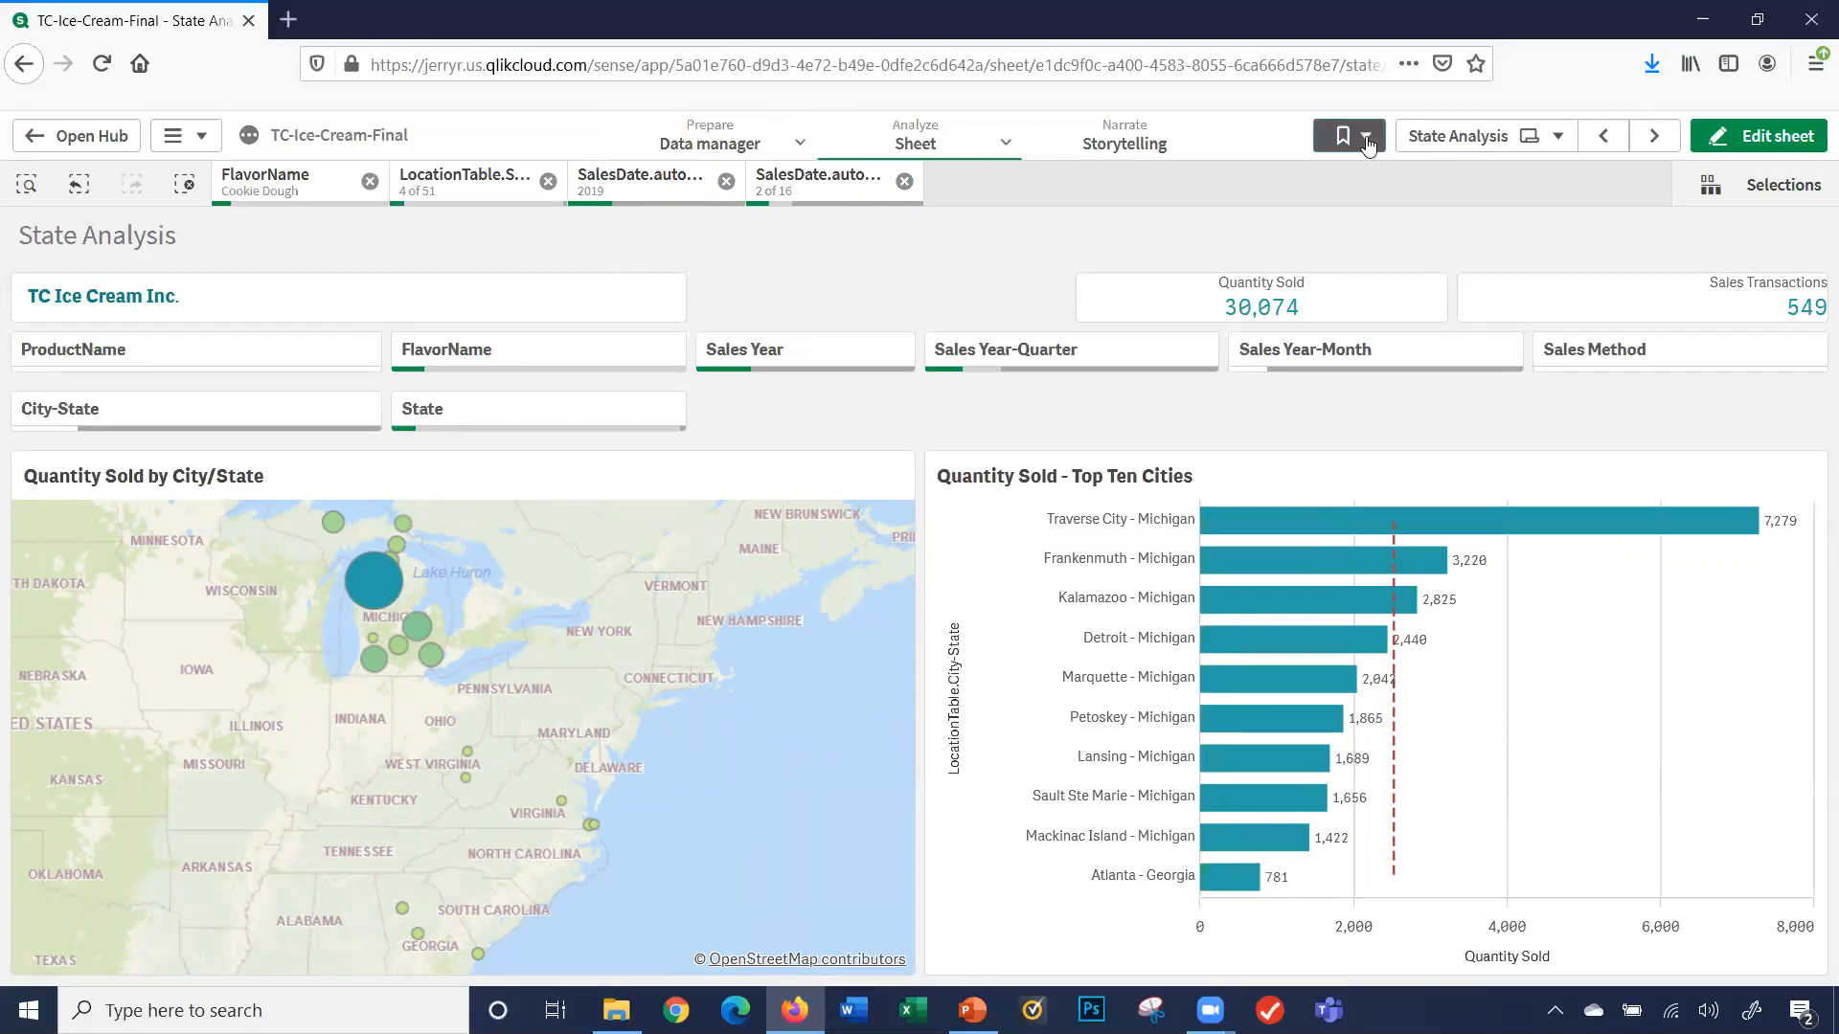
- Create a new bookmark titled 'Cookie Dough - Michigan/Georgia/Virginia/West Virginia - 2019 - 3rd/4th QTR'
left_click(1341, 136)
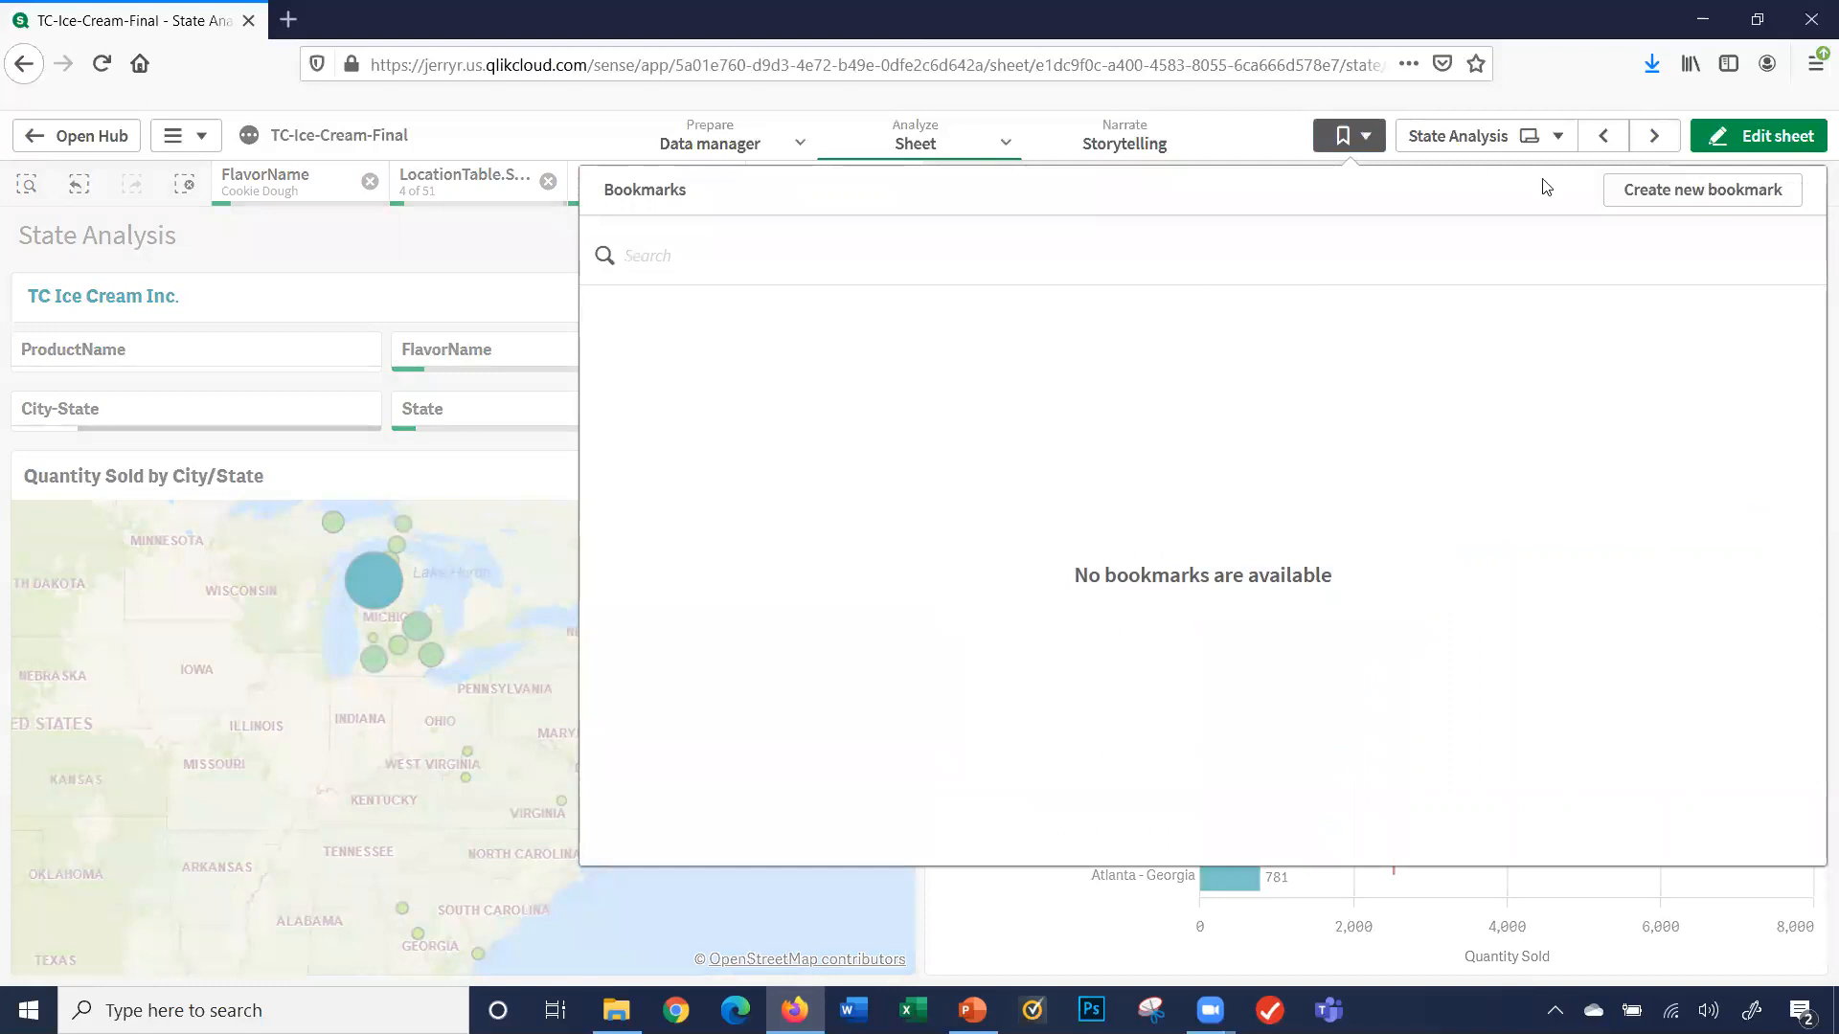
left_click(1701, 190)
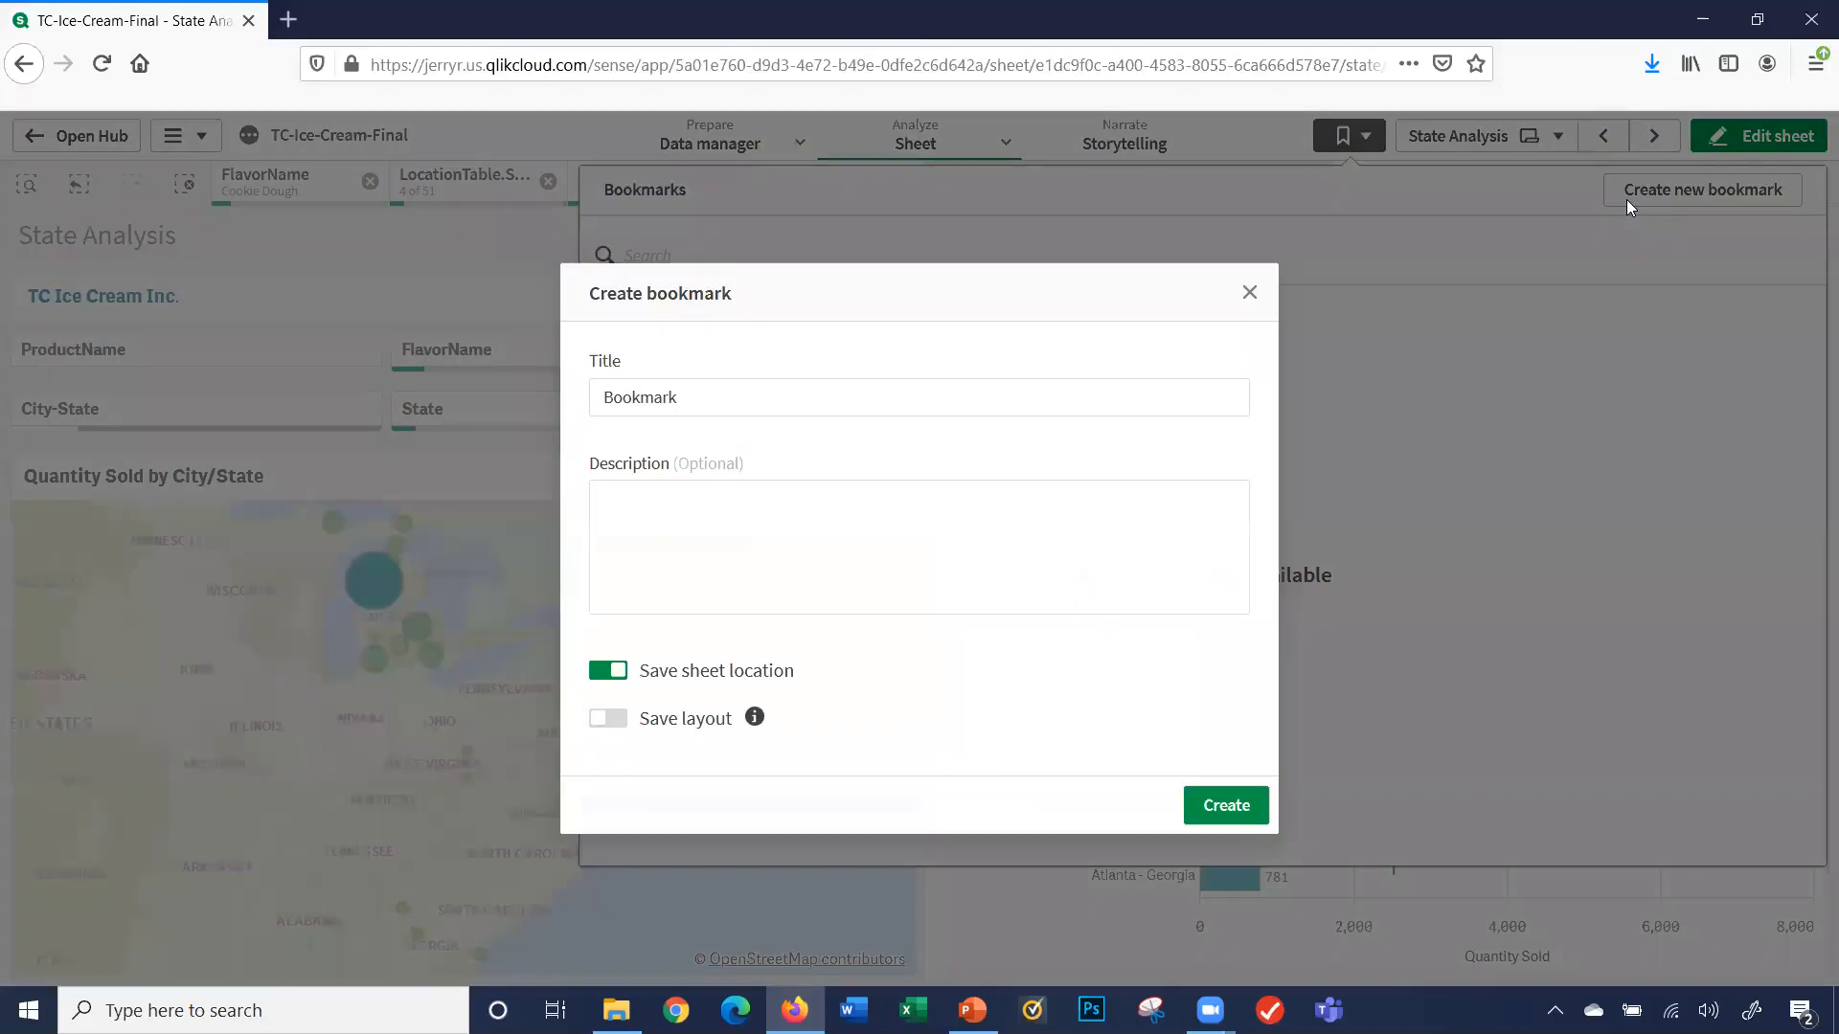
left_click(918, 396)
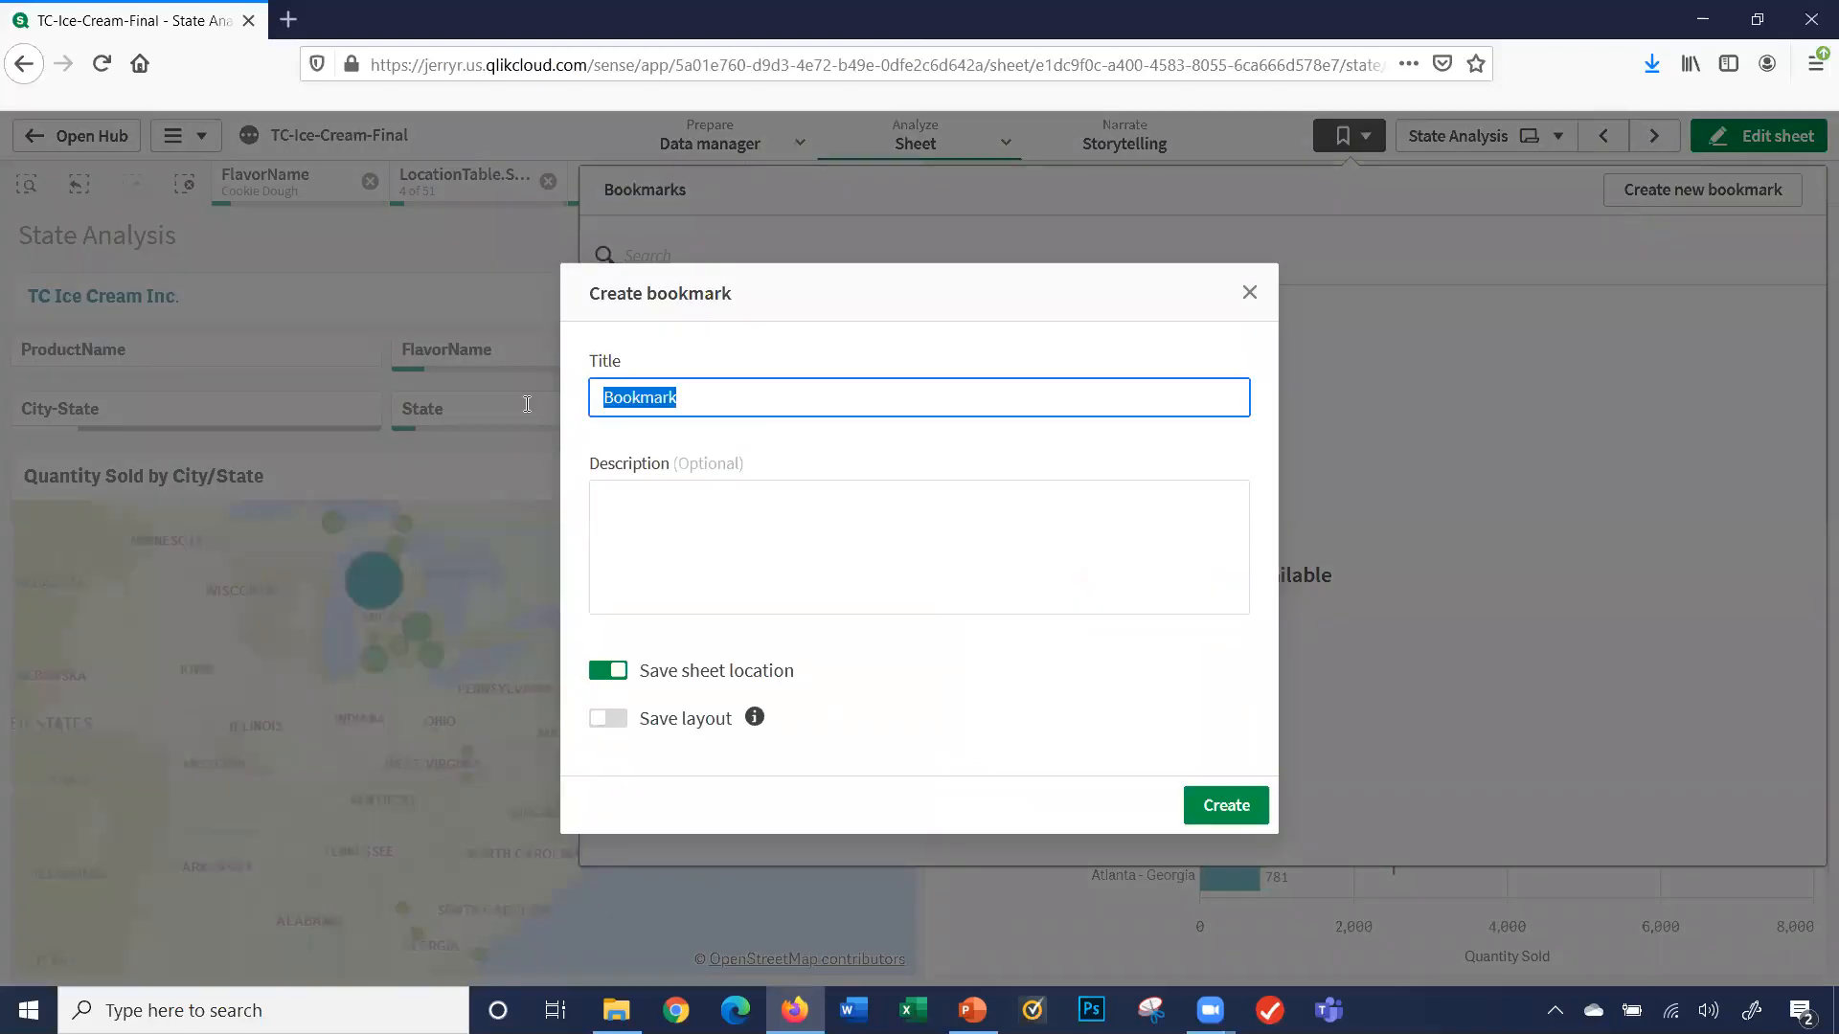
type("Cookie Dou")
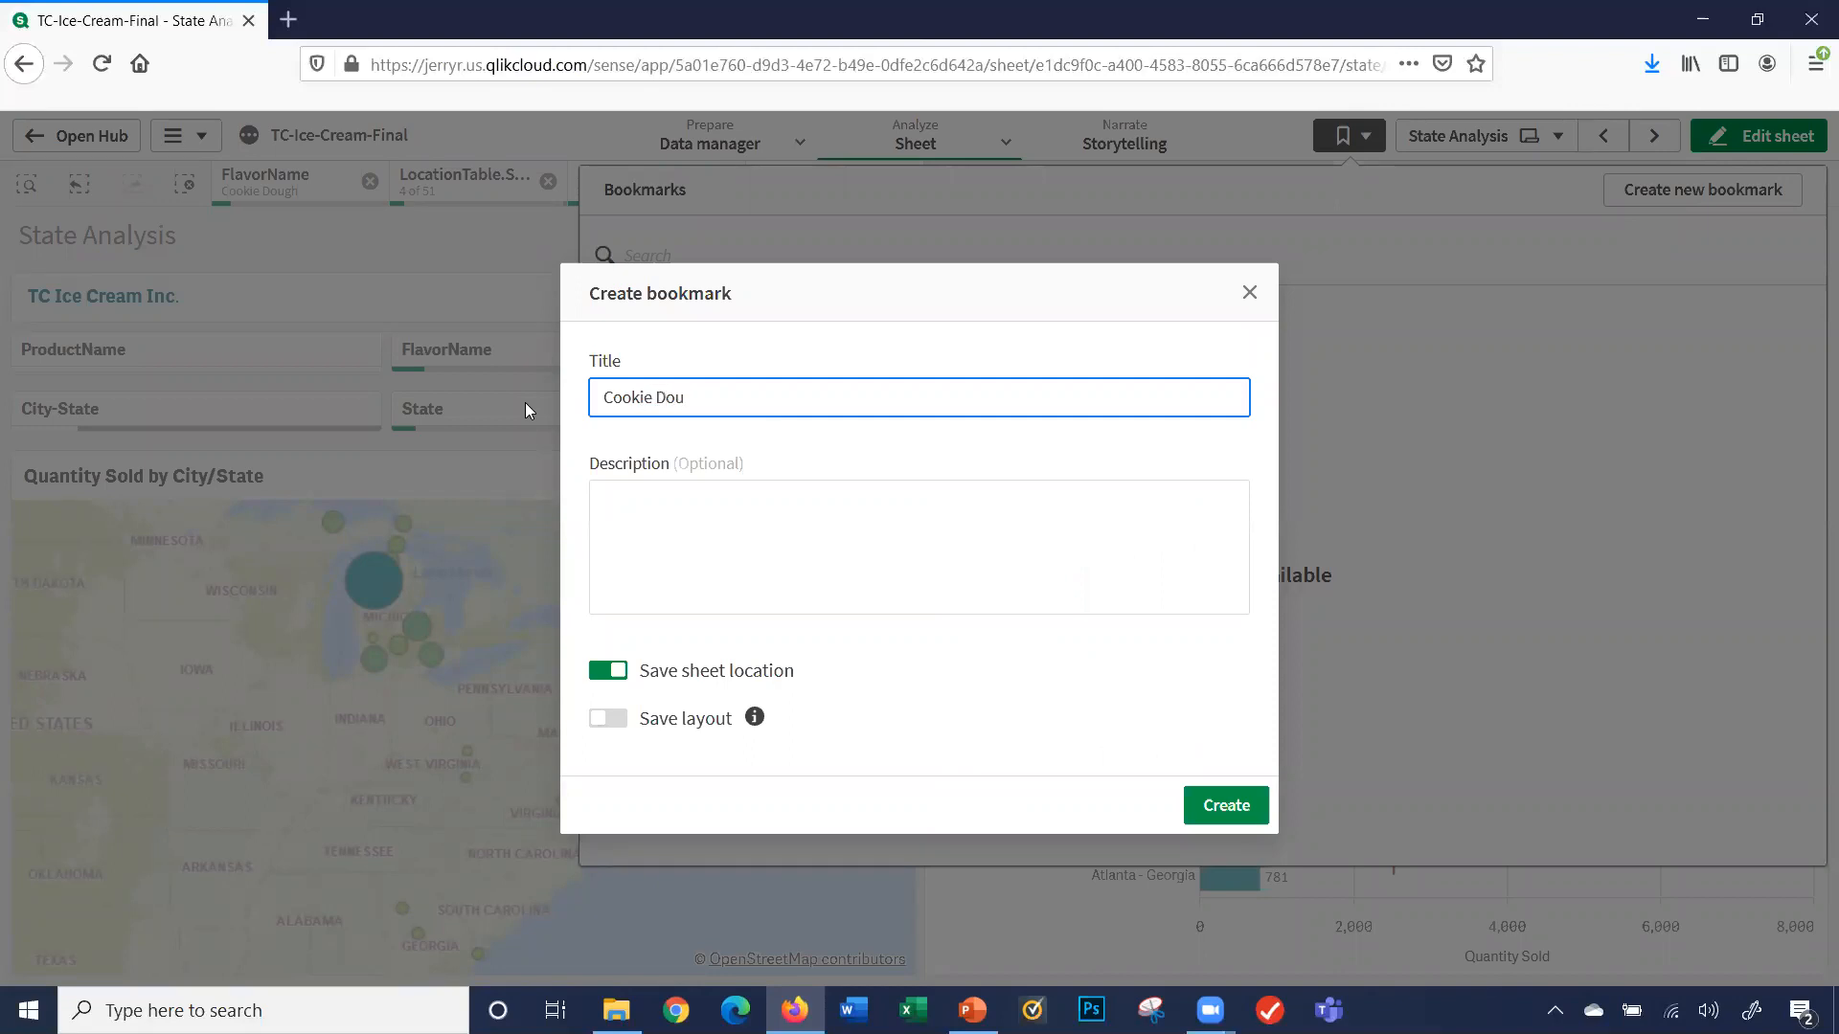
type("gh -")
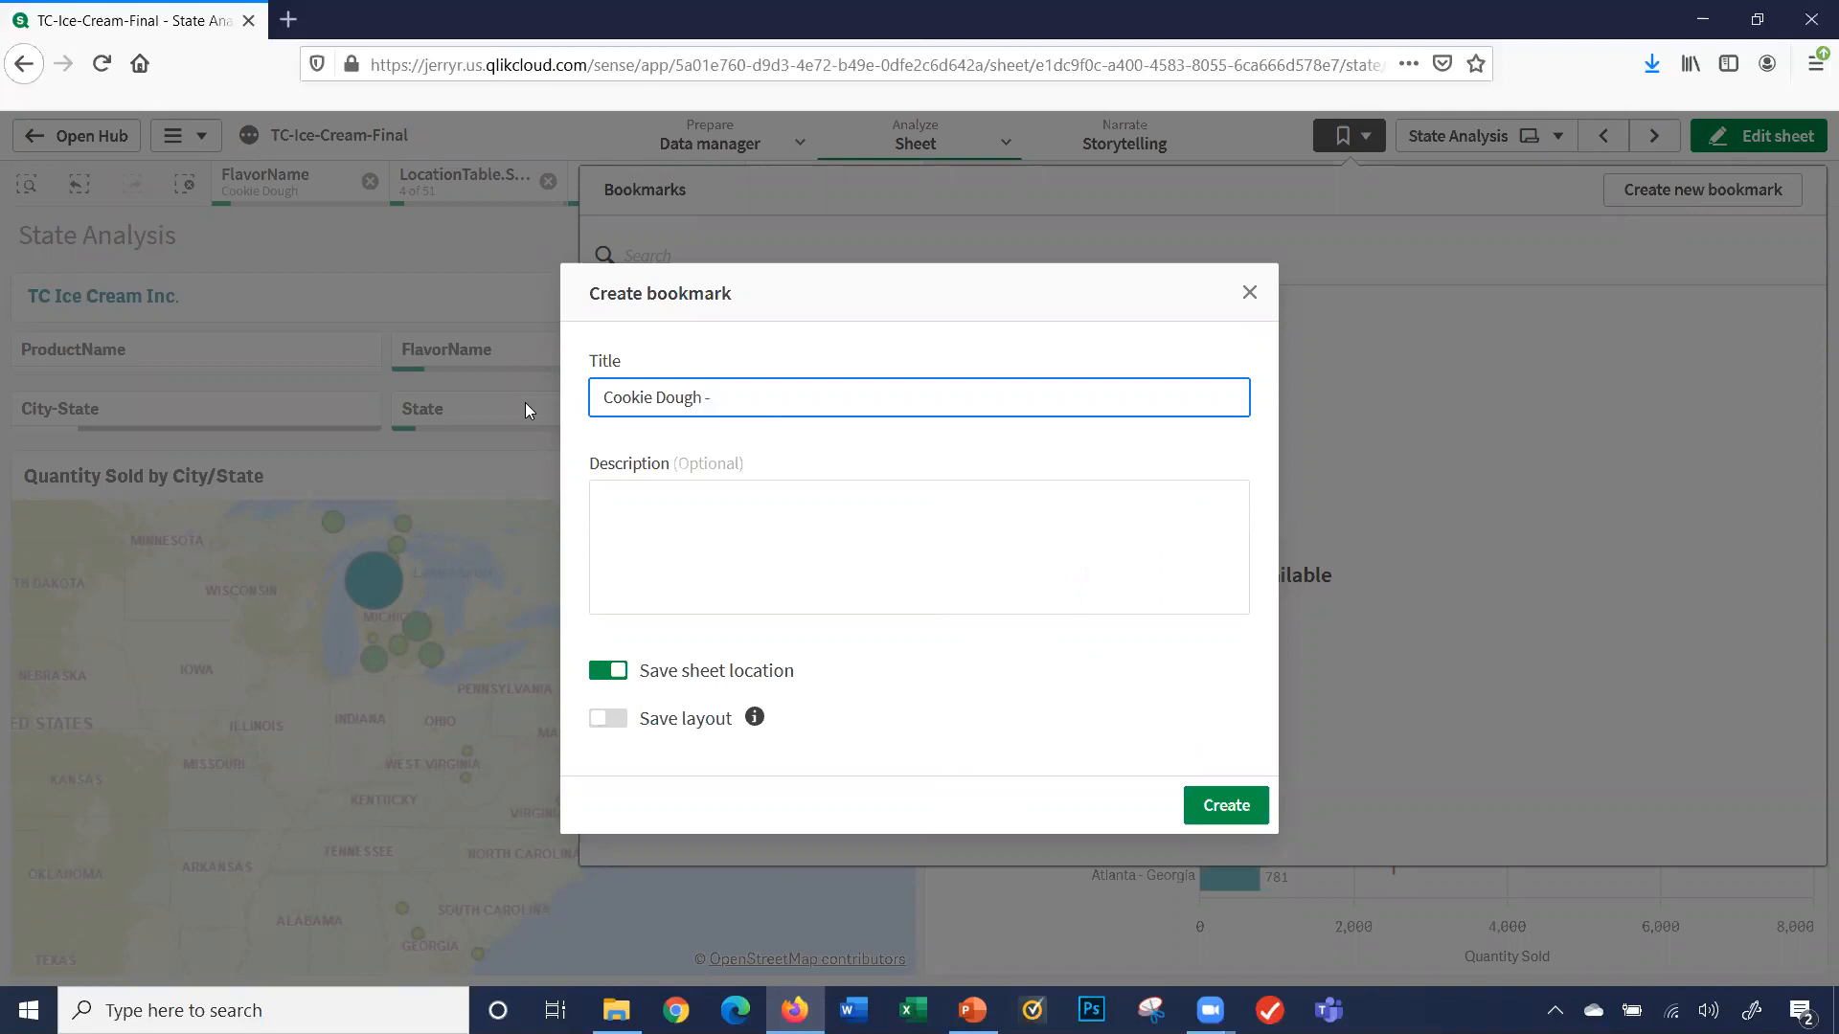
type("Michigan")
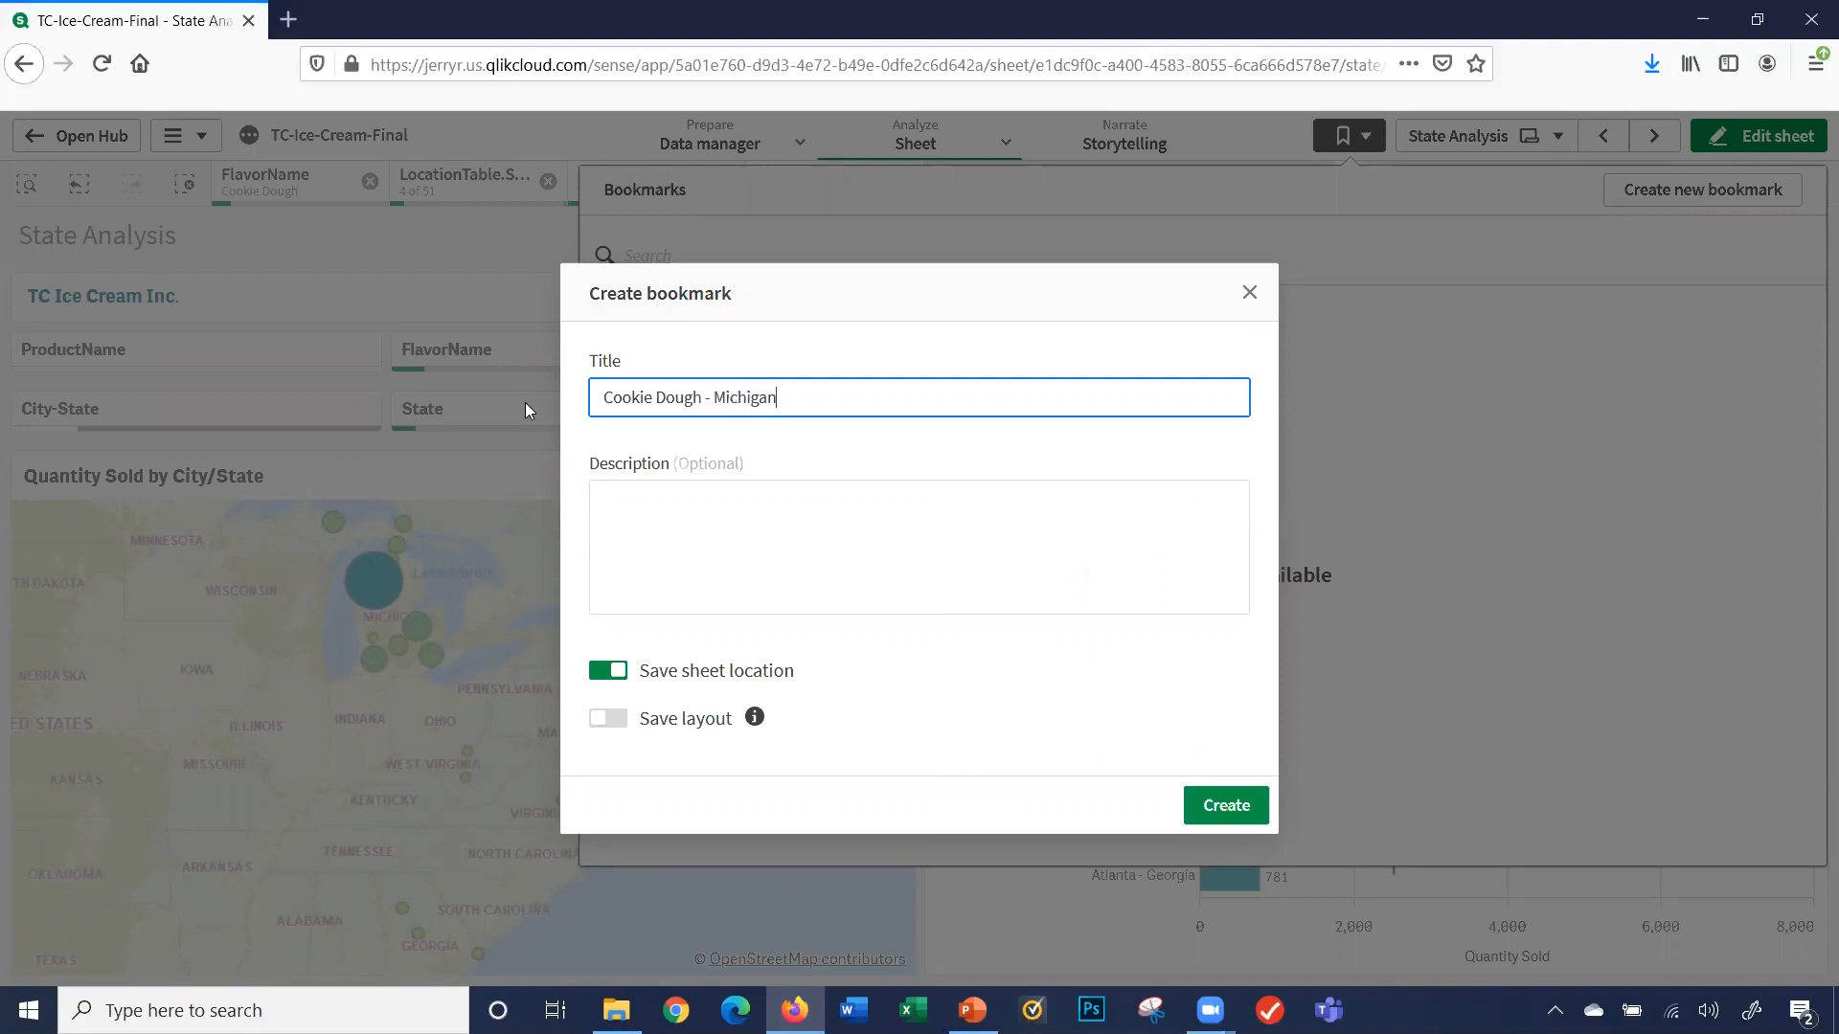
type("/Georgia")
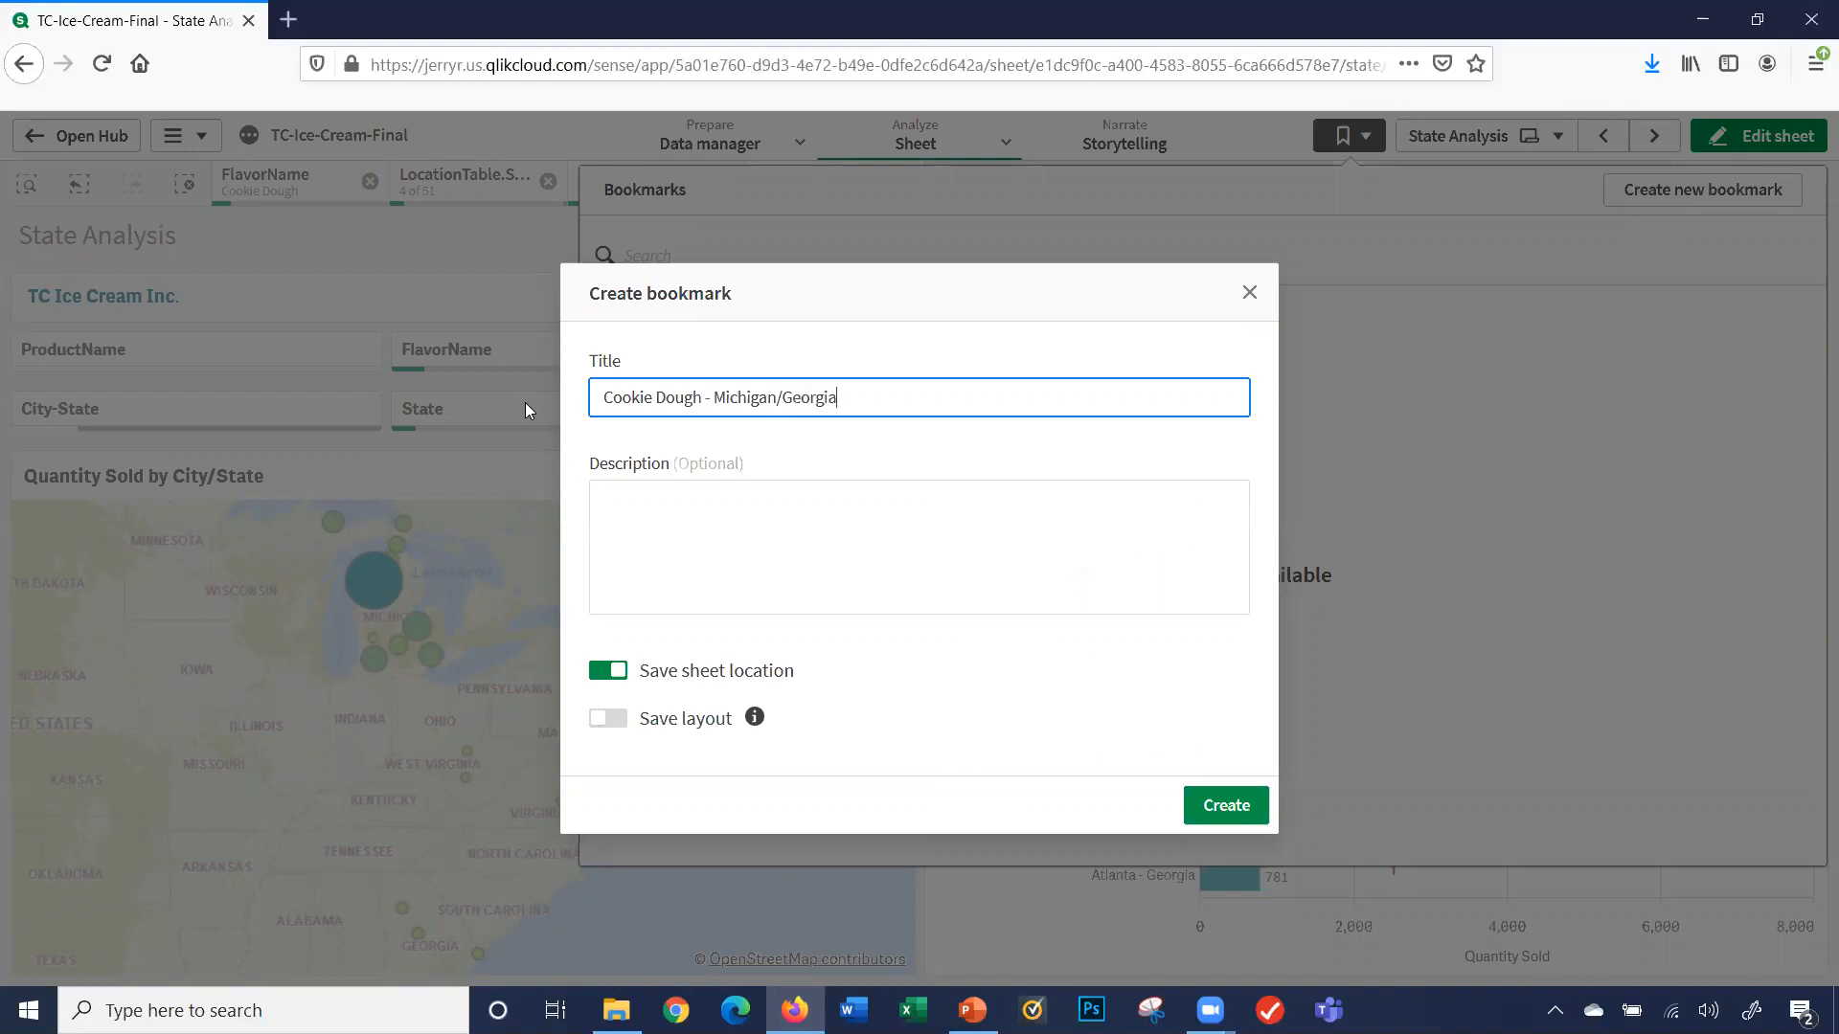
type("/Vir")
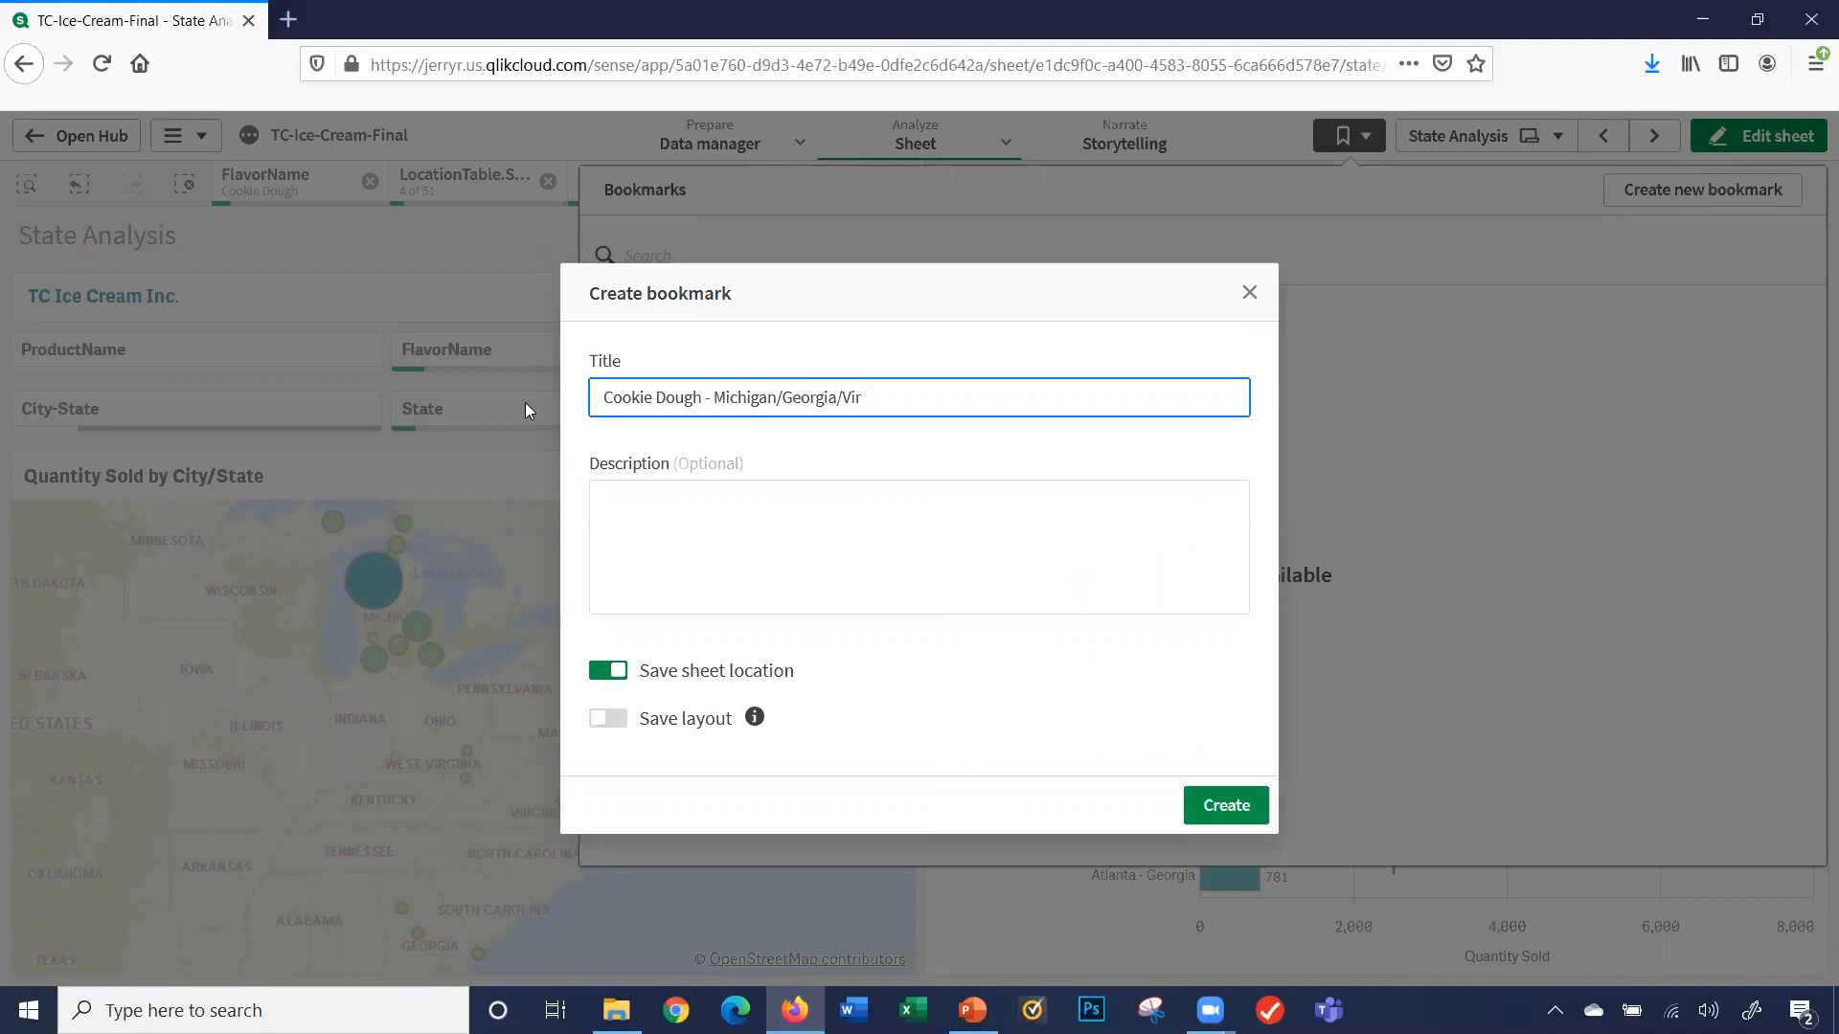
type("ginia/West Virgi")
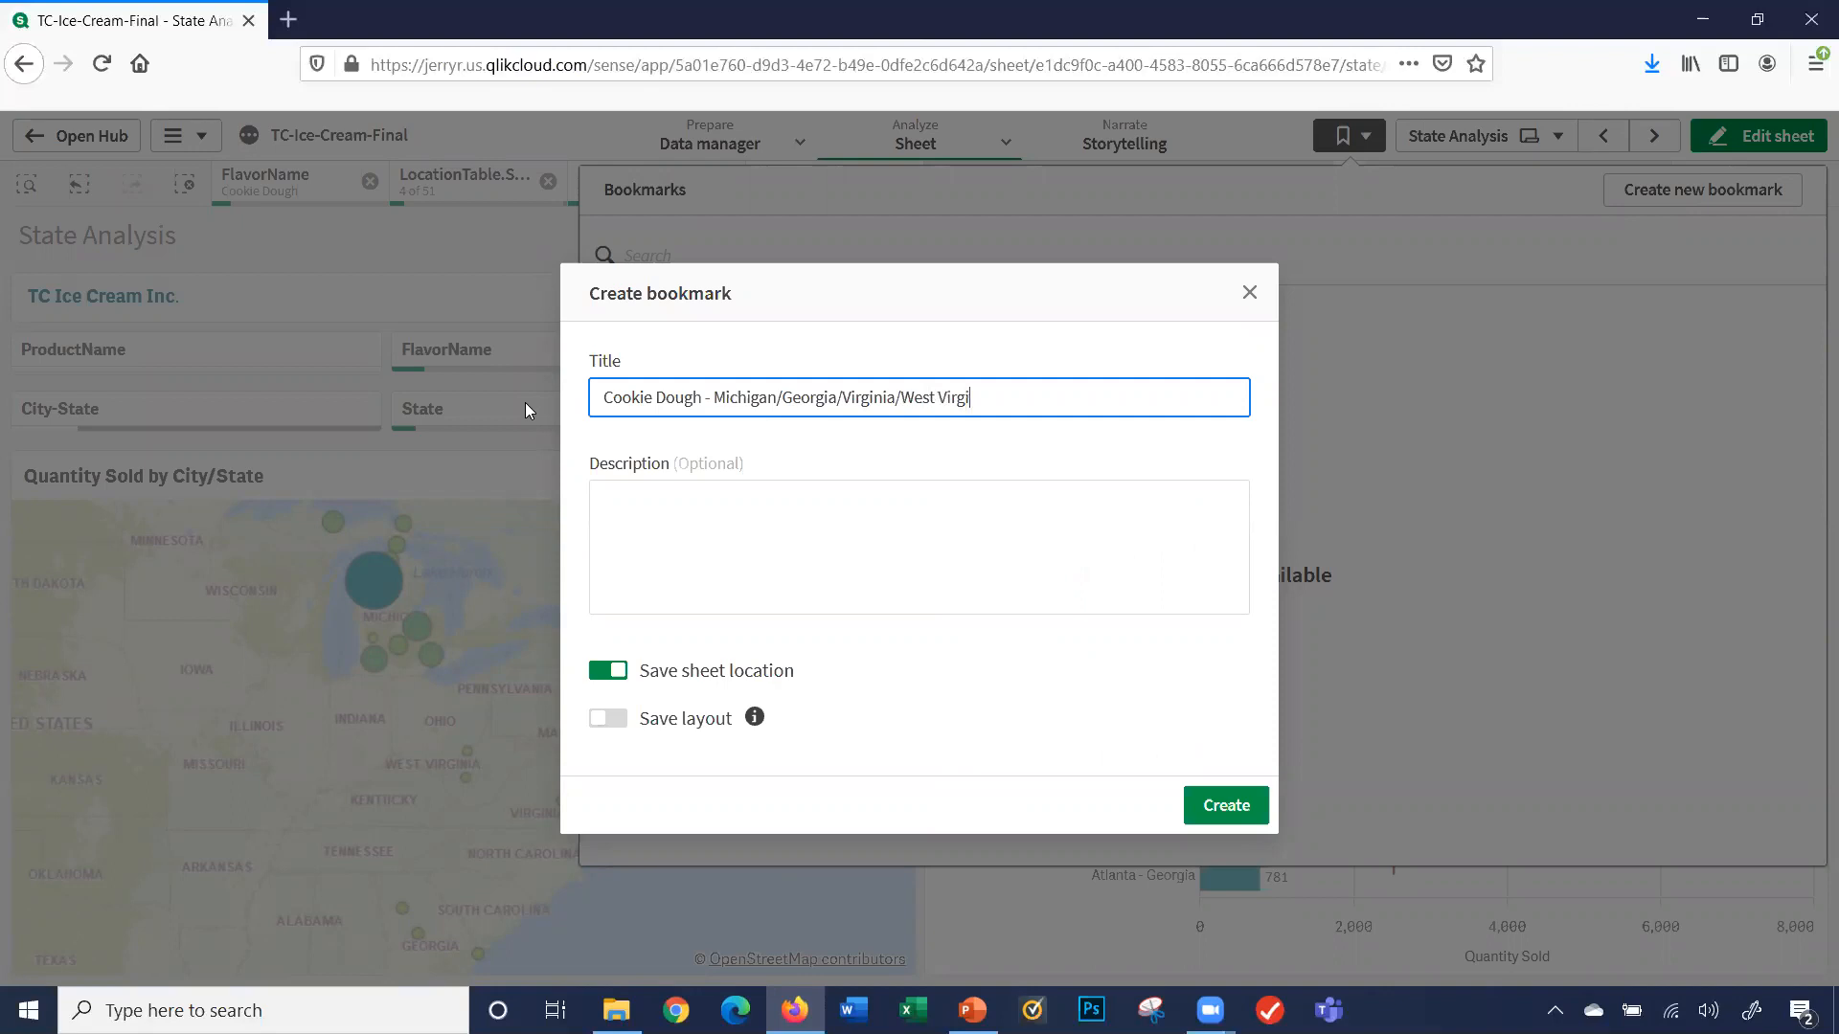
type("nia - 2019")
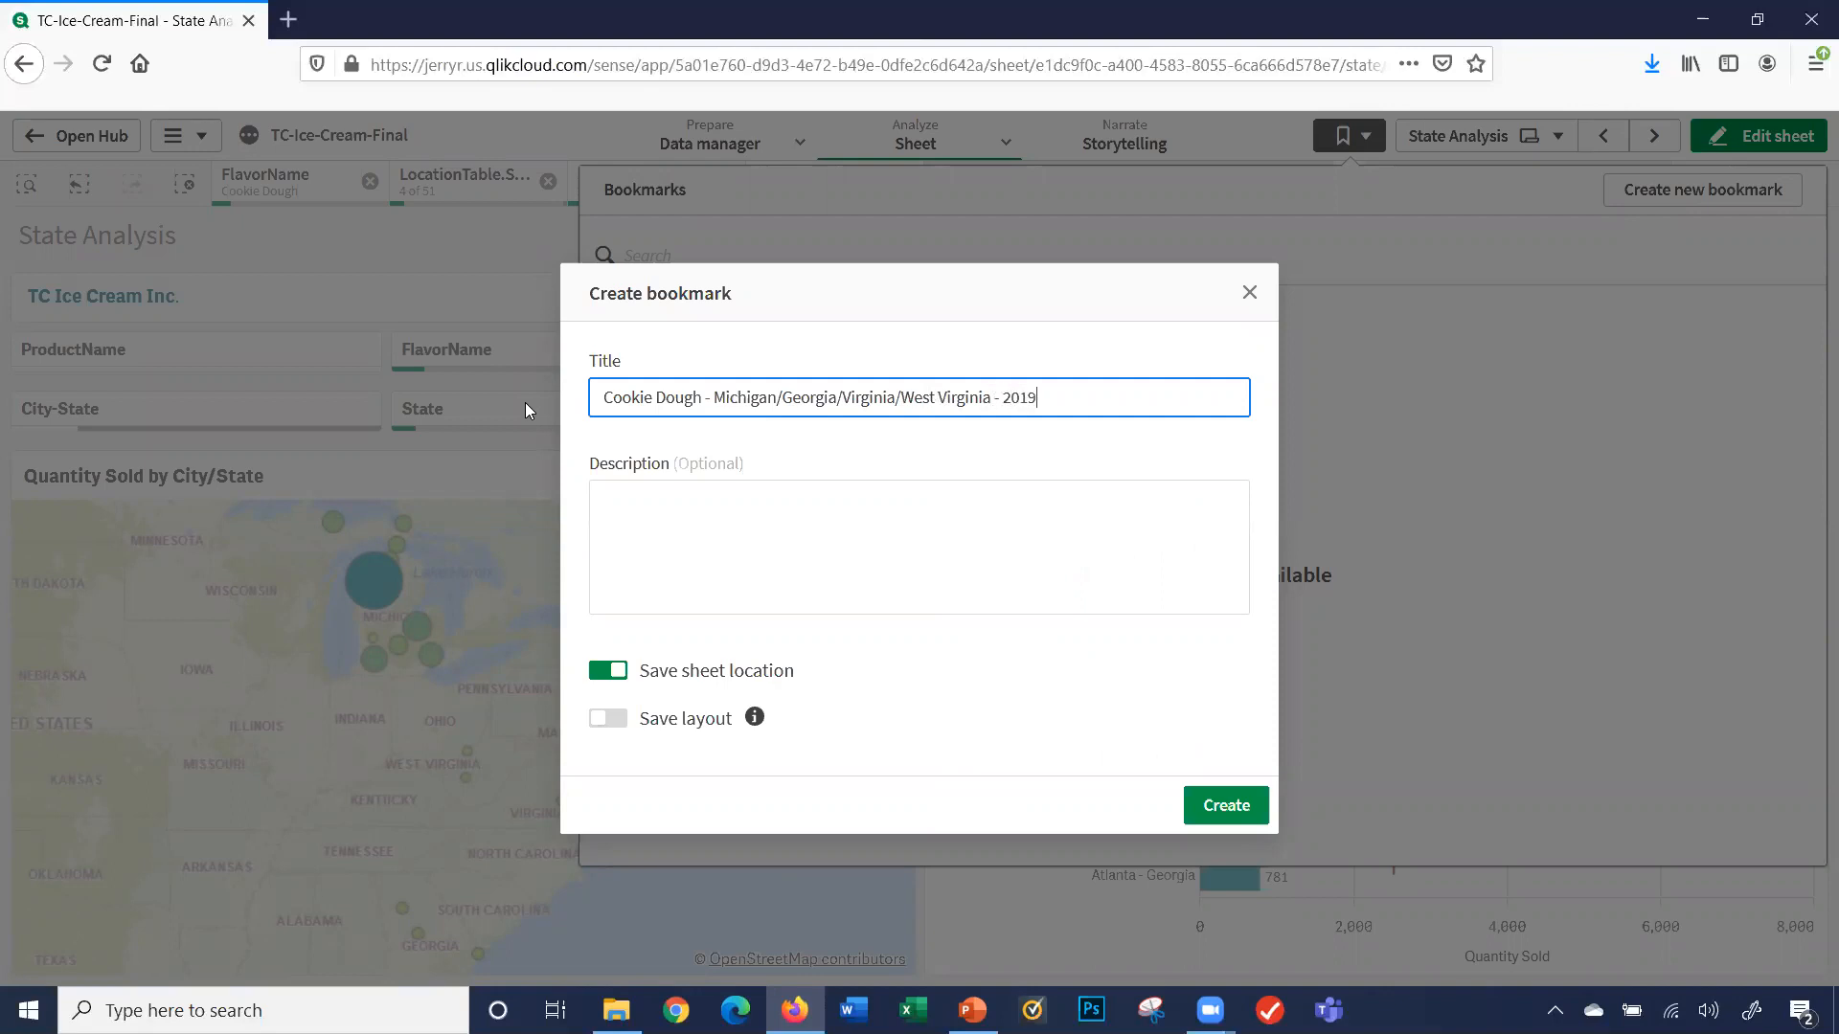
type("- 3r")
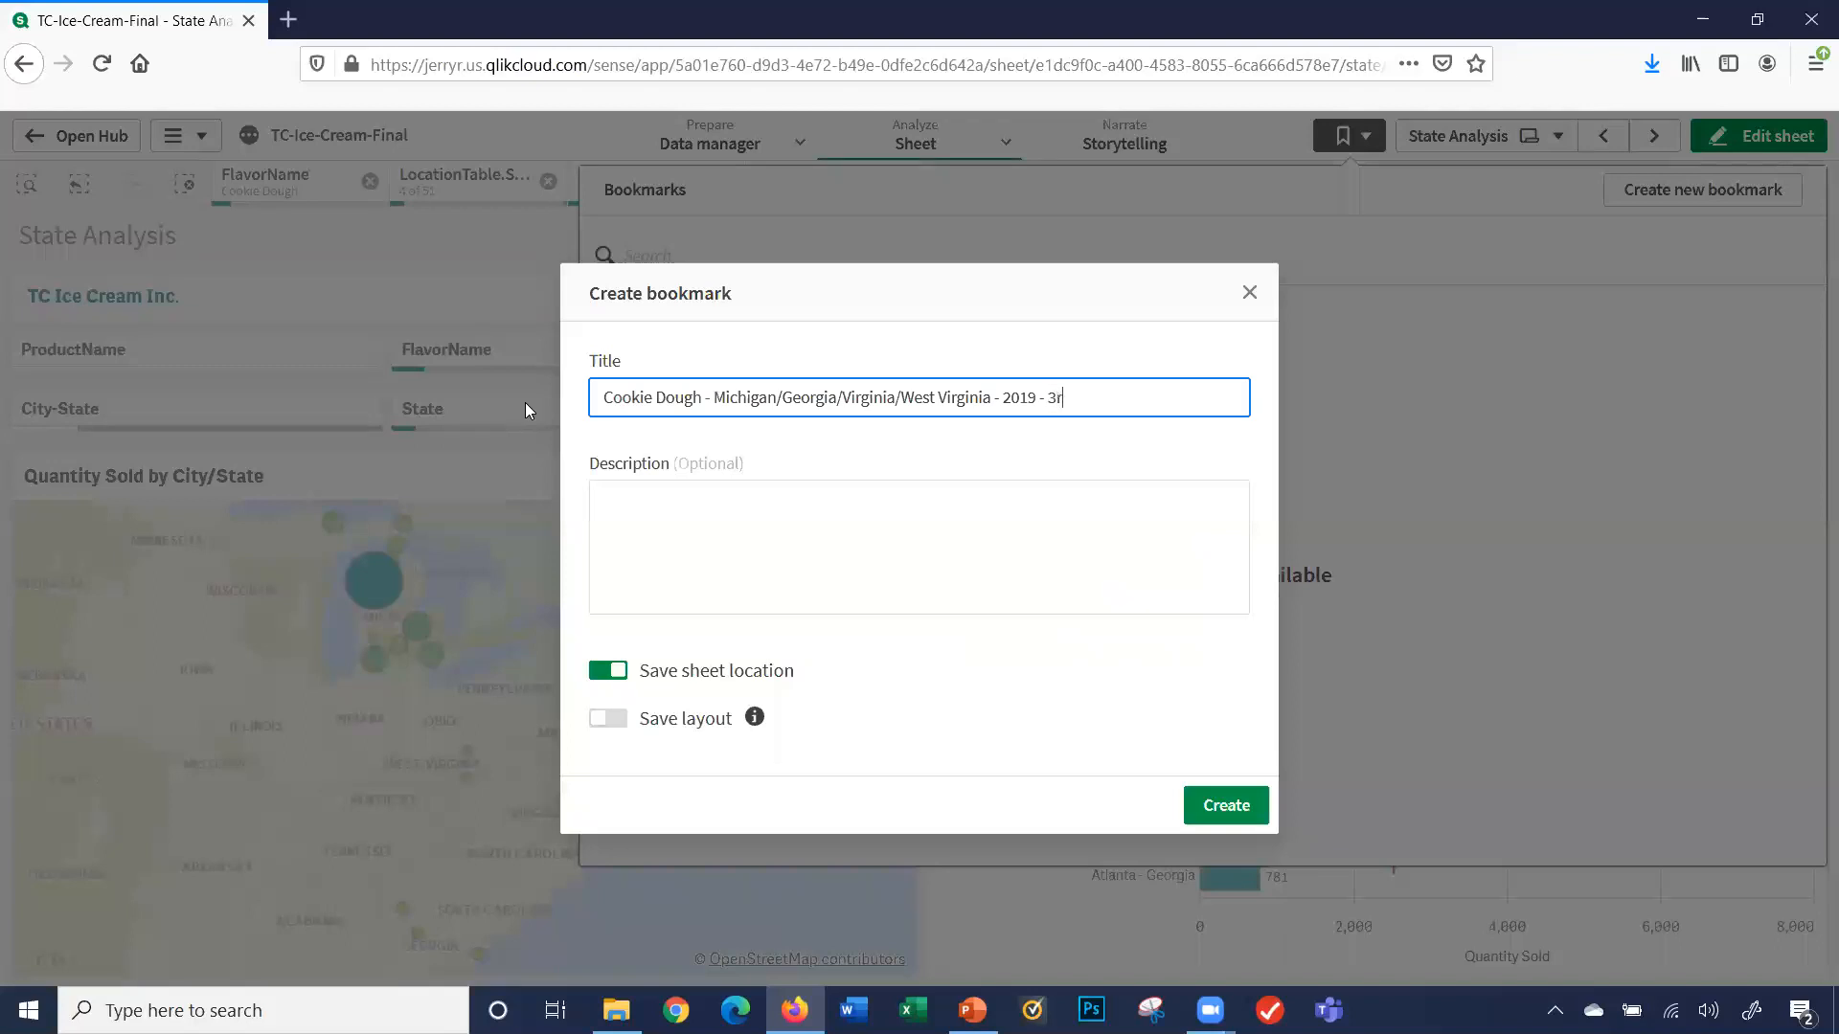
type("d/4th")
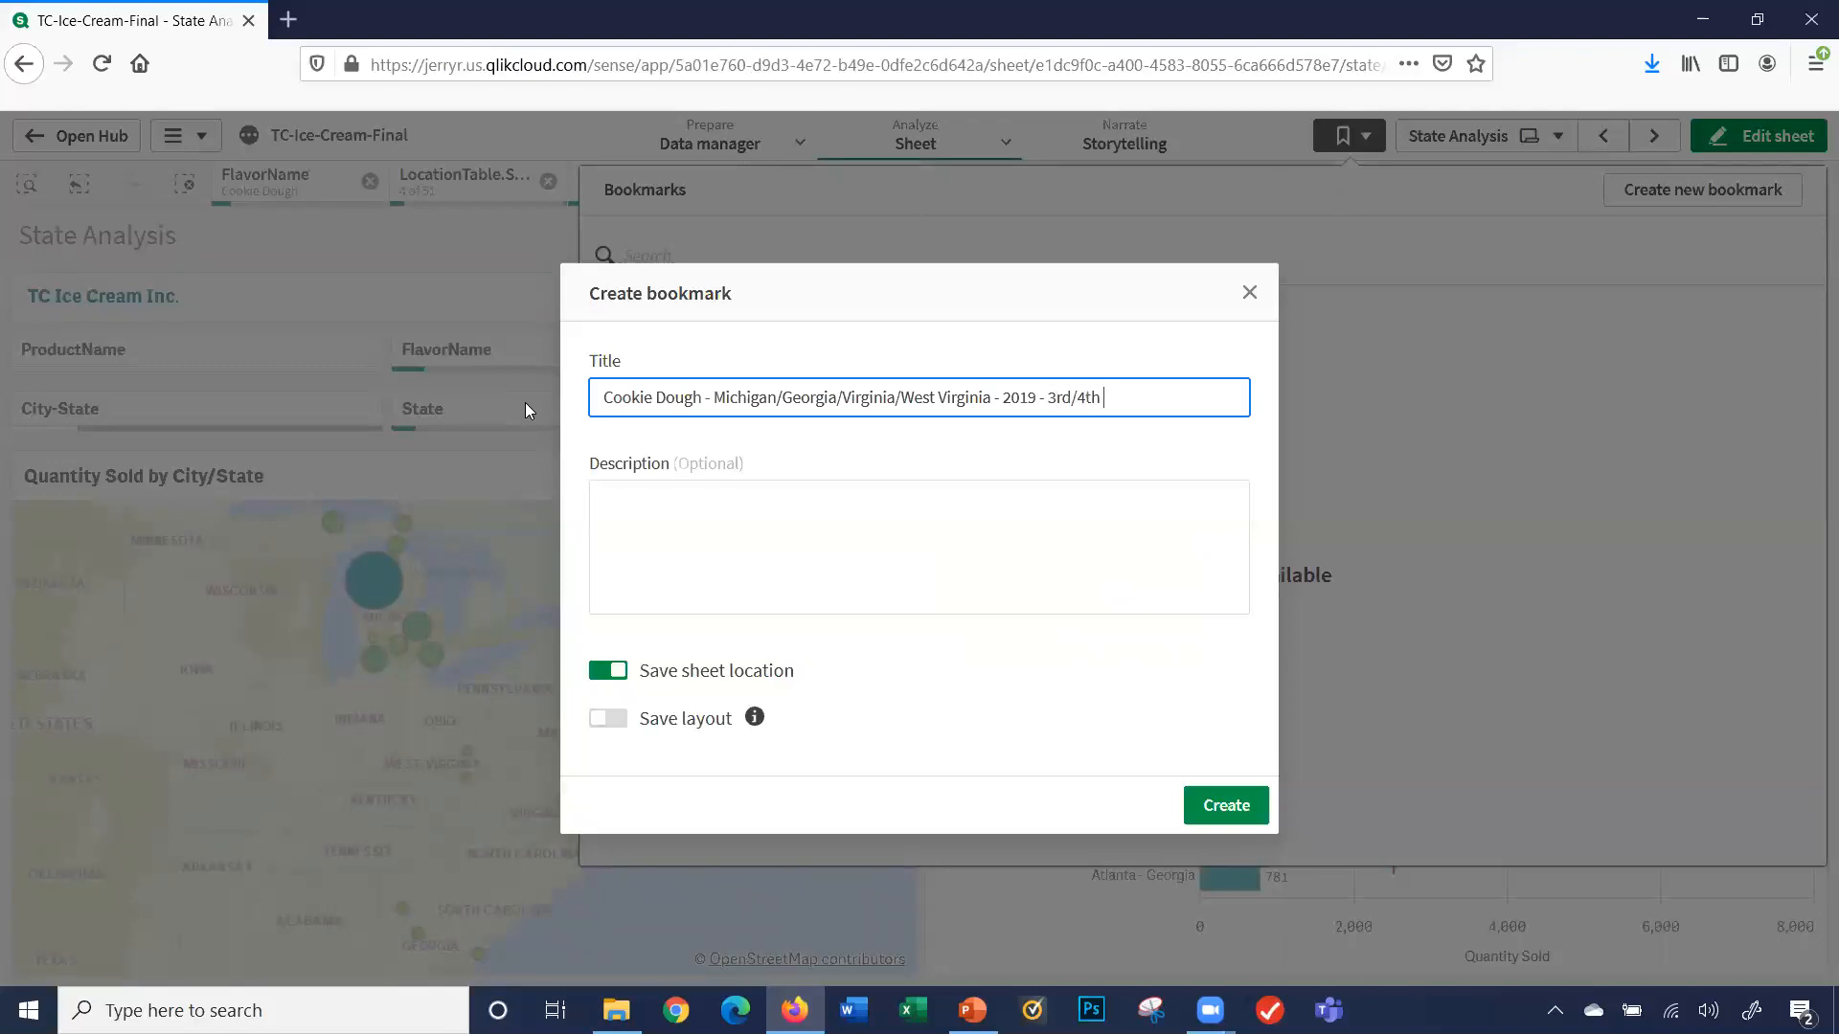
type("QTR")
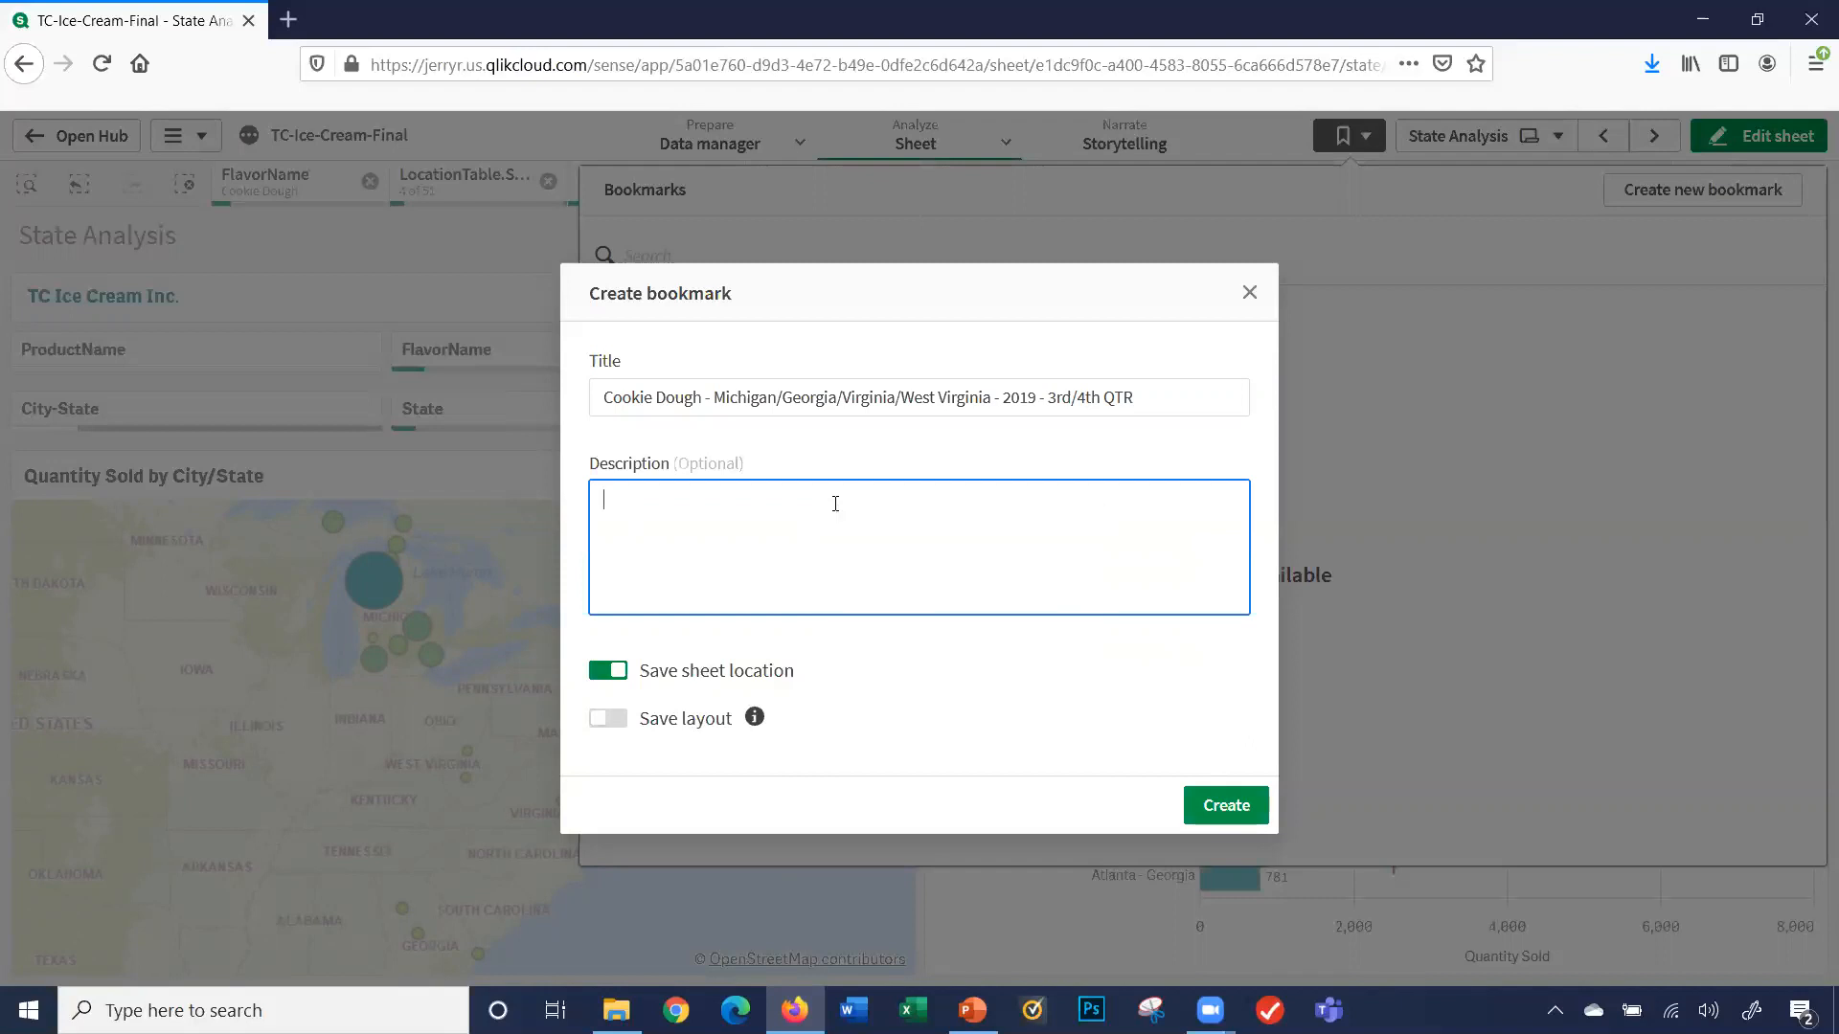
- Describe the bookmark as Promotion Special #125
type("Promotion Special #125")
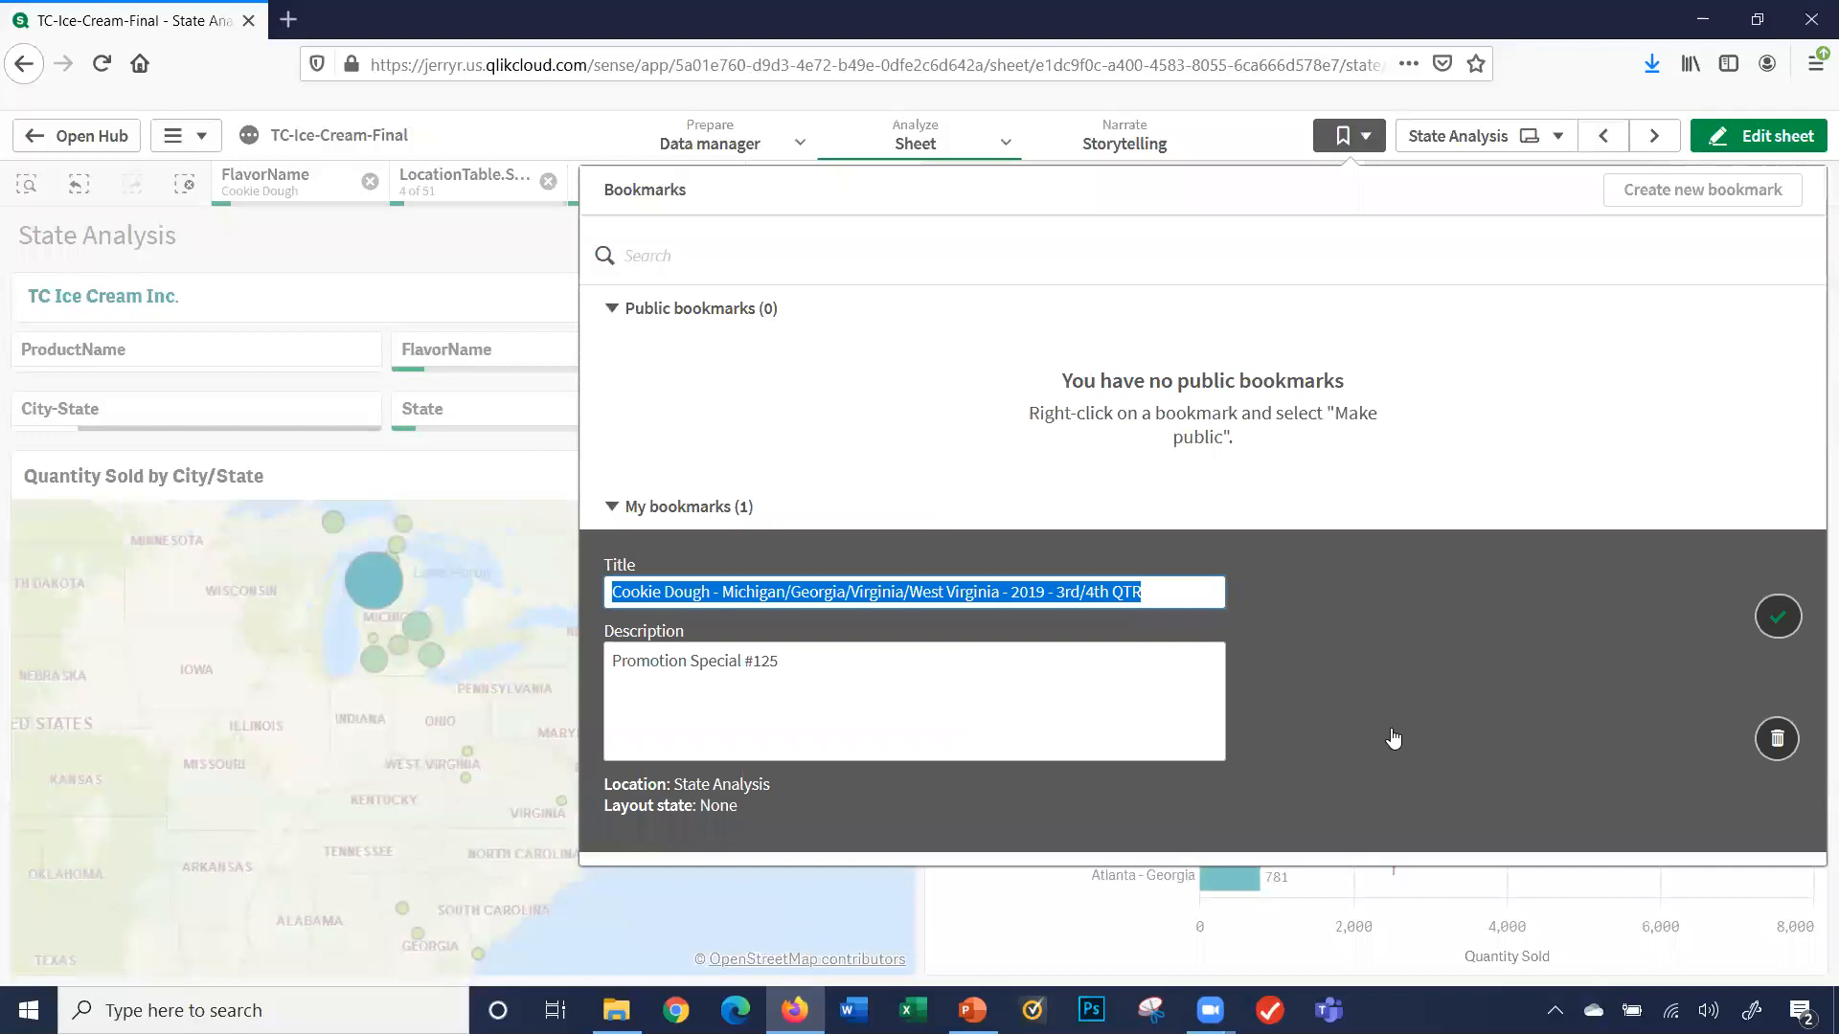
- Finish editing the new bookmark so its selection details are displayed
left_click(1778, 614)
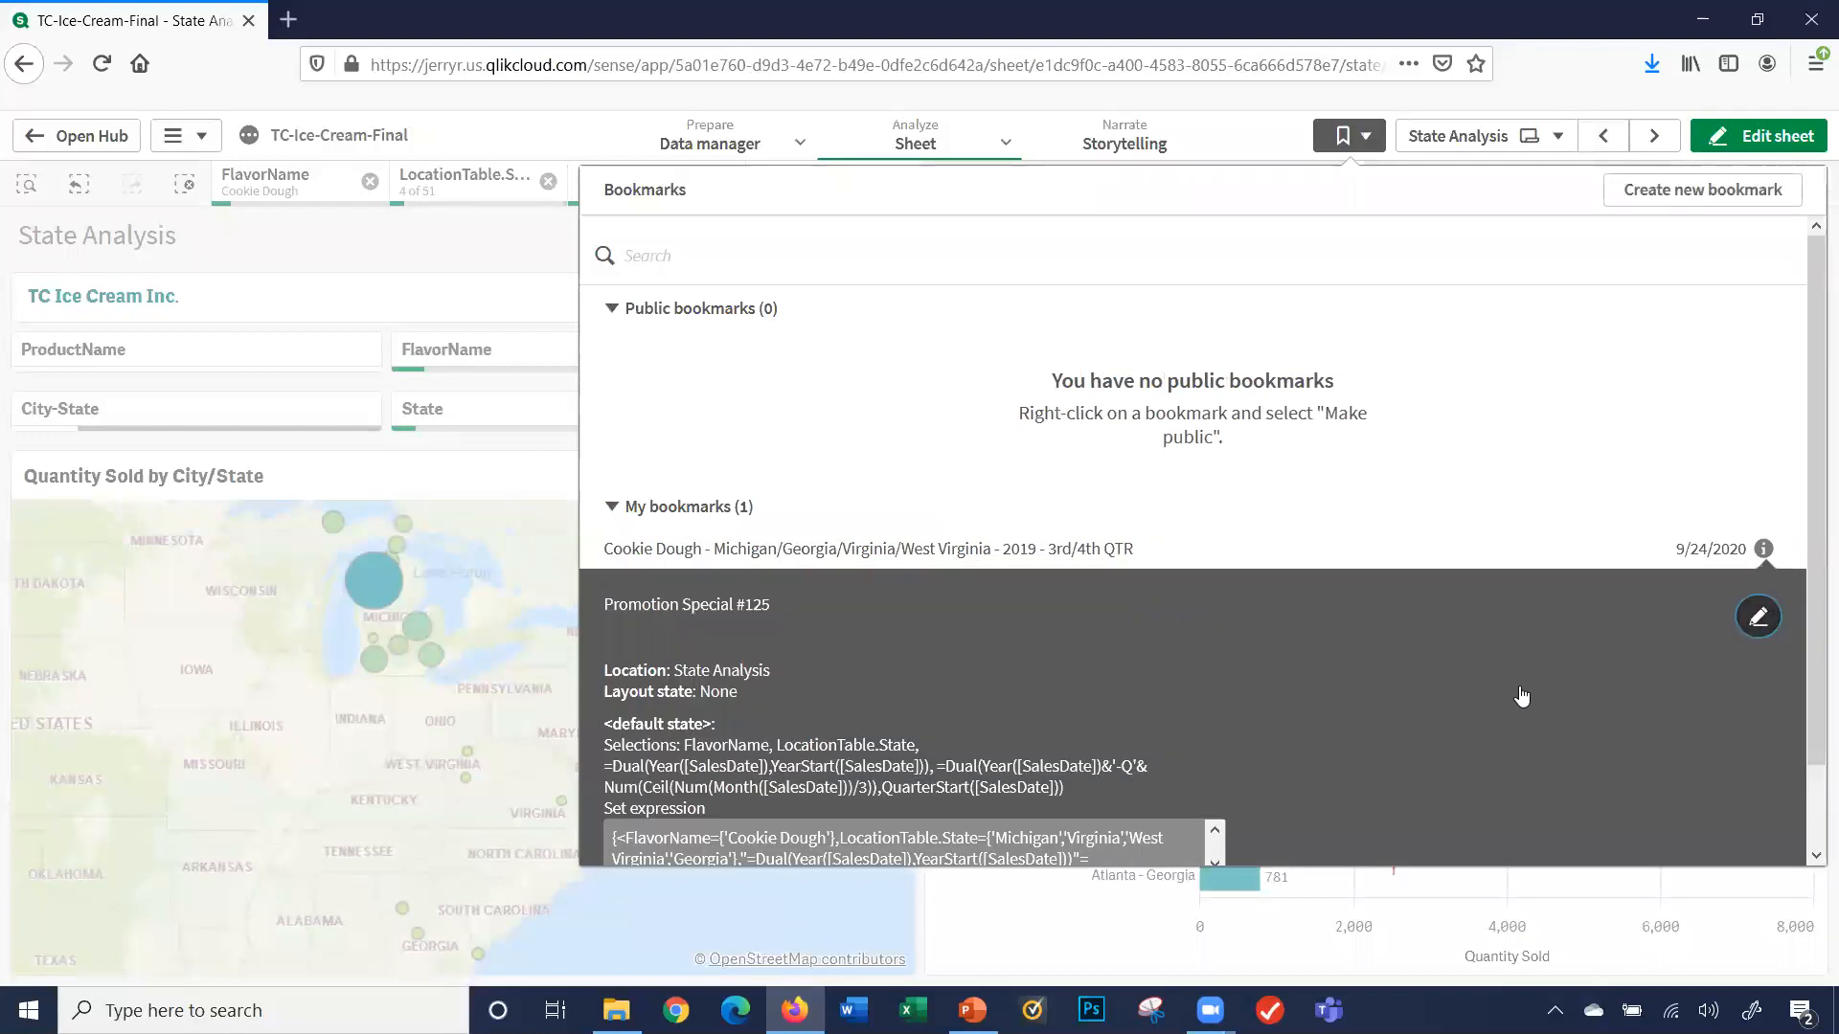
mouse_move(1429, 540)
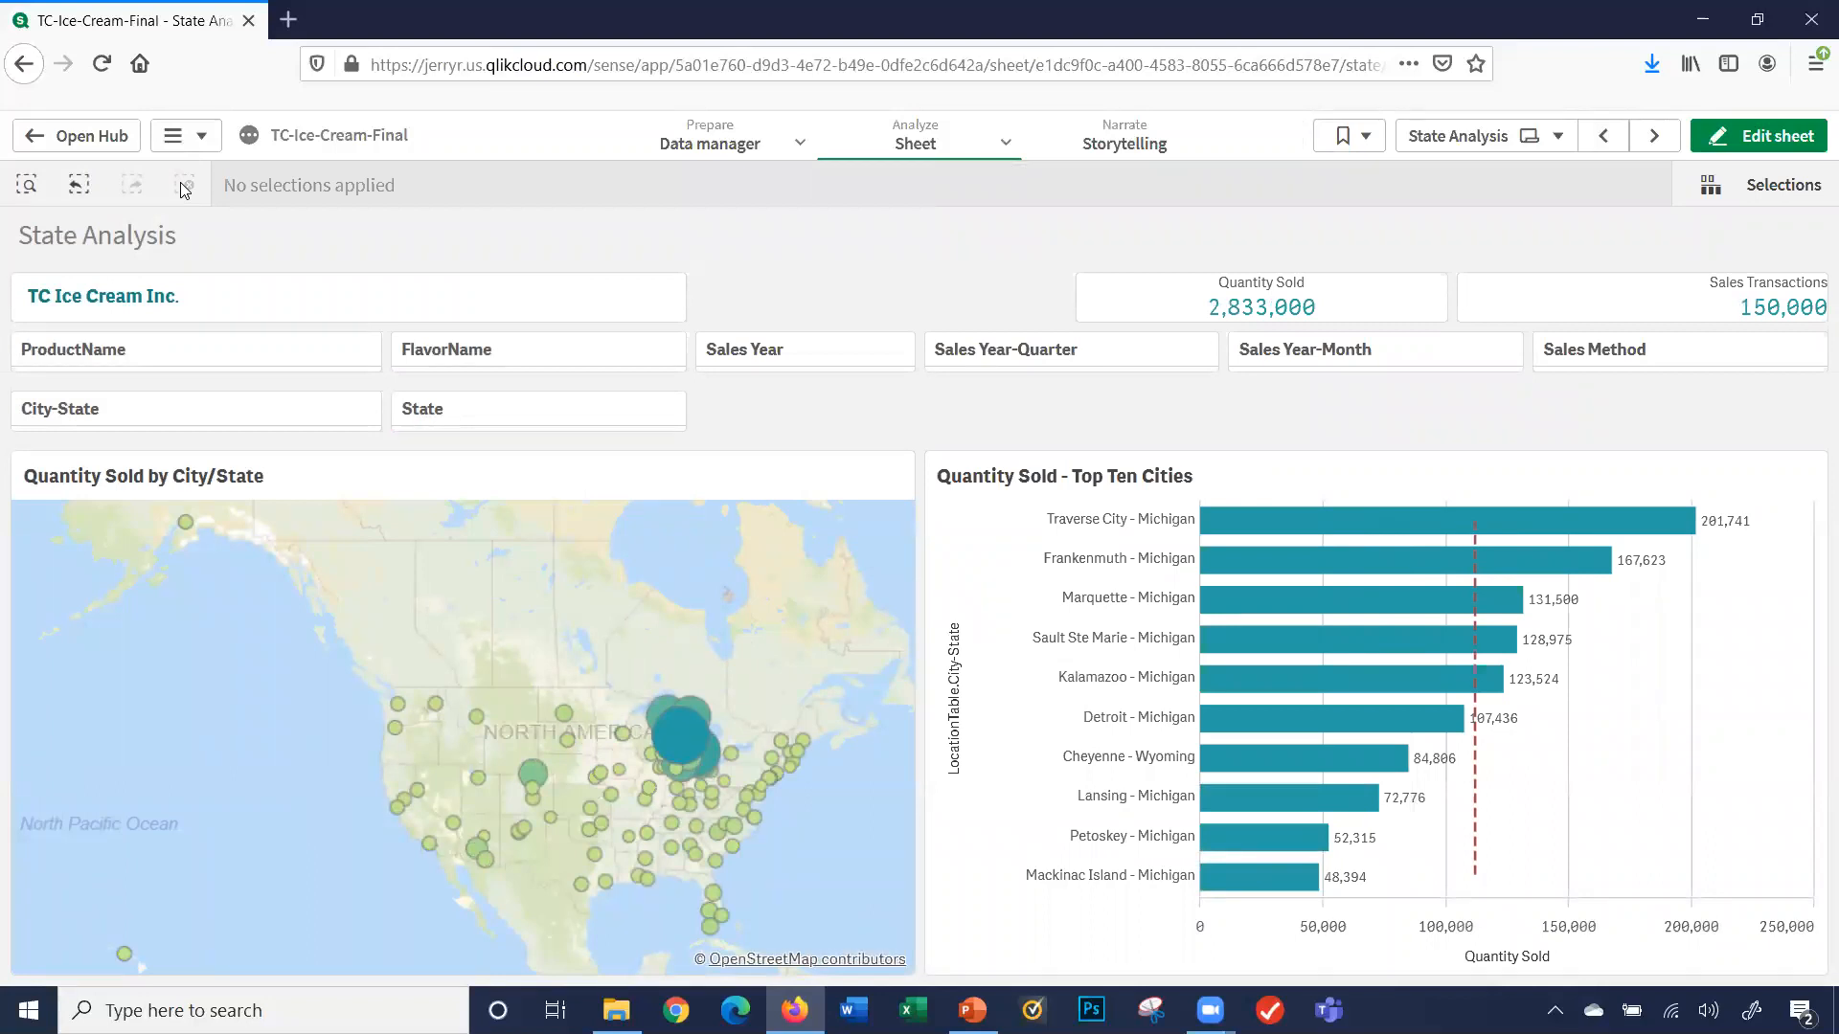
mouse_move(1408, 134)
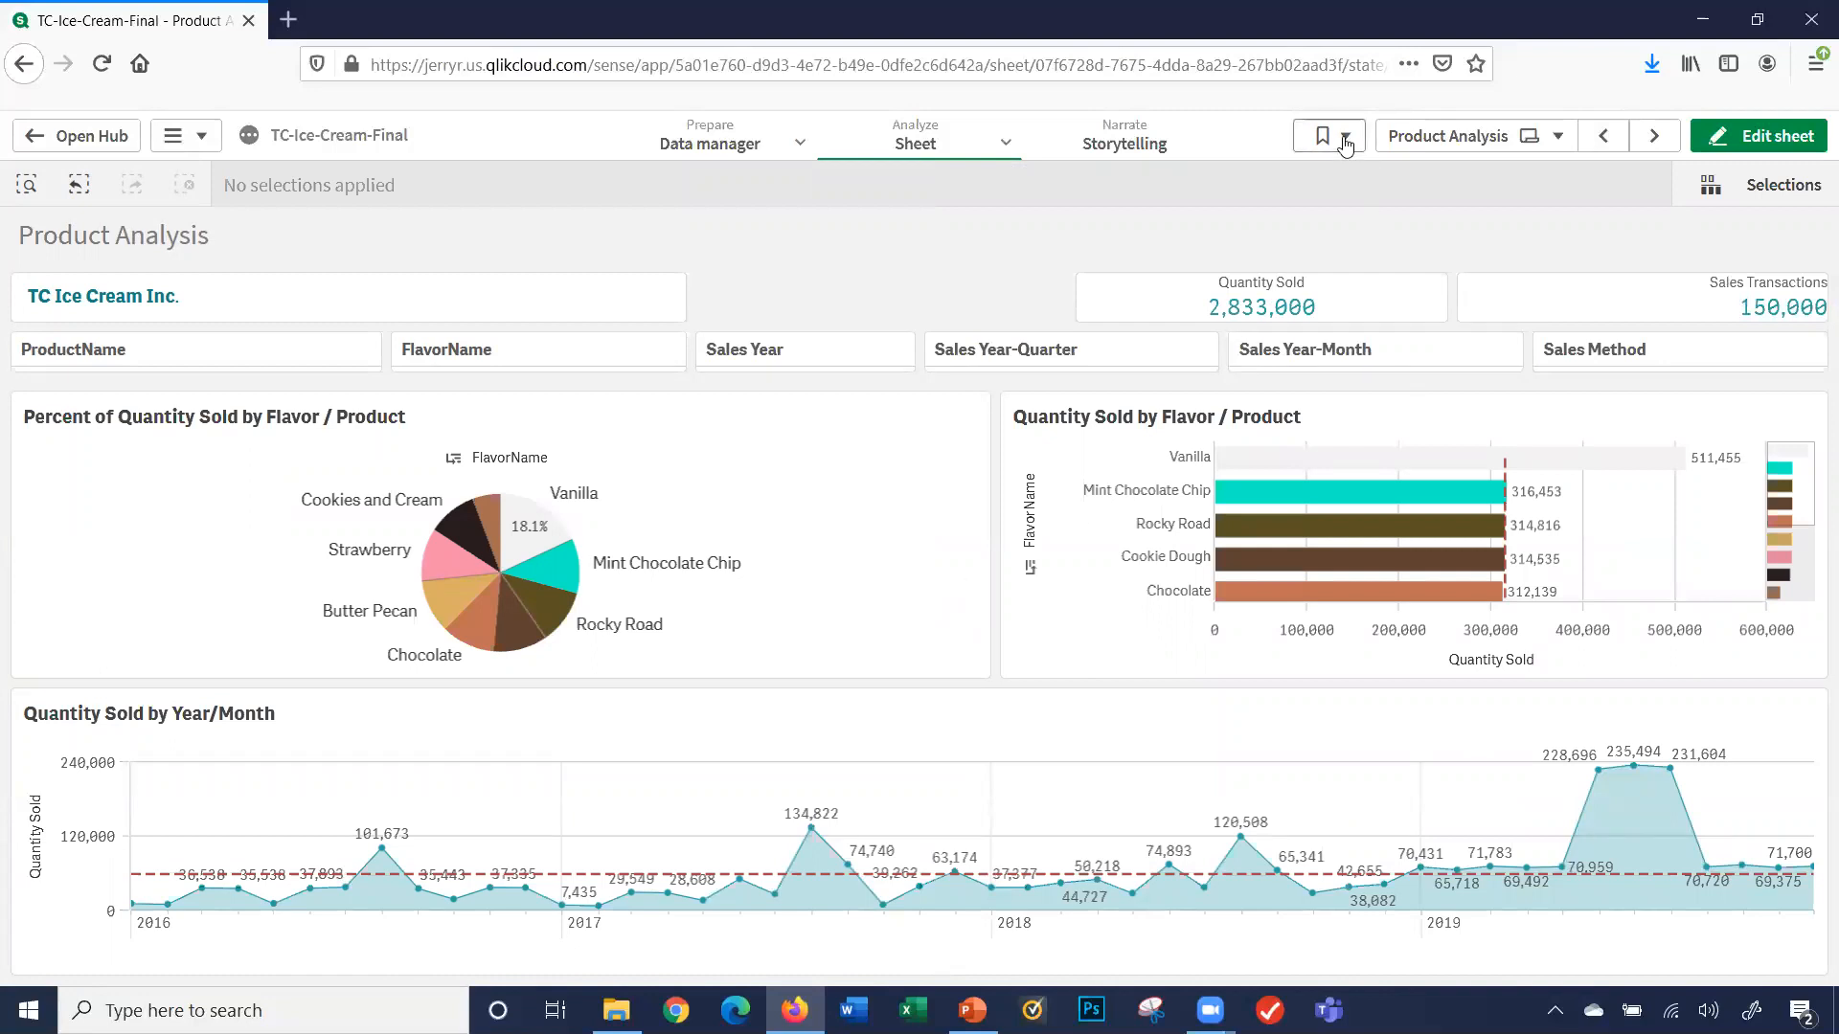
- Apply the saved Cookie Dough bookmark, restoring State Analysis with 30,074 units shown
left_click(1345, 143)
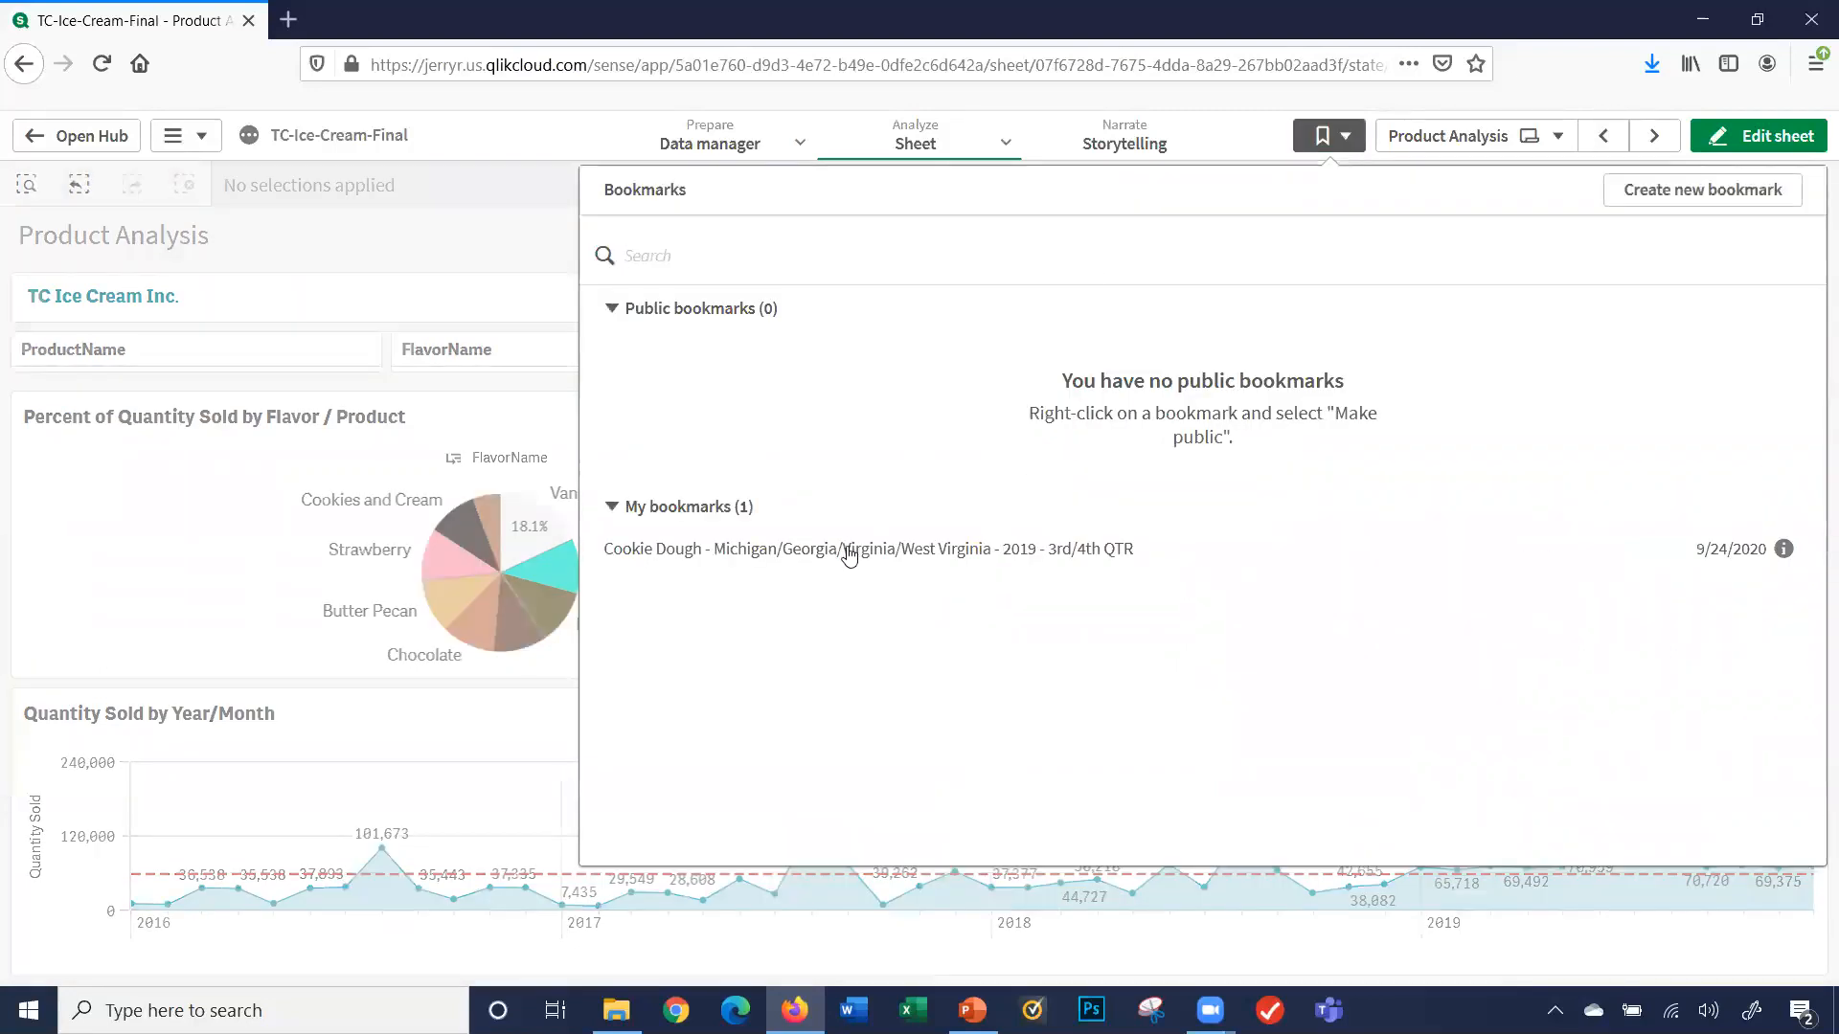
left_click(868, 550)
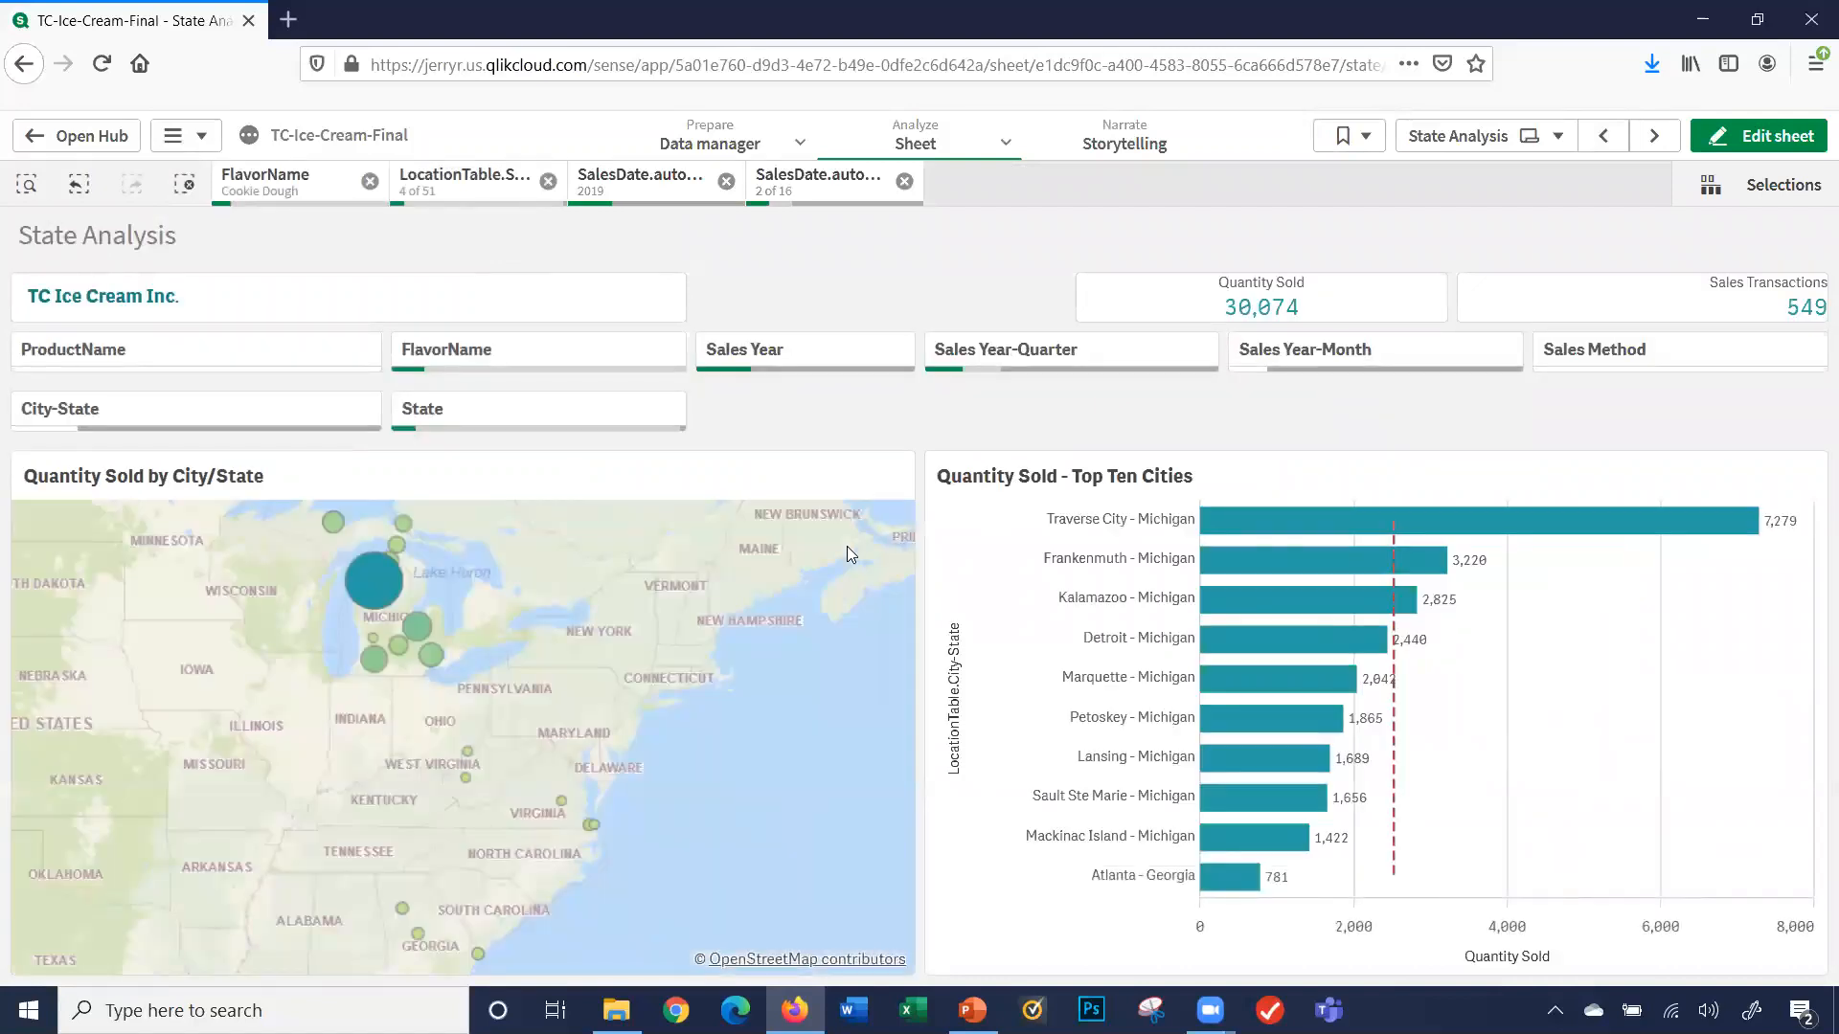
left_click(1337, 136)
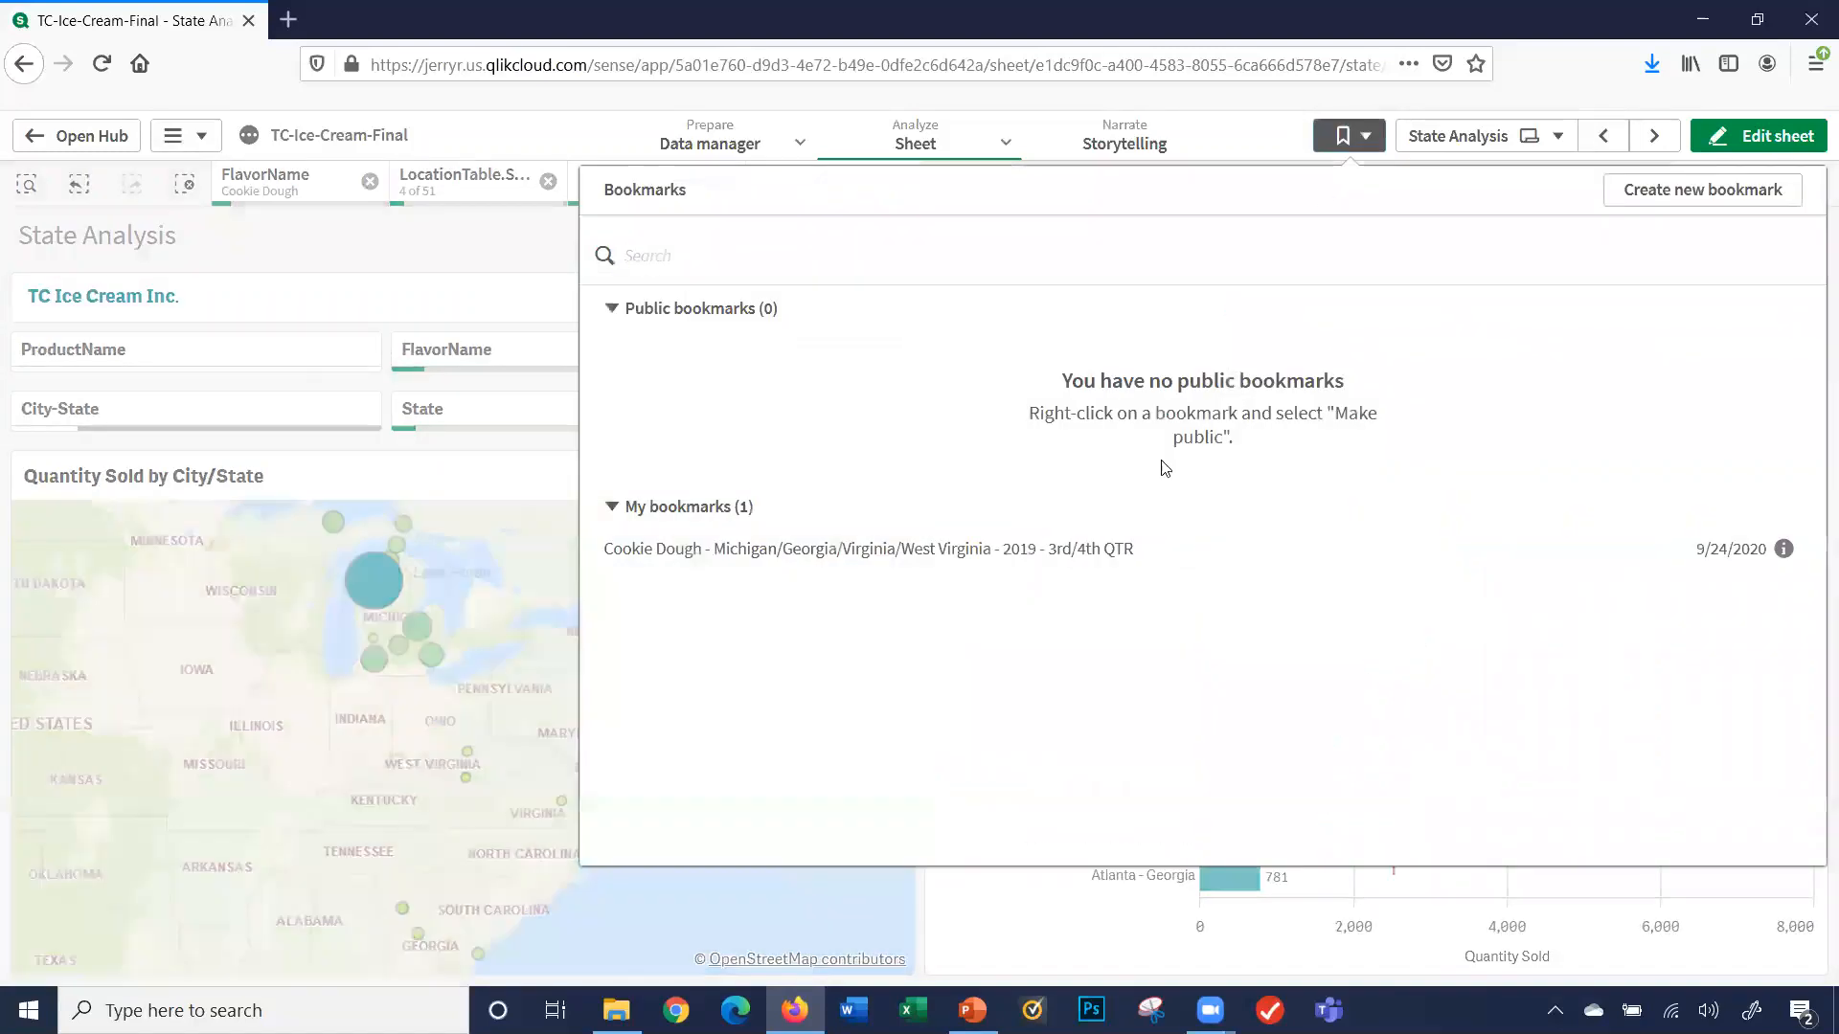
left_click(865, 550)
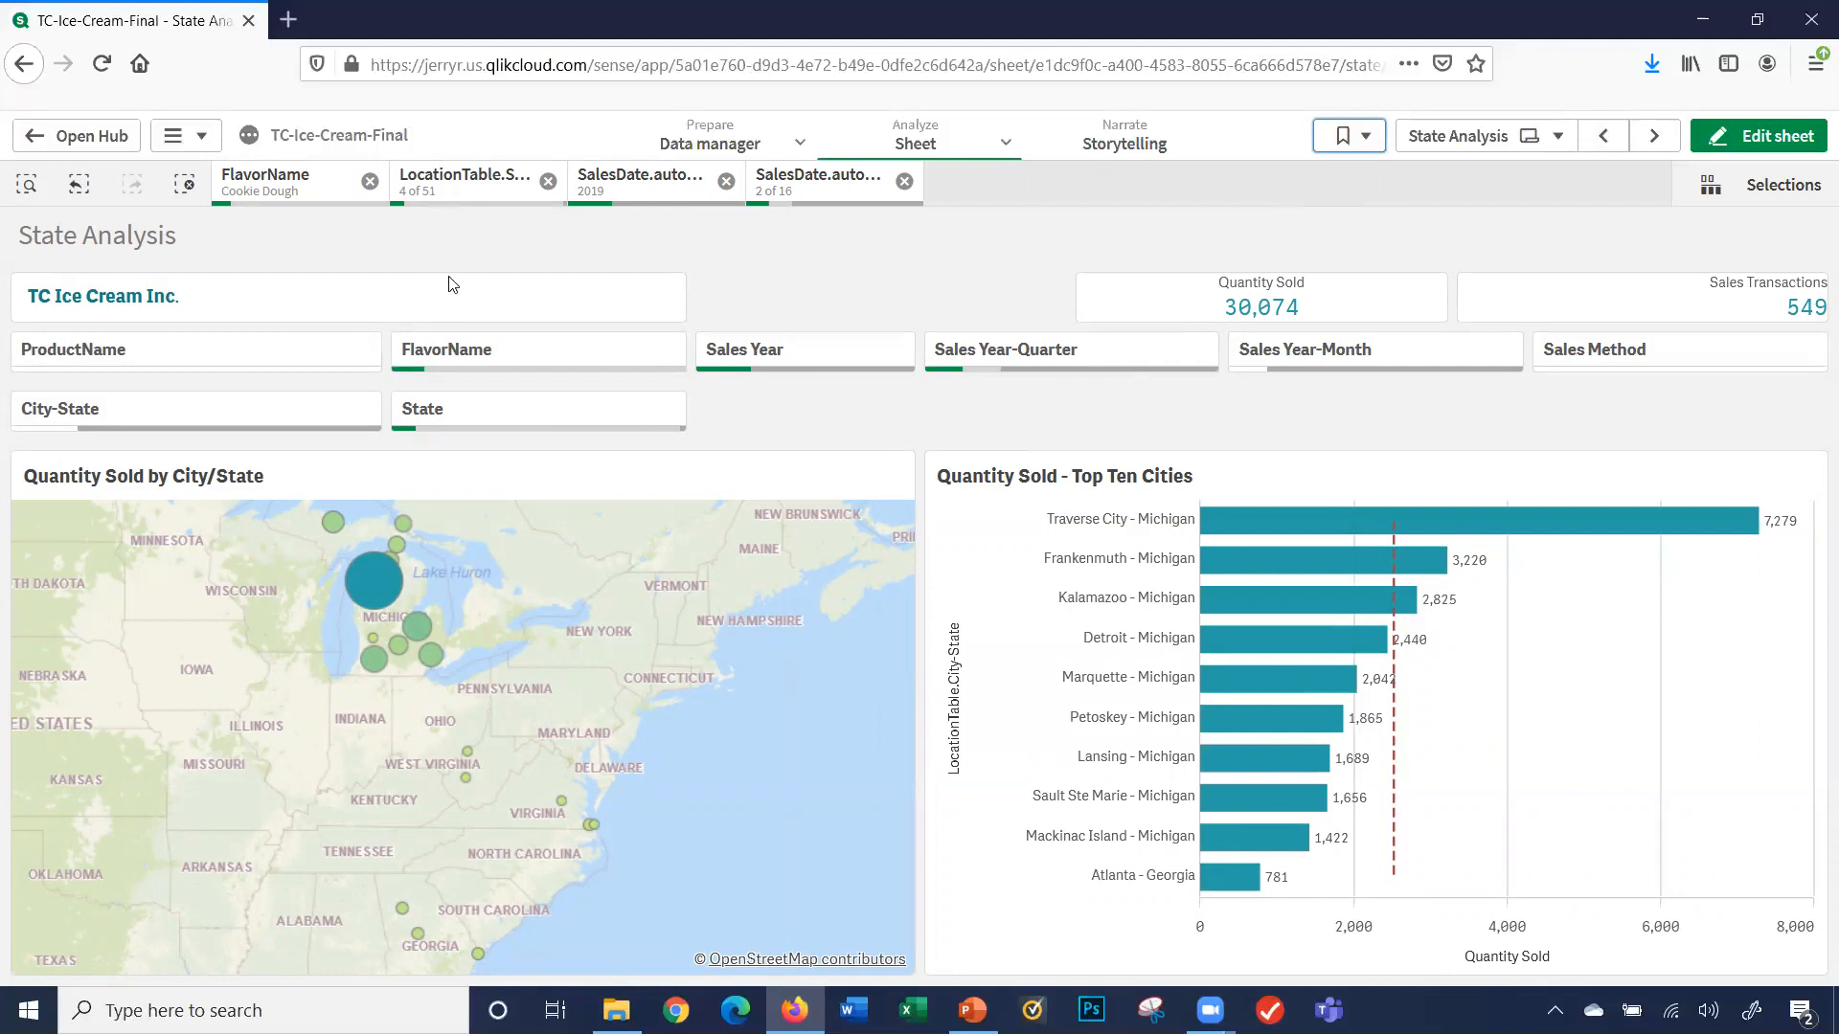
mouse_move(630, 207)
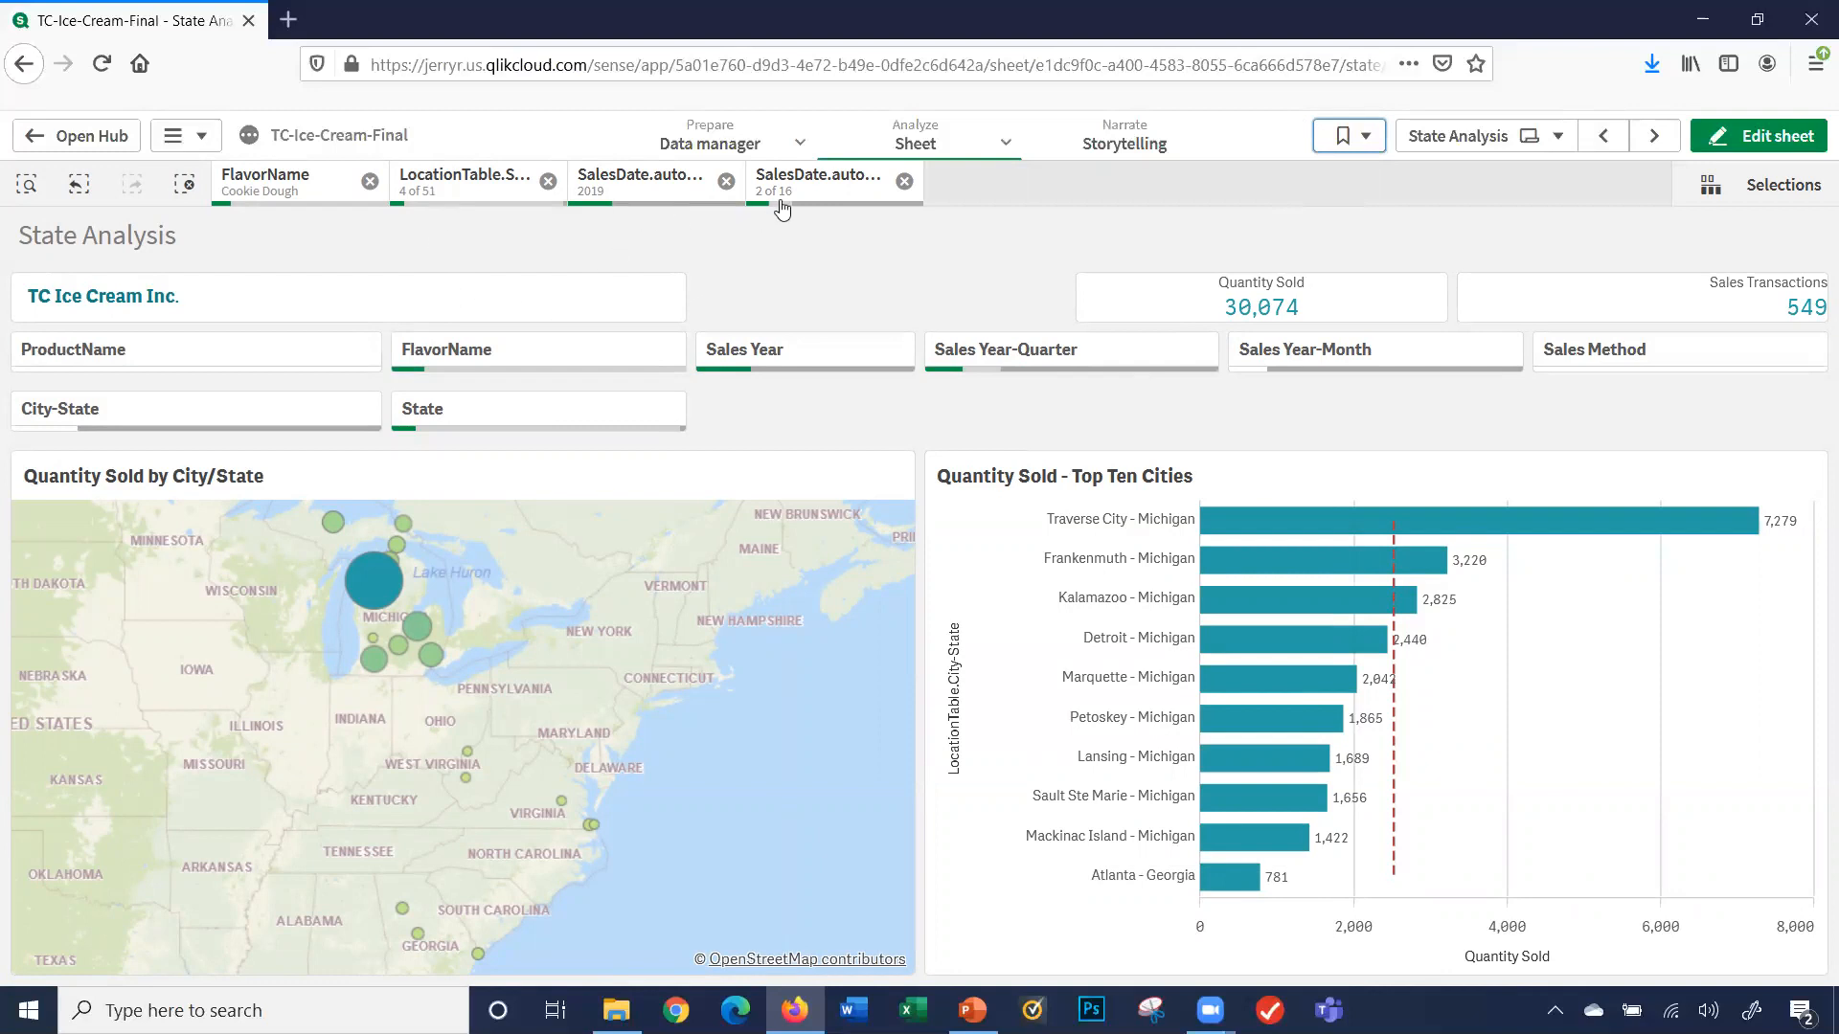
mouse_move(729, 285)
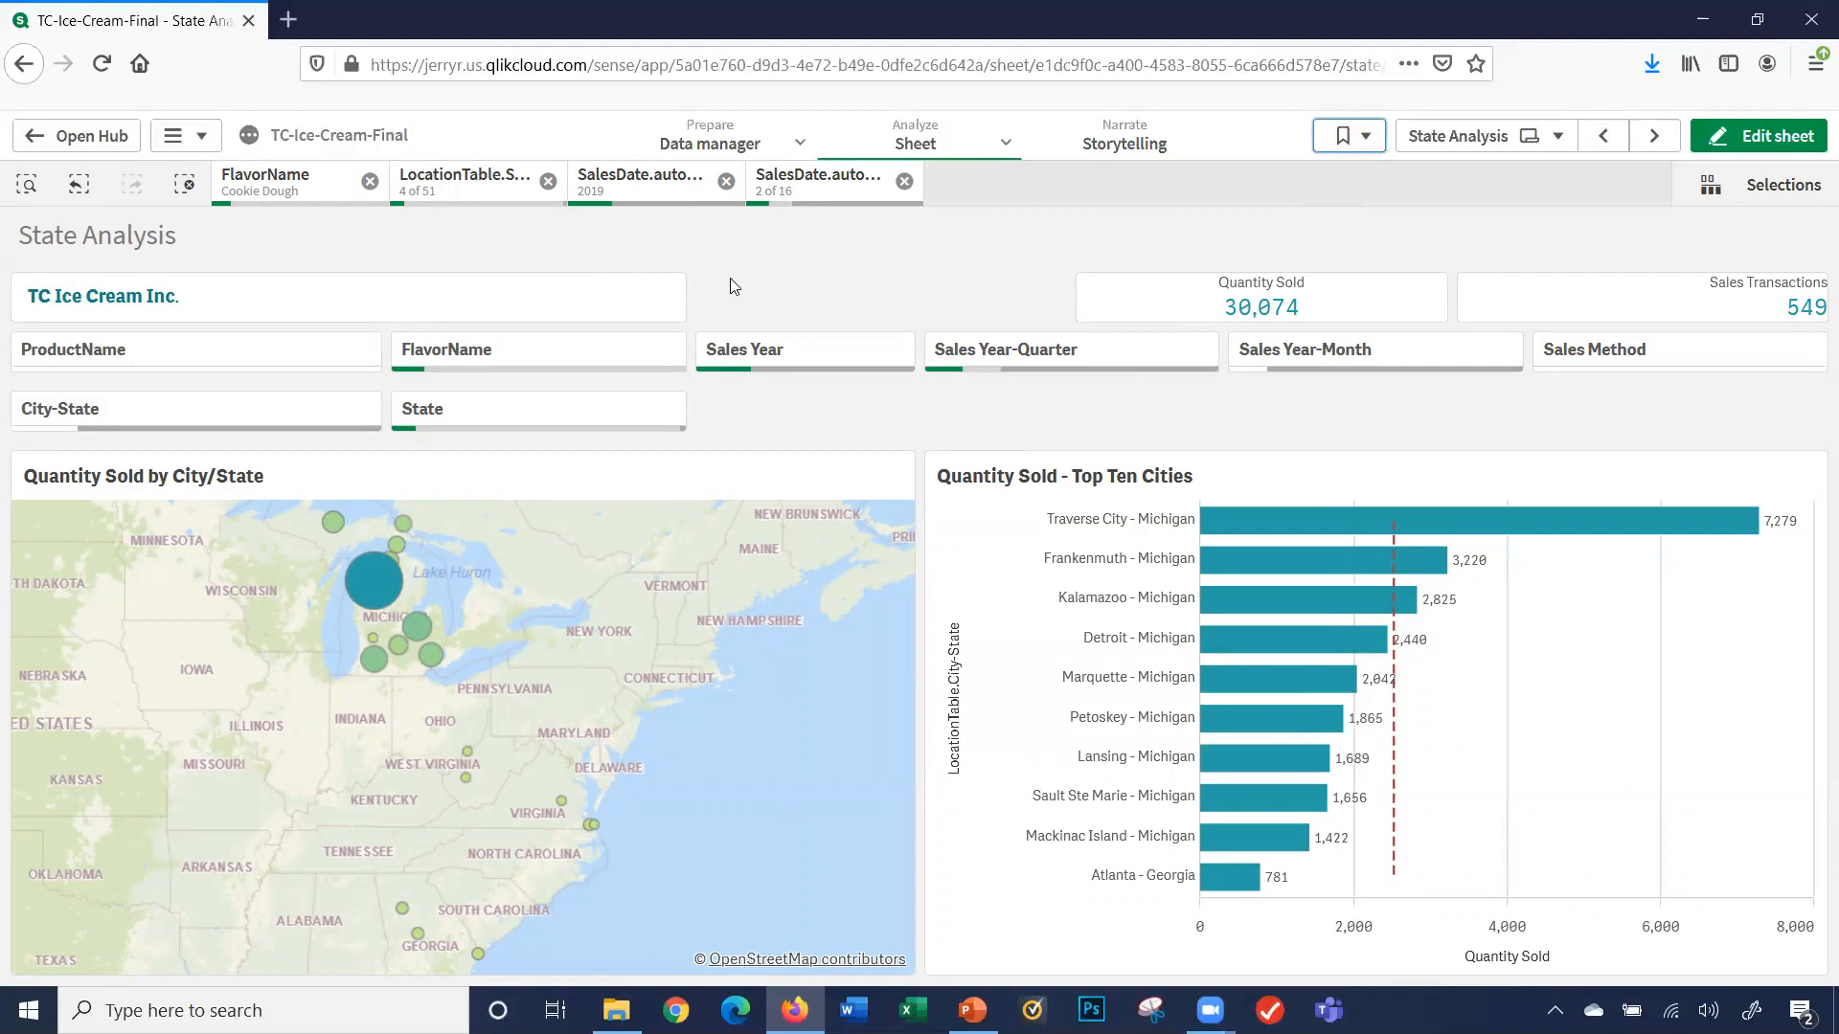
mouse_move(749, 419)
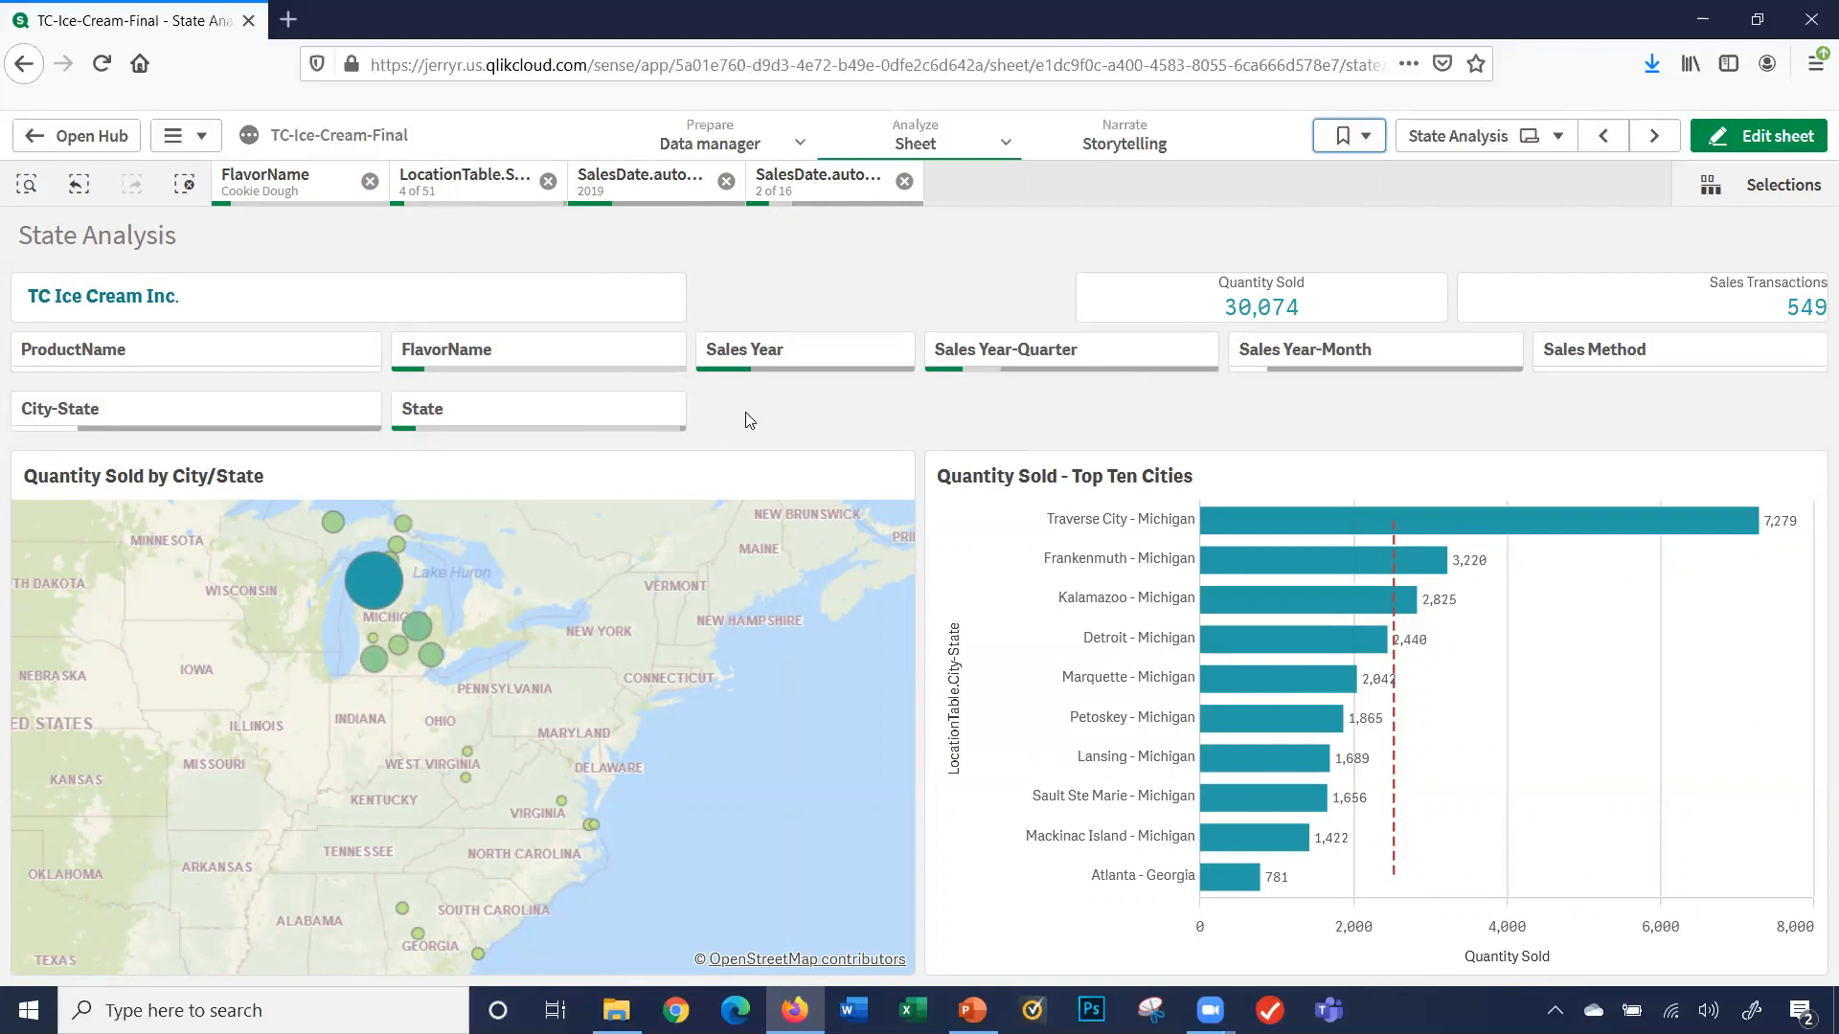
mouse_move(752, 425)
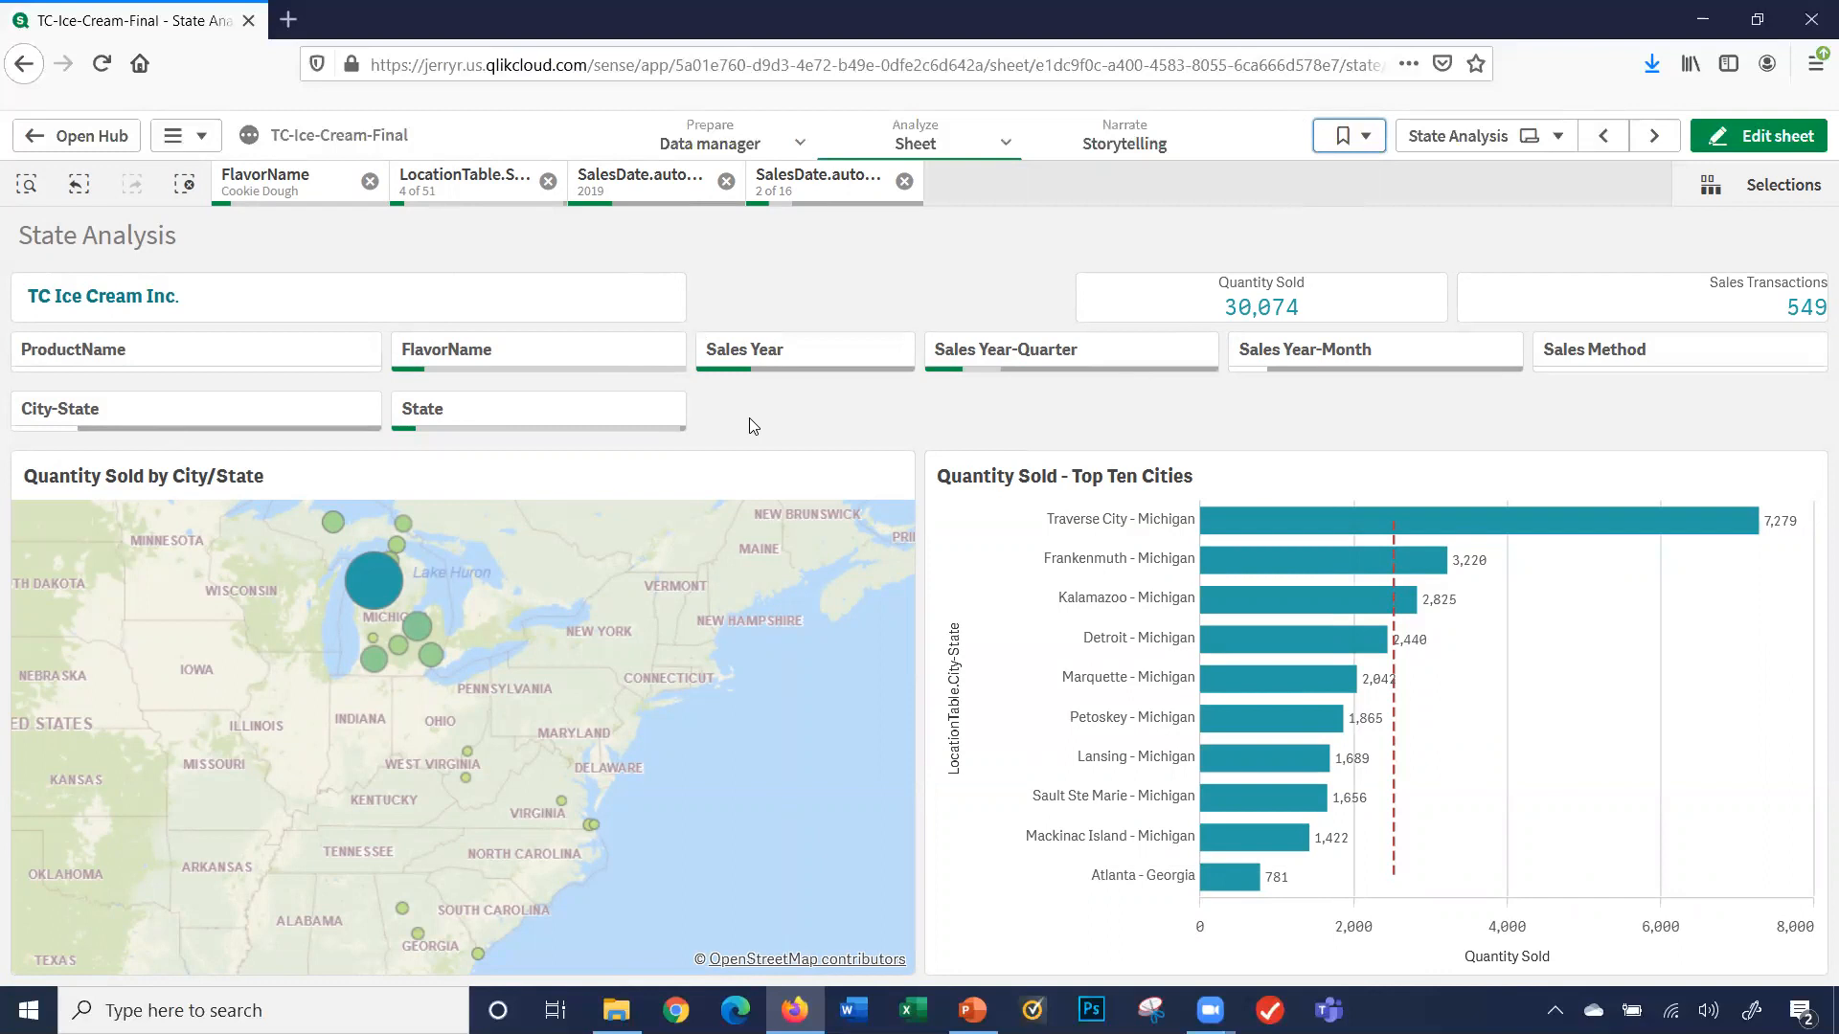
mouse_move(866, 236)
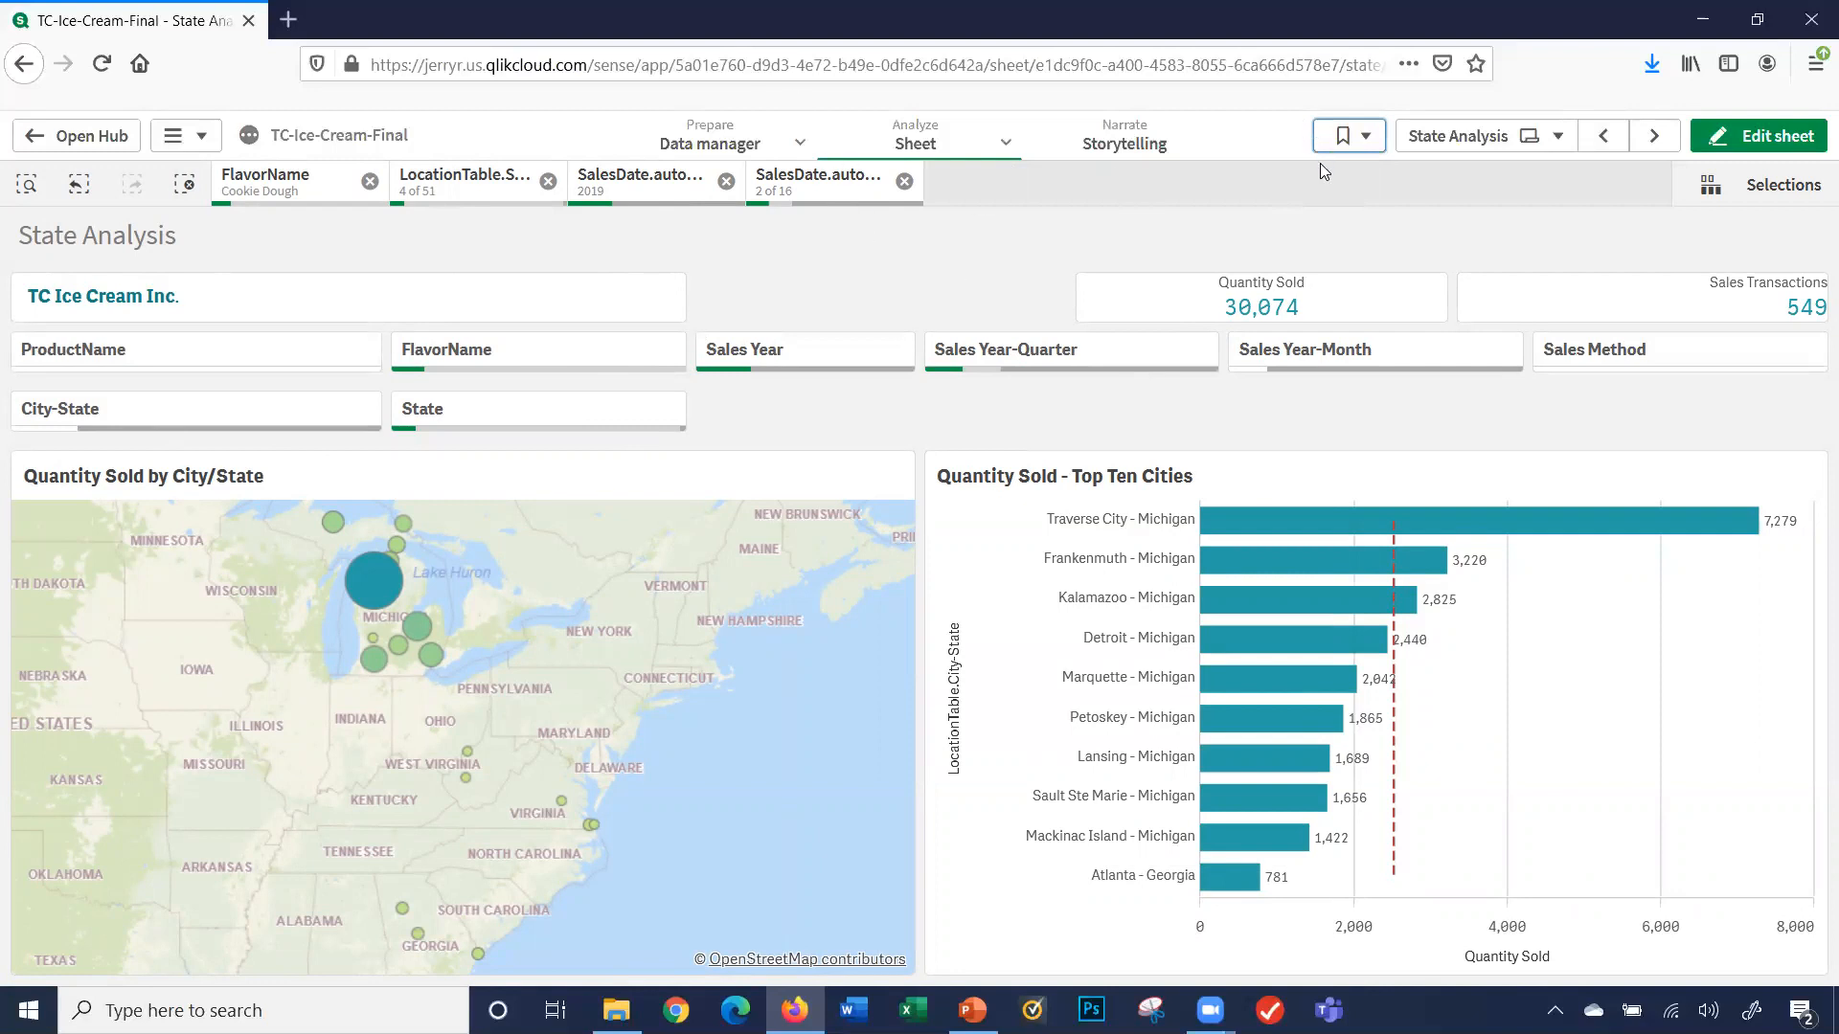
mouse_move(1335, 190)
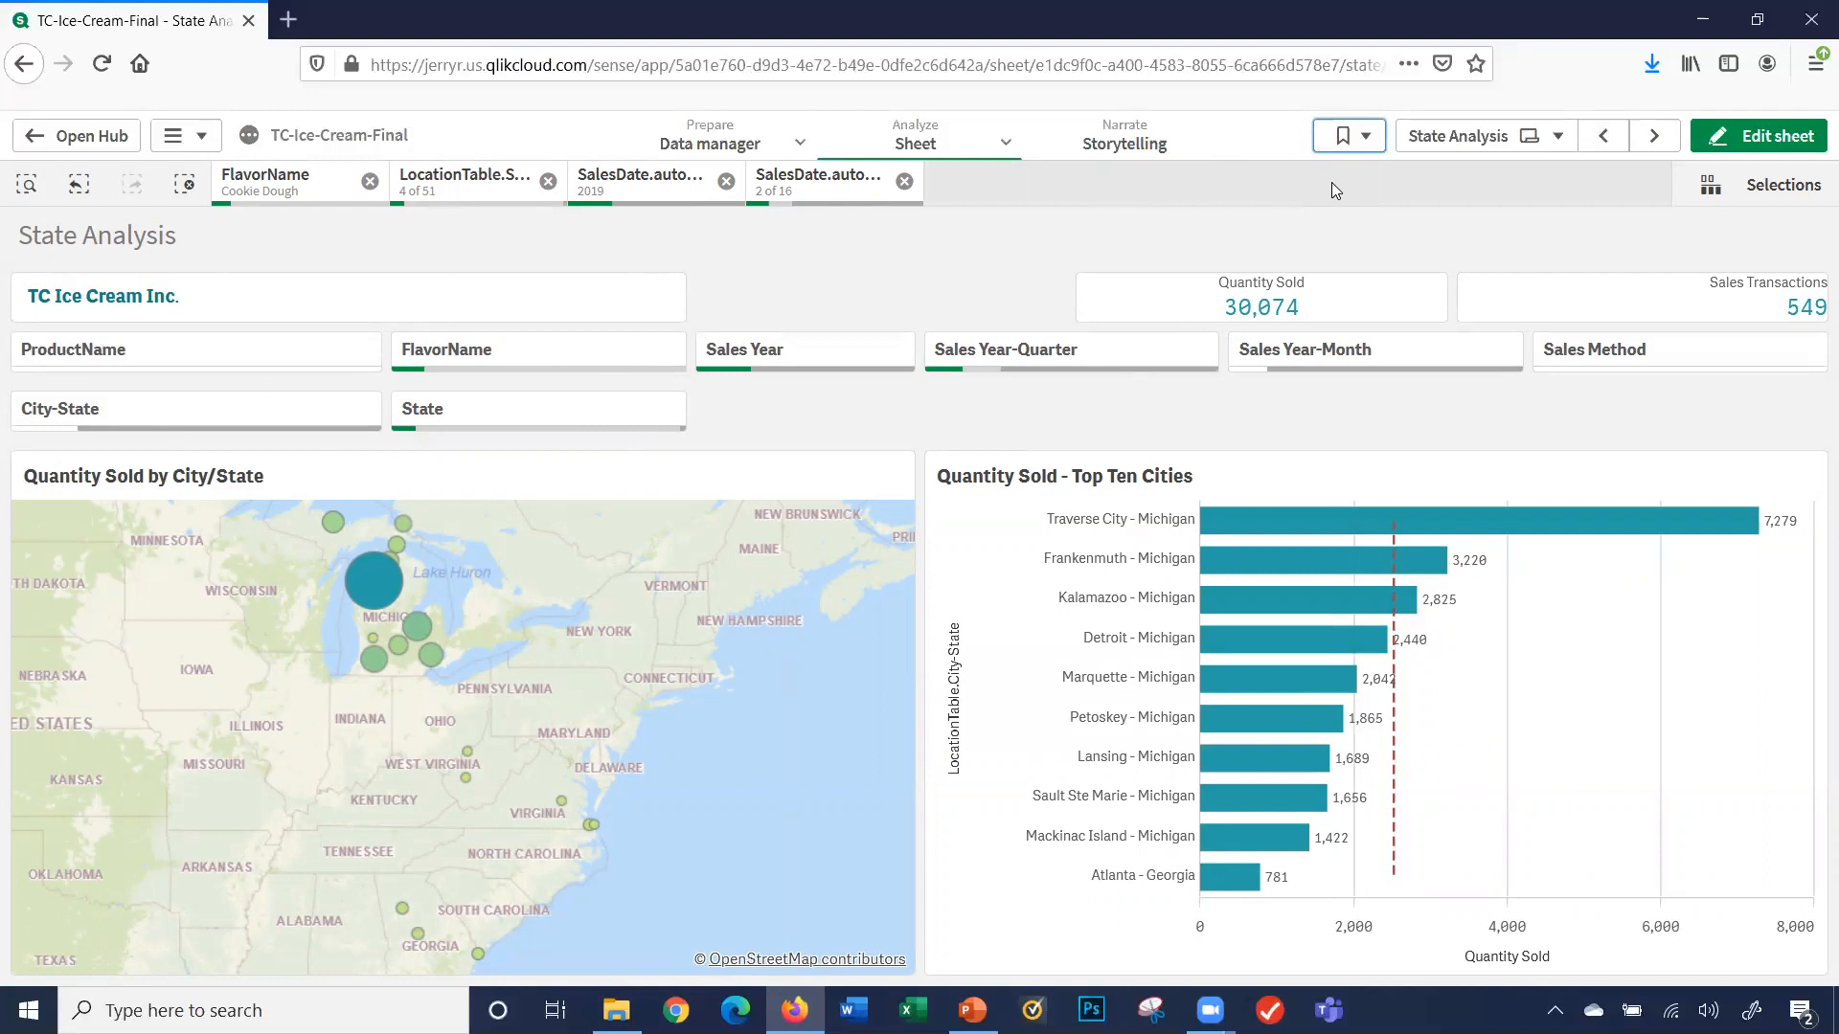